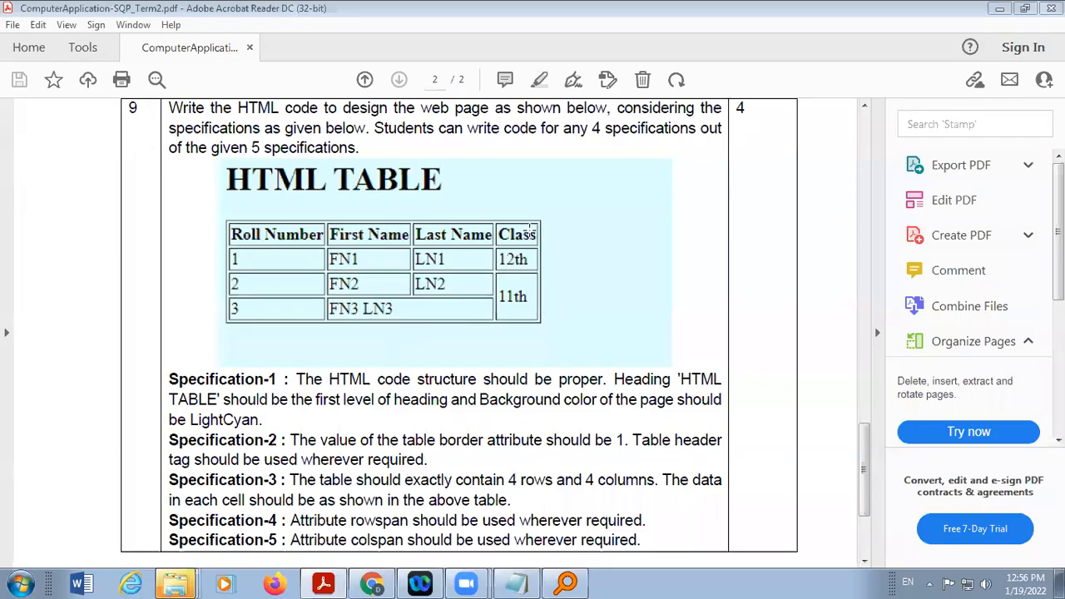
mouse_move(555, 212)
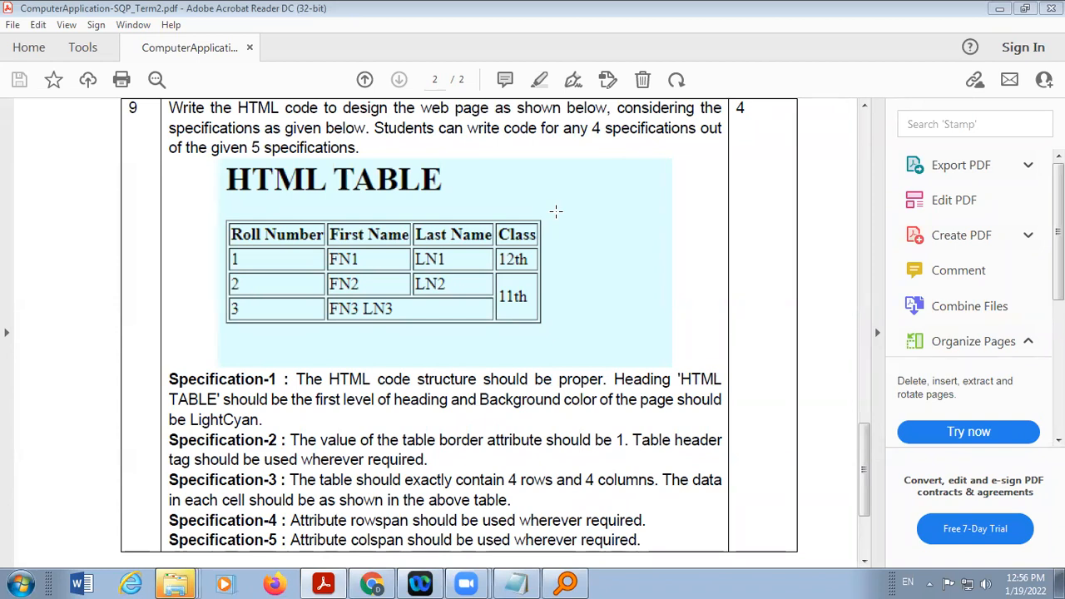
mouse_move(691, 35)
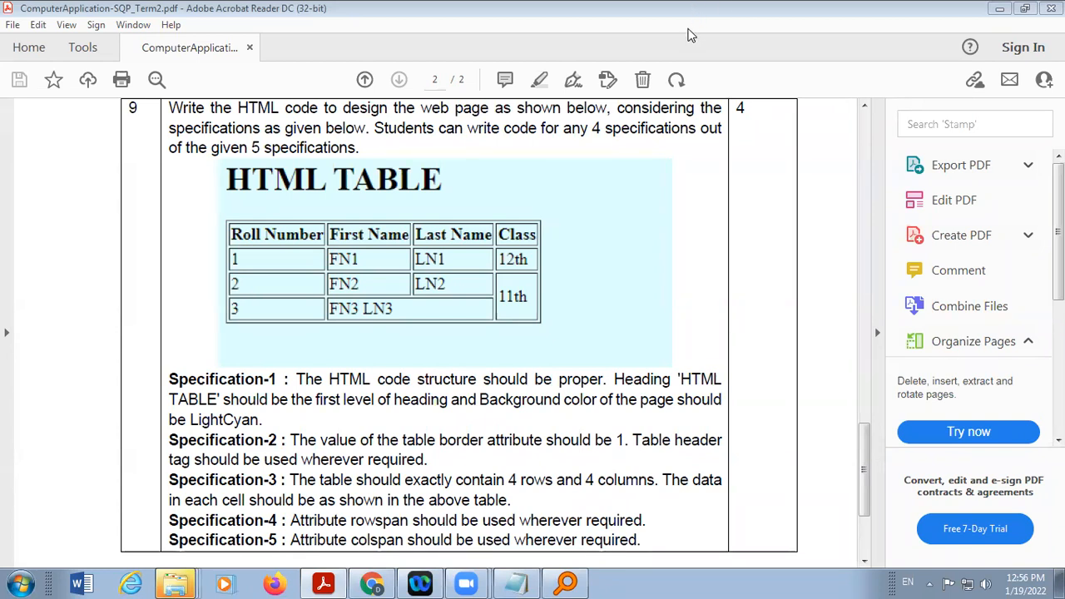
mouse_move(852, 364)
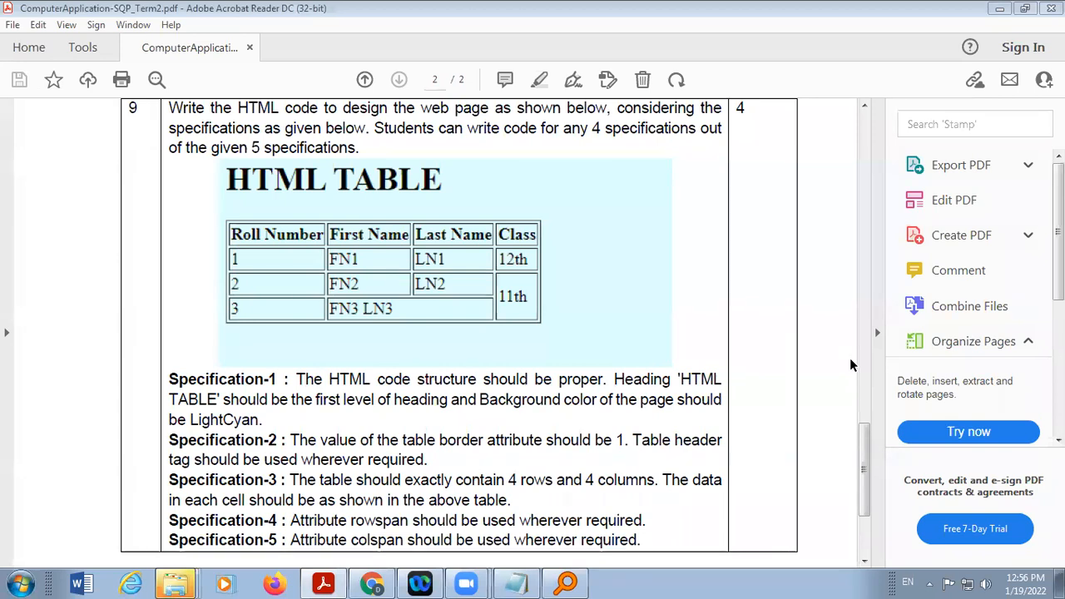
mouse_move(806, 223)
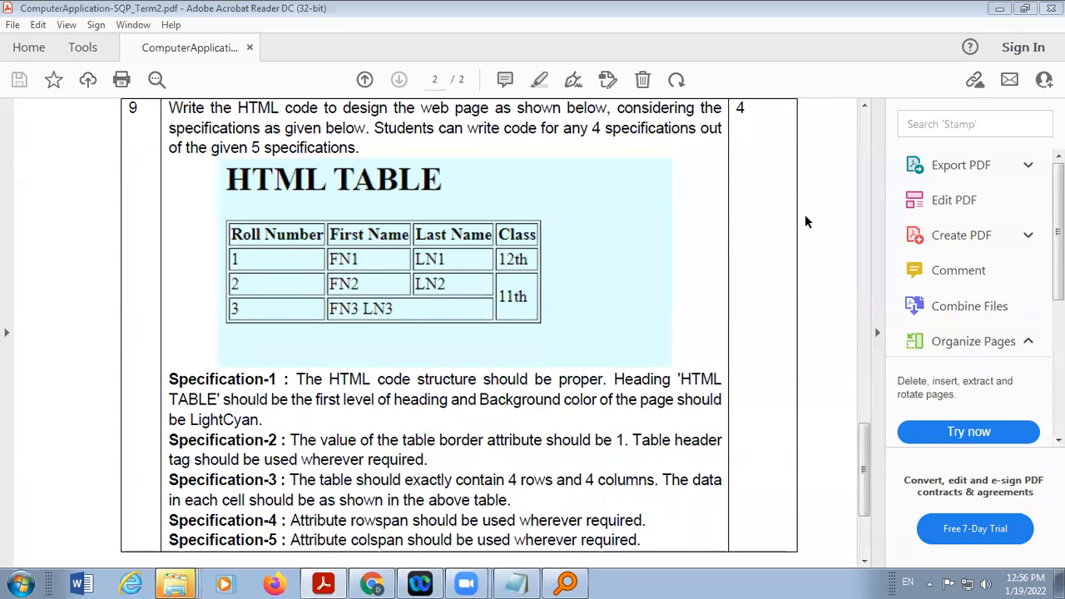
mouse_move(564, 116)
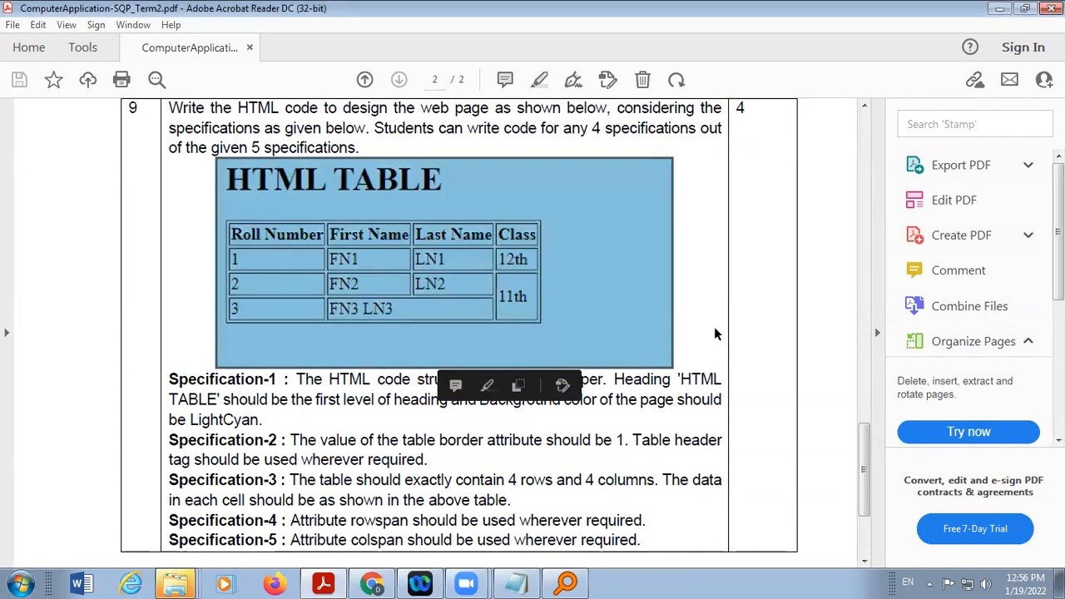
Write the opening <html> and <head> tags, correcting a mistyped title tag to head.
scroll("up", 3)
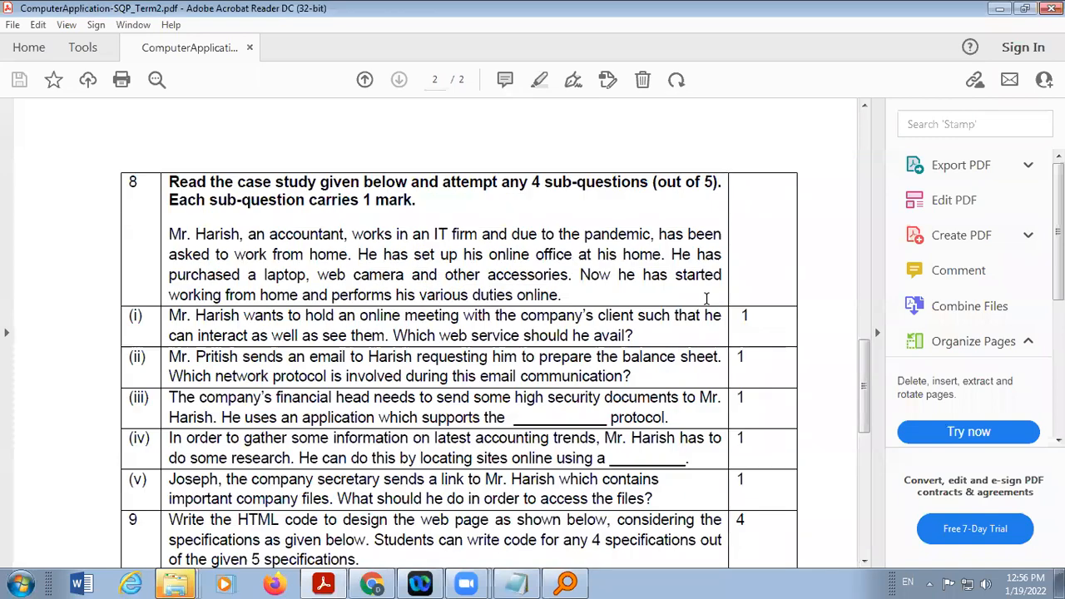
scroll("down", 3)
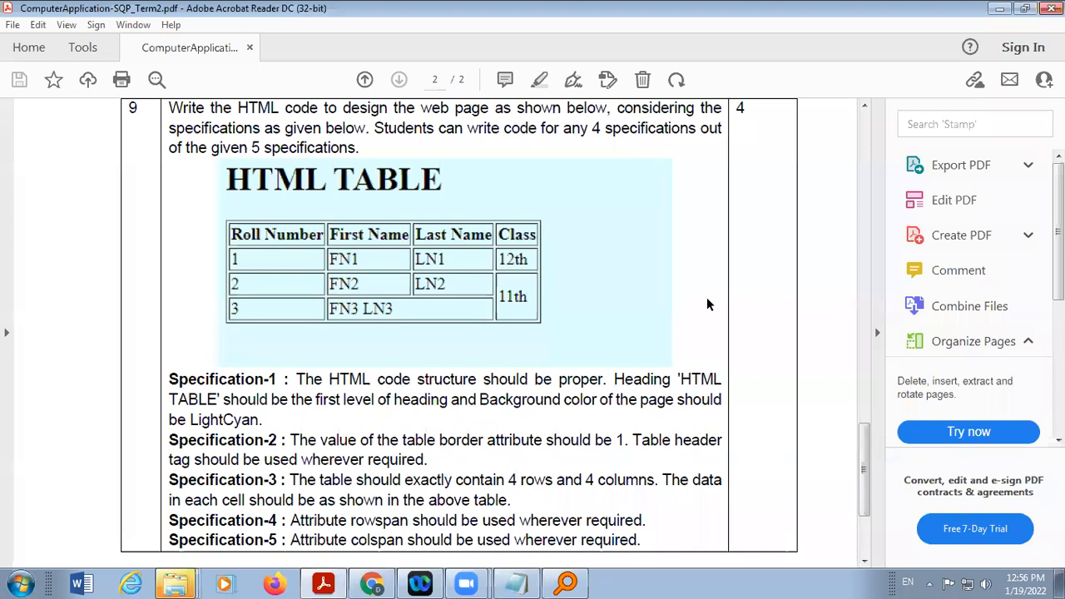
mouse_move(712, 250)
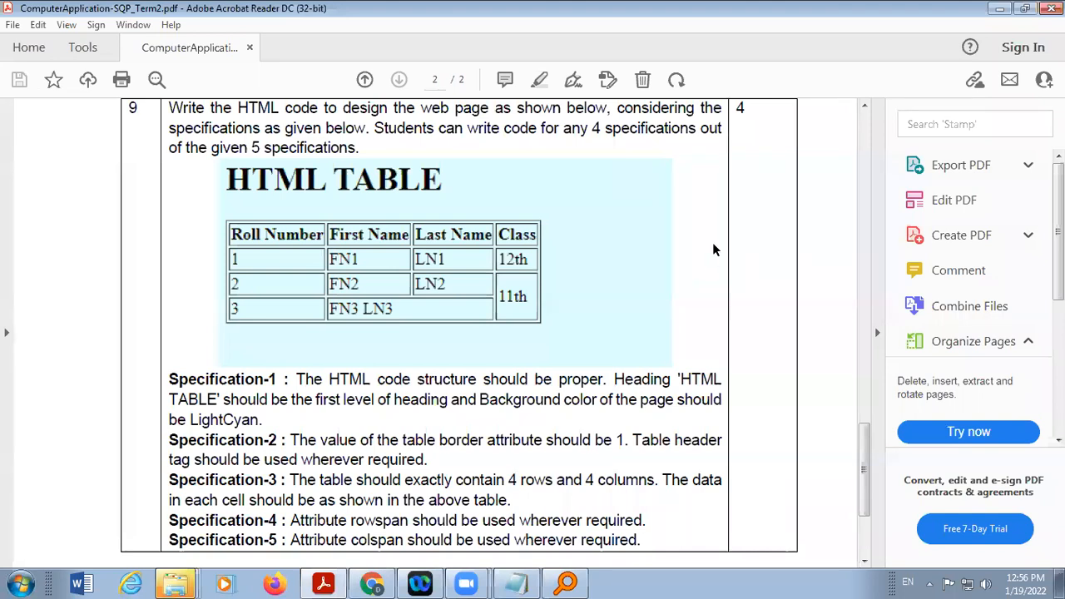
scroll("up", 3)
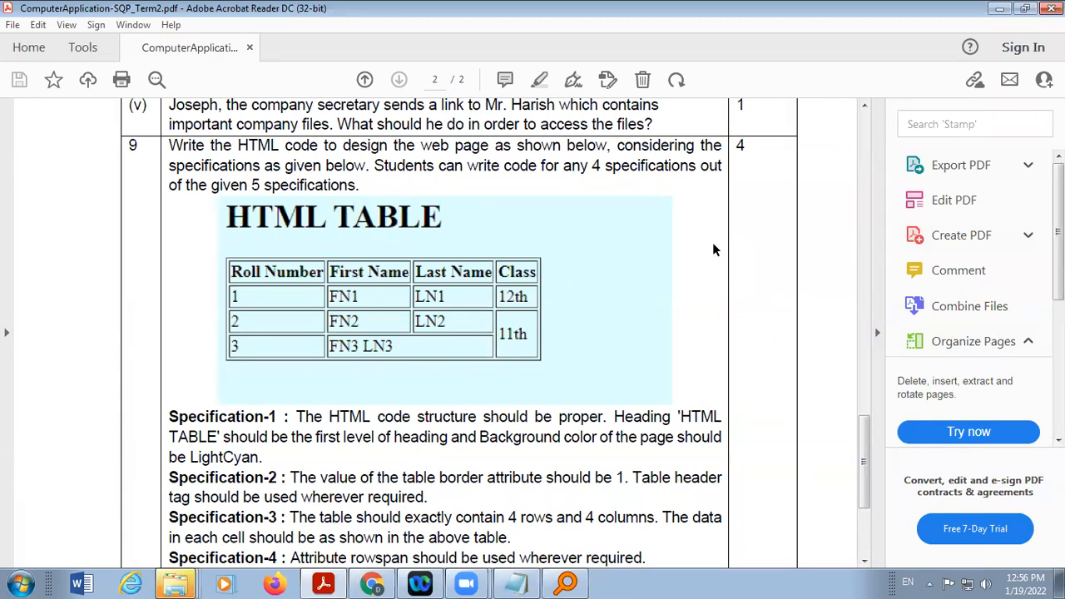
mouse_move(616, 110)
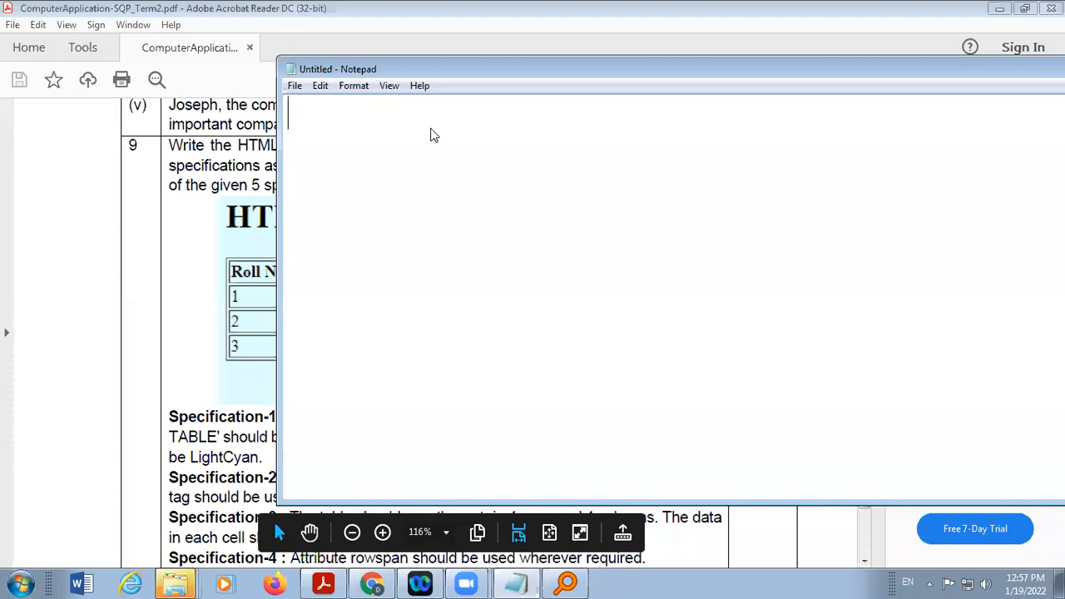
type("<ht")
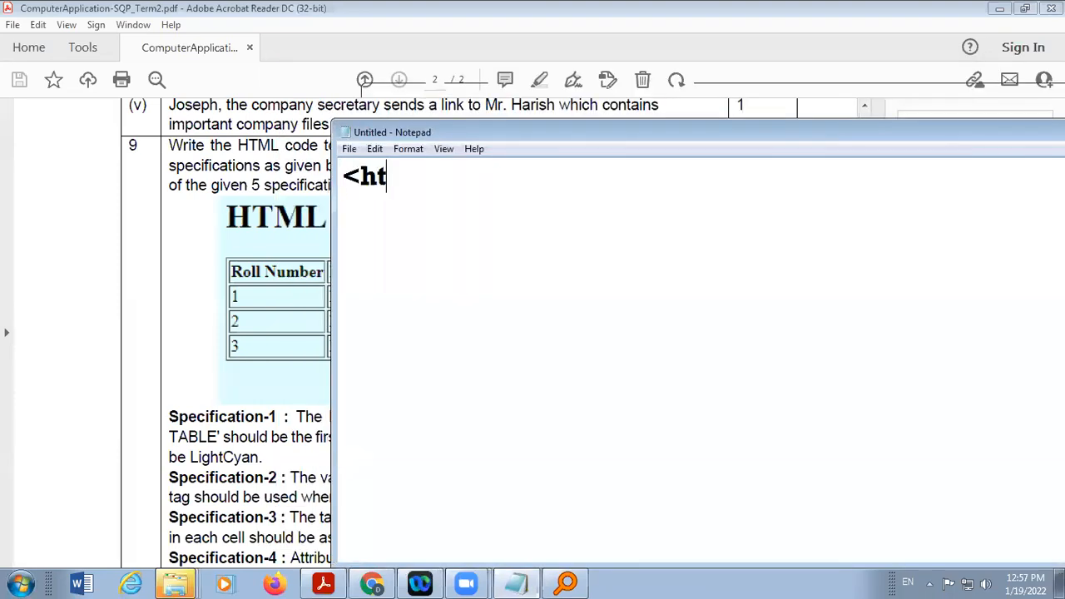
type("ml>")
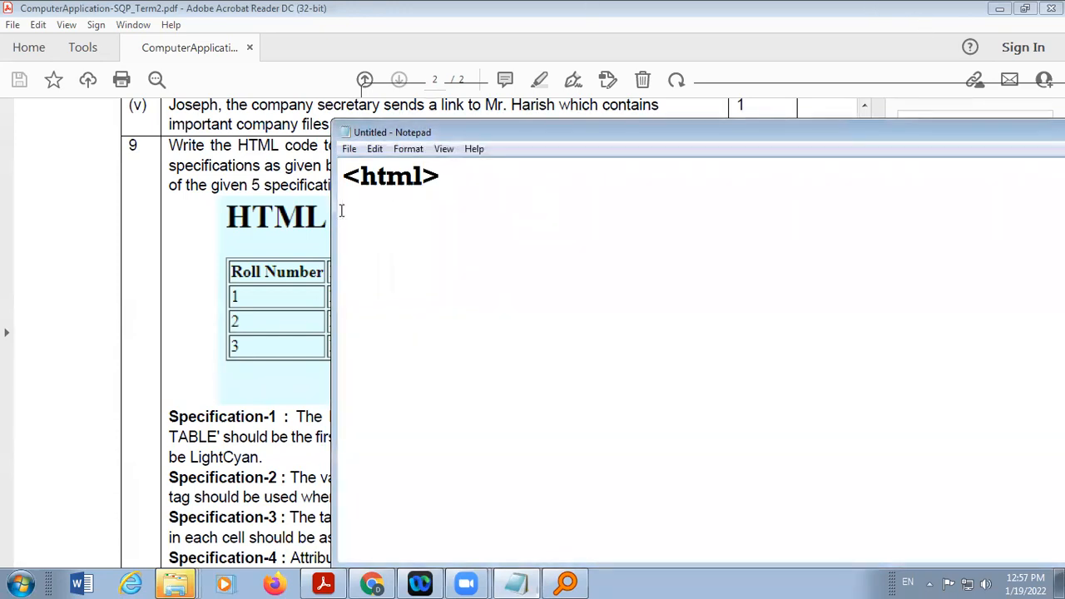
type("<")
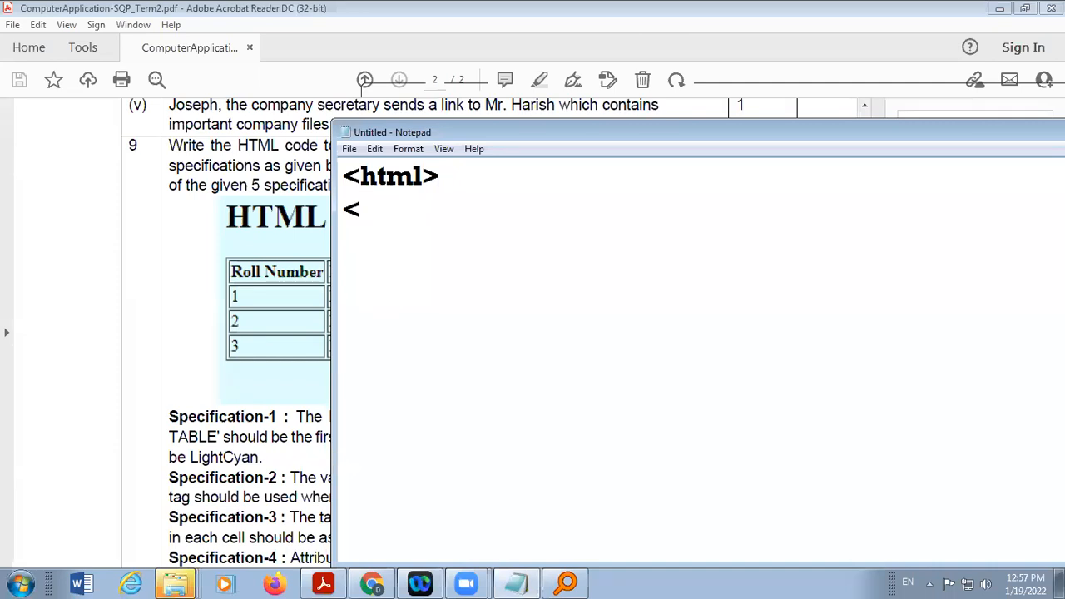
type("title")
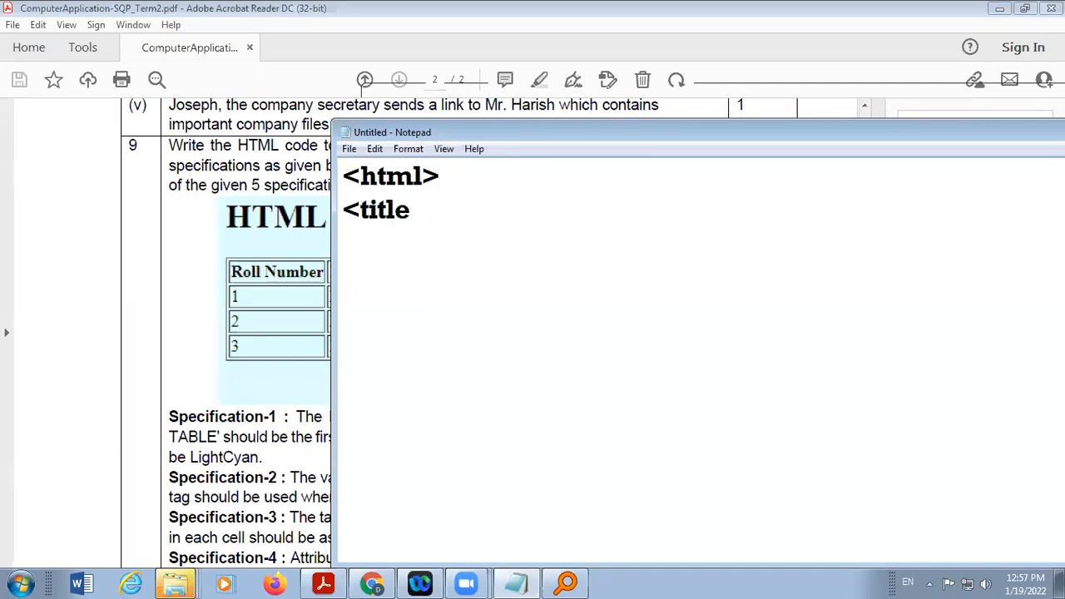
key("BackSpace")
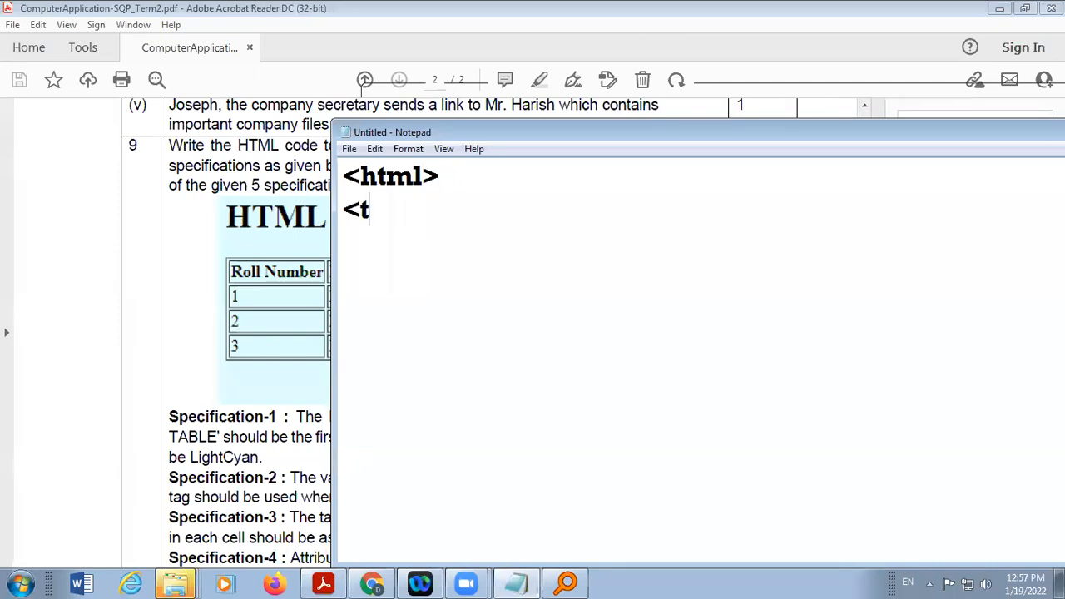
type("head")
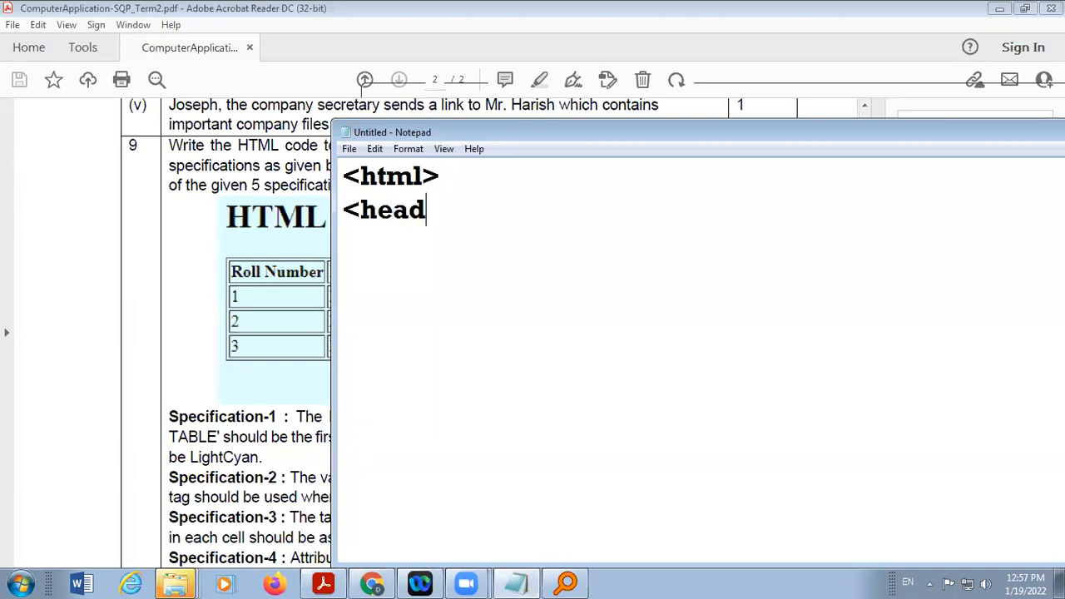
type(">")
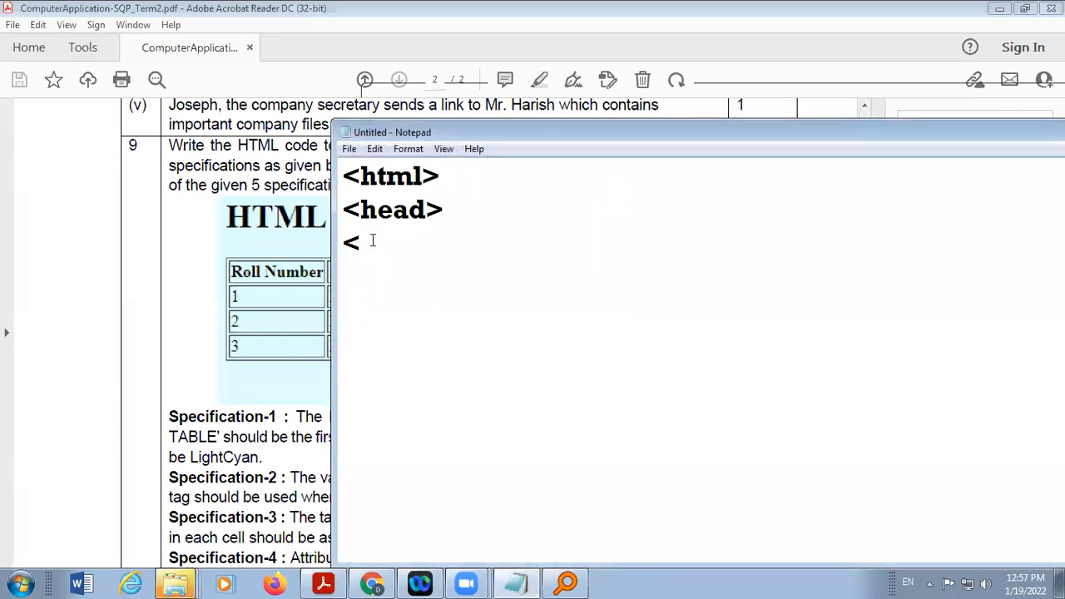
Add <title>Web page</title> and begin the opening body tag.
type("title>")
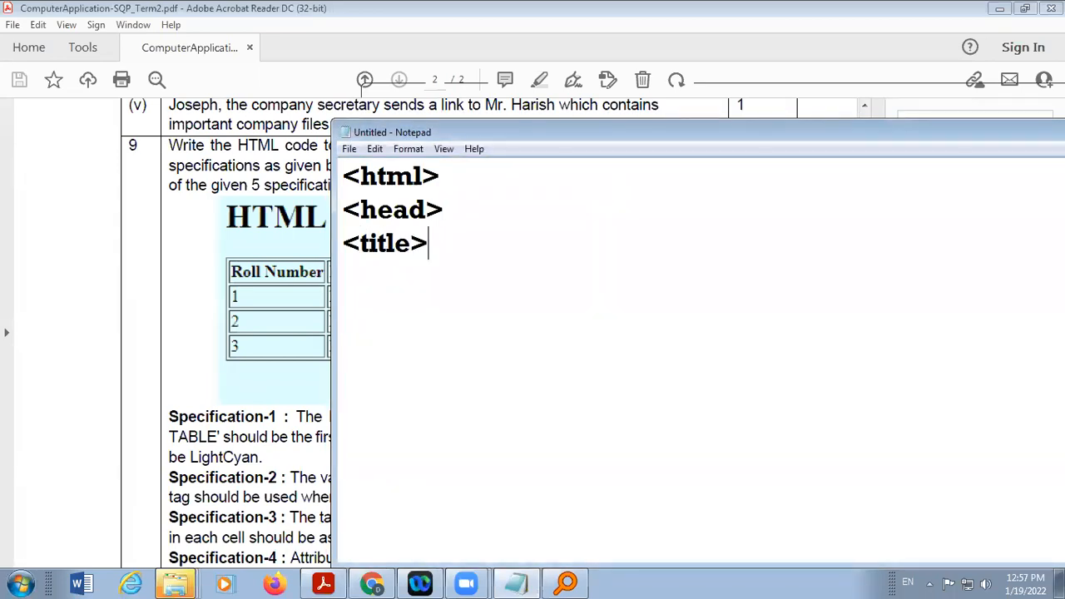
type("We")
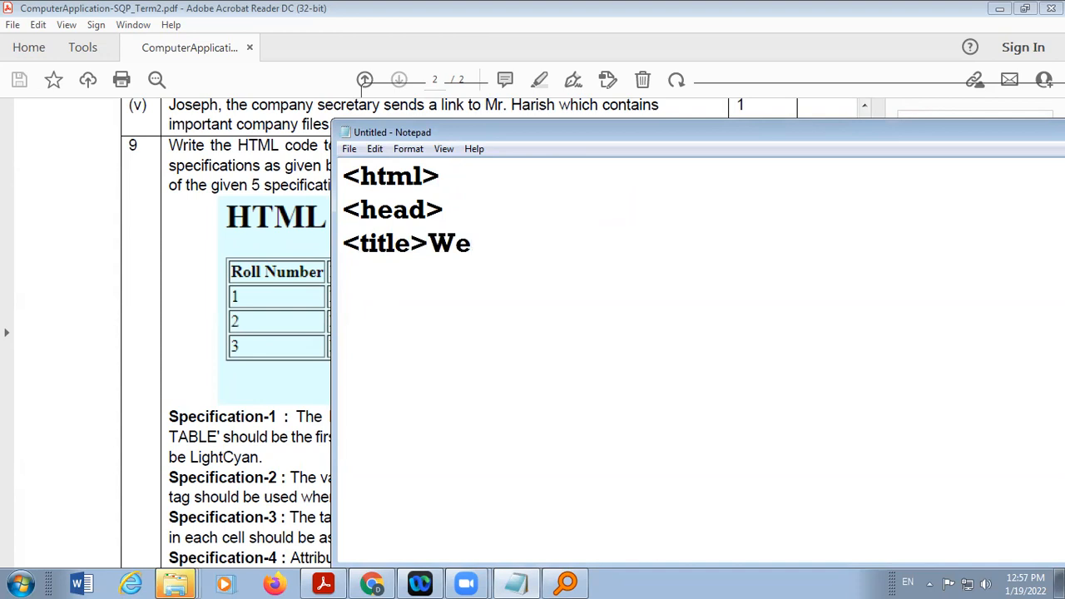
type("b page")
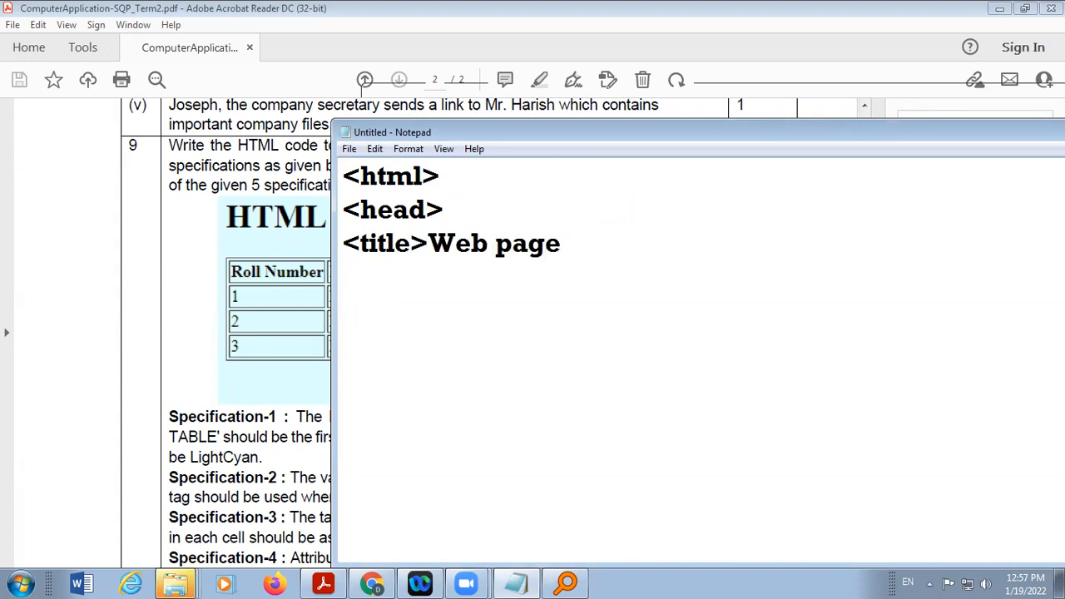
type("</ti")
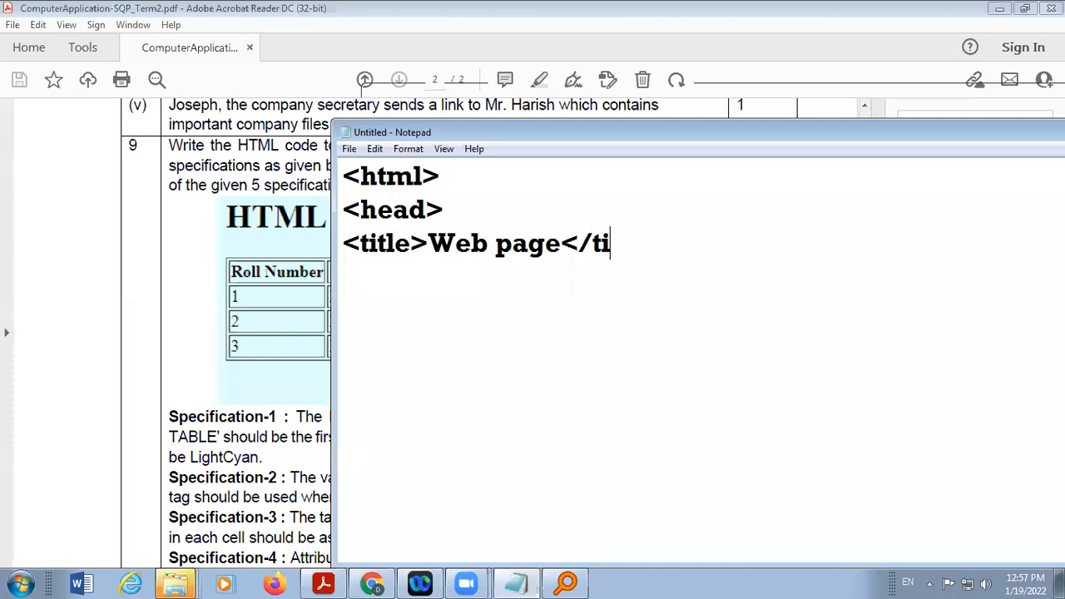
type("l")
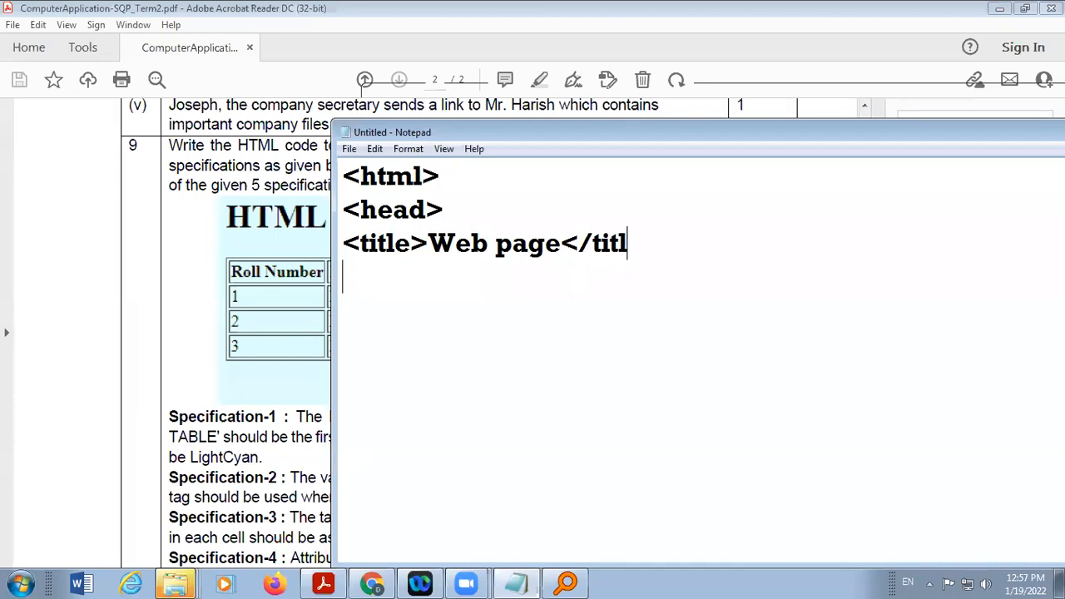
type("e>")
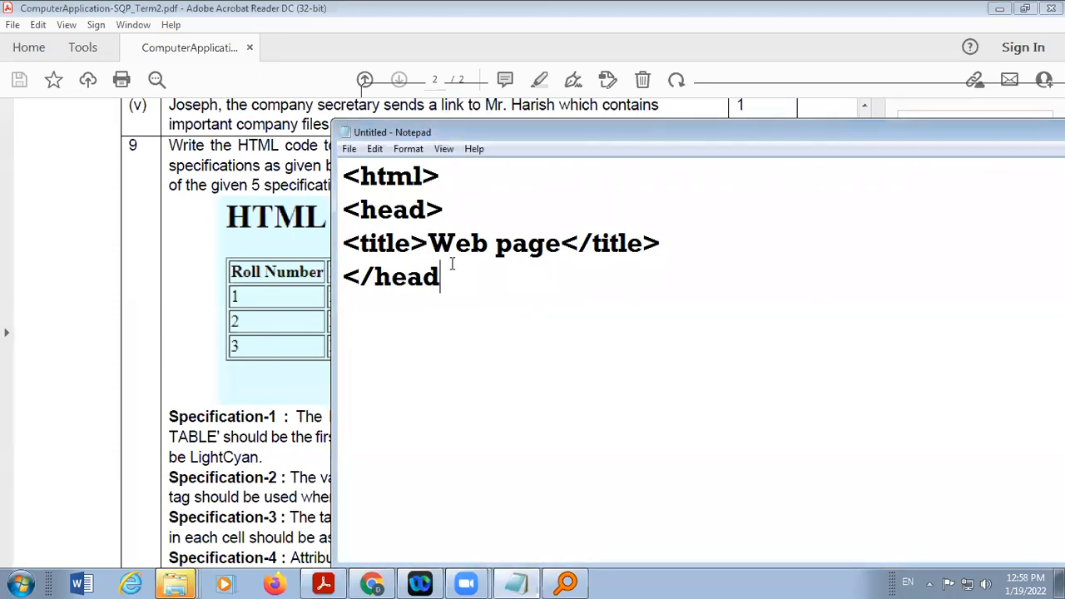
type(">")
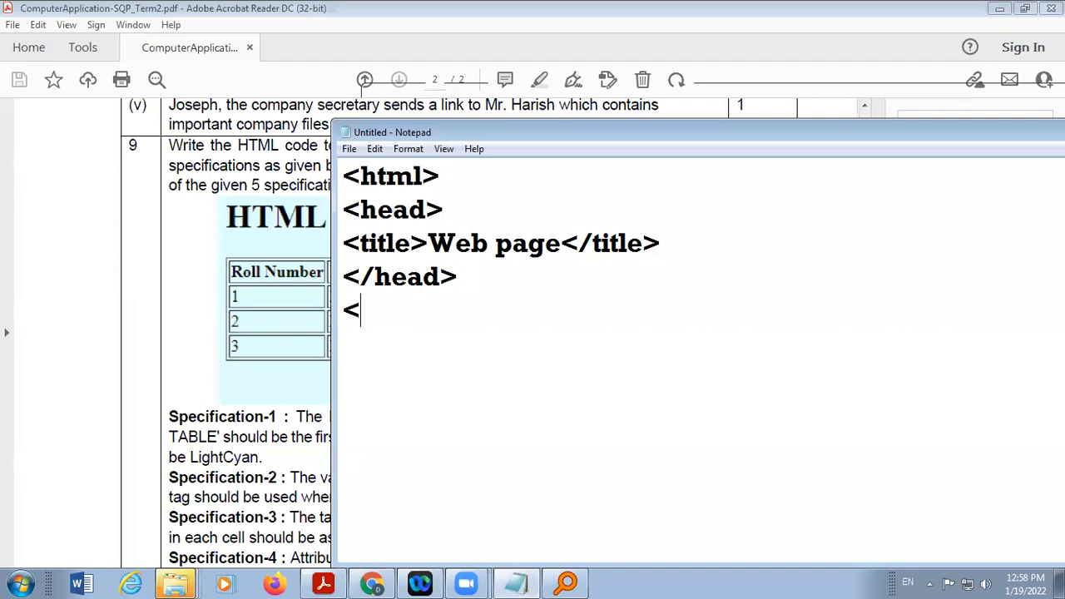
type("b")
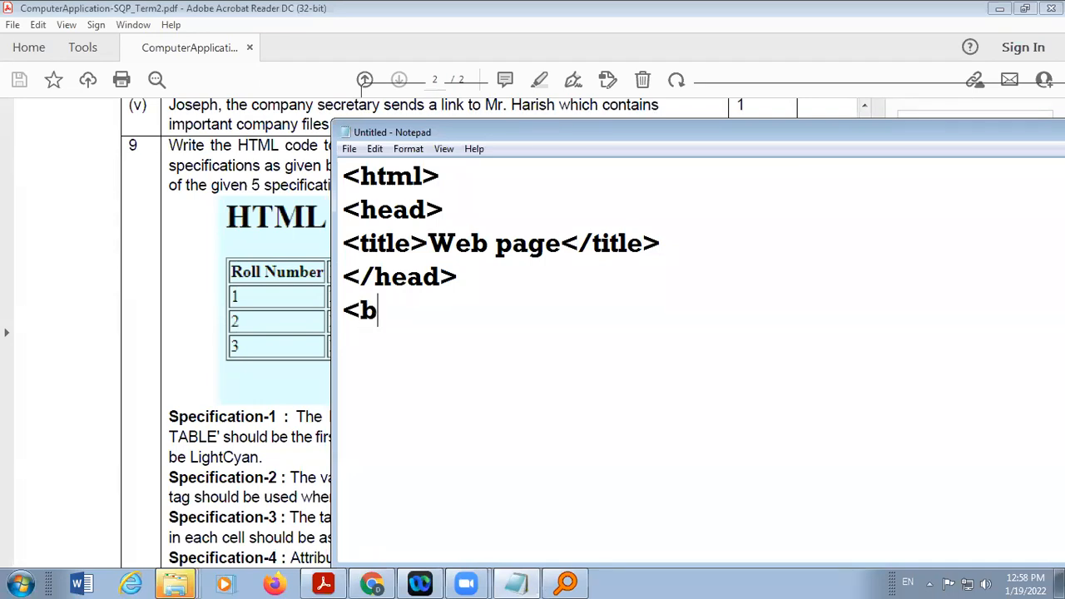
type("ody")
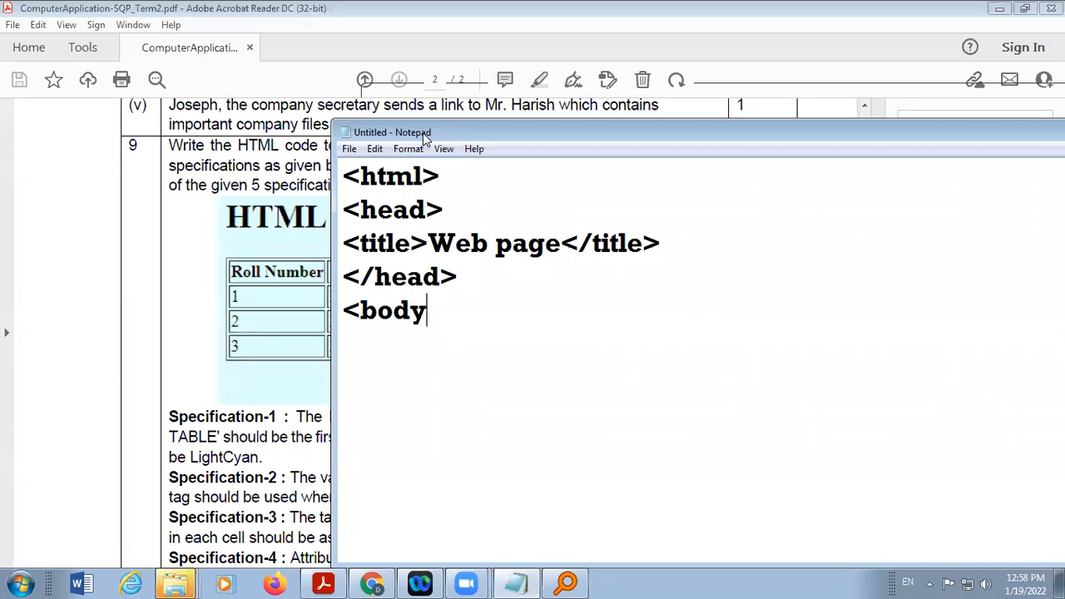
Complete the body tag with bgcolor="light cyan", fixing the misspelled colour name.
left_click_drag(392, 133, 400, 466)
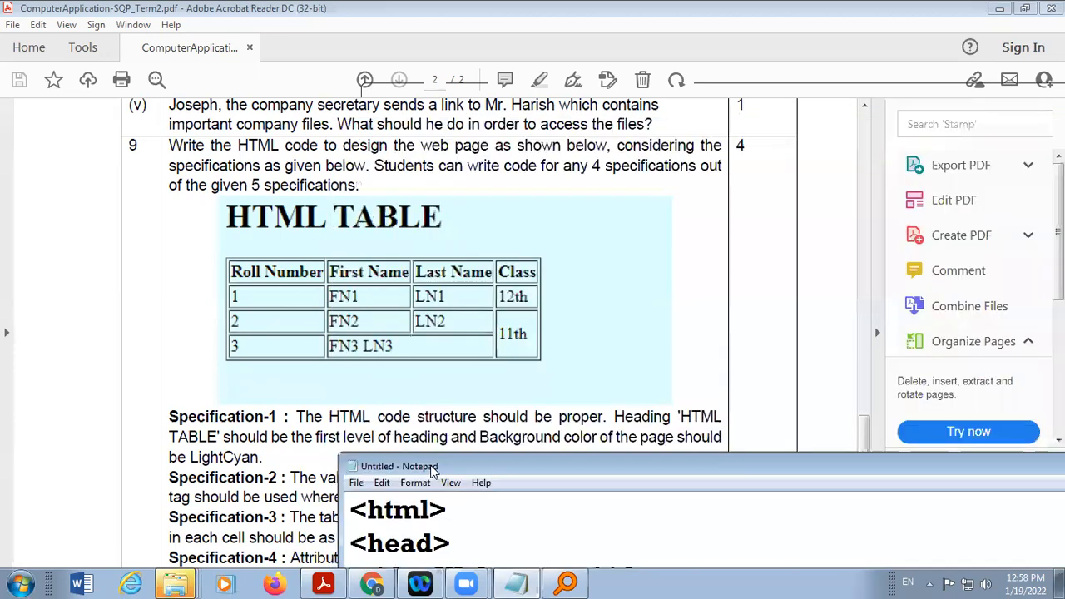
mouse_move(533, 480)
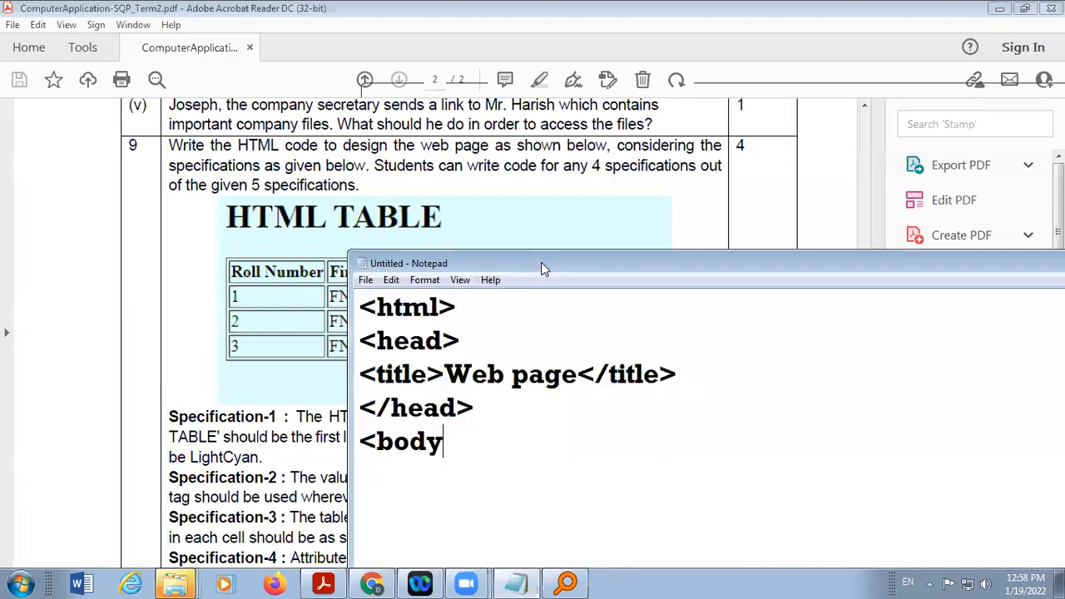
type("b")
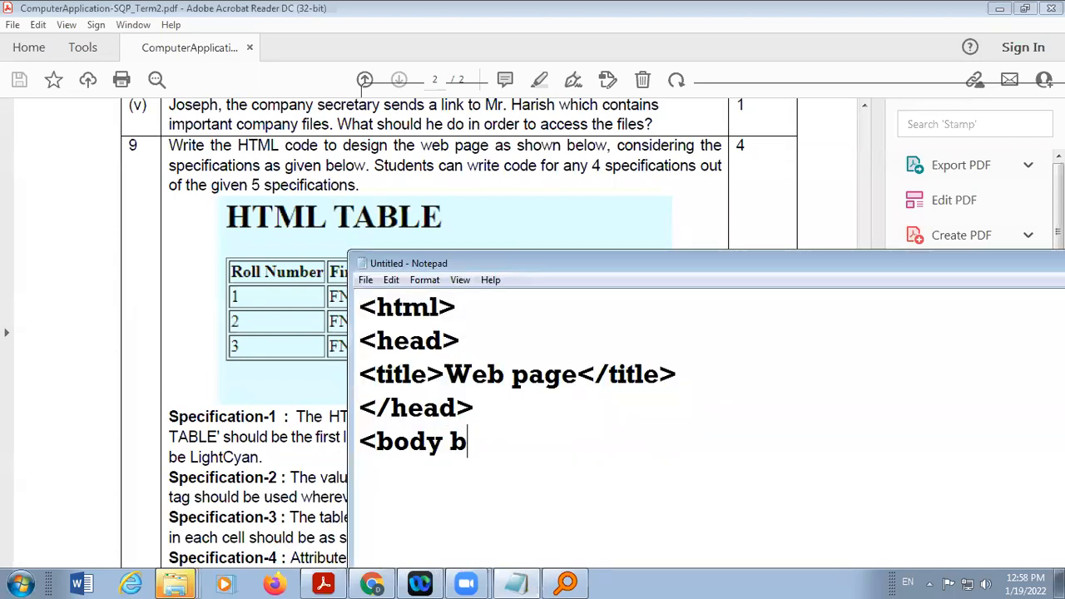
type("gcolor")
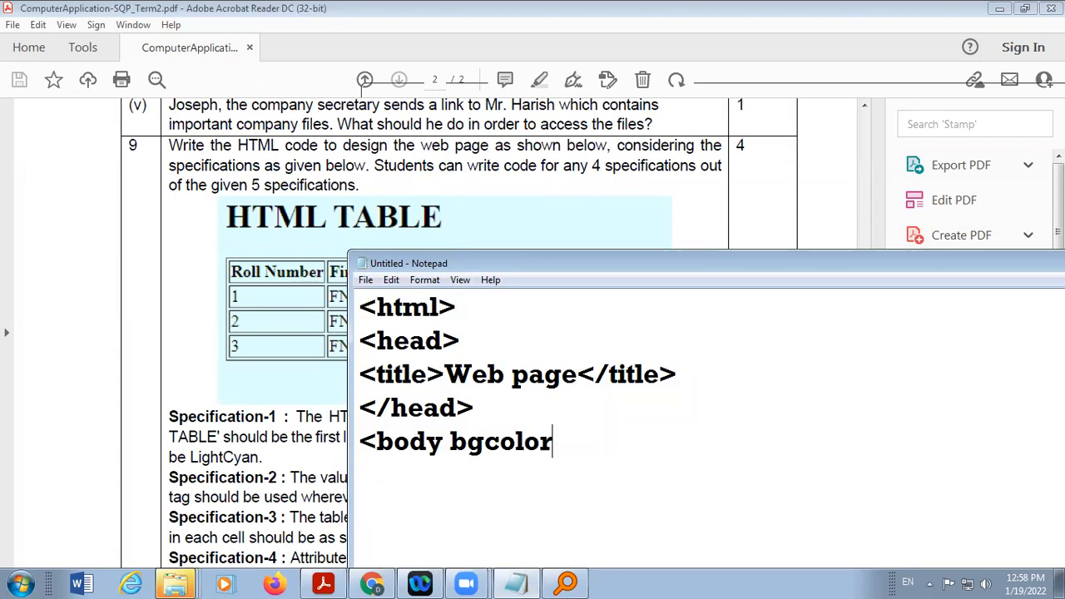
type("=\"")
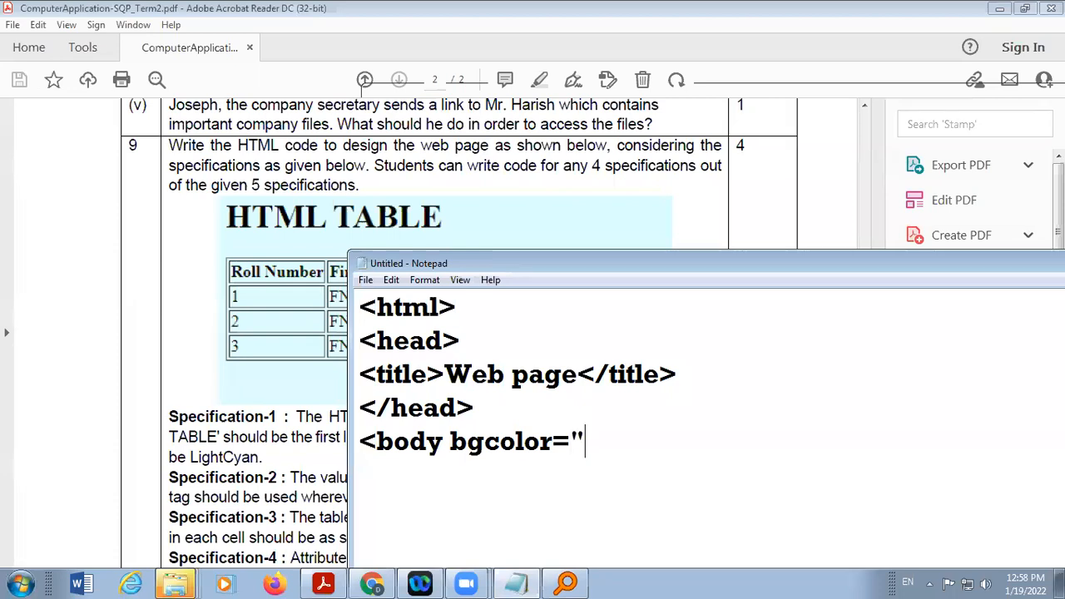
type("lith")
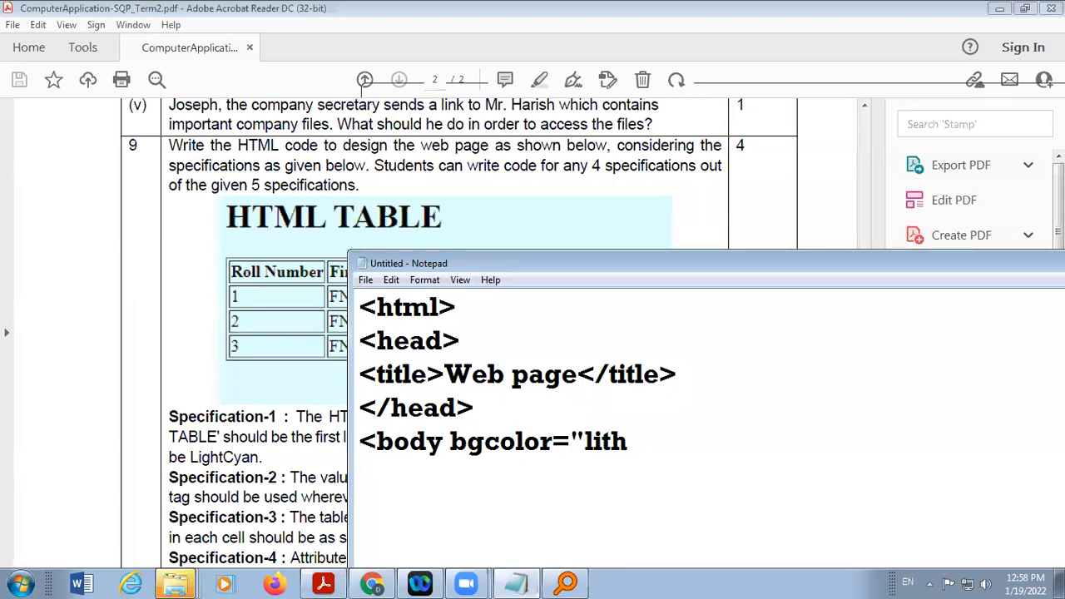
type("cyan")
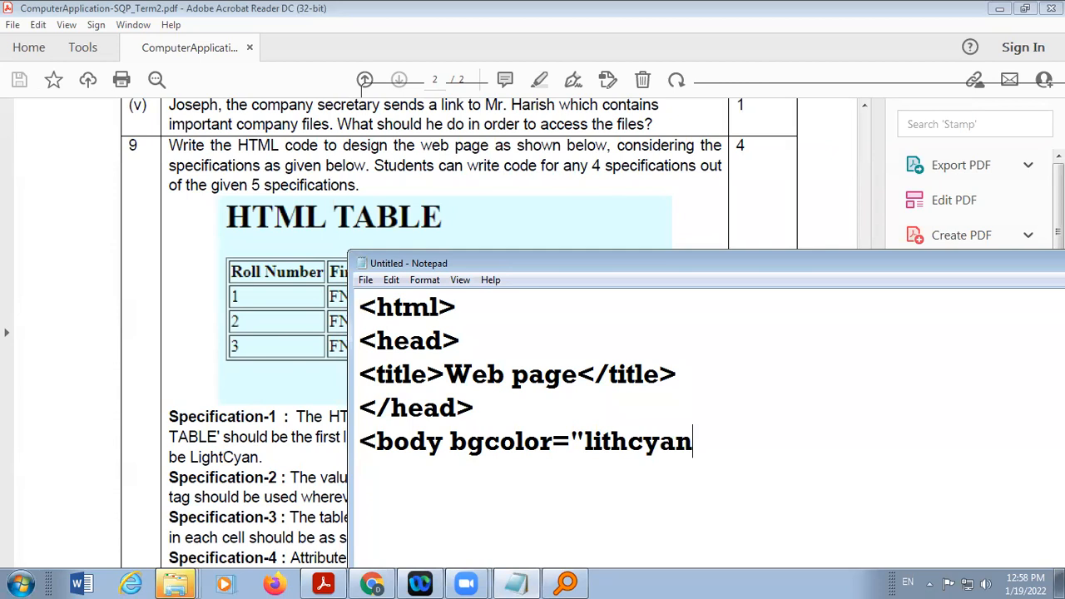
type("\"")
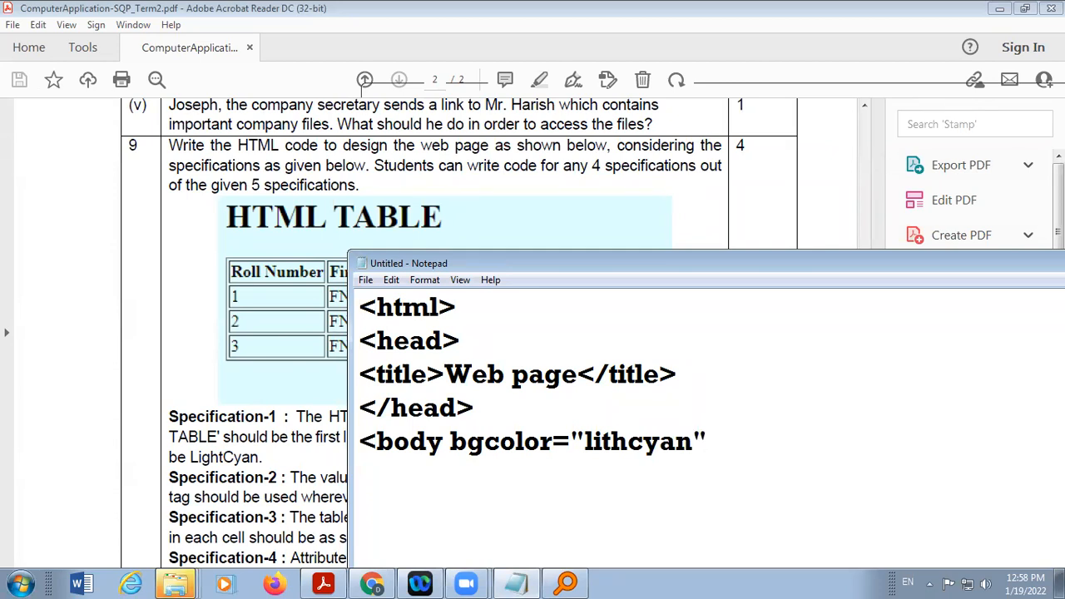
key("BackSpace")
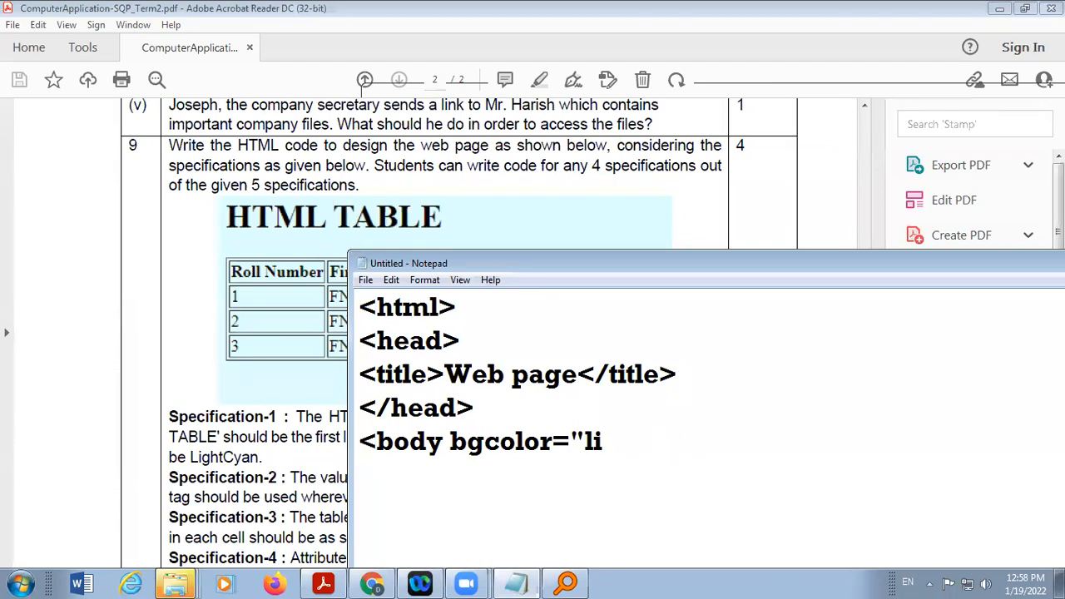
type("ght")
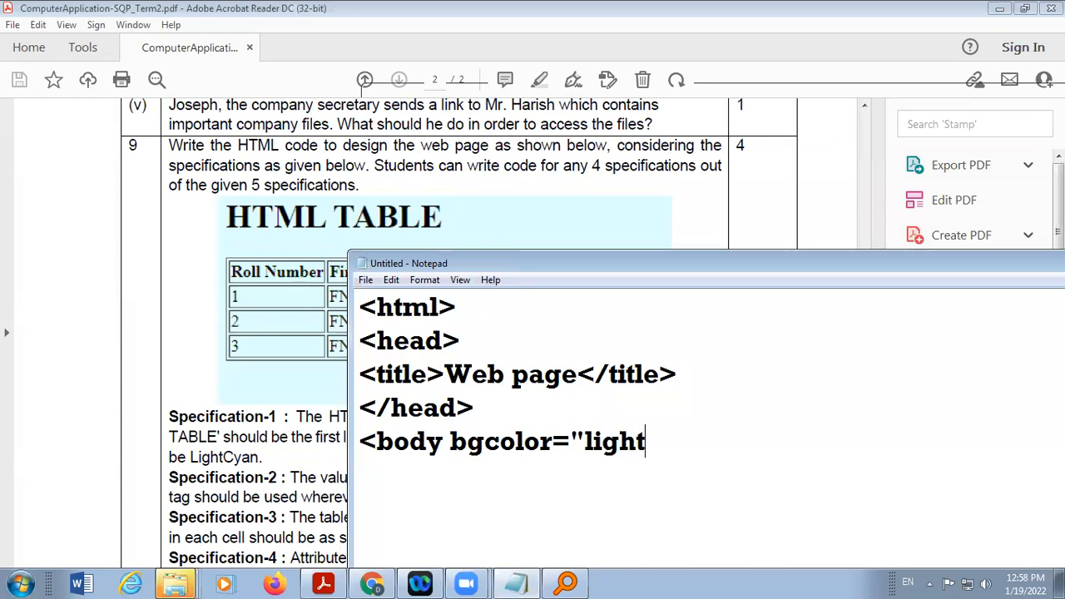
type("cyan")
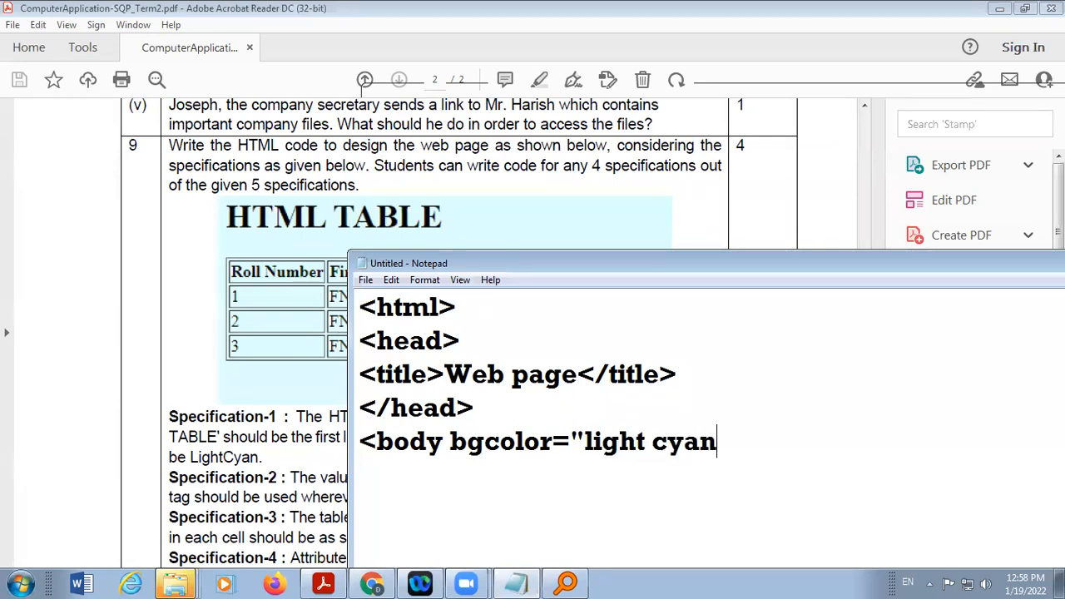
type("\">")
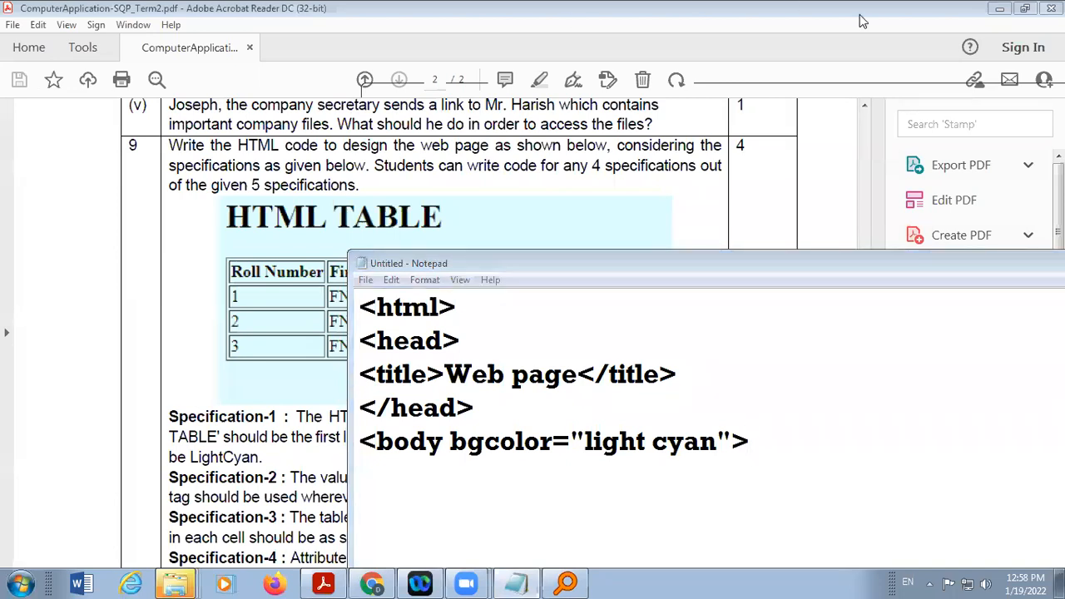
left_click(749, 441)
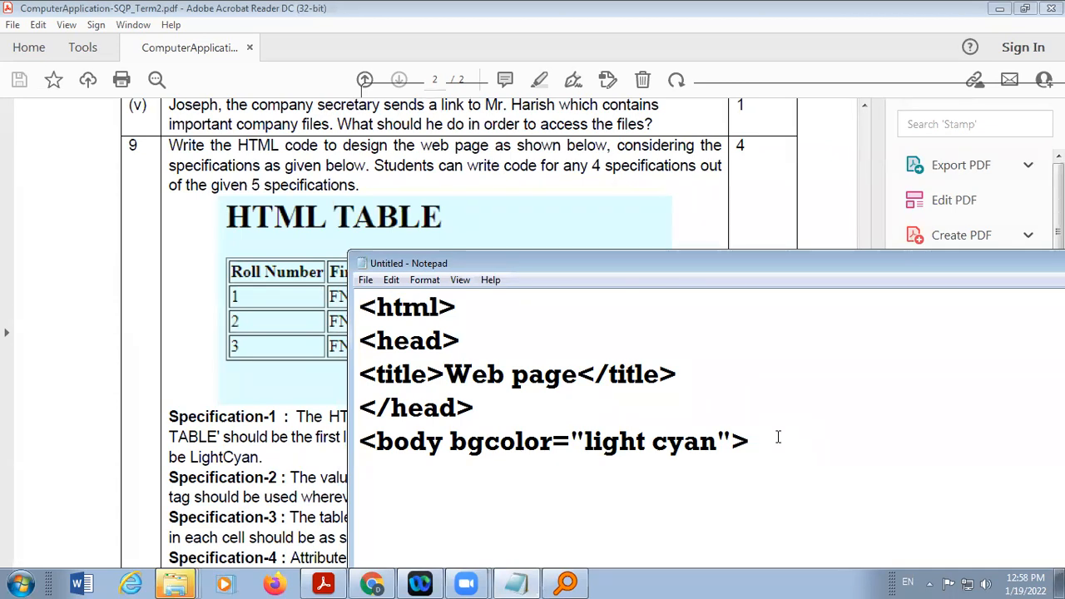
Add the level-one heading <h1>HTML TABLE</h1> below the body tag.
type("<h")
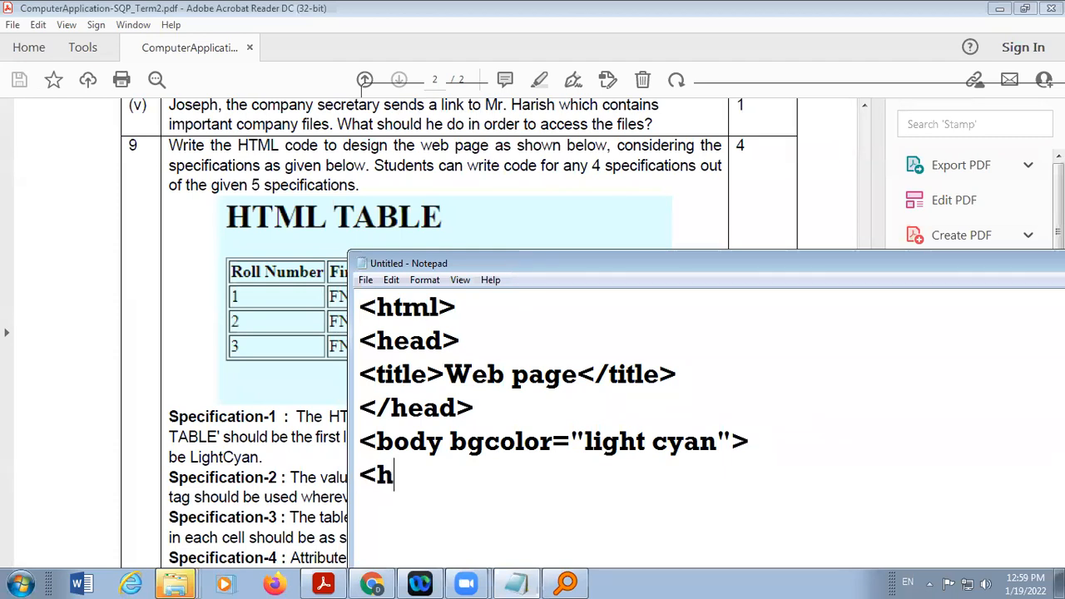
type("1")
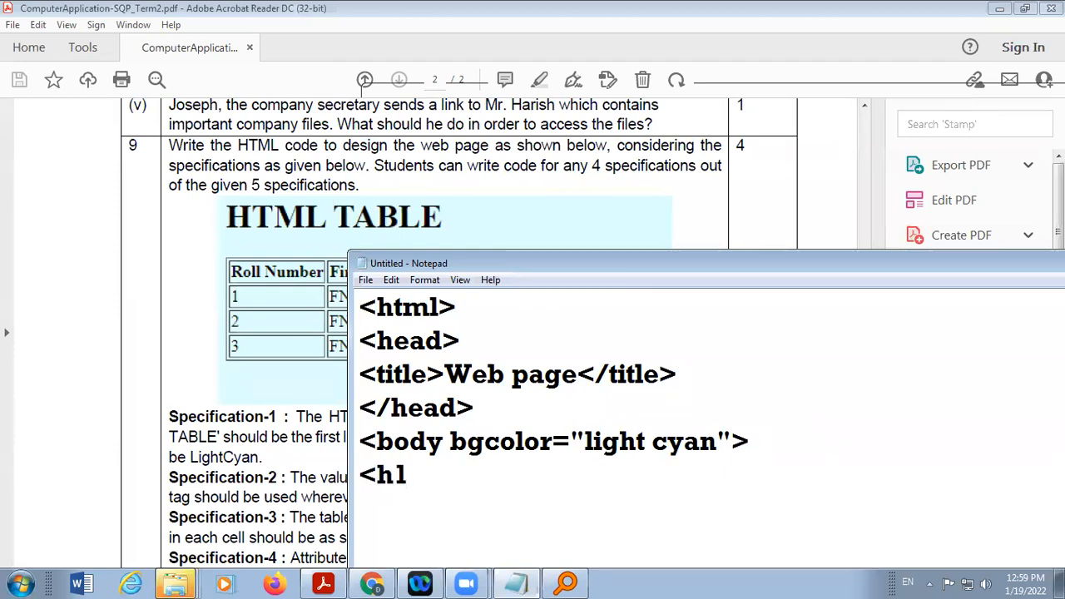
type("HTML TA")
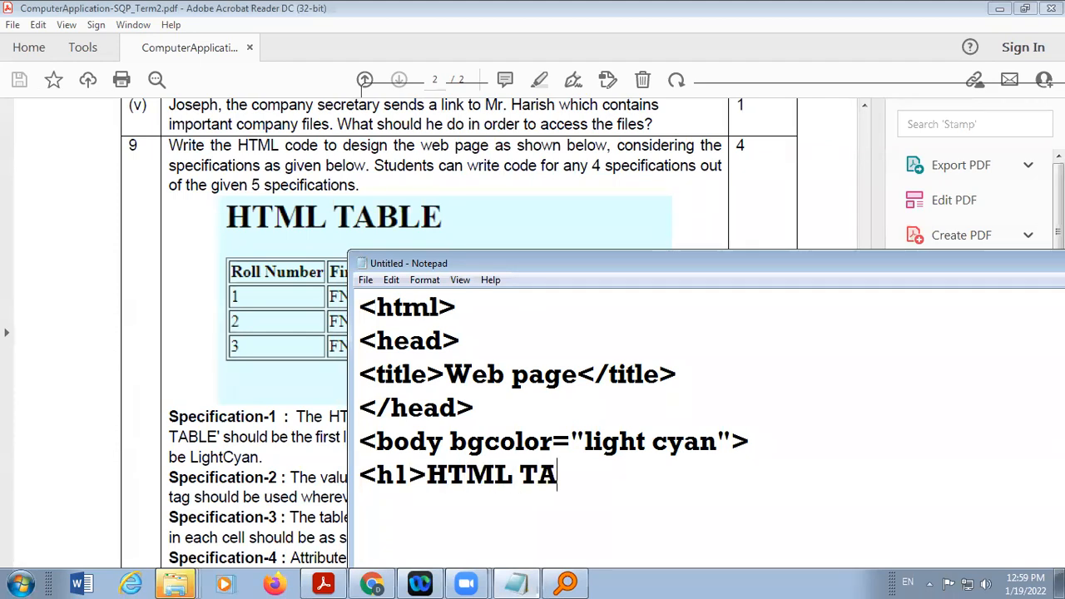
type("BLE")
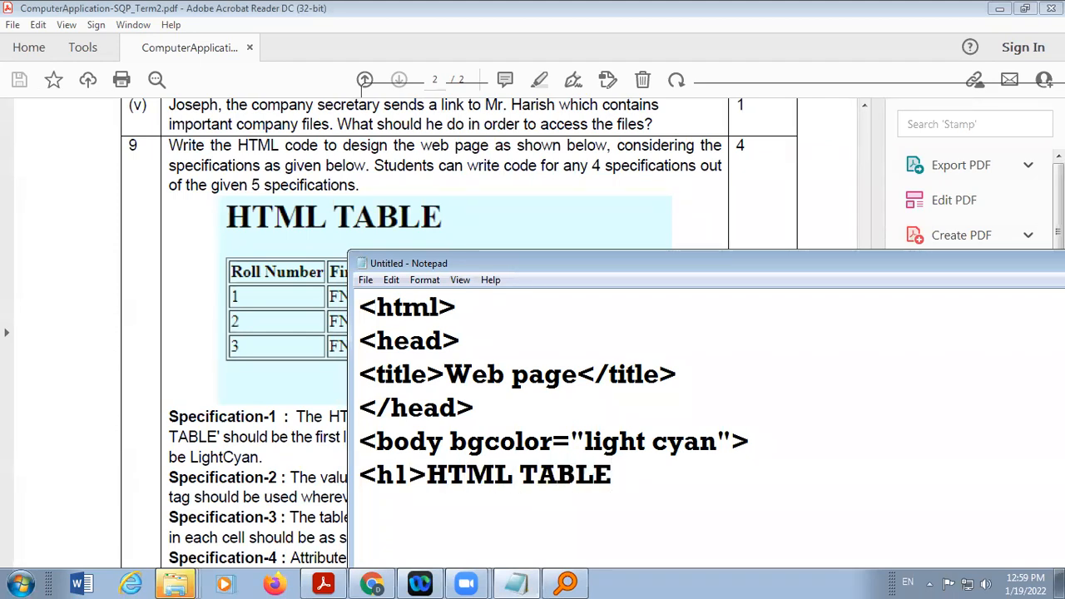
type("</")
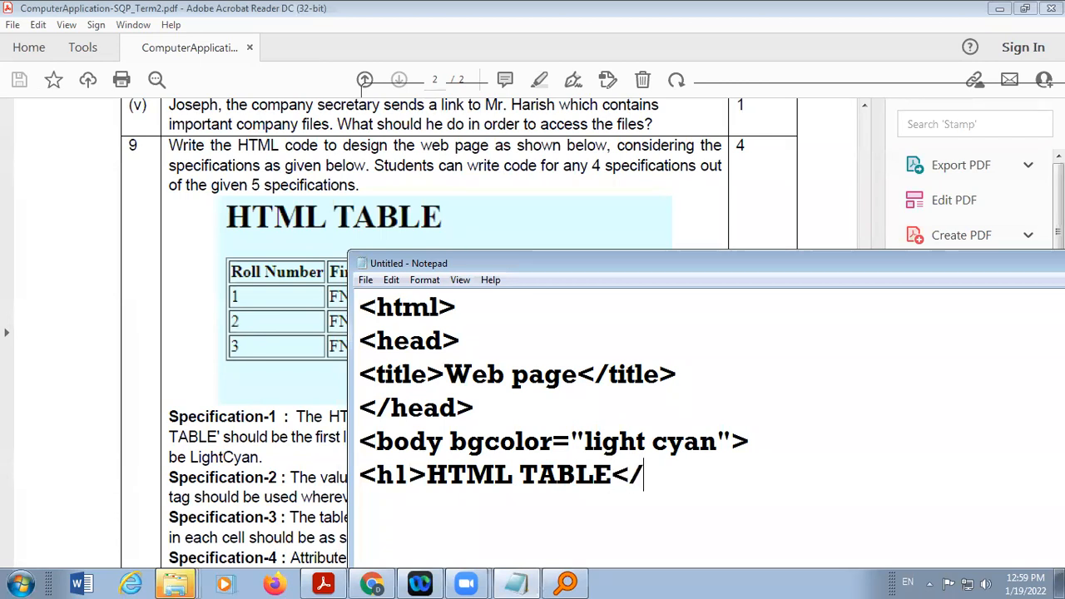
type("h1>")
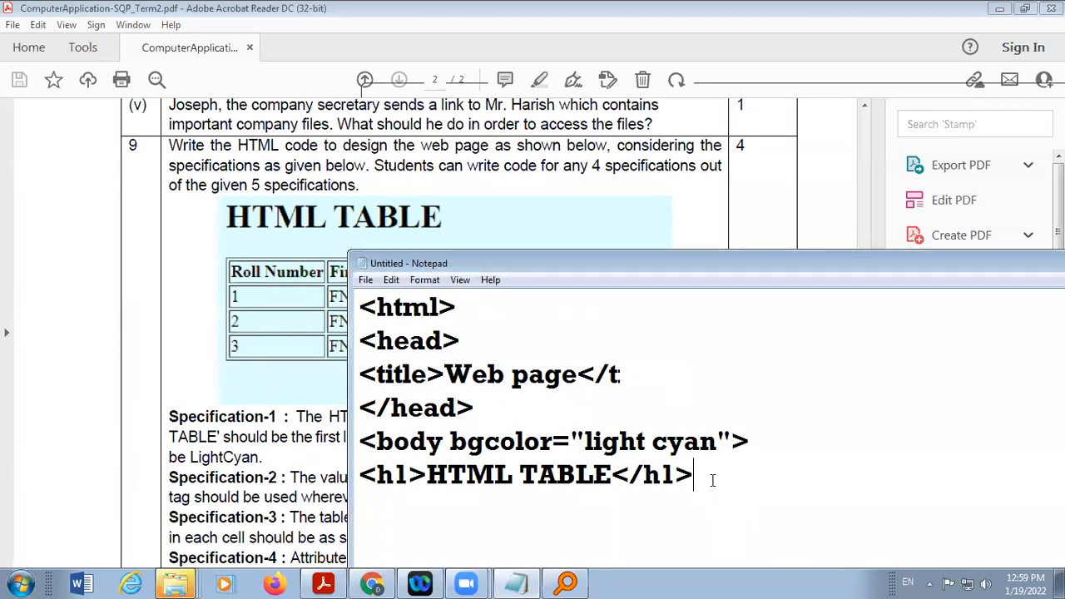
type("itle>")
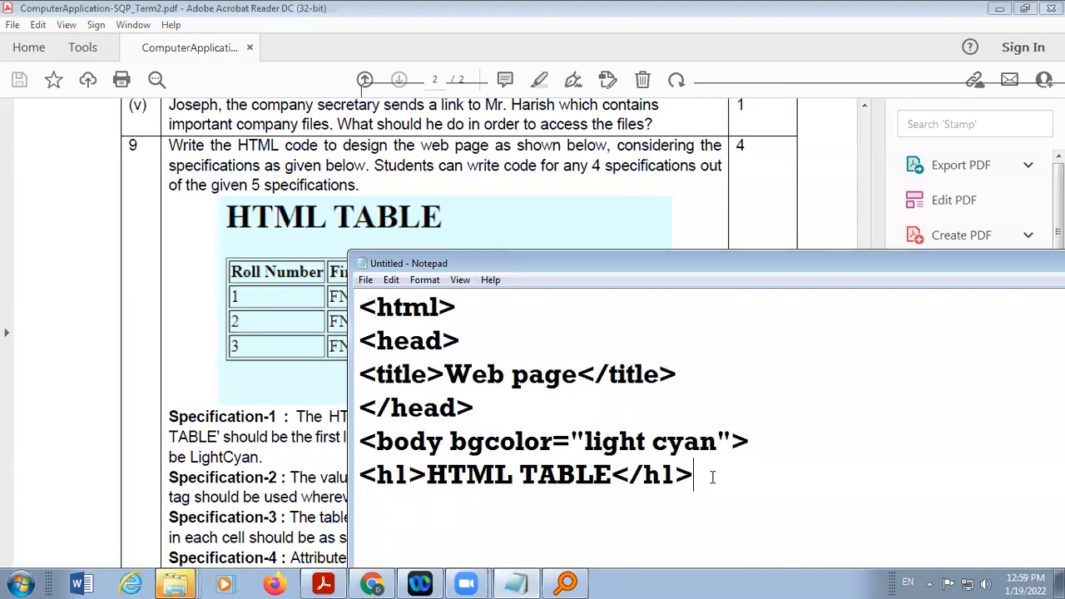
mouse_move(772, 429)
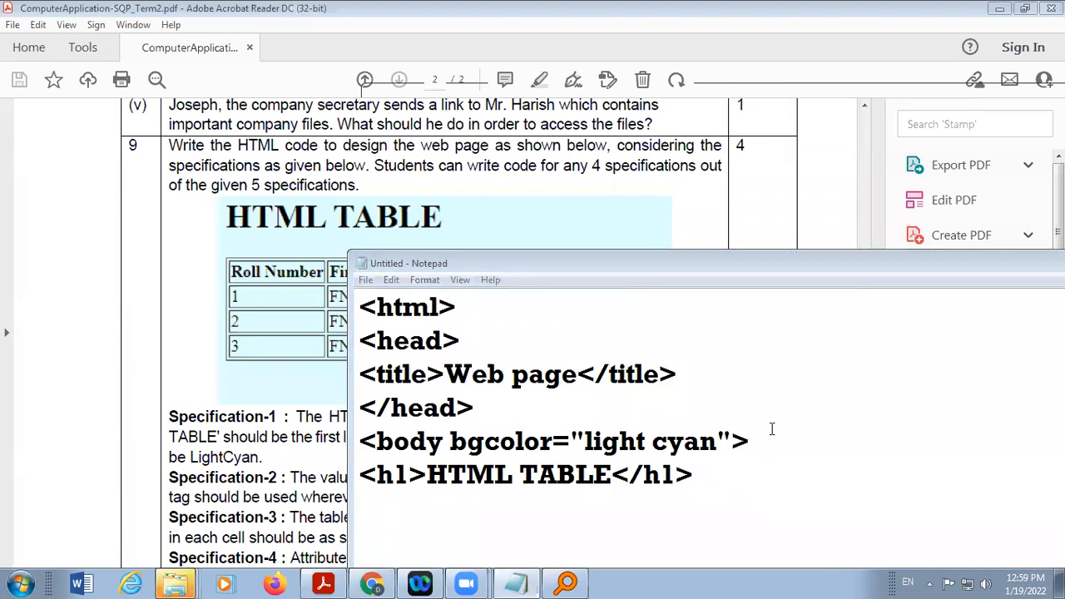
left_click(696, 474)
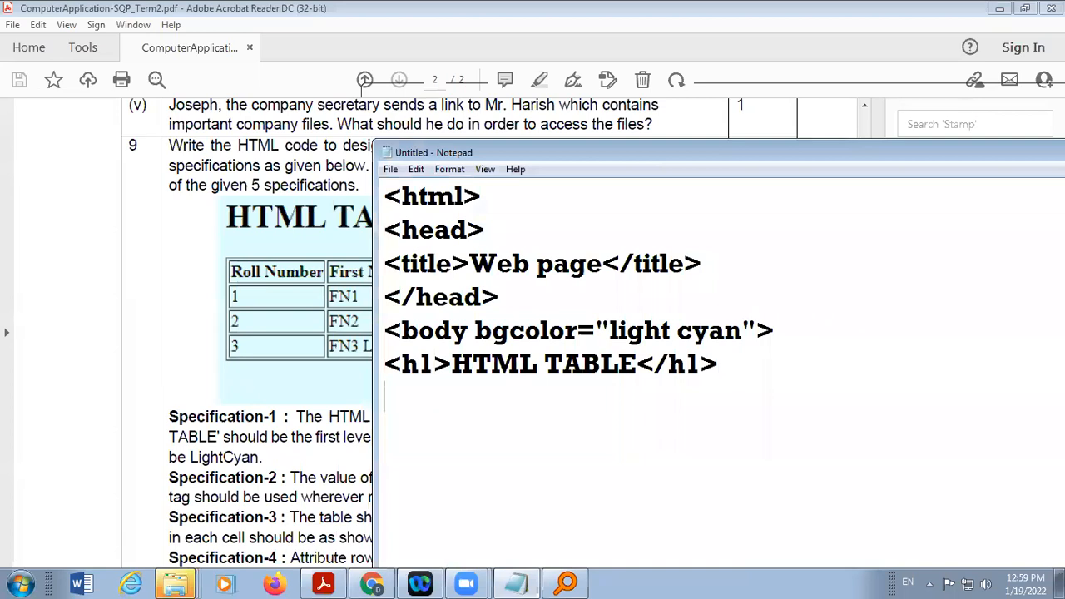
Begin the table with <table border="1"> beneath the heading.
type("<t")
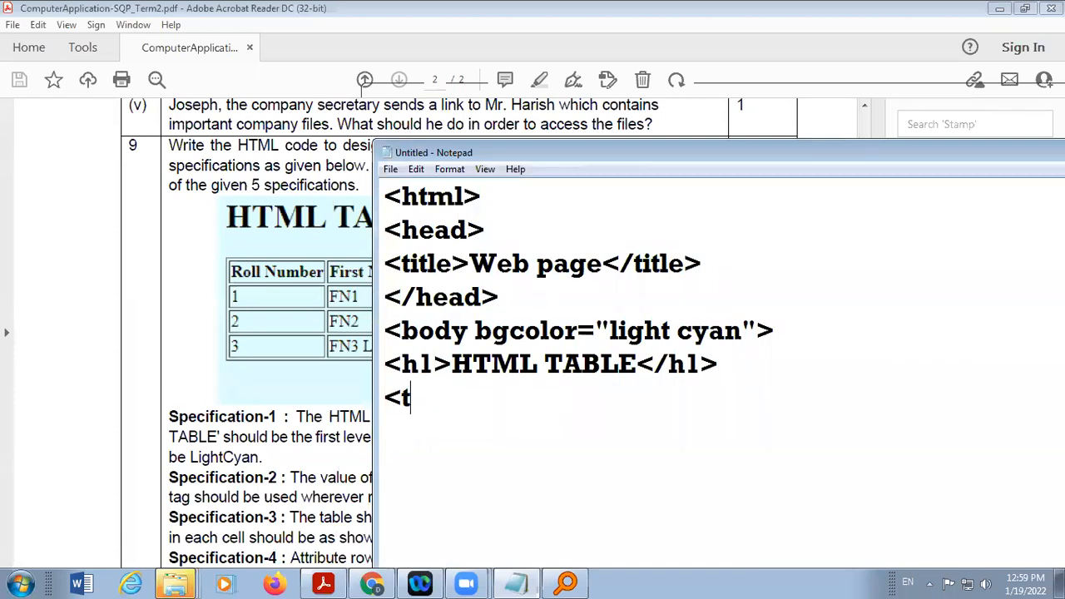
type("able")
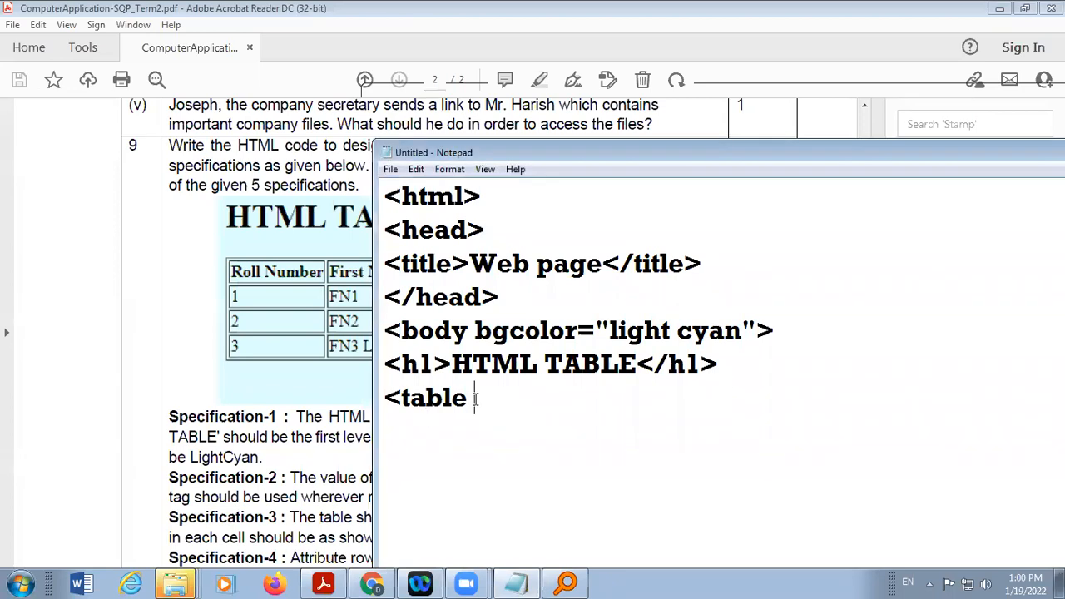
type("border")
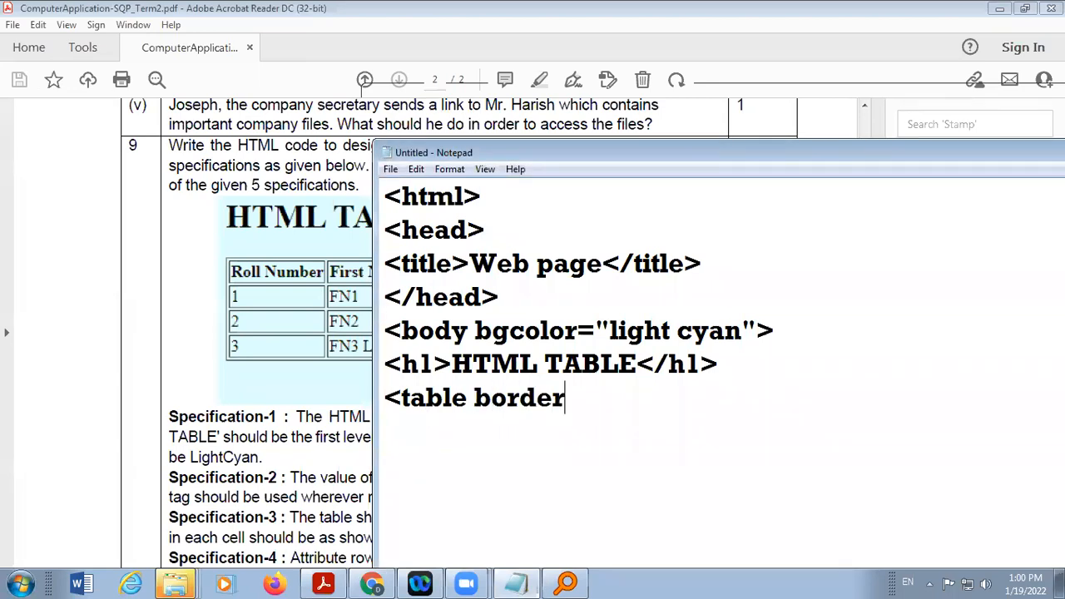
type("=")
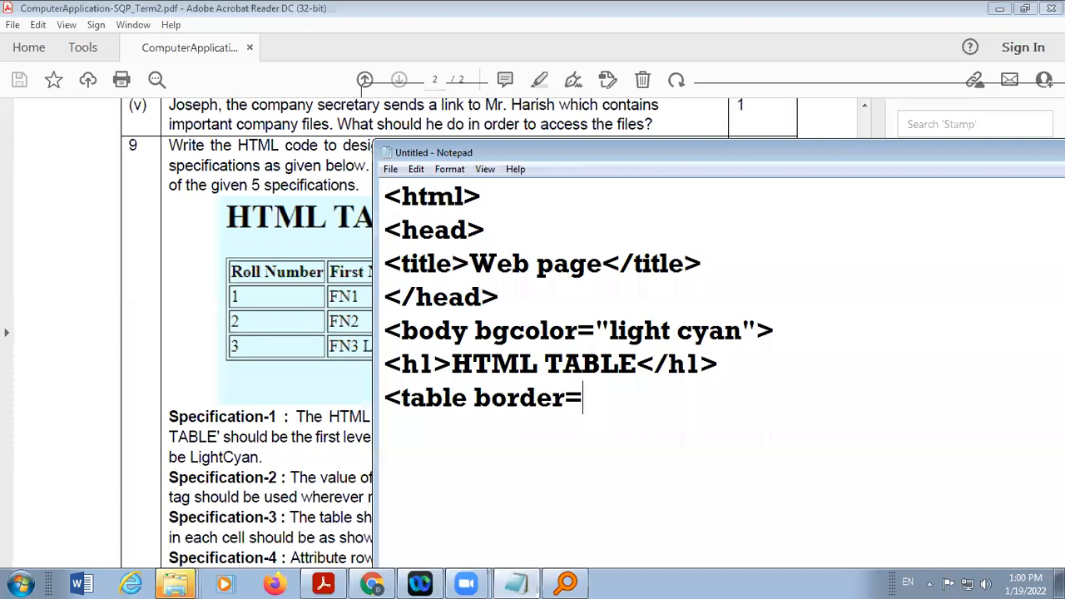
type("\"1\"")
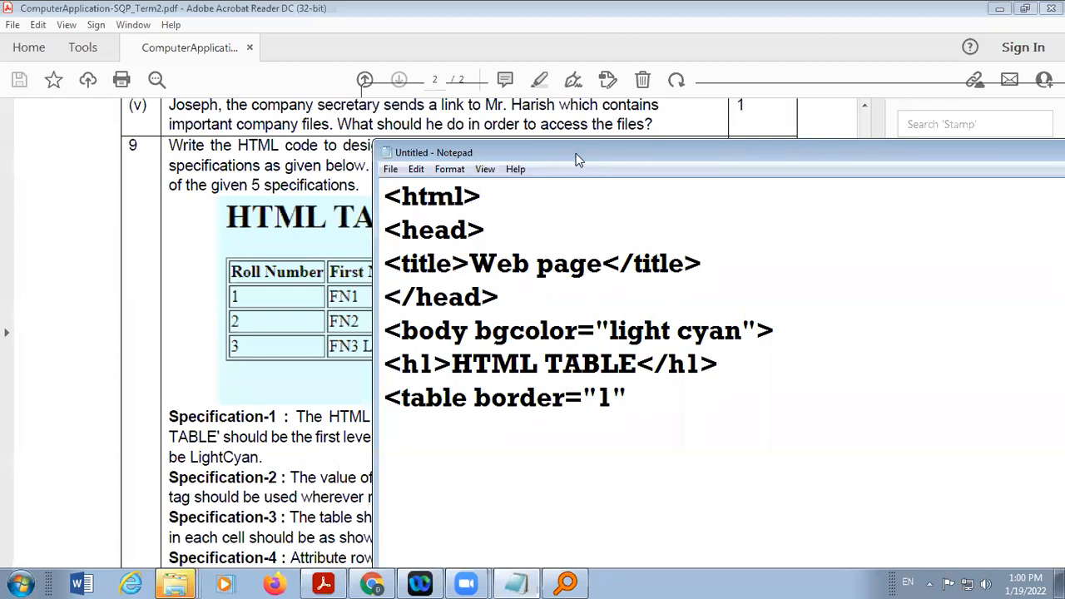
left_click_drag(579, 158, 441, 211)
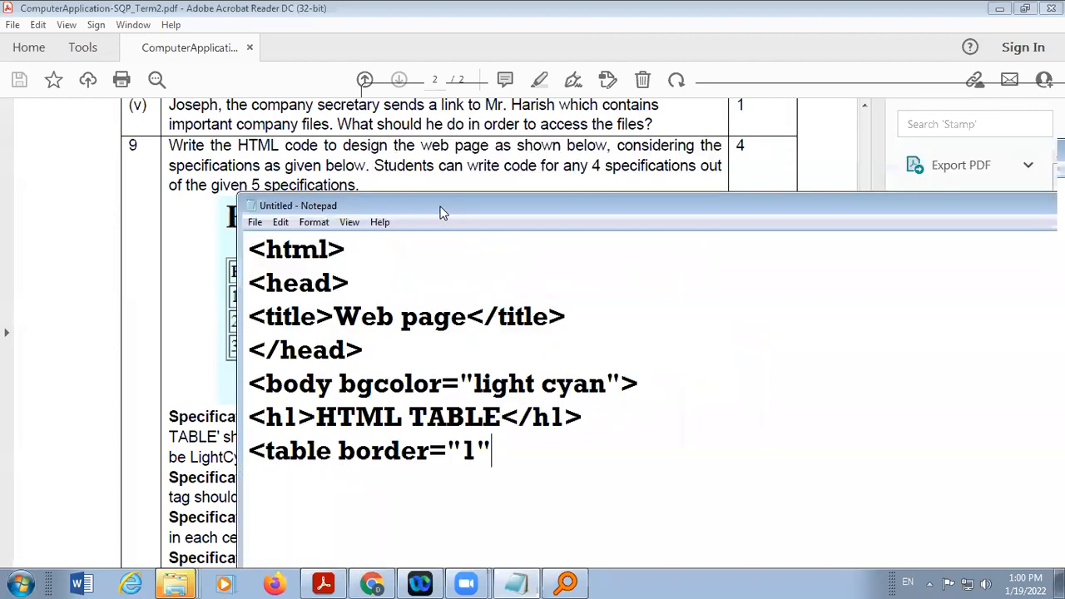
type(">")
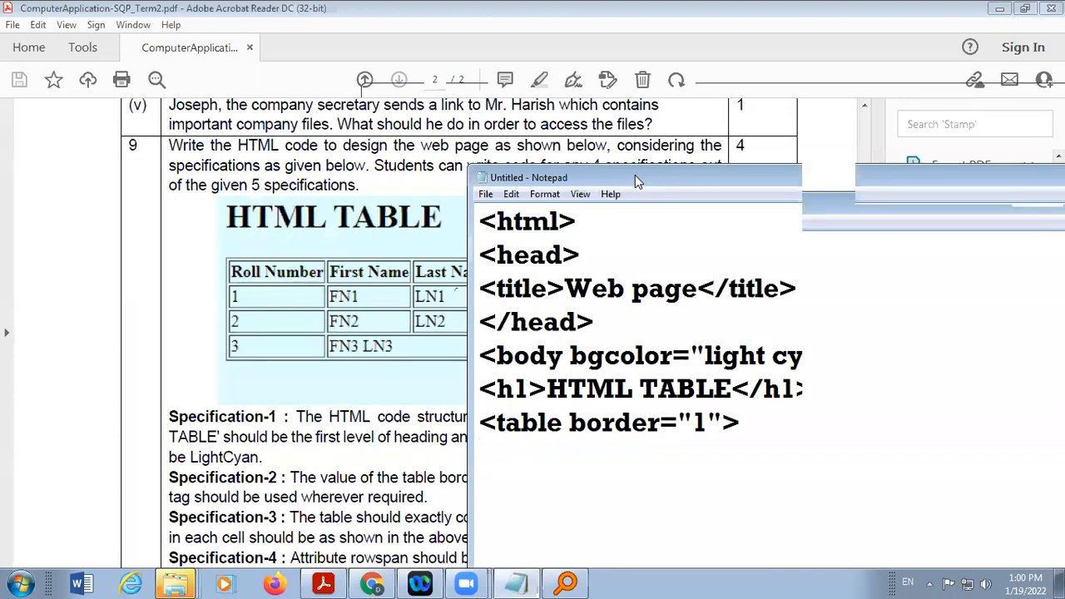
Open the first table row with <tr> and its first header cell with <th>.
type("<tr")
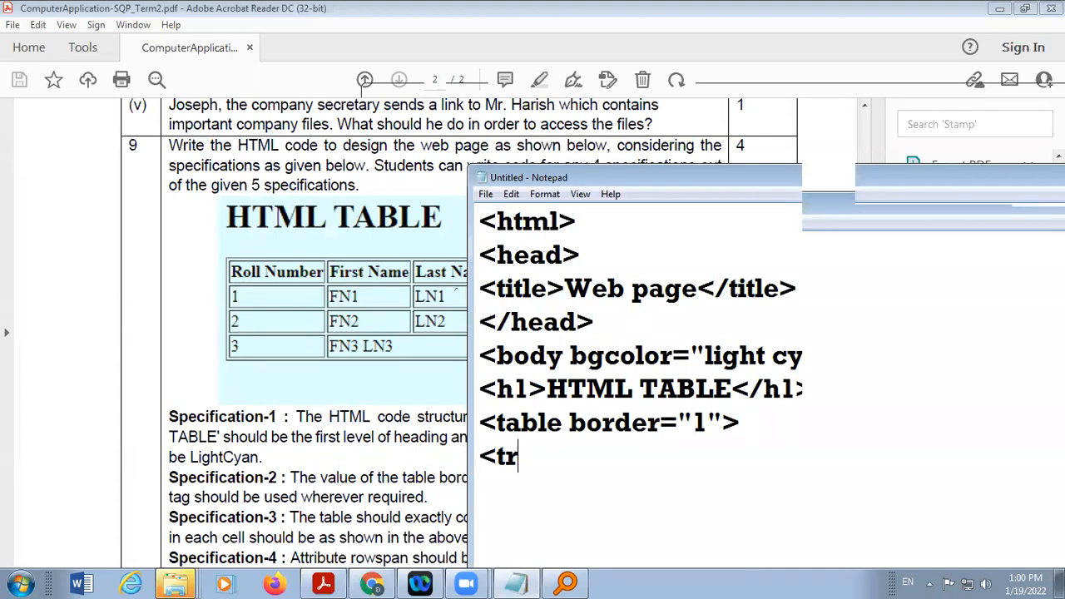
type(">")
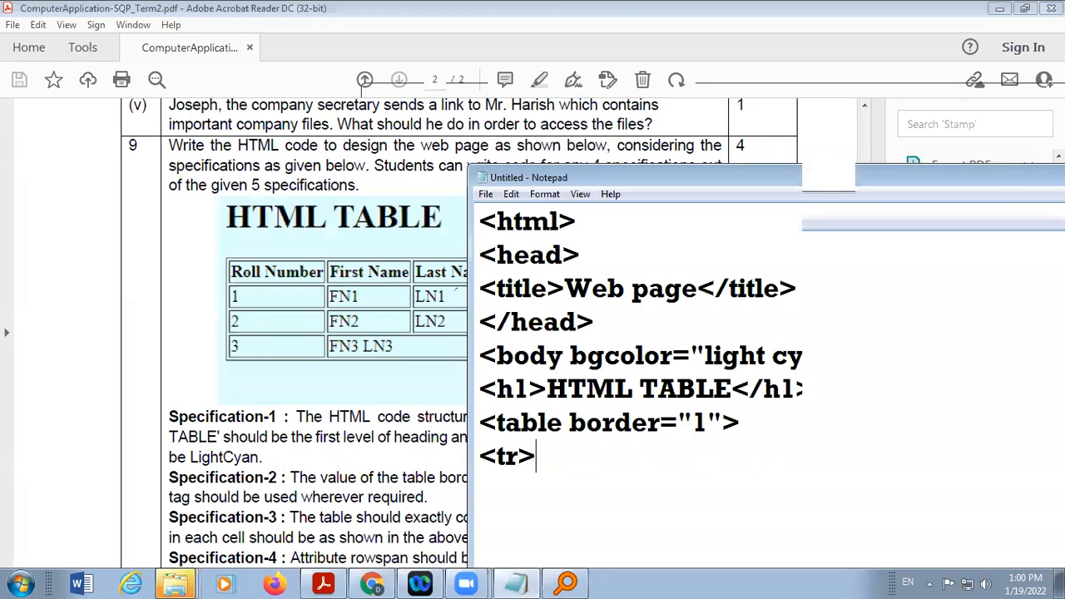
key("Return")
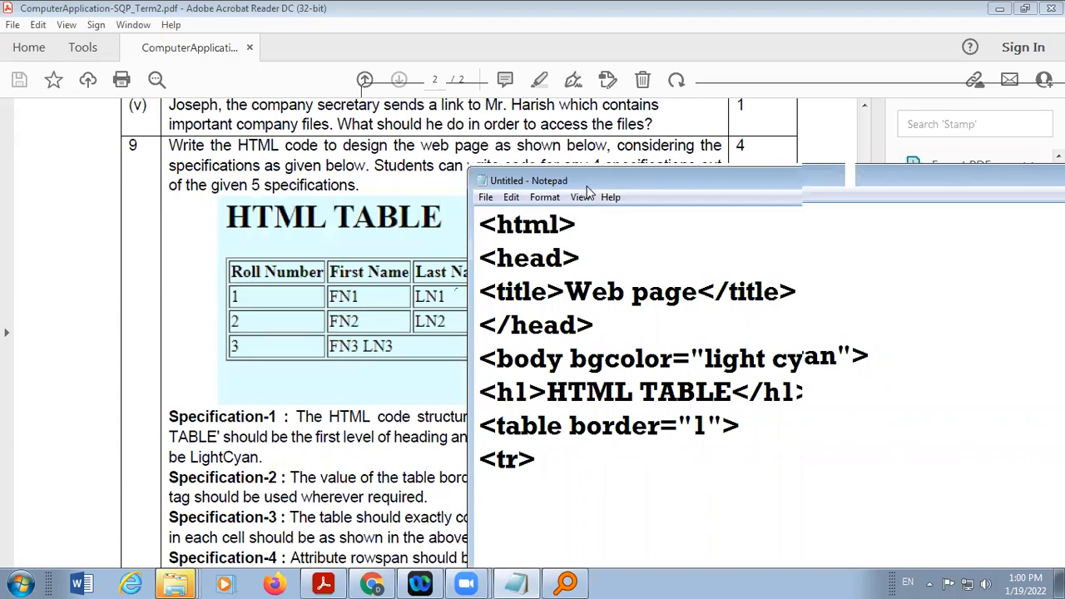
left_click_drag(586, 179, 586, 167)
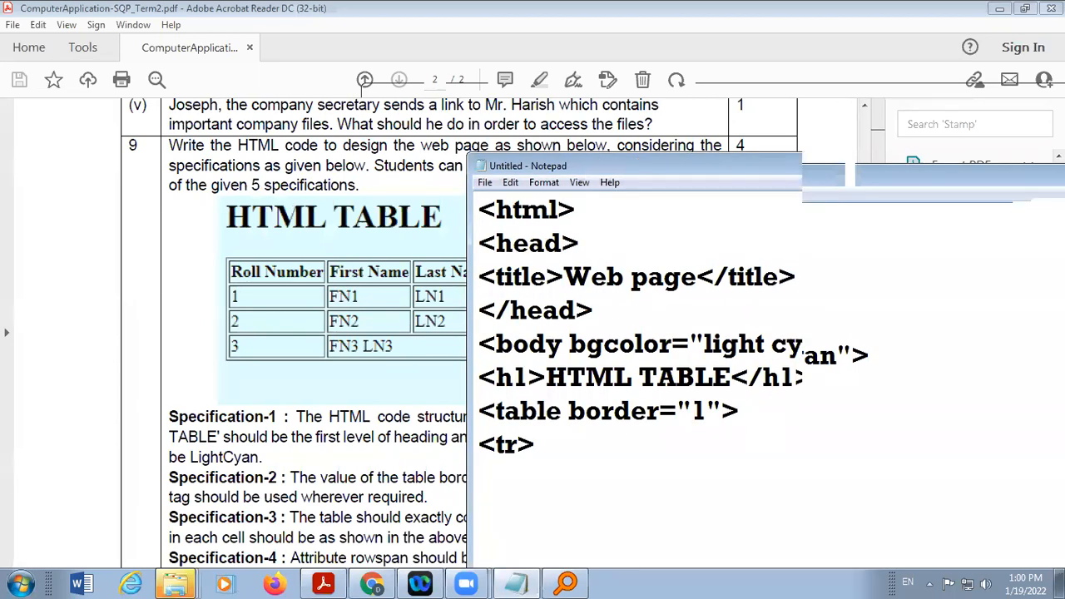
type("<th")
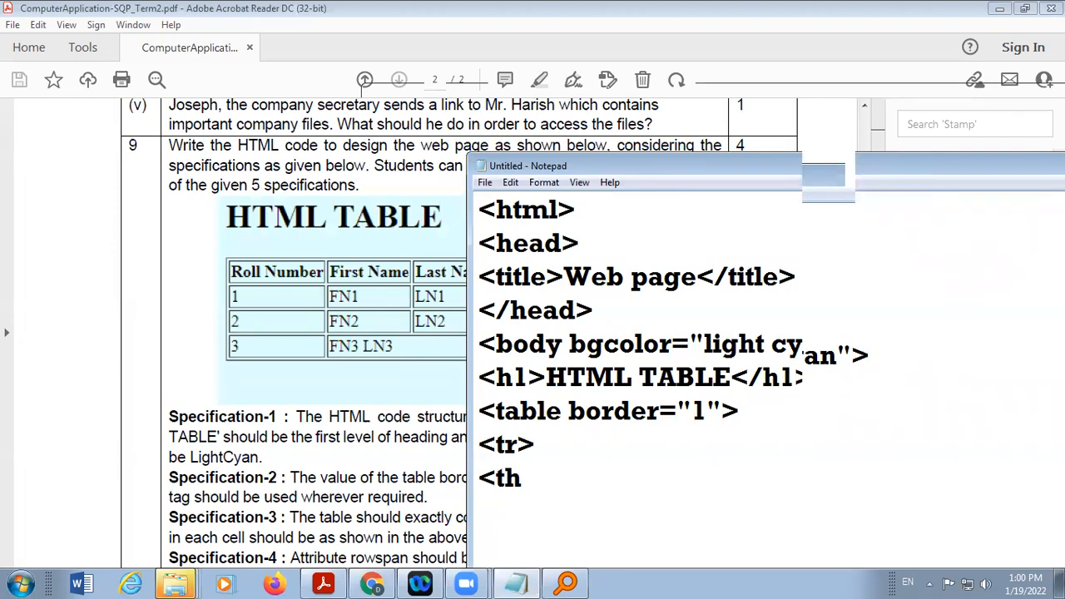
type(">")
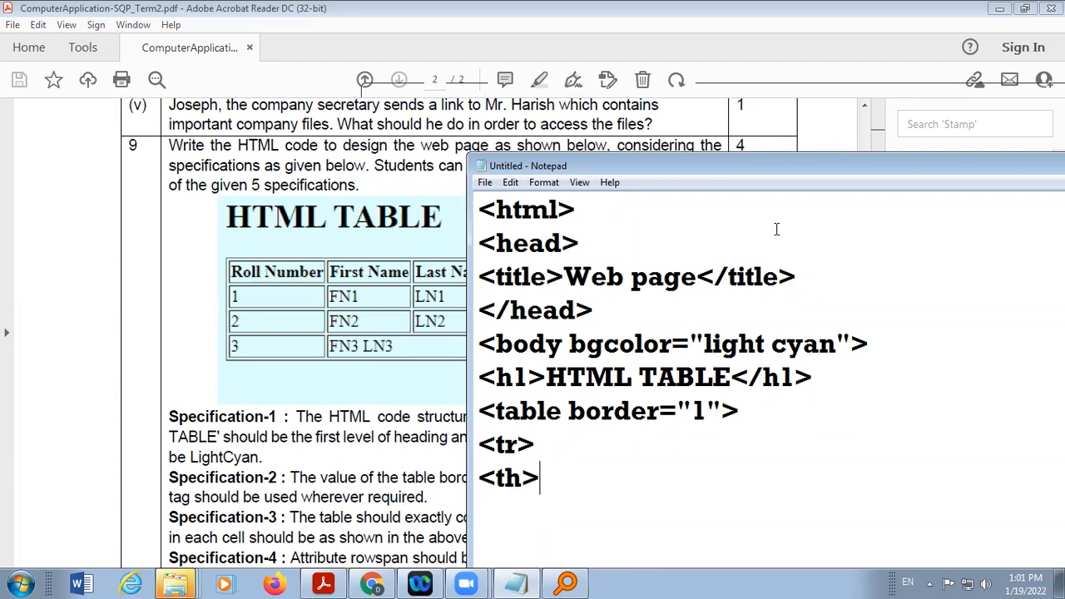
mouse_move(582, 476)
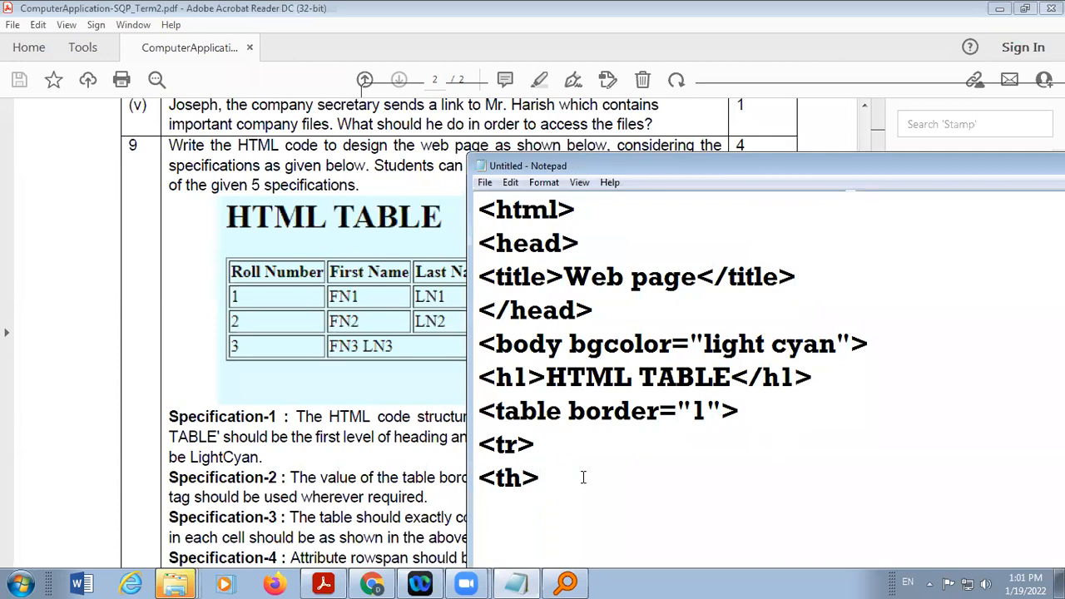
mouse_move(676, 427)
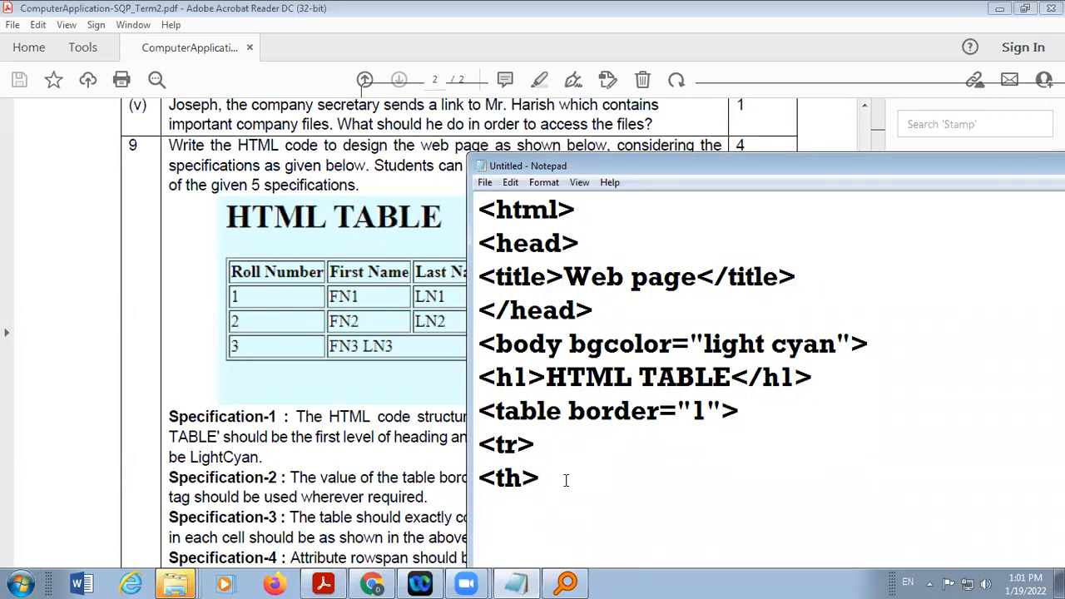
Write the header cells Roll Number and First Name in the first row.
type("Roll")
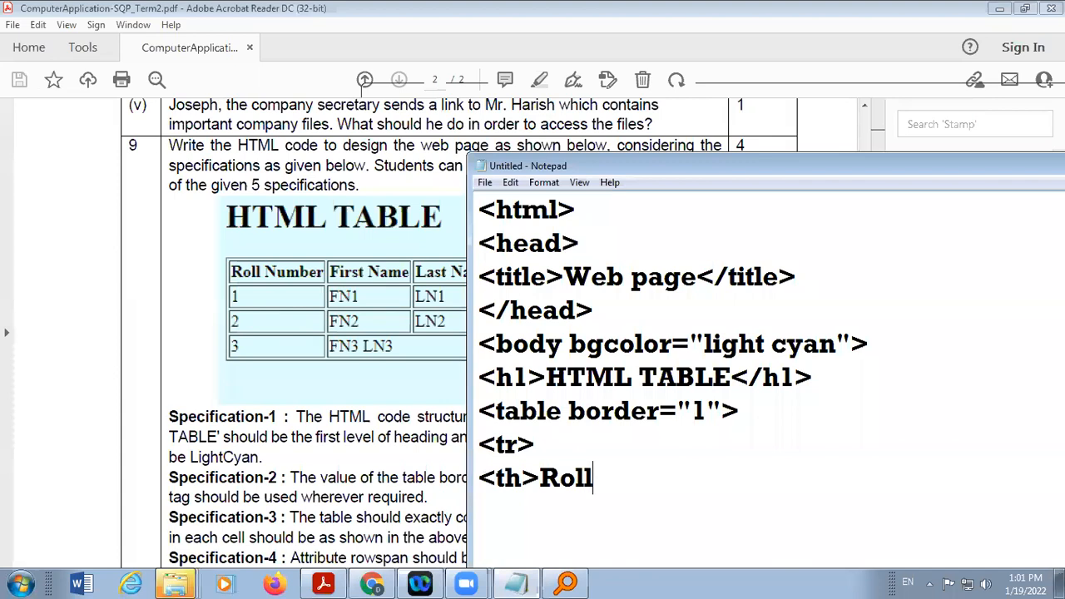
type("Number")
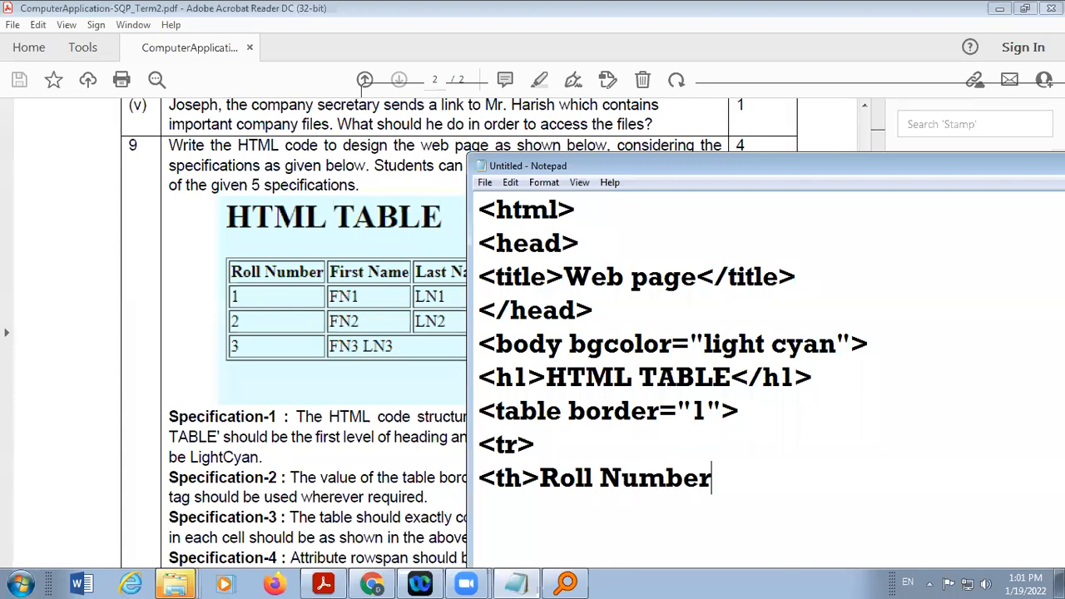
type("</t")
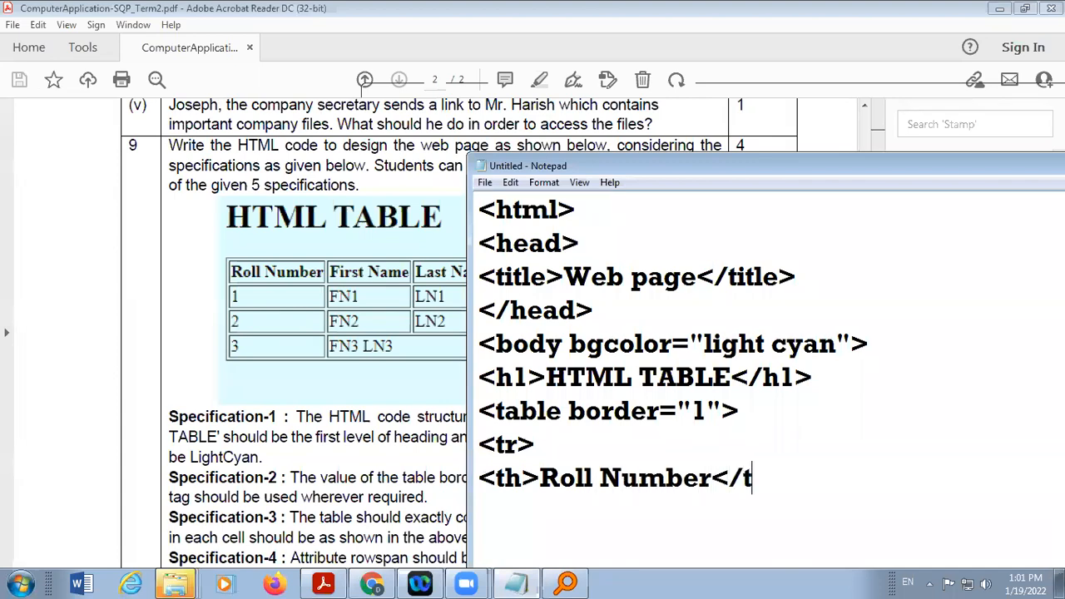
type("h>")
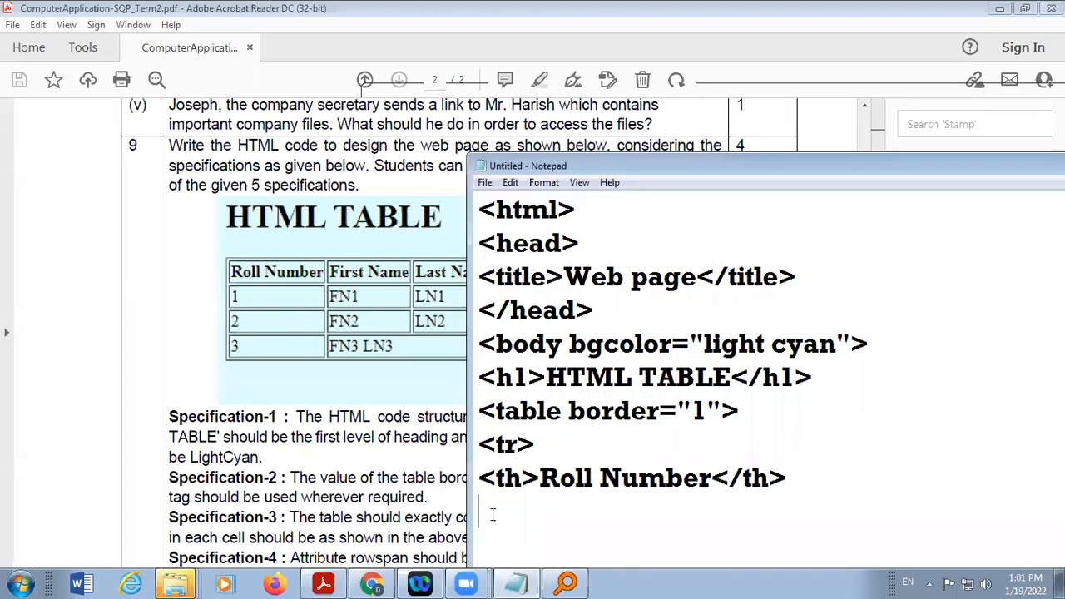
type("<")
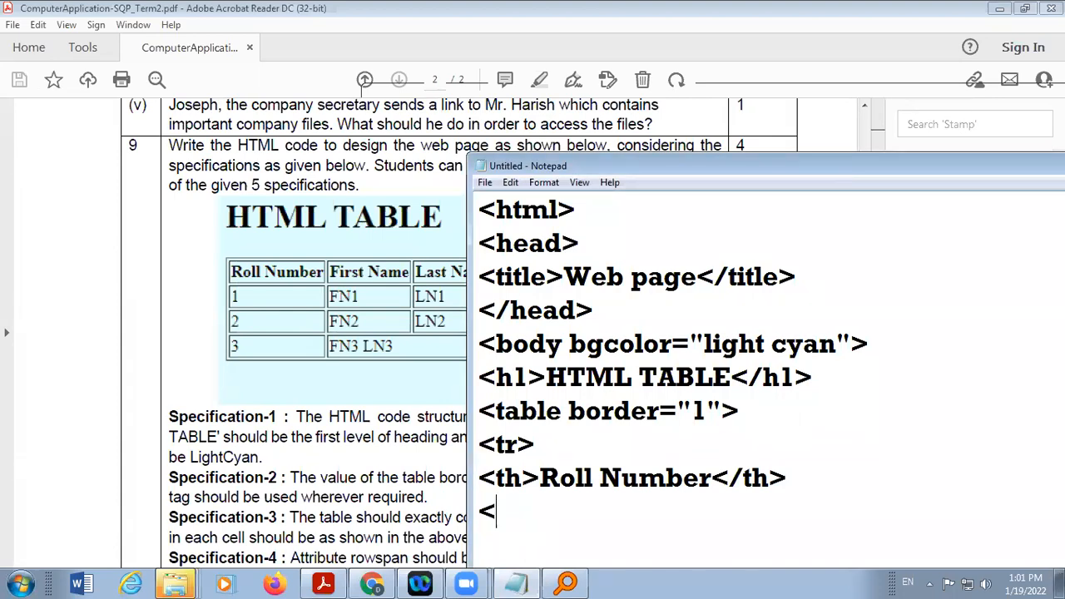
type("th")
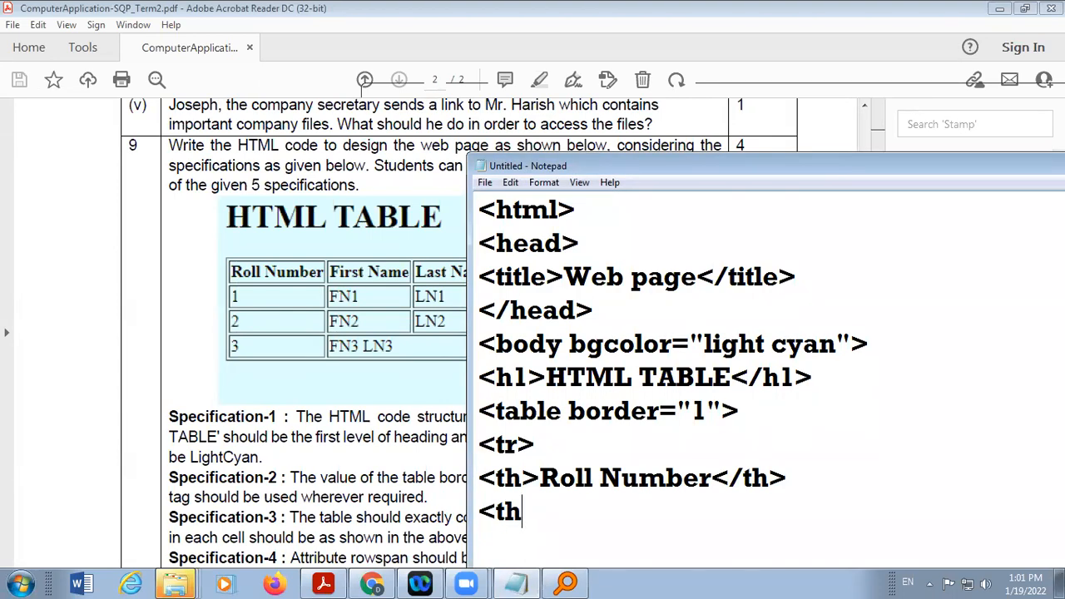
type(">")
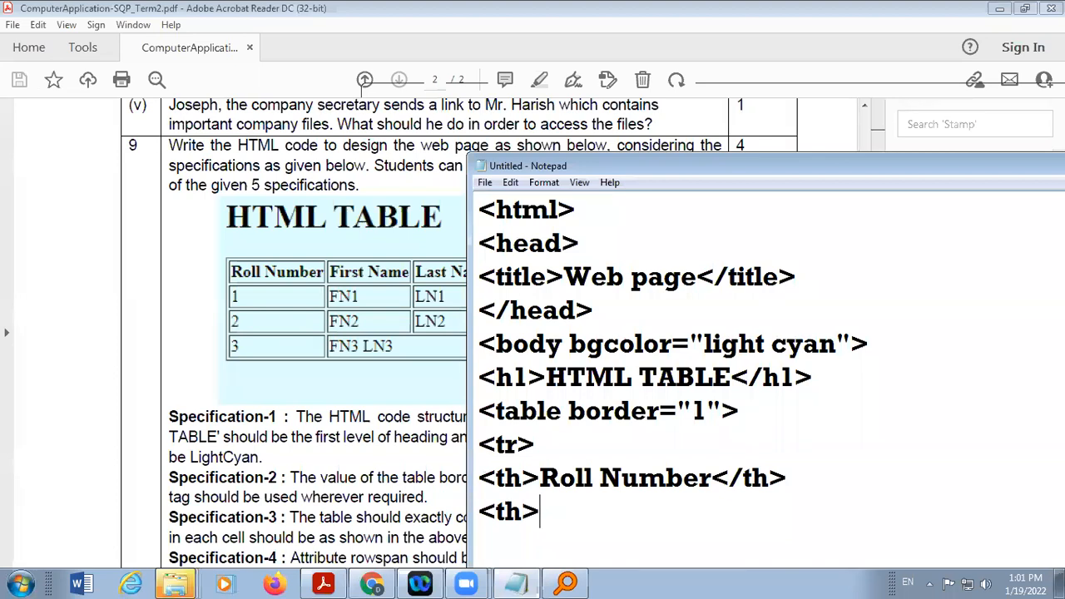
type("First")
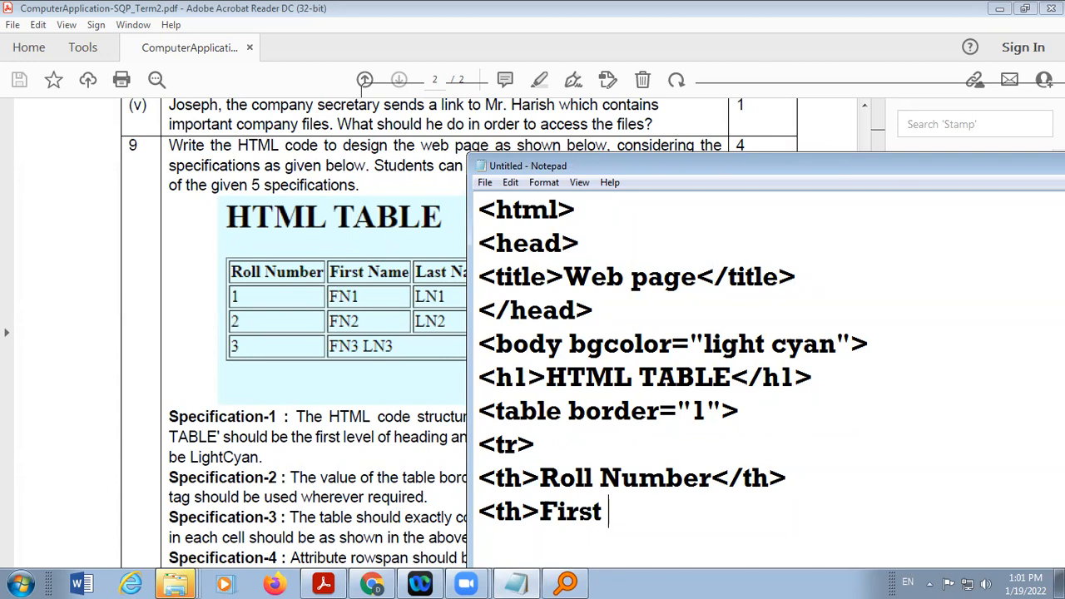
type("Nam")
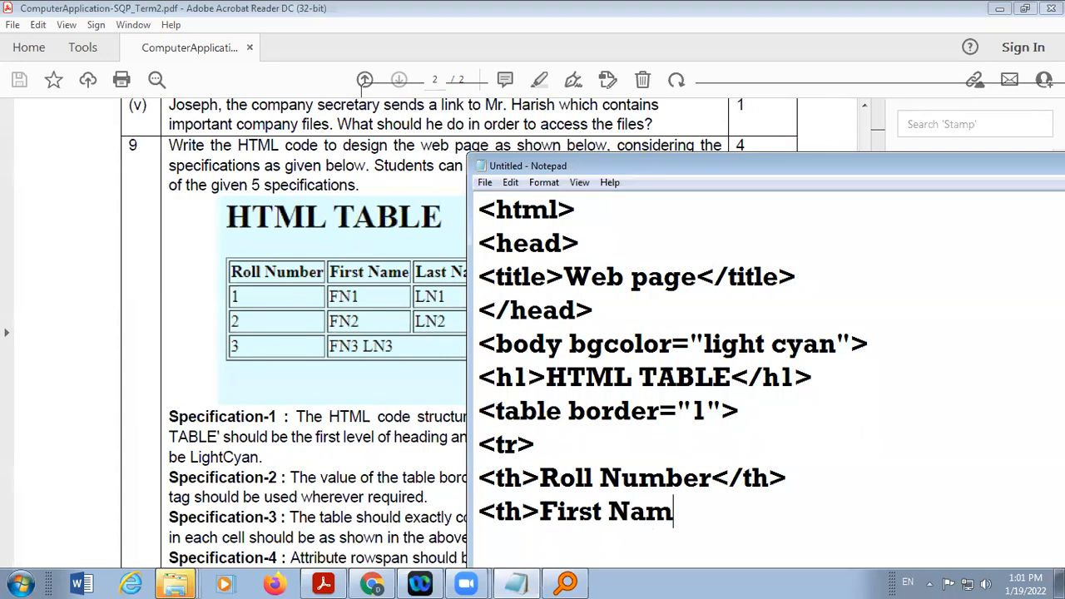
type("e</")
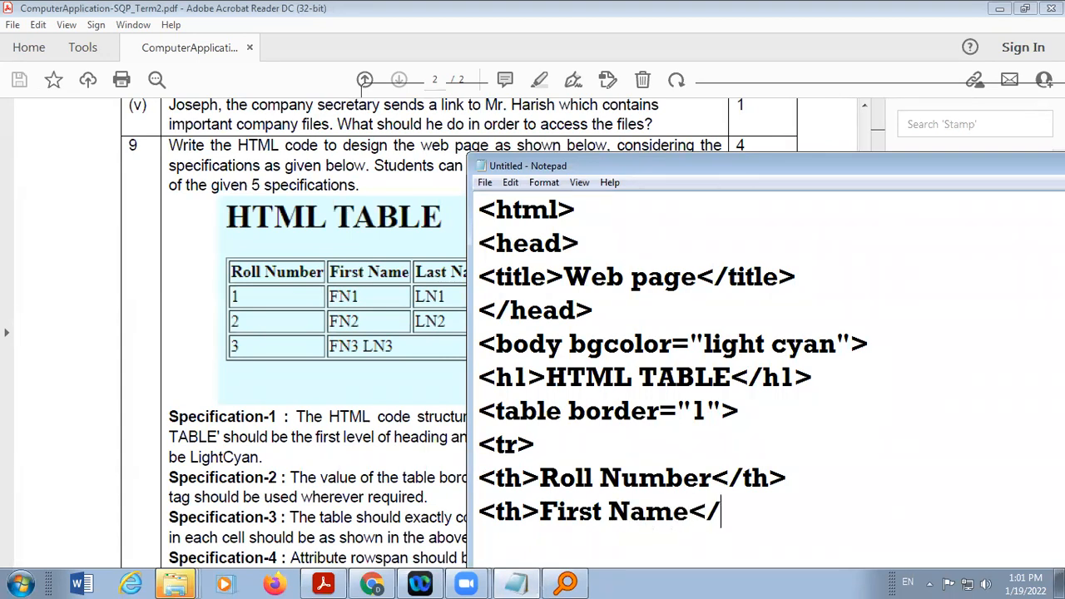
type("th>")
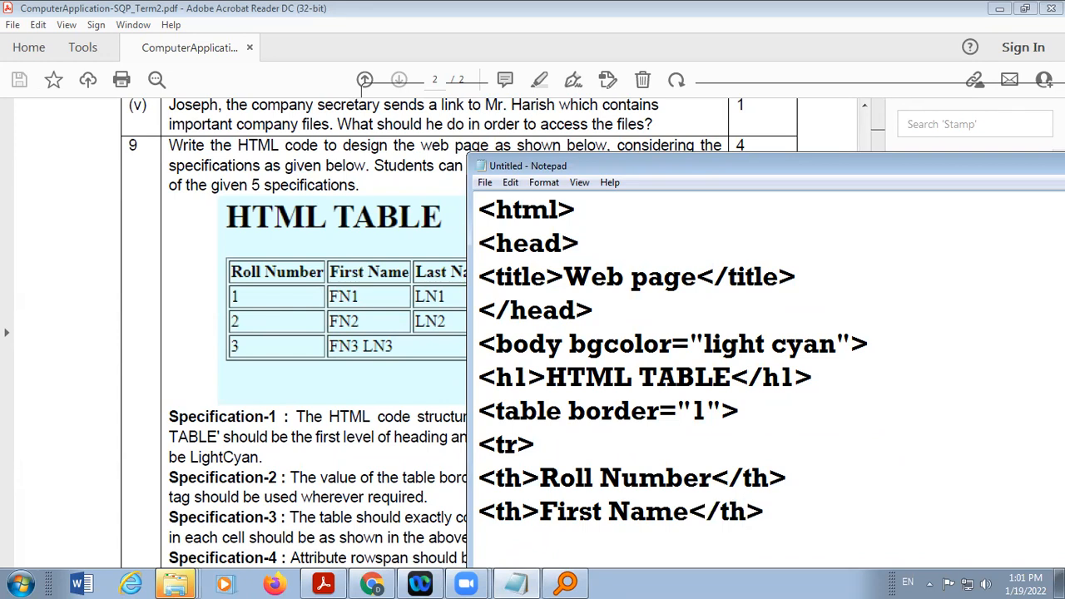
Add the header cells Last Name and Class, then close the heading row.
type("<th")
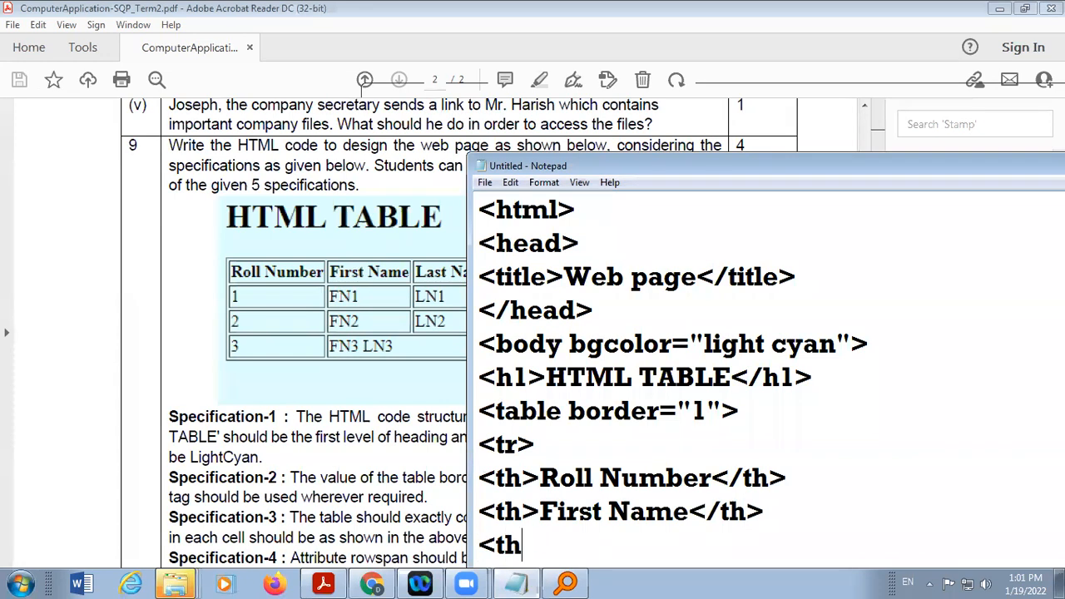
type(">")
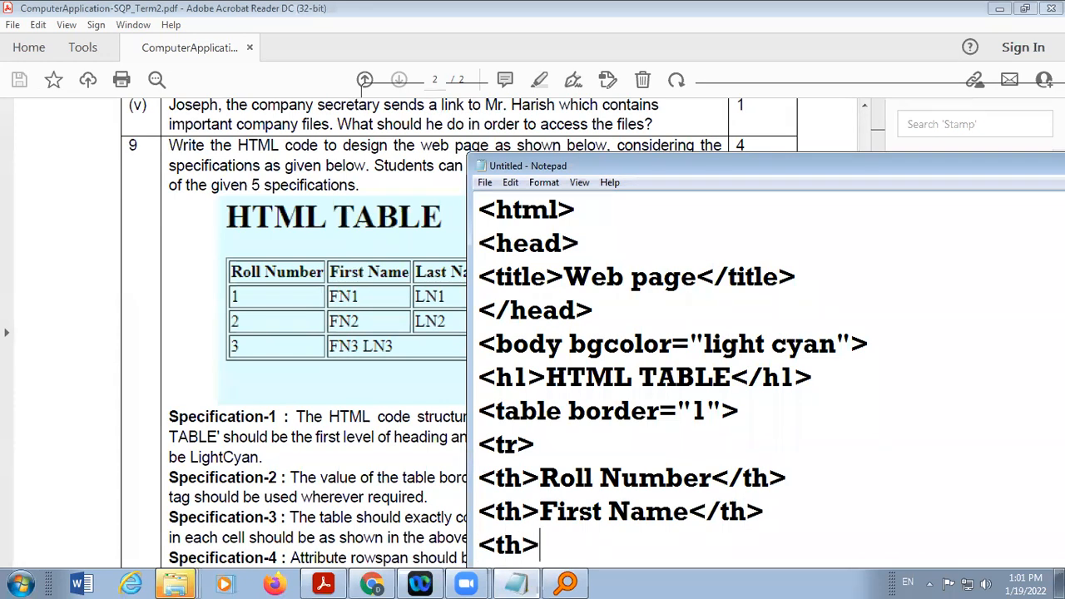
type("Lst")
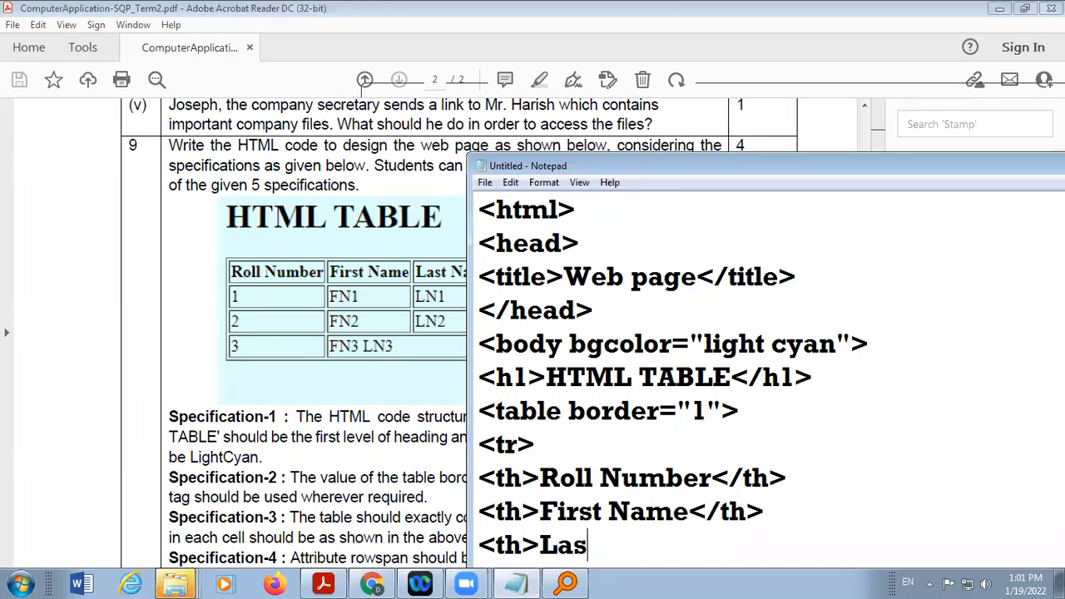
type("t")
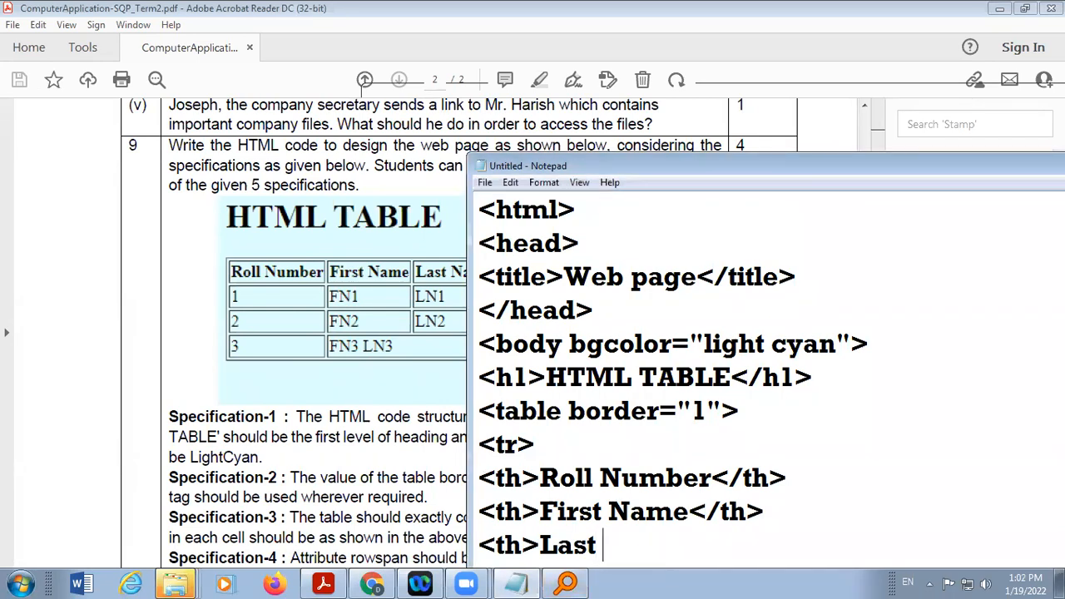
type("Na")
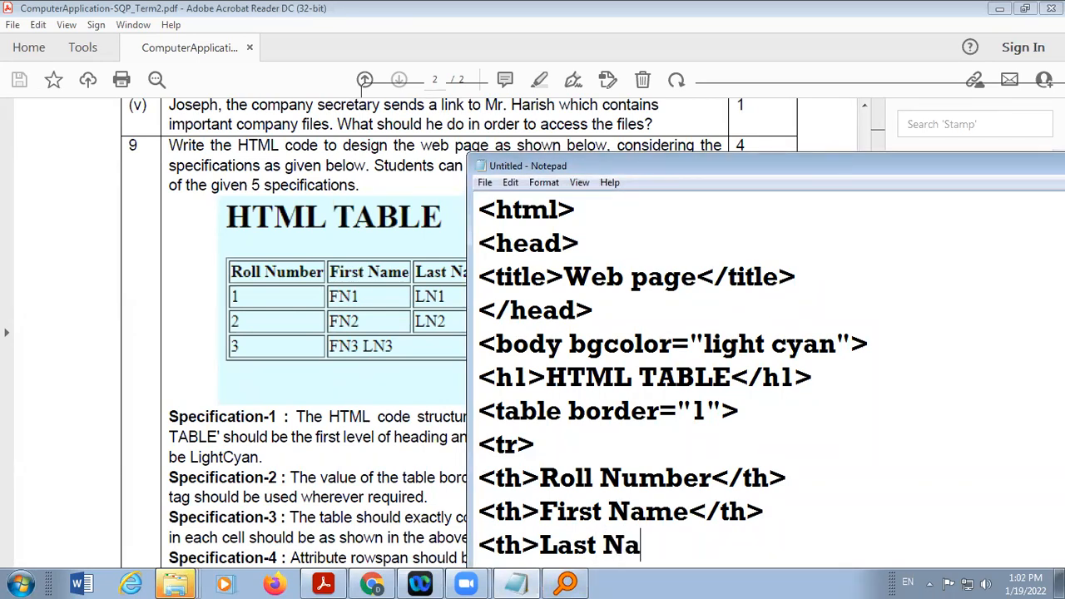
type("me</t")
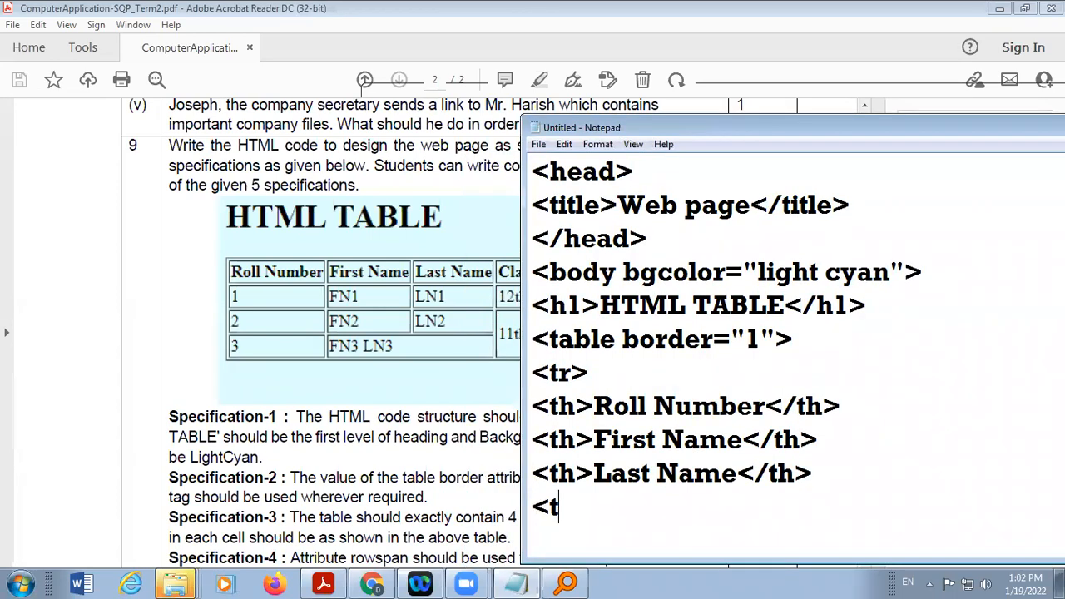
type("h>C")
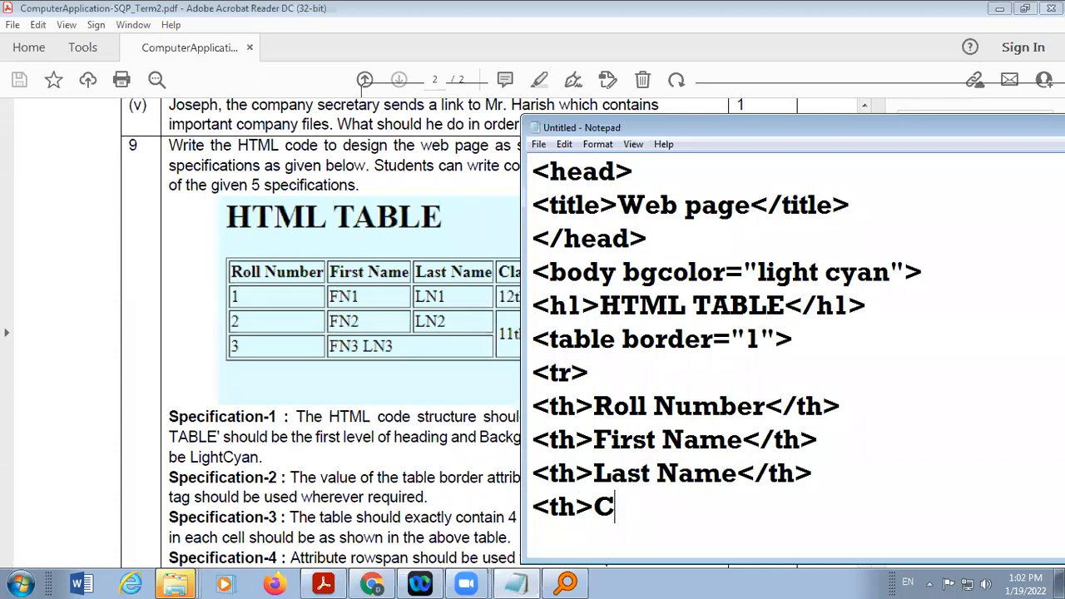
type("lass")
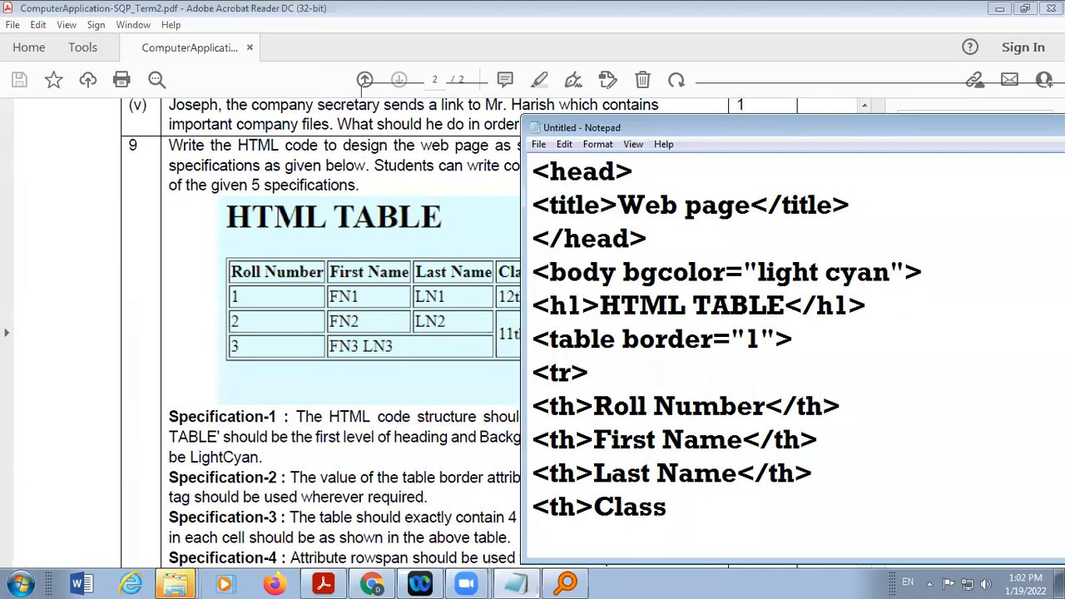
type("</t")
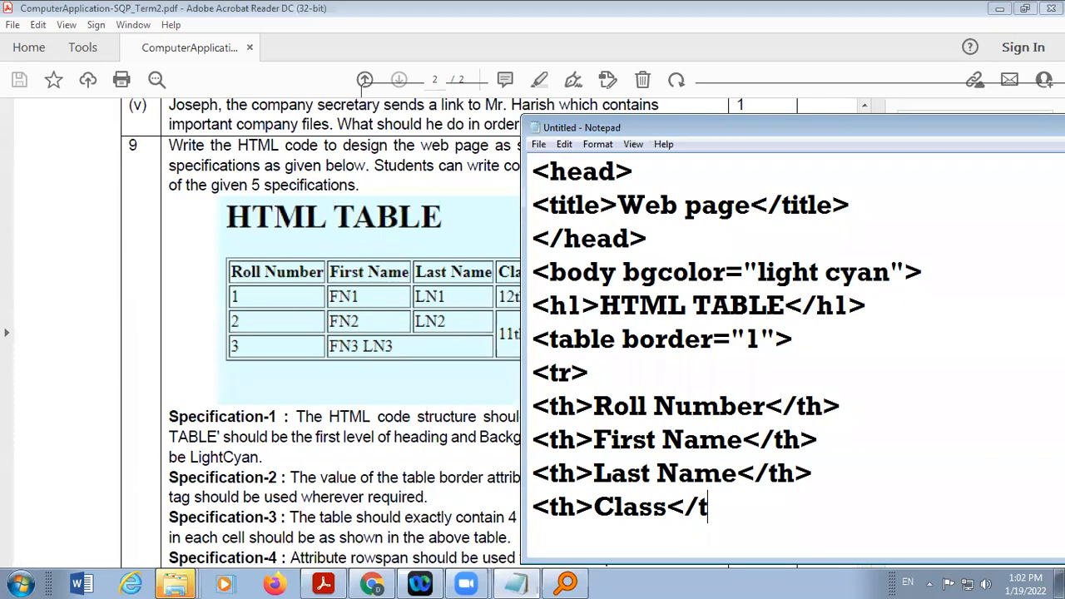
type("h>")
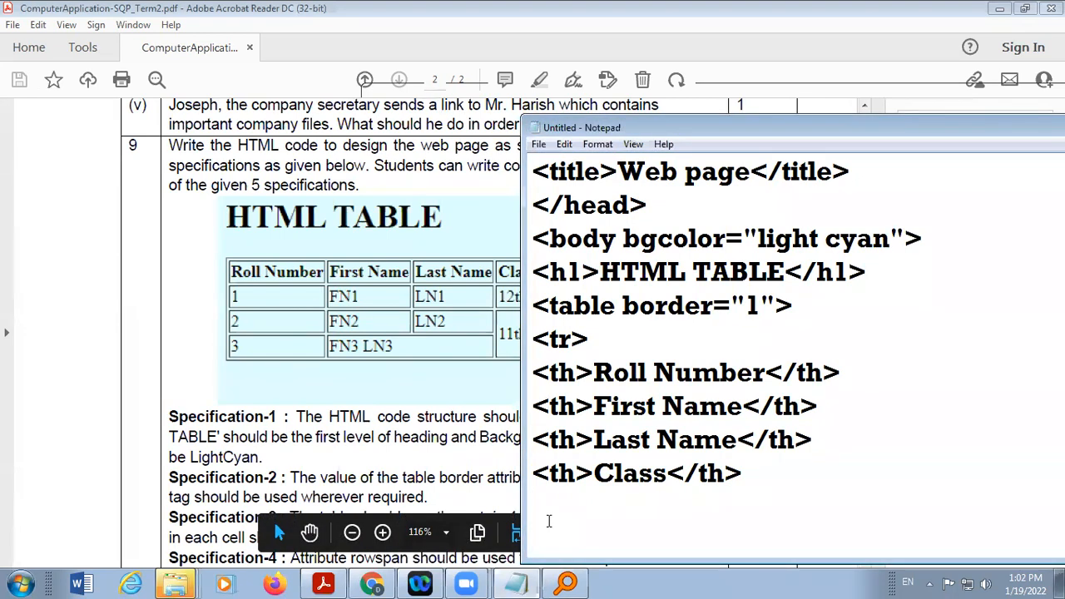
type("</tr>")
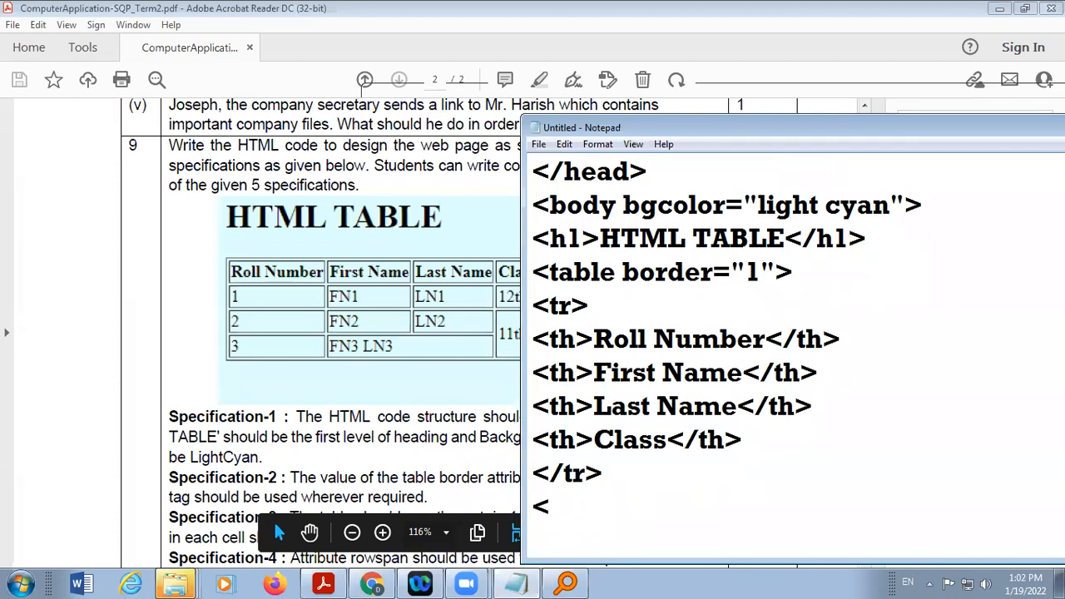
Start the first data row with cells 1 and FN1.
type("tr>")
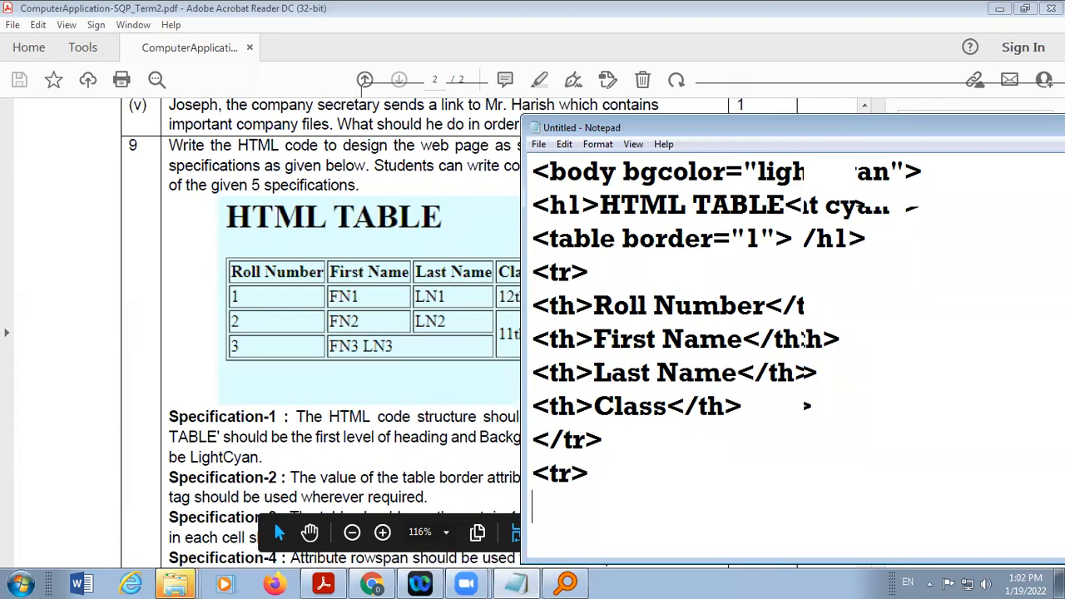
type("<")
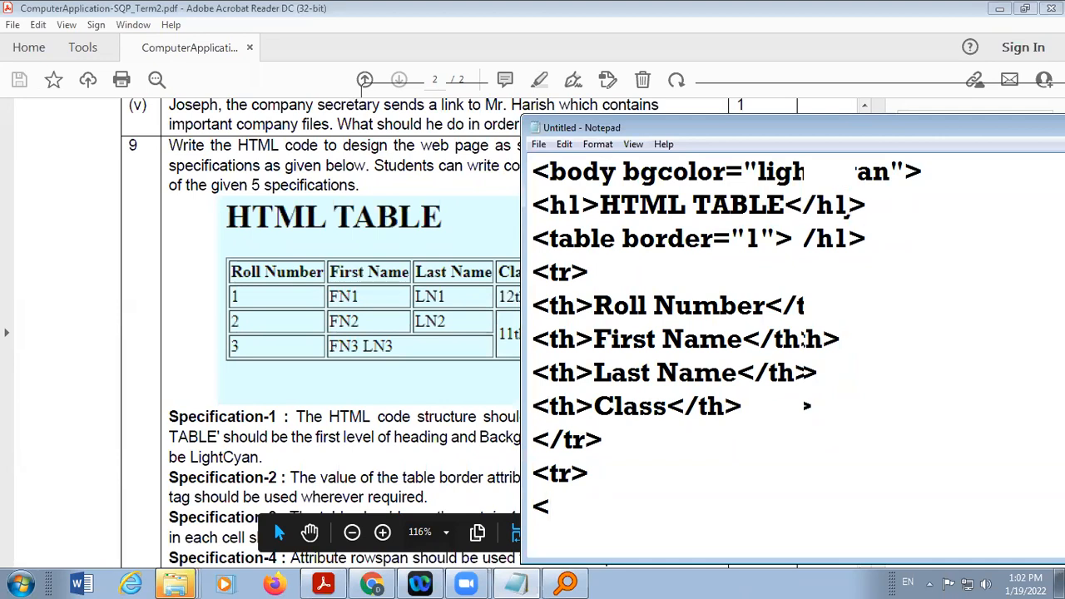
type("td")
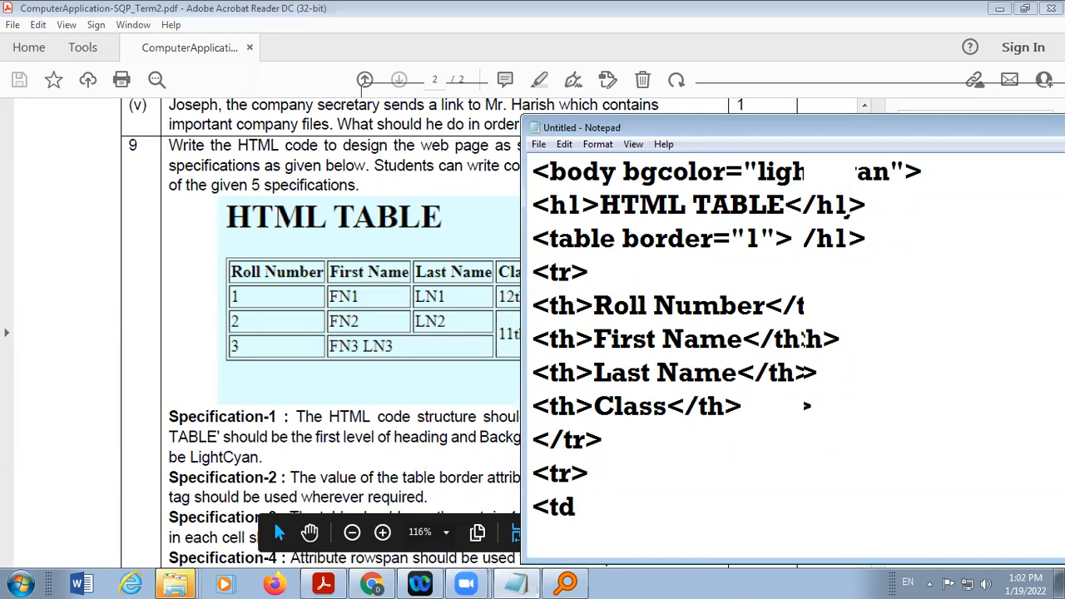
type("1")
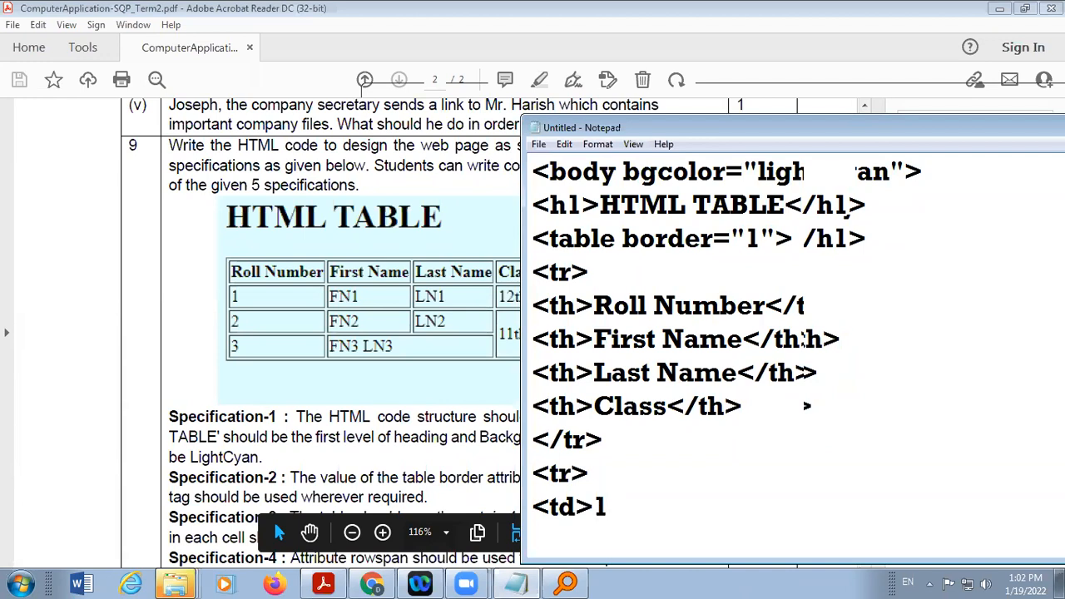
type("</td>")
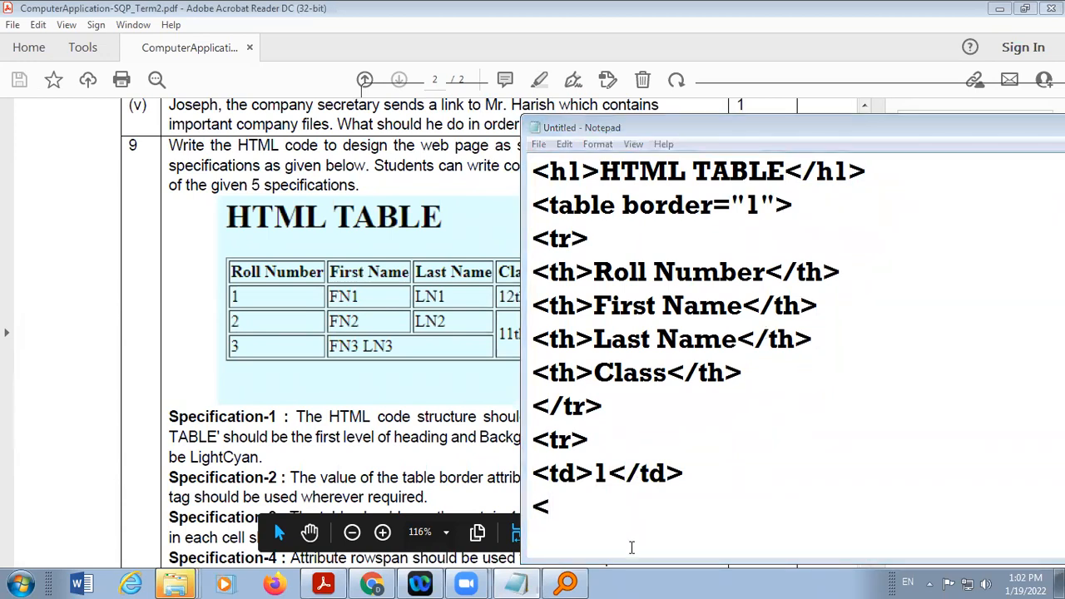
type("td")
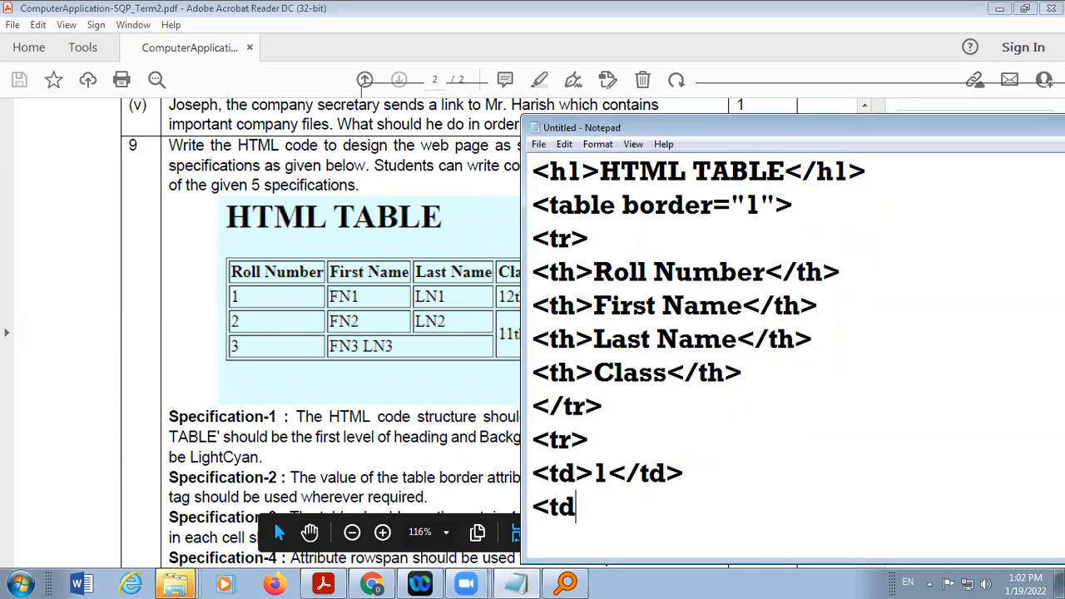
type(">")
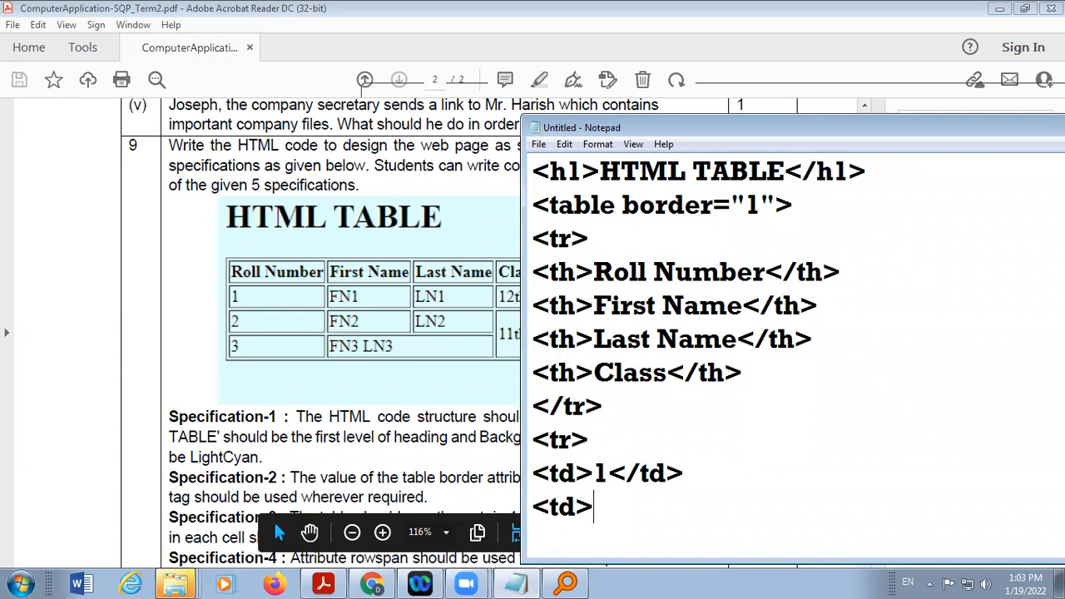
type("FN1")
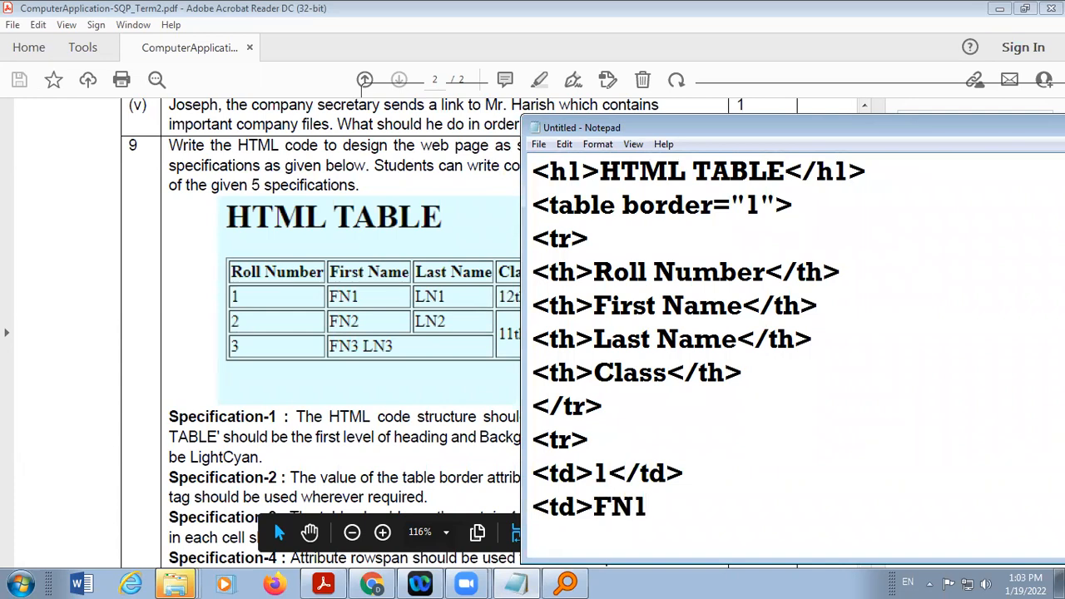
type("</td>")
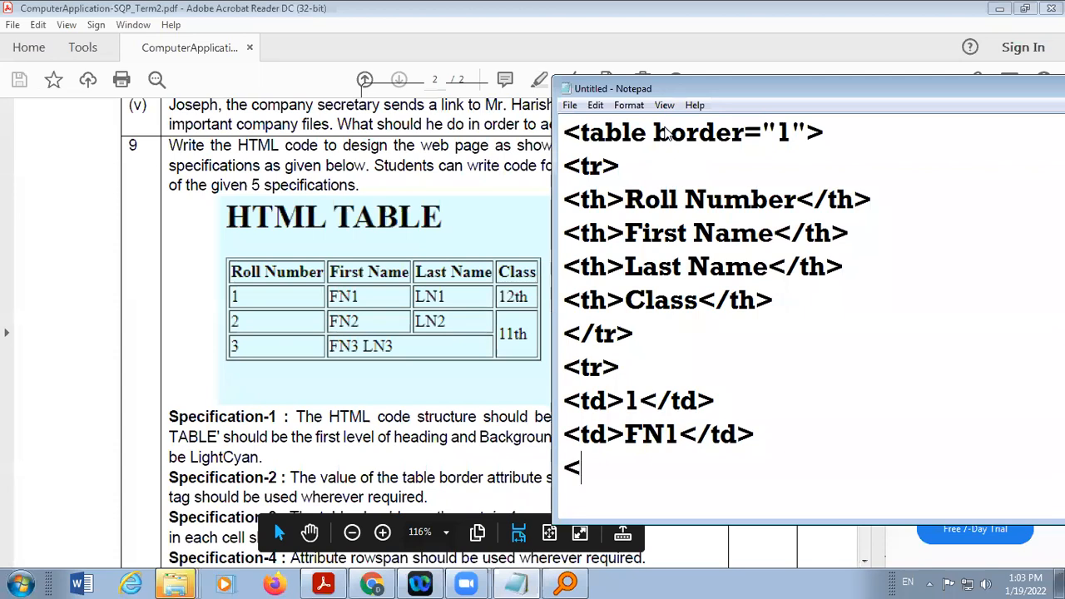
Add the data cells LN1 and 12th and close the first data row.
type("td>")
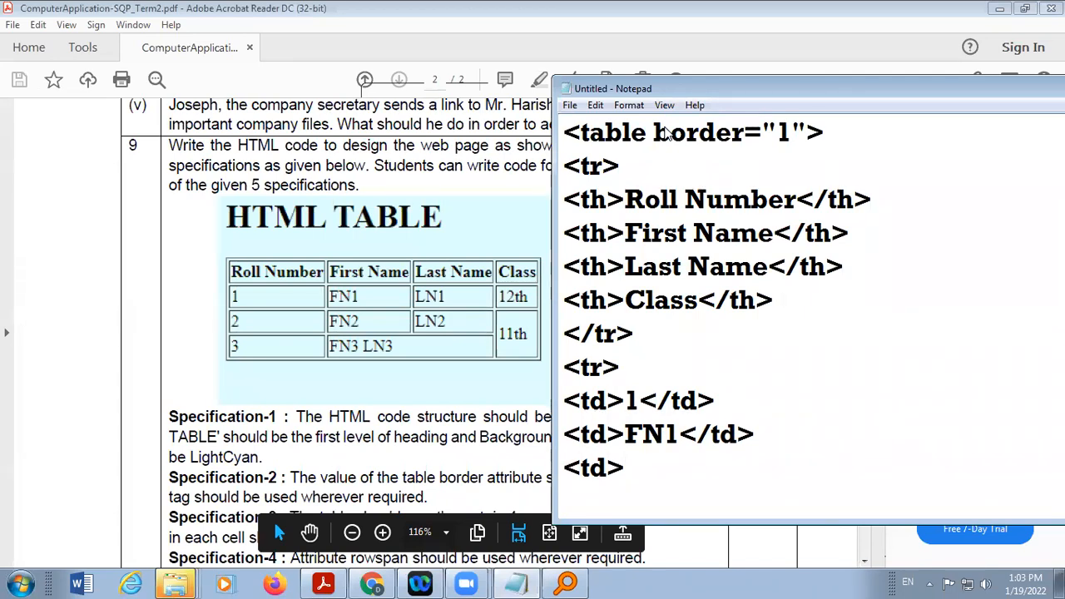
left_click(625, 468)
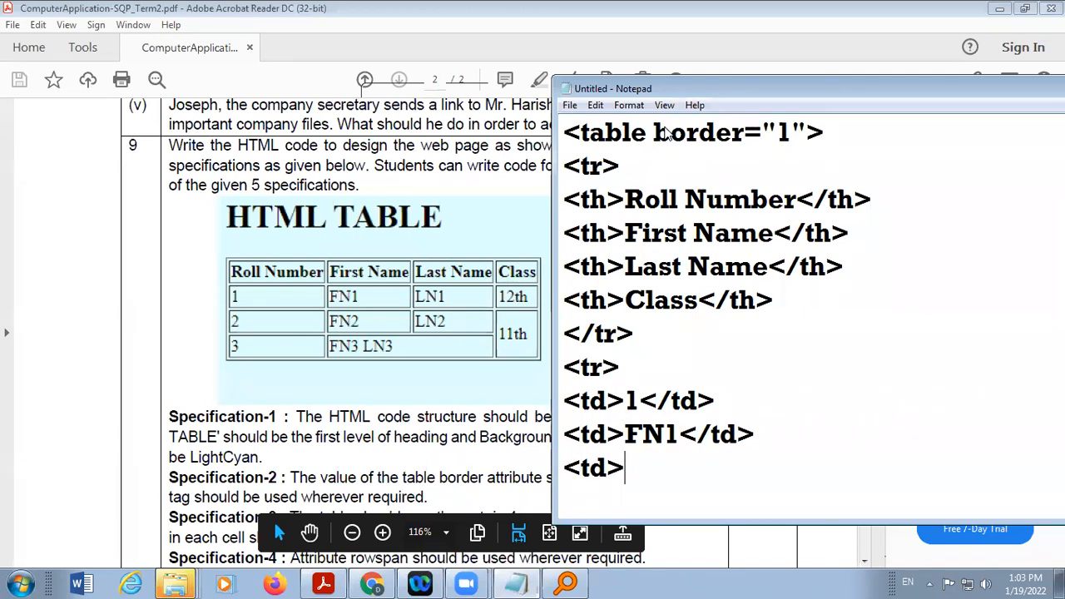
type("LN1")
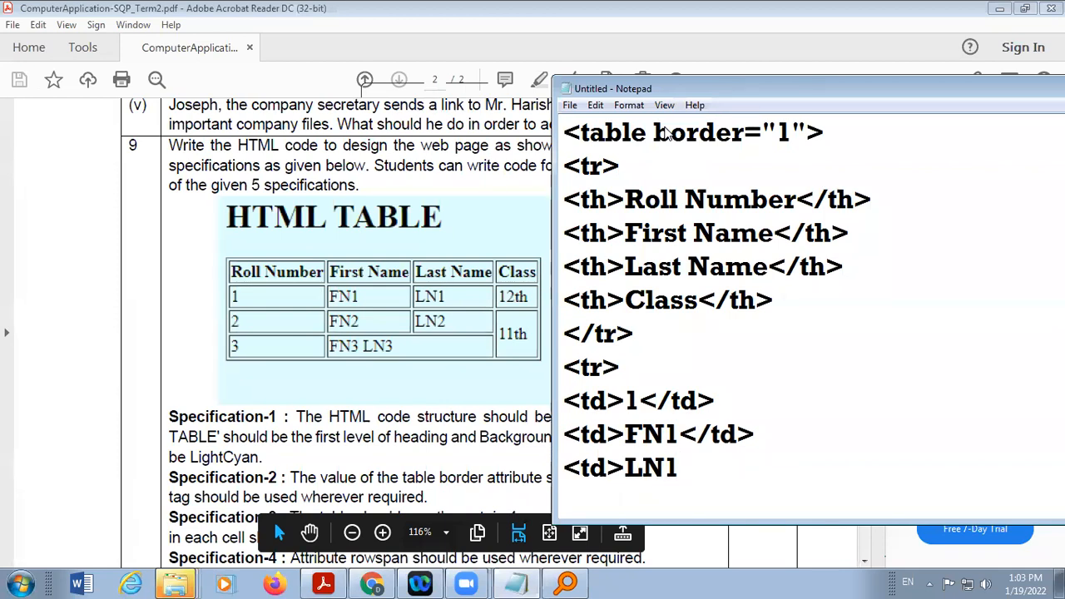
type("<")
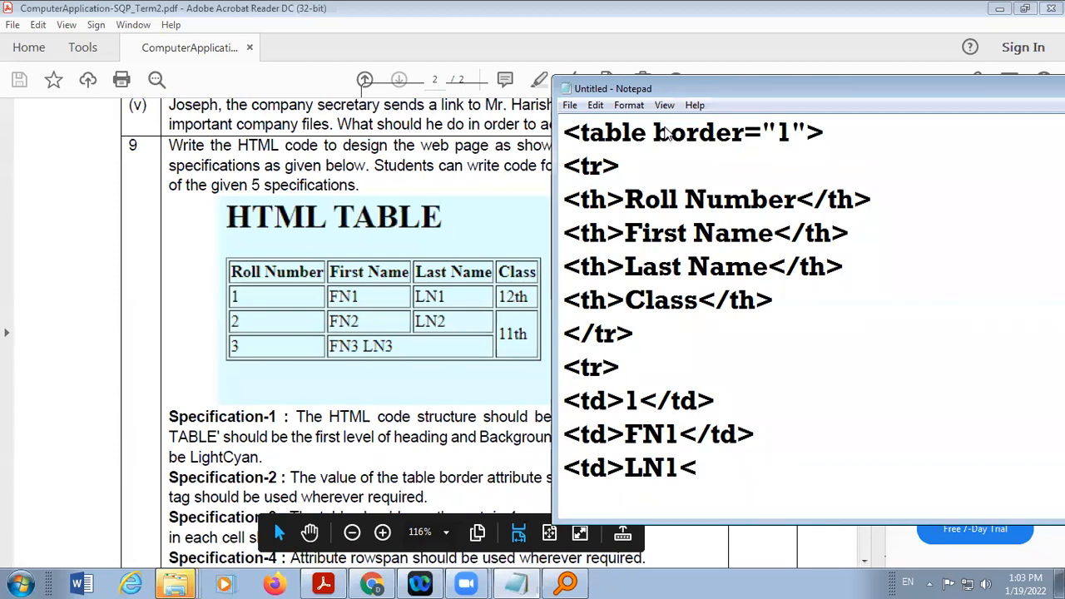
type("</td>")
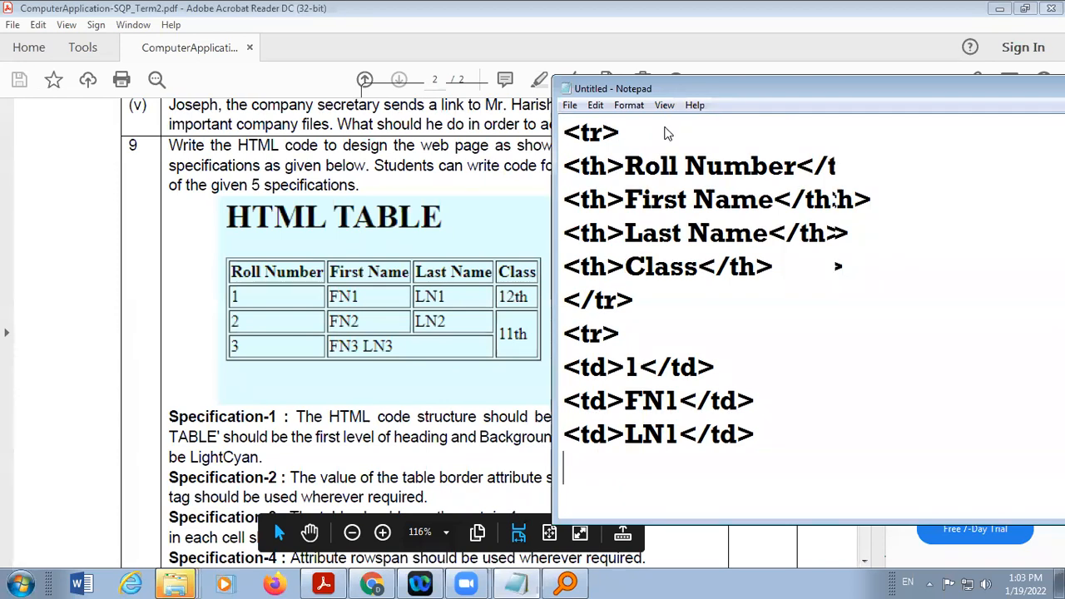
type("<")
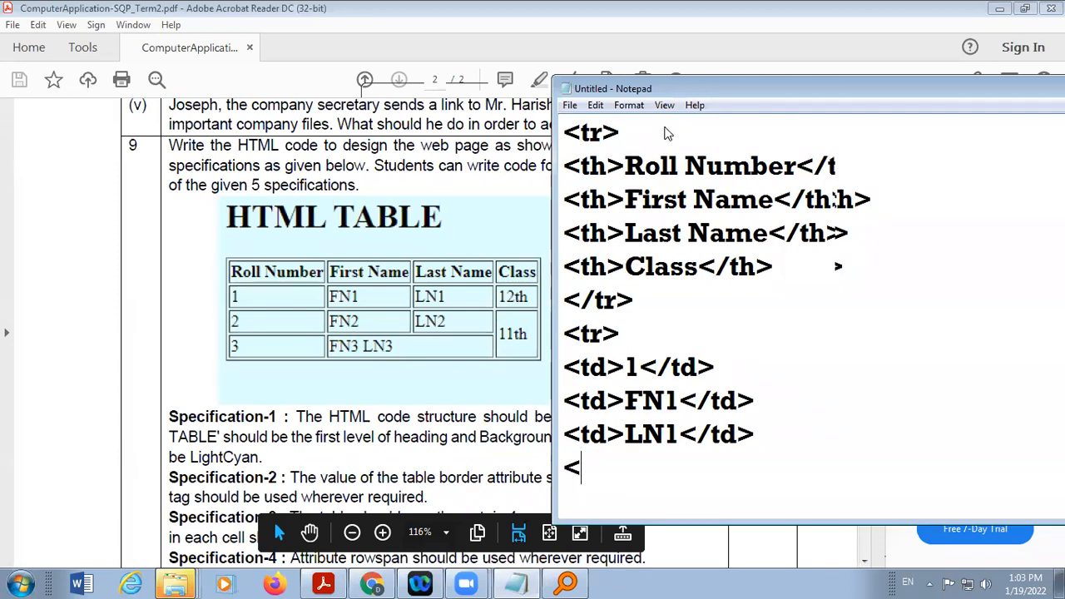
type("td")
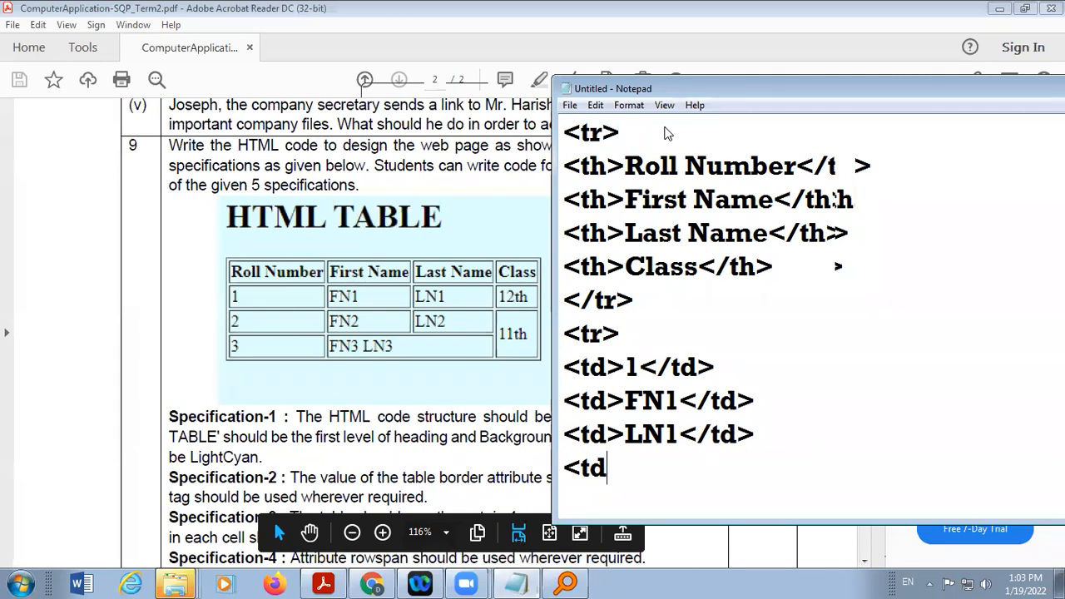
type(">")
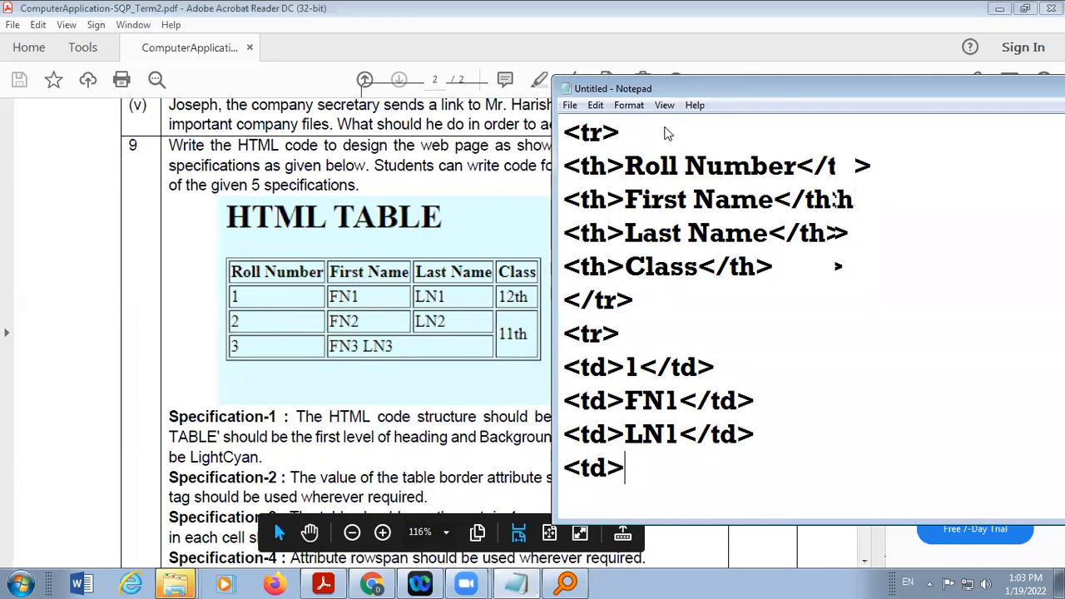
type("12")
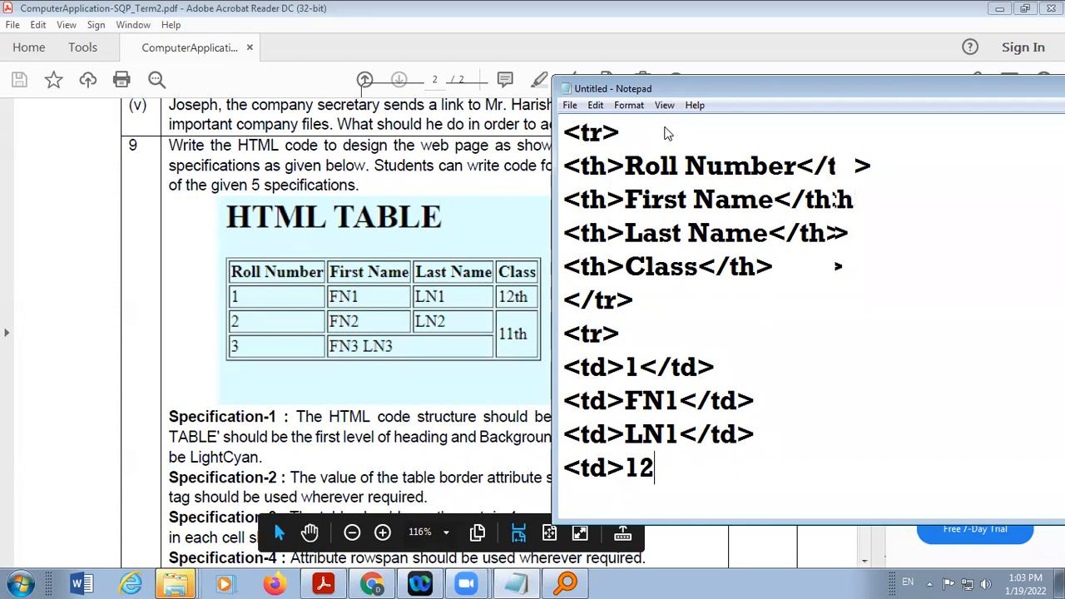
type("th")
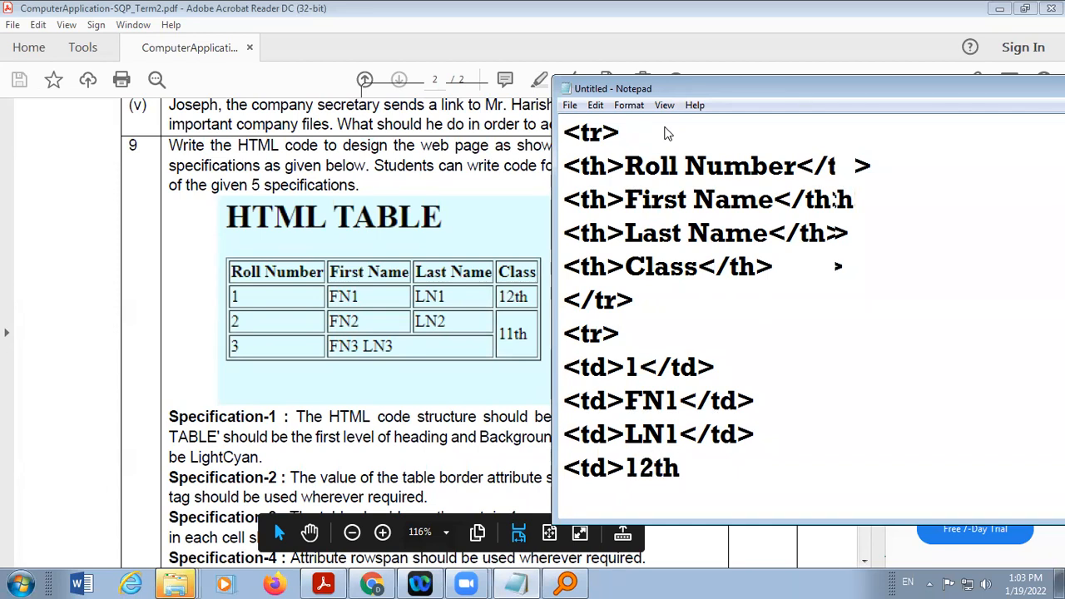
type("</td>")
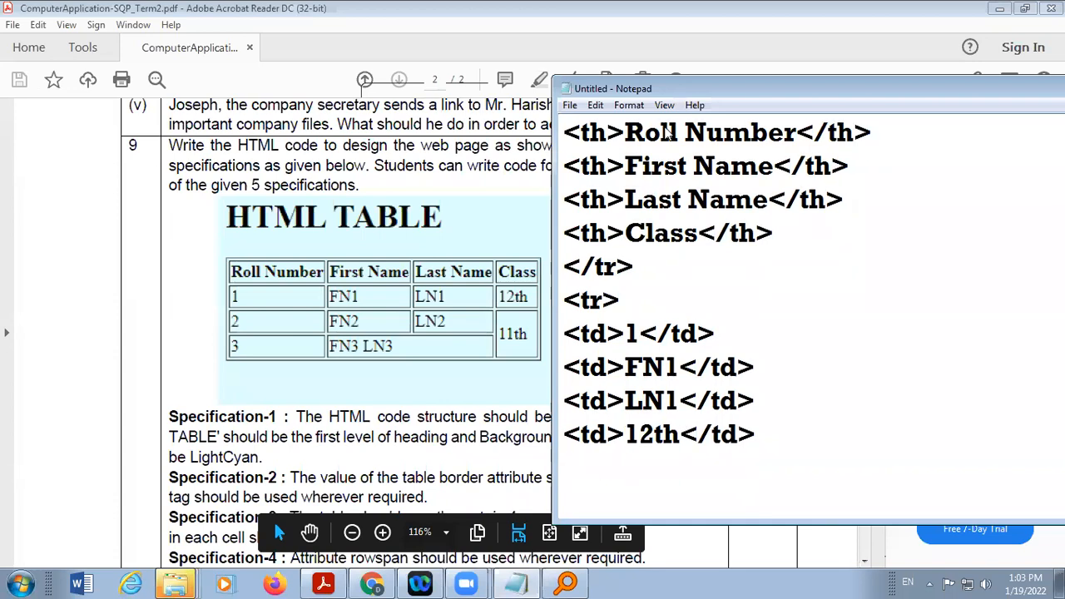
type("</tr>")
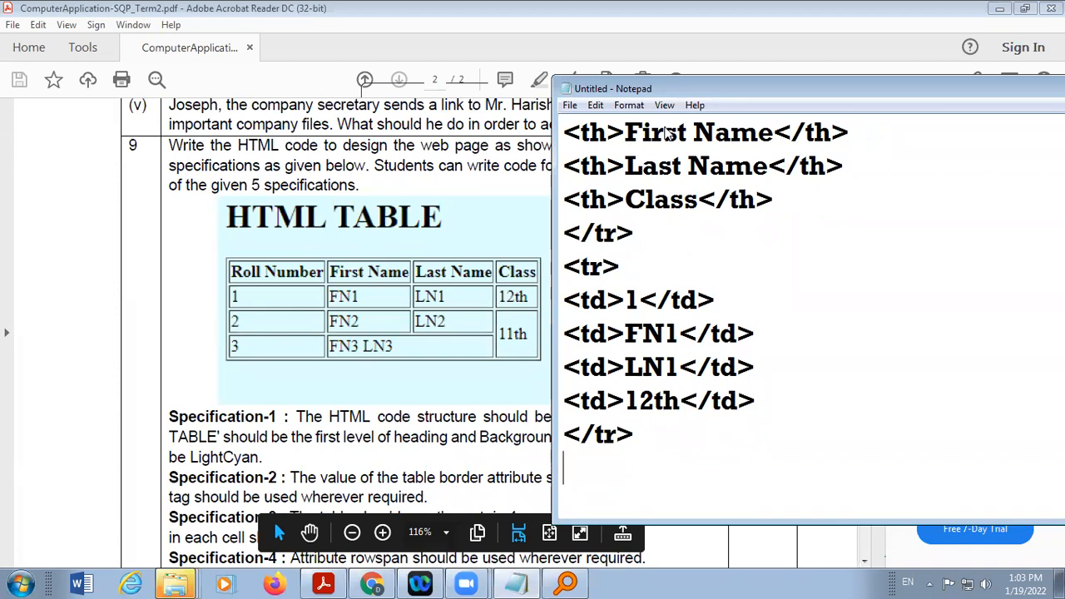
Start the second data row with cells 2 and FN2.
type("<tr>")
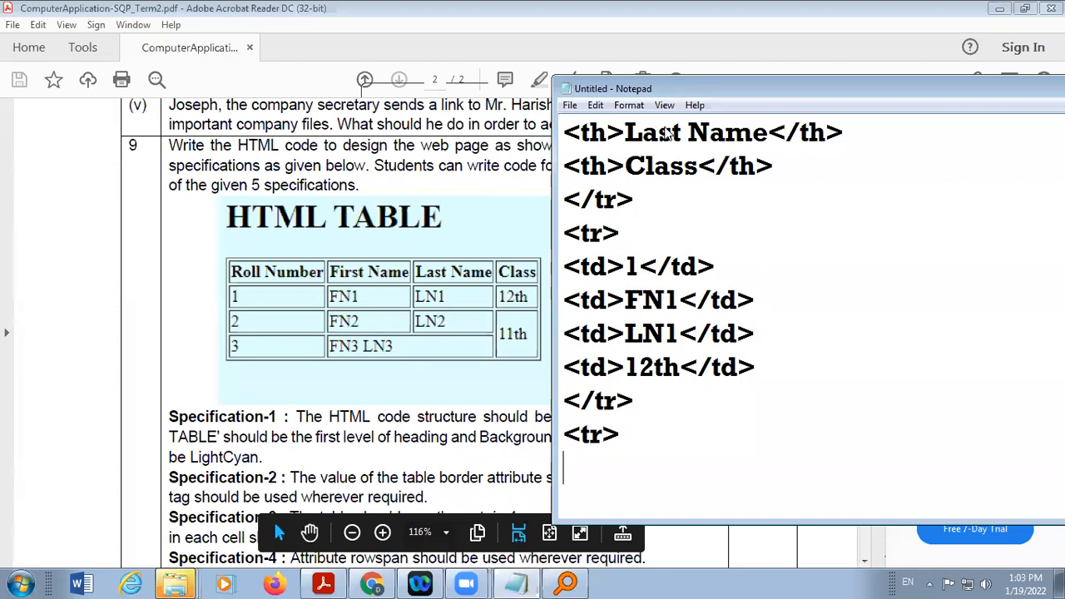
type("<")
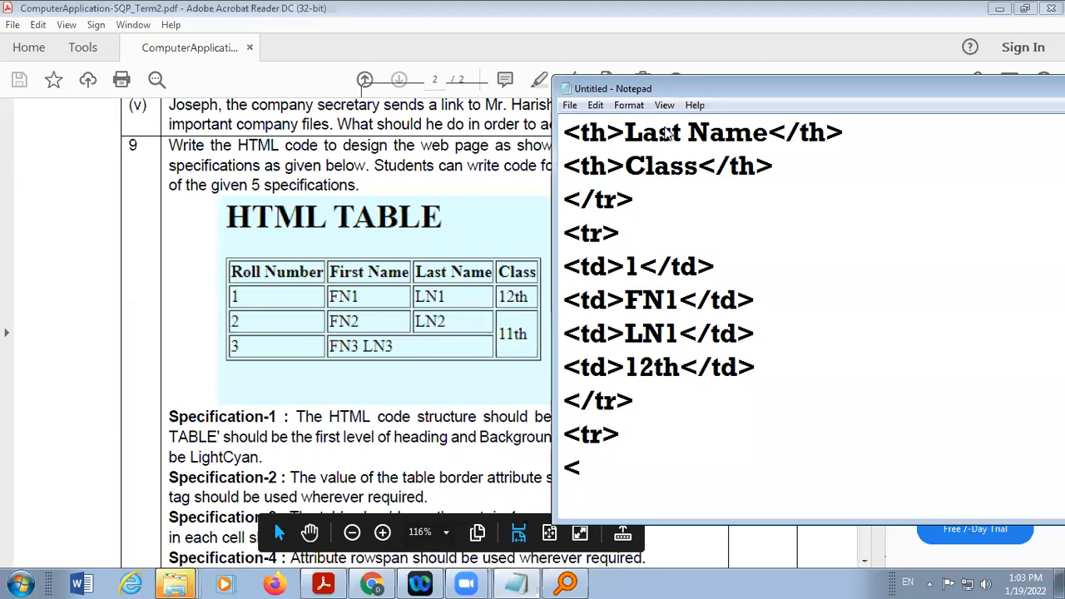
type("td>")
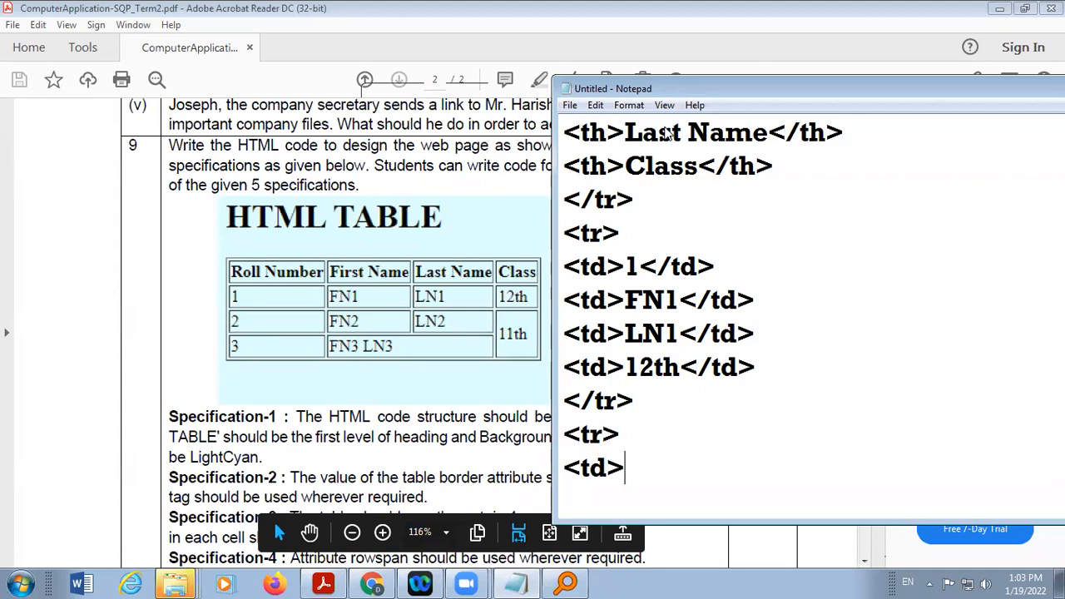
type("2</")
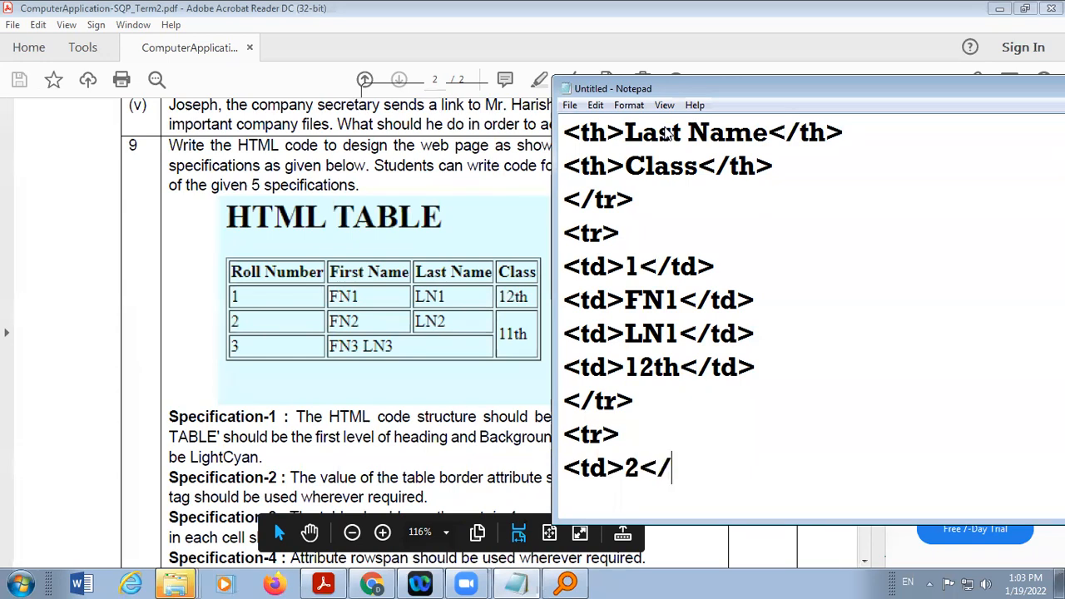
type("td>")
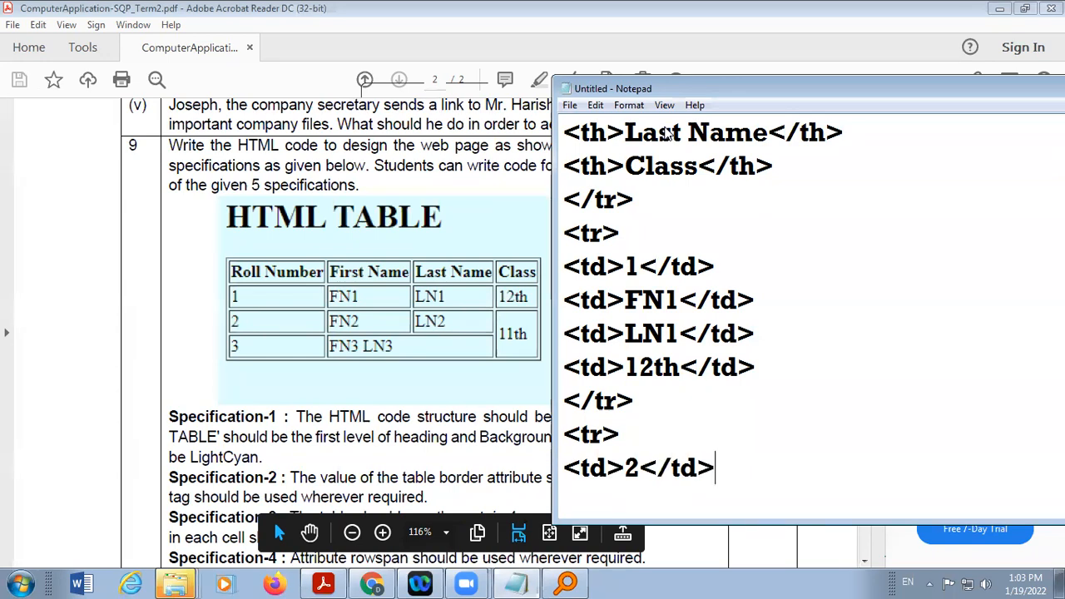
type("<")
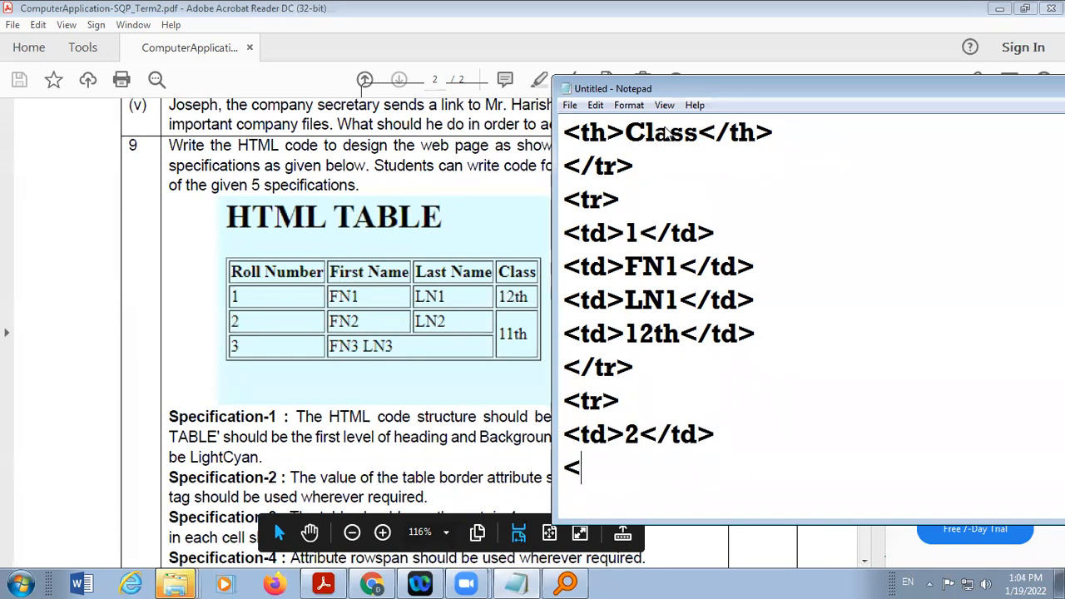
type("td")
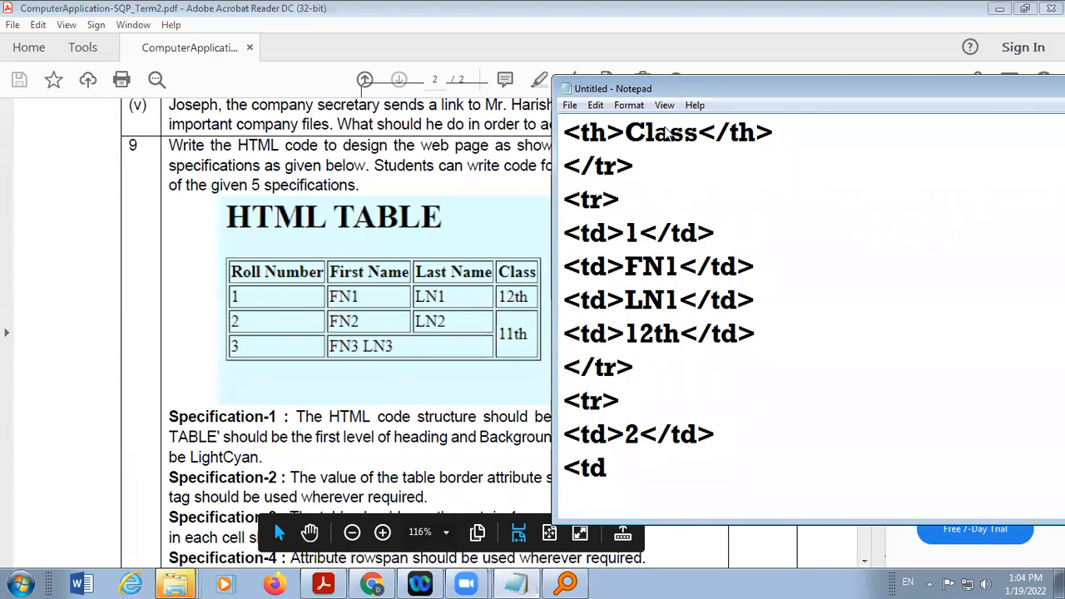
type("FN2")
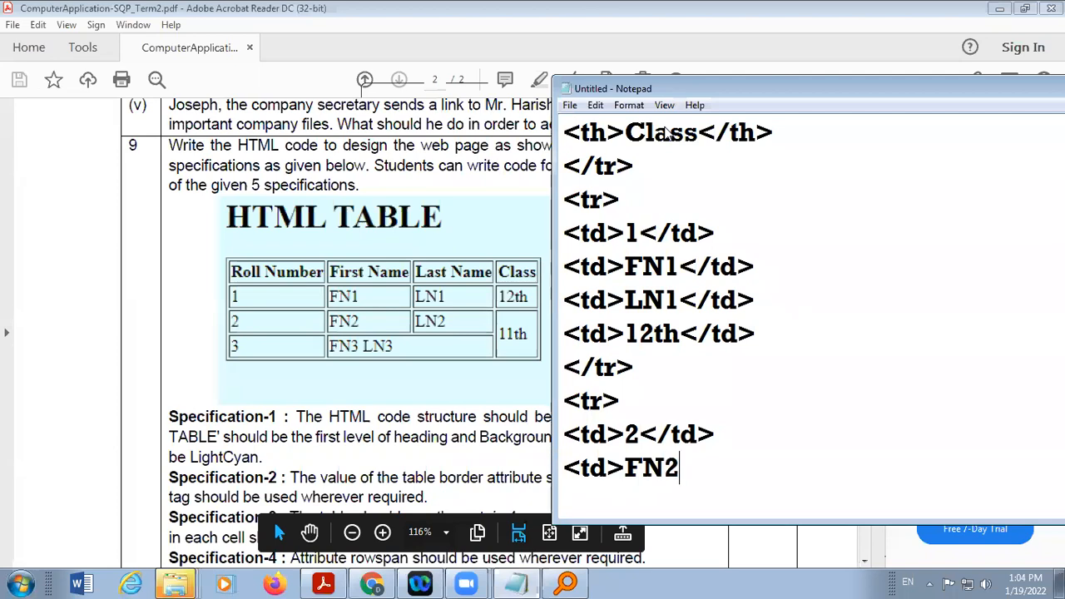
type("</td>")
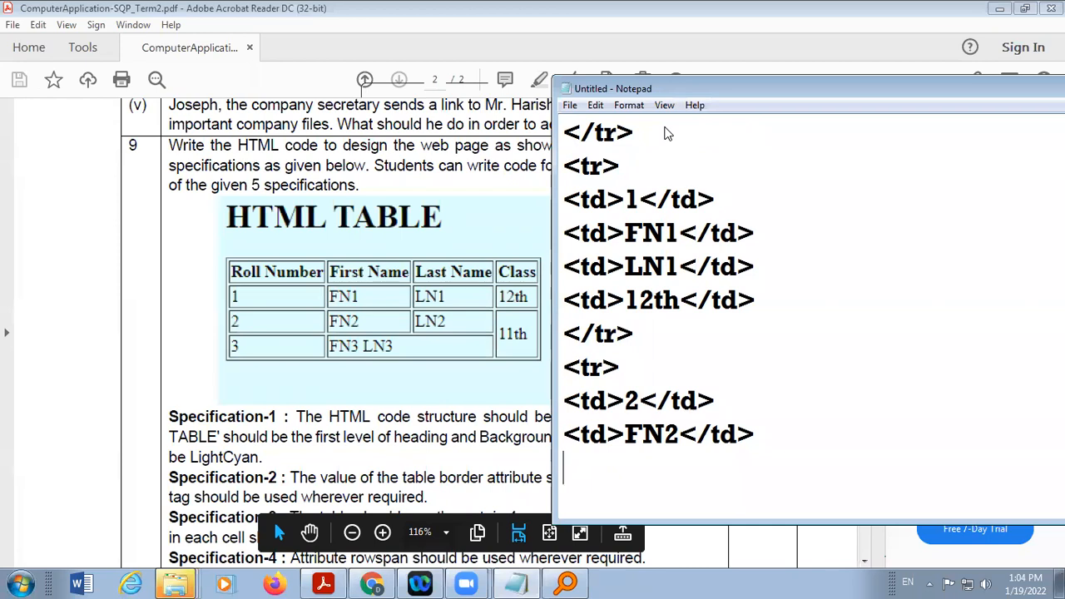
Add the LN2 cell and begin the next cell tag.
type("<td")
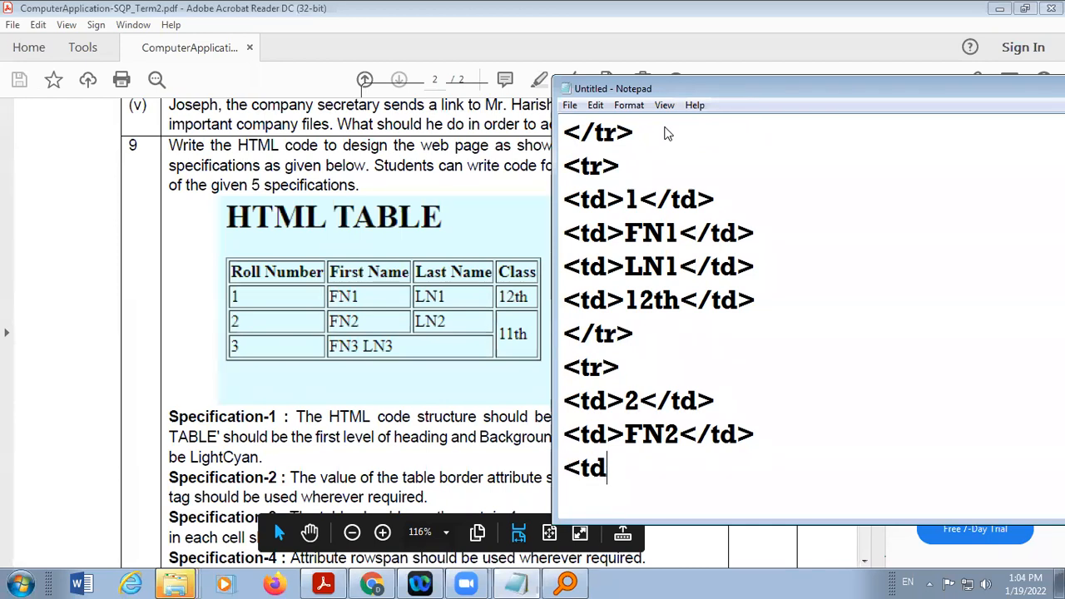
type(">")
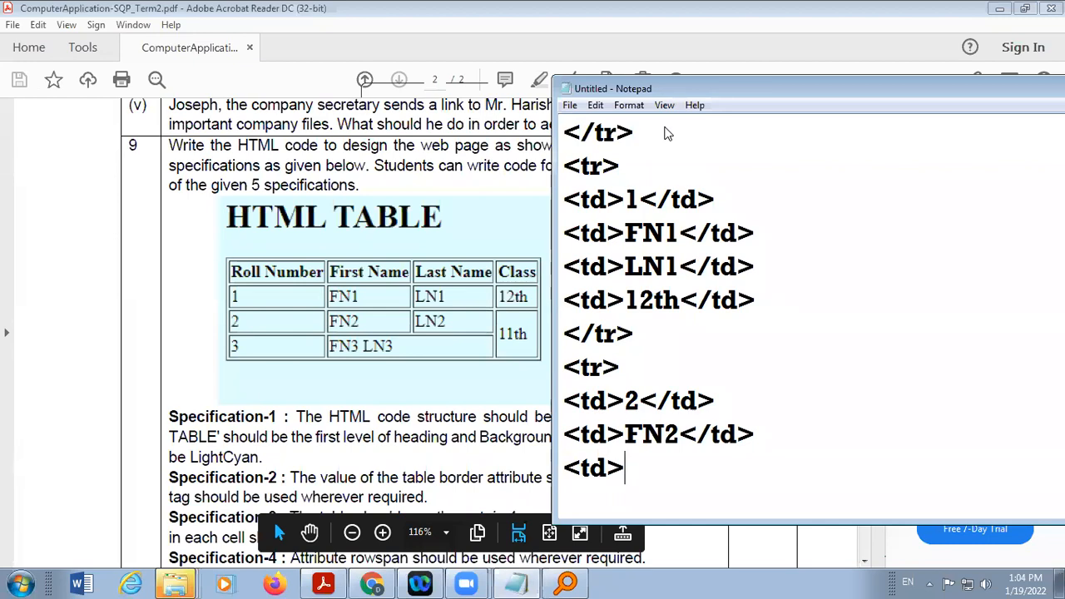
type("LN2")
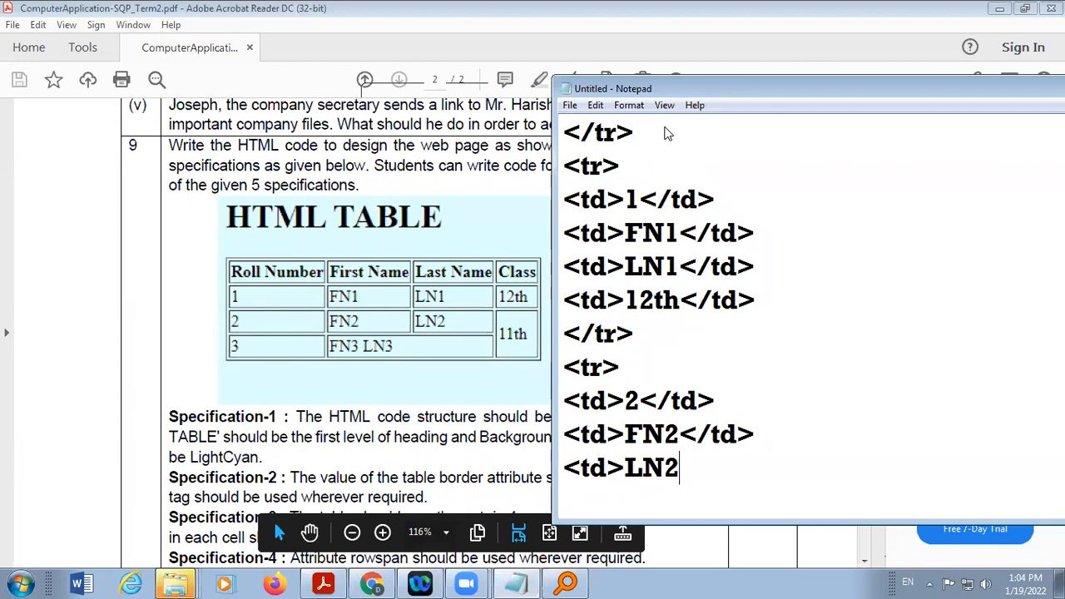
type("</td>")
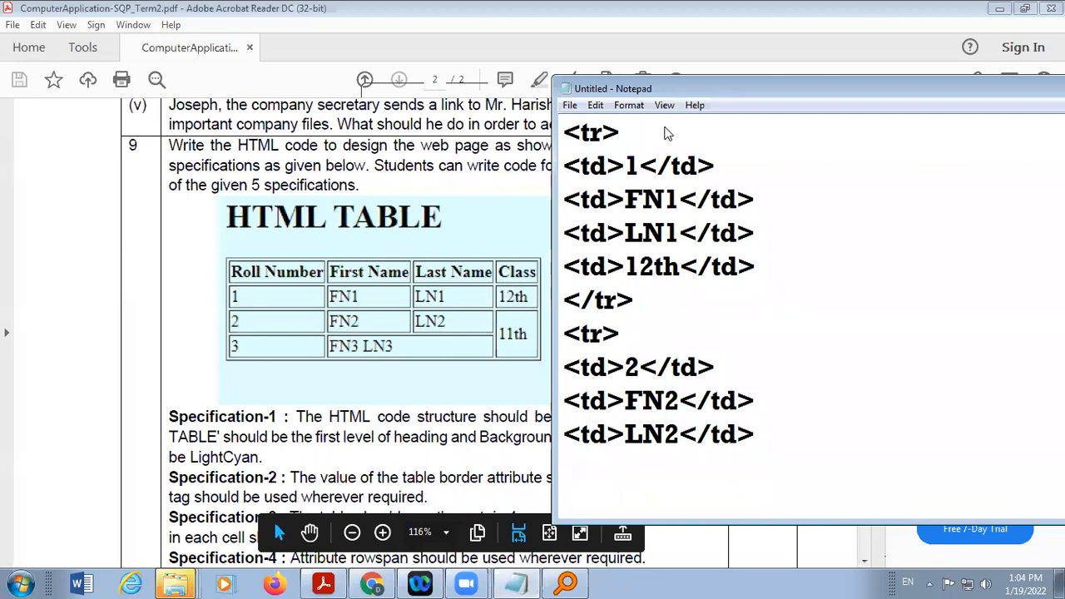
type("<td")
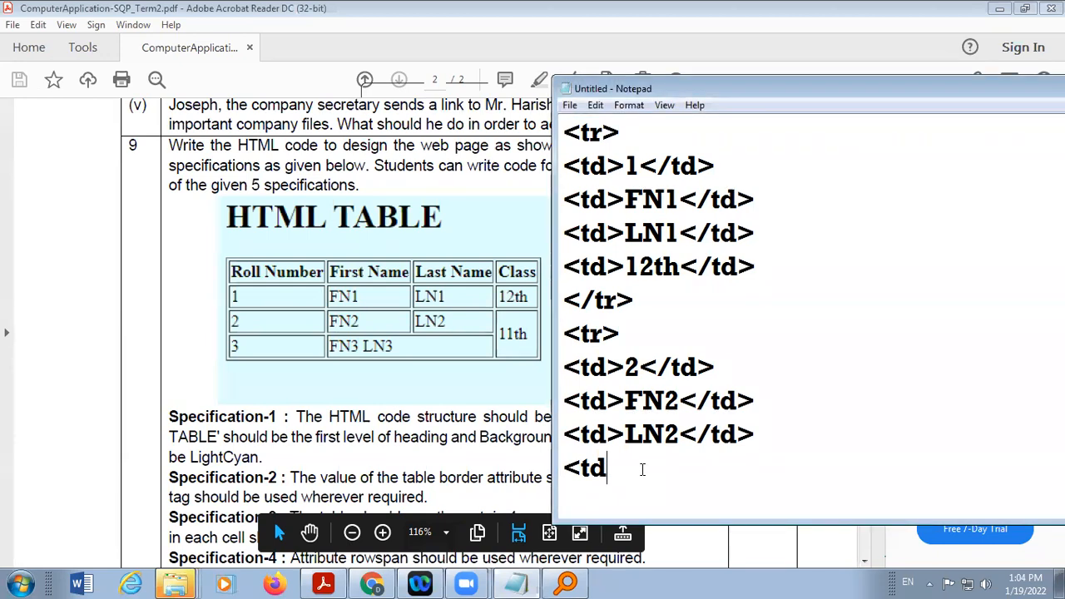
Give the 11th cell rowspan="2", close the second row and open the third row.
type("rows")
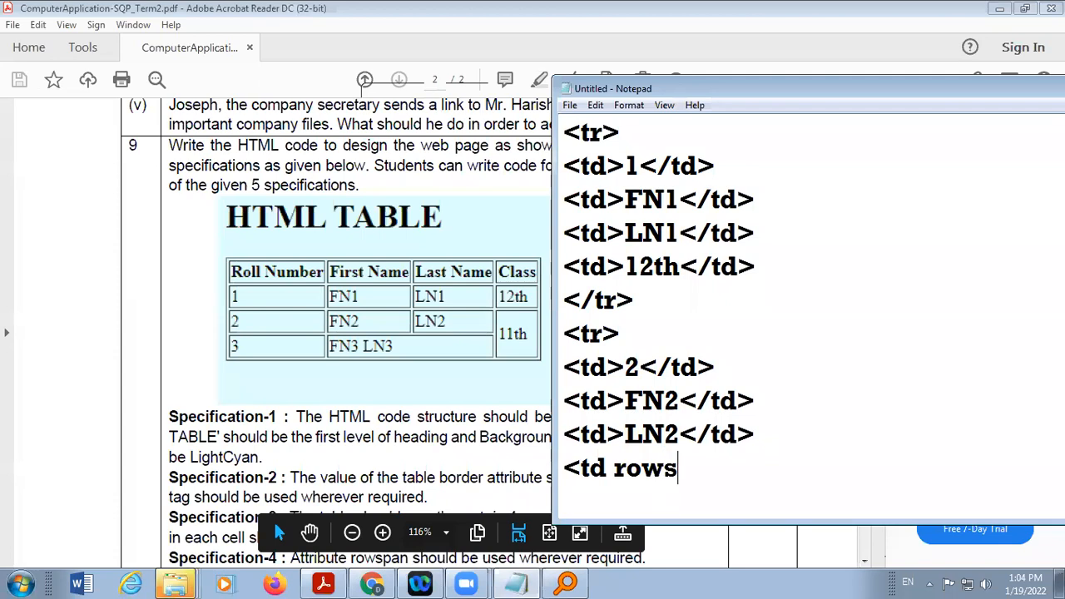
type("pan=")
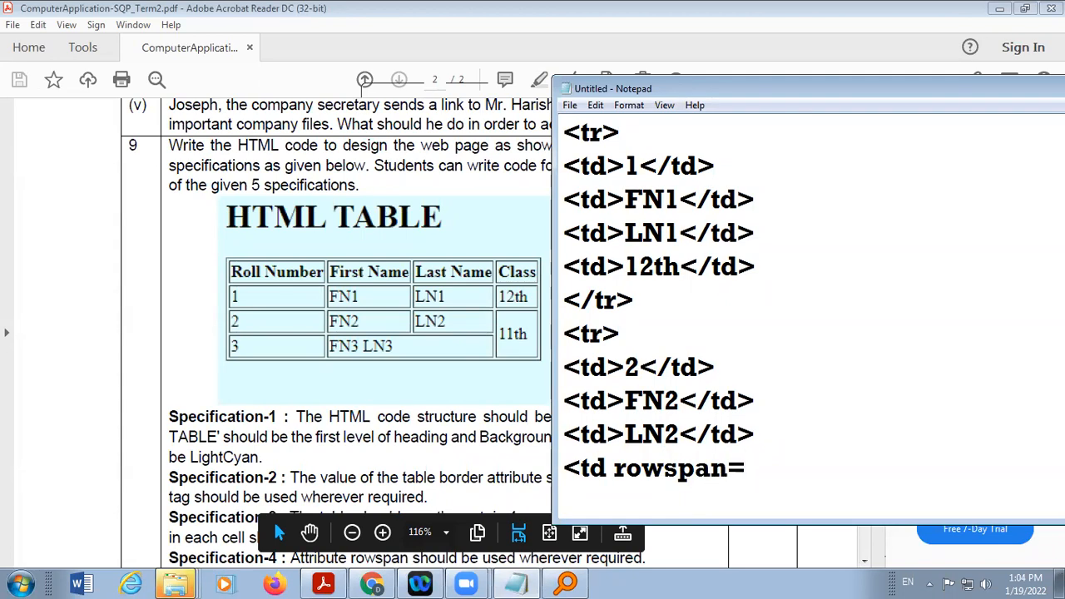
type("\"")
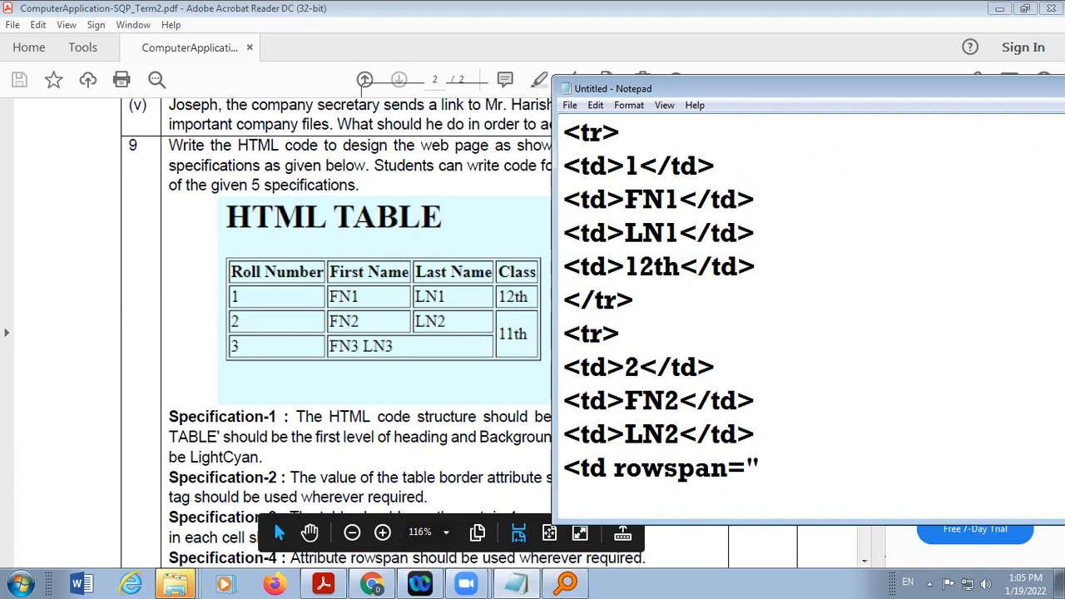
type("2\"")
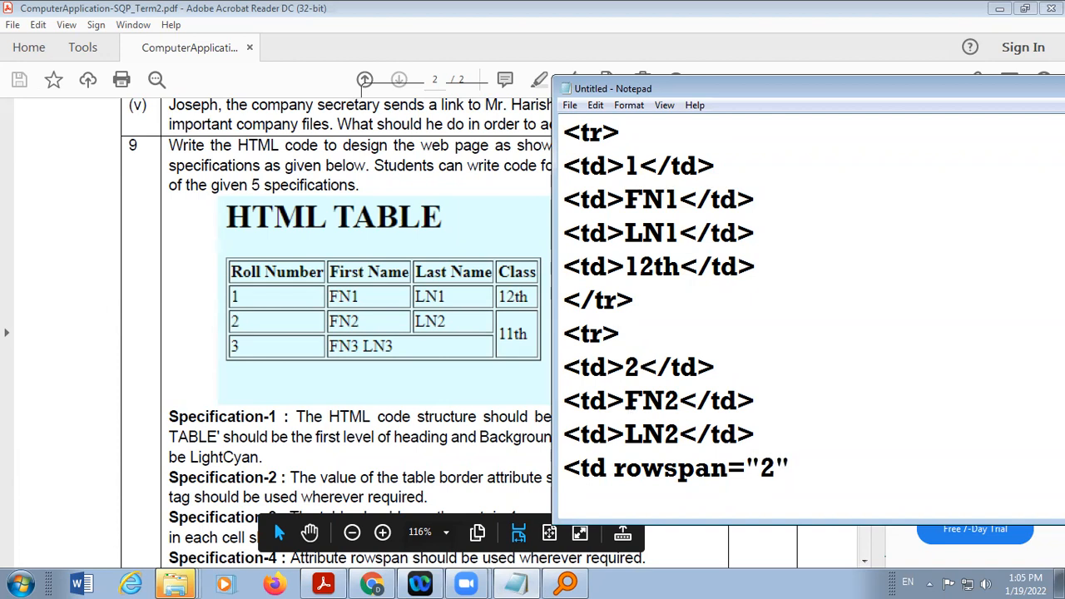
type(">11")
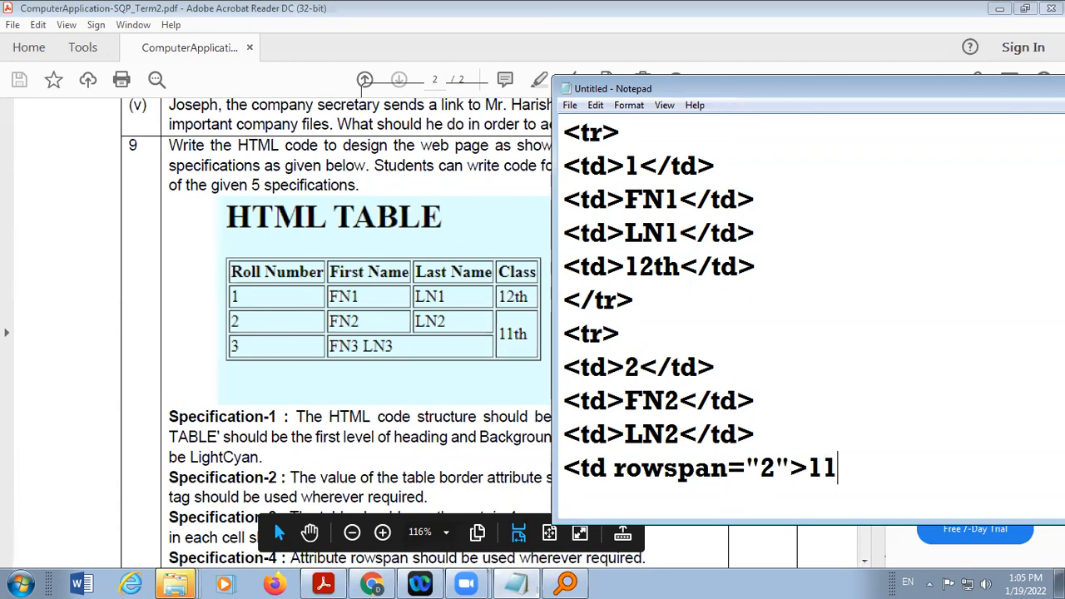
type("th")
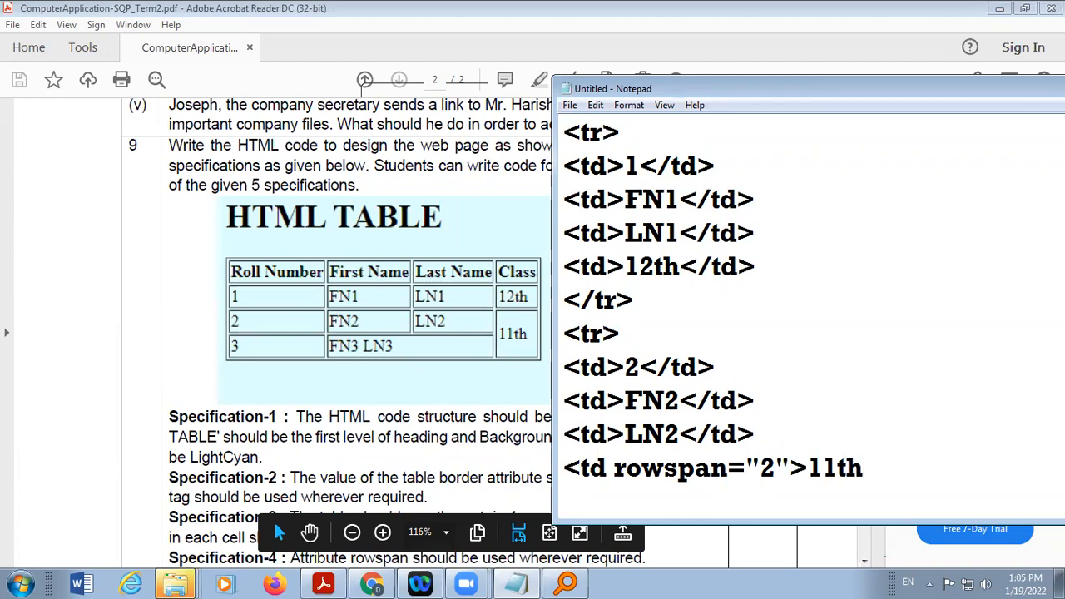
type("<")
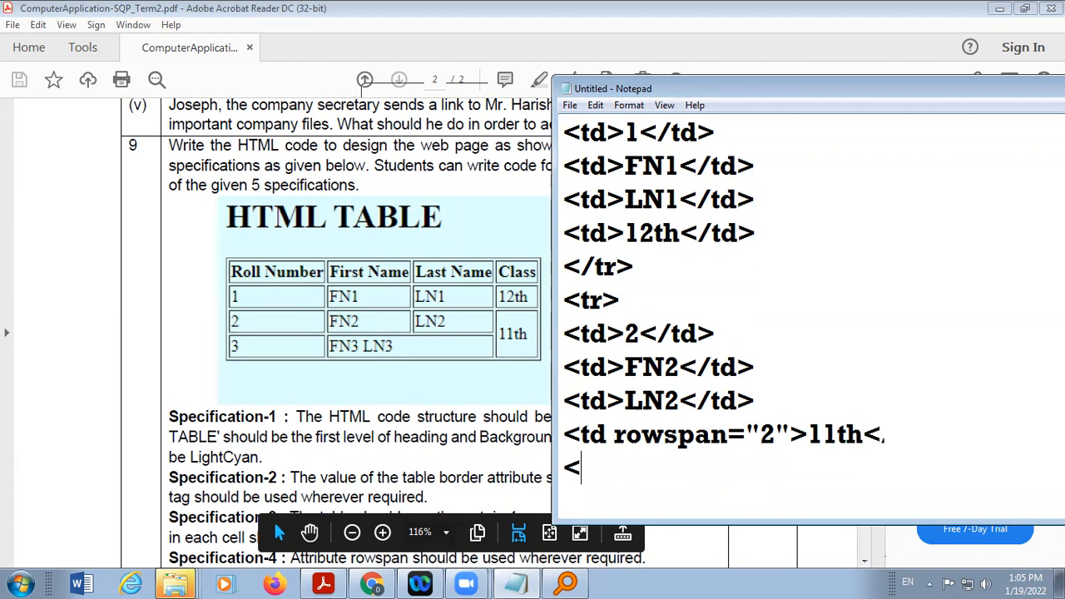
type("/tr>")
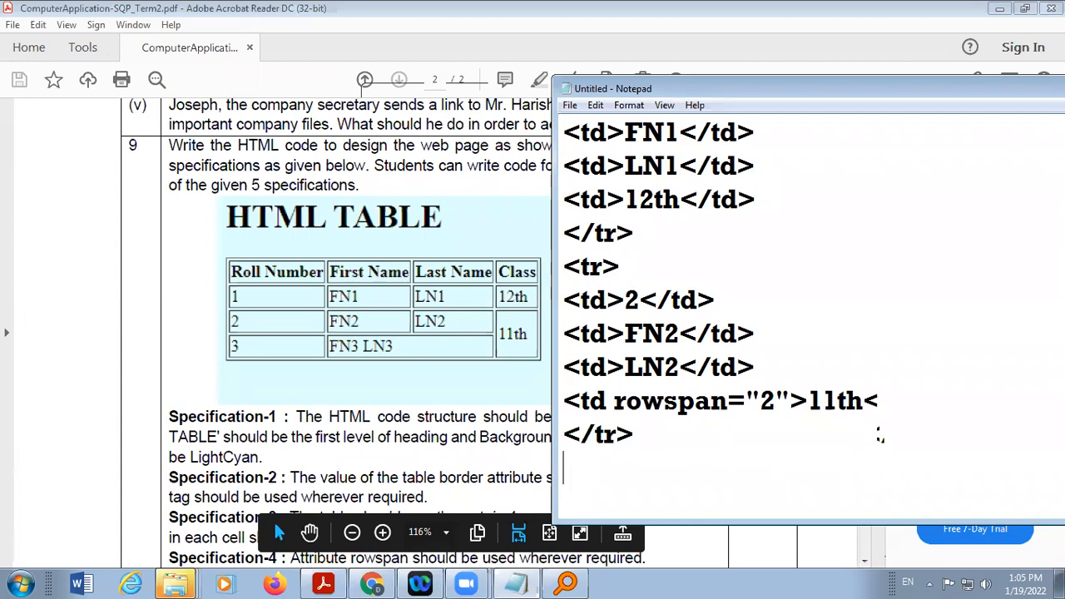
type("<tr>")
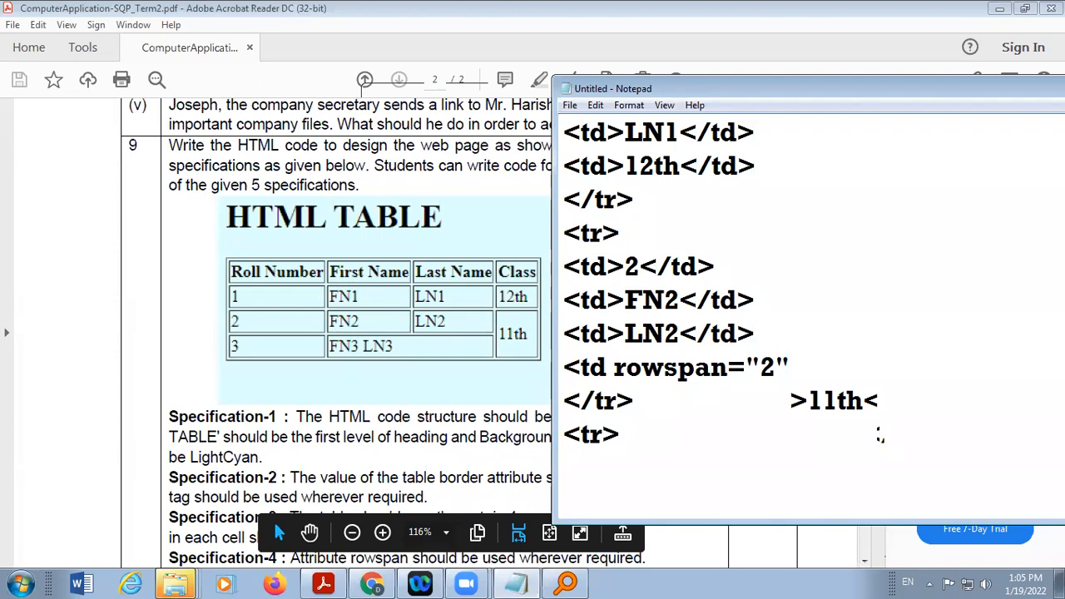
Add the third row's cell <td>3</td> and begin the next cell tag.
type("<td")
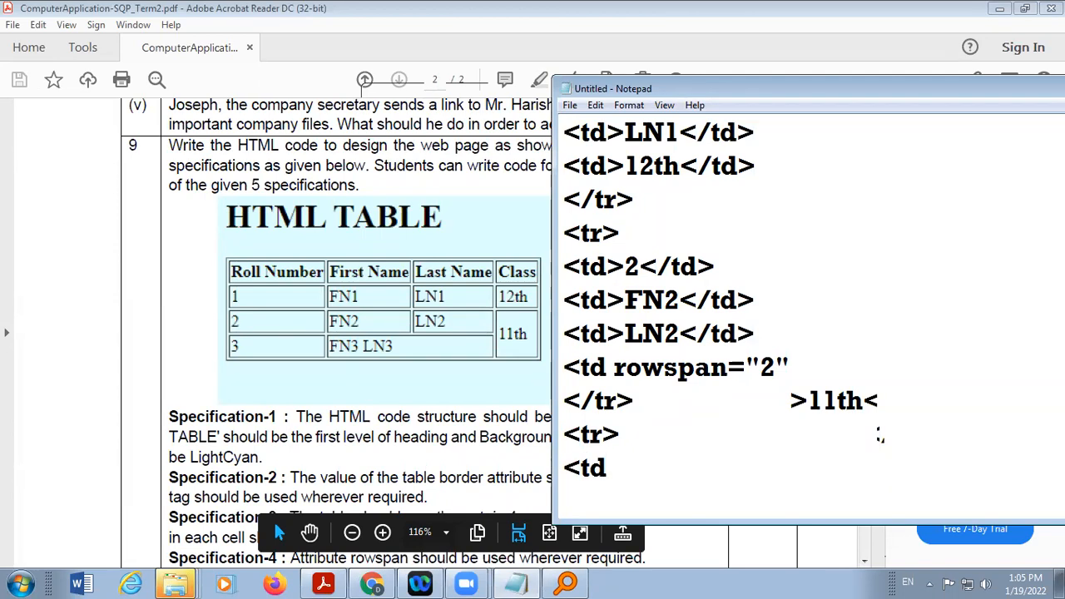
type(">")
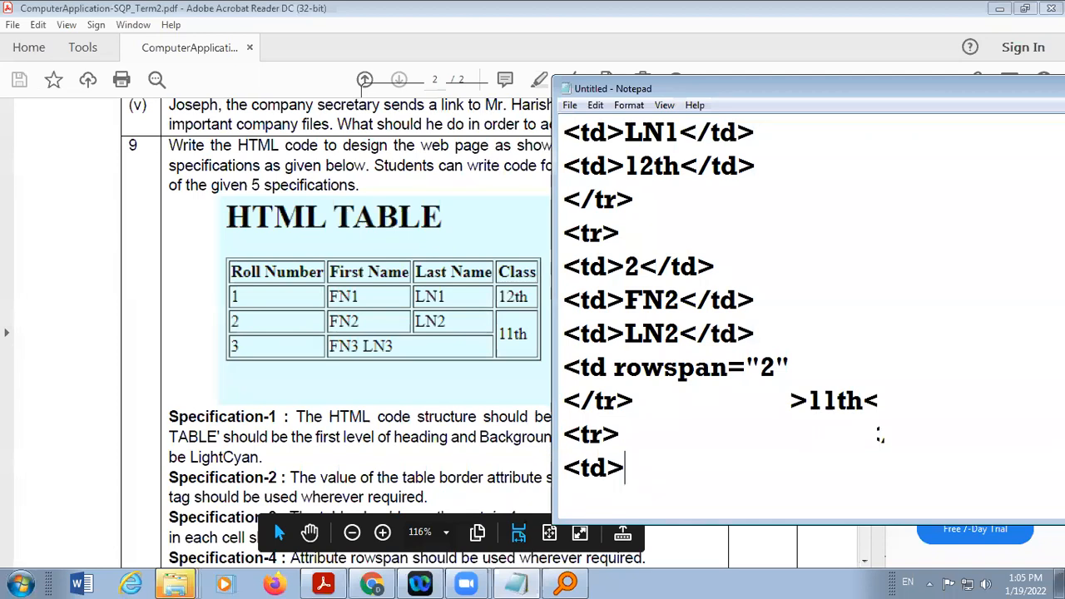
type("3")
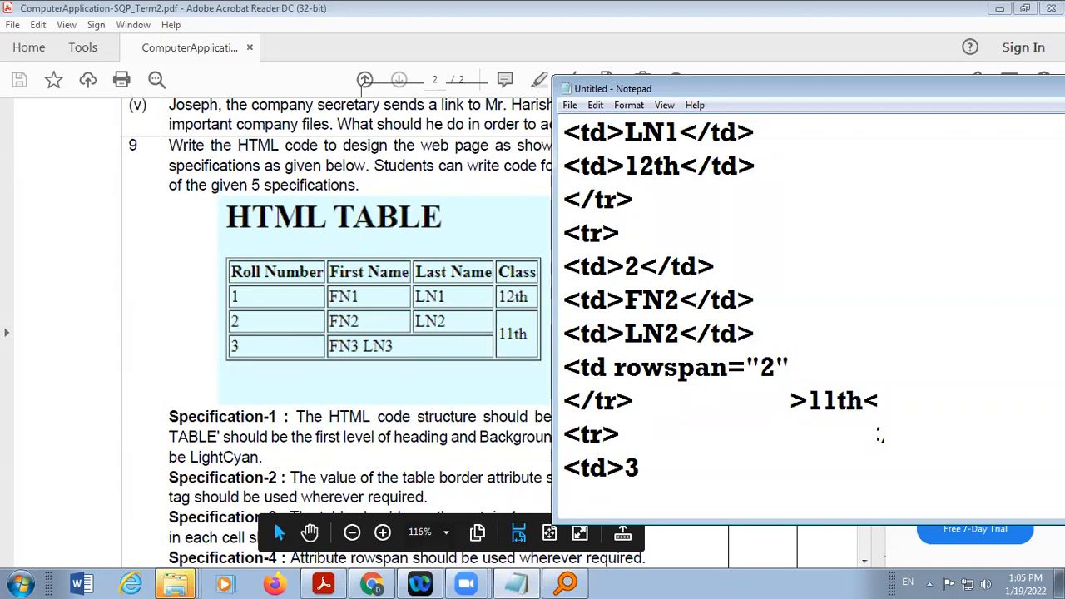
type("</td>")
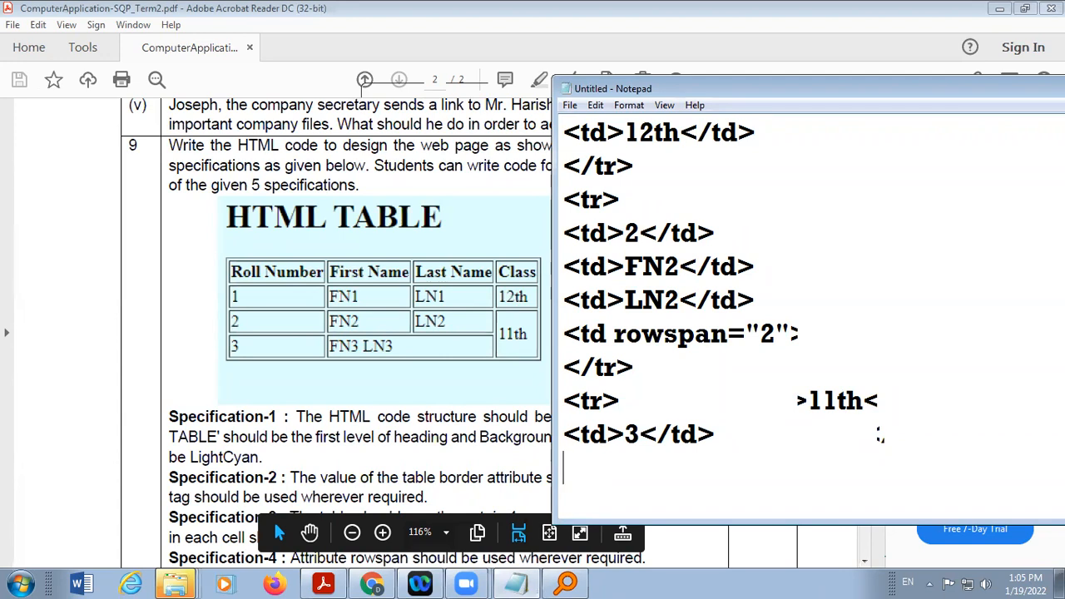
type("<td col")
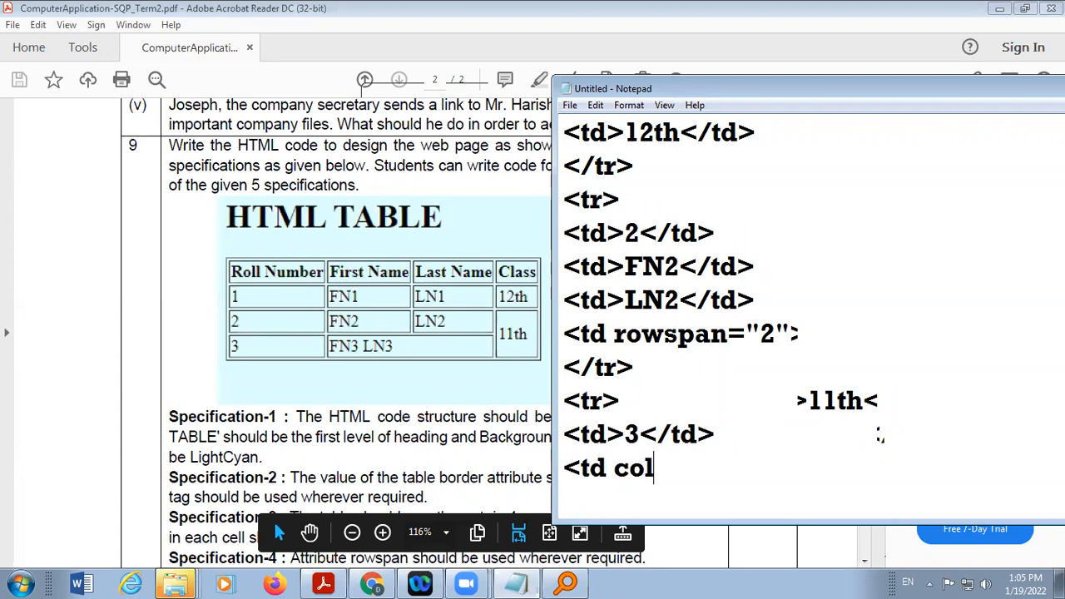
Add the last-row cell <td colspan="2">FN3 LN3</td> spanning two columns.
type("s[a")
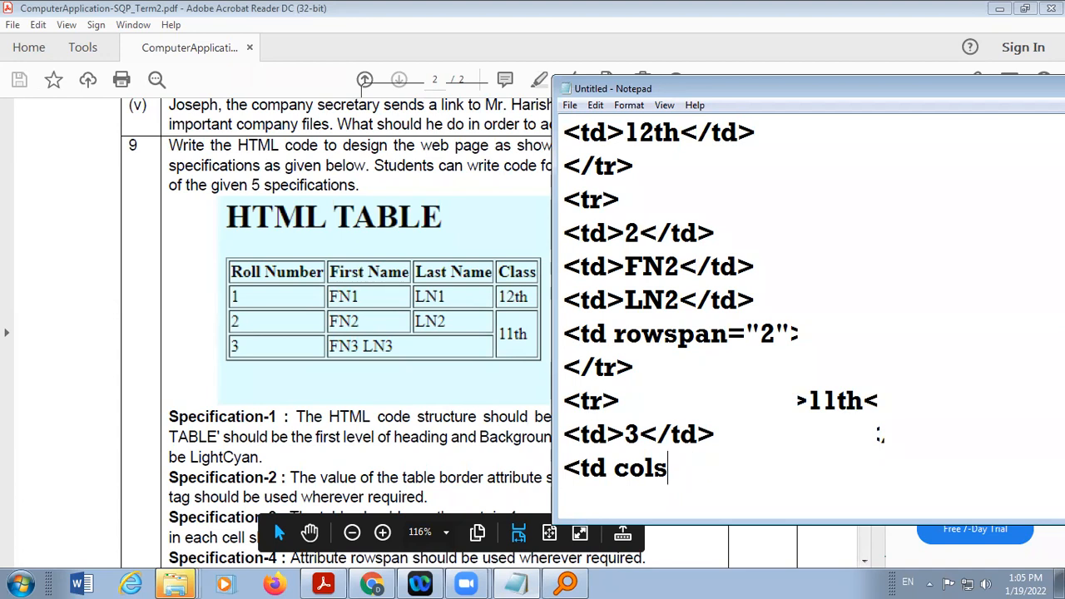
type("pa")
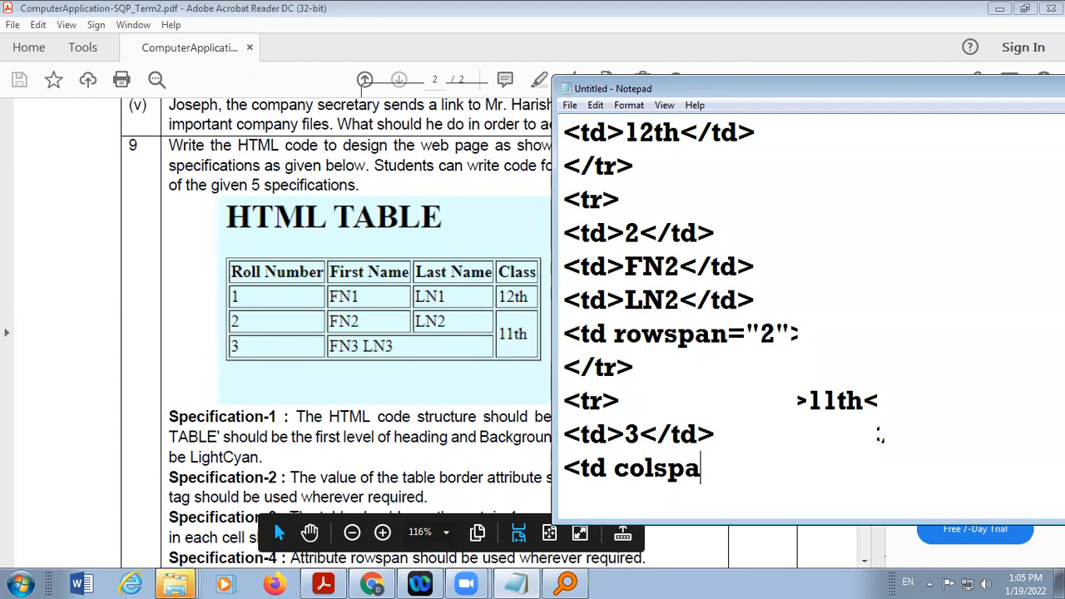
type("n=\"2")
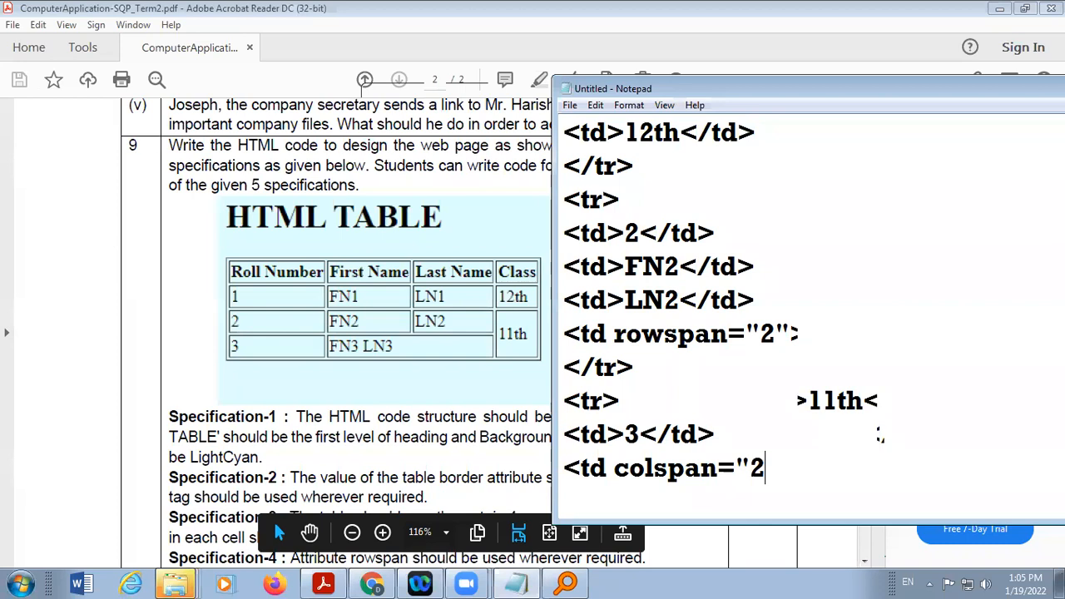
type("\"")
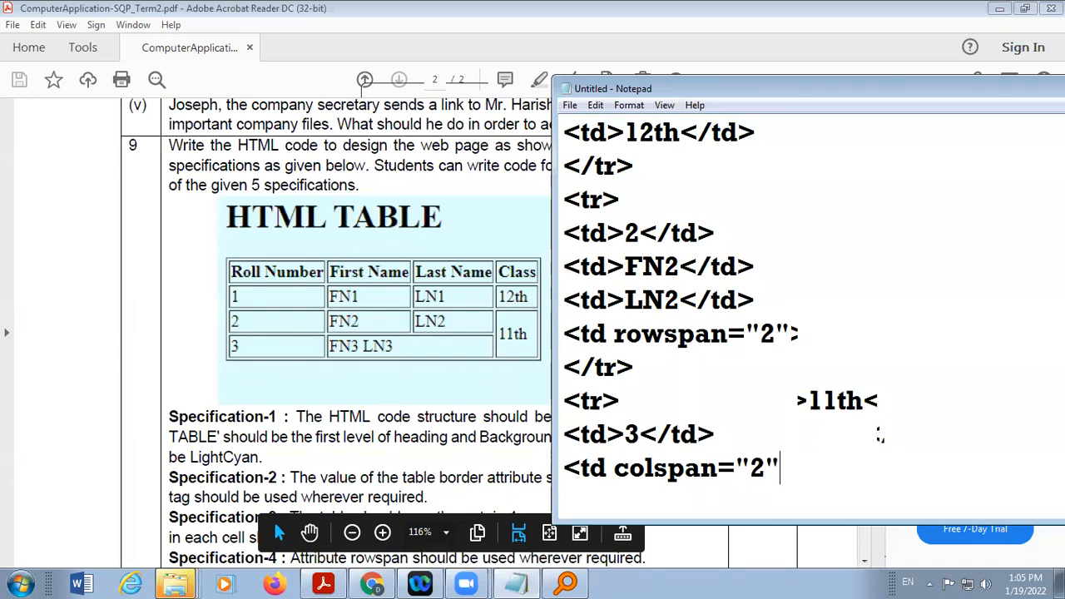
type("F")
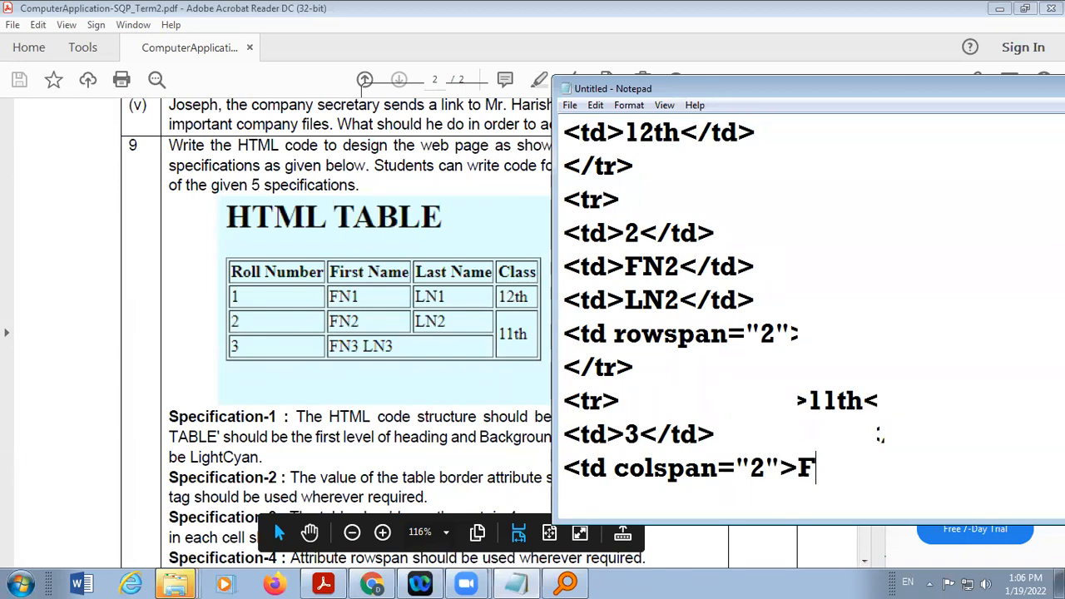
type("N3 L")
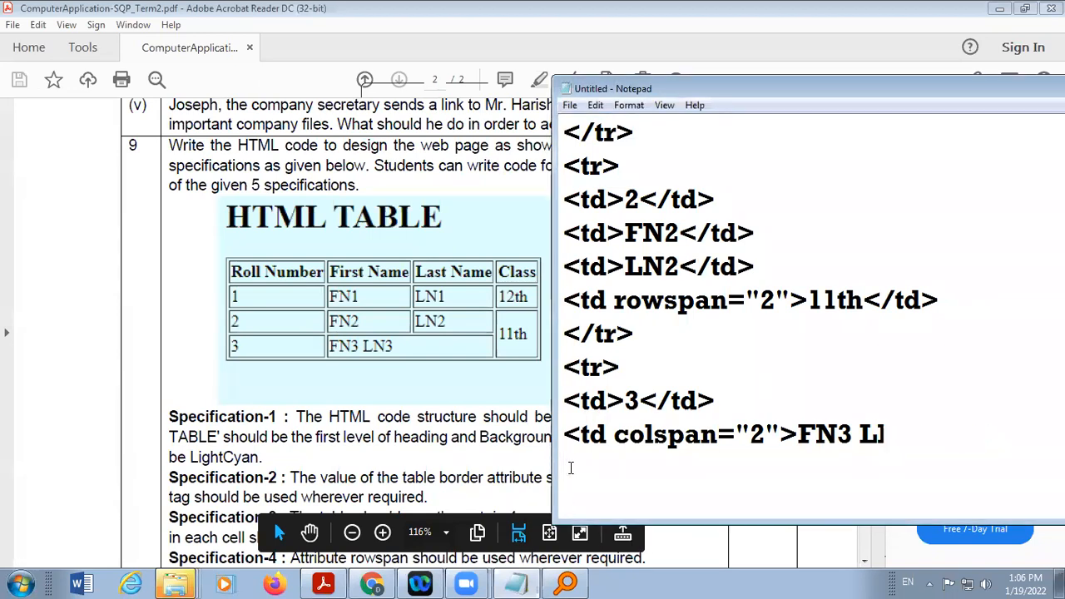
Close the row, table, body and html with </tr>, </table>, </body>, </html>.
type("</tr>")
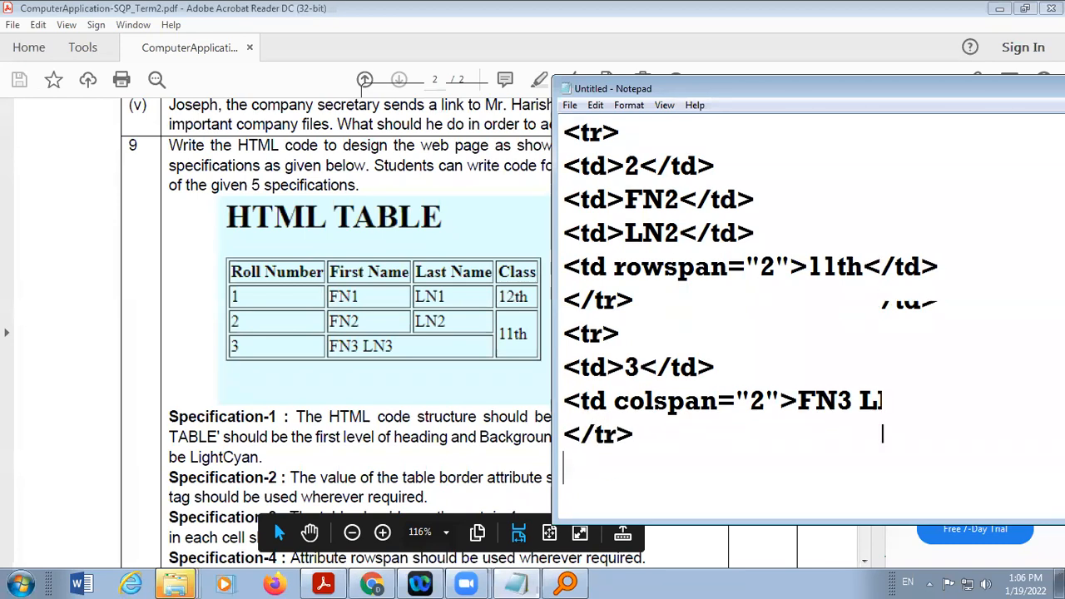
type("</ta")
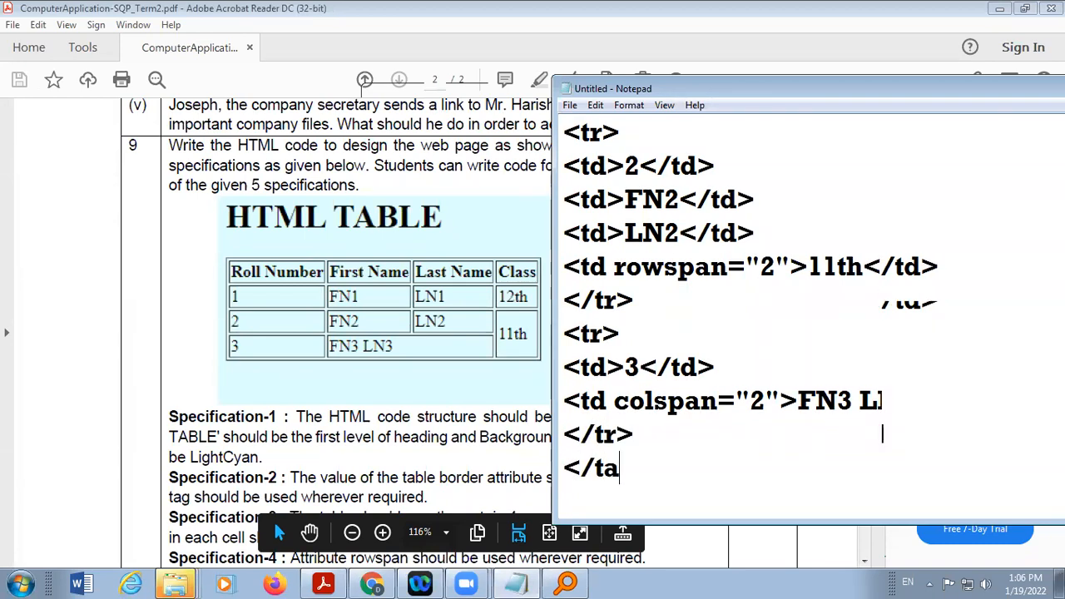
type("ble>")
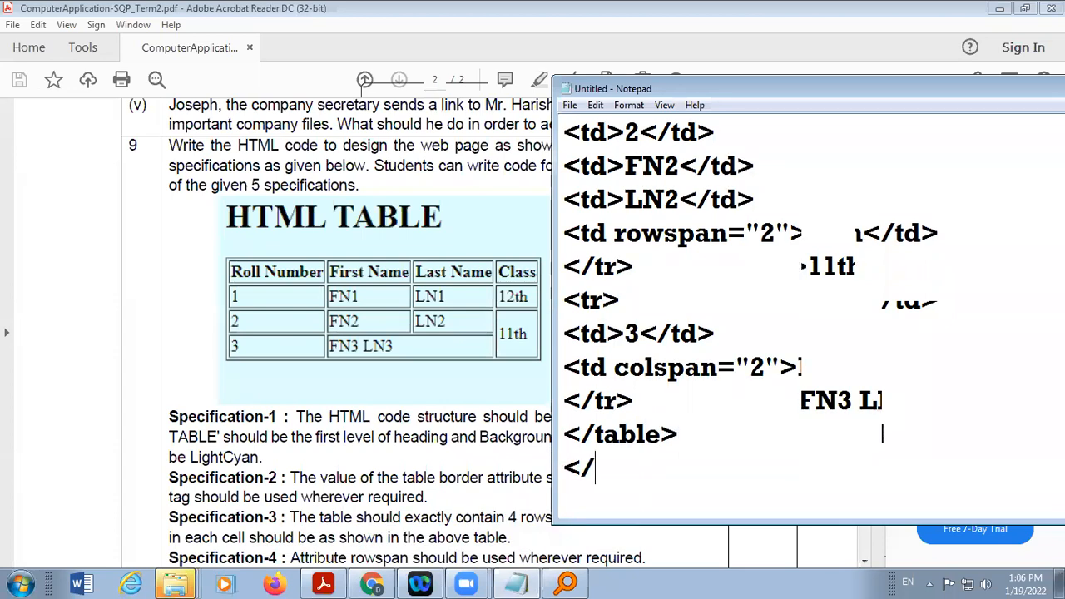
type("body>")
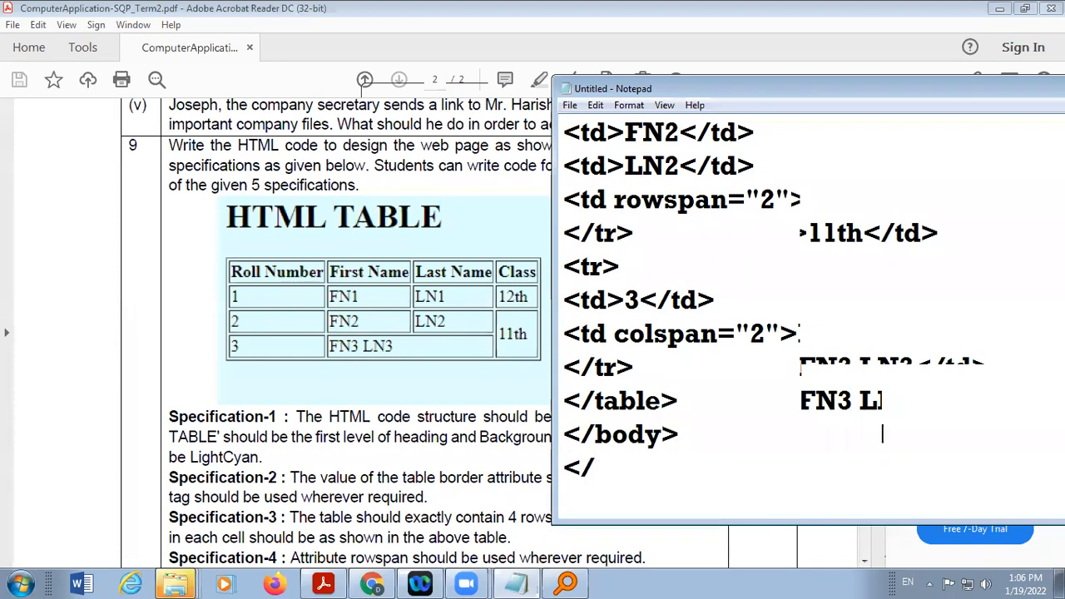
type("html>")
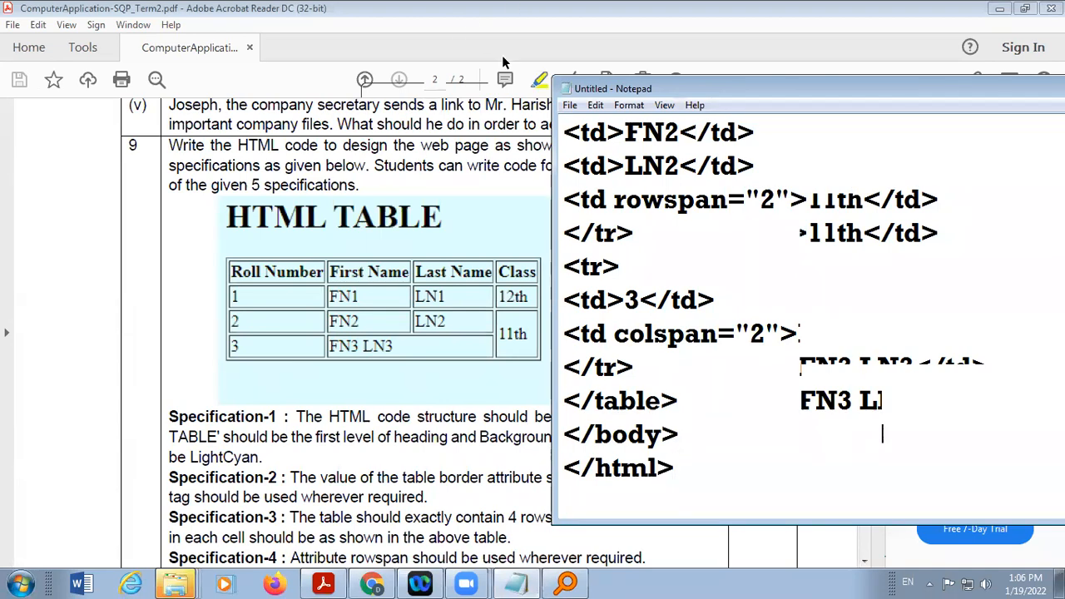
left_click(497, 127)
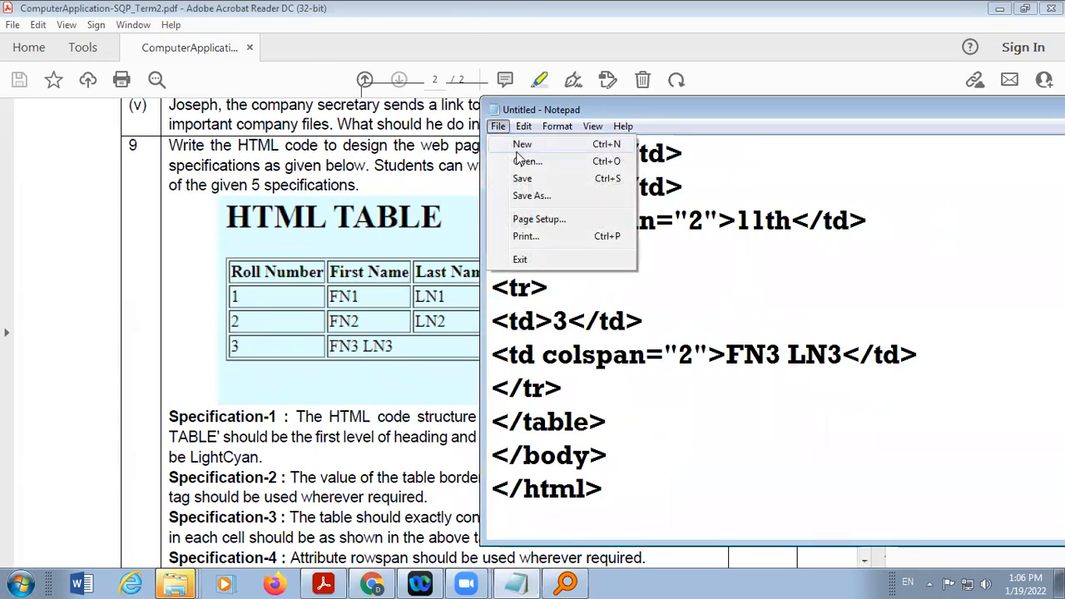
Save the page as tables.html with Save as type set to All Files.
left_click(531, 195)
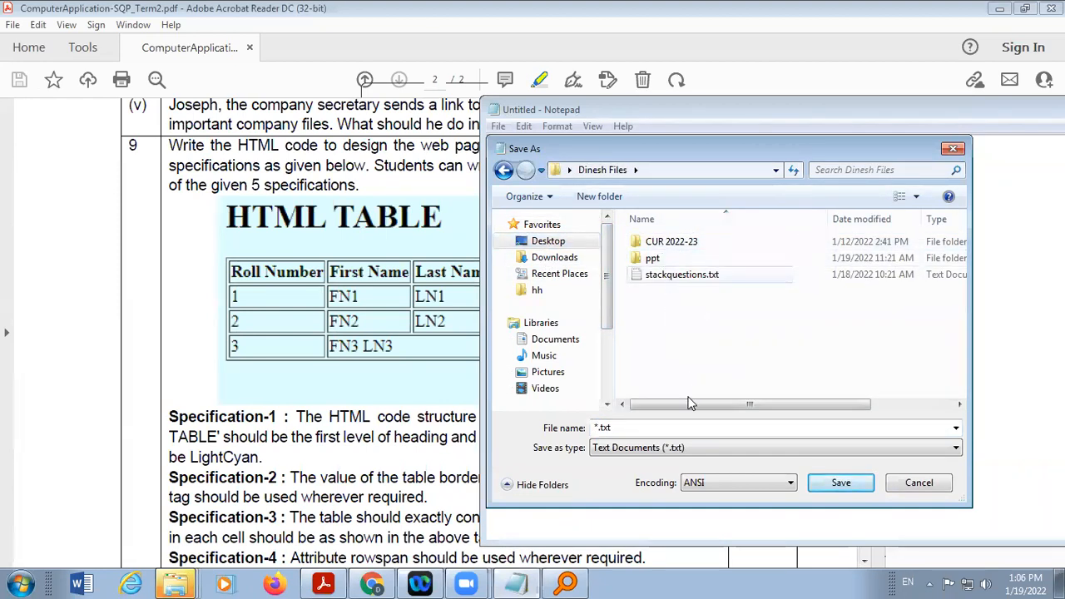
left_click(955, 446)
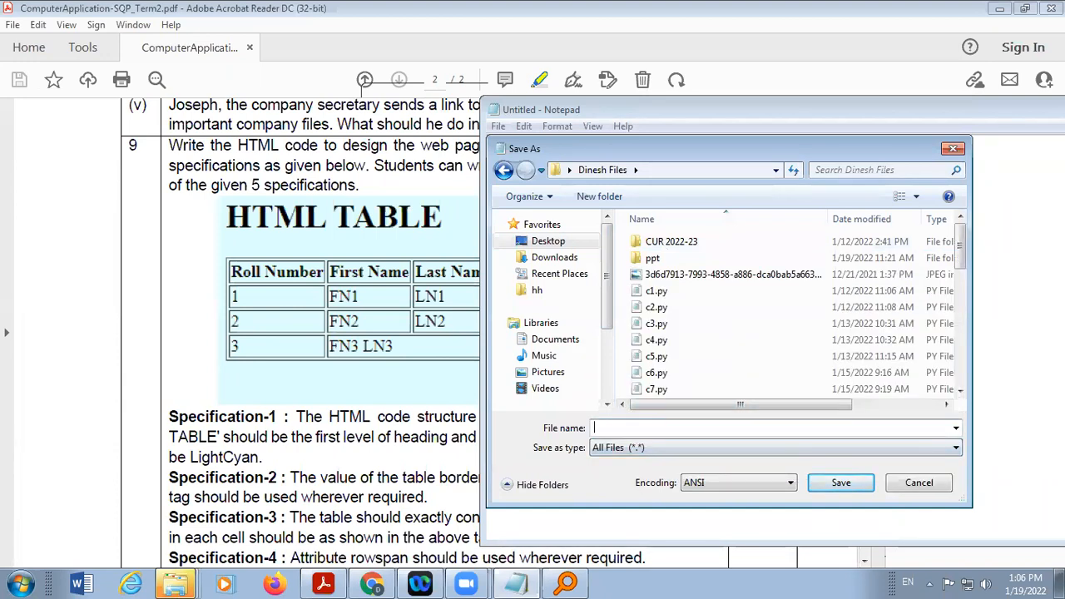
type("tables")
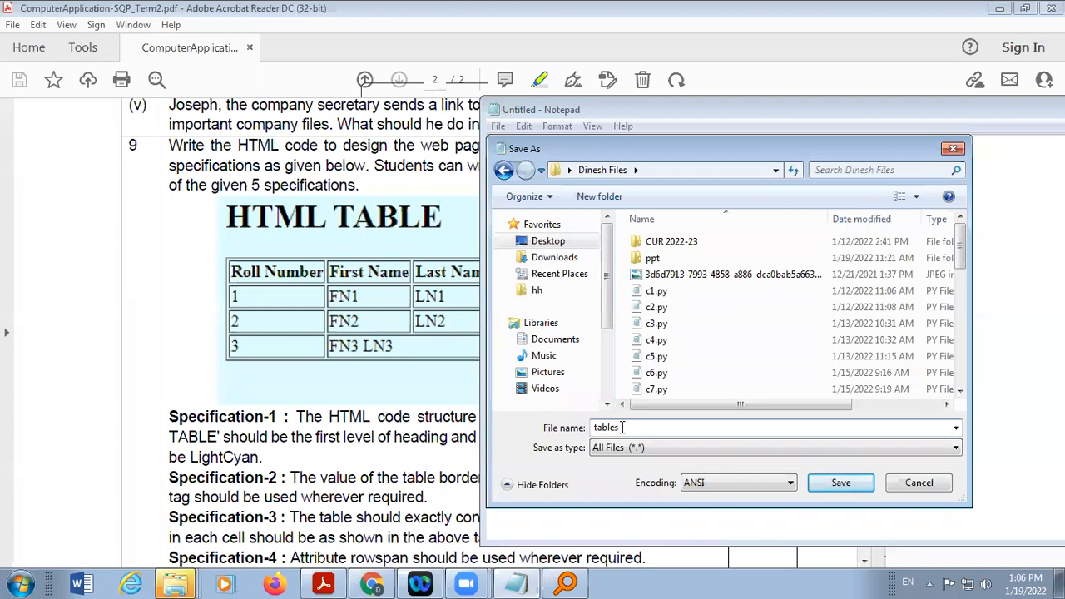
type(".")
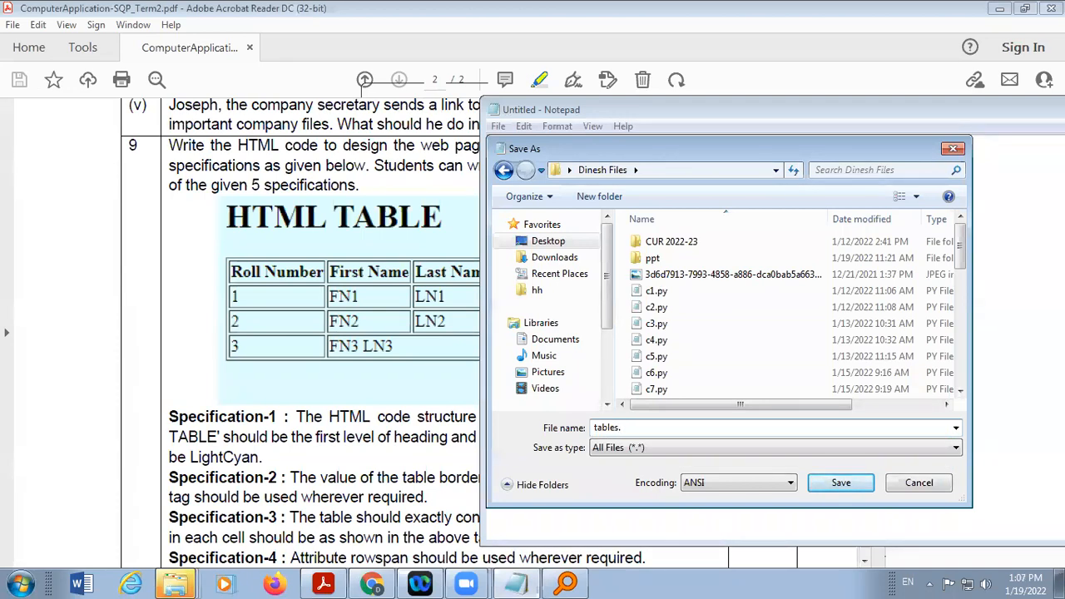
type(".html")
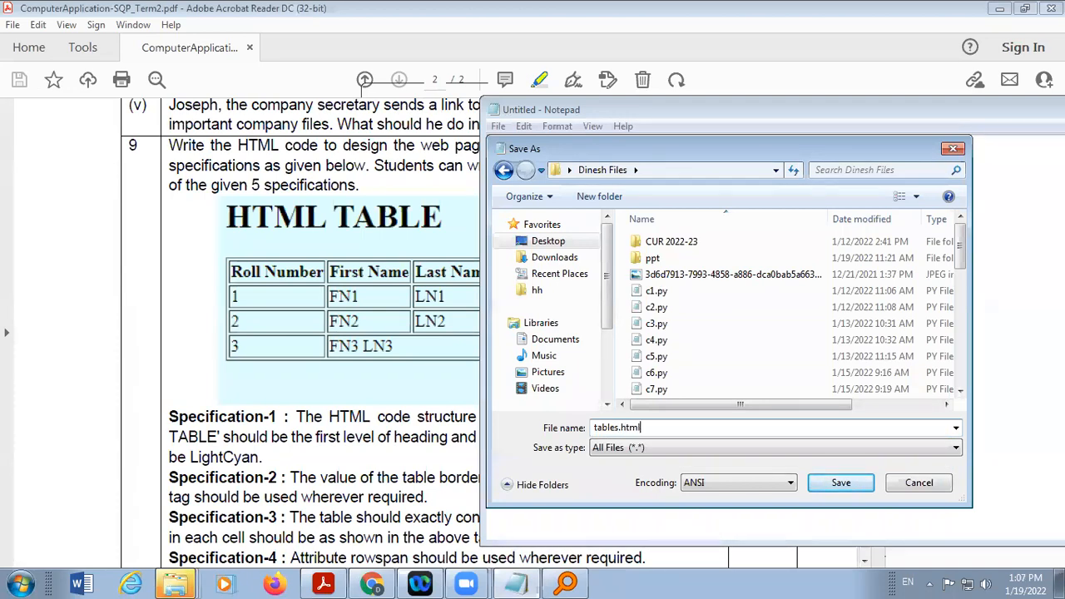
left_click(841, 483)
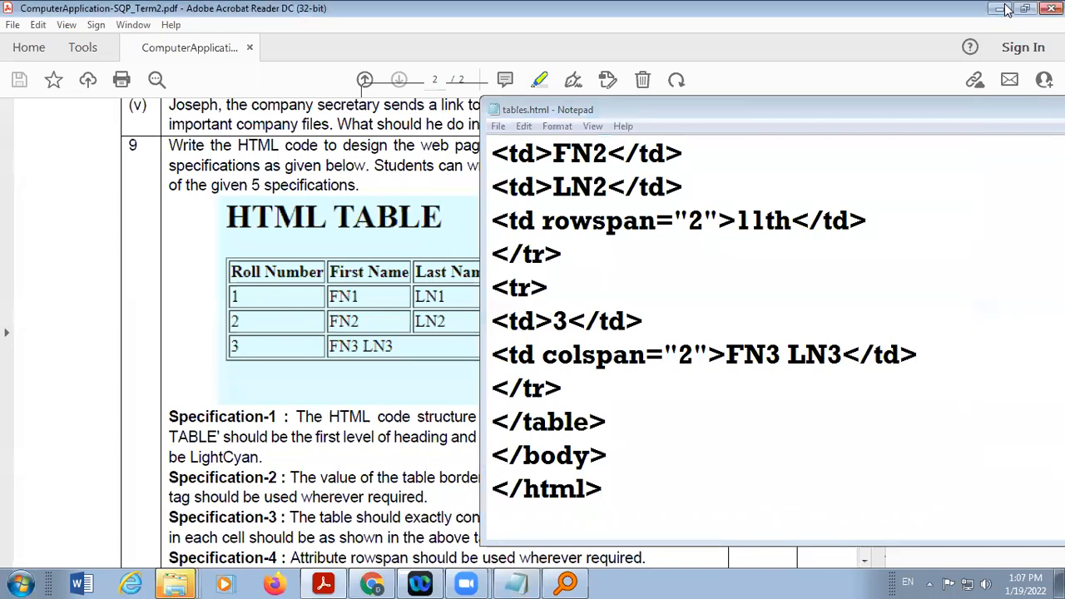
left_click(999, 8)
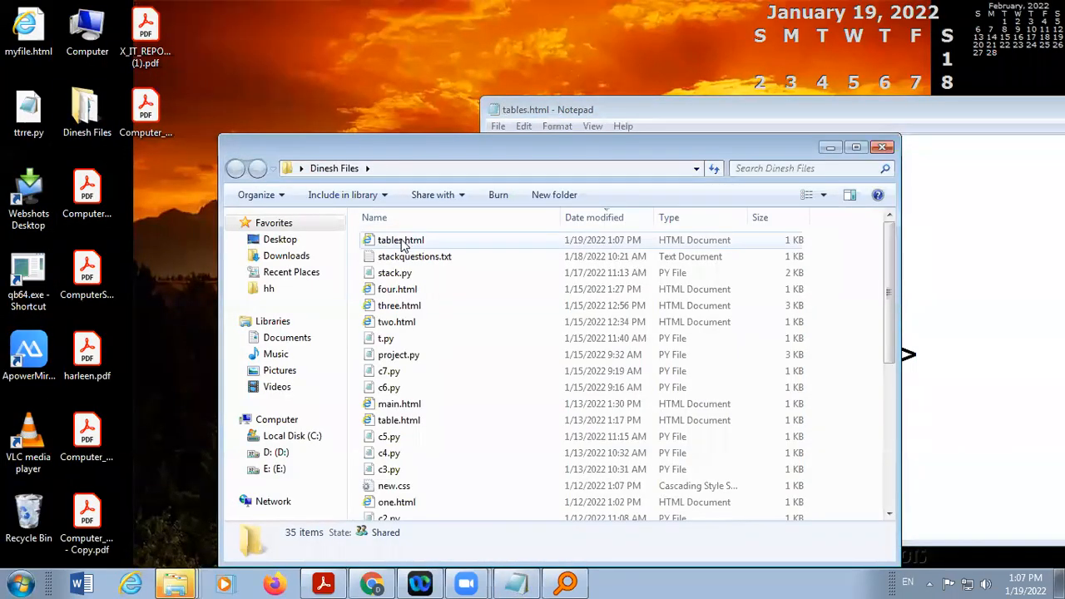
Open tables.html from the folder in Chrome and bring the rendered page forward.
right_click(401, 240)
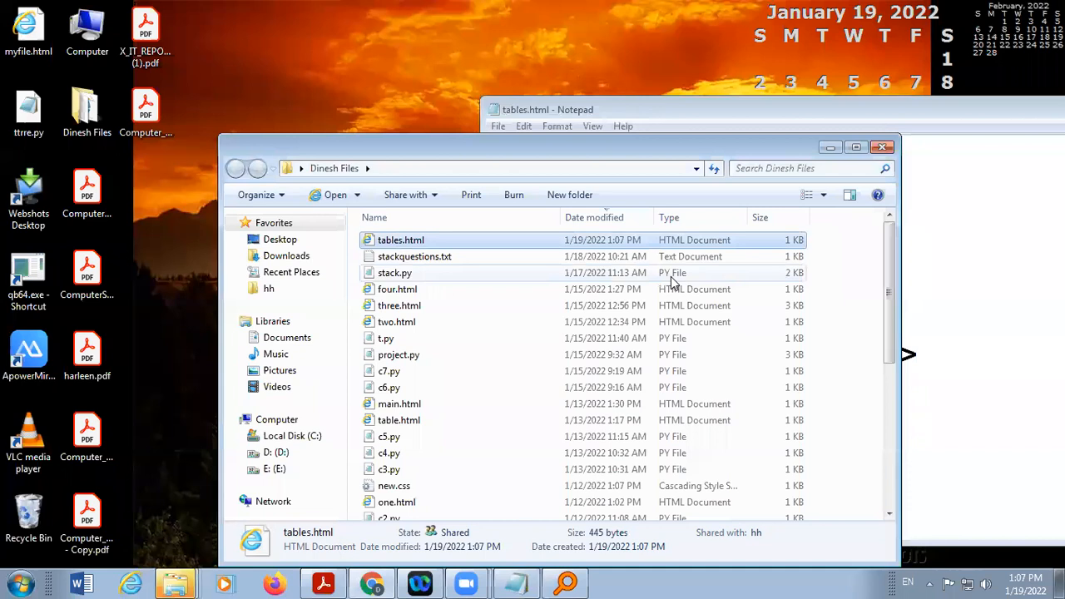
double_click(401, 240)
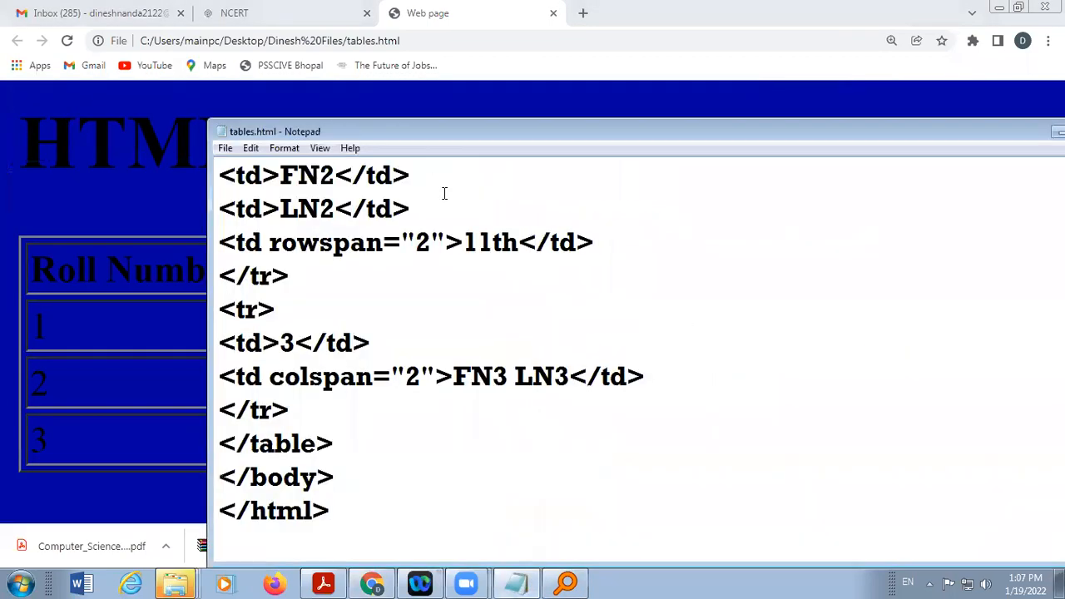
scroll("up", 3)
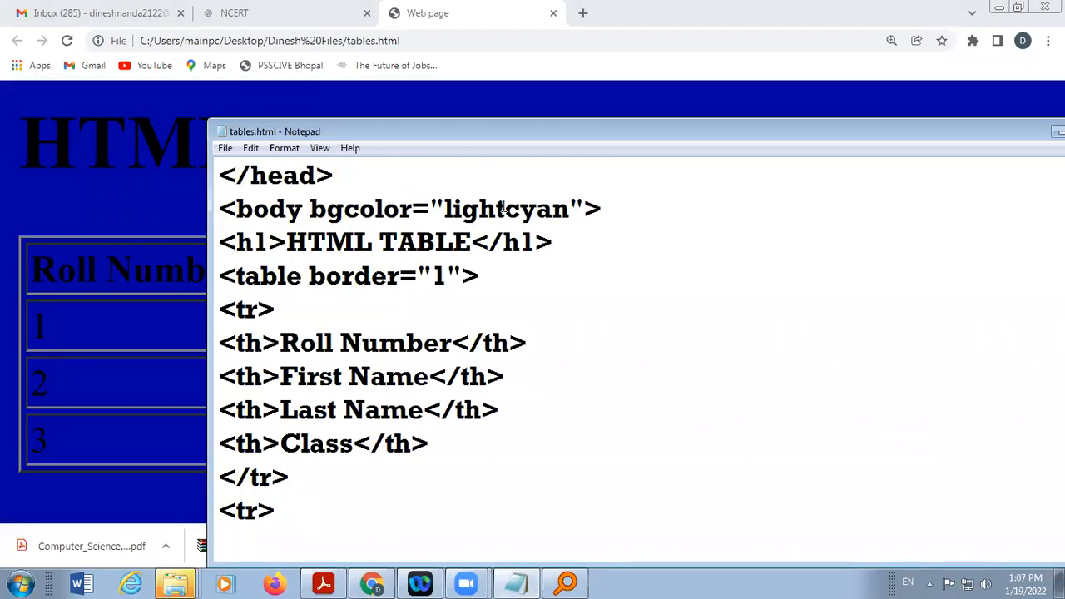
left_click(225, 147)
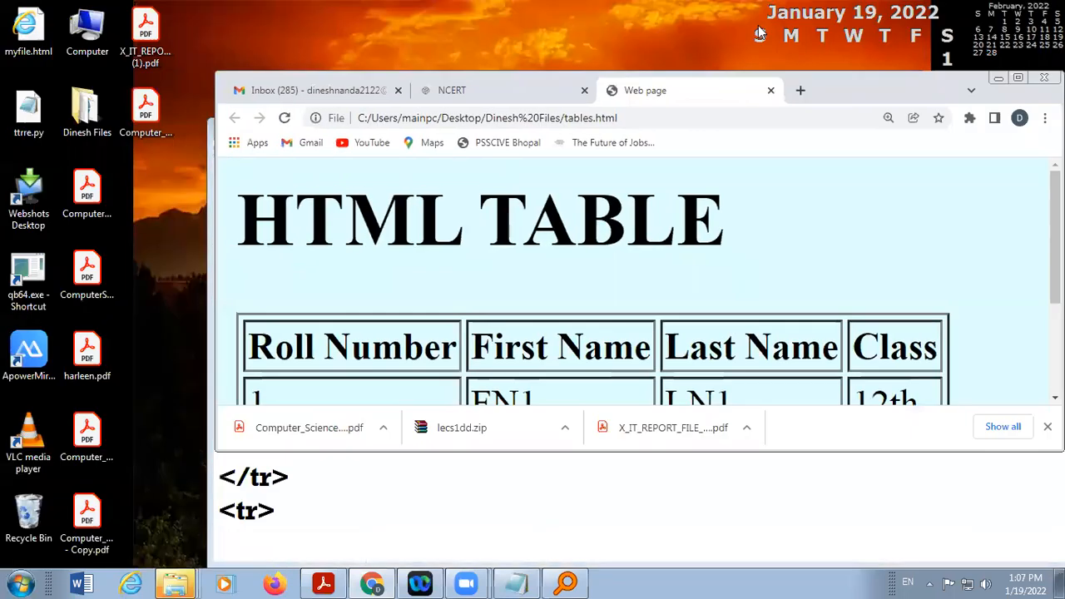
mouse_move(230, 80)
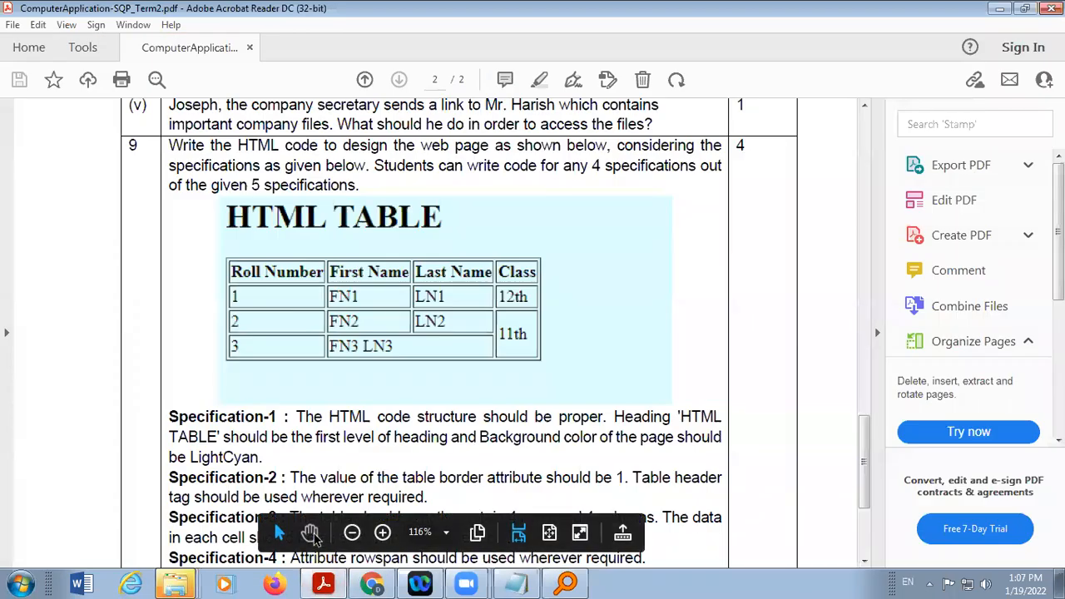
mouse_move(309, 533)
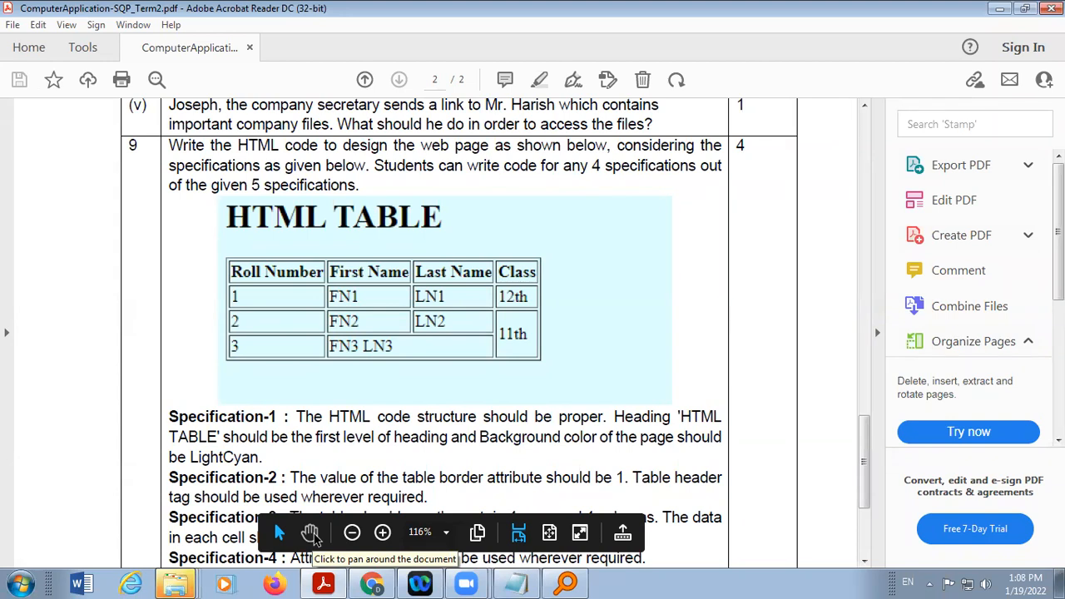
mouse_move(308, 436)
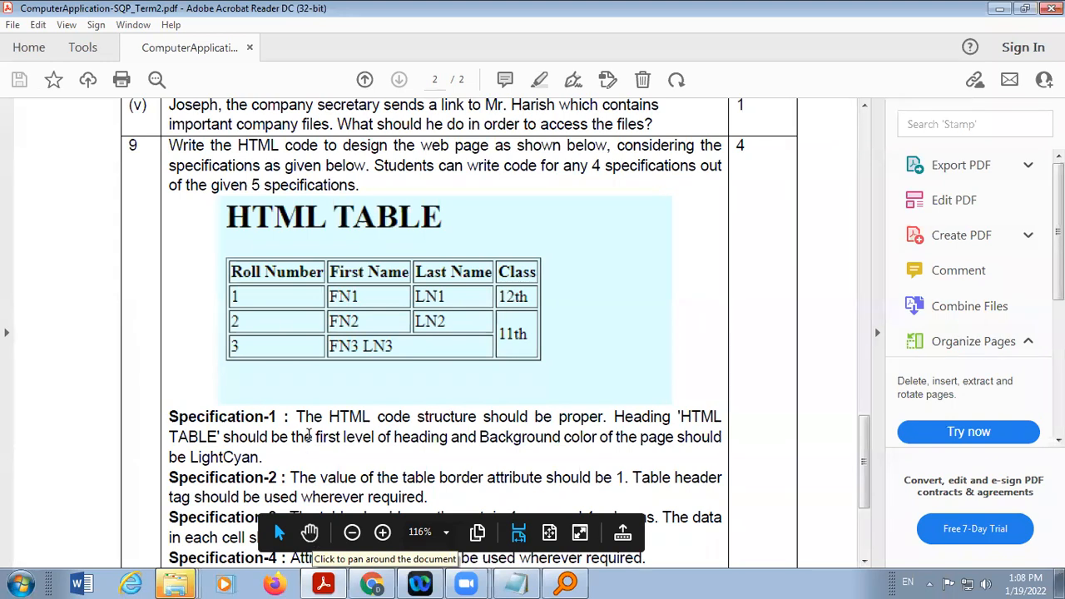
Scroll the PDF to question 9's table sample and highlight the table header tag in the code.
scroll("down", 3)
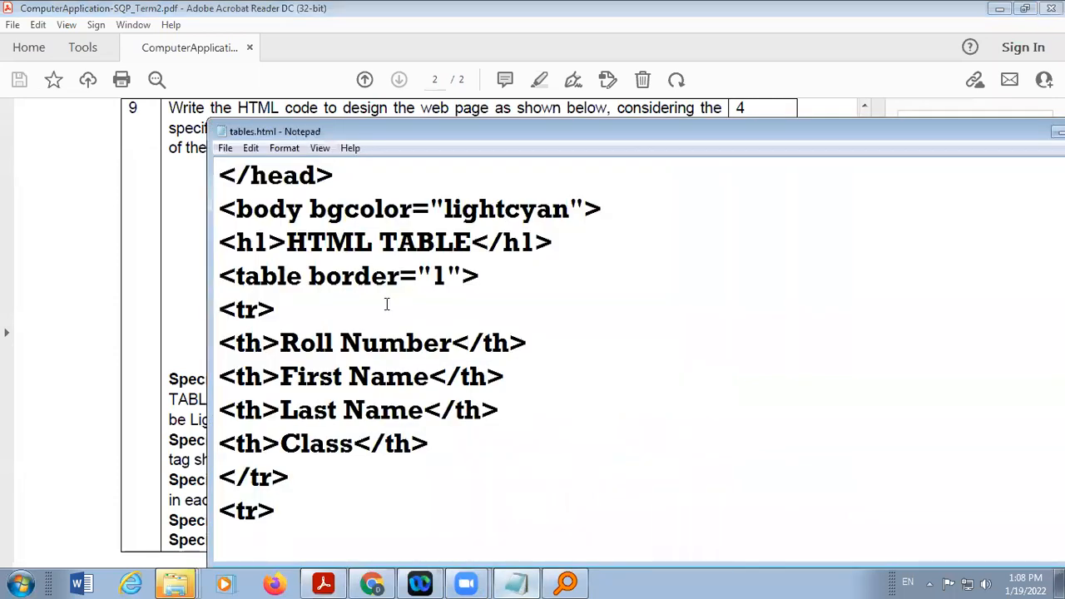
scroll("up", 3)
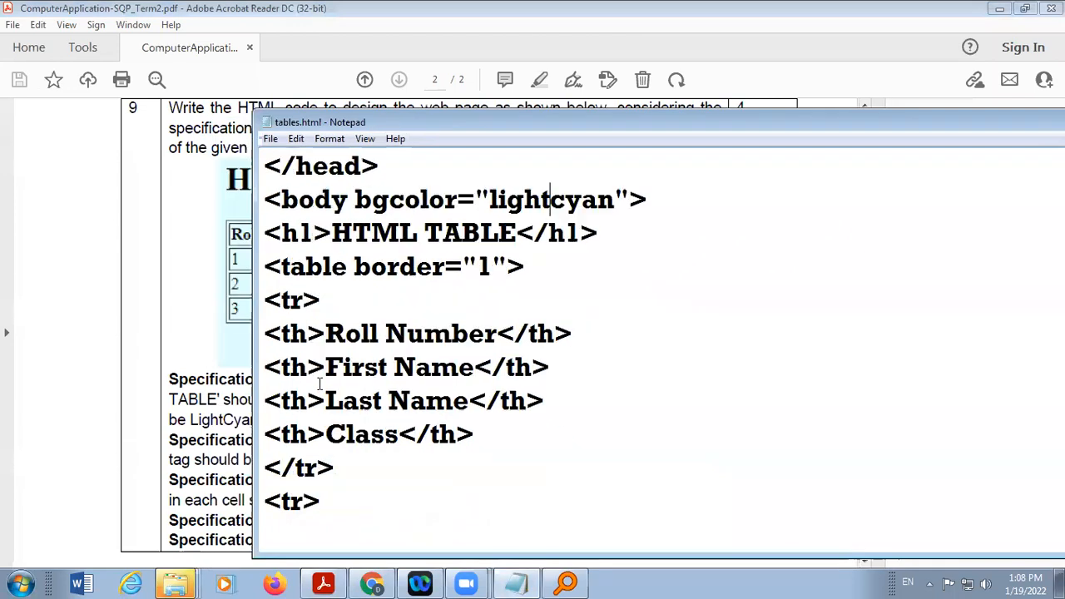
double_click(285, 333)
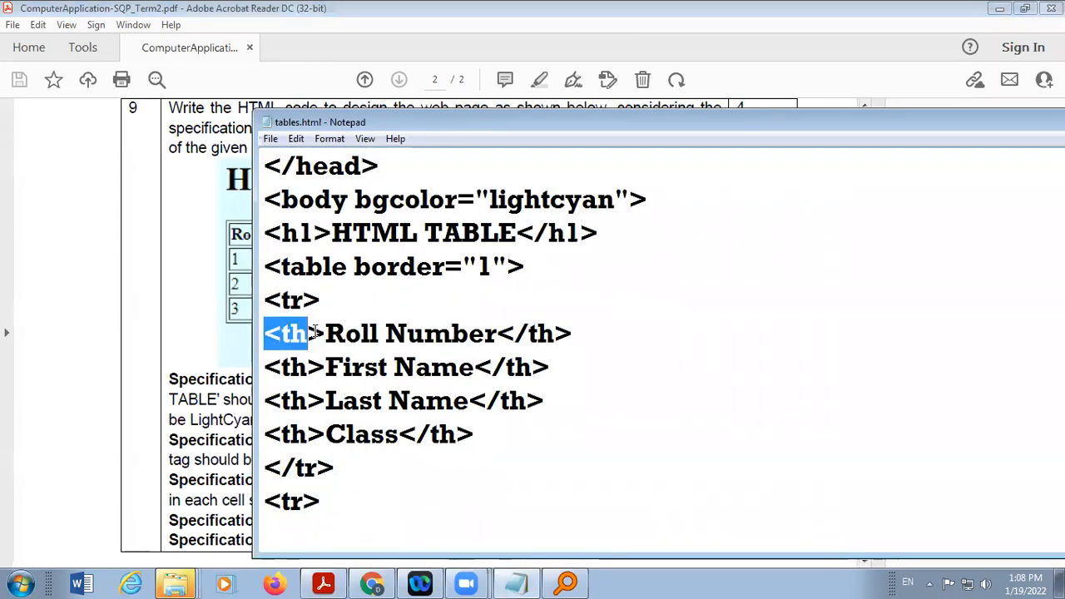
left_click_drag(308, 332, 474, 433)
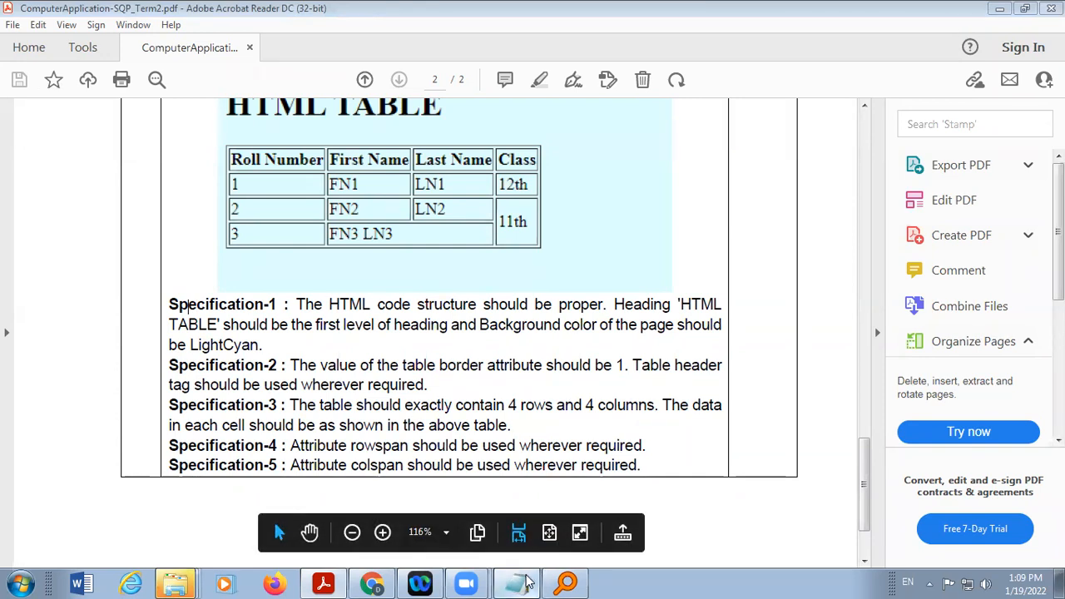
left_click(516, 582)
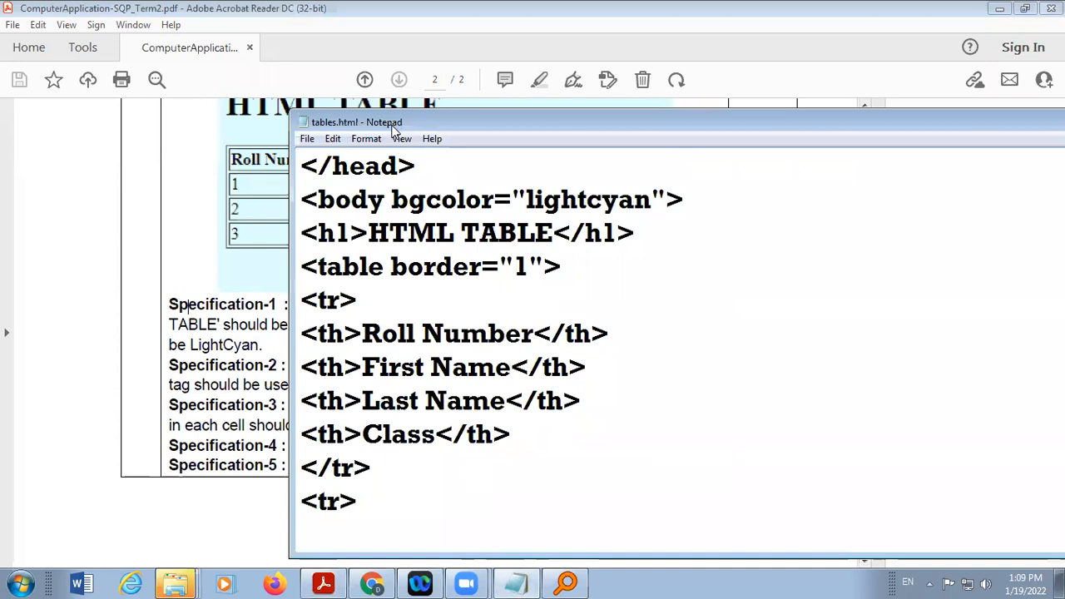
left_click_drag(356, 122, 262, 286)
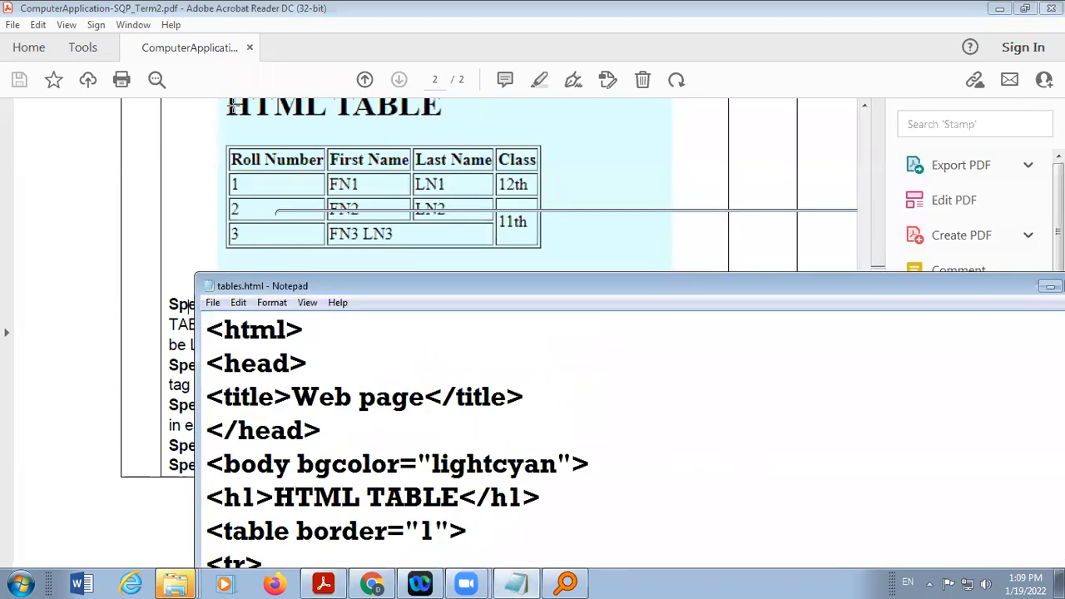
mouse_move(841, 124)
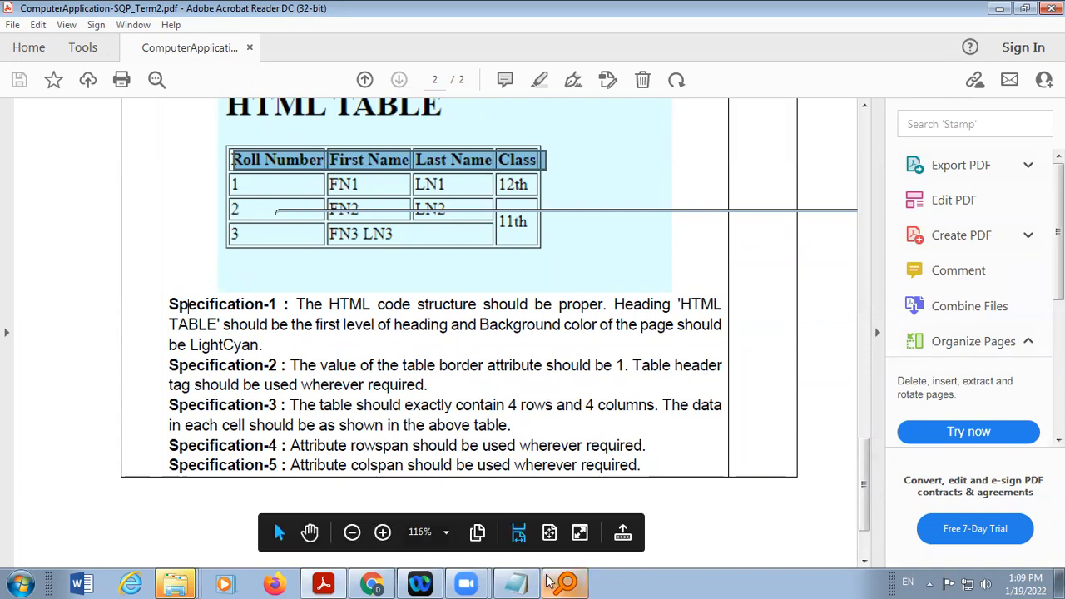
left_click(515, 583)
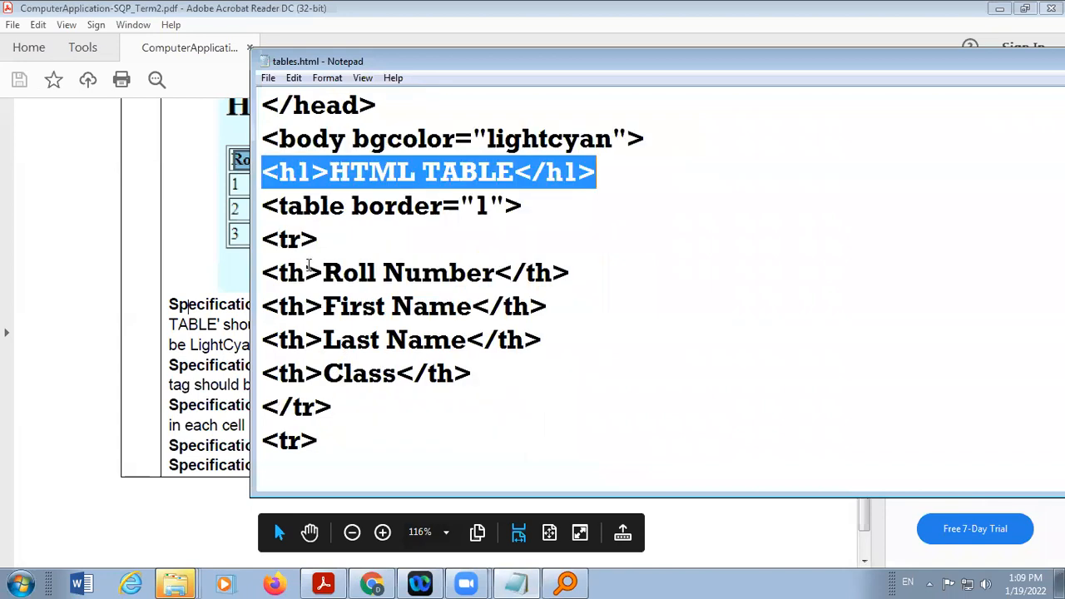
left_click_drag(262, 171, 425, 340)
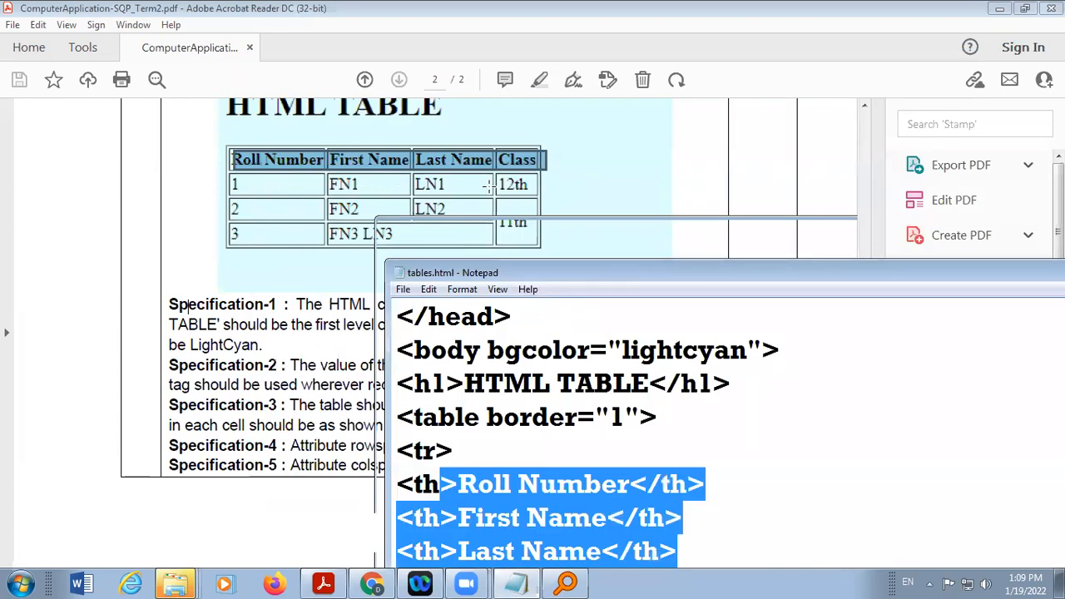
mouse_move(470, 217)
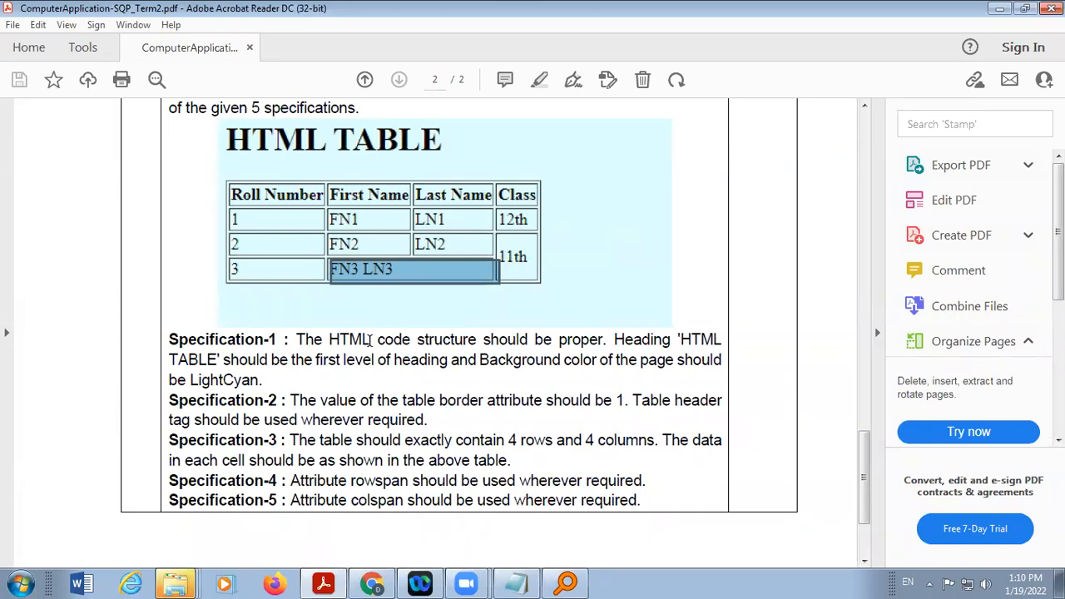
mouse_move(596, 296)
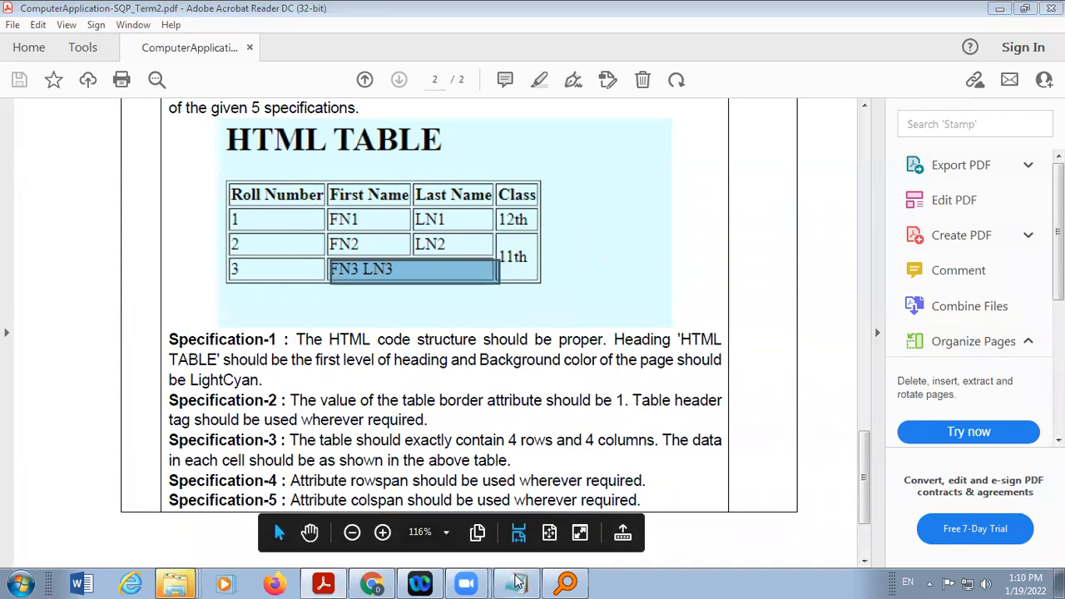
Scroll the PDF up to page 1's General Instructions, then bring Chrome back in front.
scroll("down", 3)
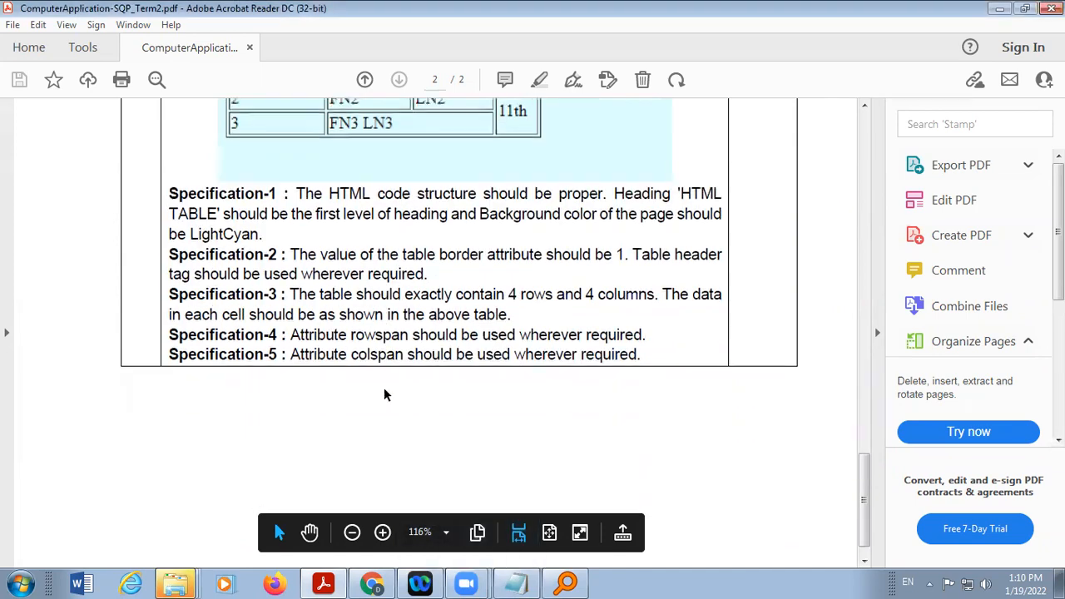
scroll("up", 3)
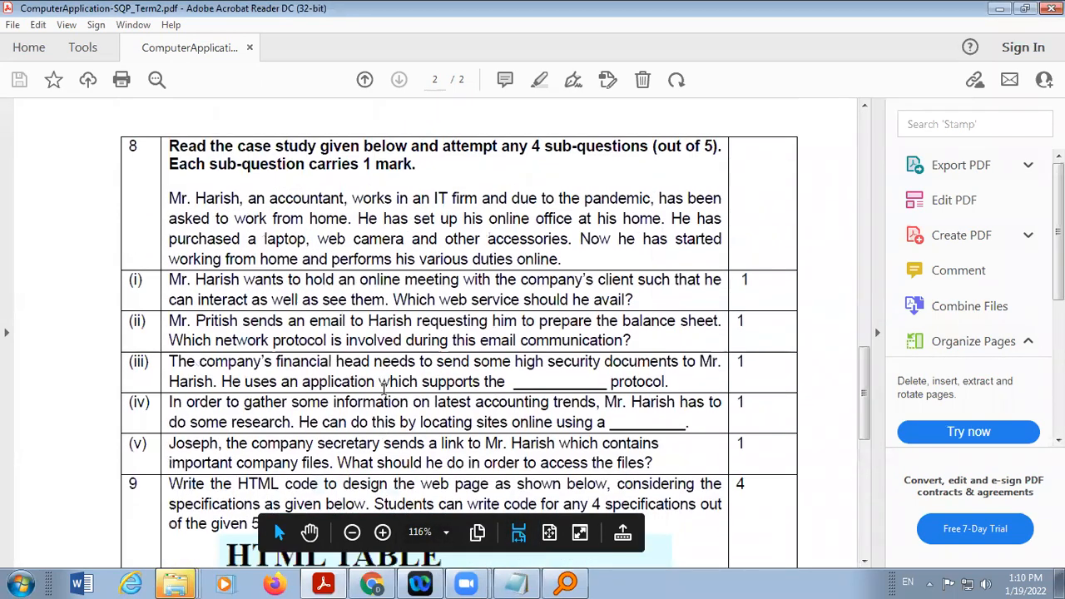
left_click(364, 80)
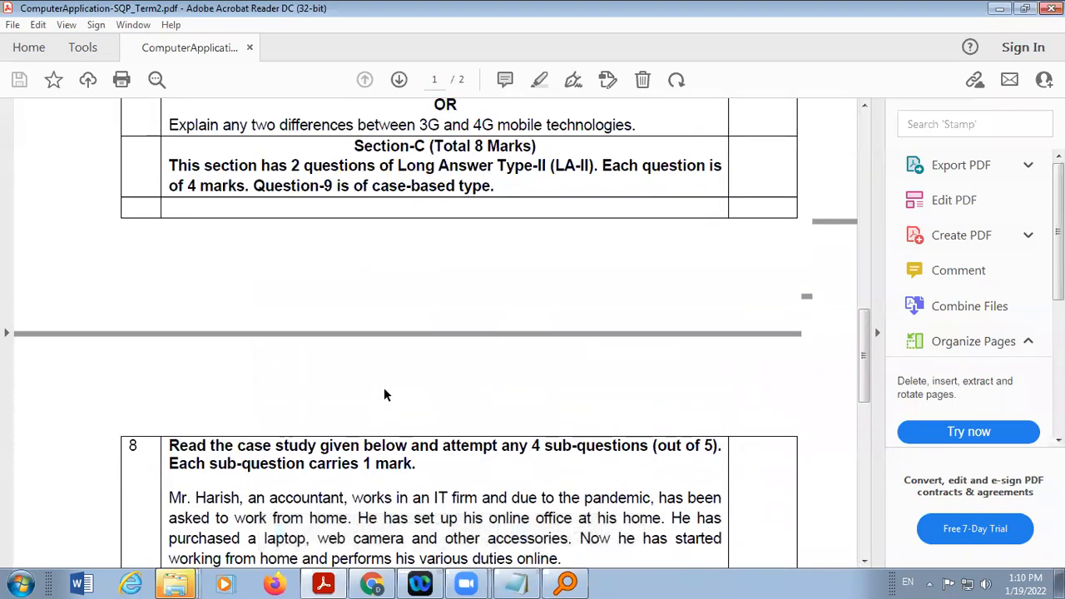
scroll("up", 3)
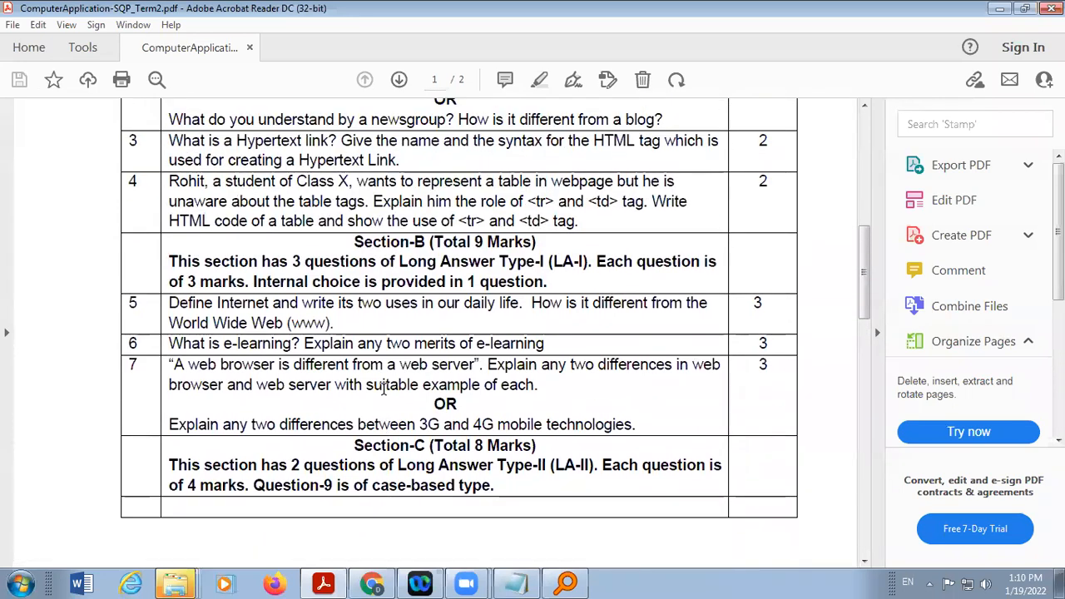
scroll("up", 3)
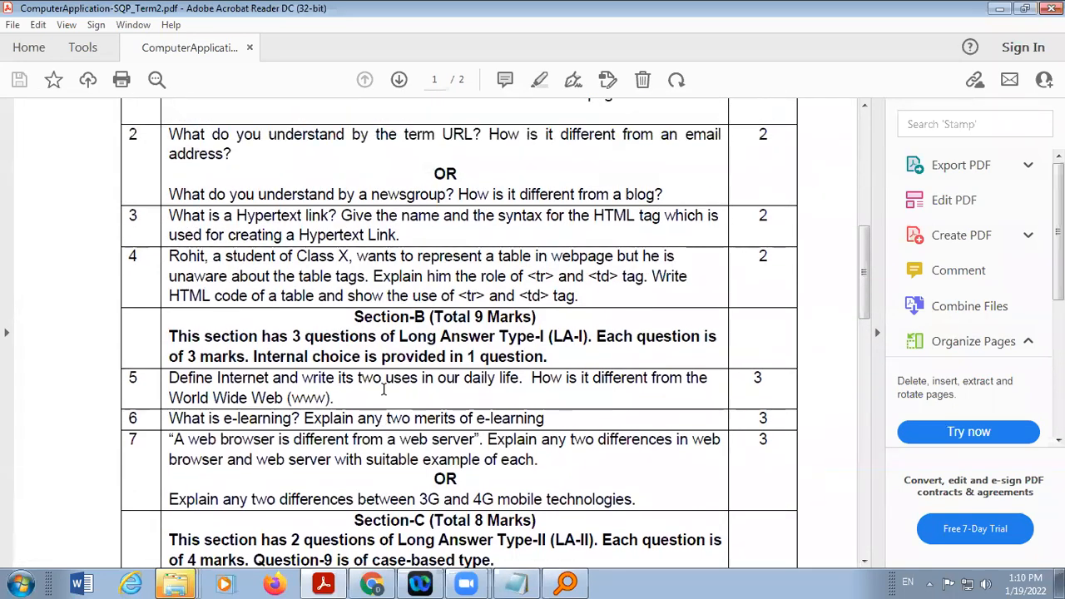
scroll("up", 3)
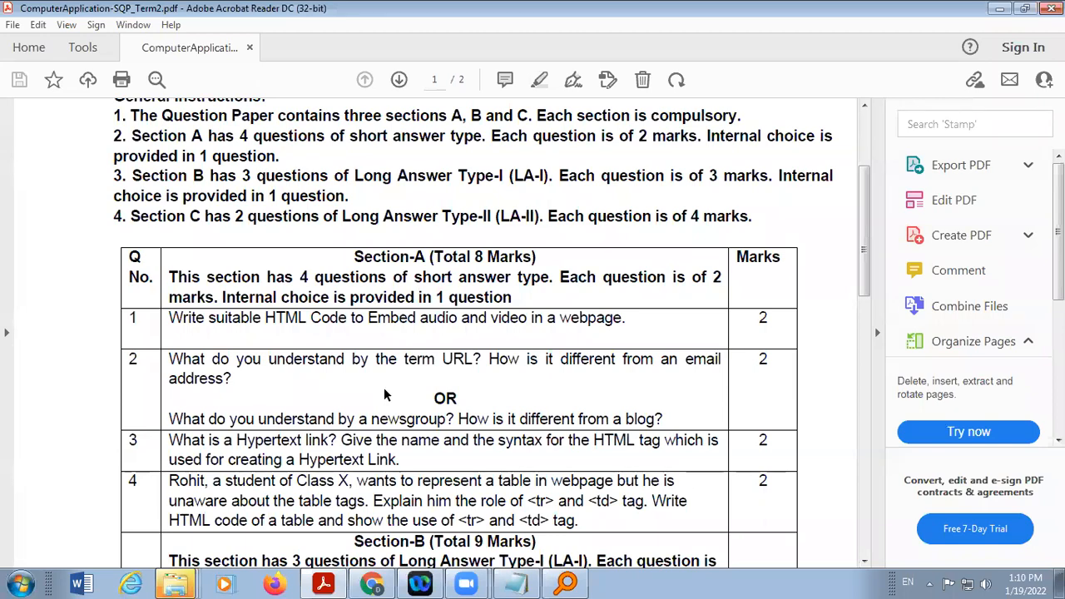
left_click(1023, 9)
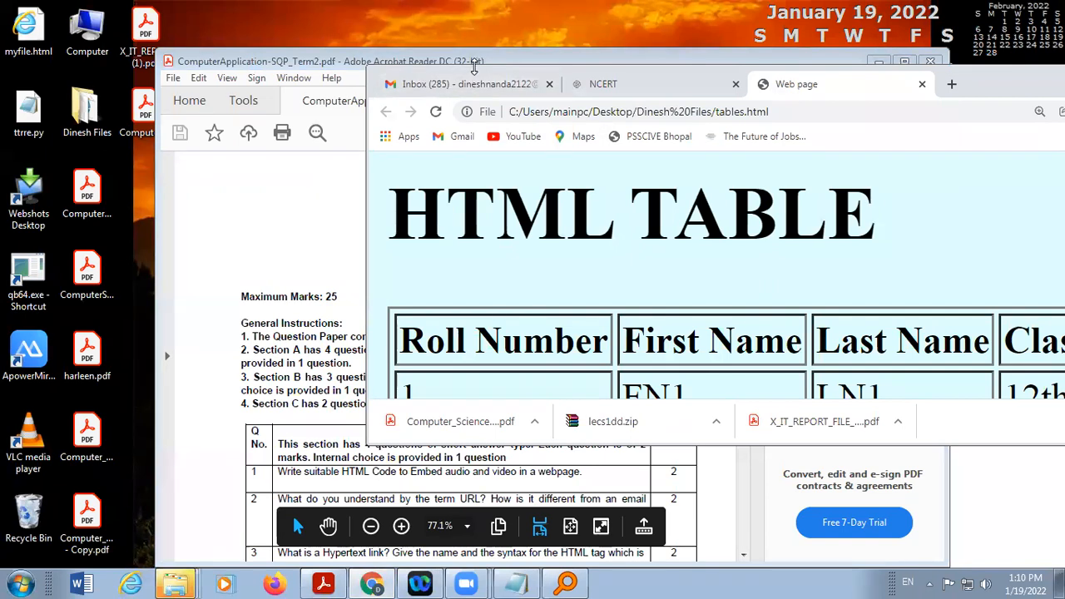
Navigate to swamisantdass.com and open its Downloads page with curriculum and question paper links.
left_click(466, 83)
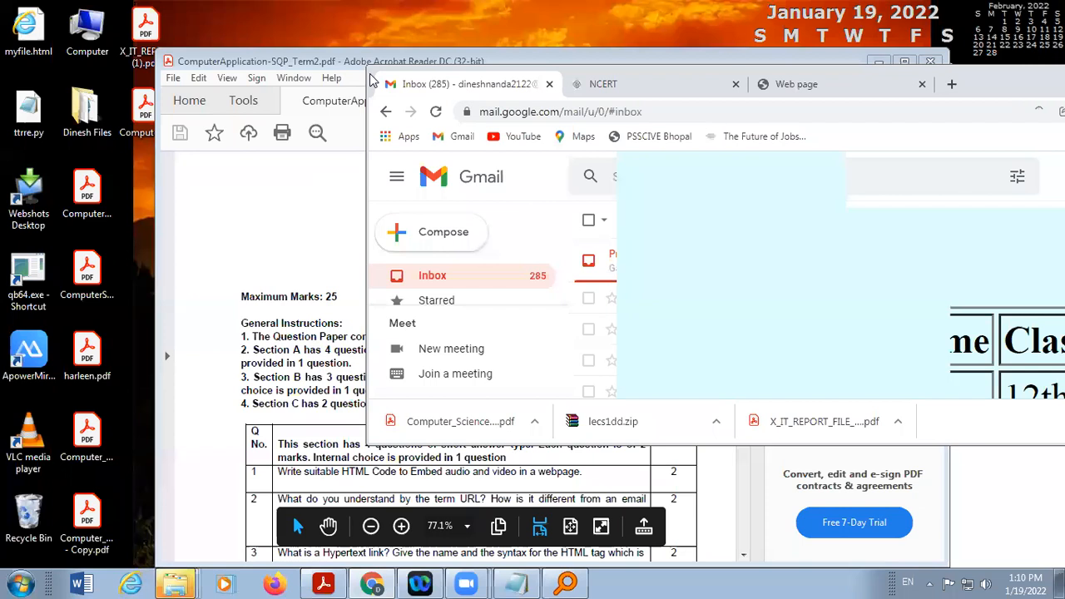
left_click(796, 84)
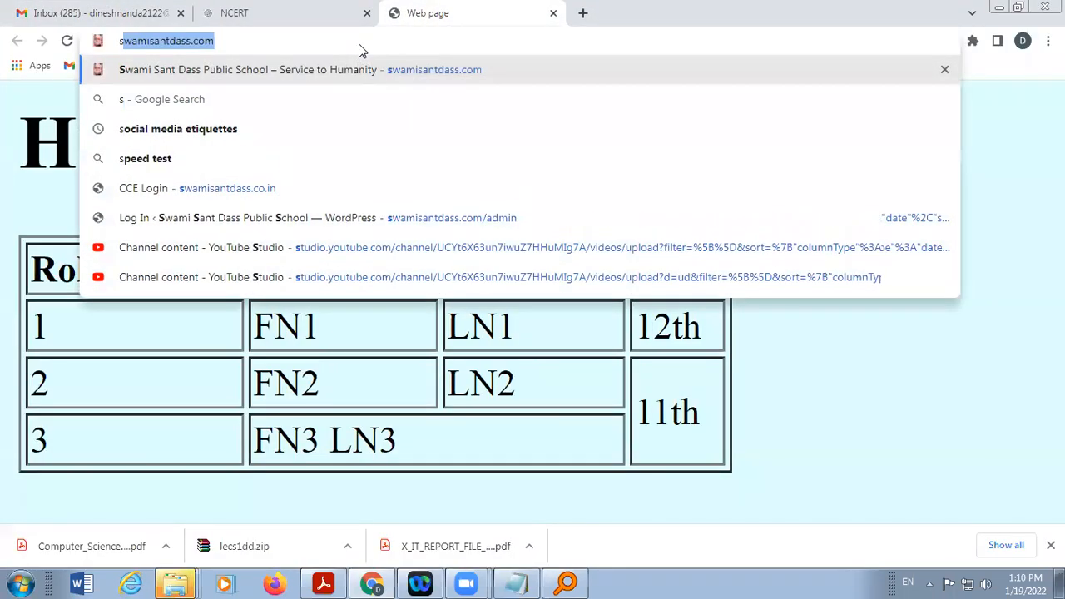
key("Return")
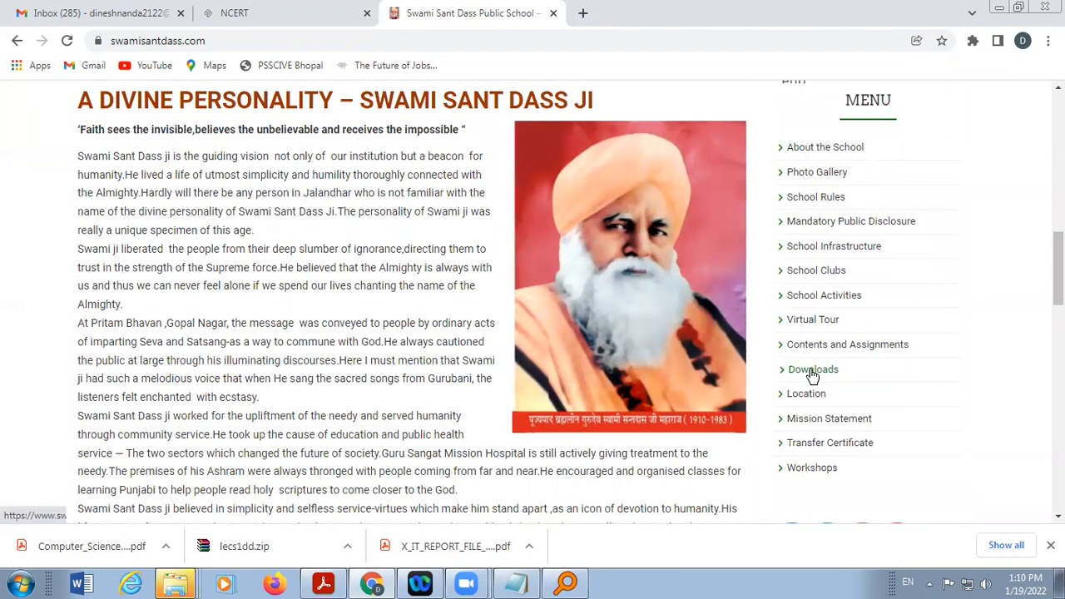
left_click(813, 369)
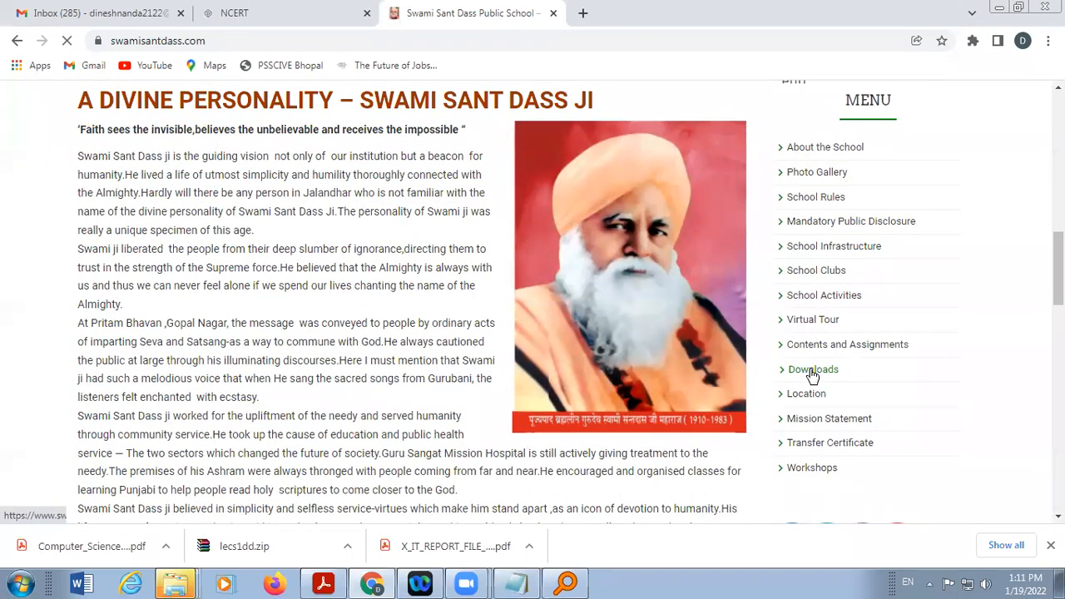
left_click(812, 369)
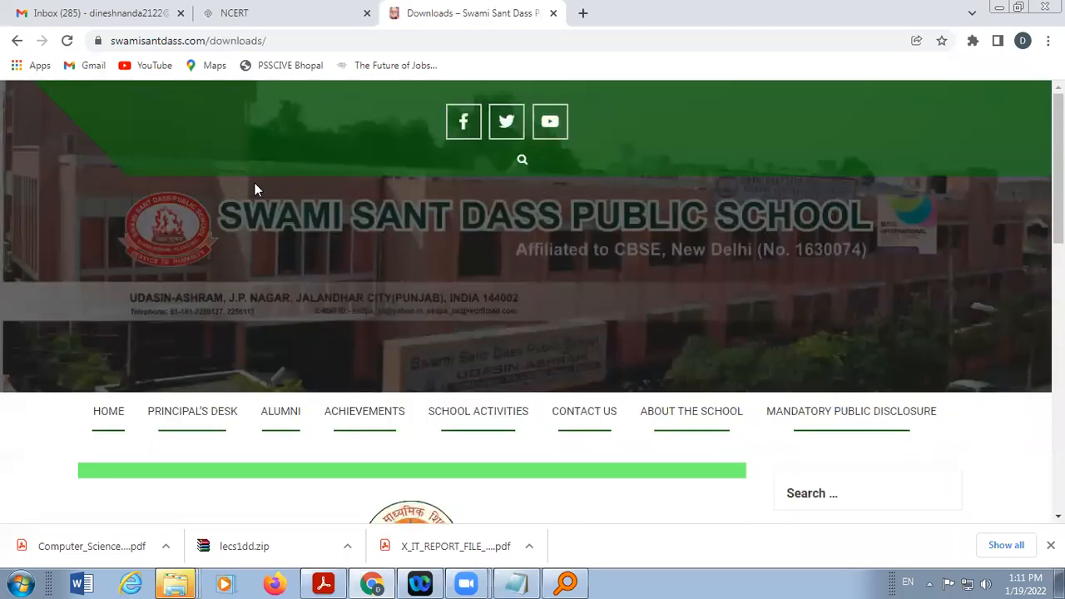
mouse_move(269, 130)
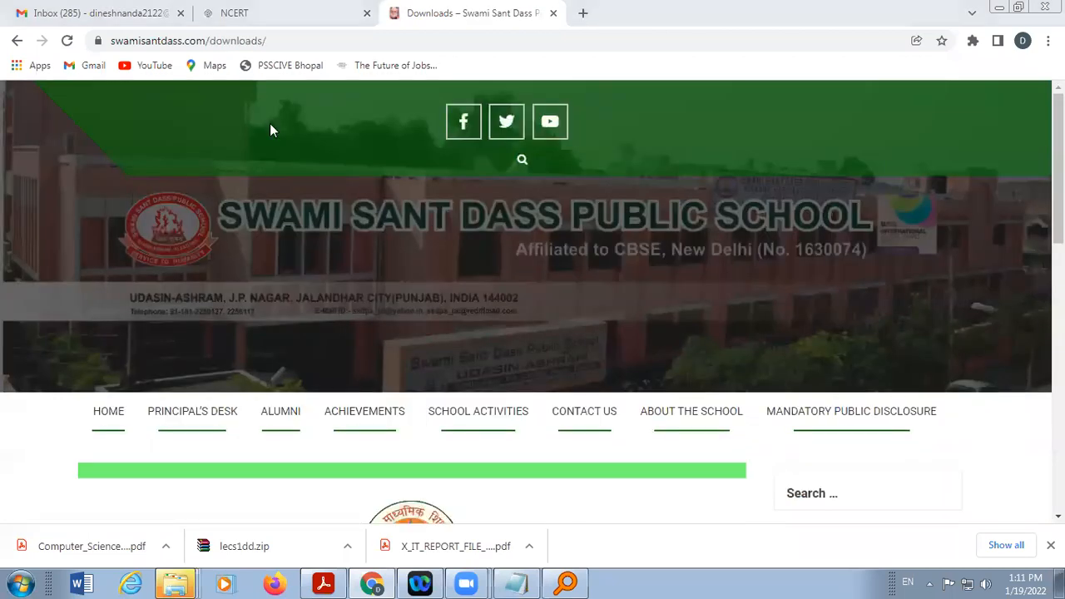
mouse_move(563, 493)
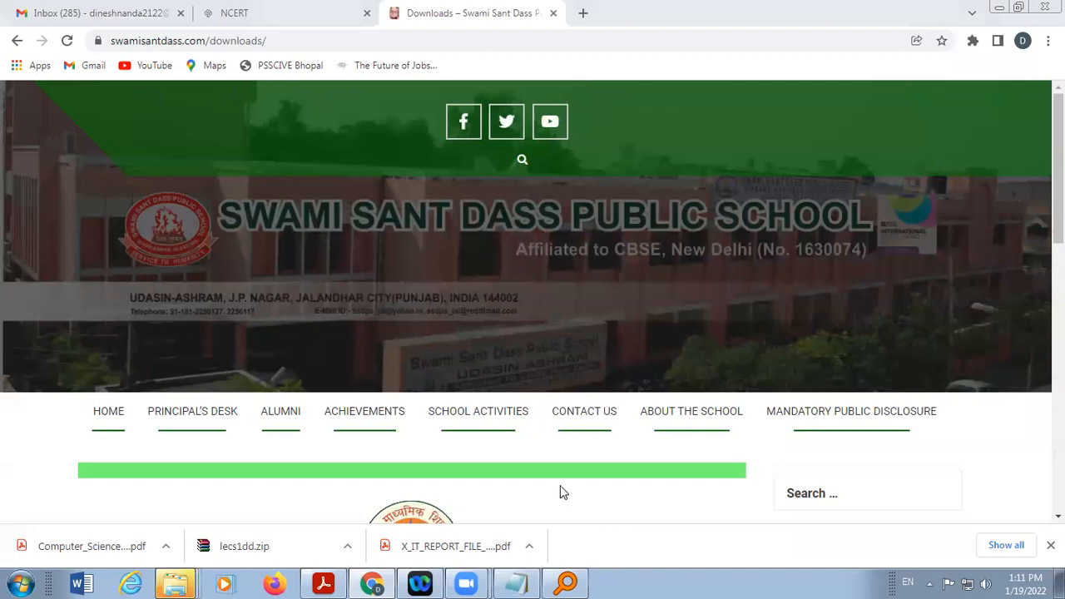
scroll("down", 3)
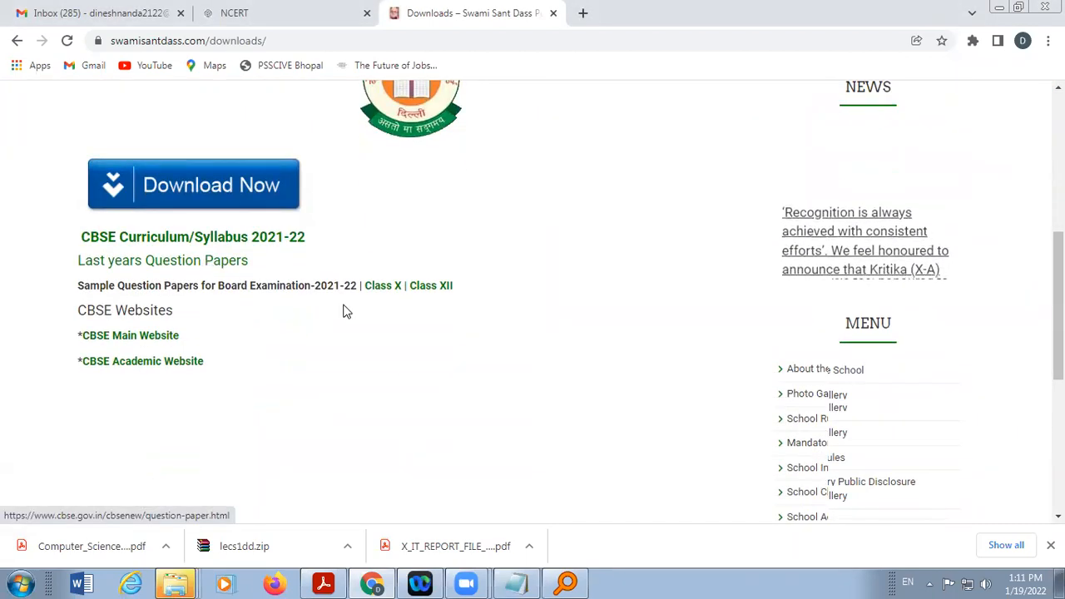
mouse_move(431, 286)
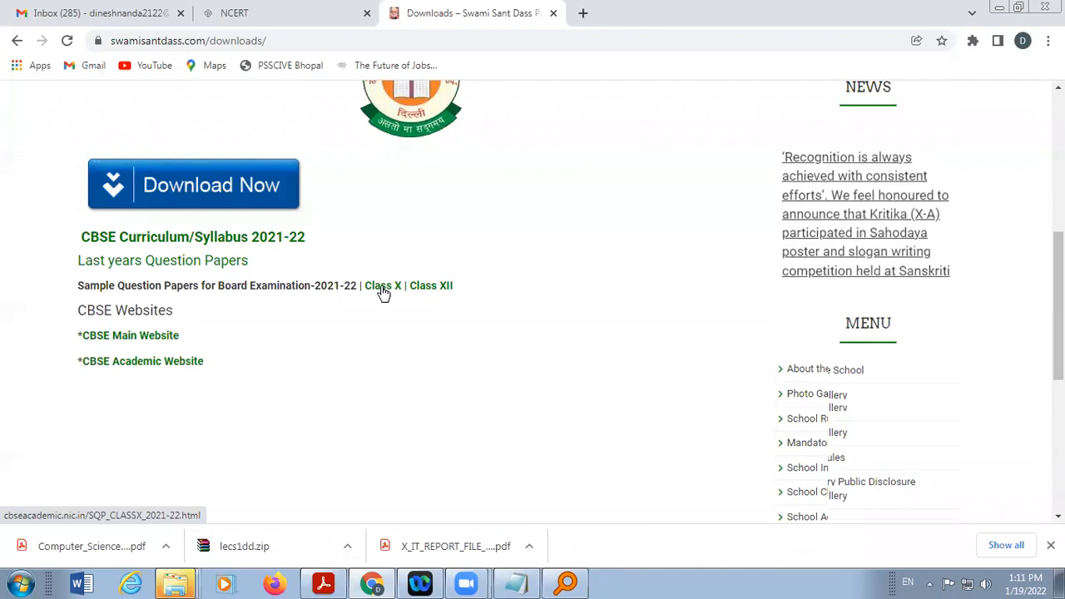
Open the CBSE Class X sample question papers list, then return to the Downloads page.
left_click(382, 287)
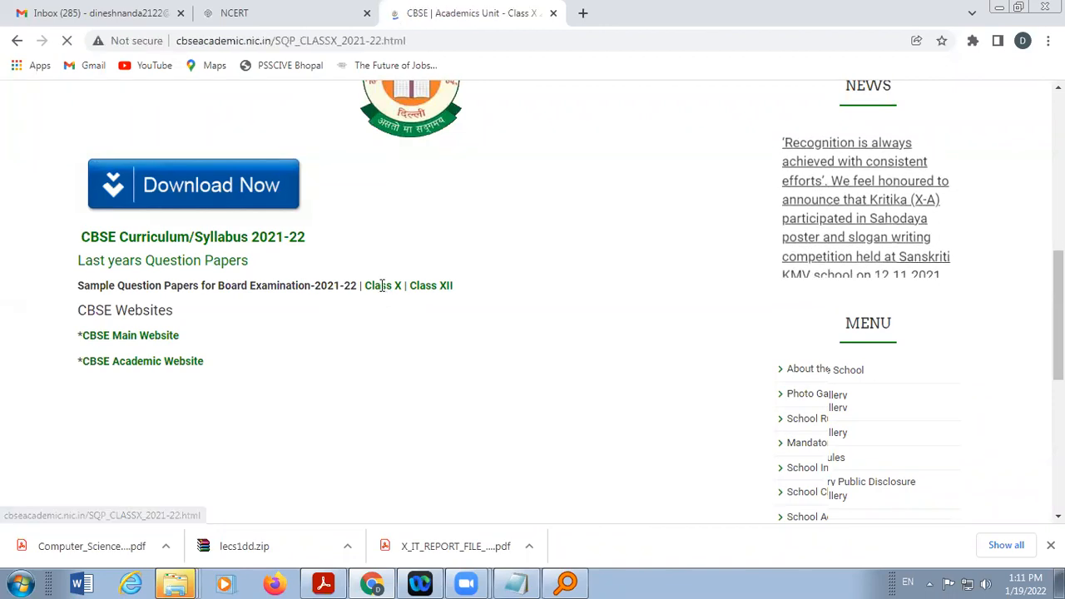
left_click(383, 286)
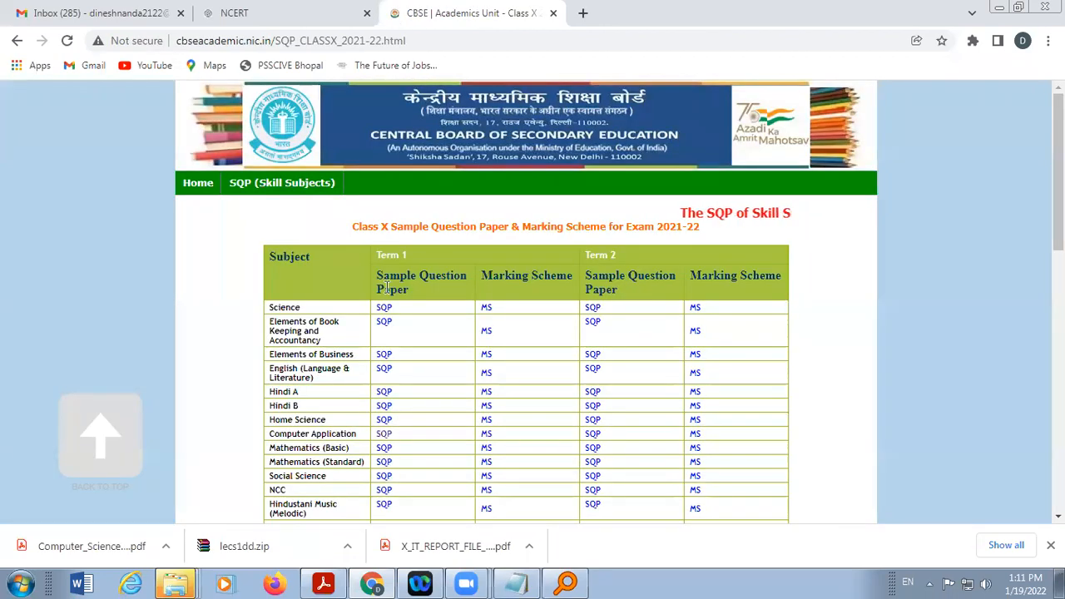
scroll("down", 3)
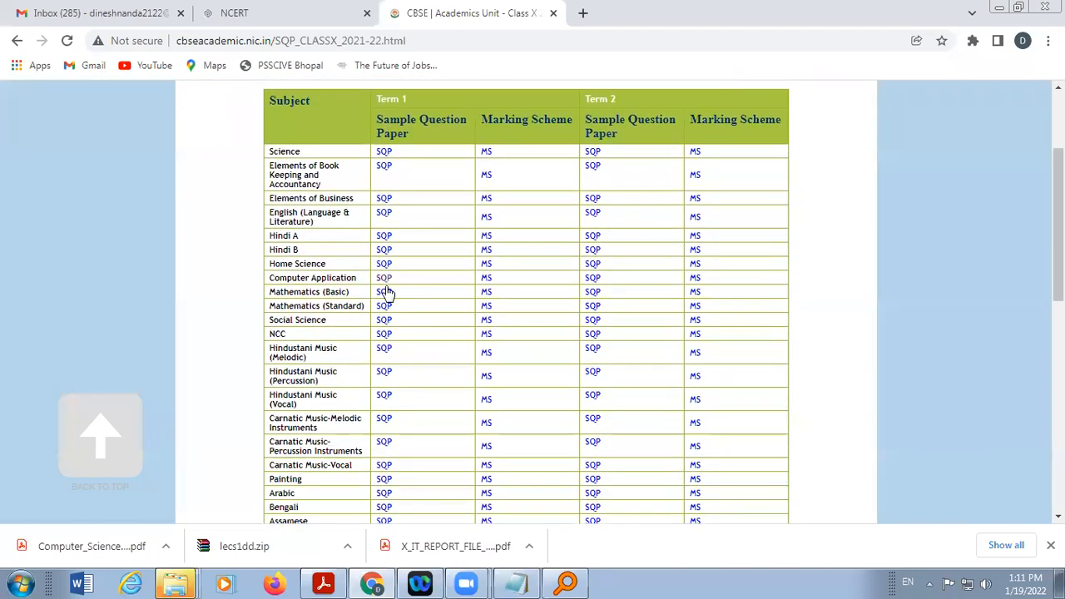
scroll("up", 3)
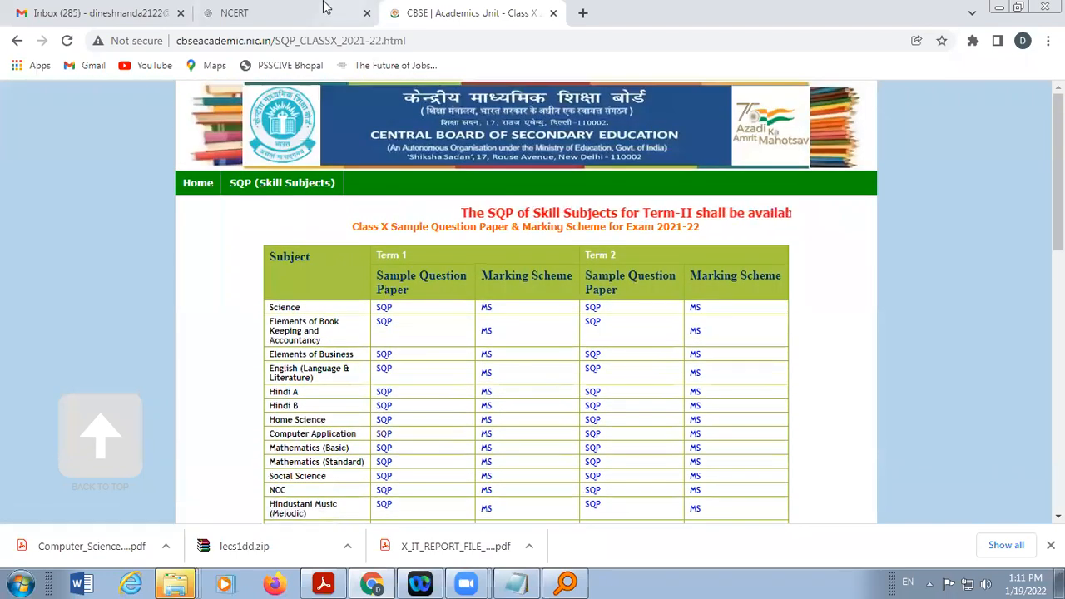
left_click(17, 39)
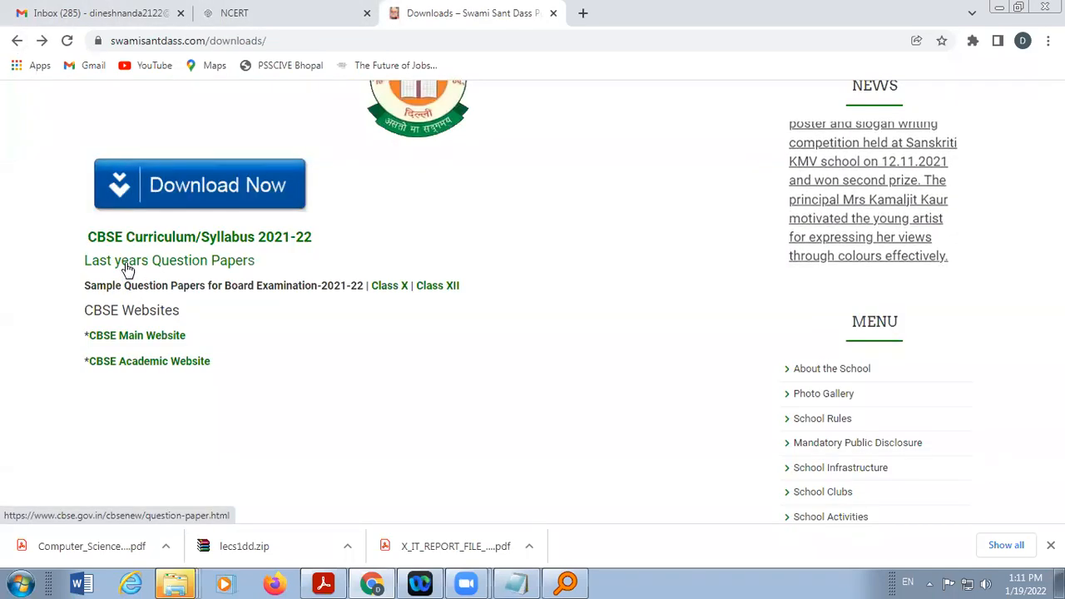
Open the Last years Question Papers page and scroll to the 2018 examination entry.
left_click(170, 259)
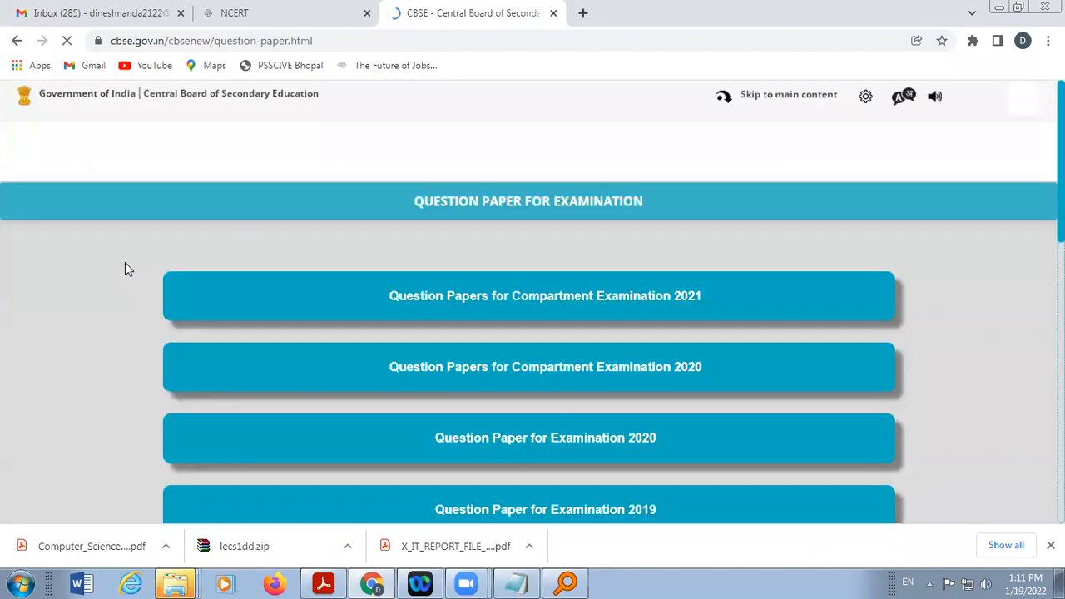
scroll("down", 3)
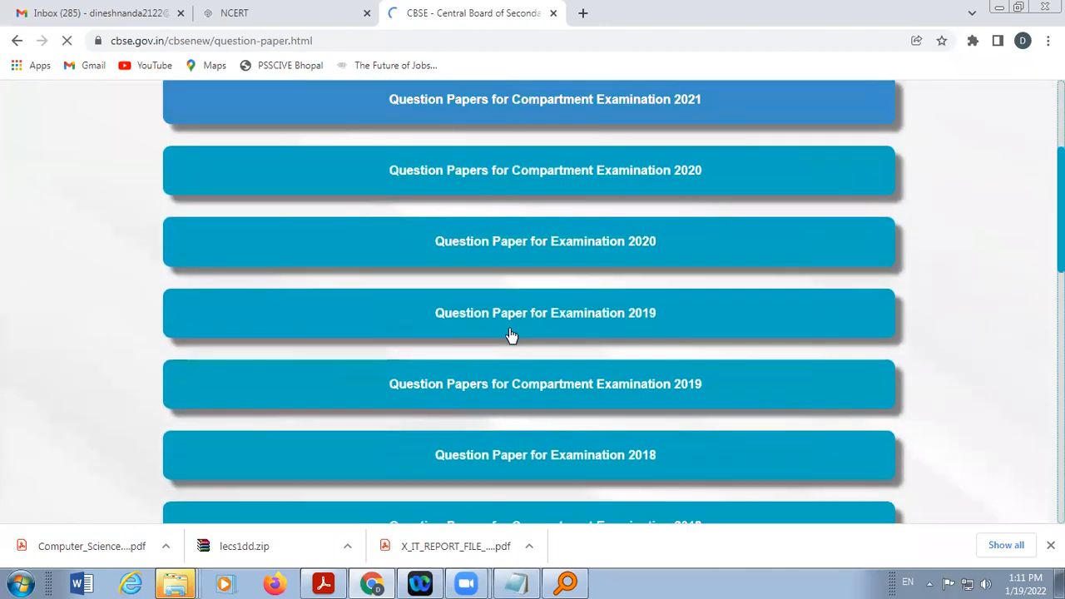
scroll("down", 3)
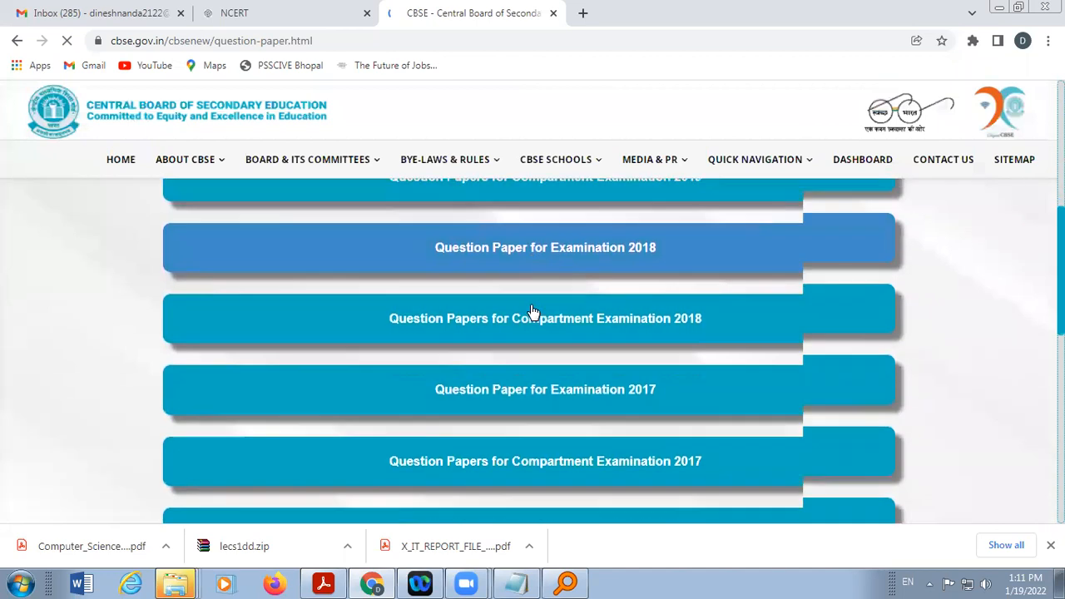
scroll("up", 3)
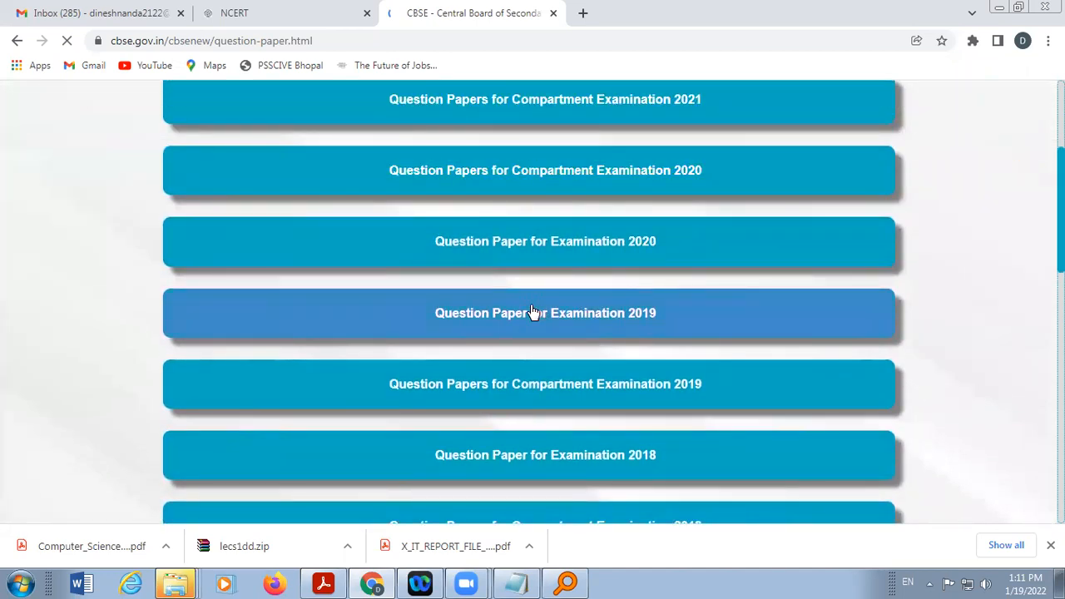
scroll("down", 3)
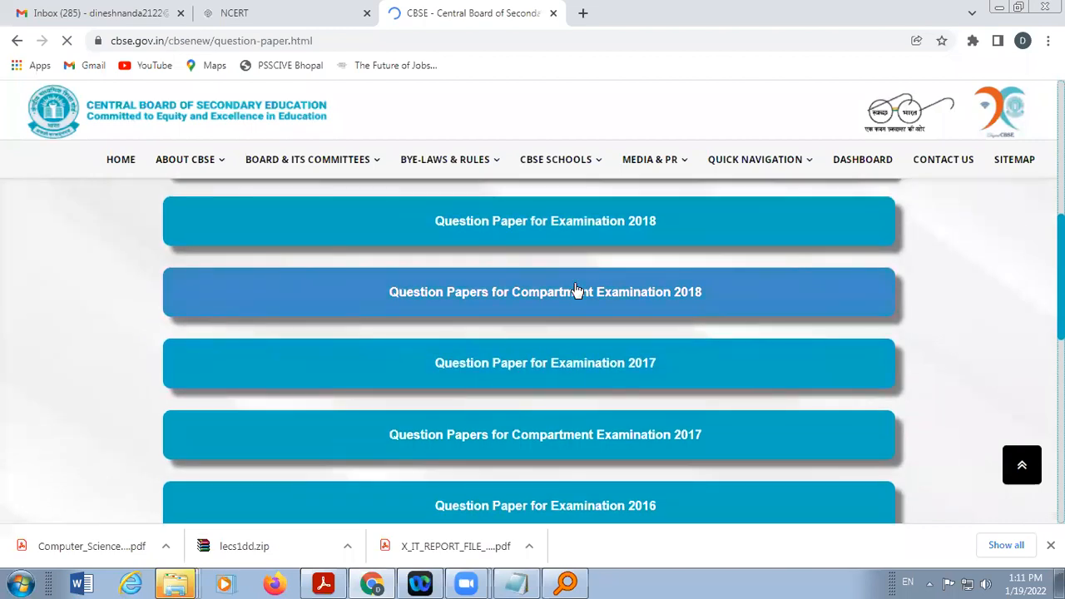
scroll("up", 3)
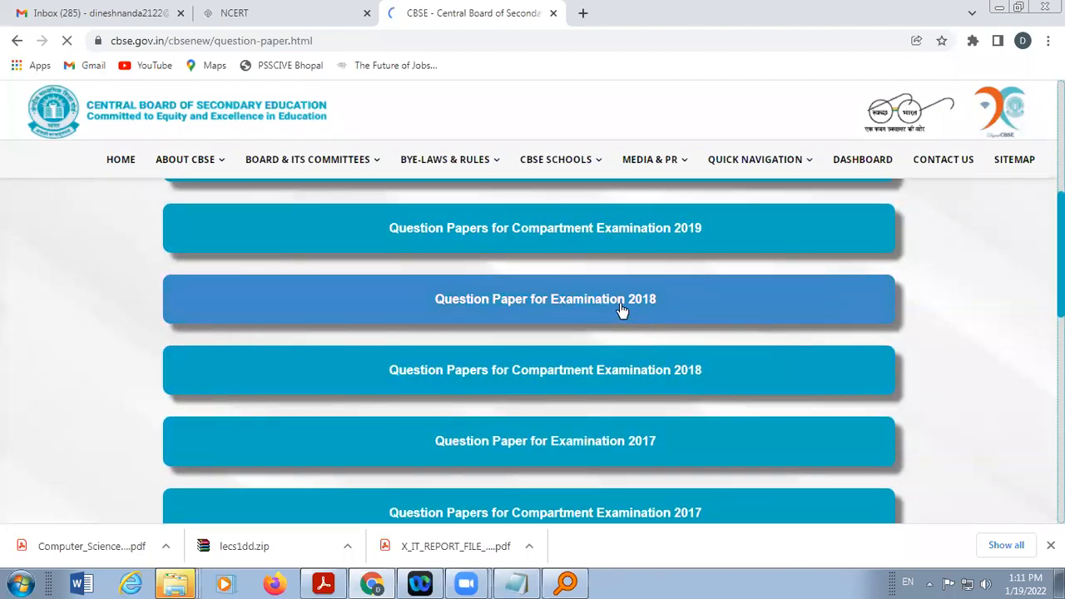
Expand 2018 Class X papers and download the Foundation of Information Technology paper.
left_click(546, 300)
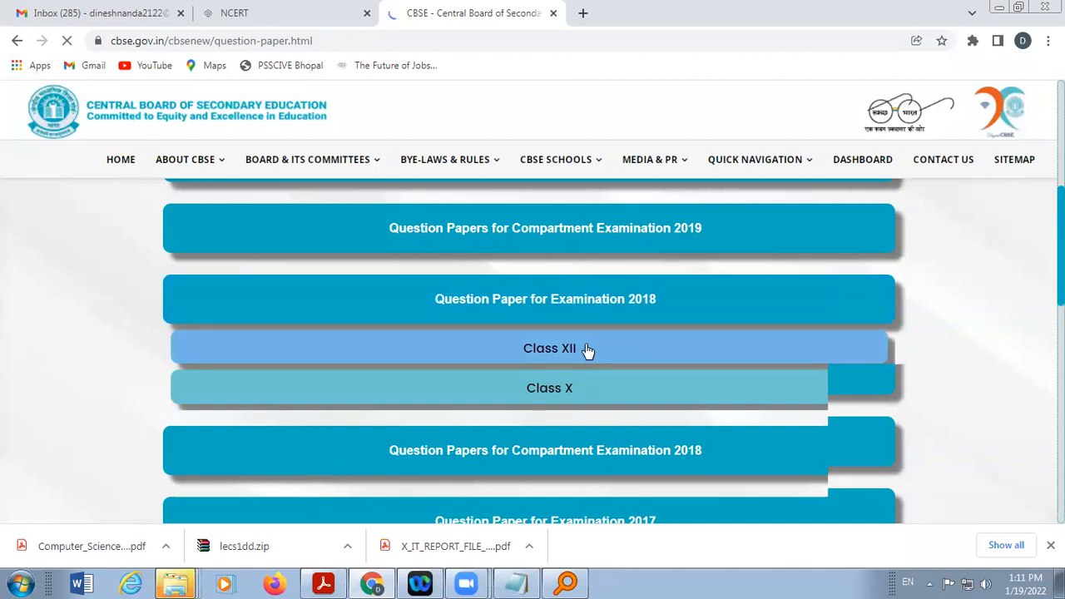
left_click(549, 388)
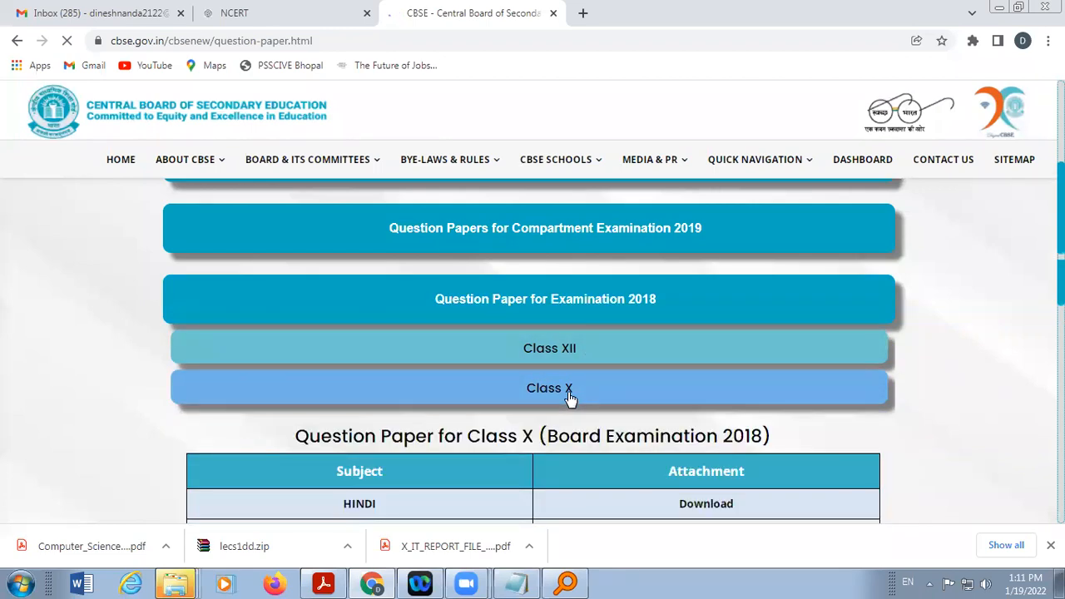
scroll("down", 3)
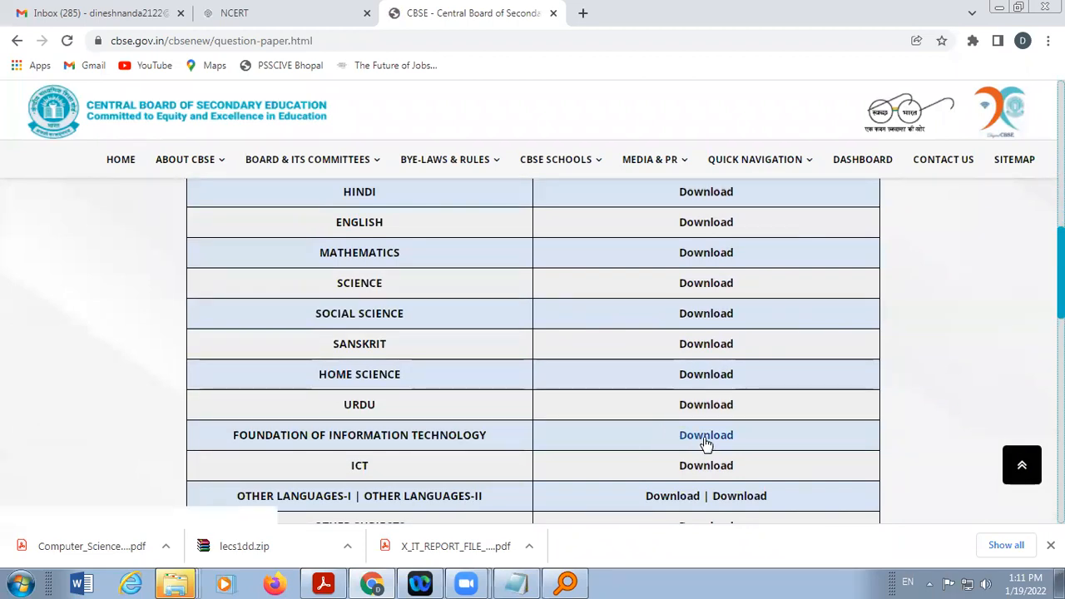
mouse_move(706, 435)
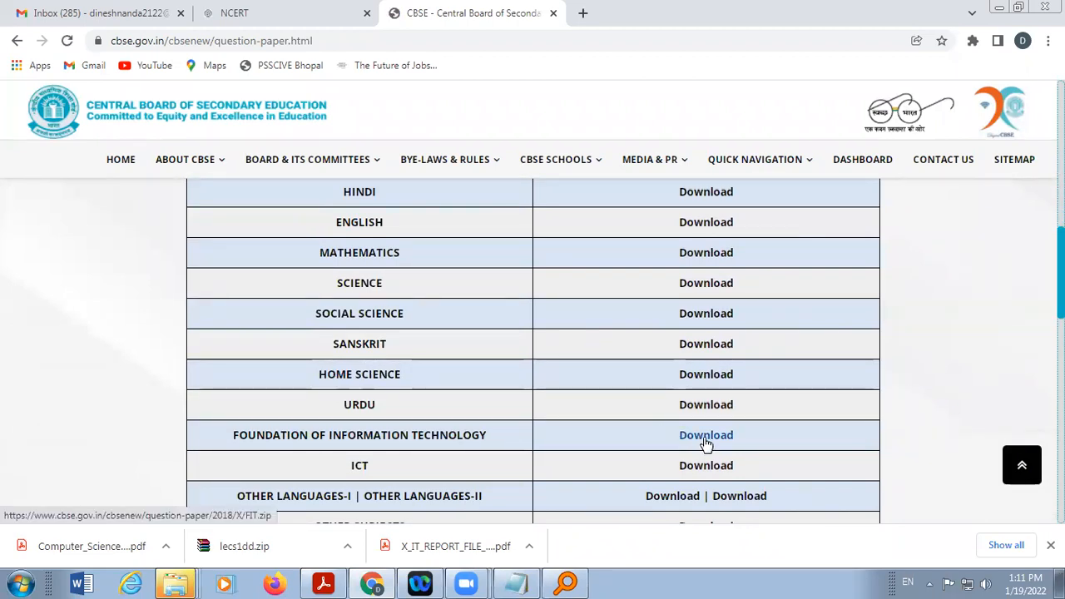
left_click(706, 434)
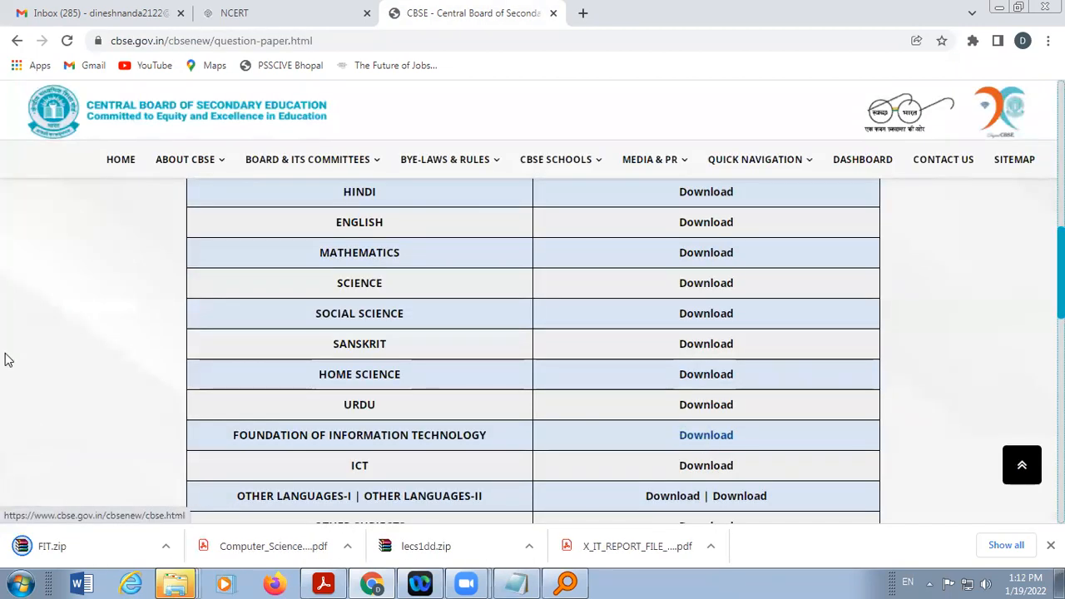
Show FIT.zip in its folder, open it in WinRAR and open the question paper PDF inside the FIT folder.
left_click(165, 546)
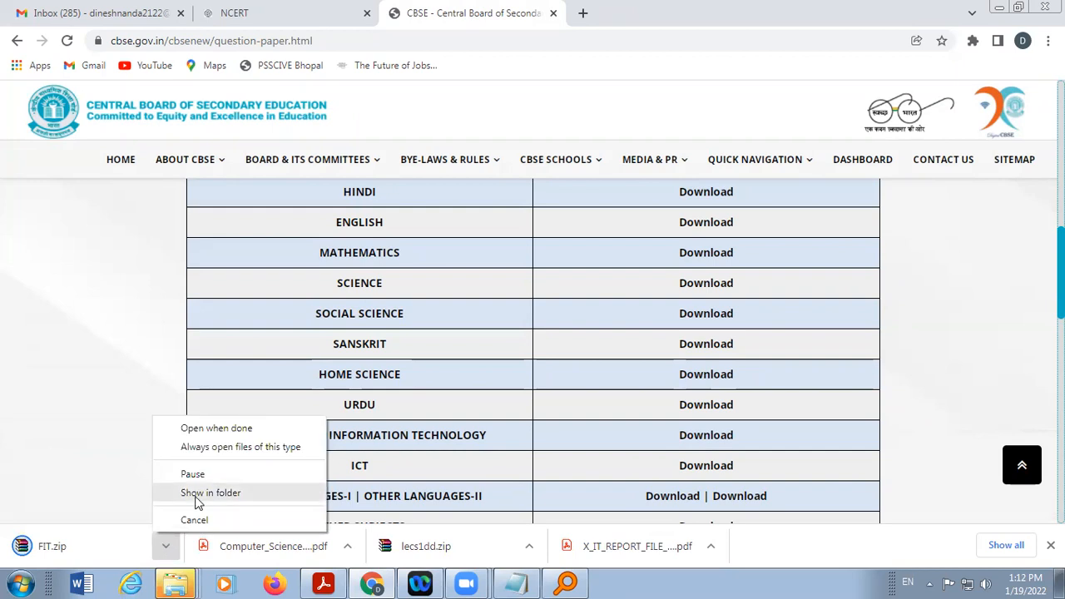
left_click(209, 493)
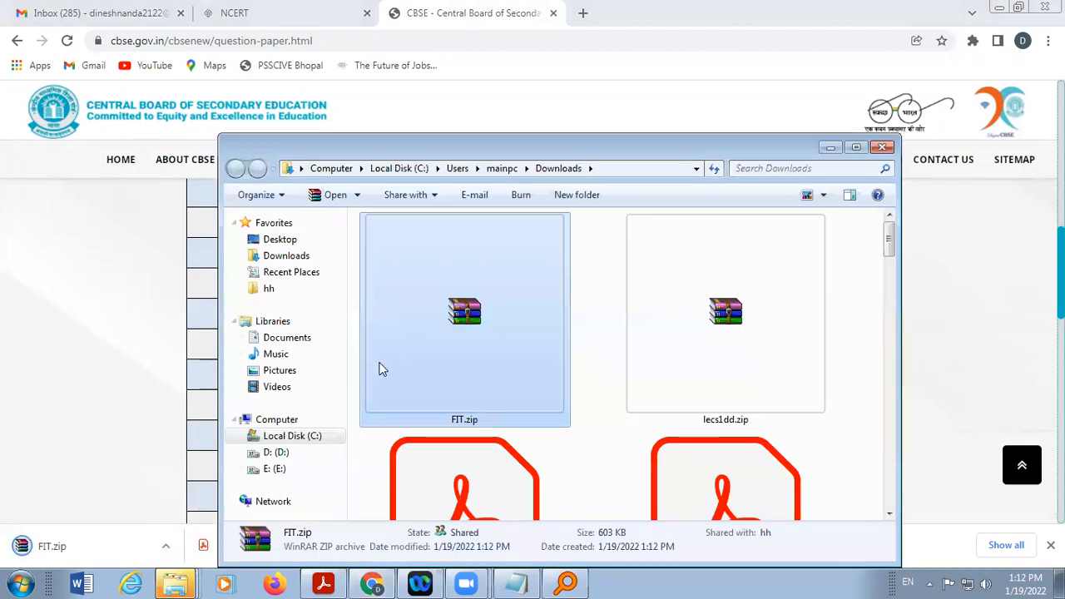
left_click(726, 313)
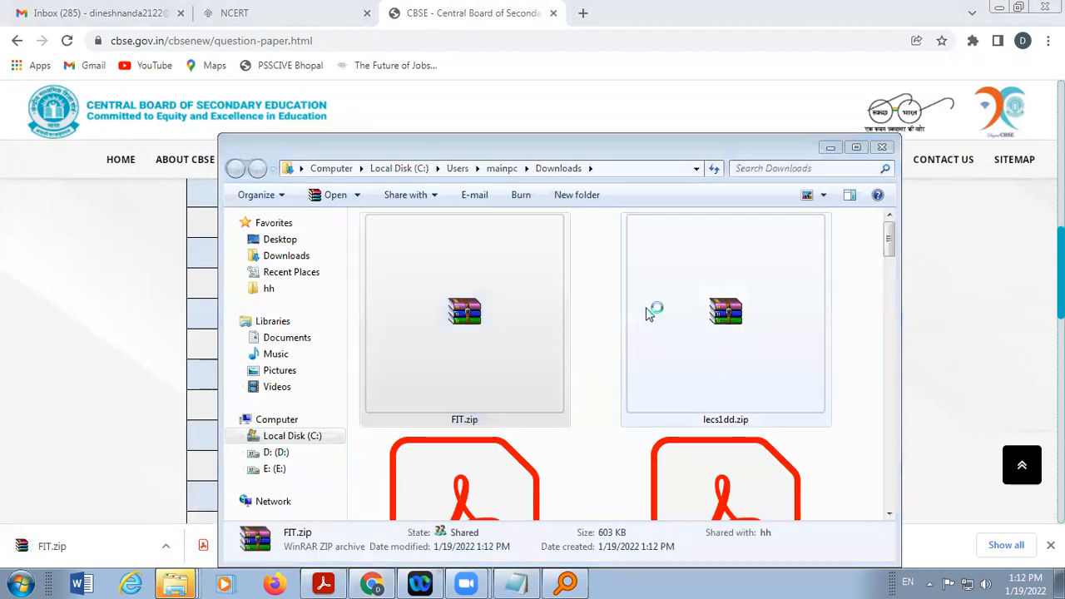
double_click(464, 311)
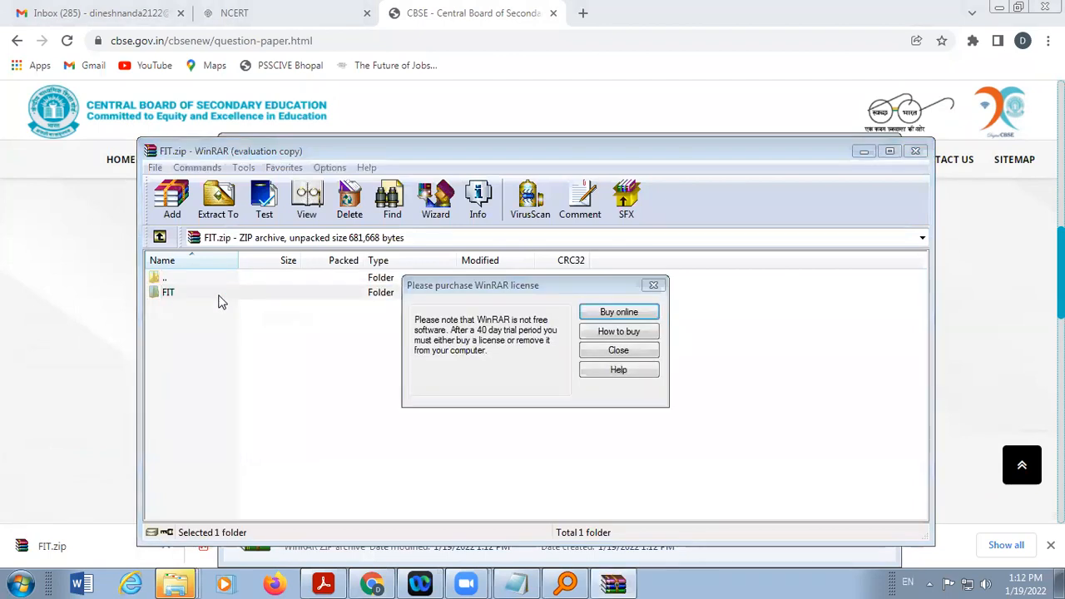
left_click(619, 350)
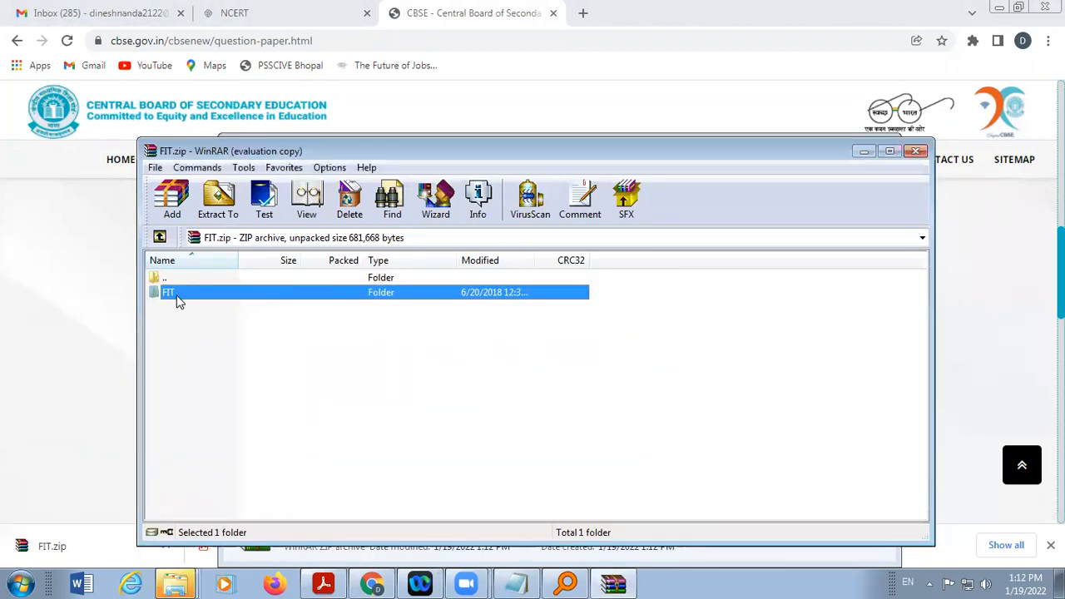
double_click(168, 293)
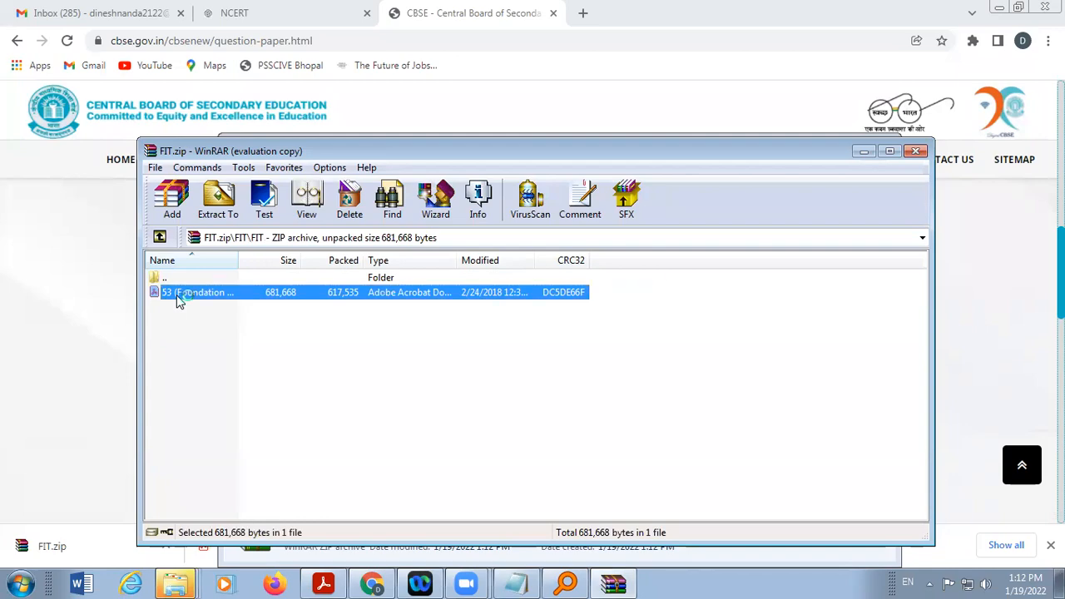
double_click(198, 293)
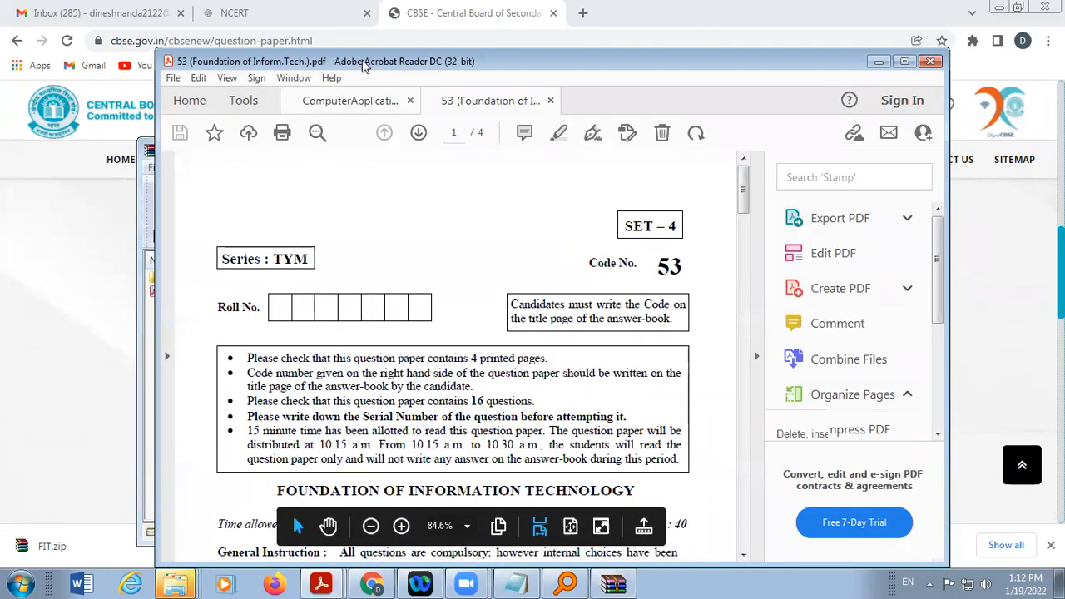
Maximize Acrobat and scroll to question 16's Manchester Football Club page sample and requirements.
left_click(902, 60)
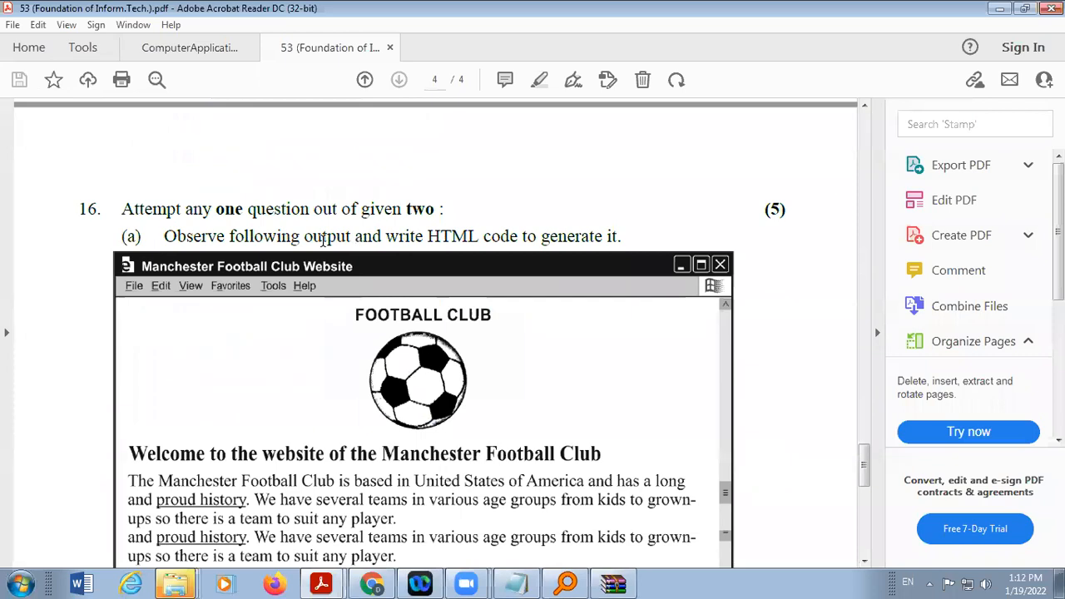
scroll("down", 3)
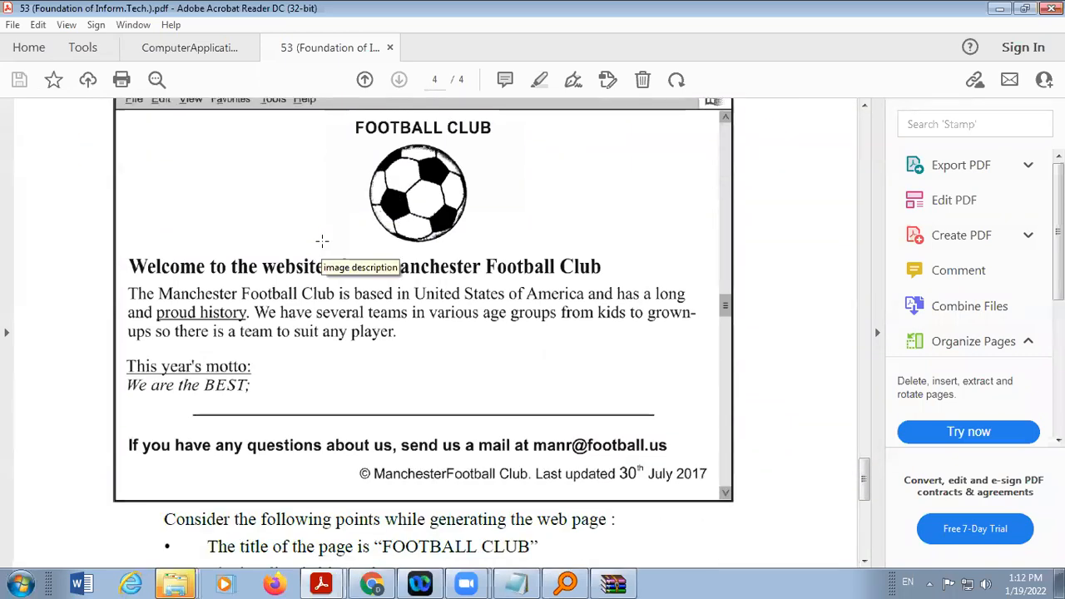
scroll("down", 3)
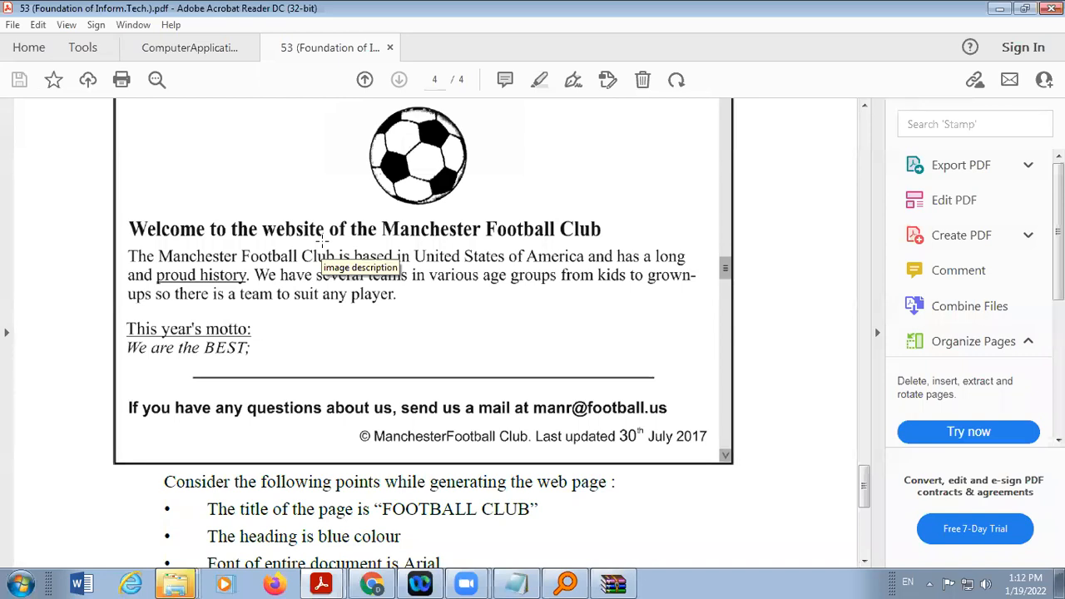
scroll("up", 3)
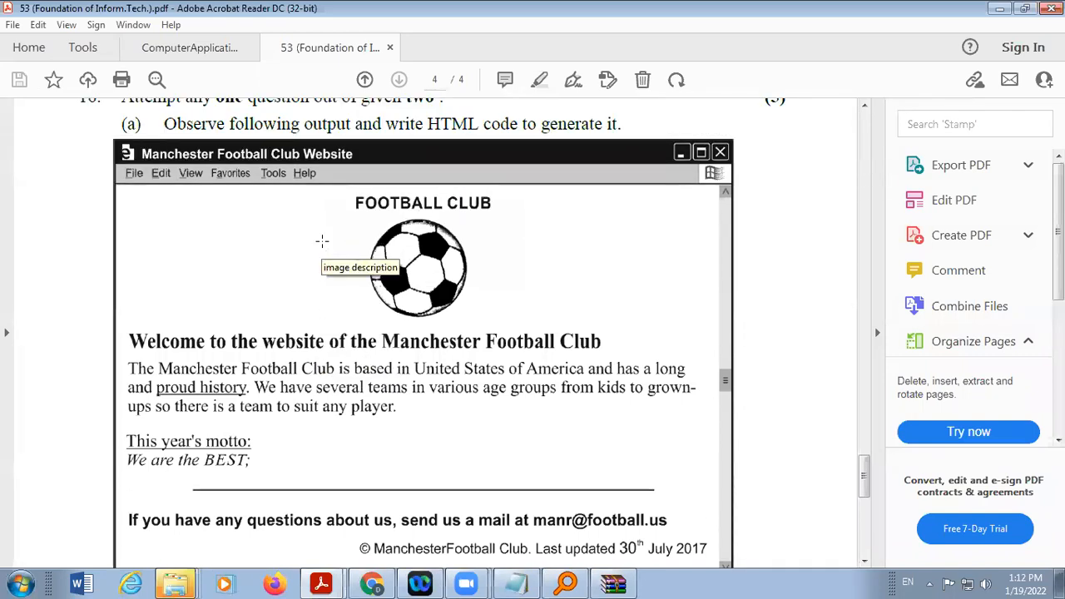
mouse_move(536, 256)
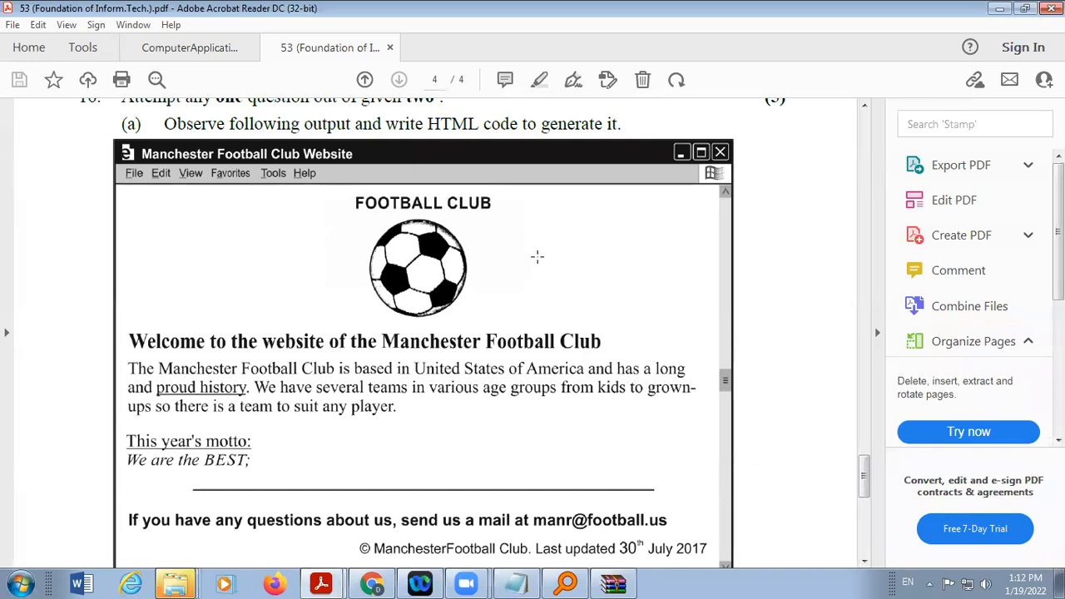
mouse_move(536, 257)
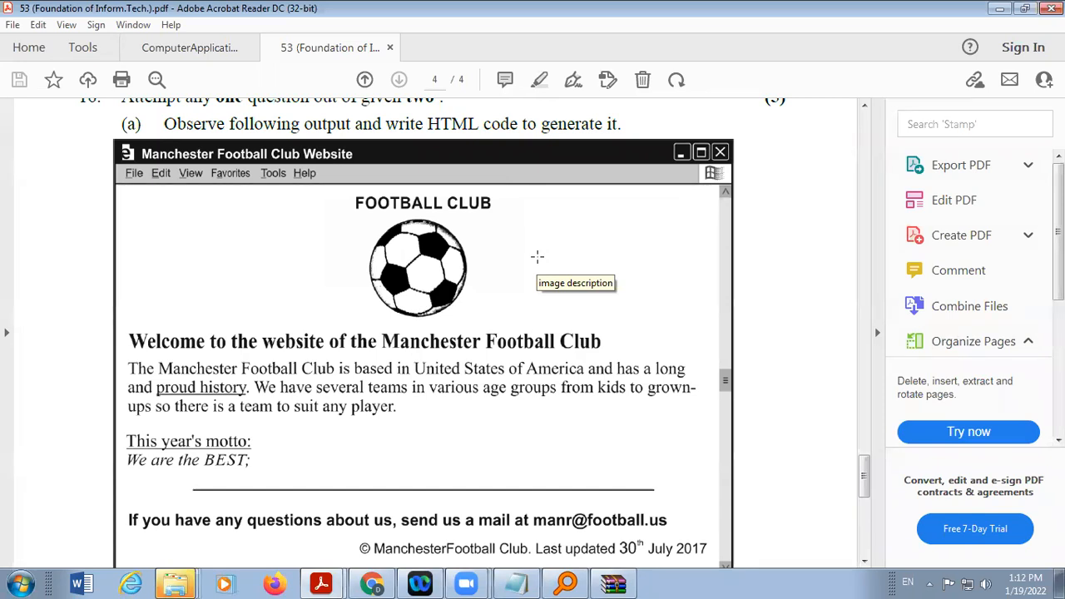
scroll("down", 3)
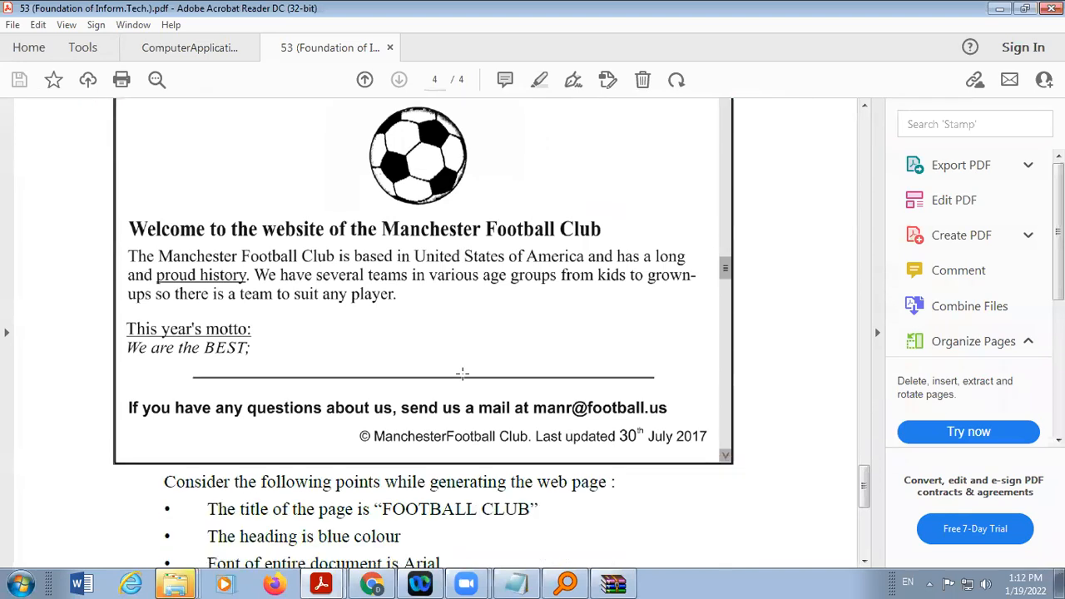
scroll("down", 3)
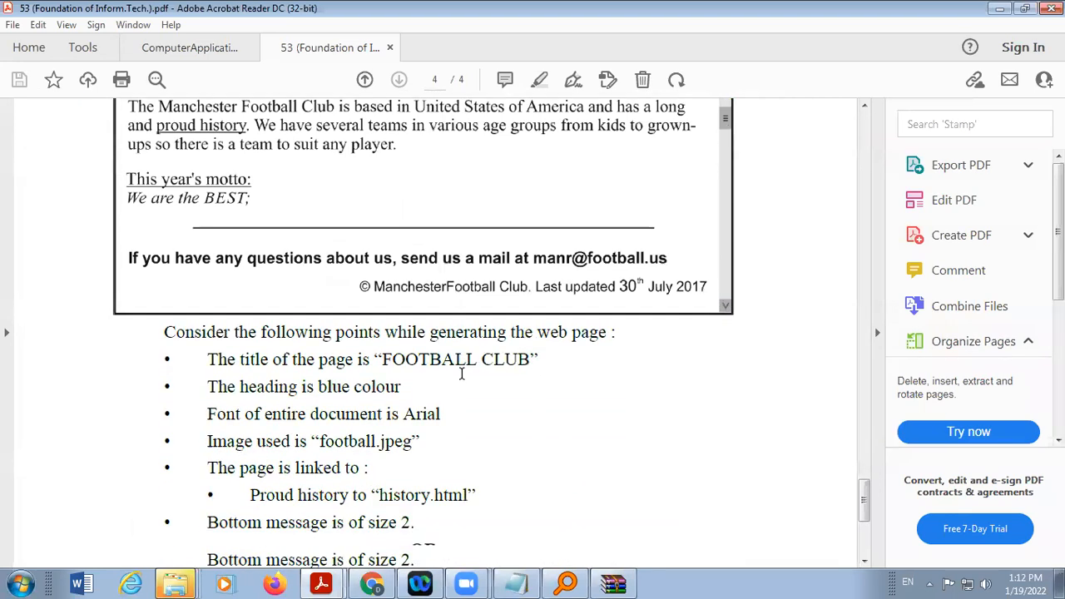
scroll("down", 3)
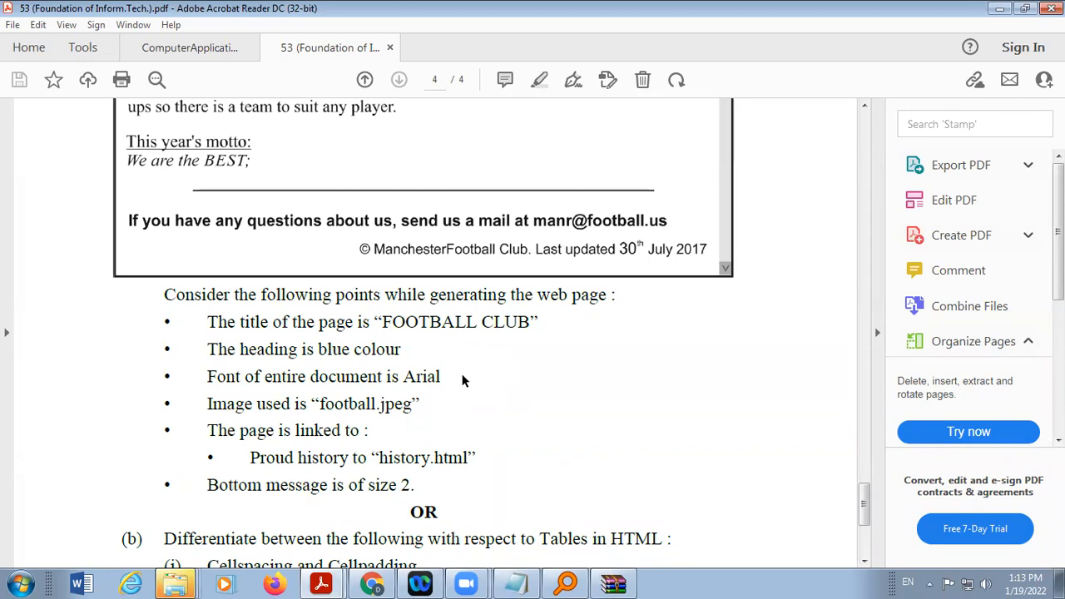
scroll("up", 3)
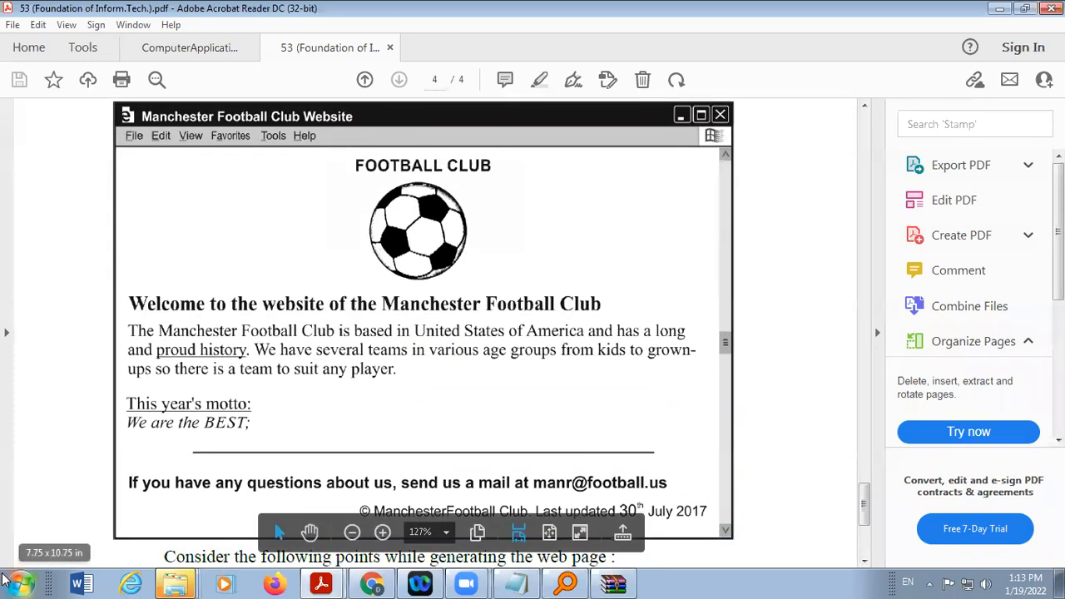
left_click(15, 582)
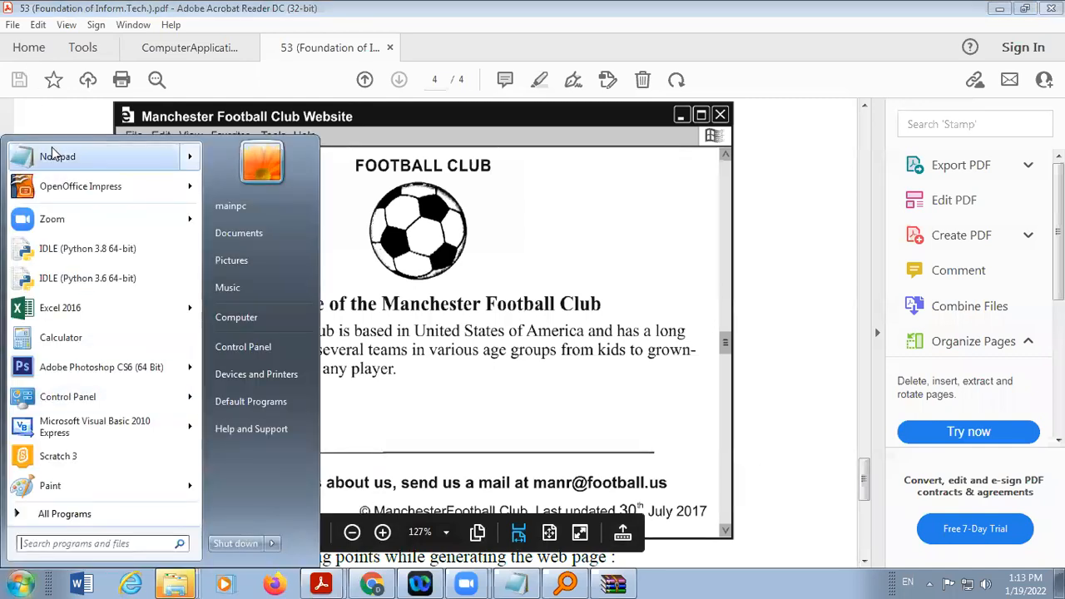
Start a new Notepad document with <html>, <head> and <title>, checking the PDF for the title.
left_click(56, 156)
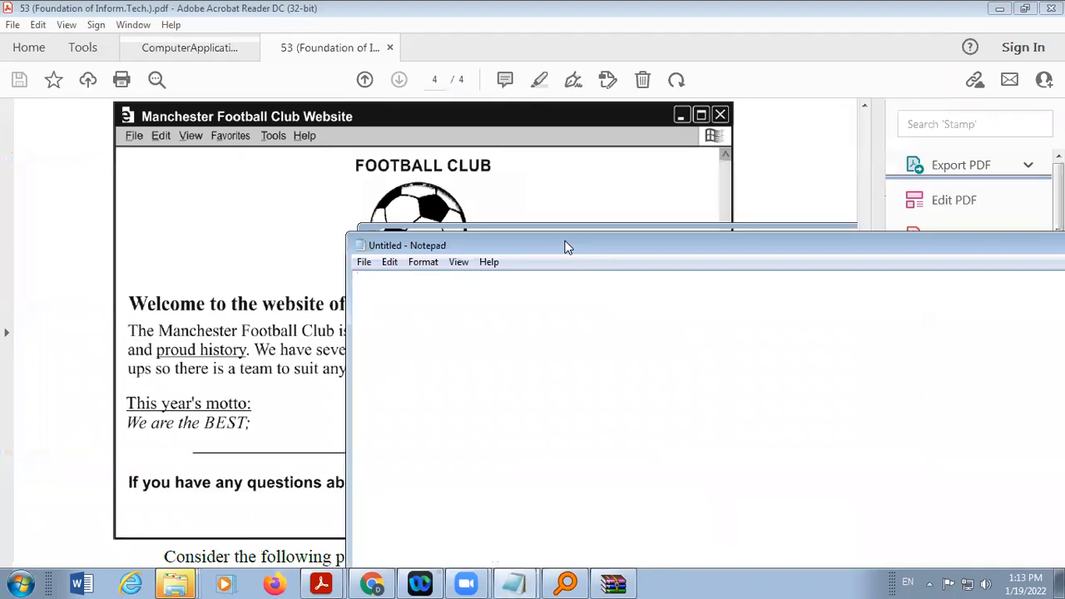
type("<ht")
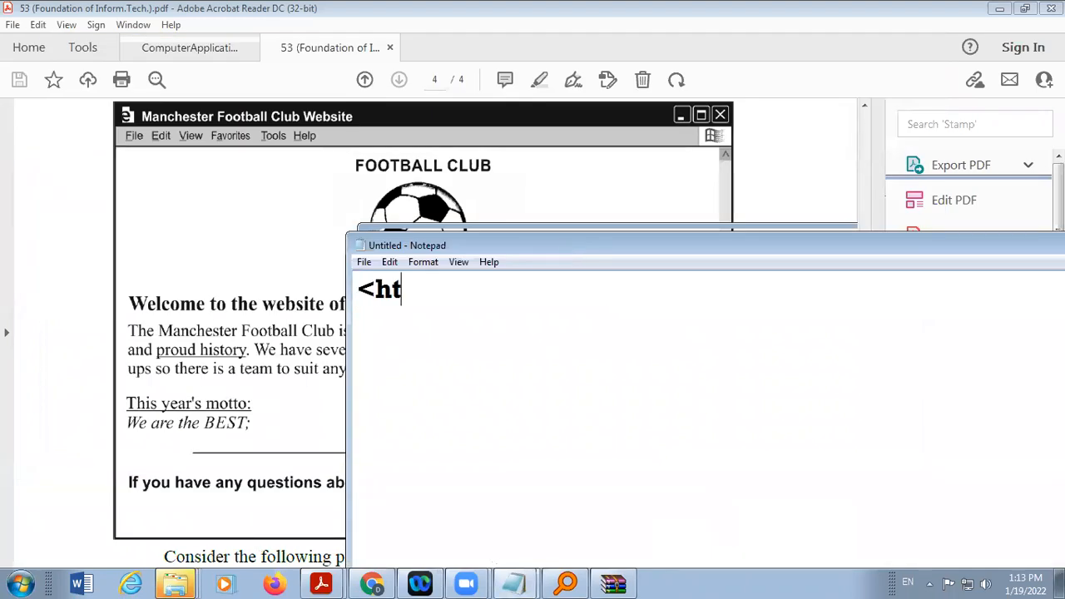
type("ml>")
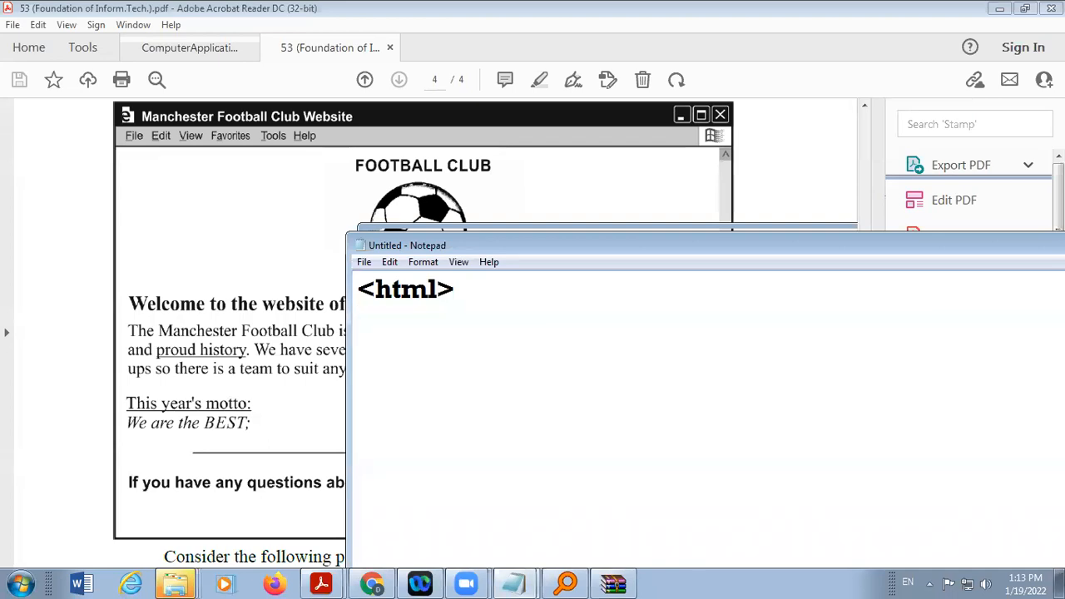
type("<")
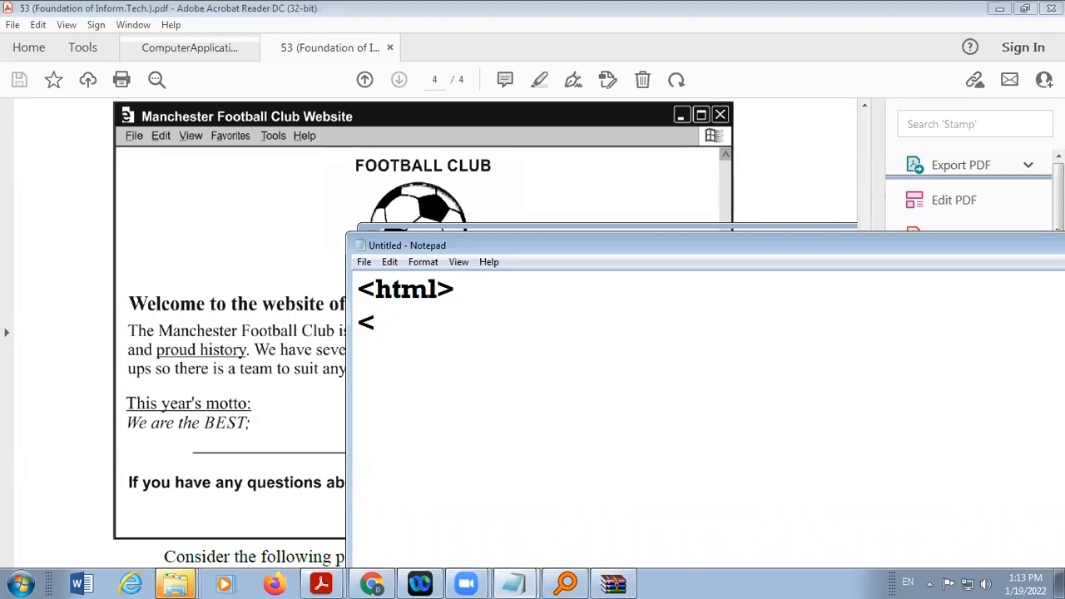
type("head>")
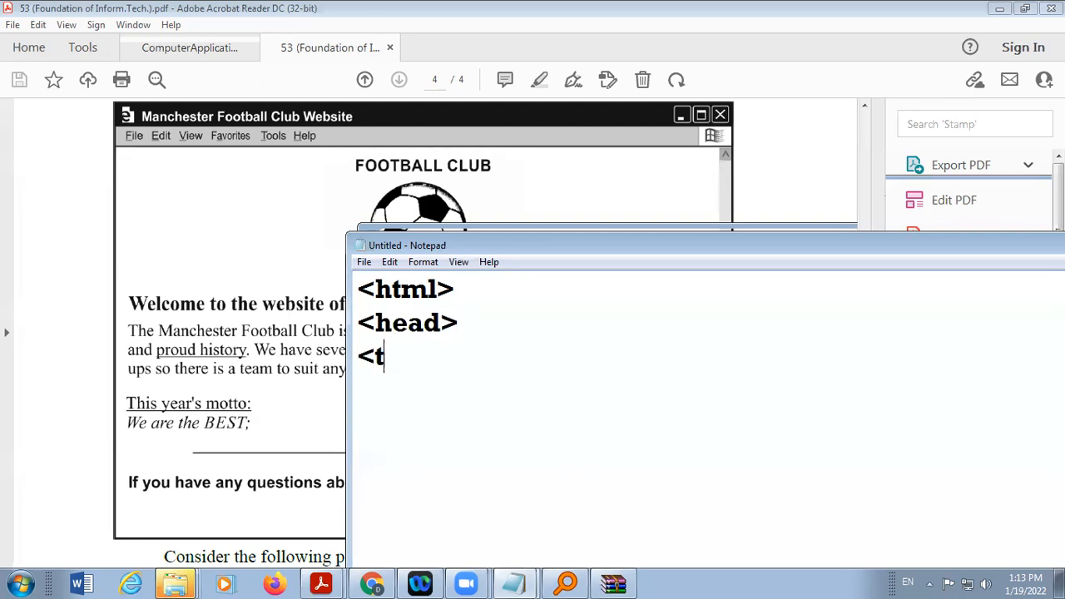
type("itle>")
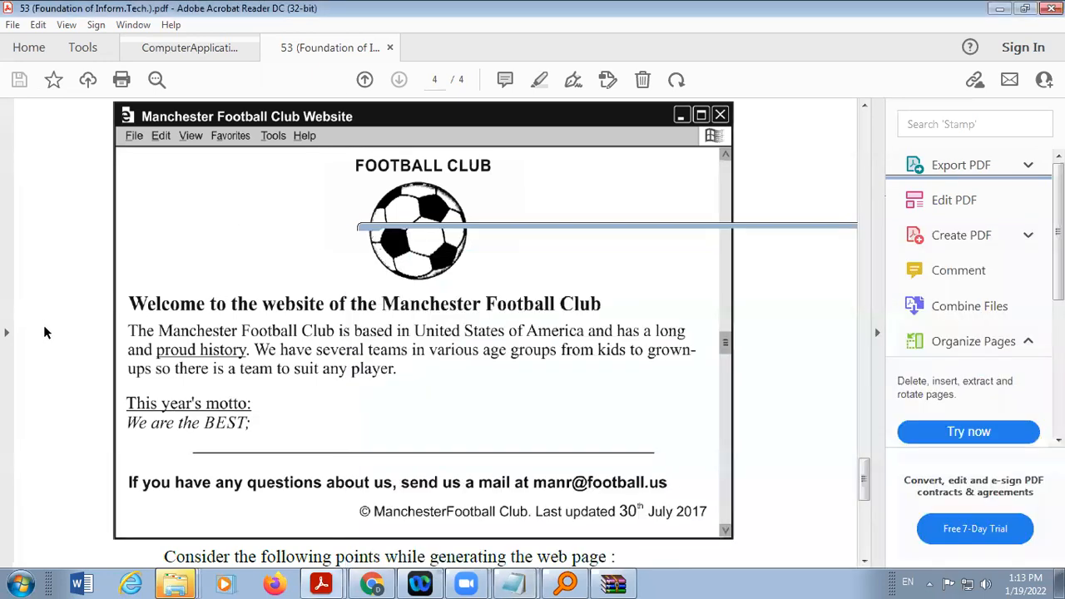
scroll("down", 3)
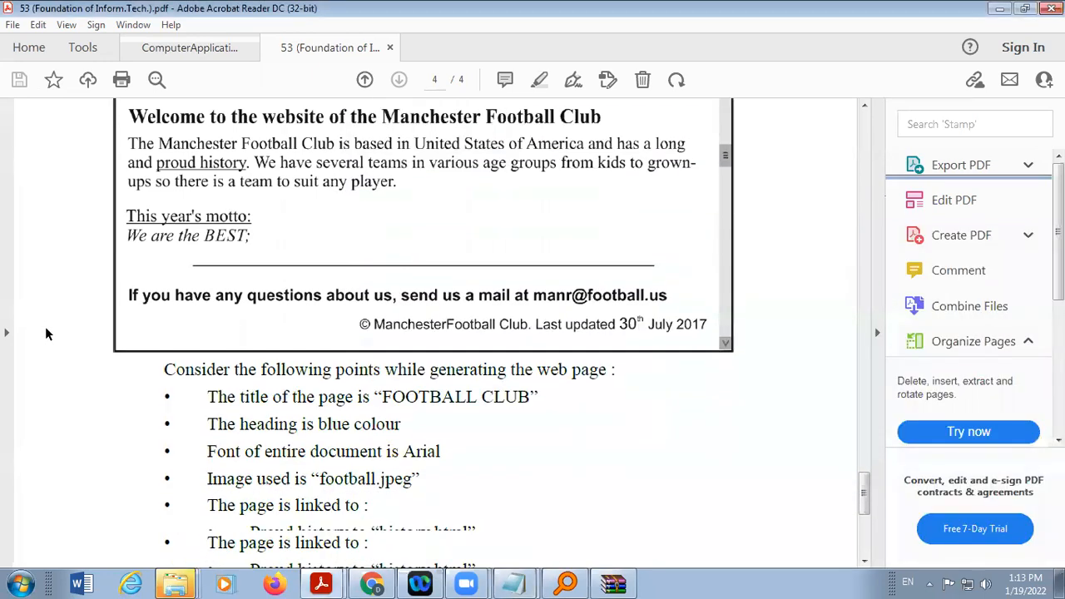
scroll("down", 3)
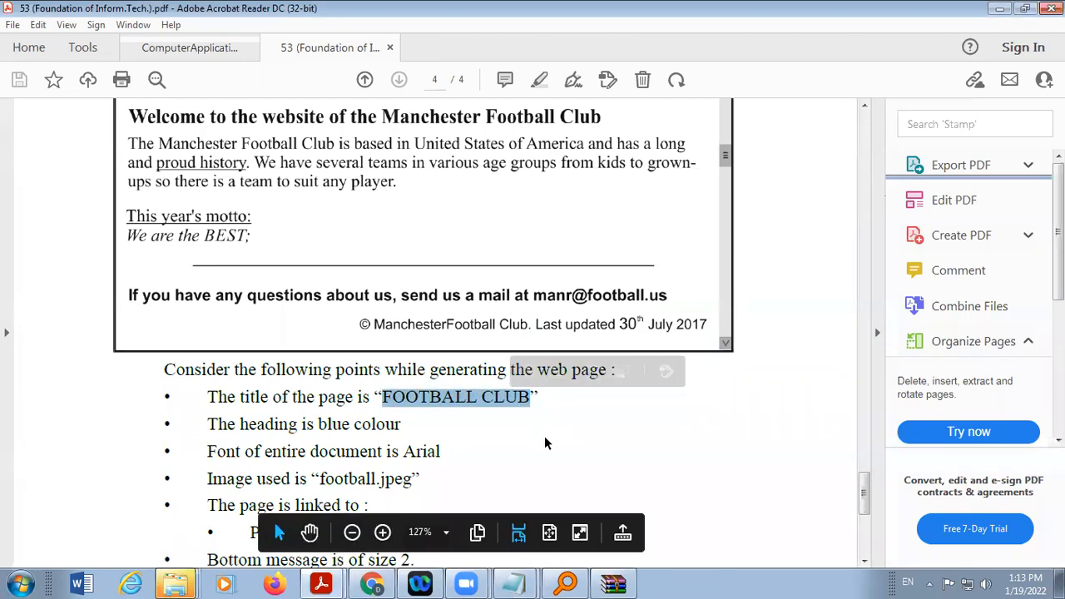
mouse_move(515, 582)
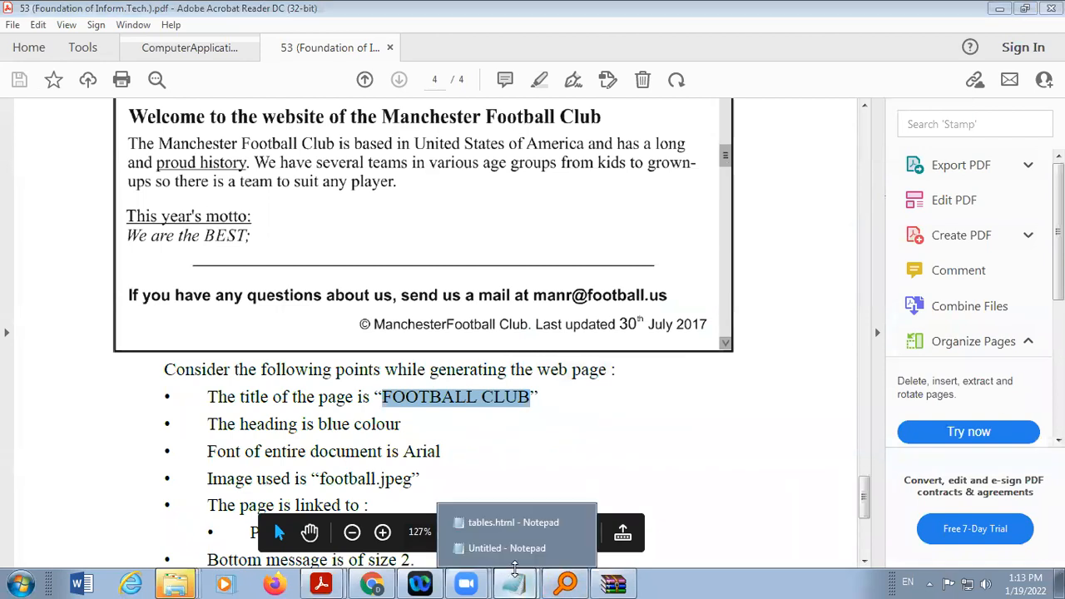
left_click(506, 548)
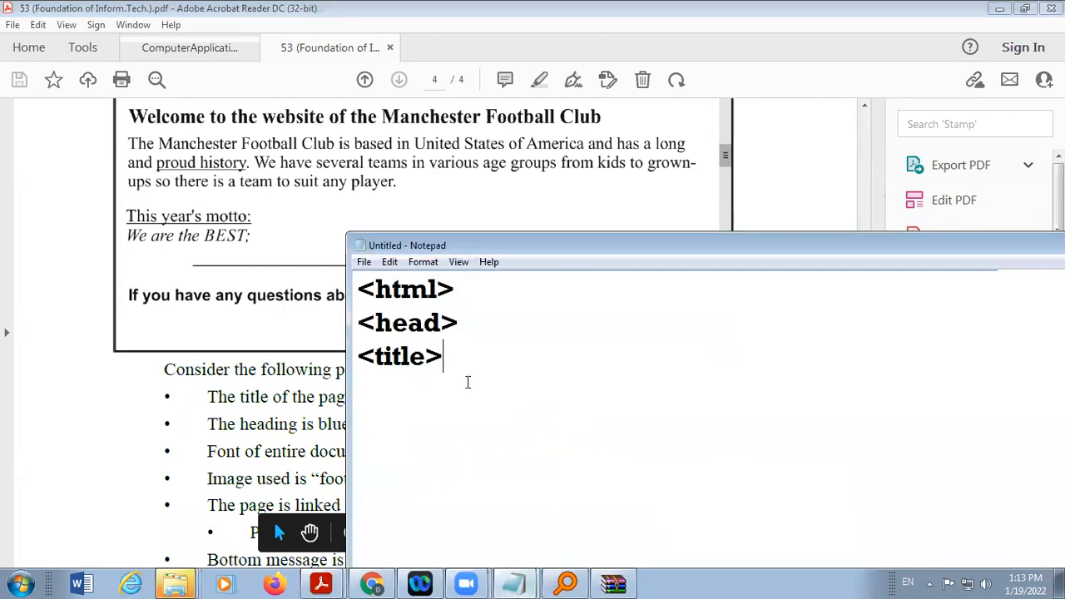
Title the page FOOTBALL CLUB, close title and head, begin <body, then review the PDF sample.
type("FOOTBALL CLUB")
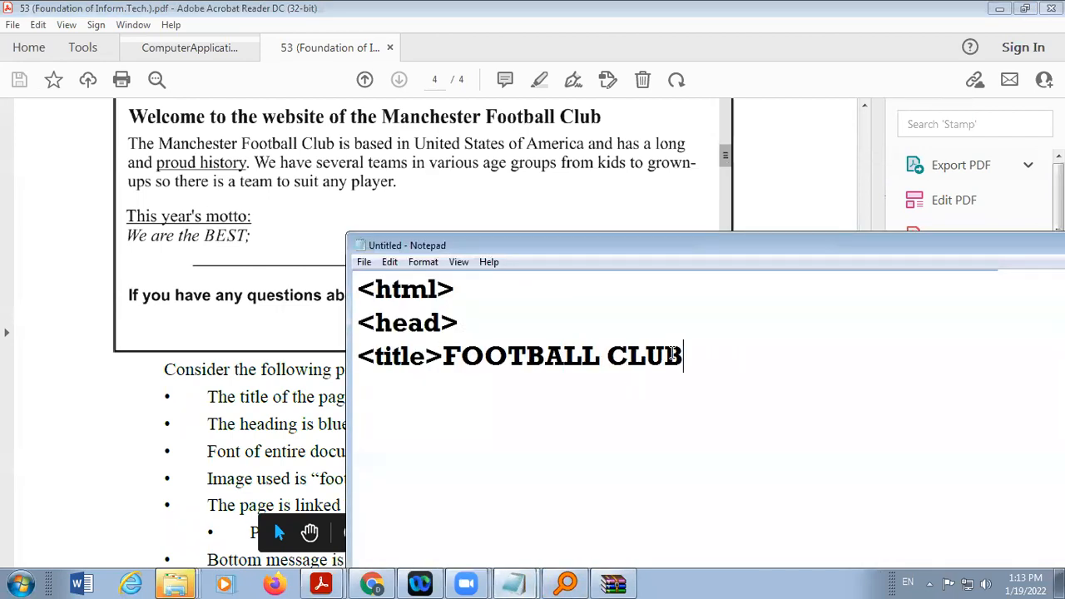
type("</title")
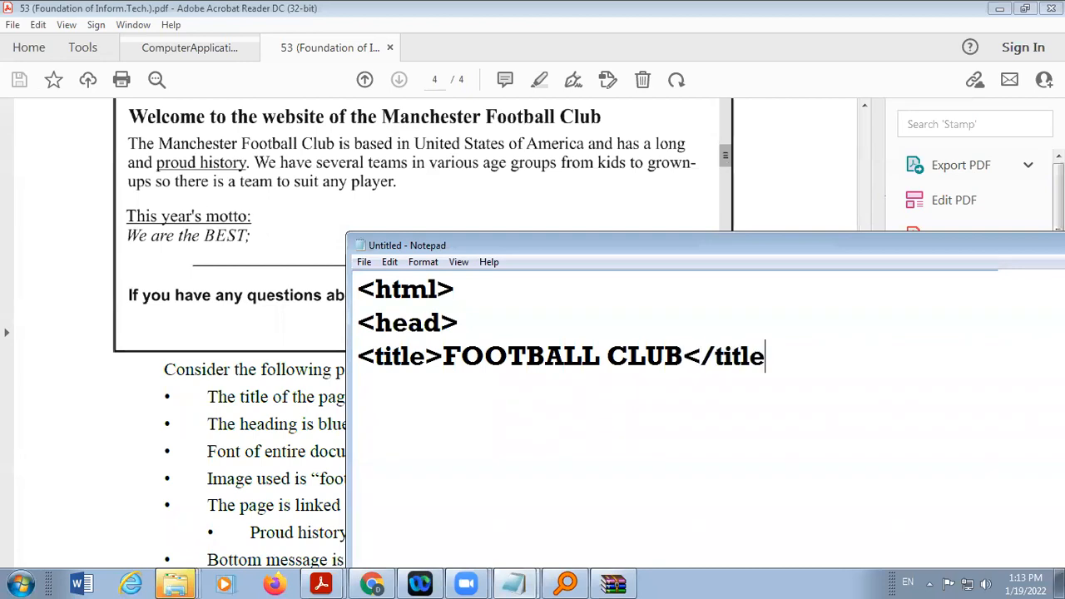
type(">")
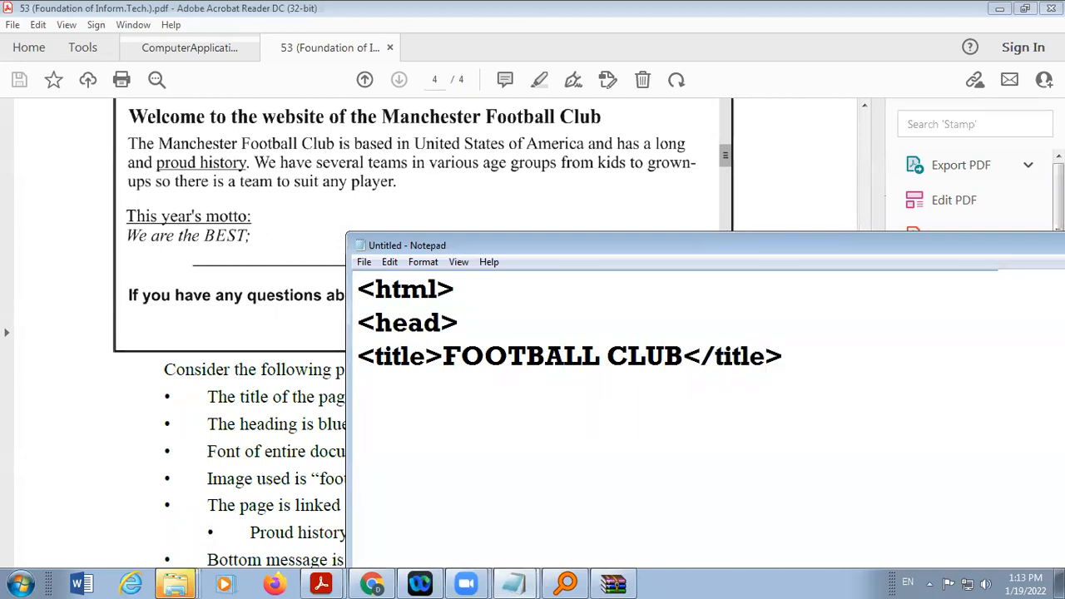
type("</head>")
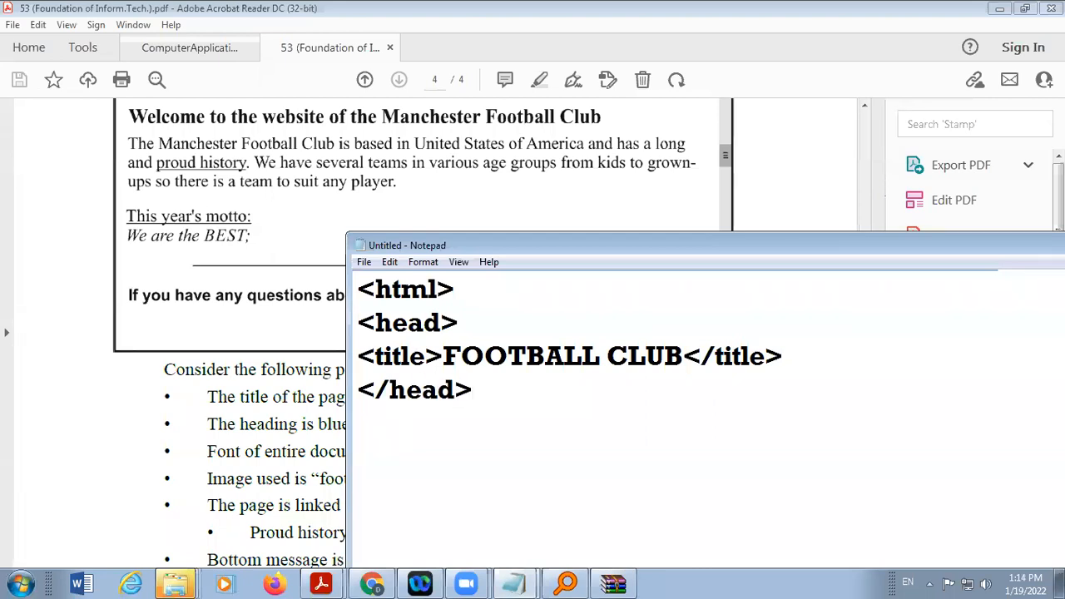
type("<body")
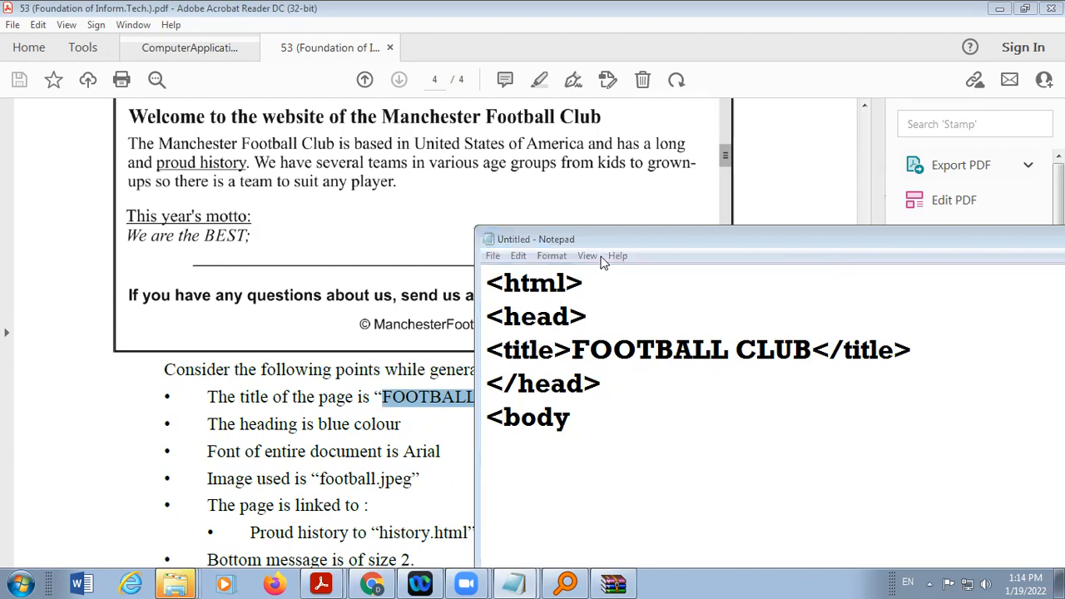
left_click(279, 252)
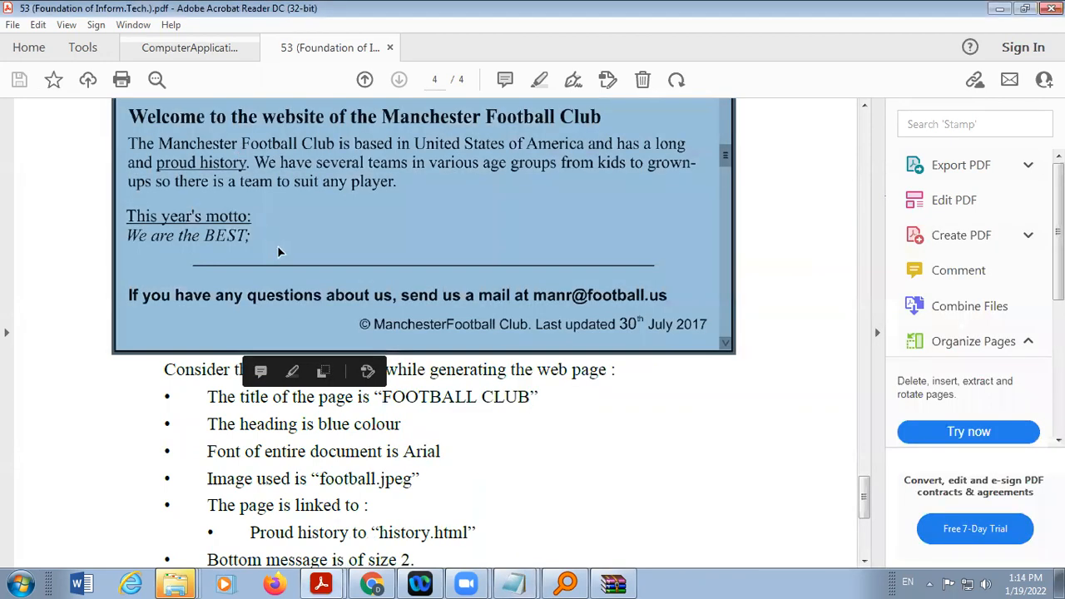
scroll("up", 3)
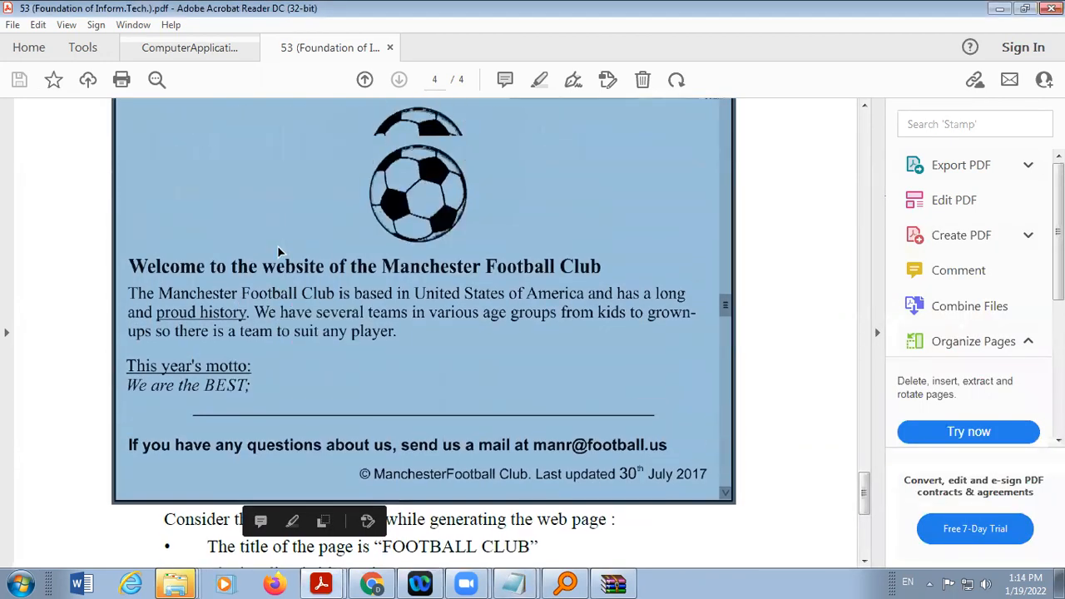
scroll("up", 3)
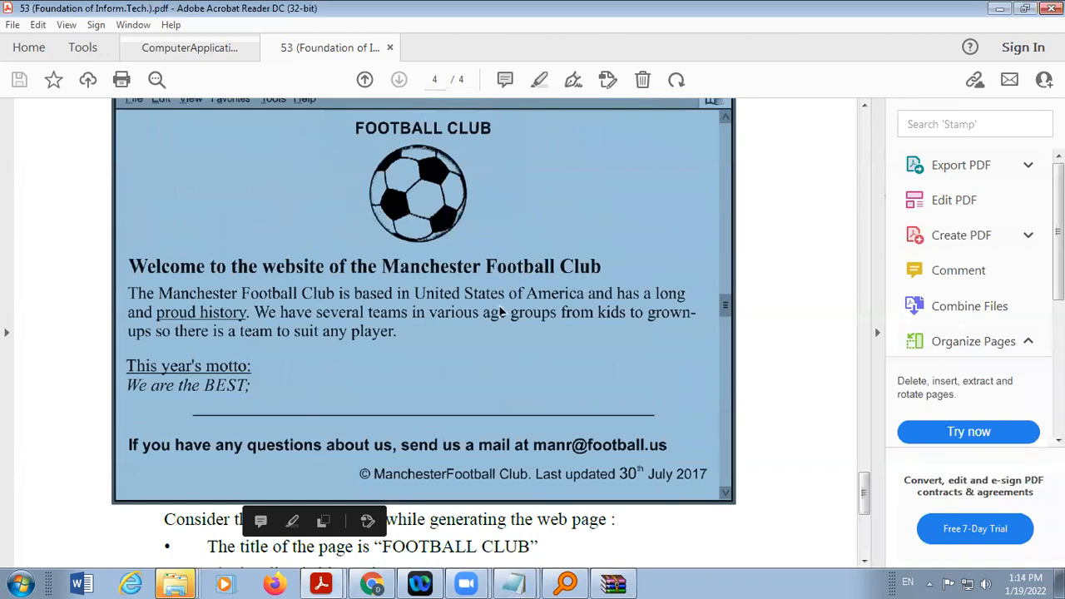
mouse_move(474, 146)
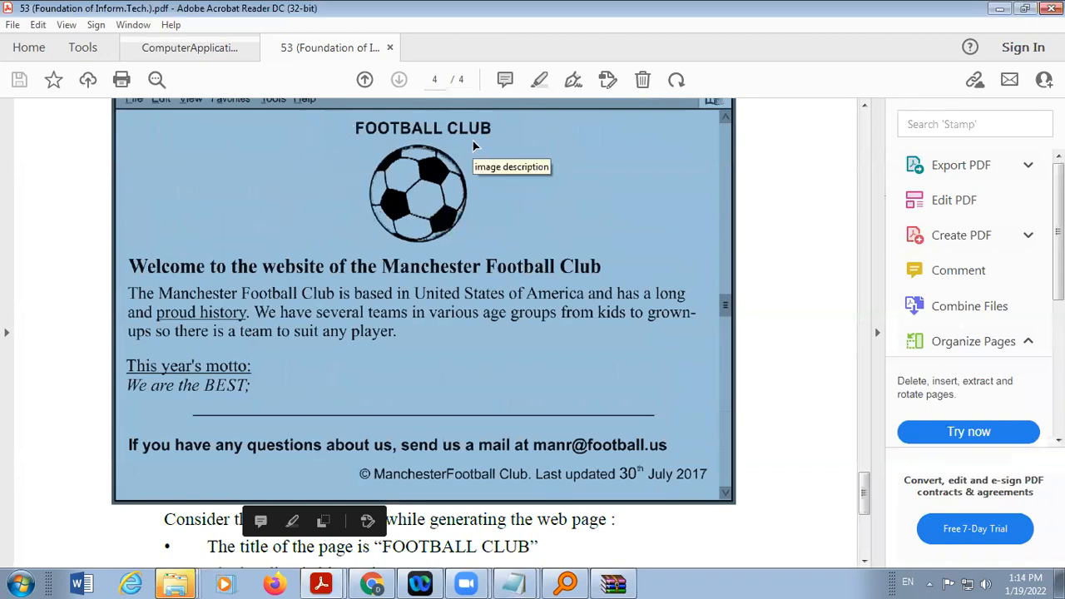
scroll("down", 3)
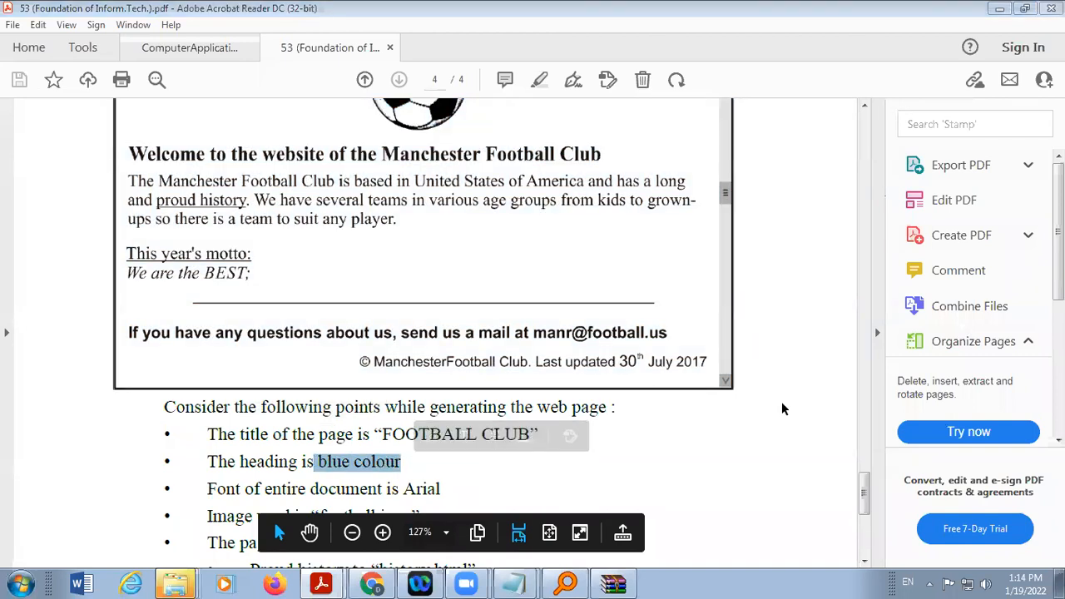
scroll("up", 3)
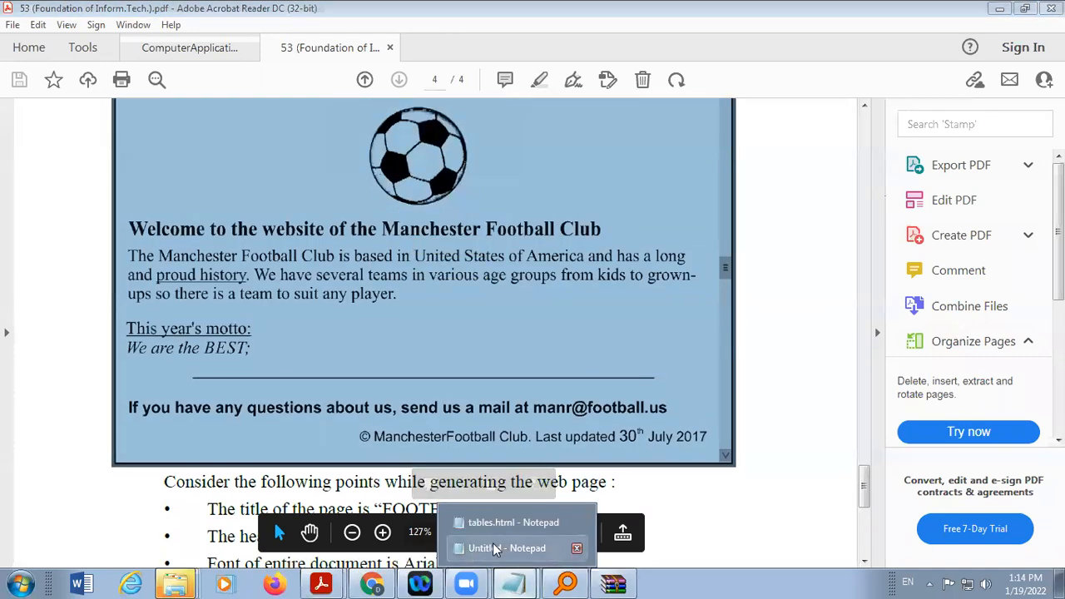
Write <h1 align="center">FOOTBALL in the body, correcting a typo in the club name.
left_click(507, 548)
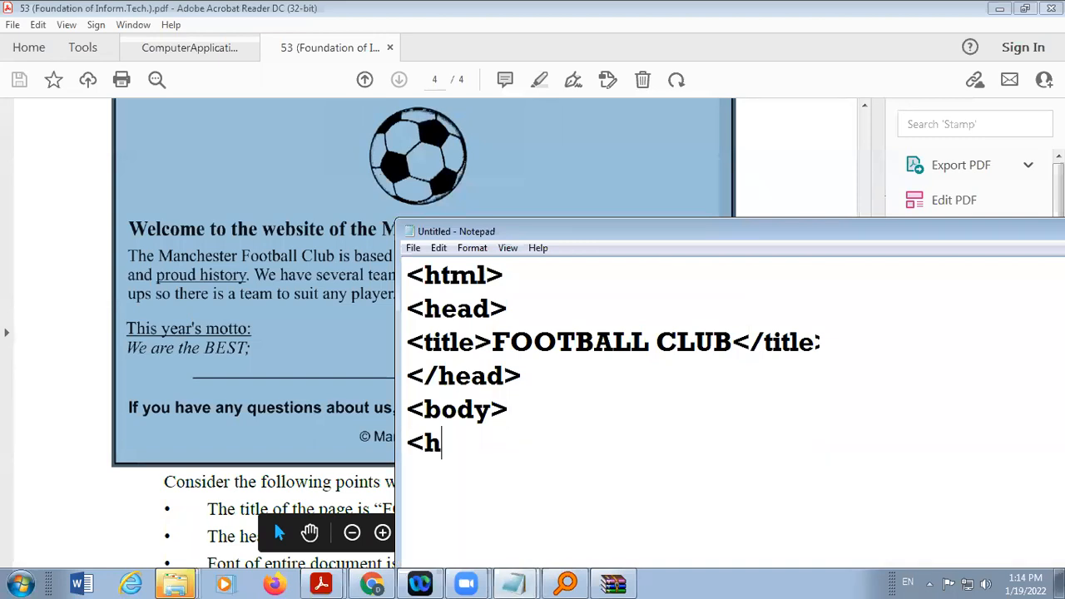
type("1")
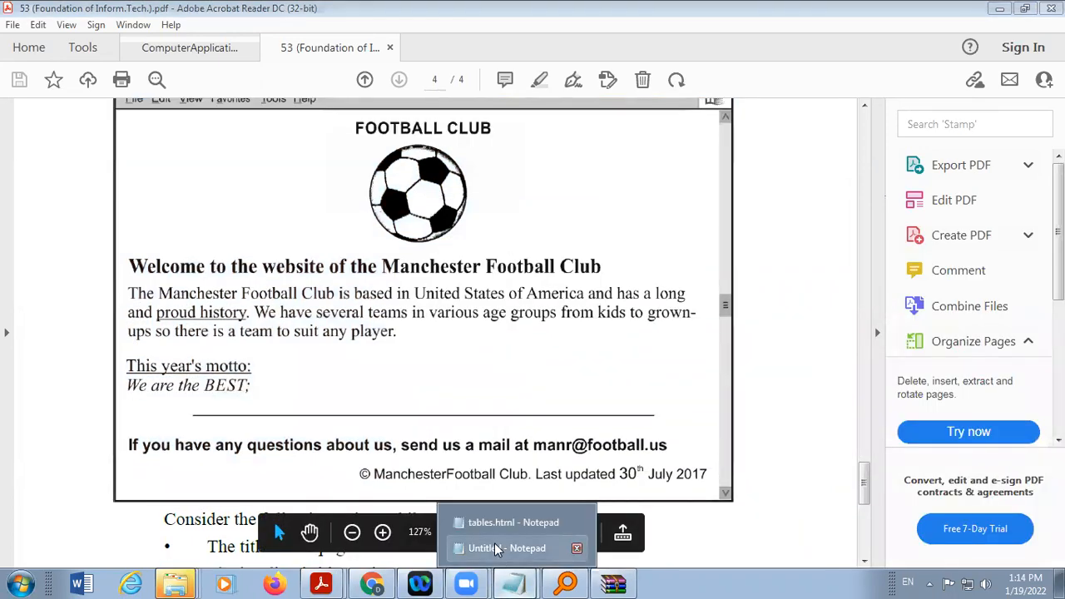
left_click(507, 547)
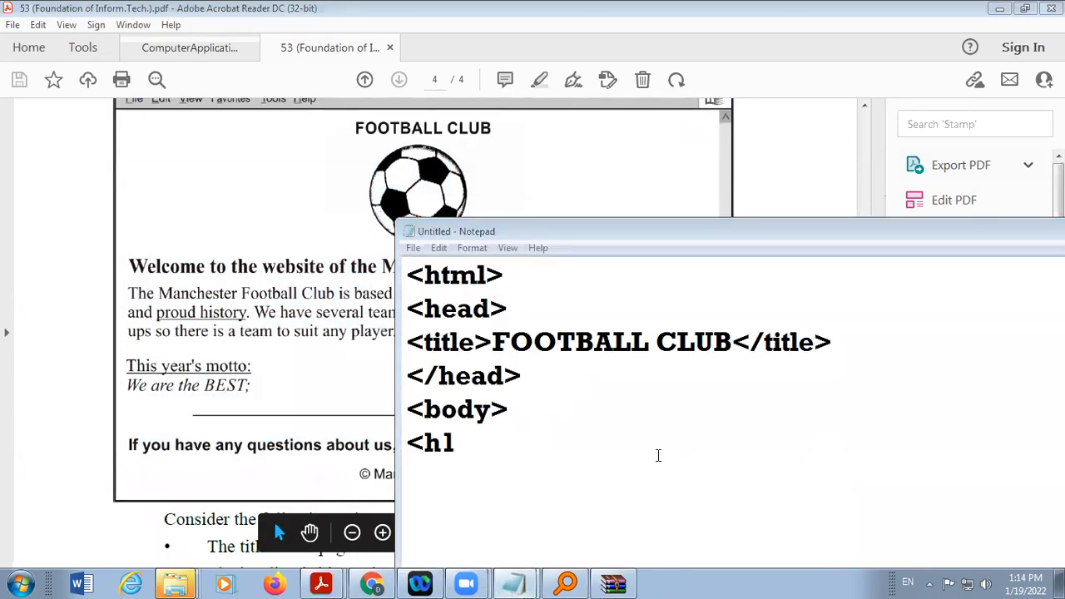
type("a")
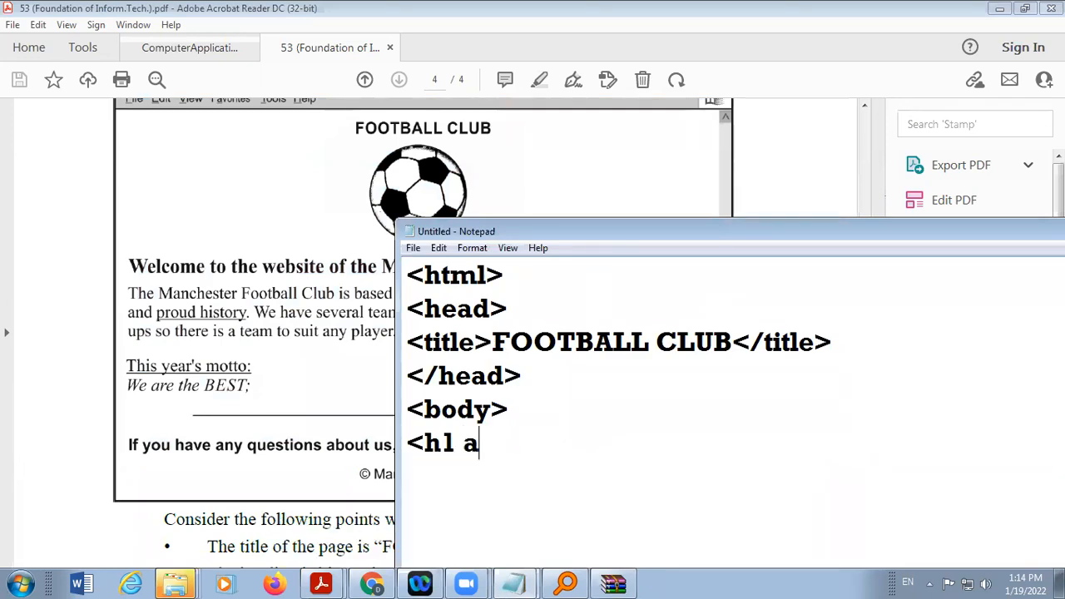
type("lign=\"")
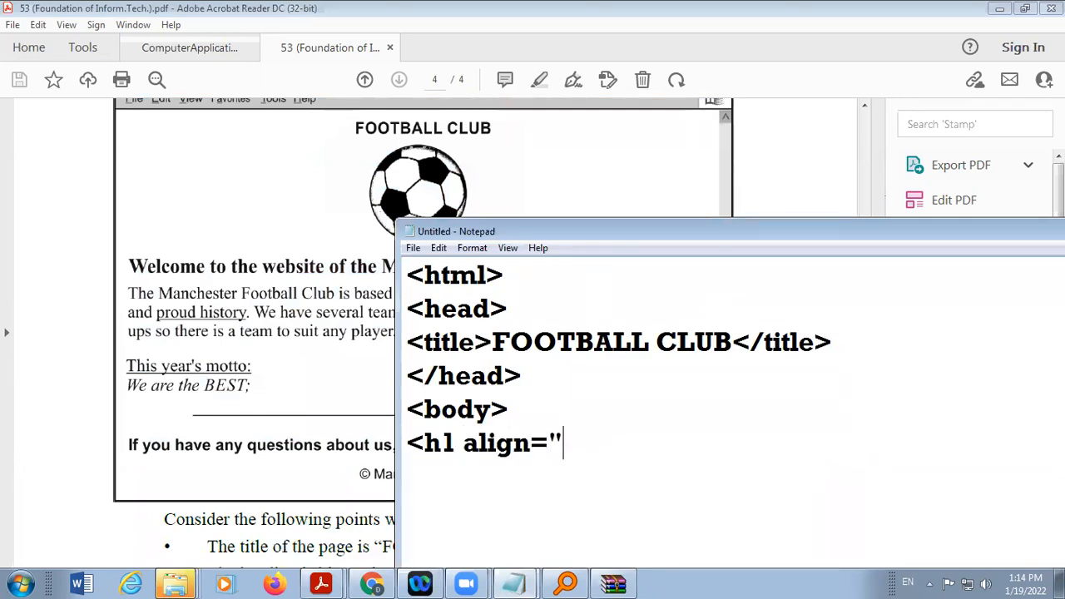
type("center")
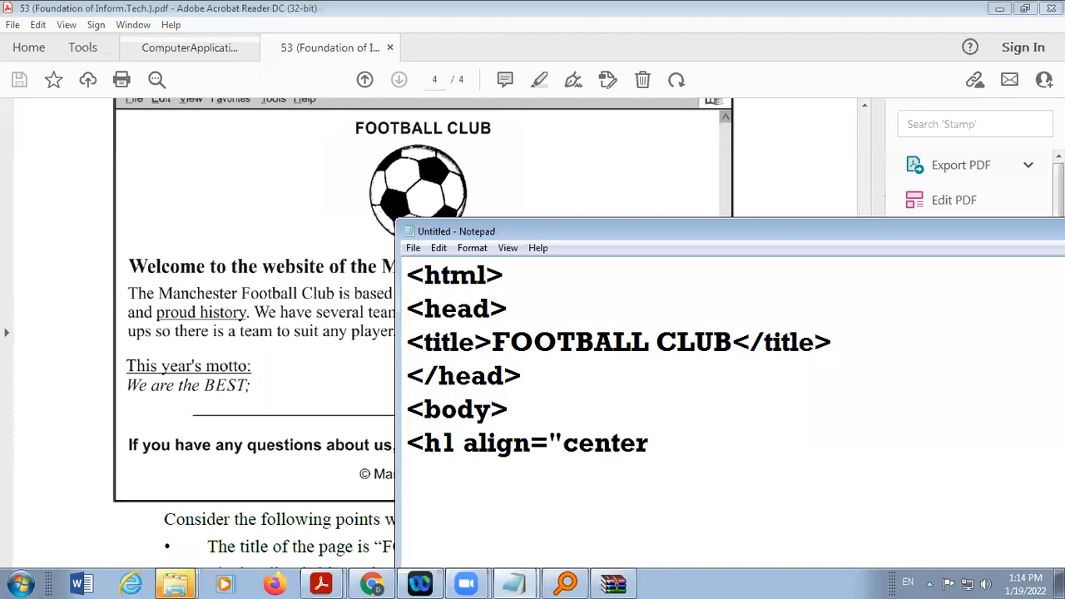
type("\">F")
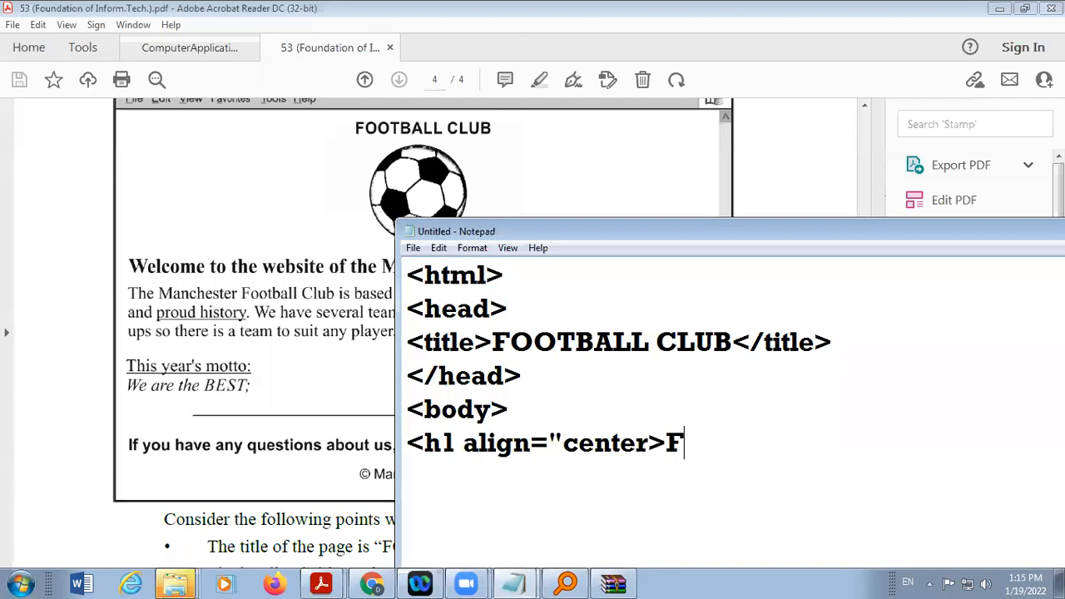
type("O")
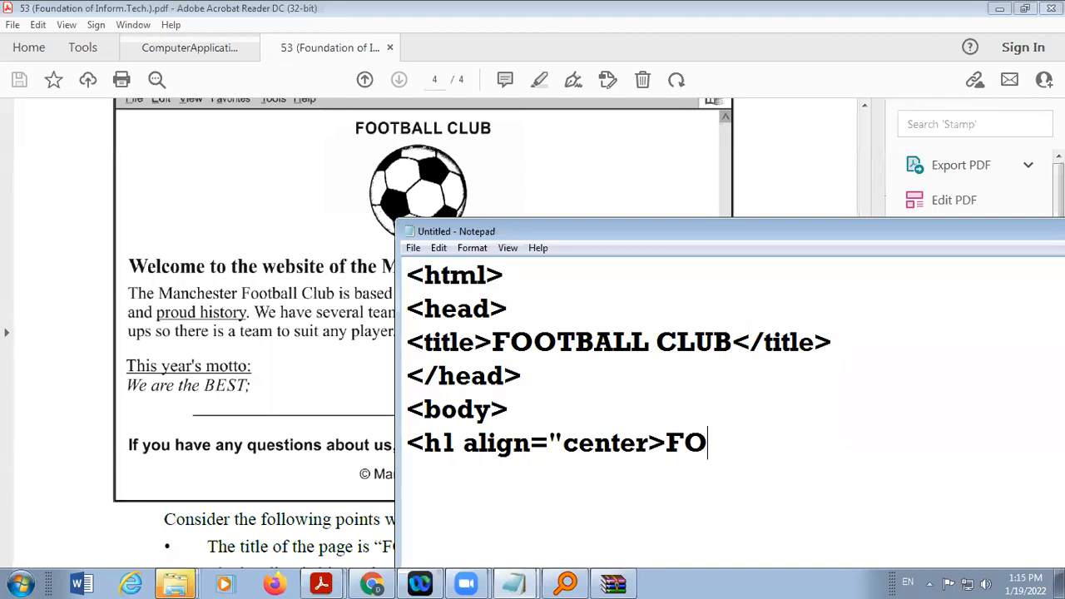
type("OT")
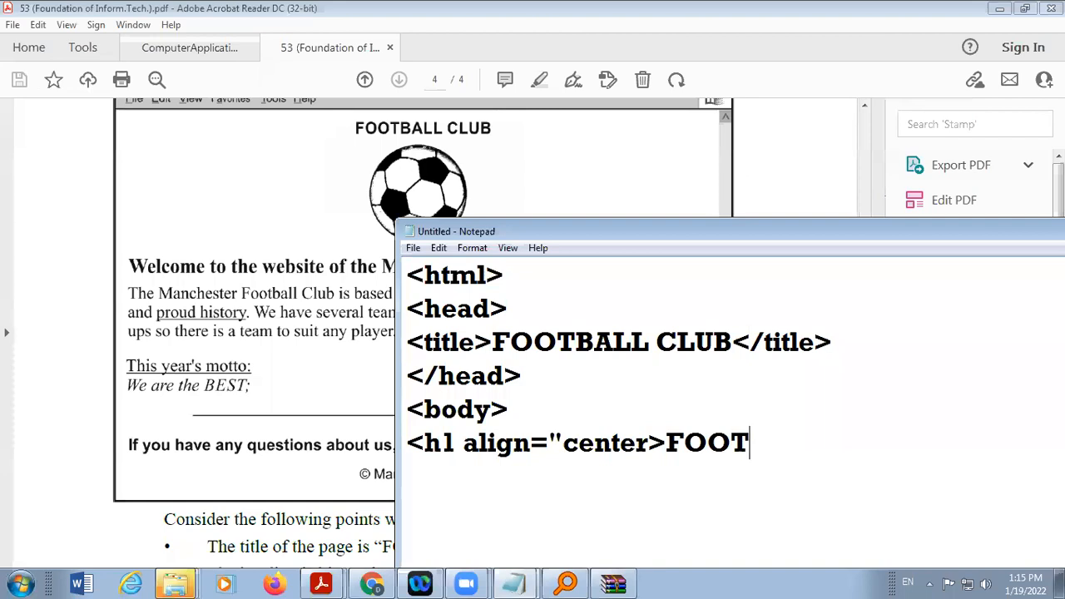
type("N+")
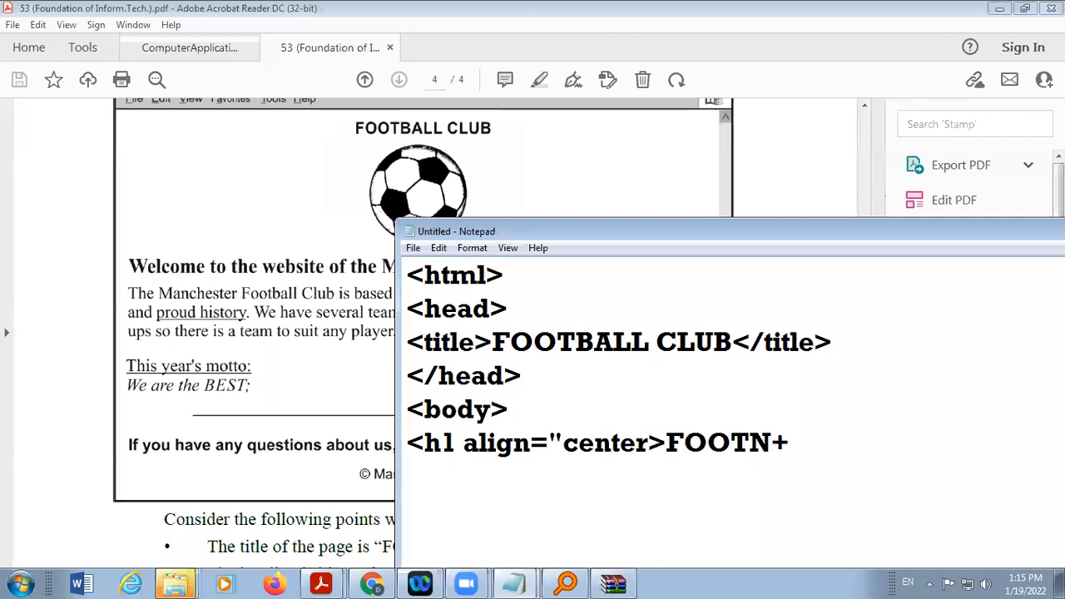
key("BackSpace")
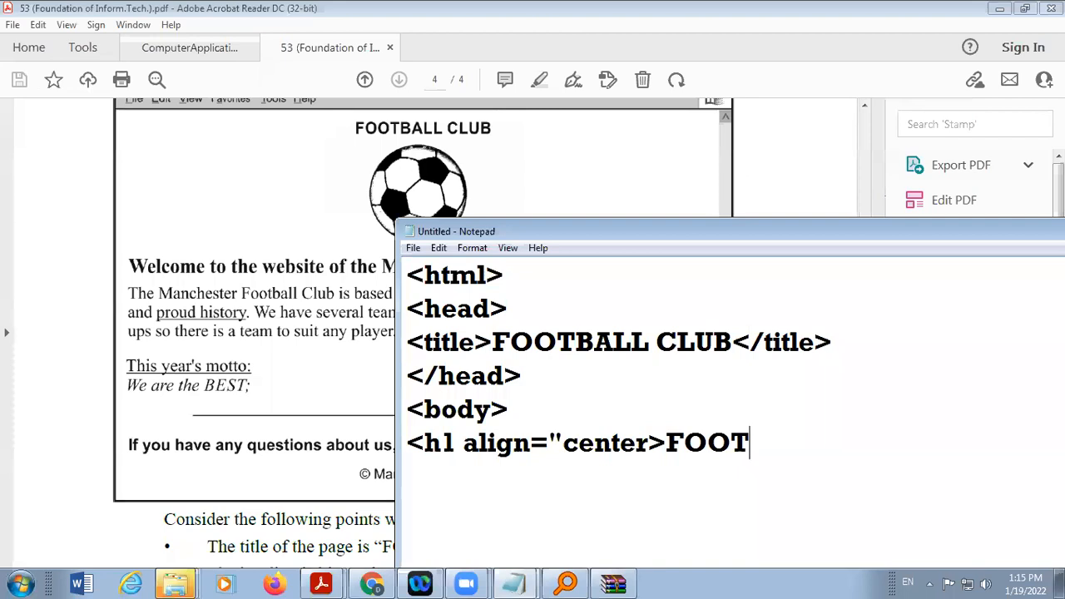
type("BALL")
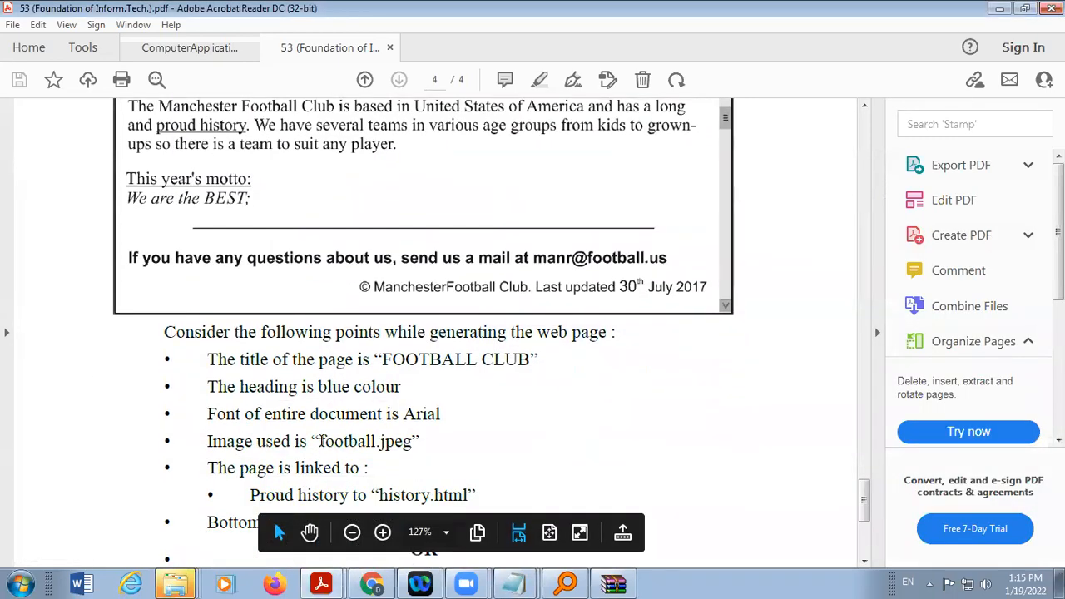
Begin a new line under the heading with <center><img src=".
double_click(353, 441)
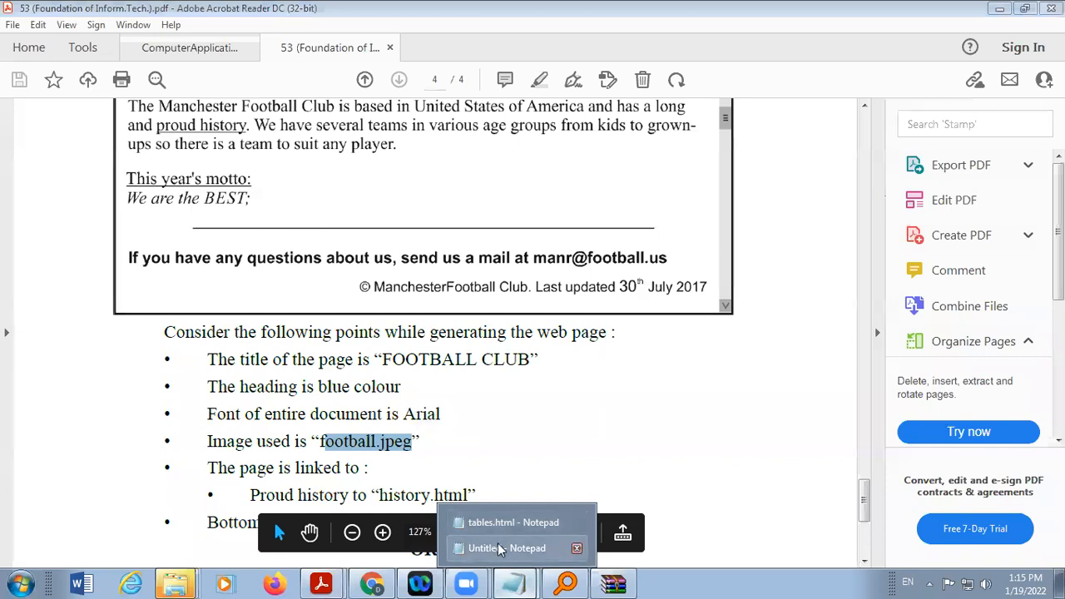
left_click(506, 548)
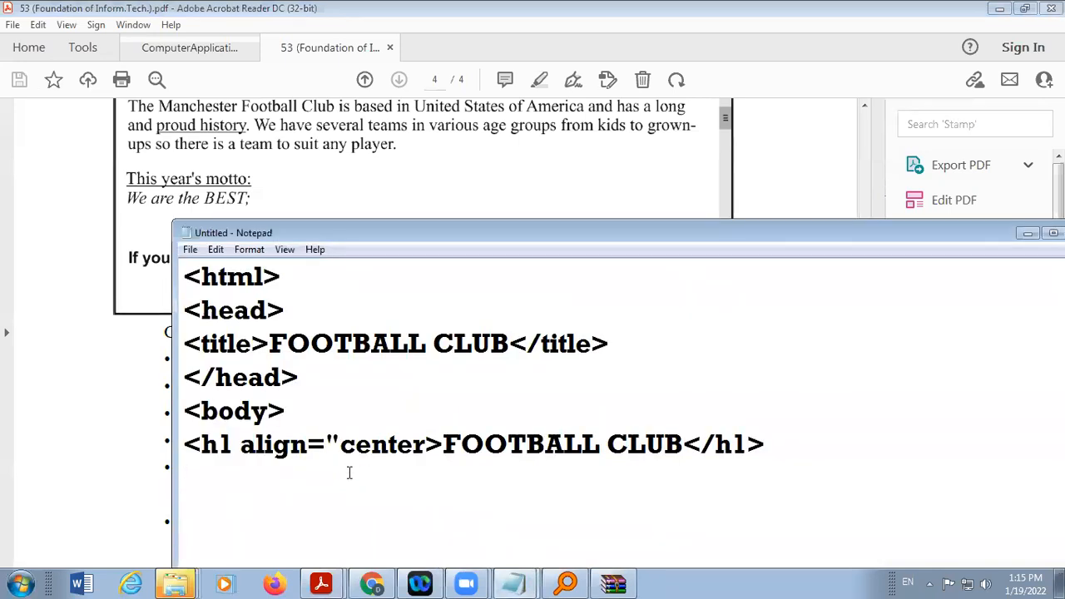
type("<")
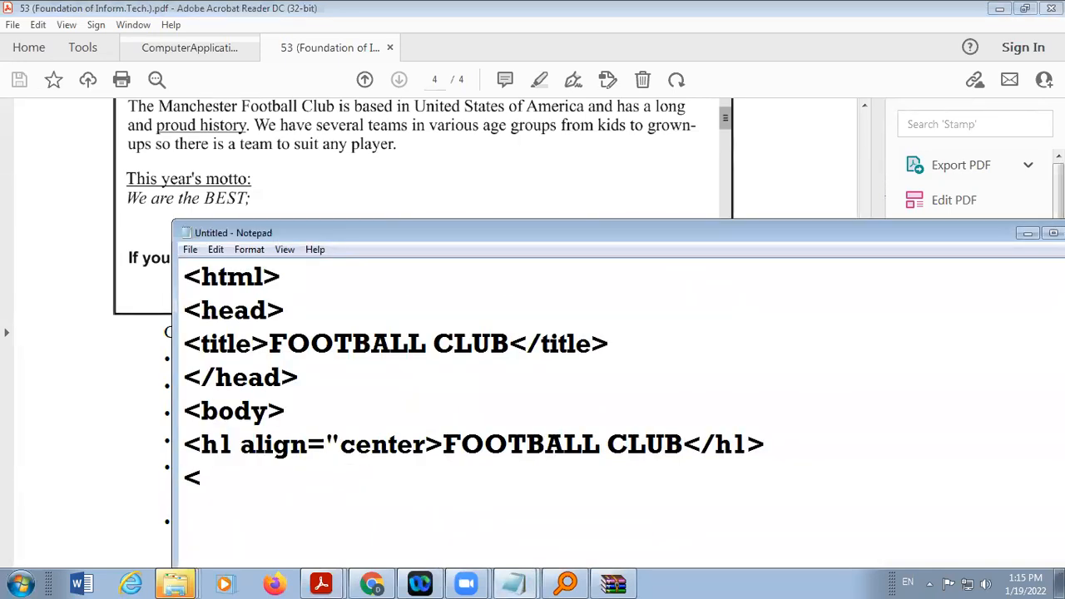
type("ce")
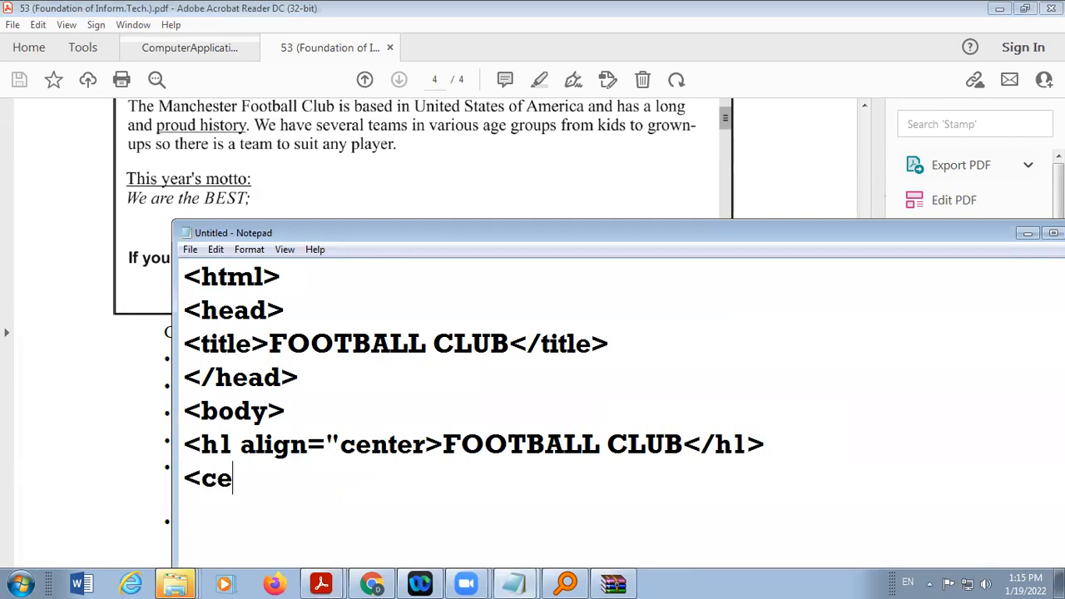
type("nter")
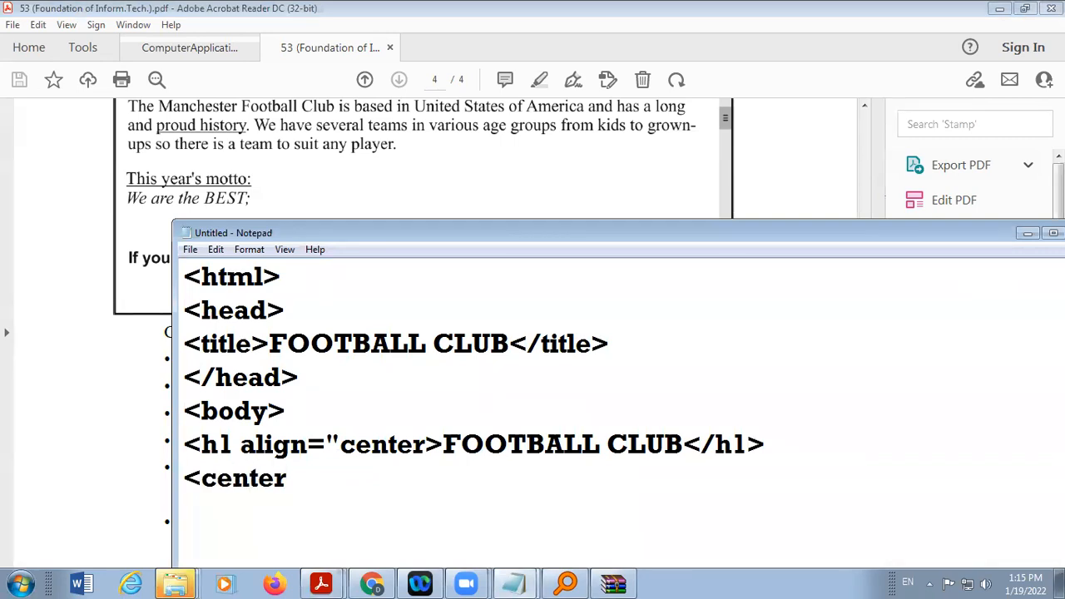
type(">")
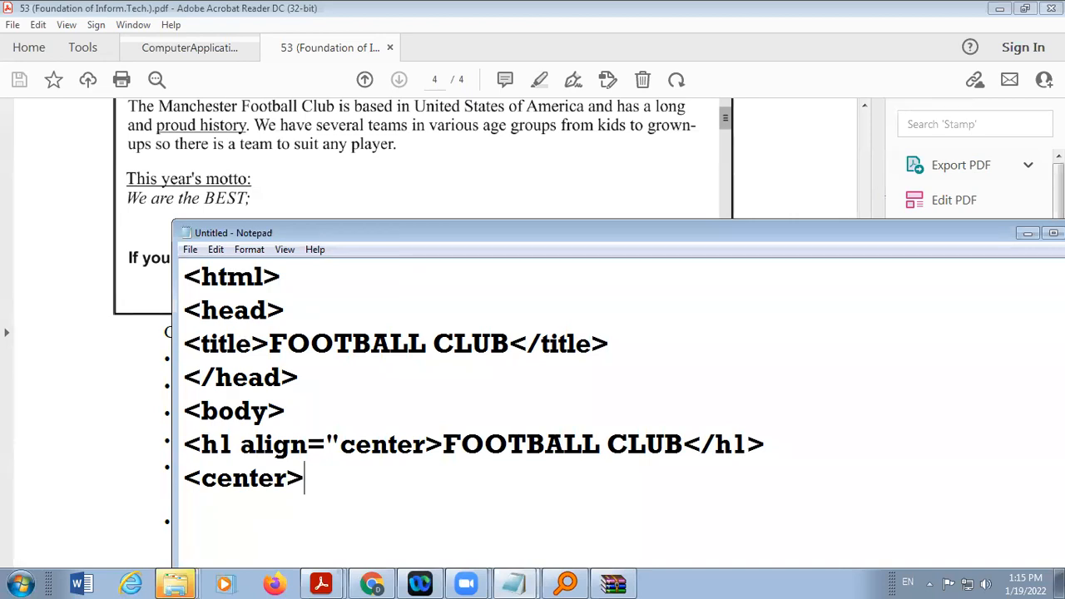
type("<imr")
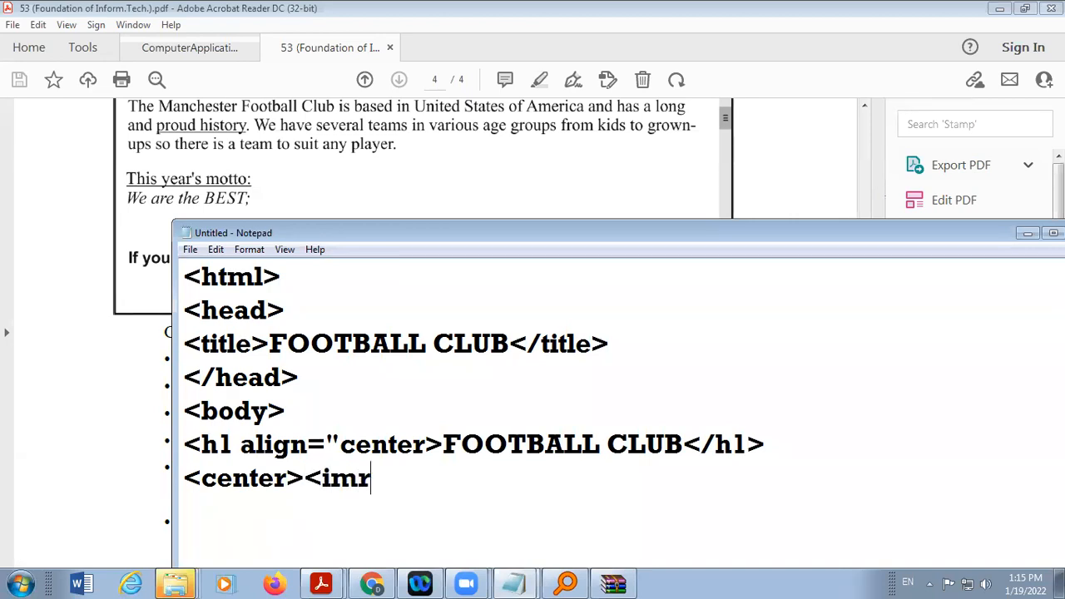
type("g sr")
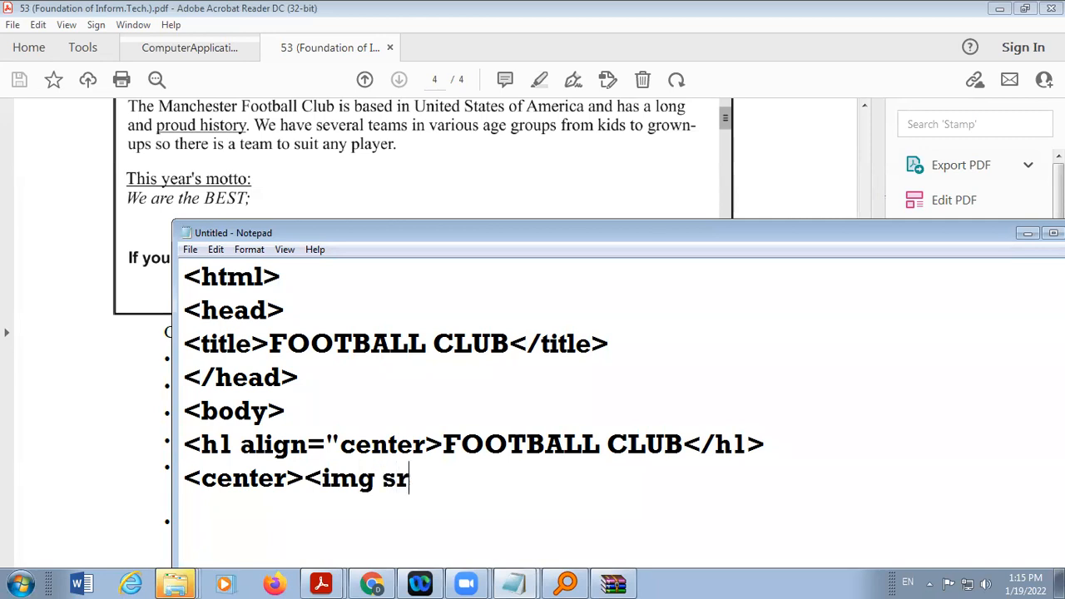
type("c=\"")
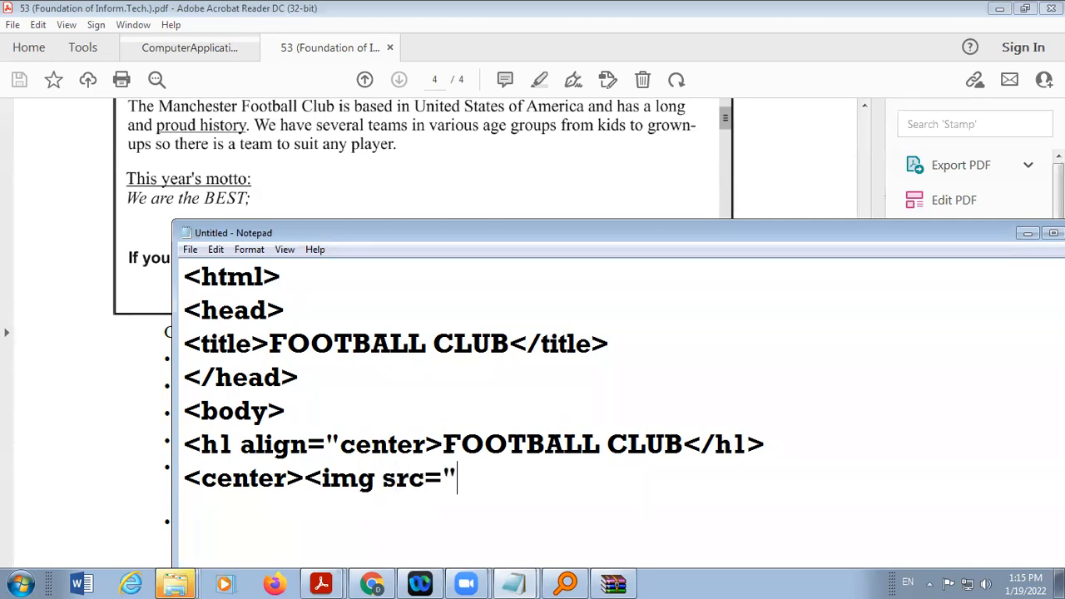
Replace the mistyped image name with the start of football.jpg after checking the requirement.
type("FOOTBALL C")
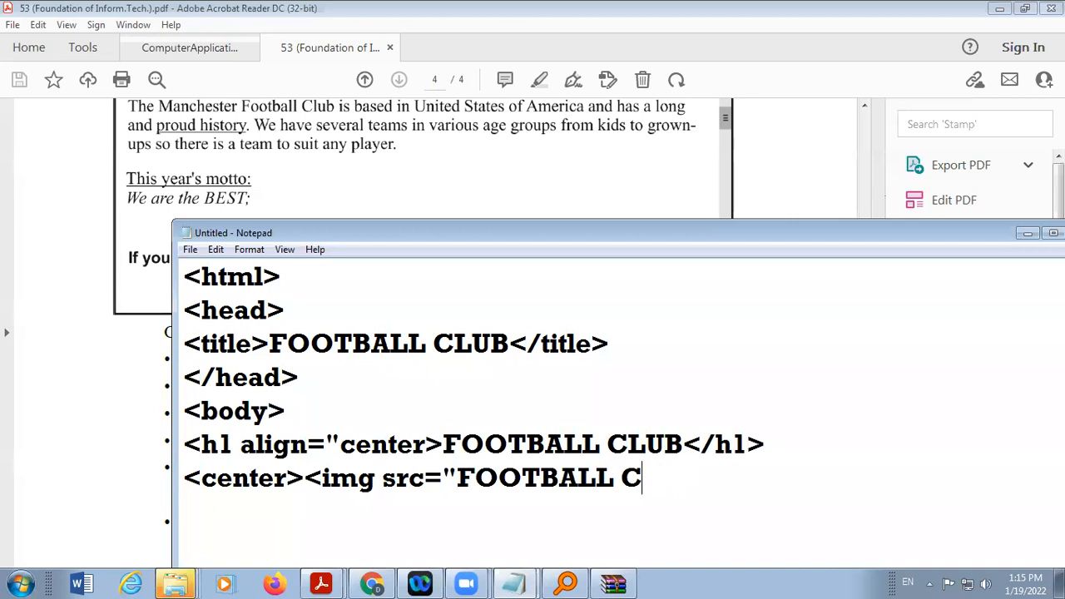
key("BackSpace")
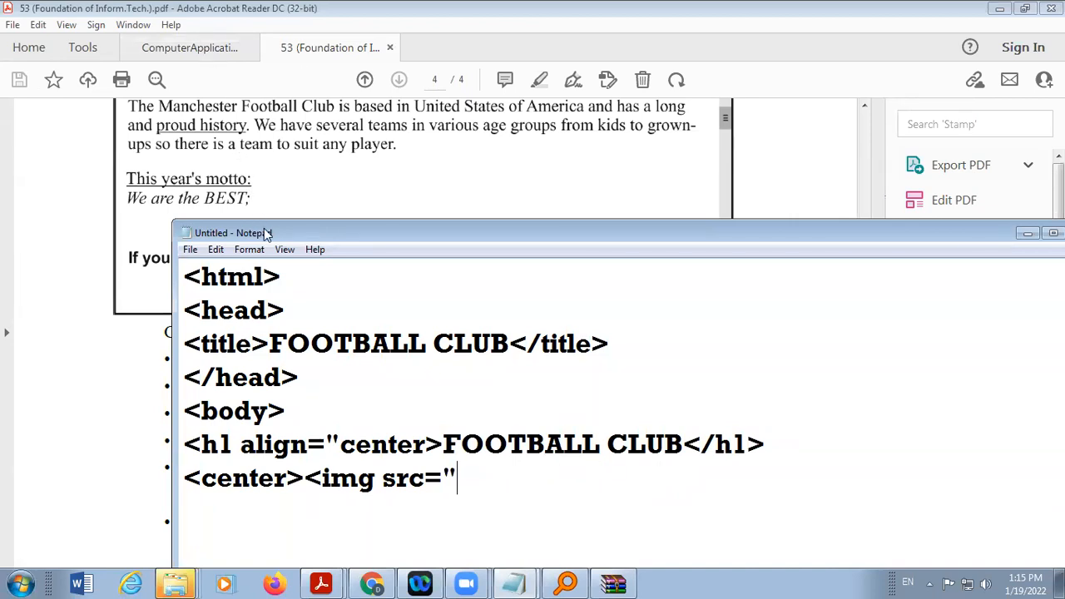
left_click_drag(250, 233, 532, 133)
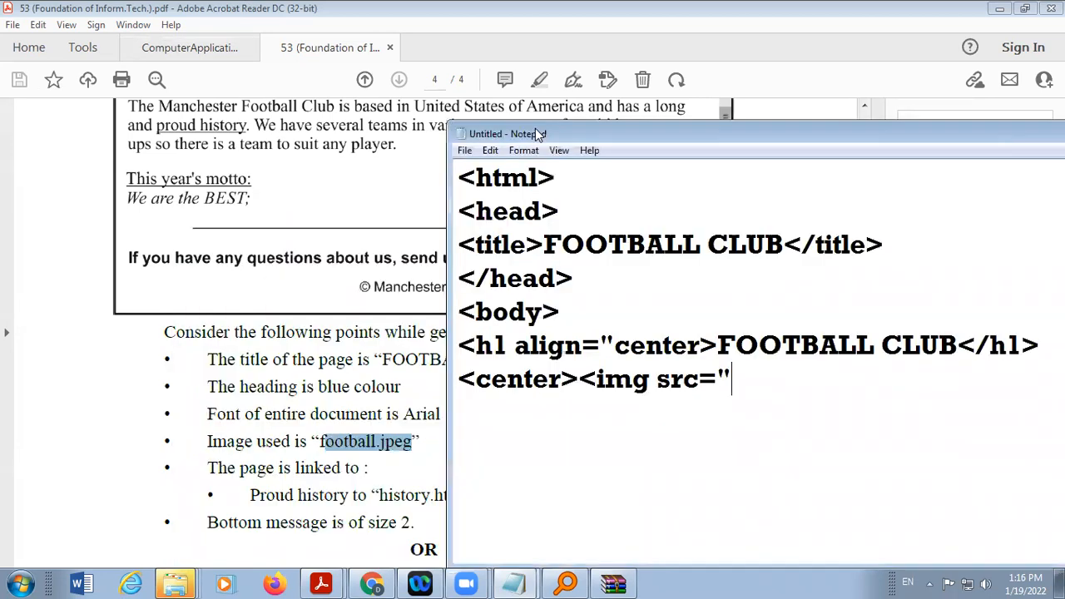
type("foo")
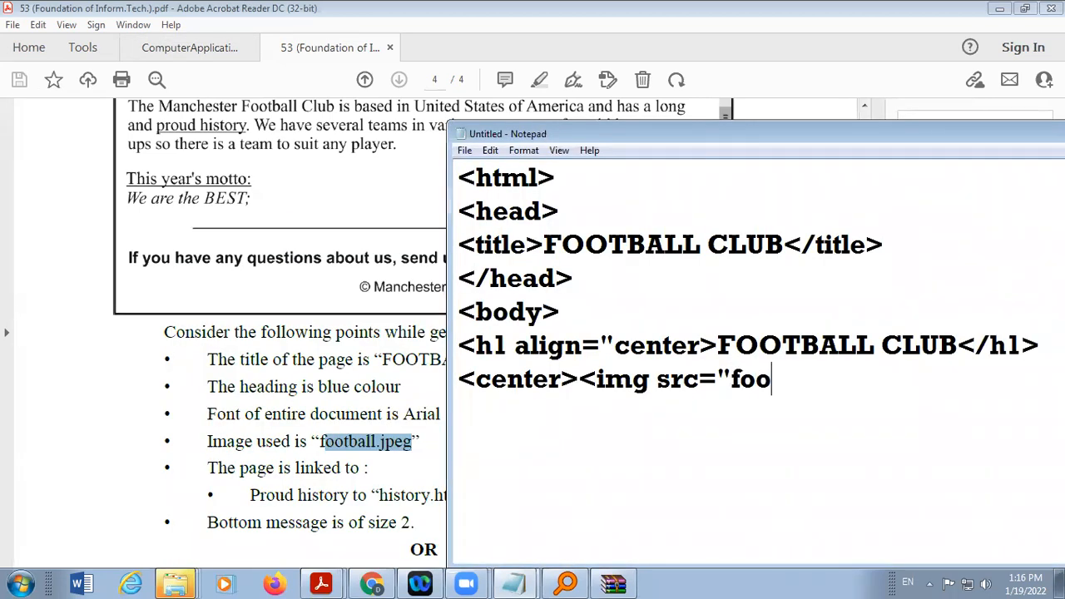
type("ball.jpg\"></center>")
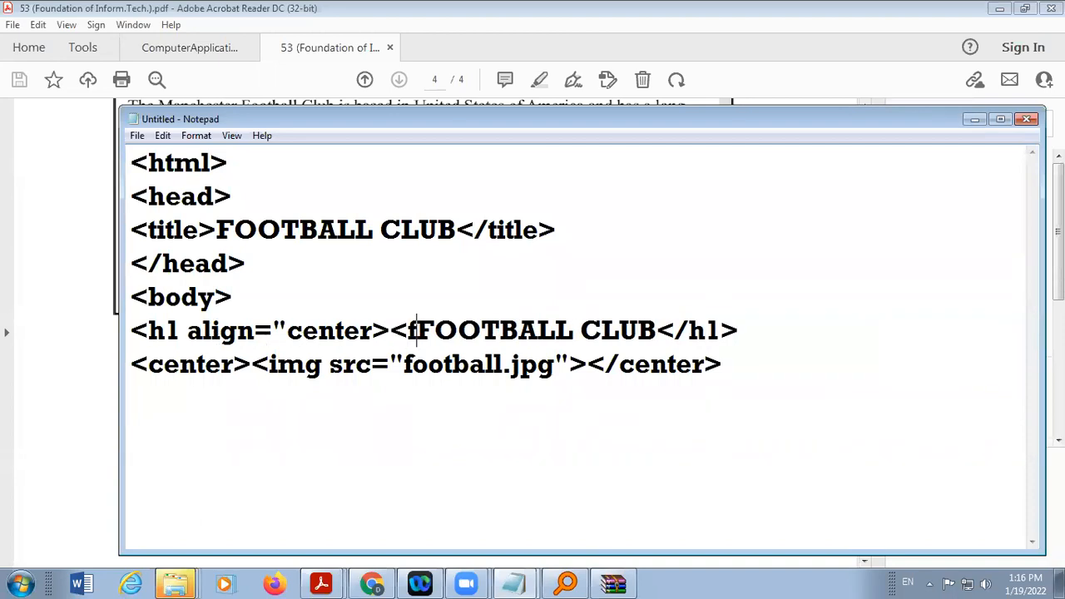
Wrap the FOOTBALL CLUB heading text in <font color="blue">.
type("ont")
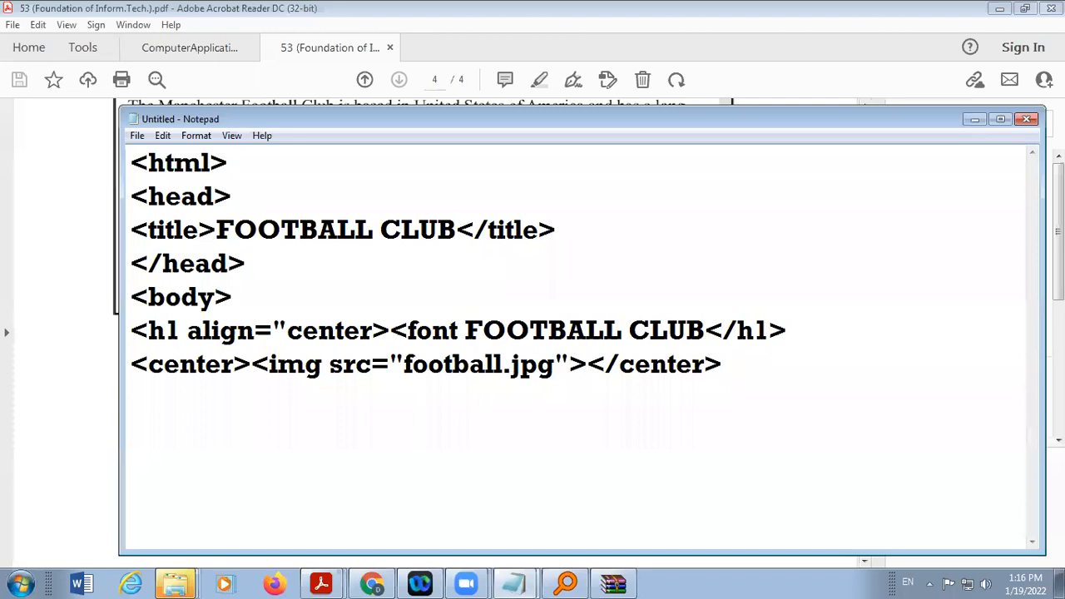
type("color=")
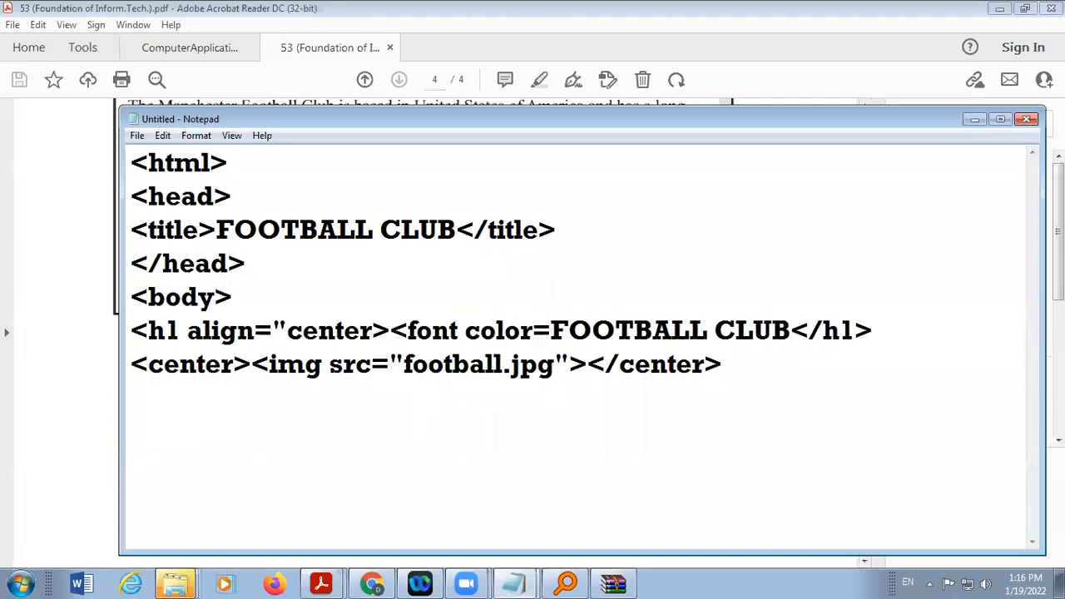
type("rlu")
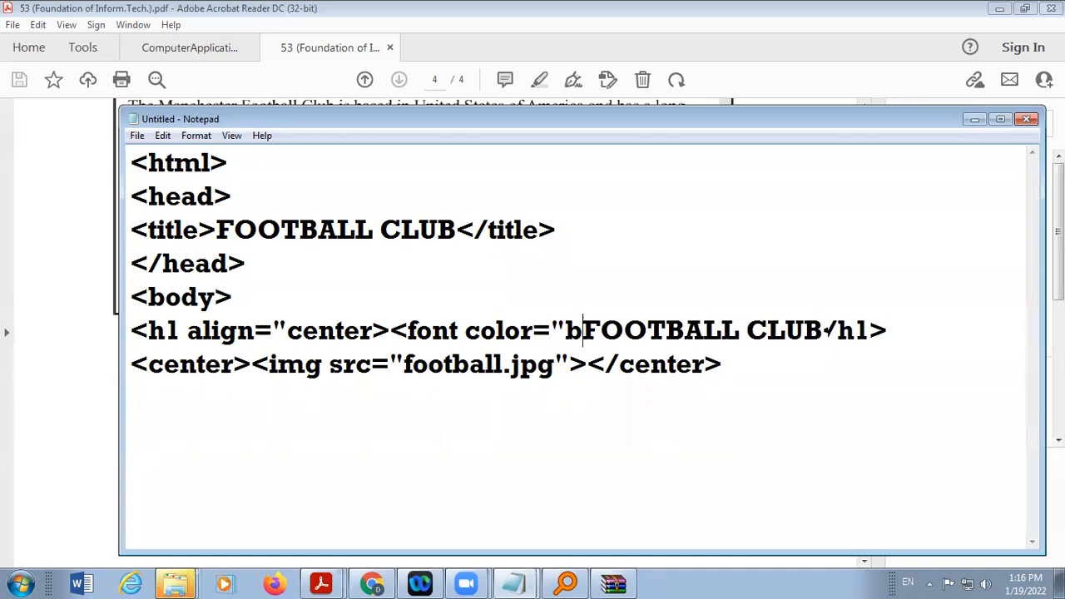
type("lue\">")
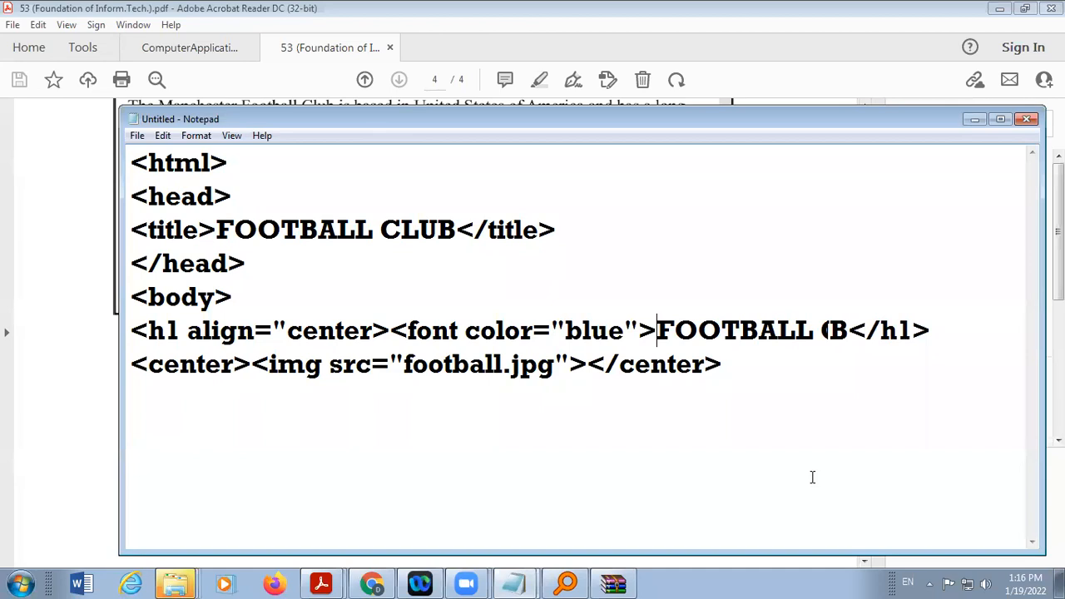
type("LUB</font>")
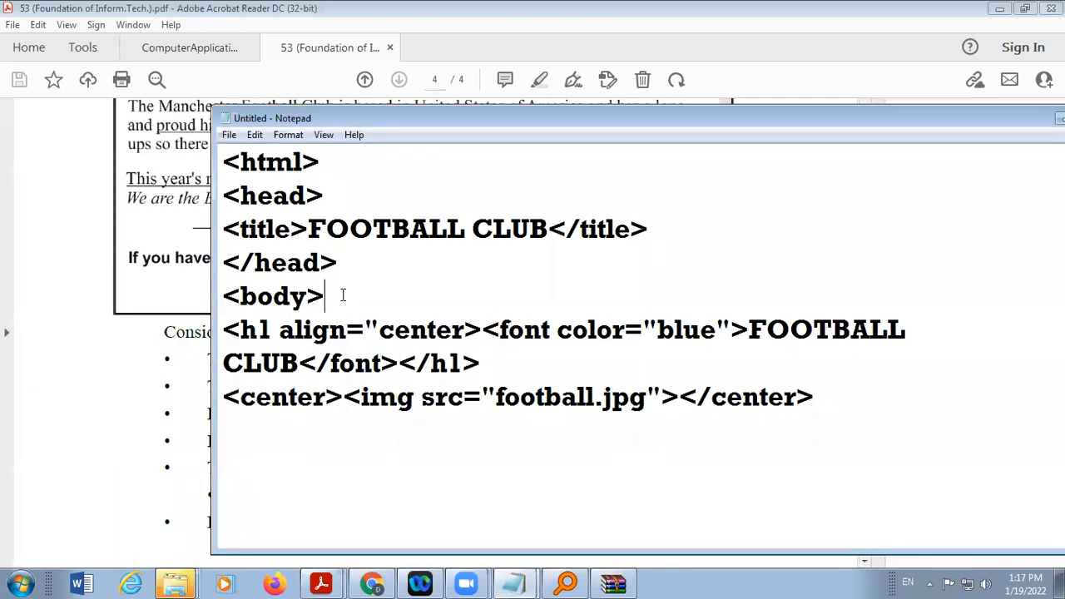
Add <font face="arial"> after <body> and start an <u> tag on a new line below the image.
type("<fo")
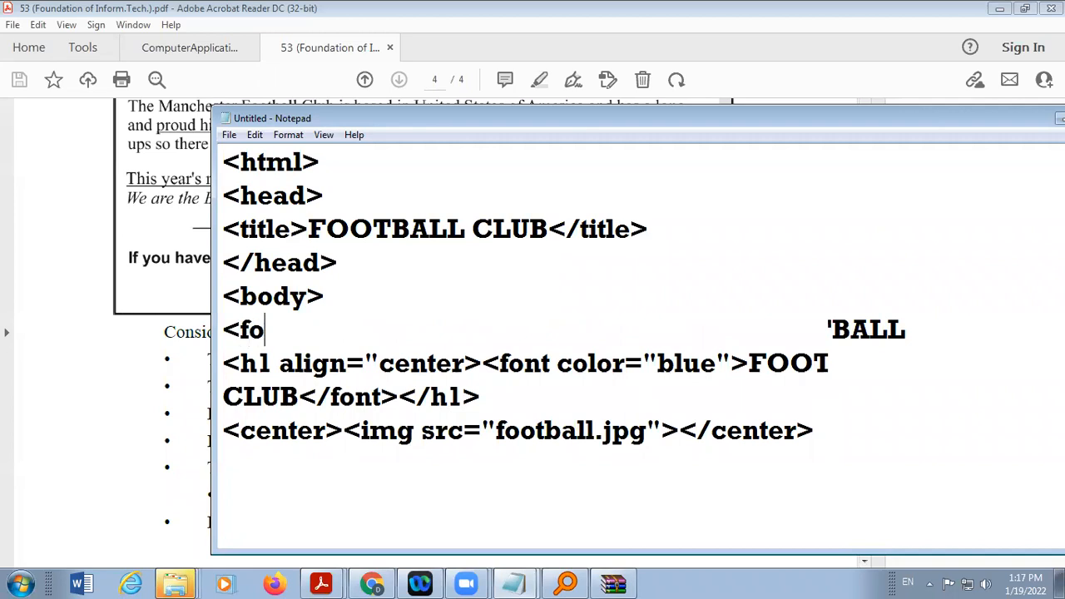
type("nt")
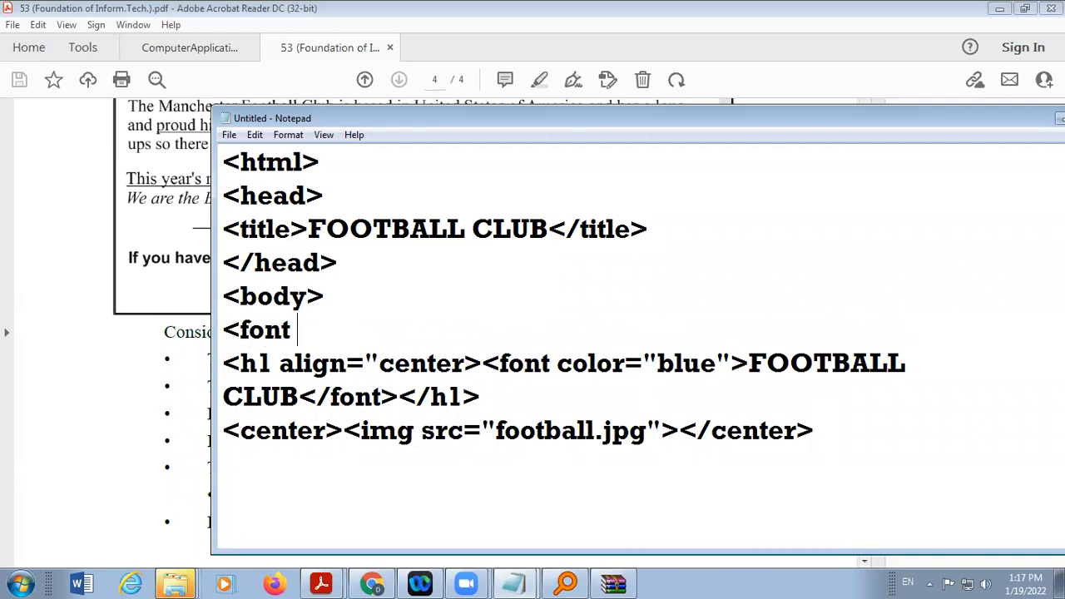
type("fa")
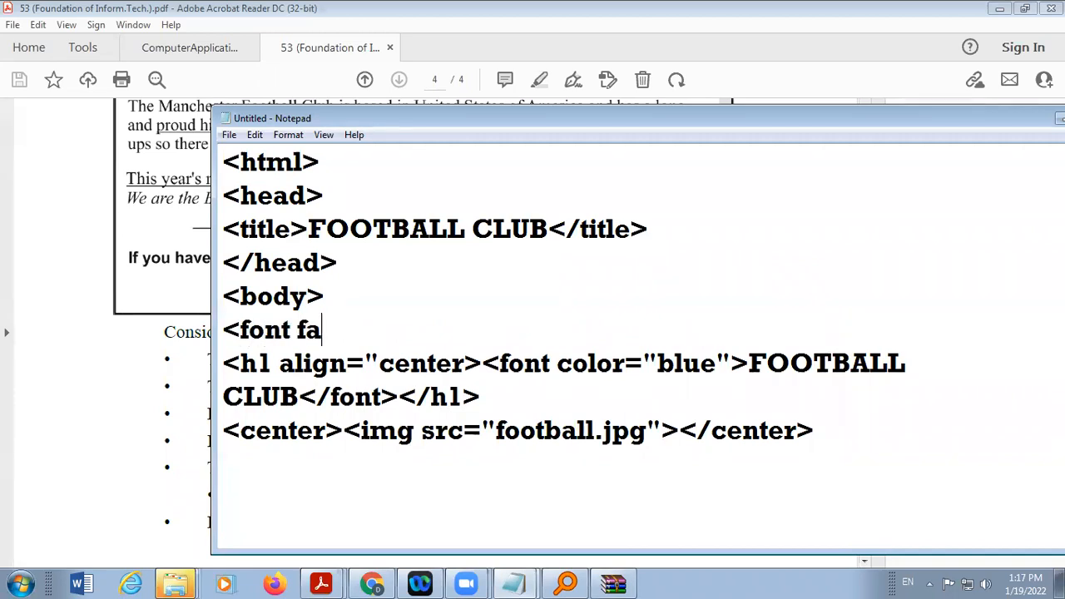
type("ce=\"")
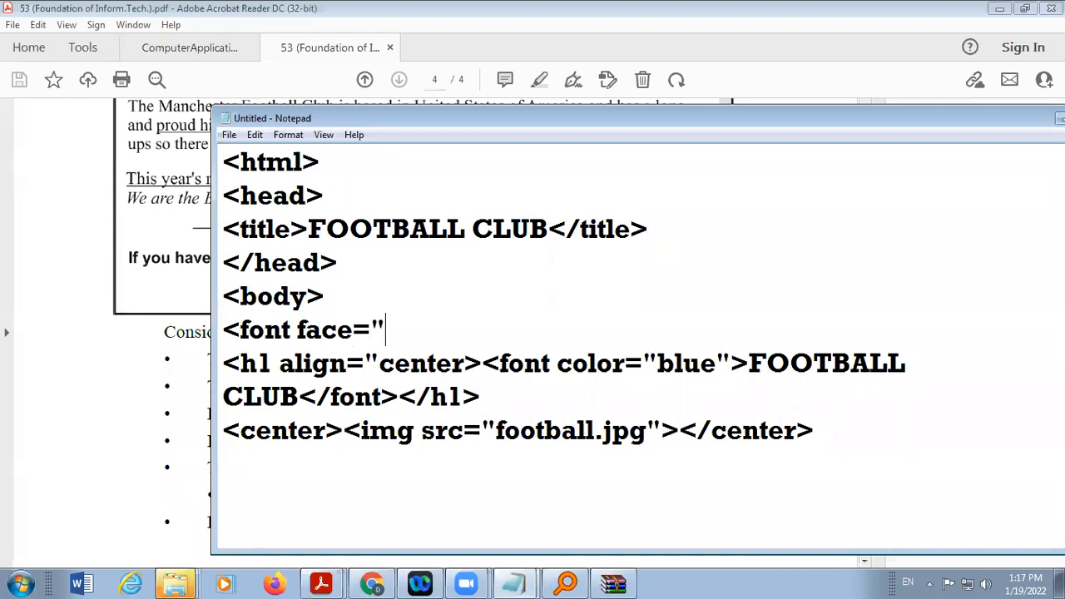
type("aria")
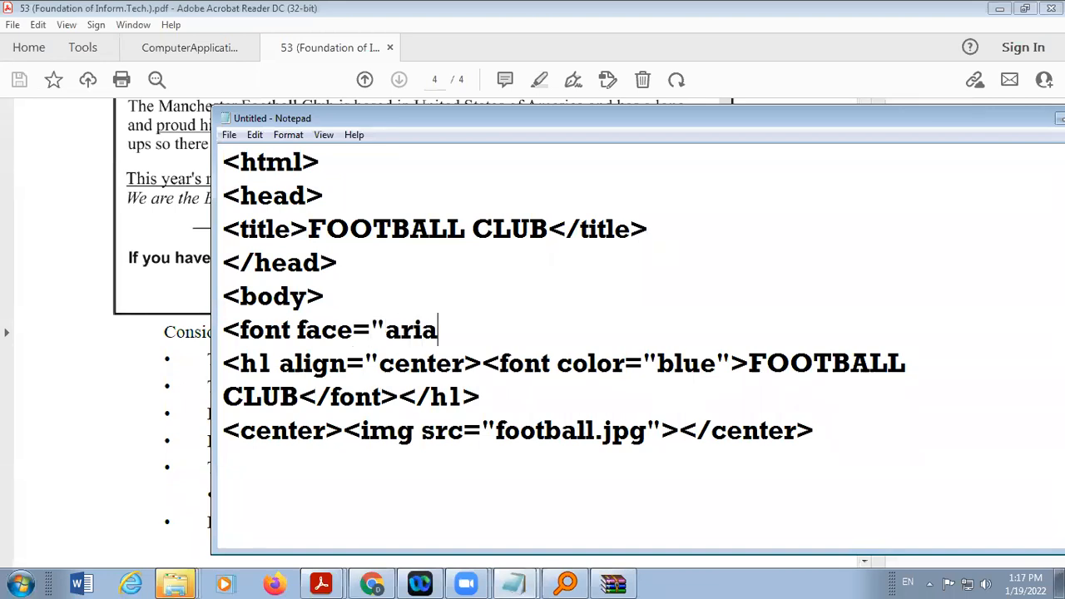
type("l")
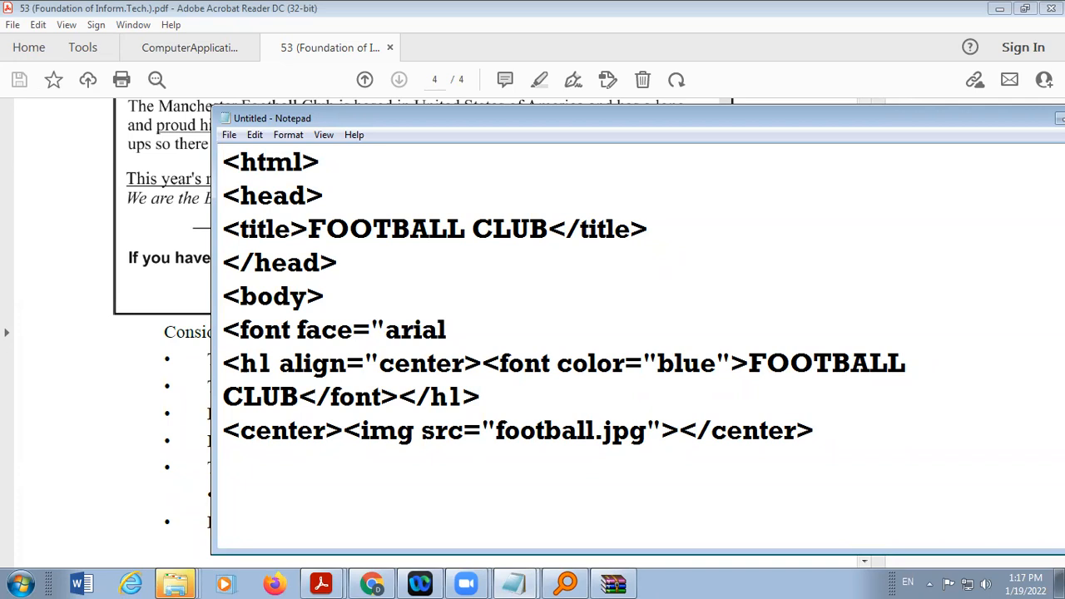
type("\">")
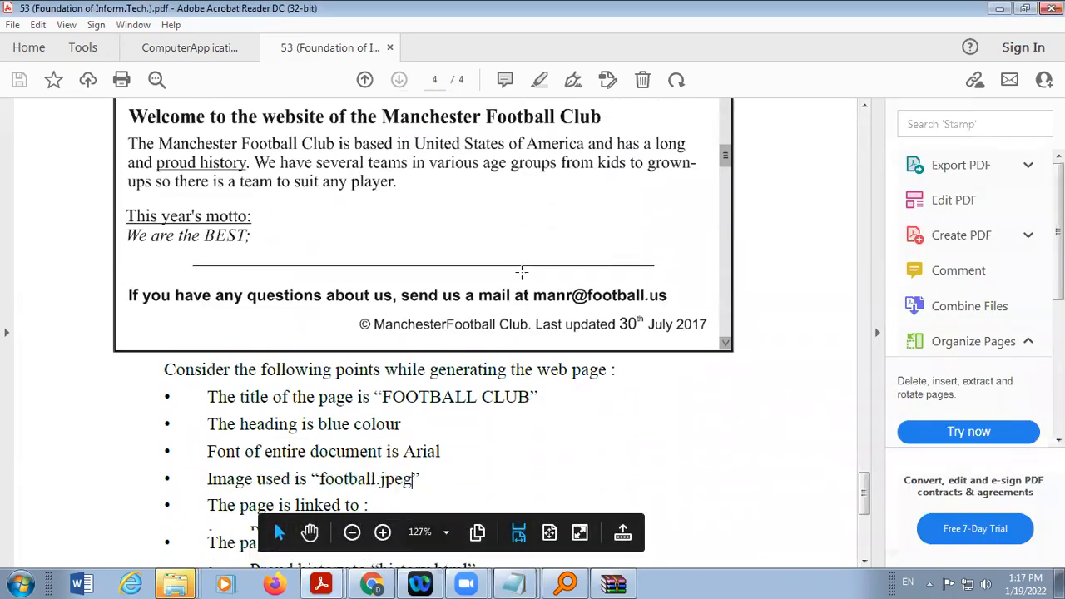
scroll("up", 3)
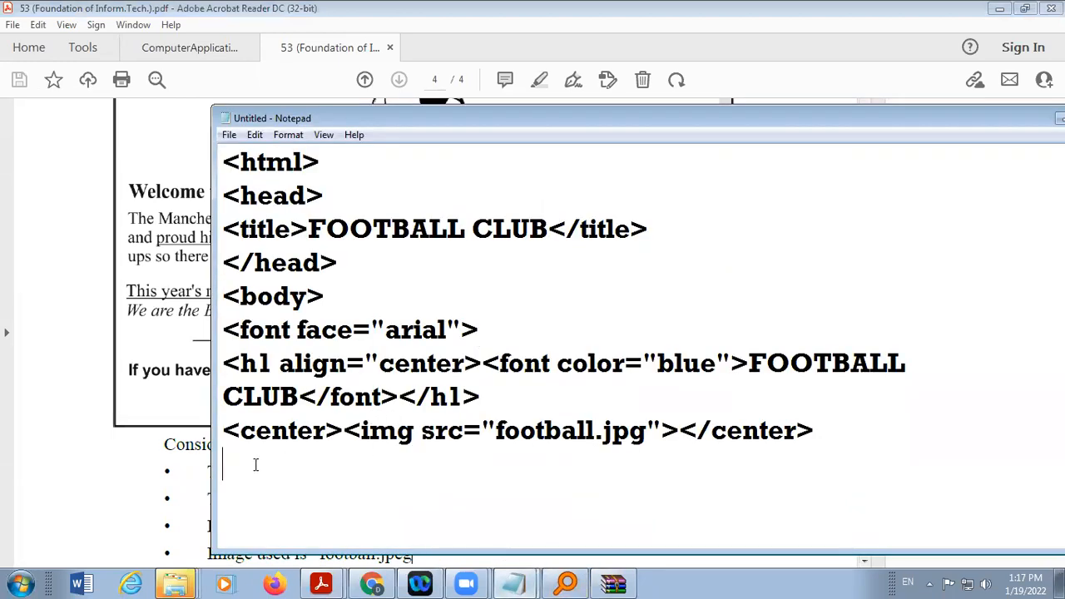
type("<u>")
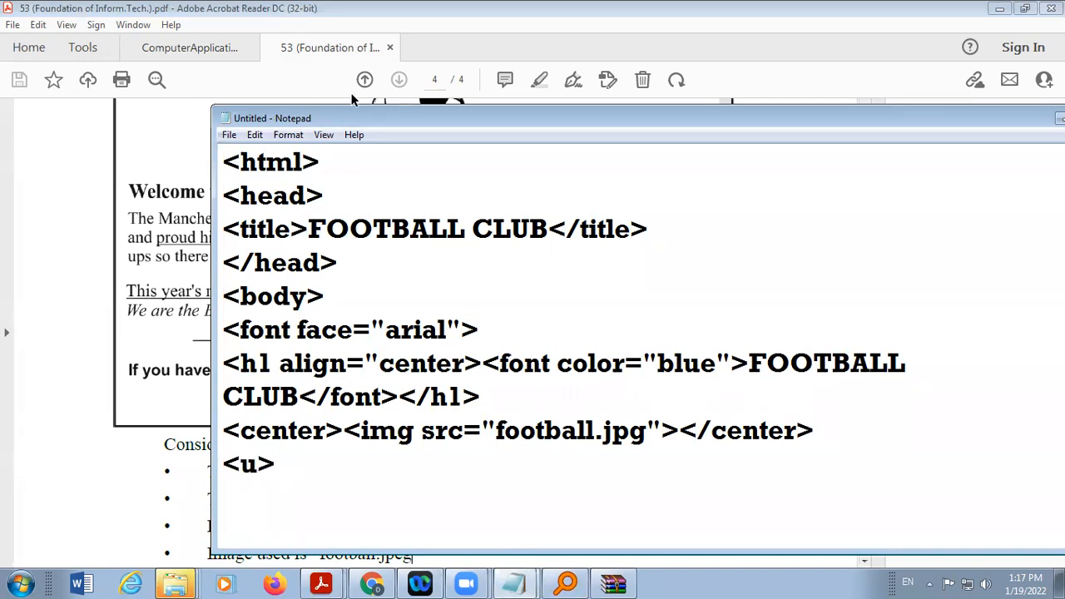
Write the underlined line Welcome to the website of Manchester Football Club followed by <br>.
left_click_drag(273, 117, 296, 216)
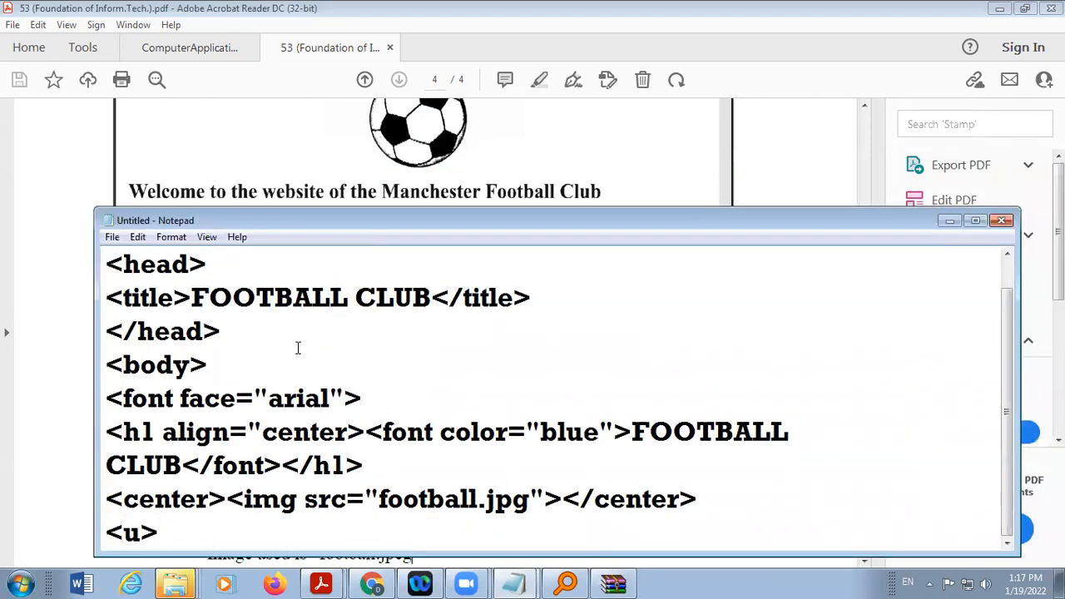
type("We")
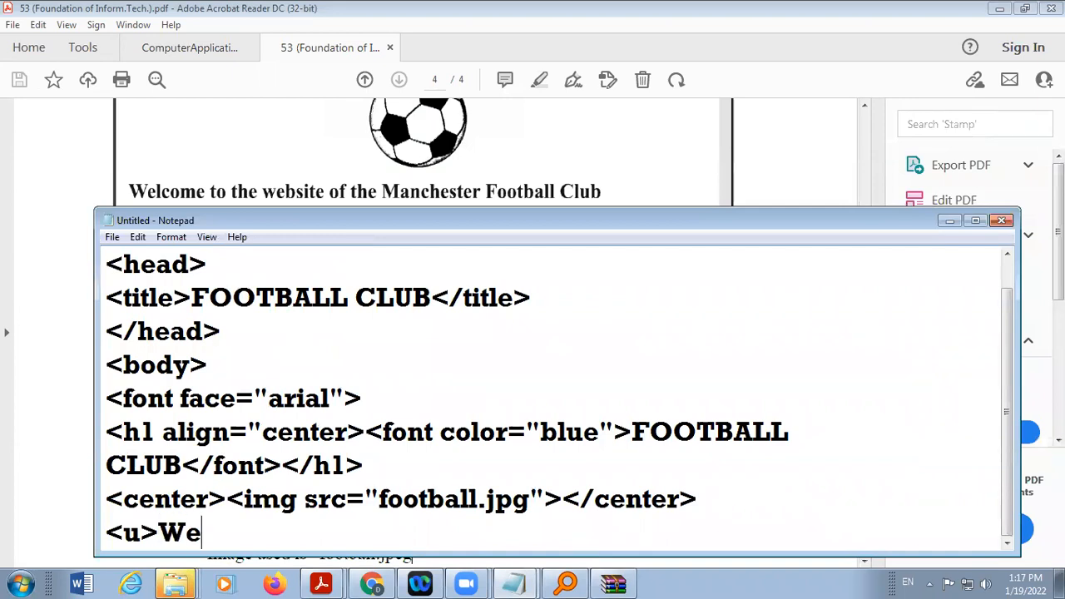
type("lcome to the we")
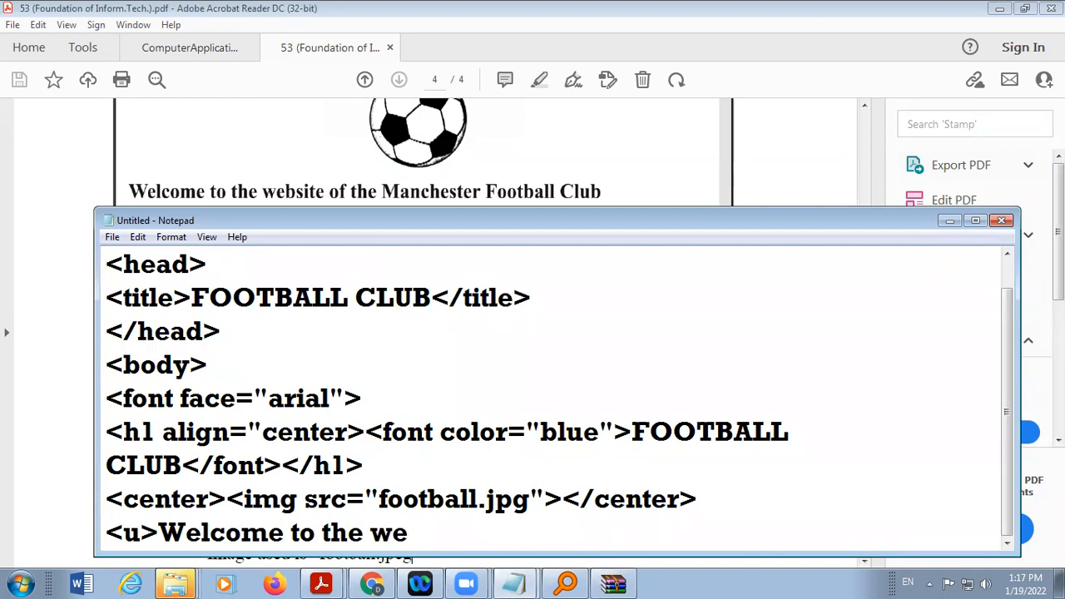
type("bsite")
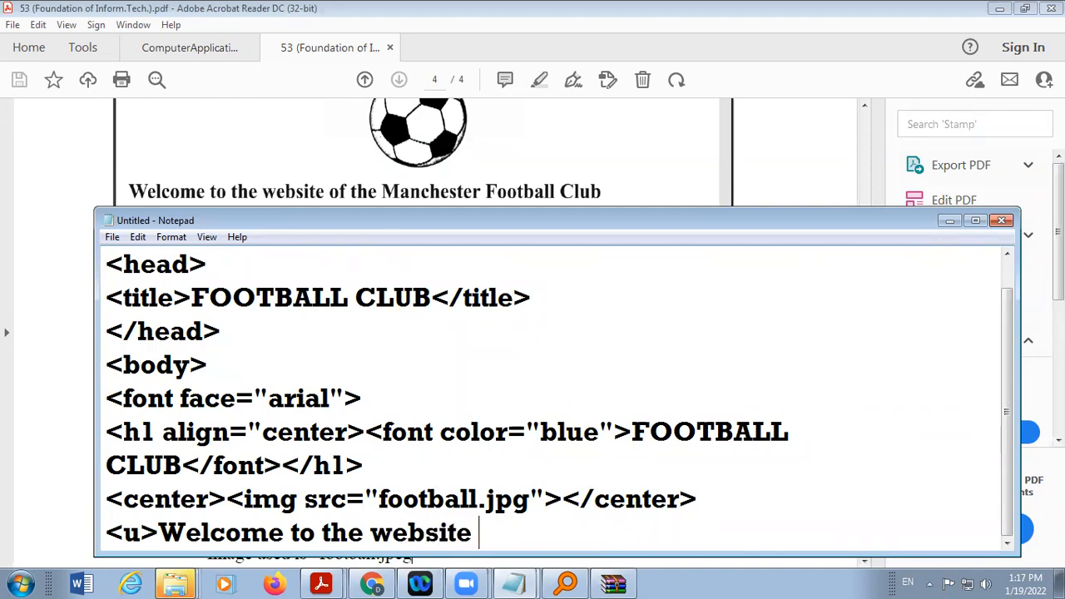
type("of Manchester Foo")
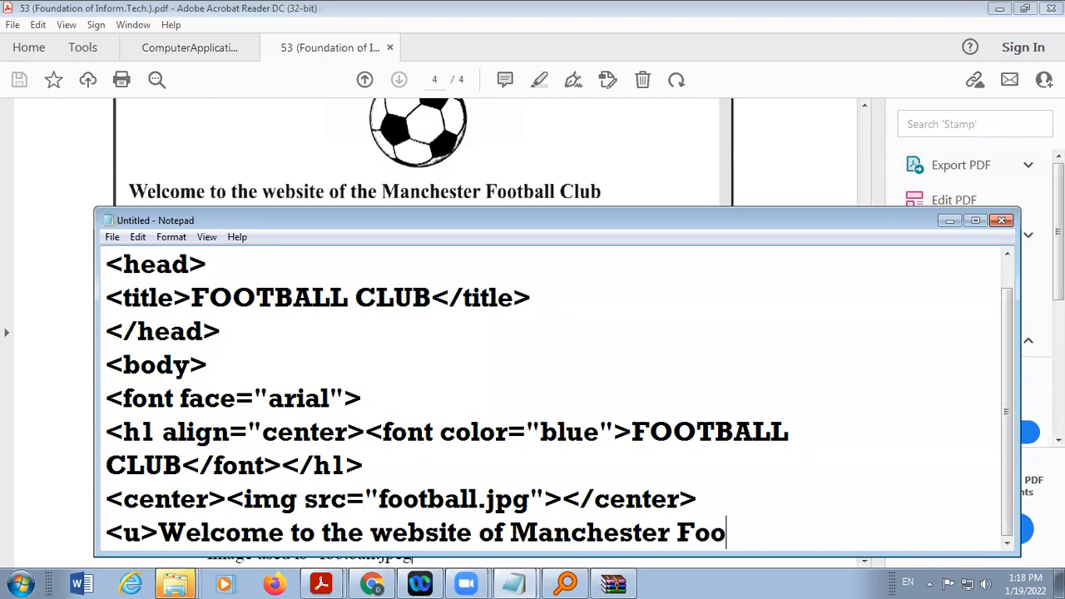
type("tball Club</u><br>")
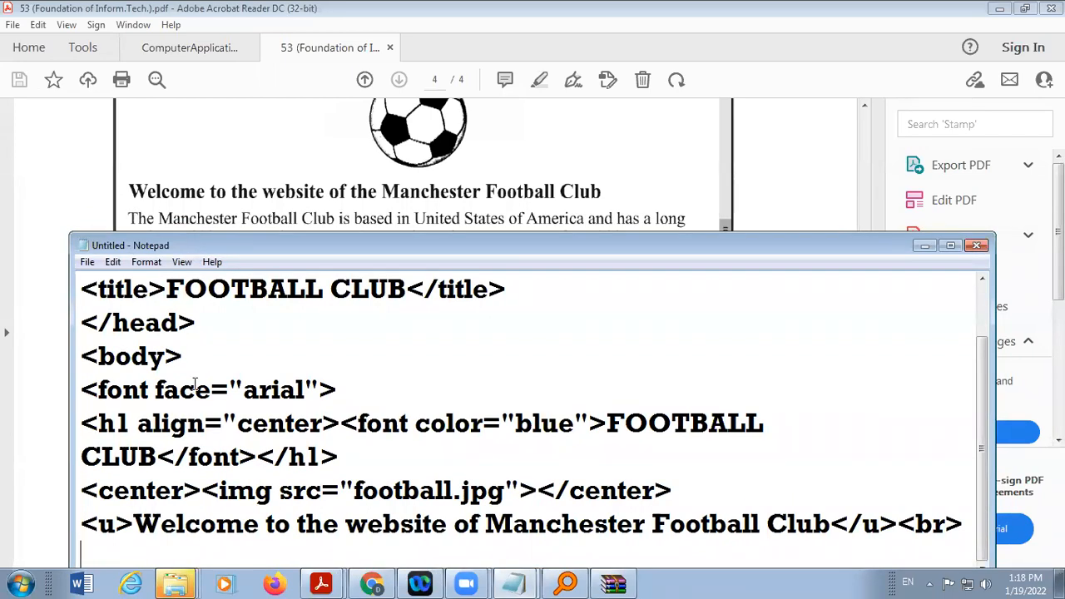
Write 'THe Manchester Football Club is based in United States of America and has a long'.
type("T")
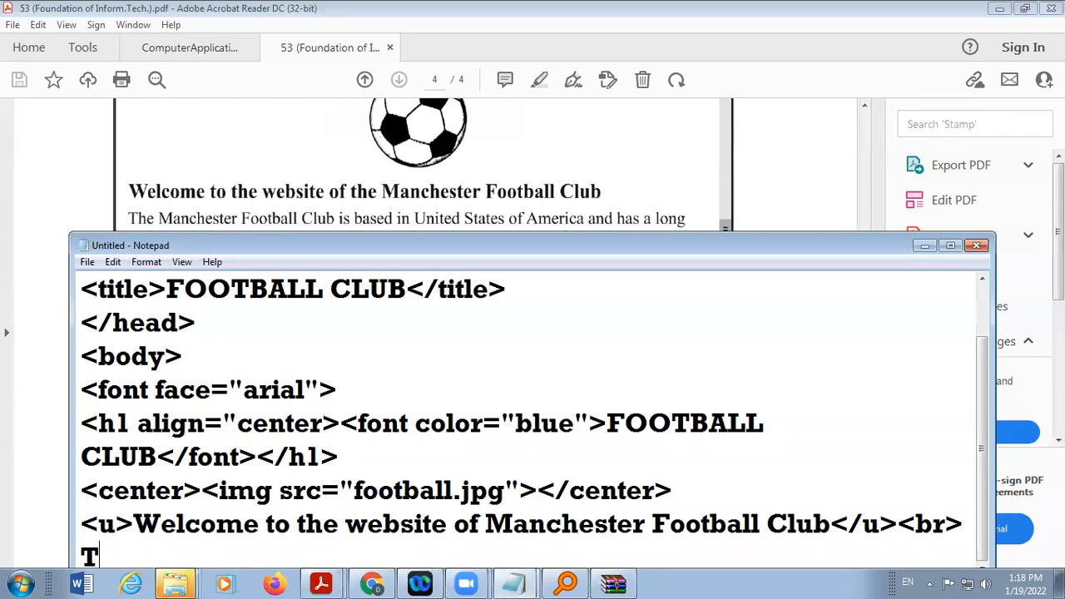
type("He Ma")
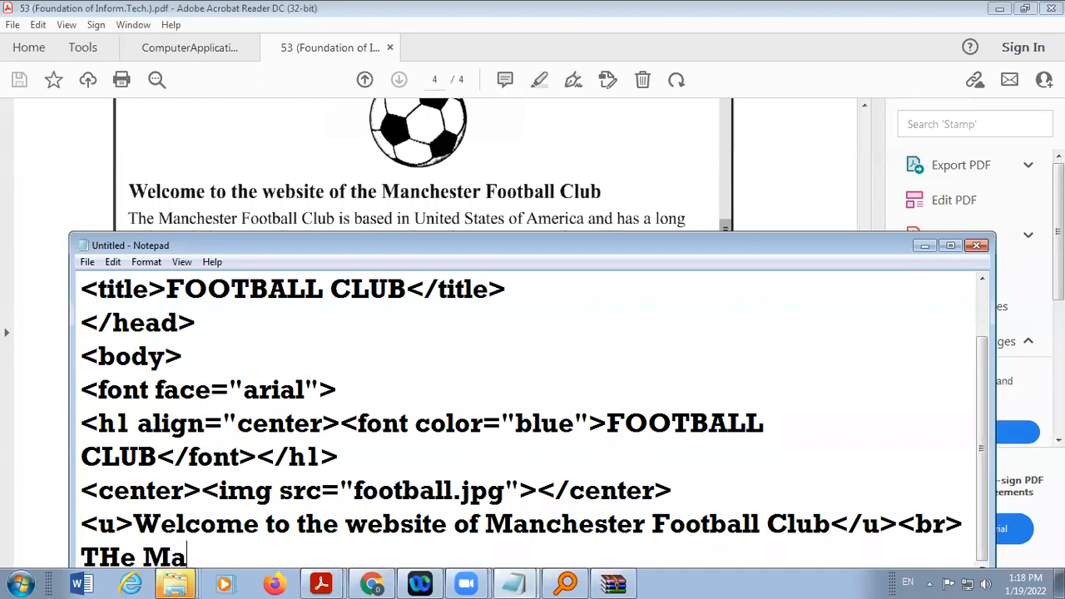
type("nchester")
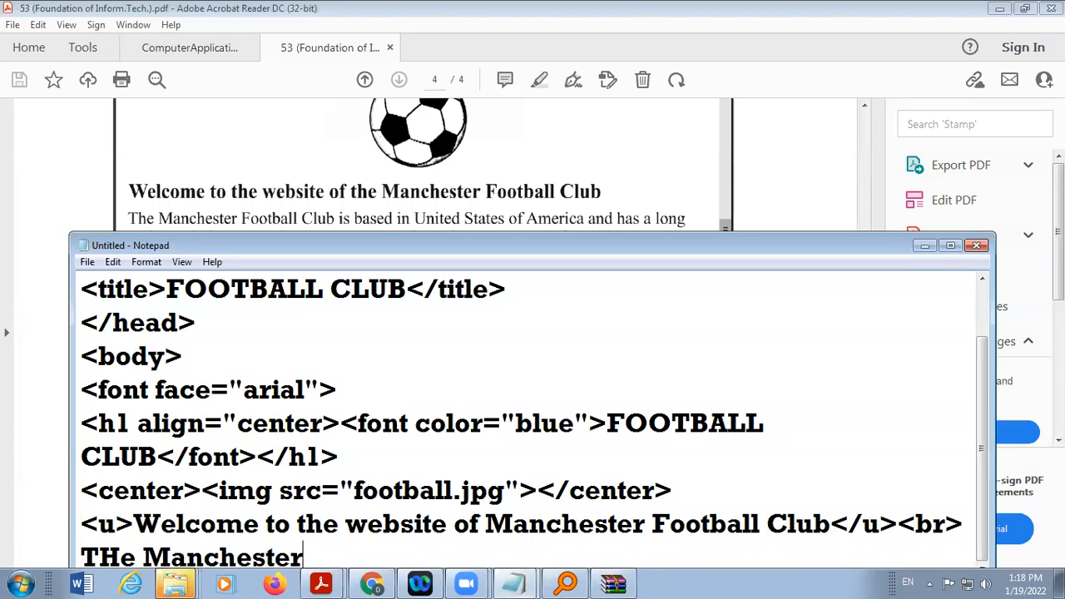
type("Football Club is ba")
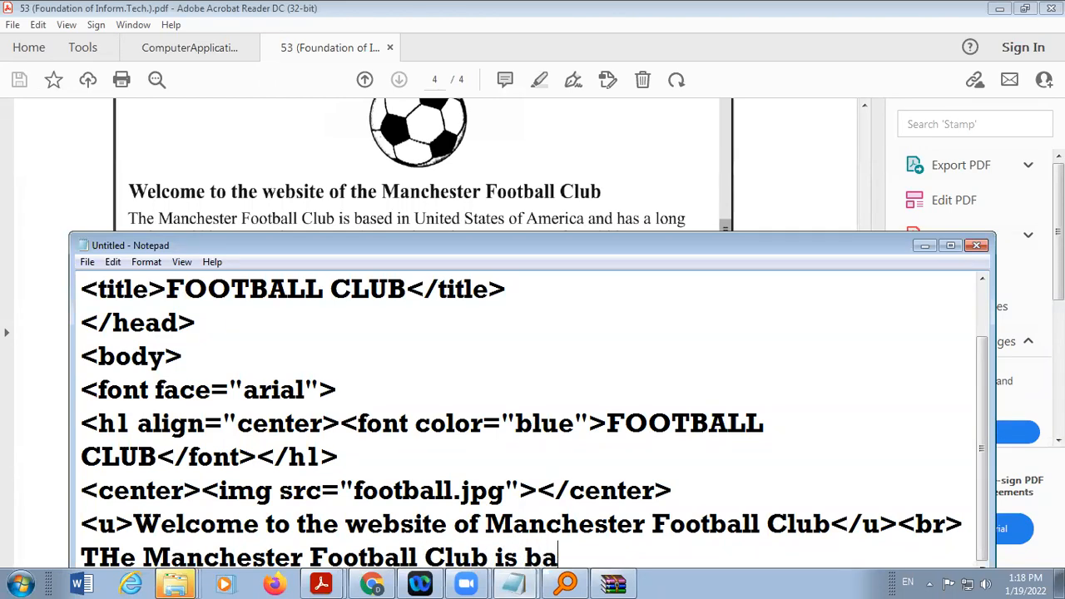
type("sed i")
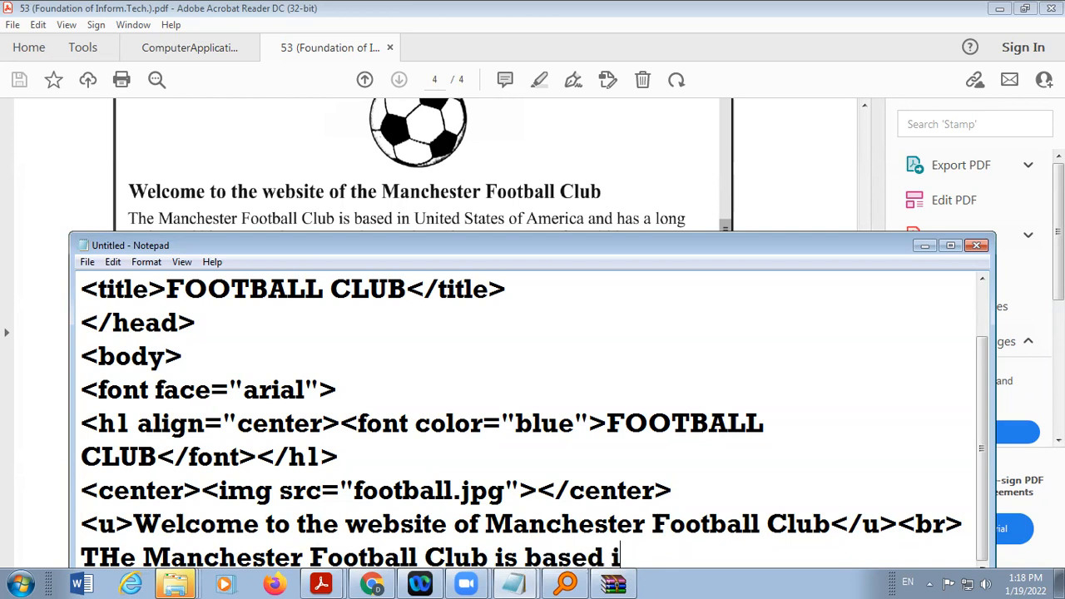
type("n United Sta")
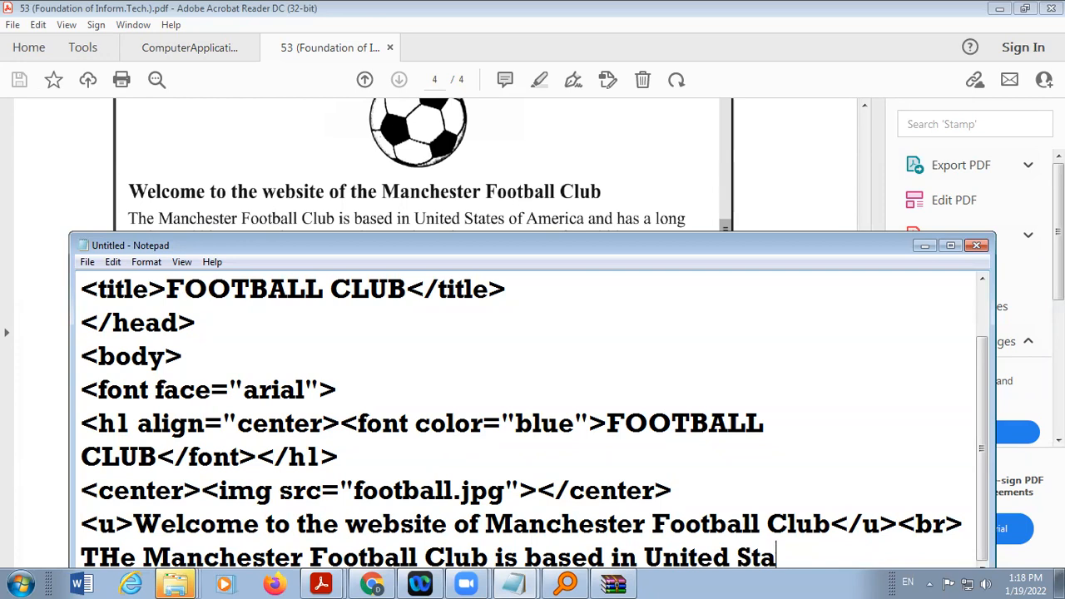
type("tes of America and")
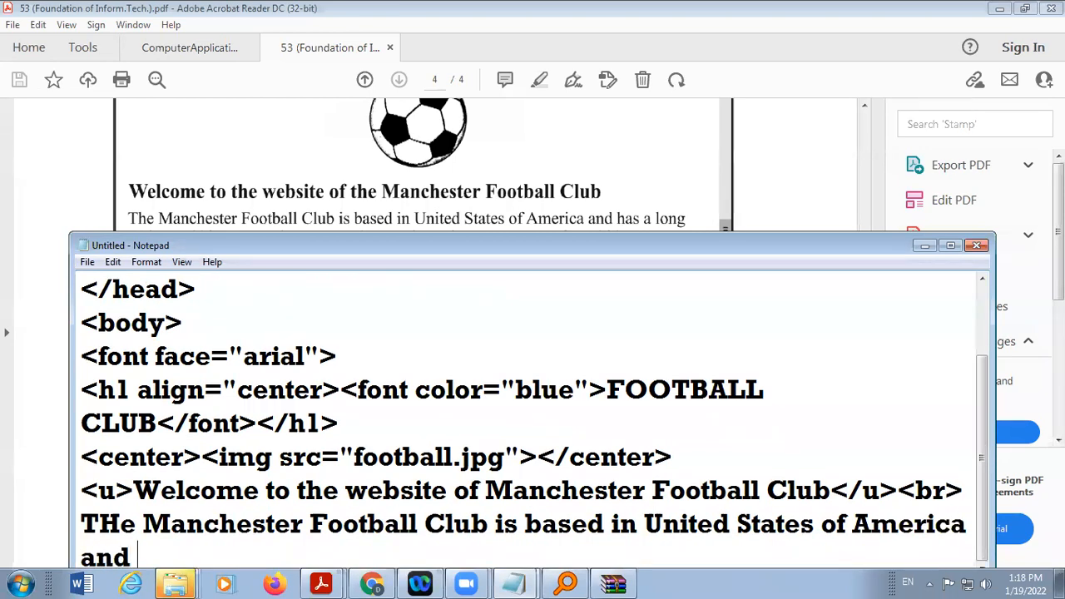
type("has a")
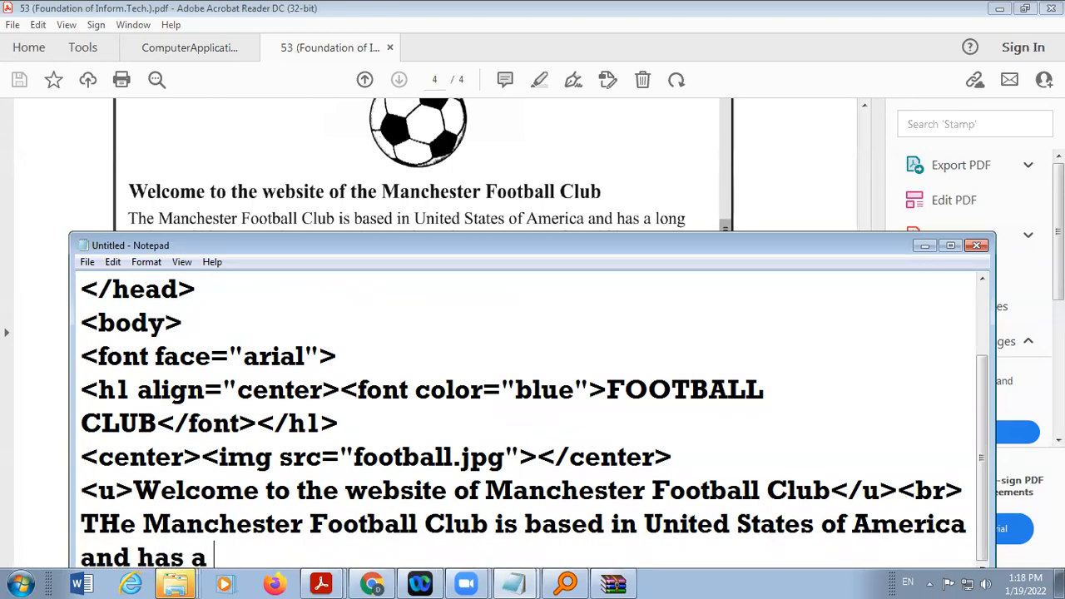
type("long")
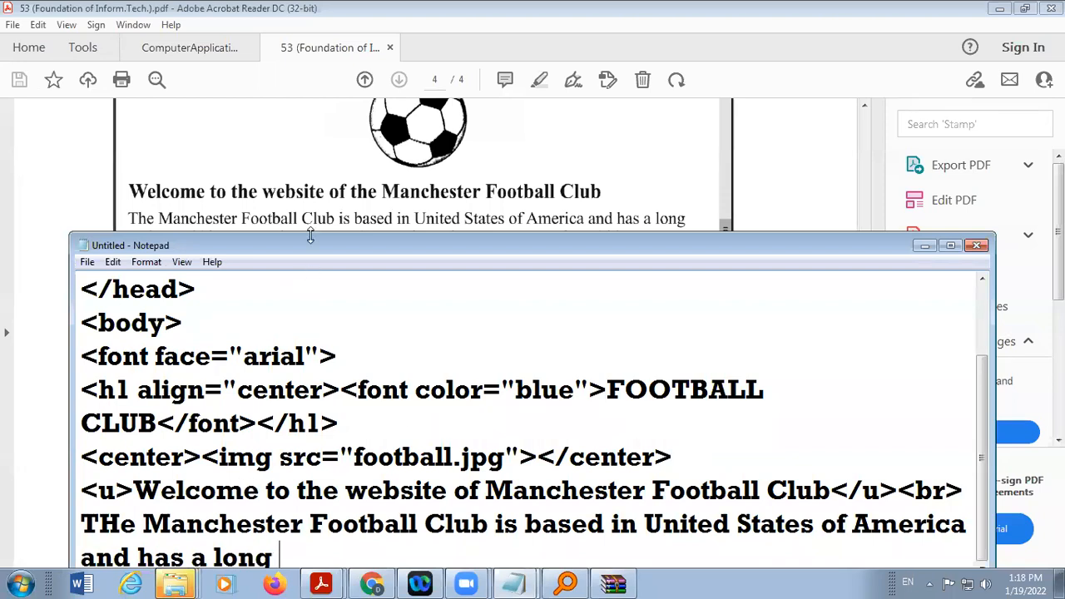
Continue the sentence with ' and <u>proud history.</u>'.
left_click_drag(309, 244, 309, 381)
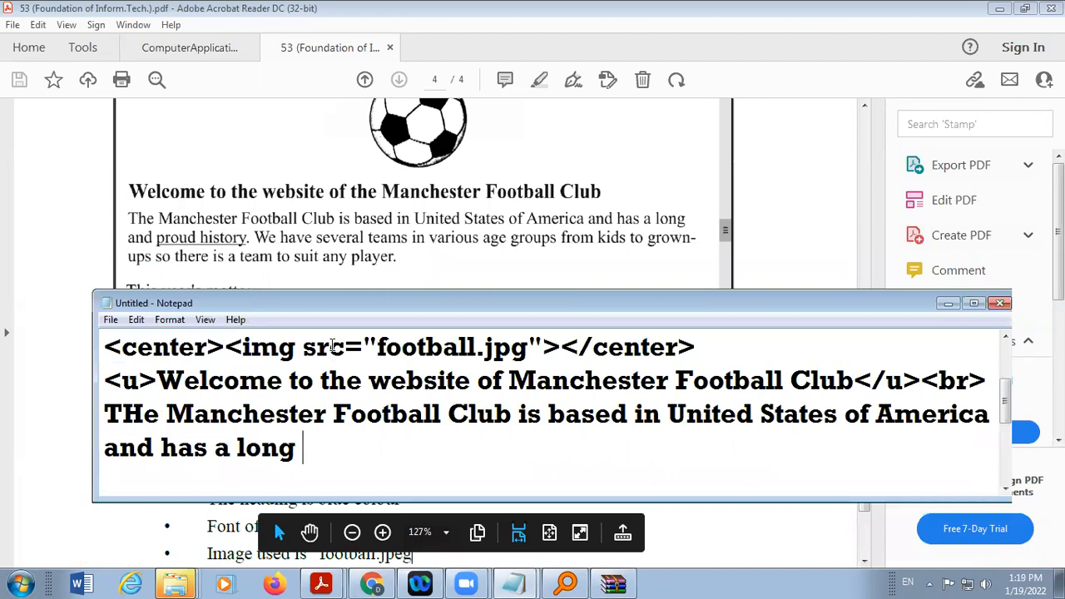
type("a")
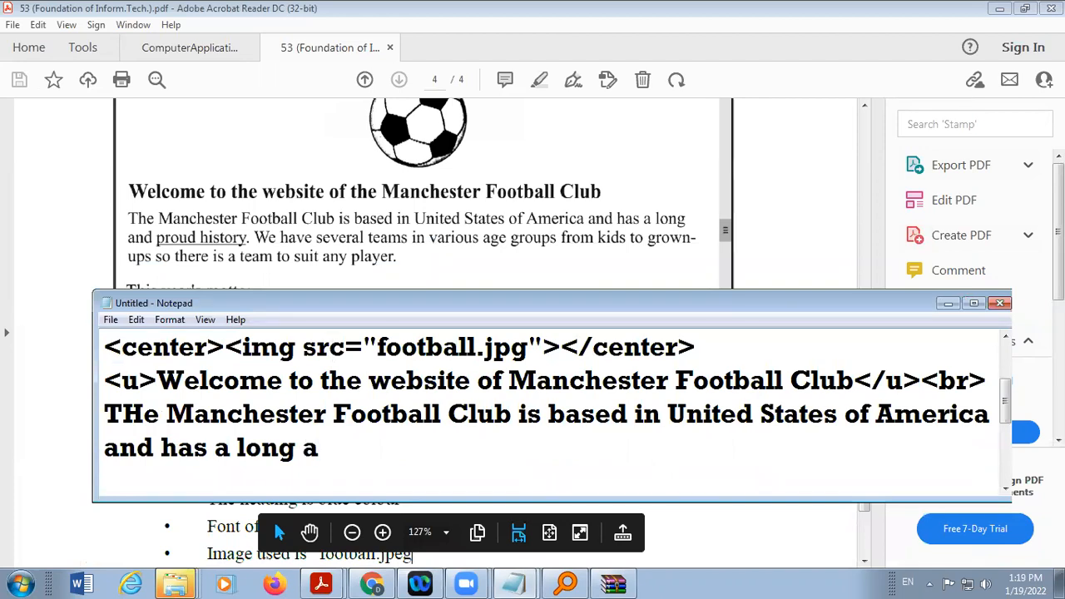
type("n")
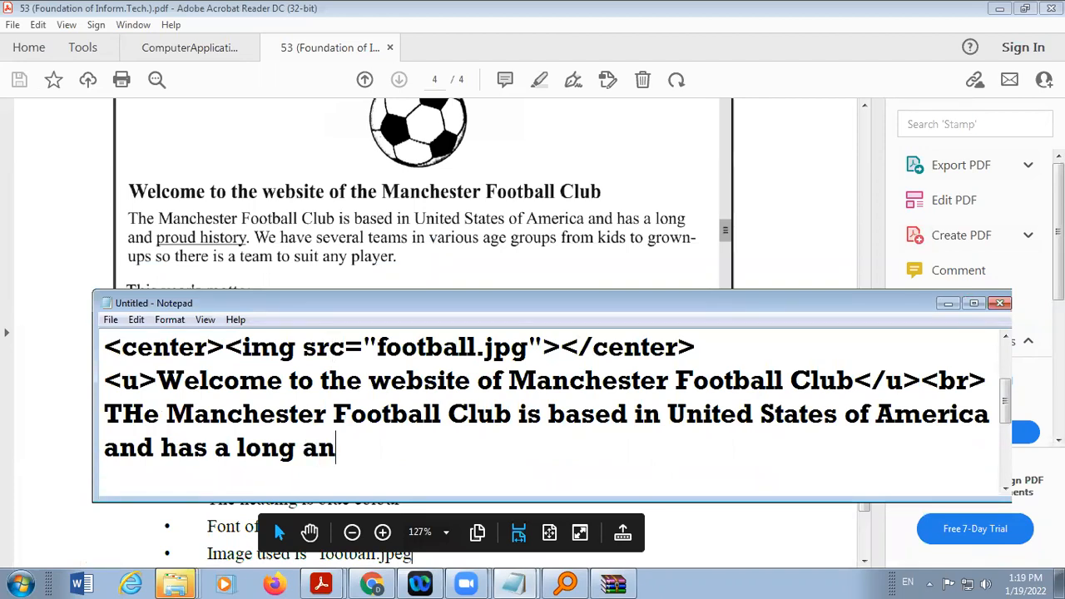
type("d")
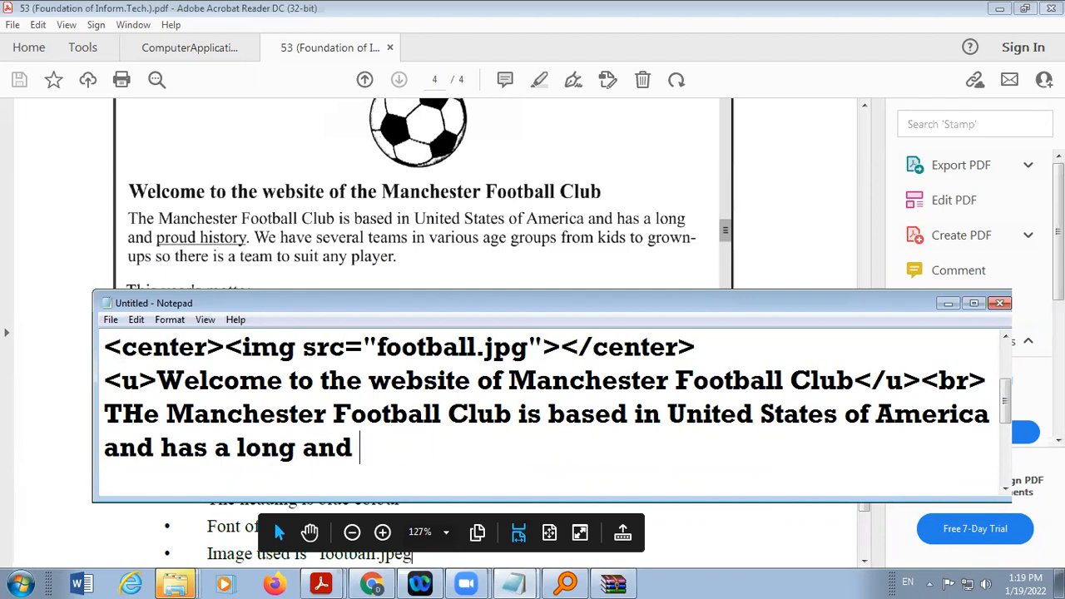
type("<u")
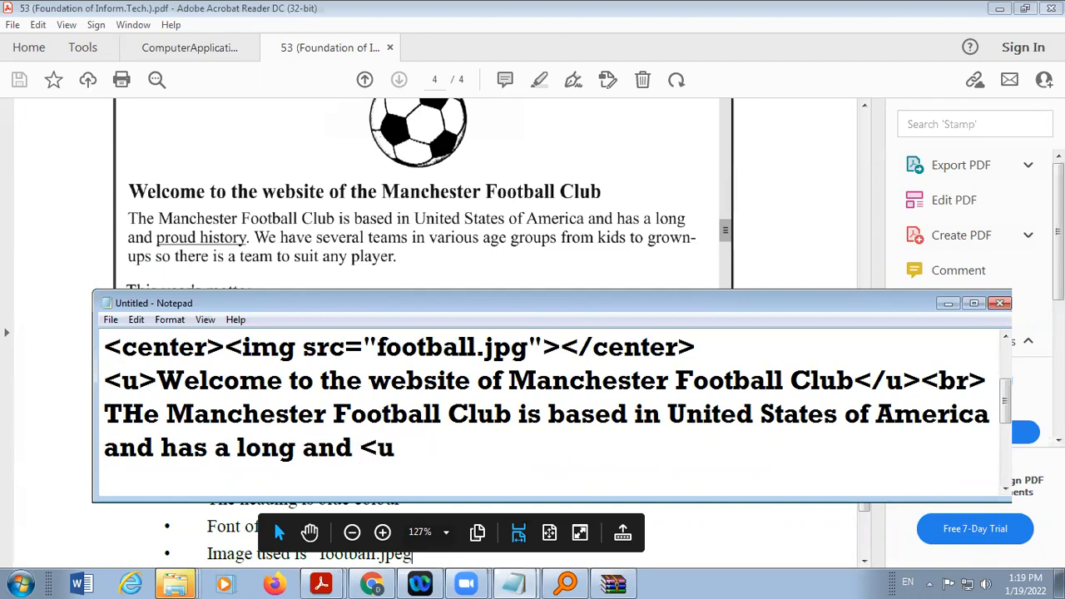
type("u>")
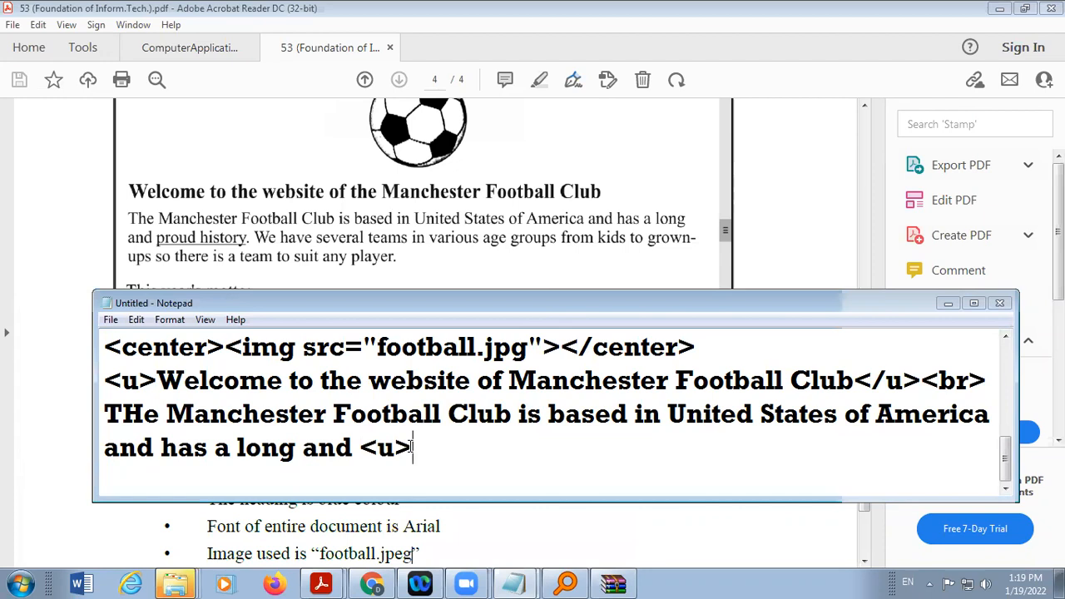
type("p")
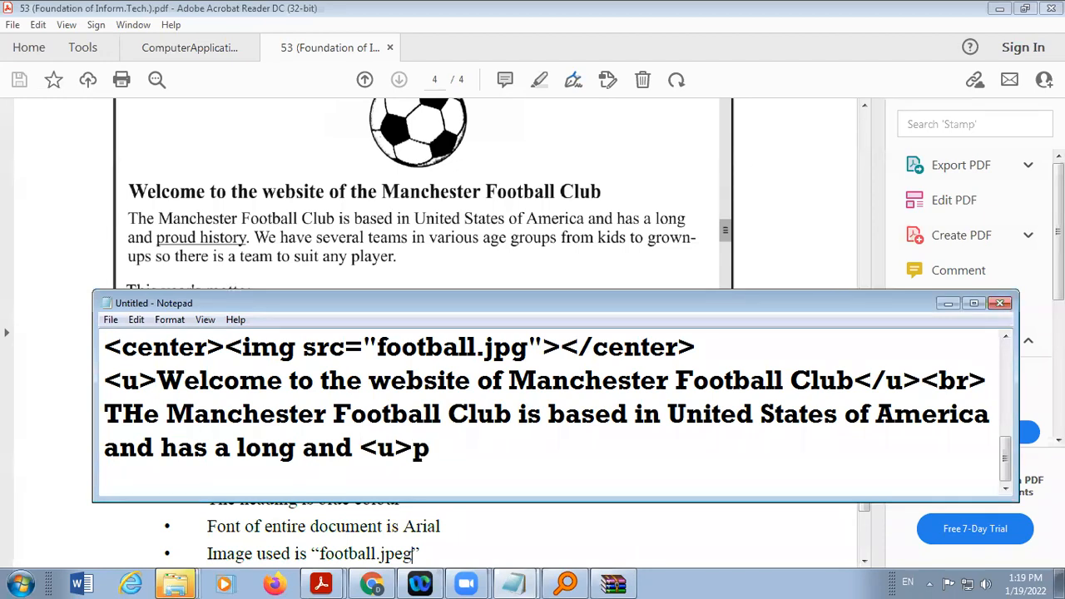
type("roud")
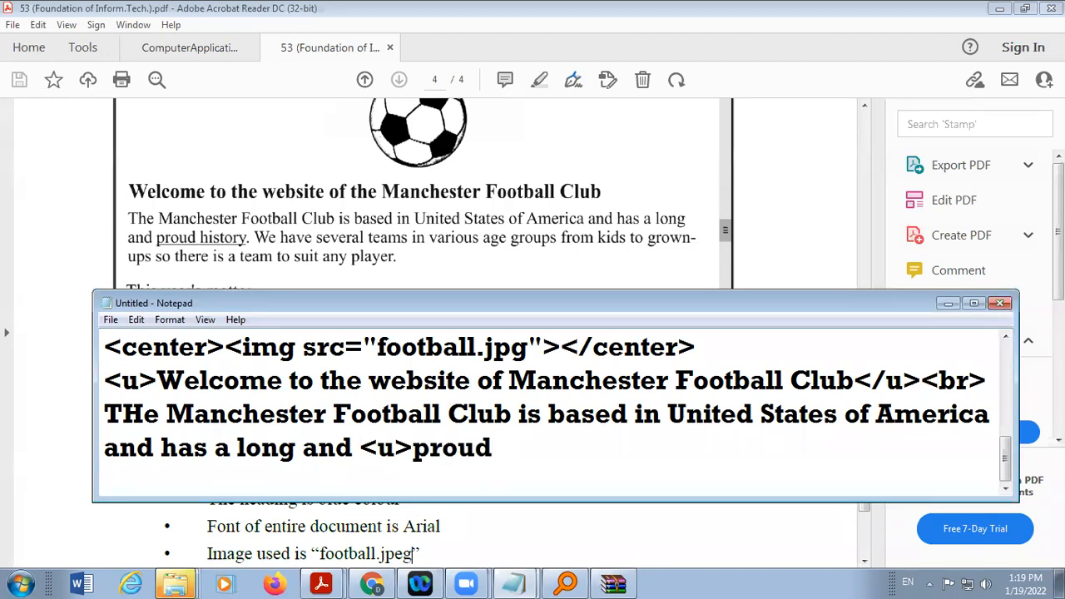
type("his")
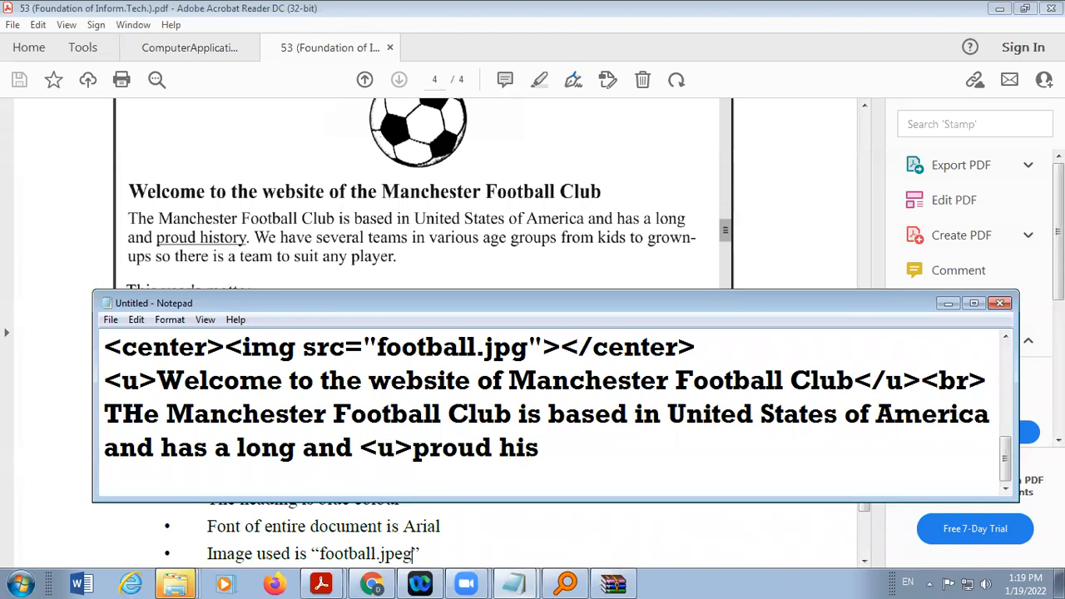
type("tory")
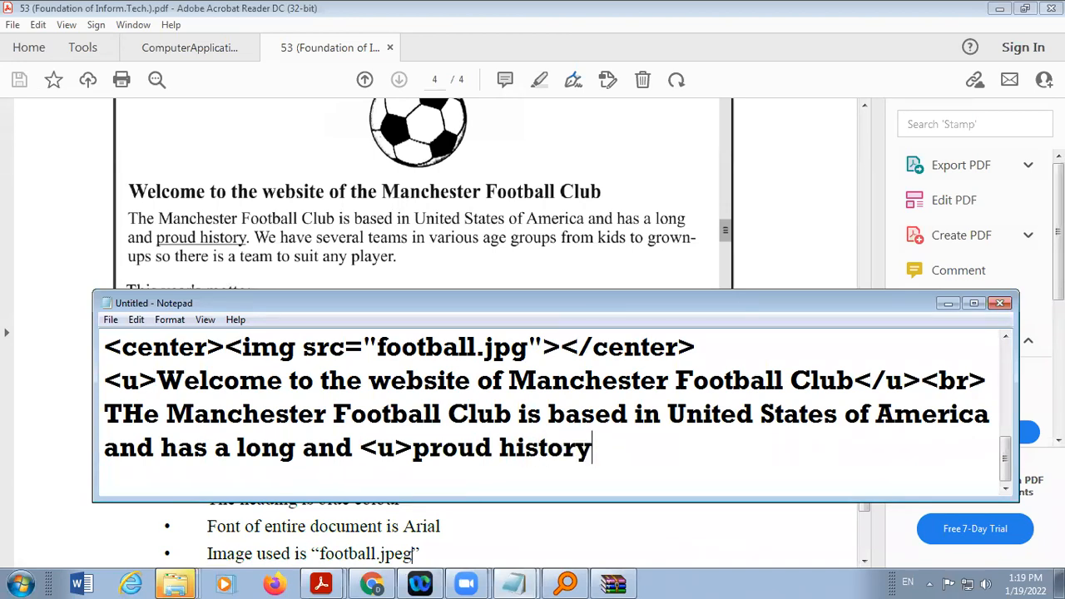
type(".")
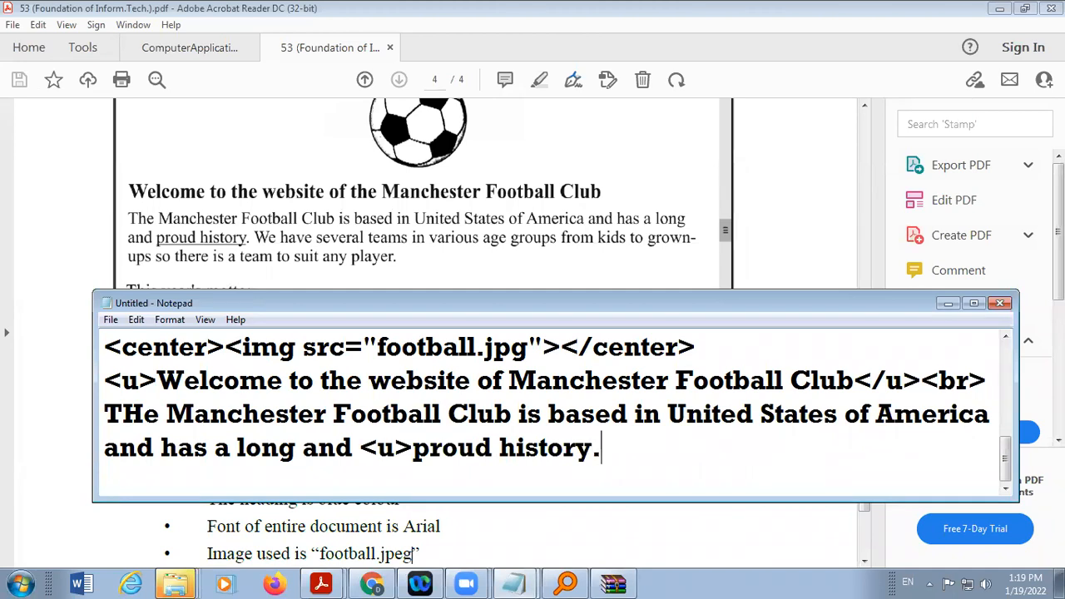
type("<")
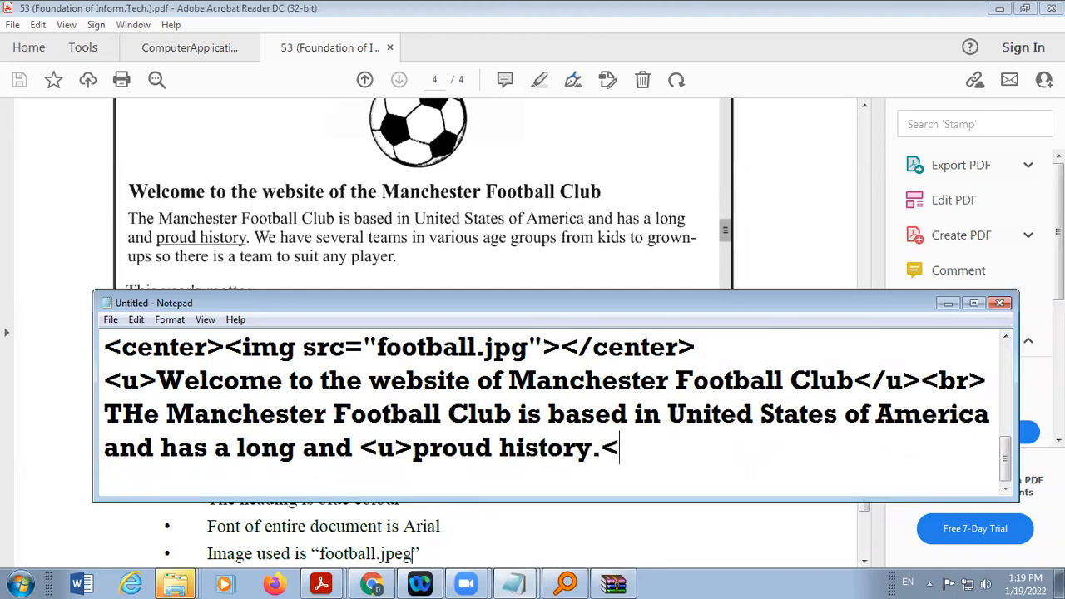
type("/u>")
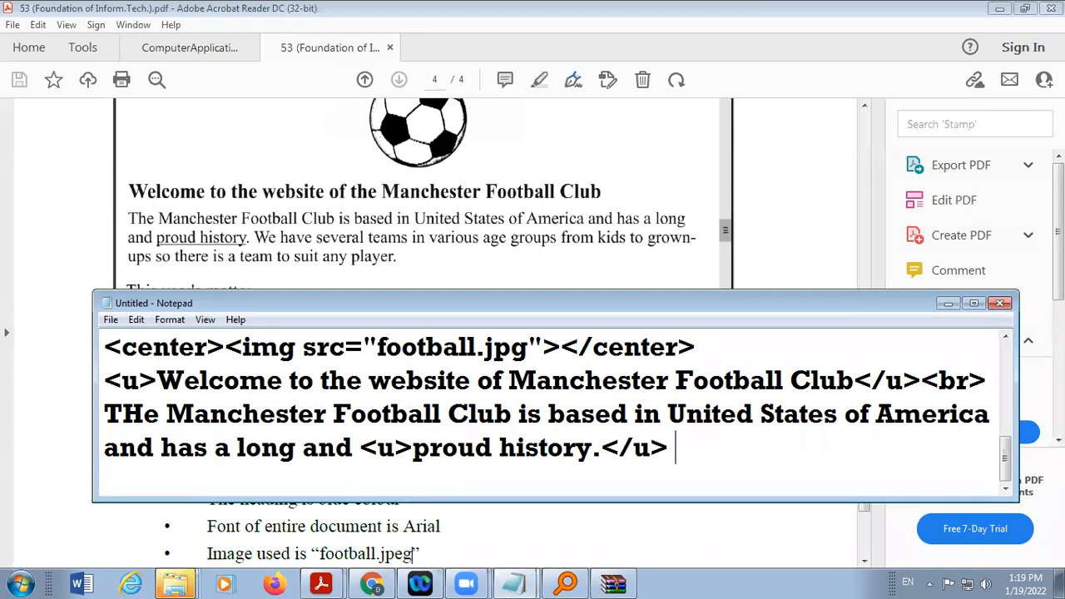
Write 'We have several teams in various age groups from kids to grown-ups so there ... suit any player.'.
type("We hav")
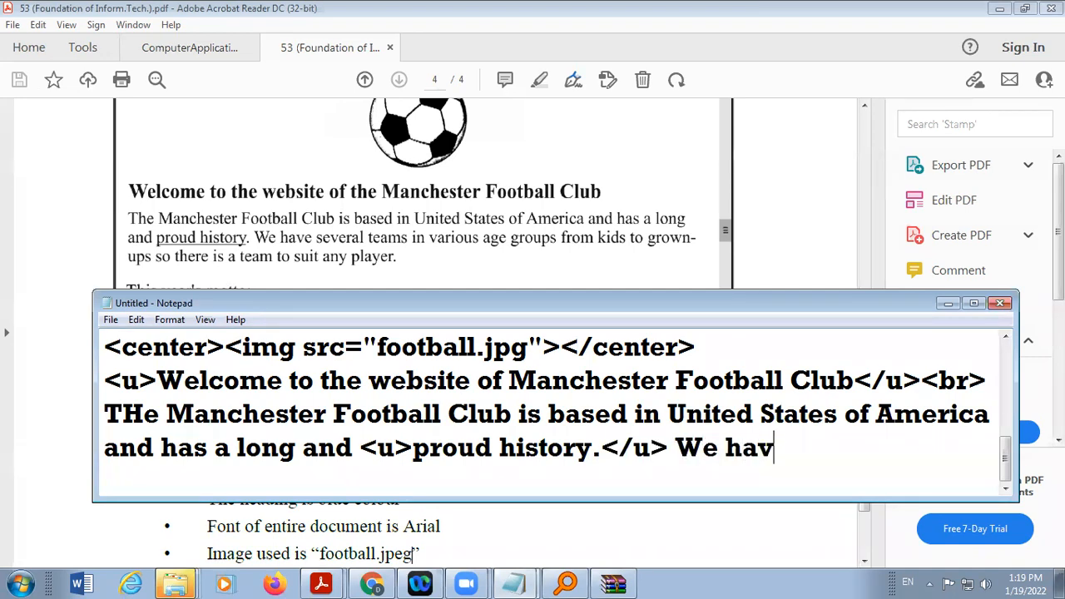
type("e se")
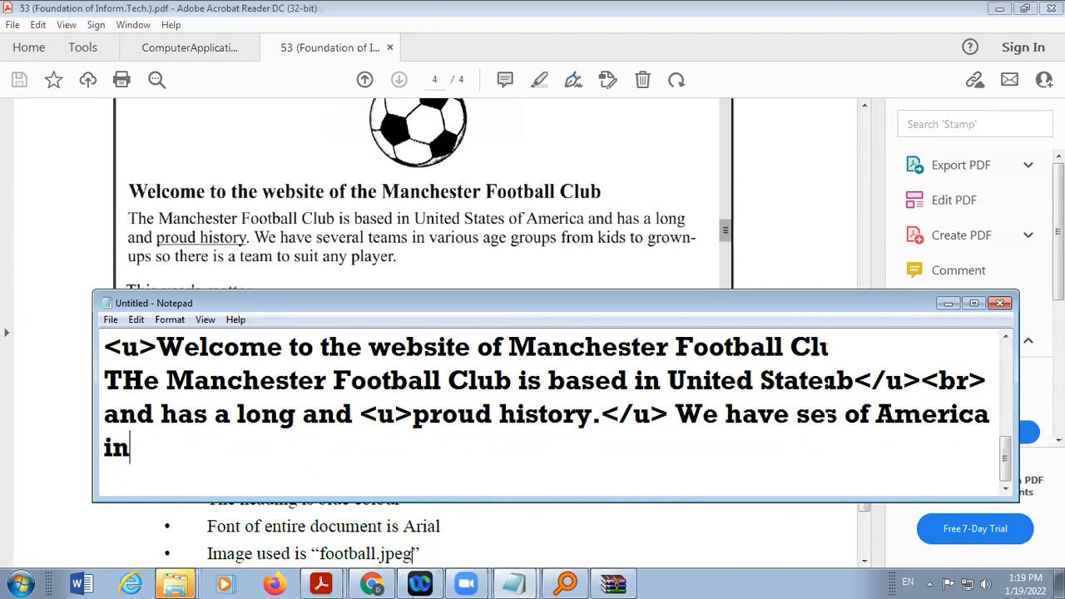
type("various")
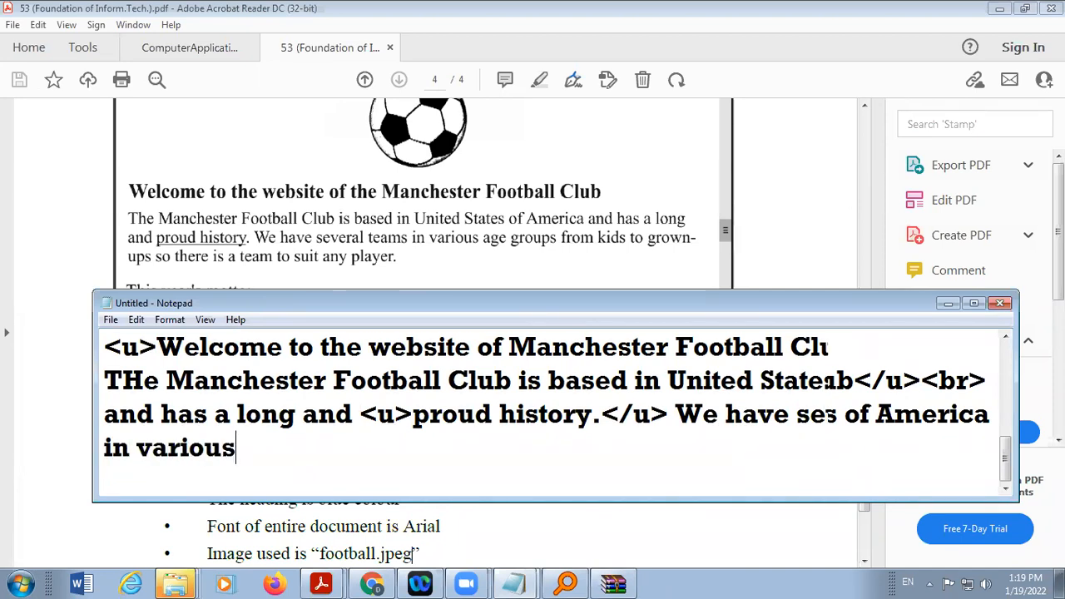
type("age gr")
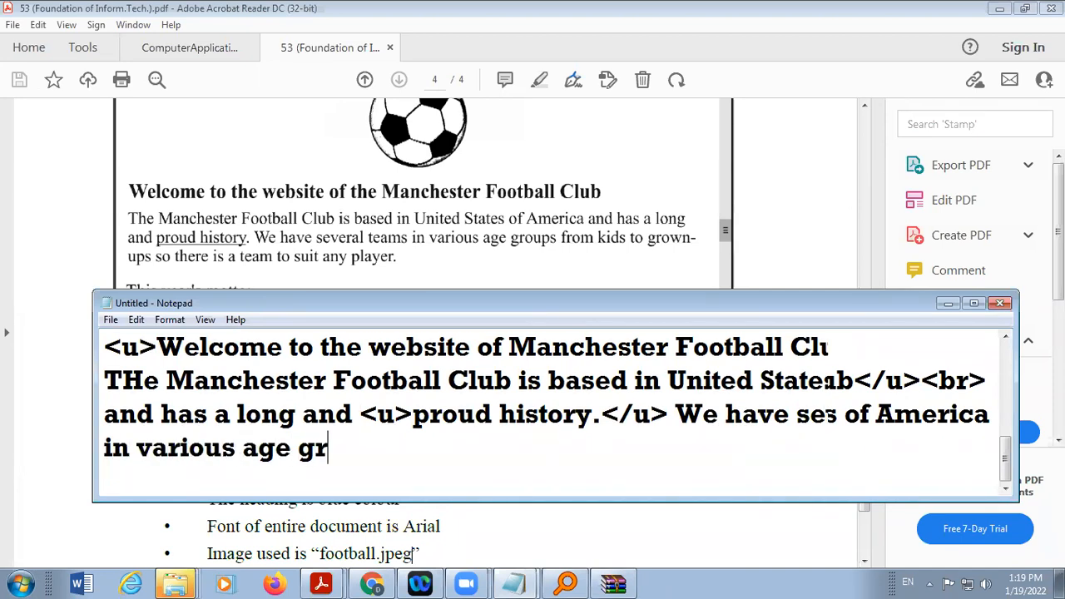
type("oups f")
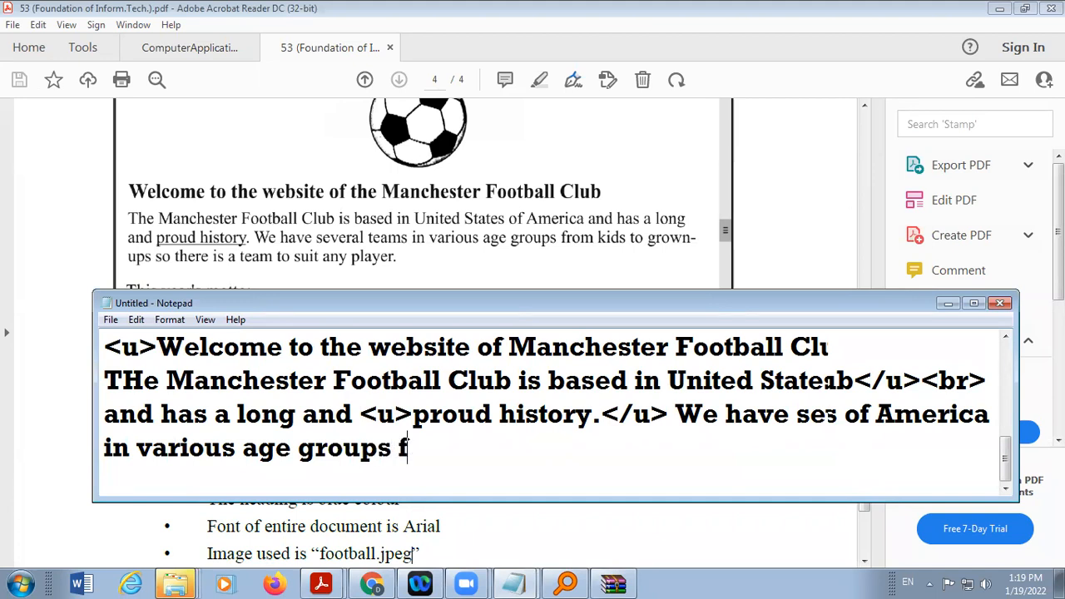
type("rom kids")
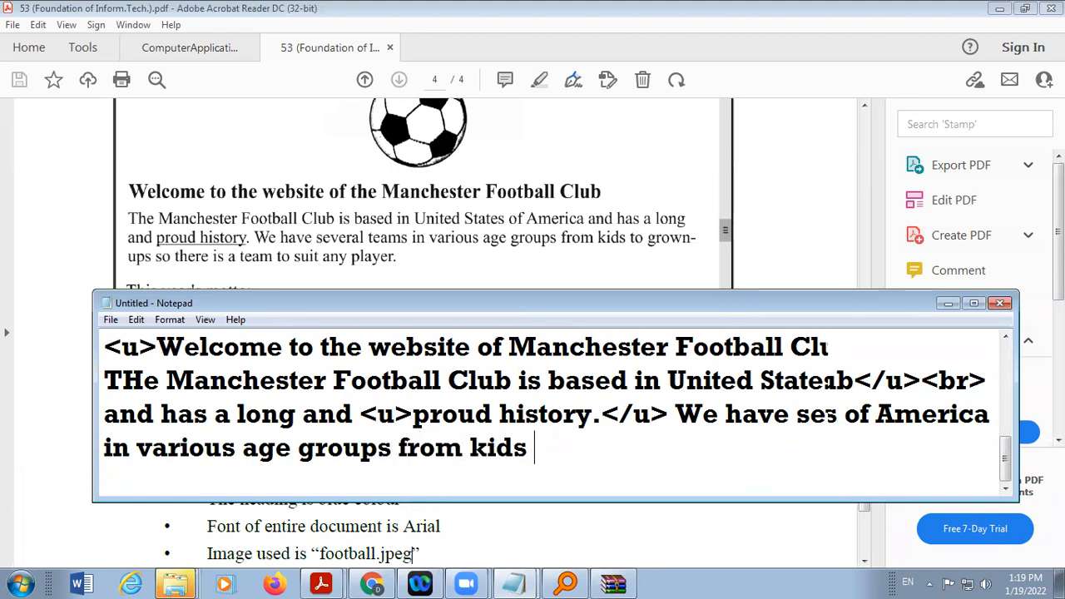
type("to g")
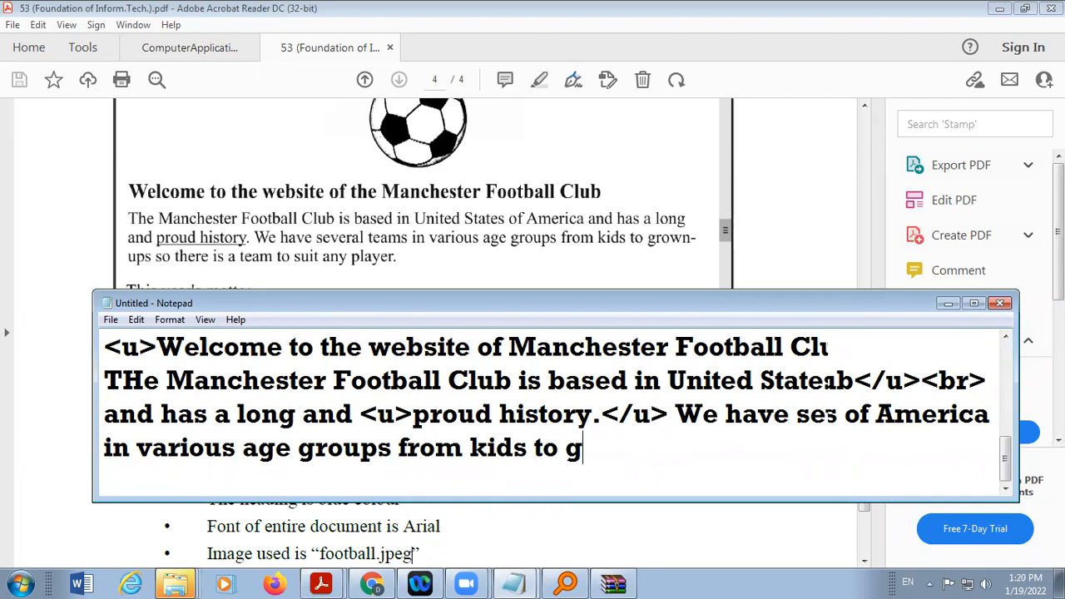
type("rown")
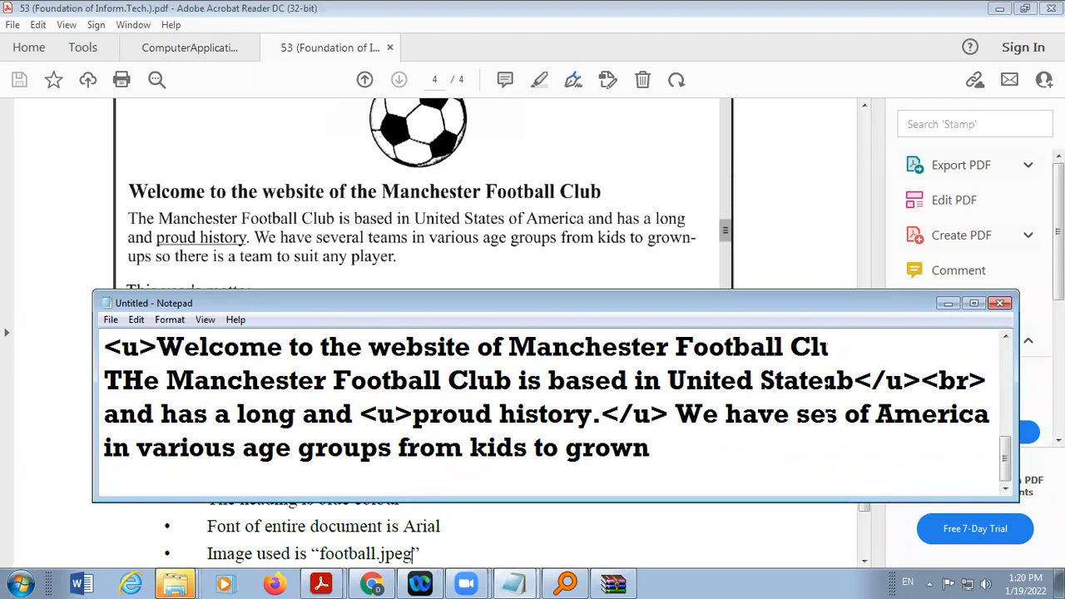
type("-u")
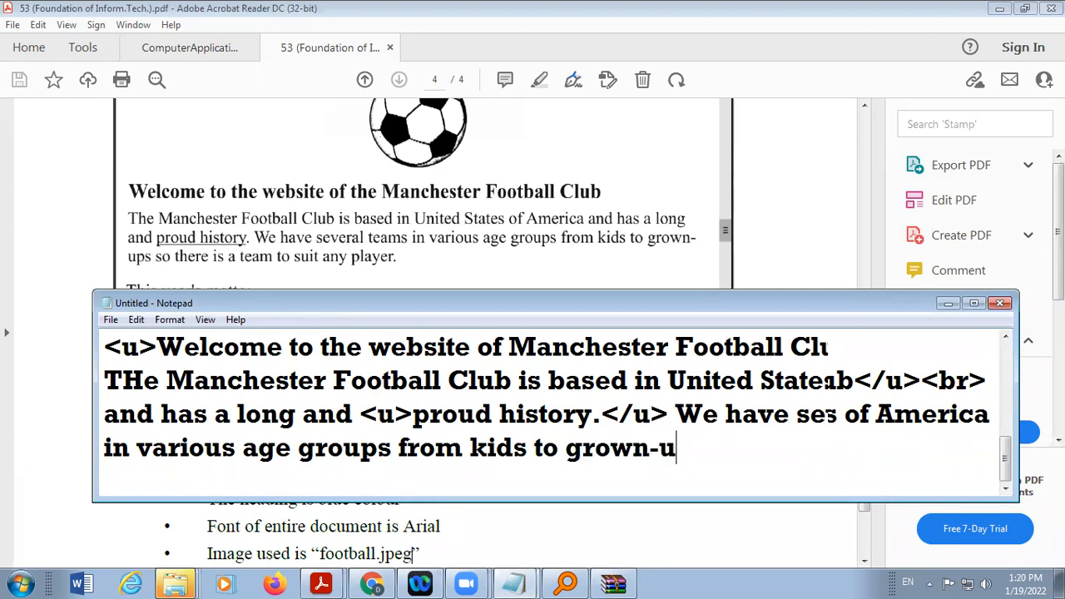
type("ps so")
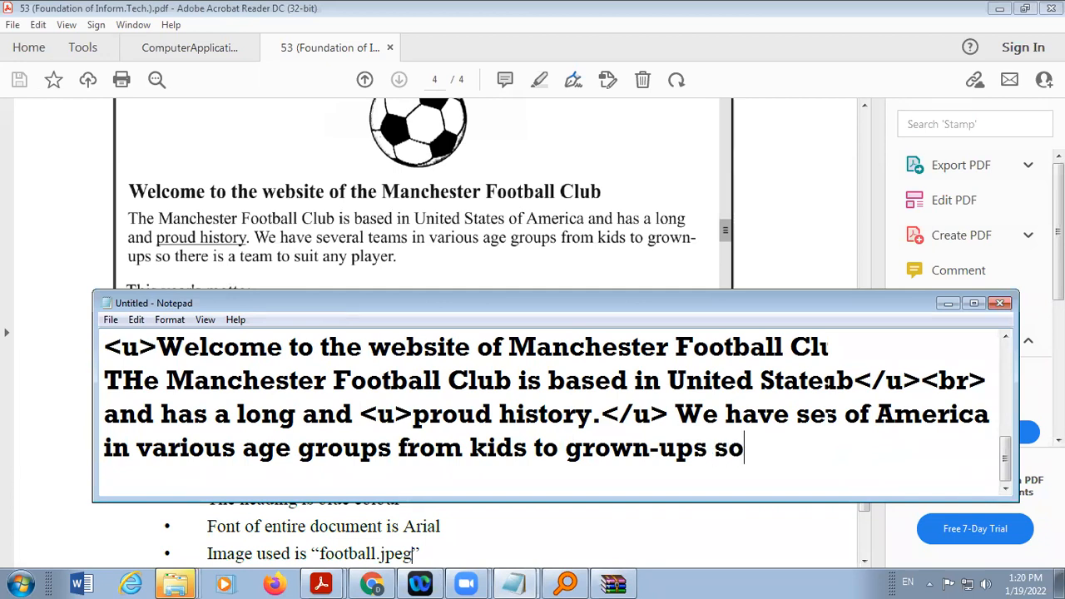
type("there")
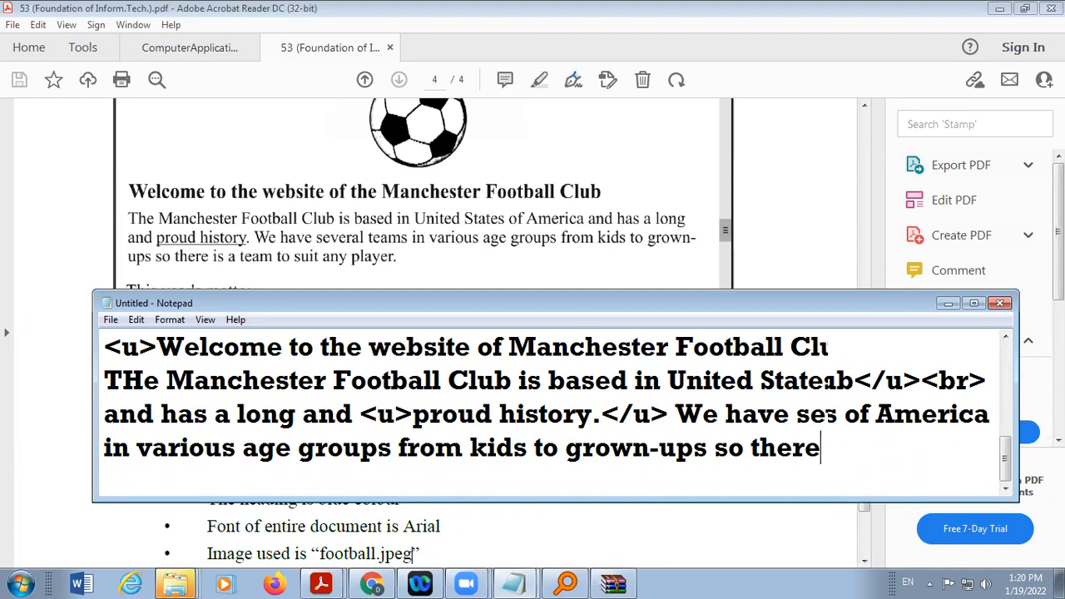
type("suit")
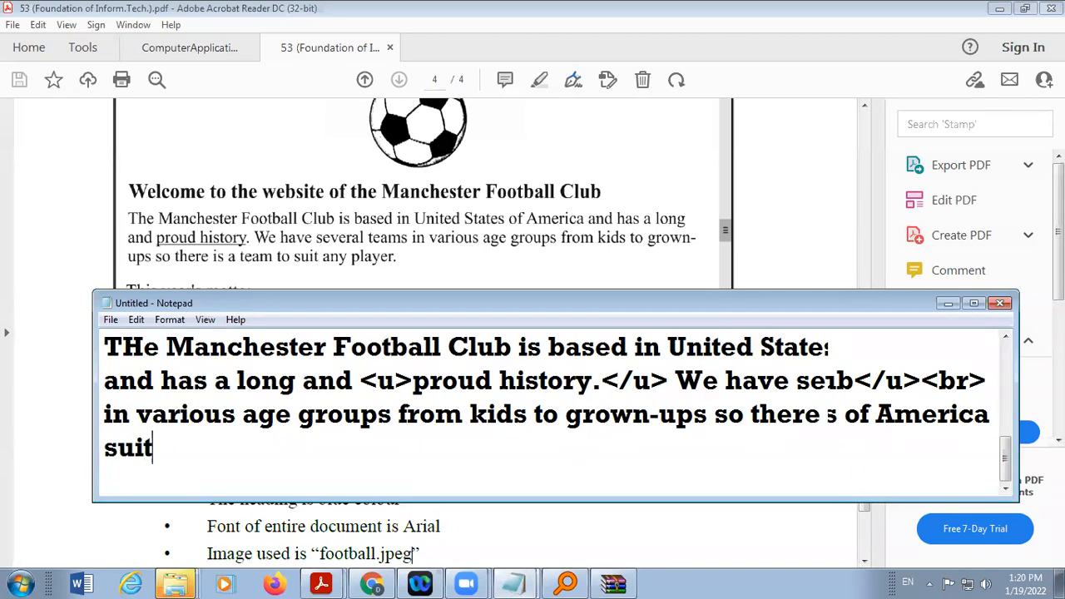
type("any")
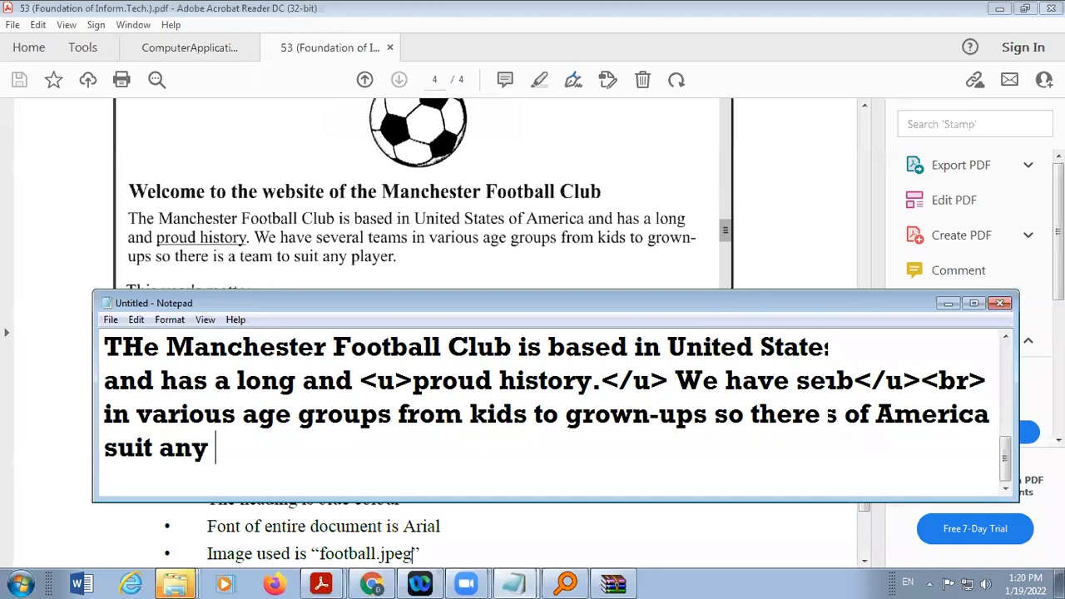
type("player")
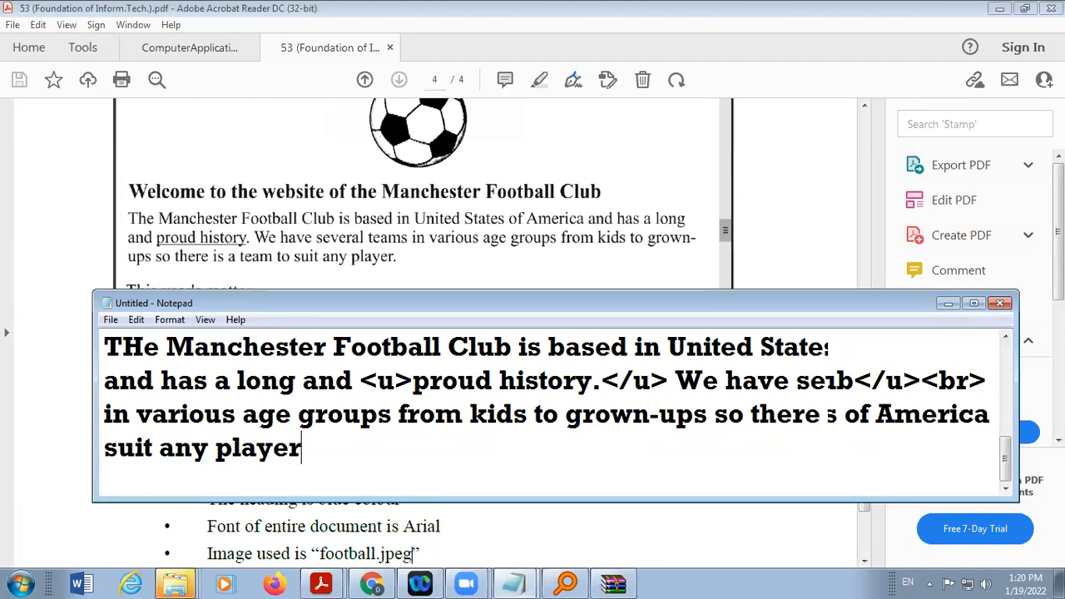
type(".")
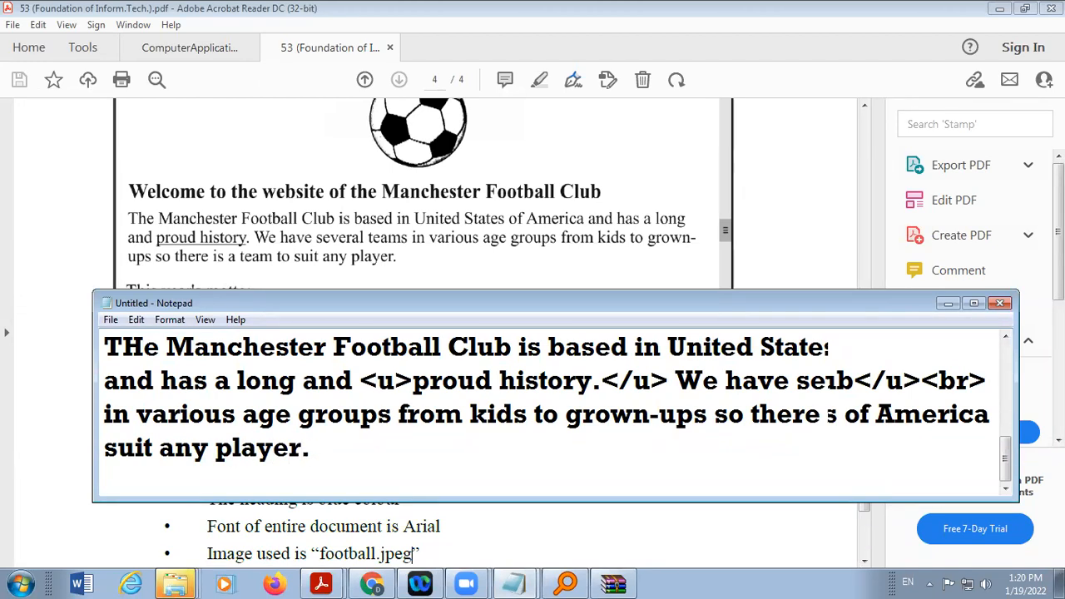
Drop the trailing <br> and wrap the intro paragraph in <p>...</p> tags.
type("<br")
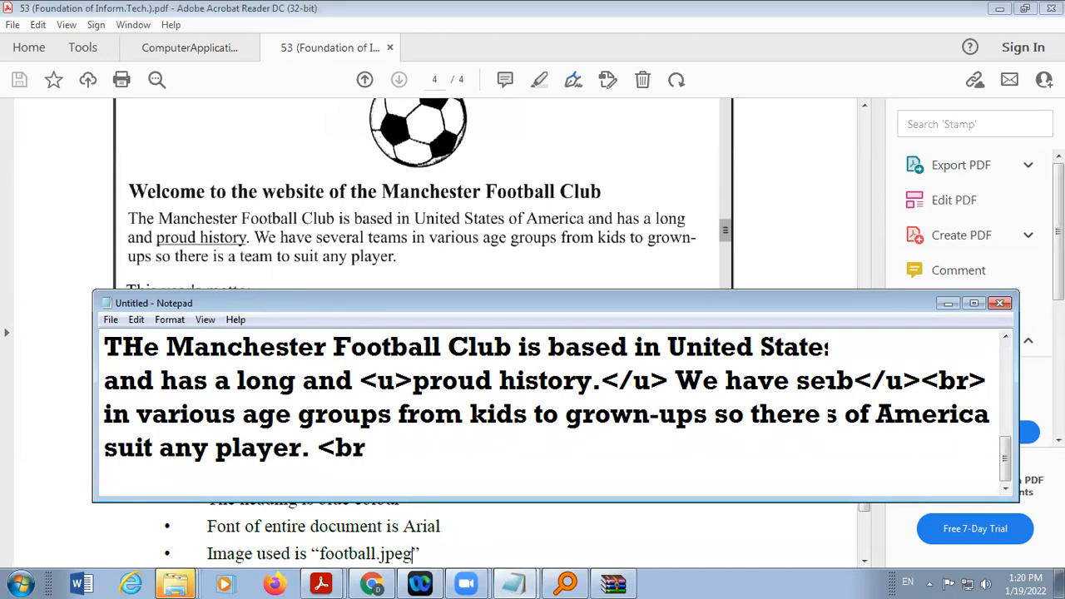
type(">")
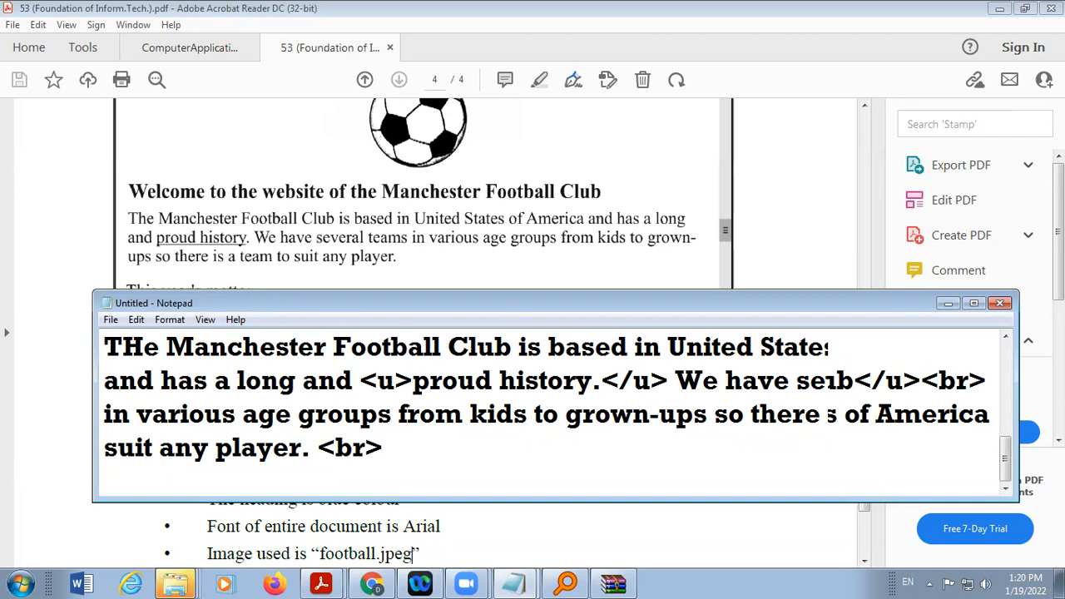
key("Backspace")
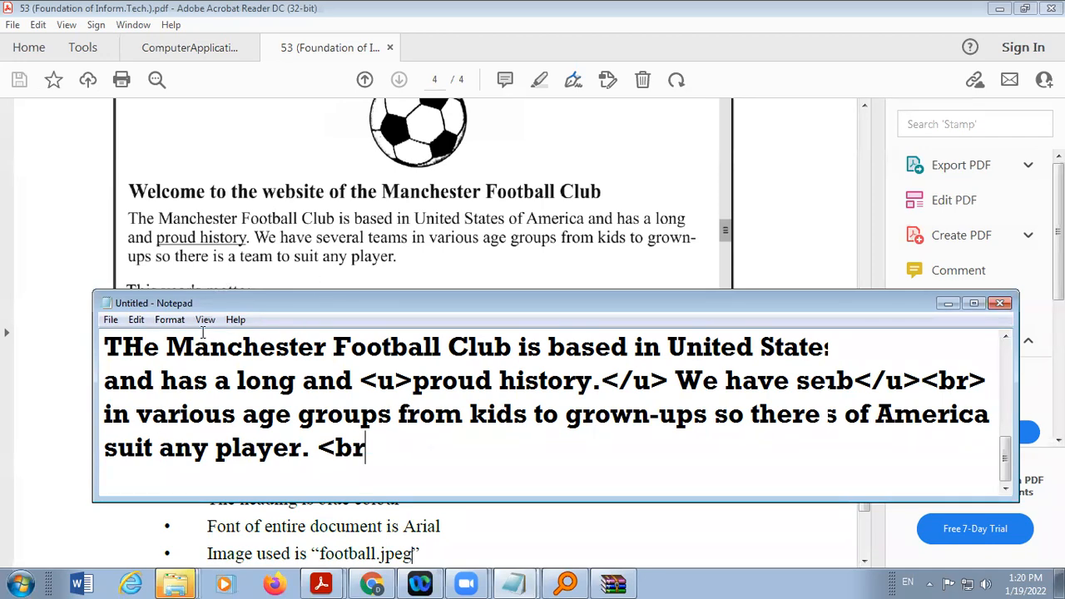
key("Backspace")
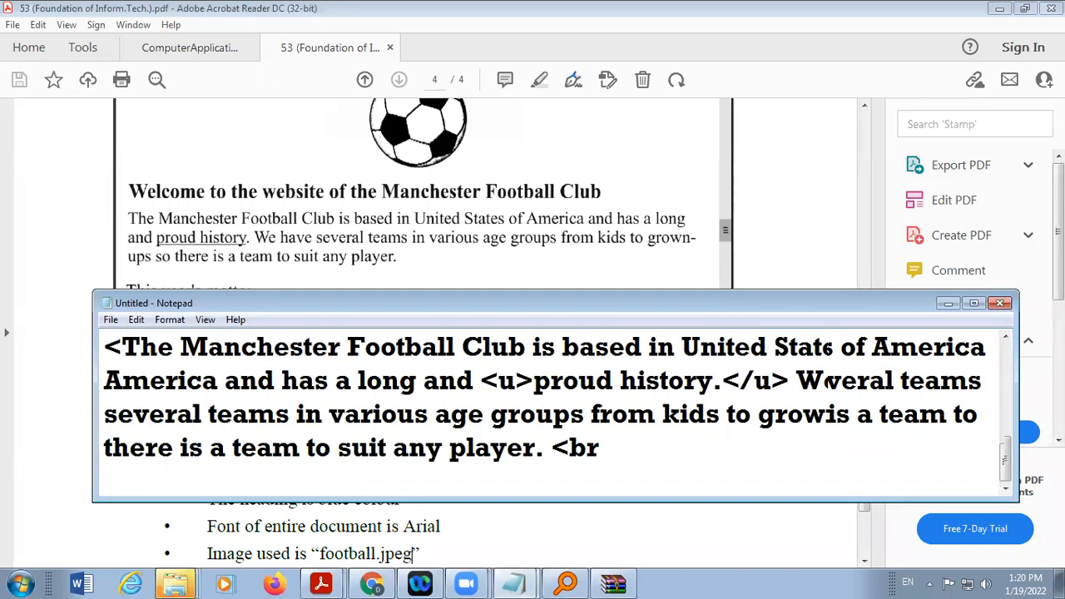
scroll("up", 3)
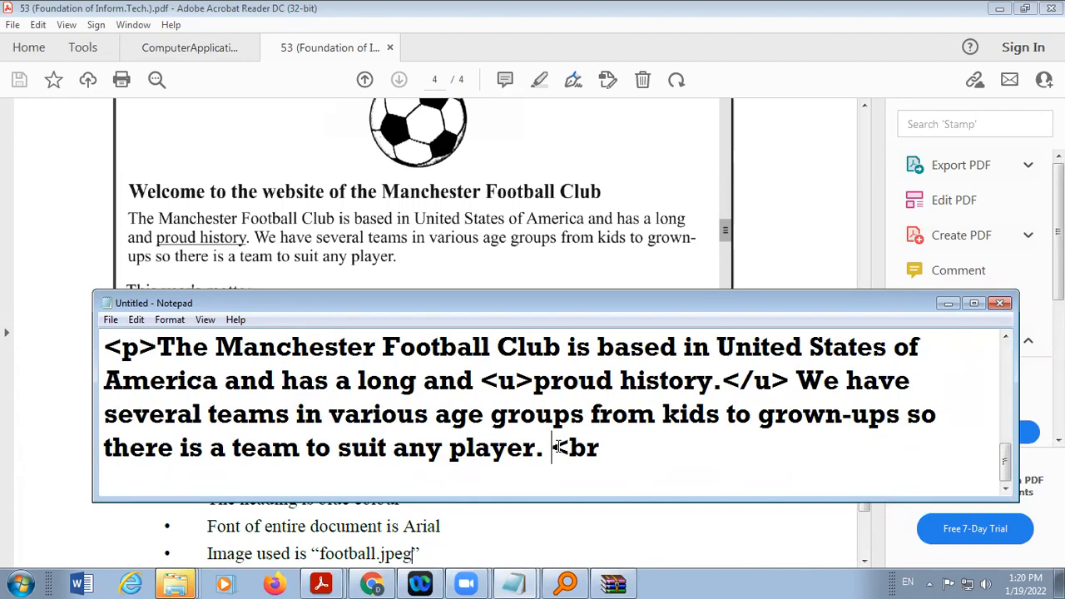
key("Backspace")
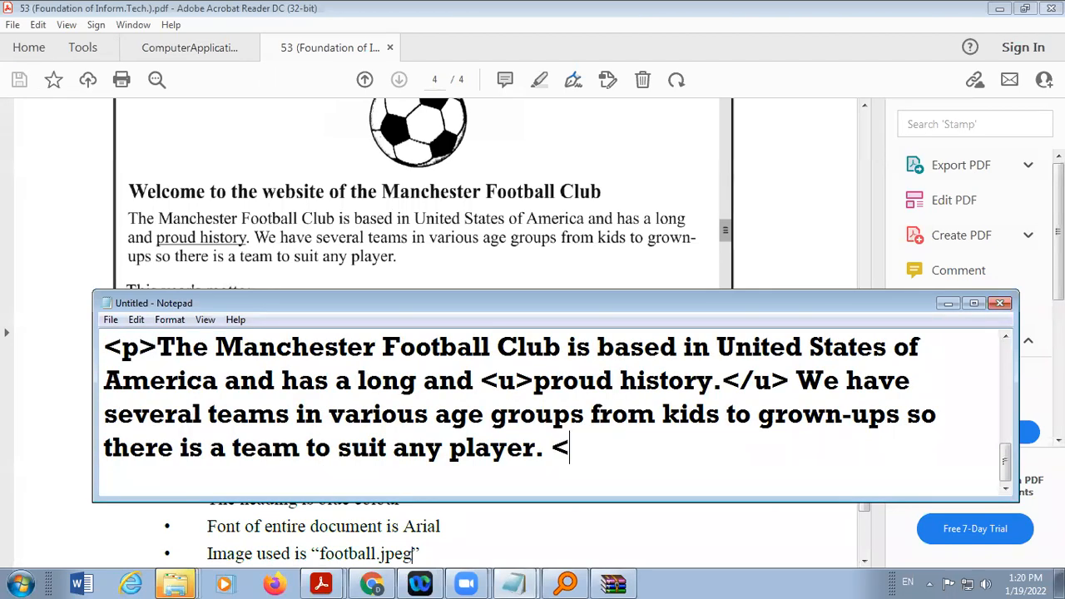
type("/p>")
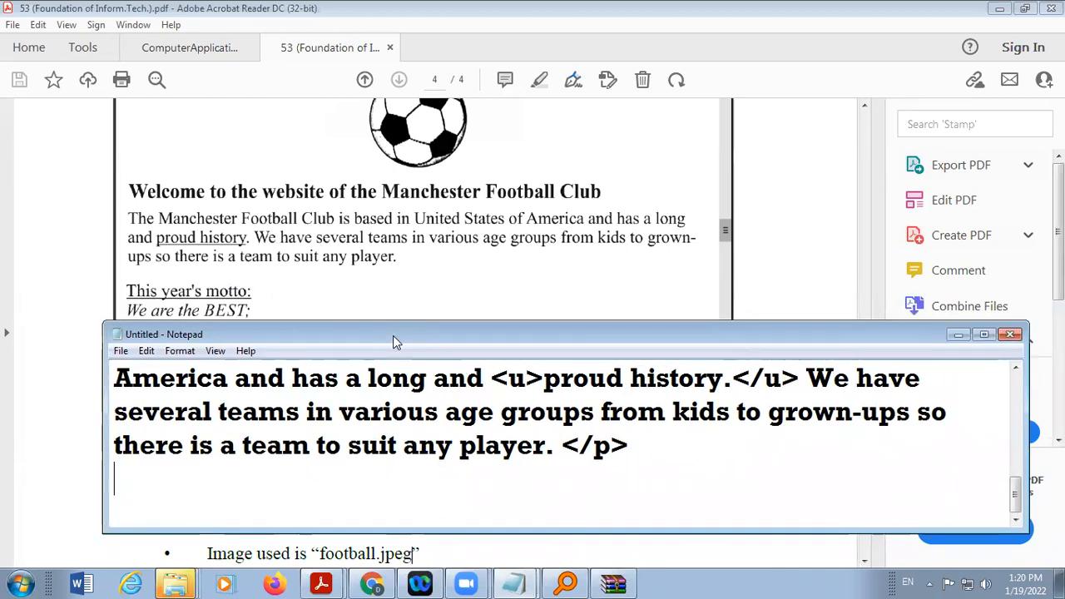
Write This year's motto: on a new line below the paragraph.
type("This")
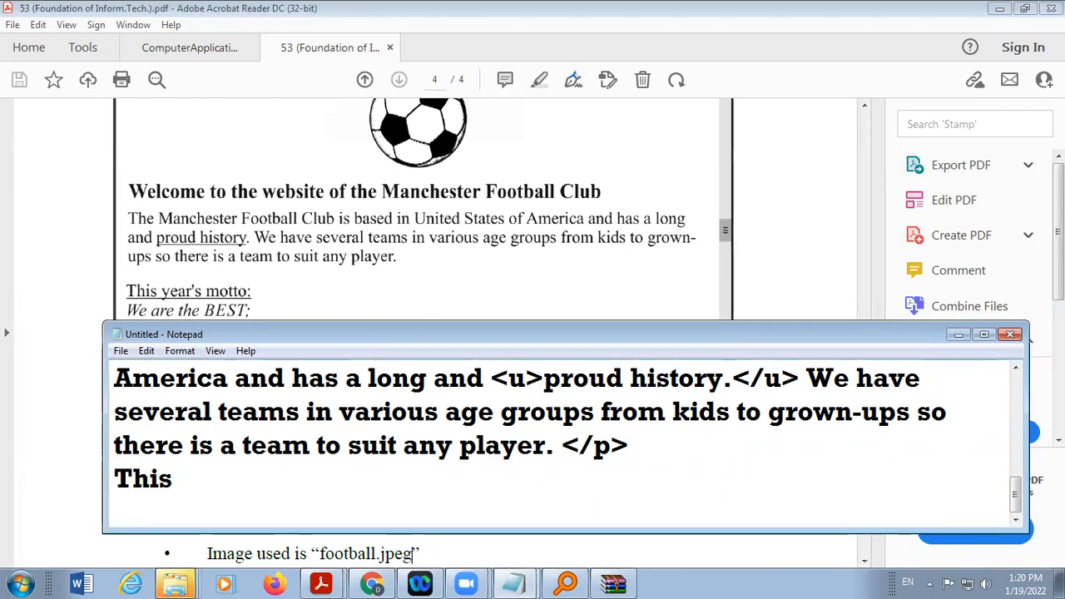
type("year")
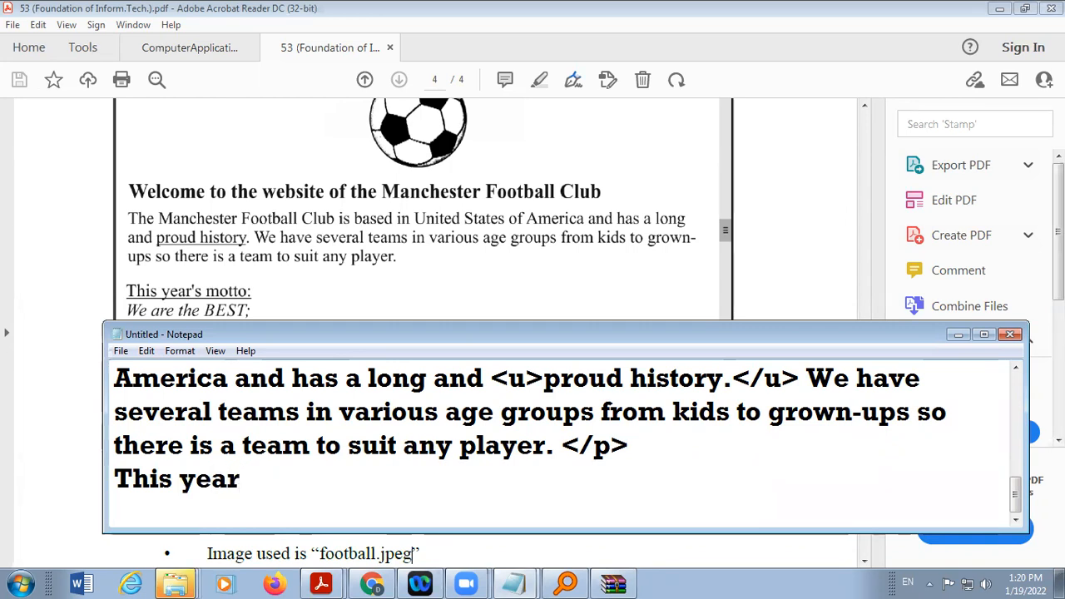
type("'s mot")
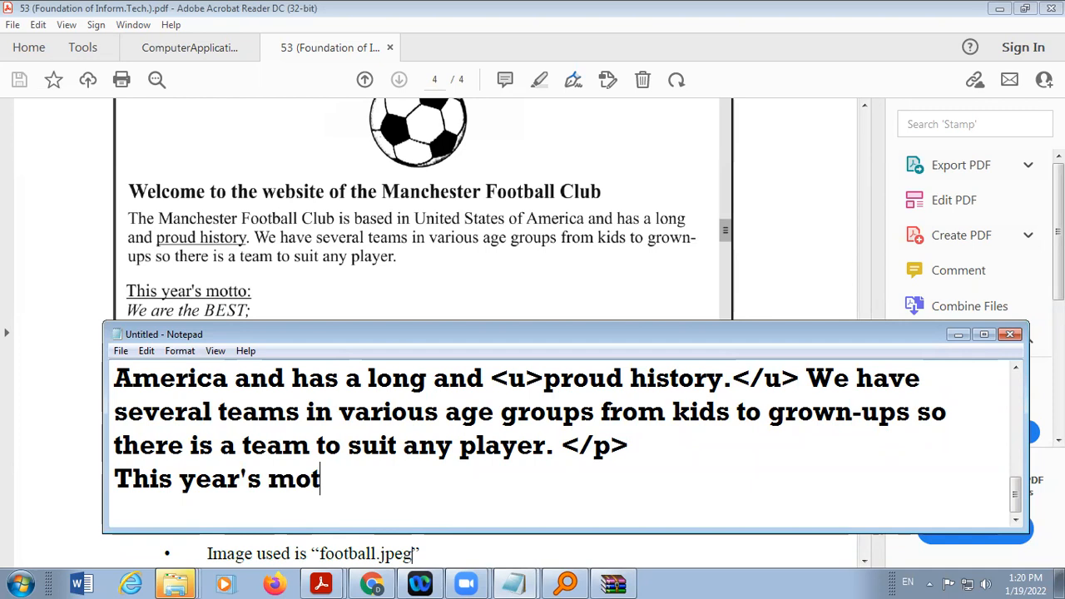
type("to")
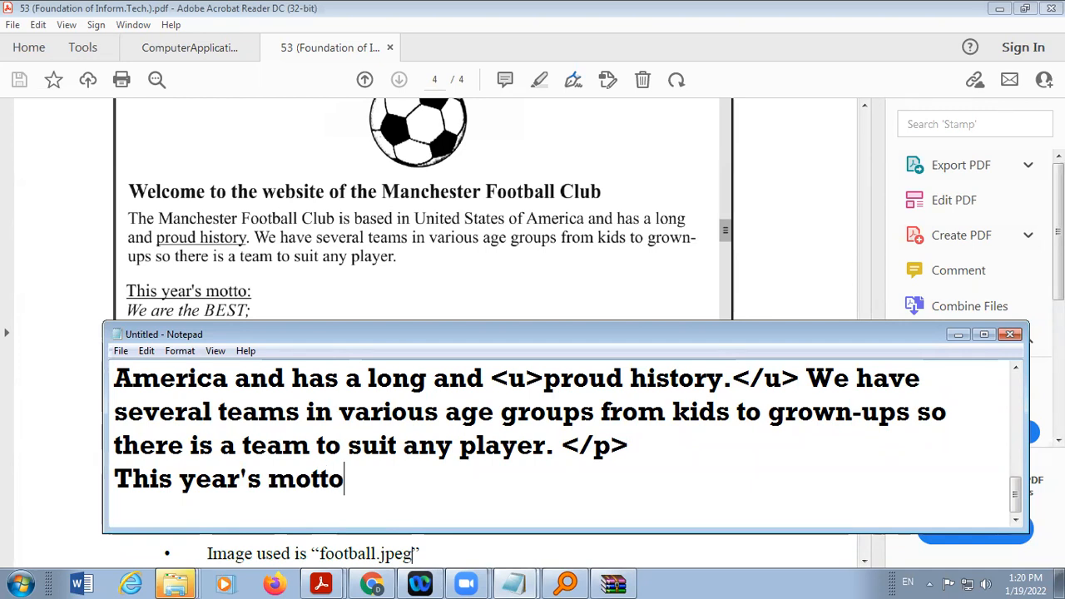
type(":")
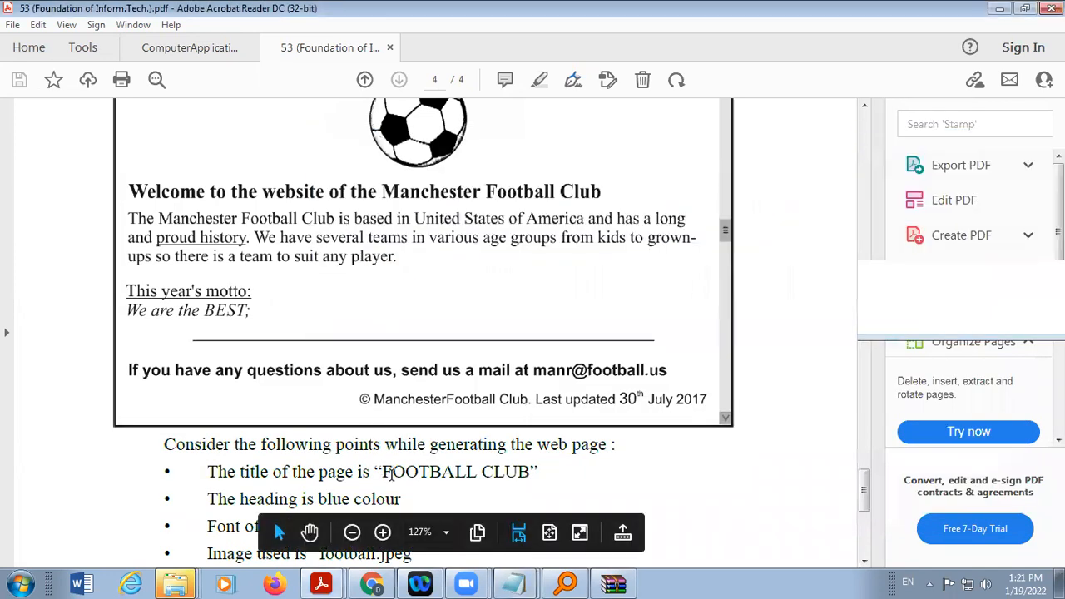
Scroll the PDF to the proud history/history.html link requirements, then return to the Notepad code.
scroll("down", 3)
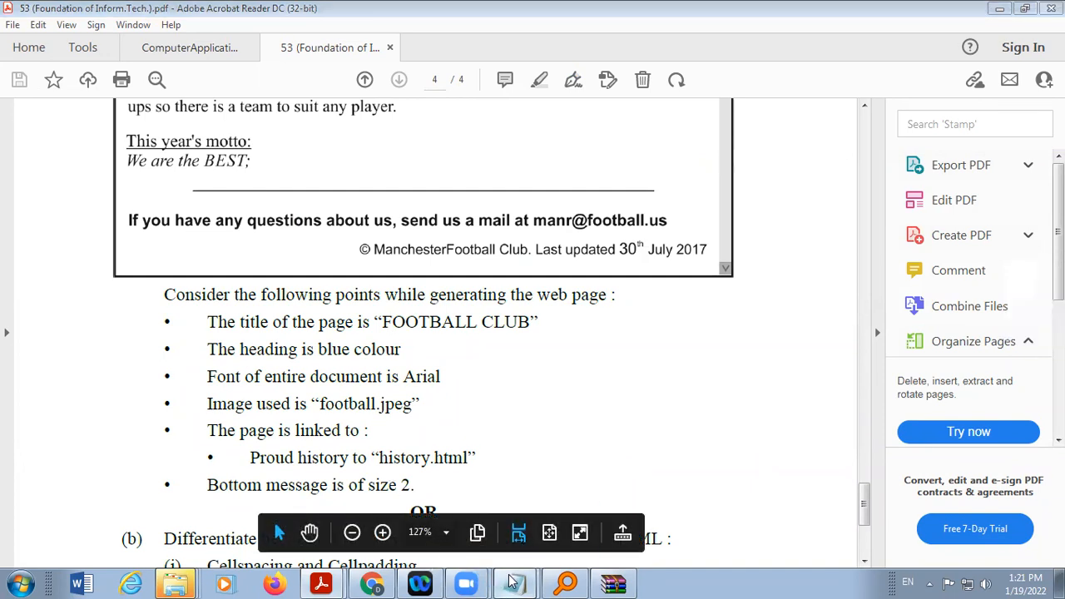
left_click(515, 583)
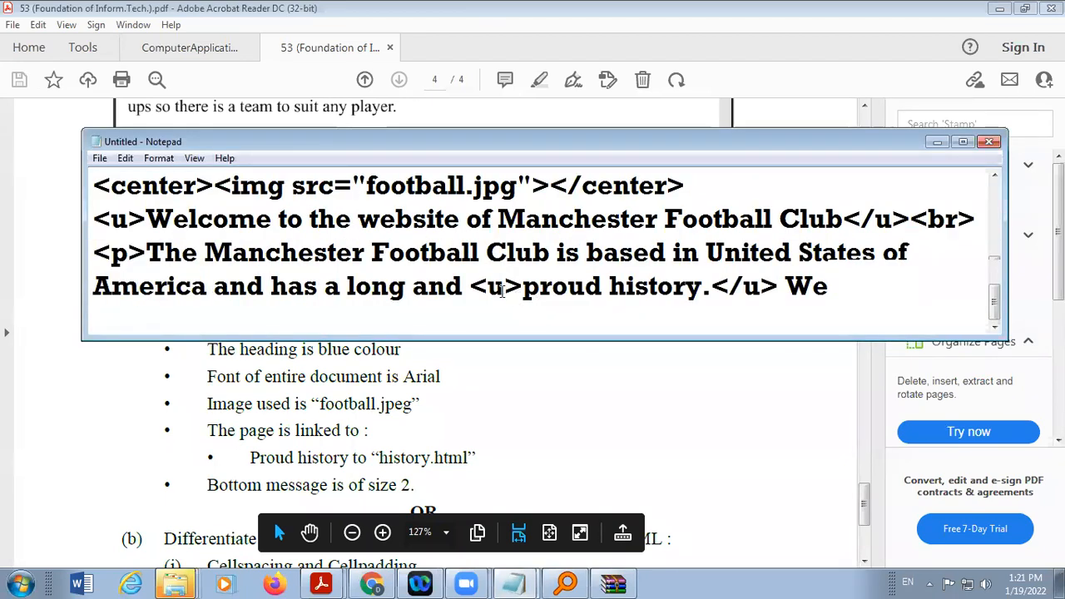
Replace the opening <u> before proud history with <a href="history.html">.
type("have")
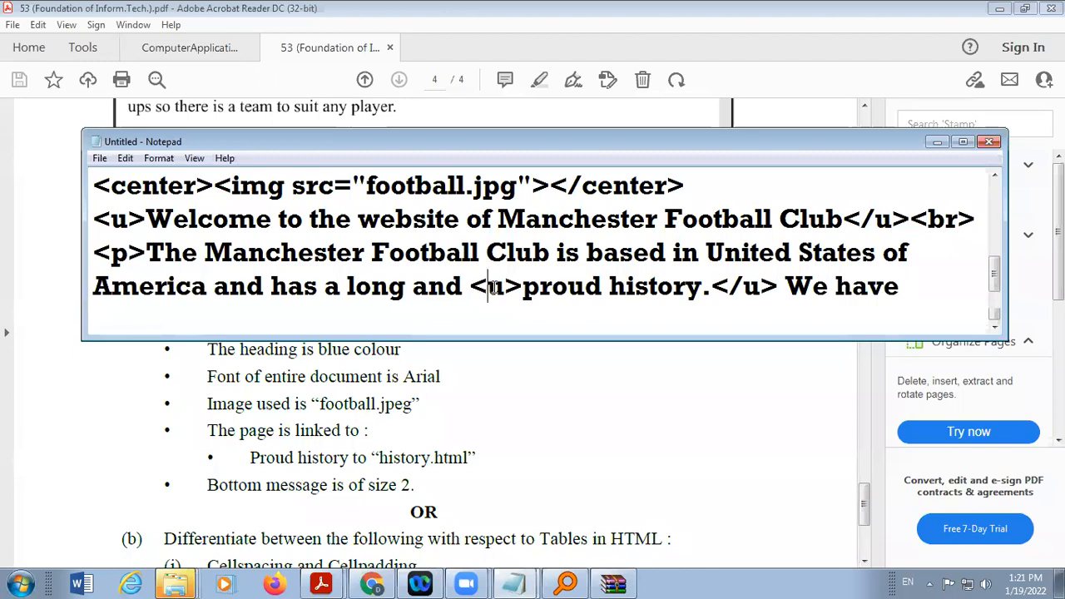
type("a")
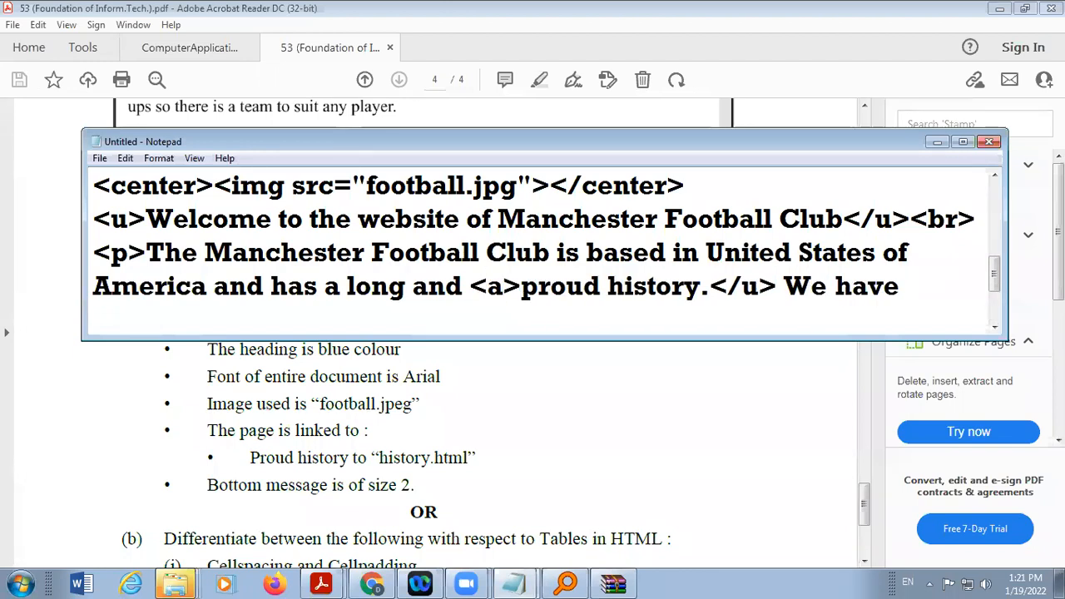
type("href")
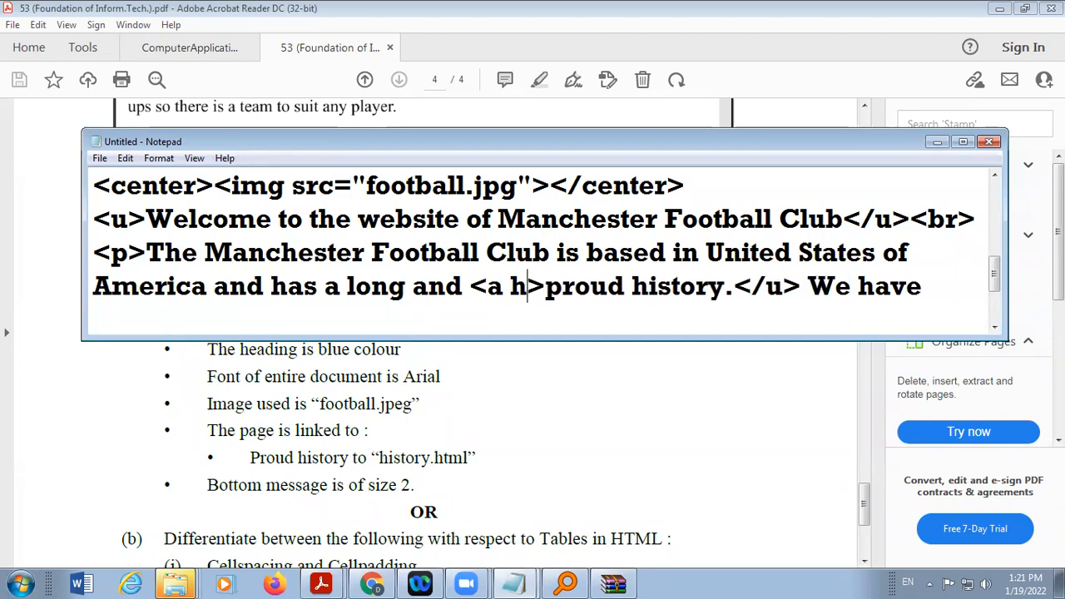
type("ref")
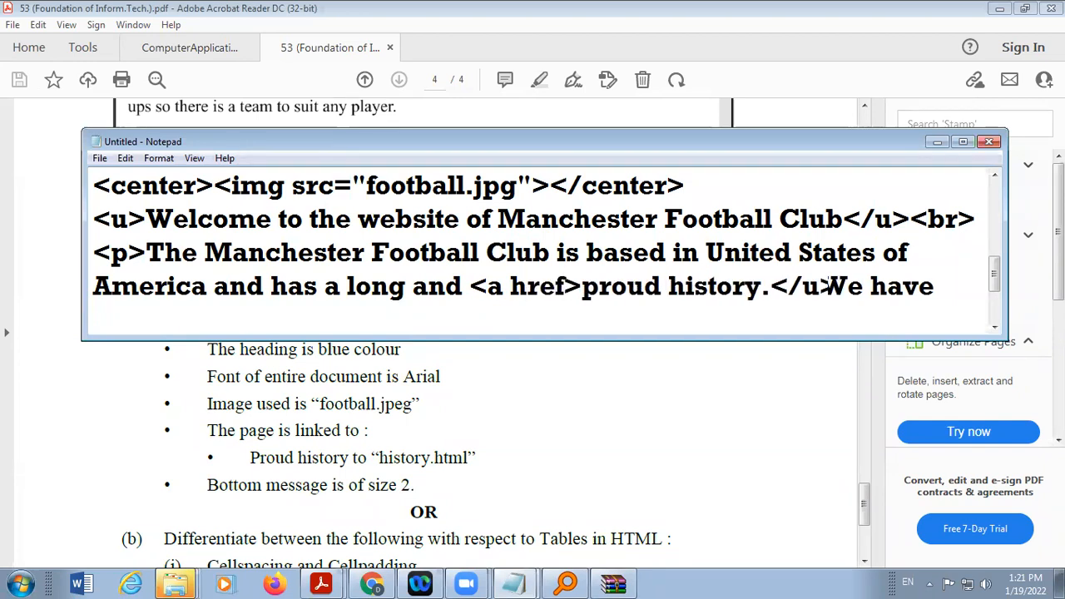
type("=")
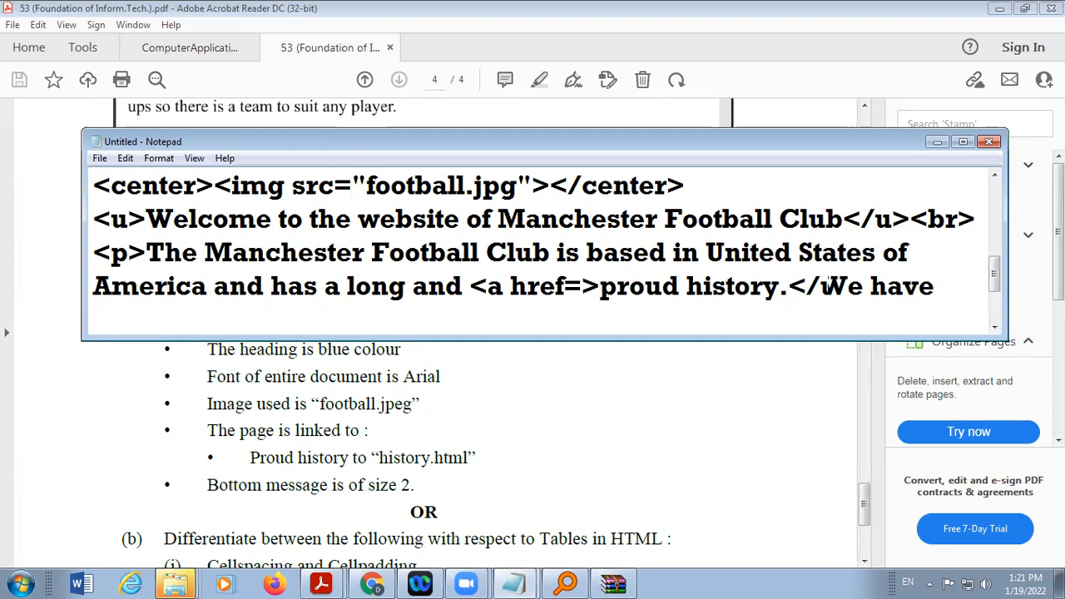
type("history")
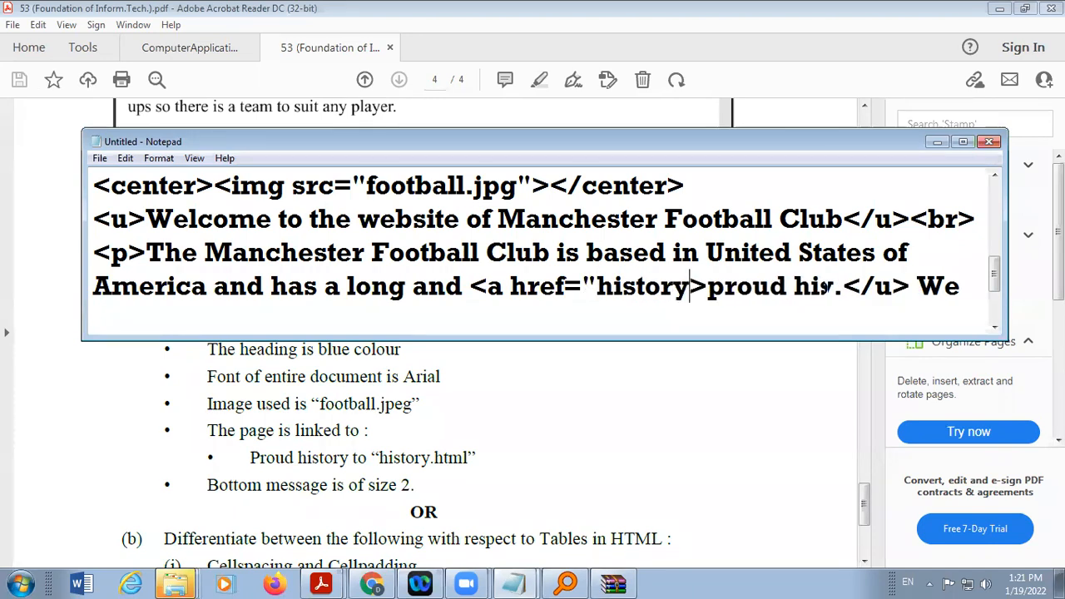
type(".htm")
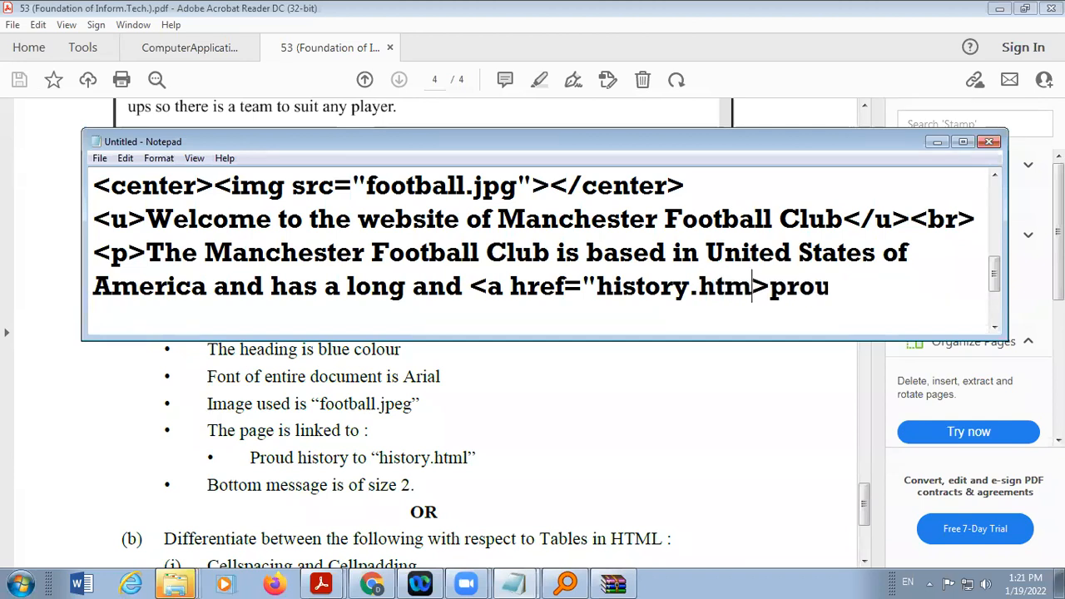
type("l\"")
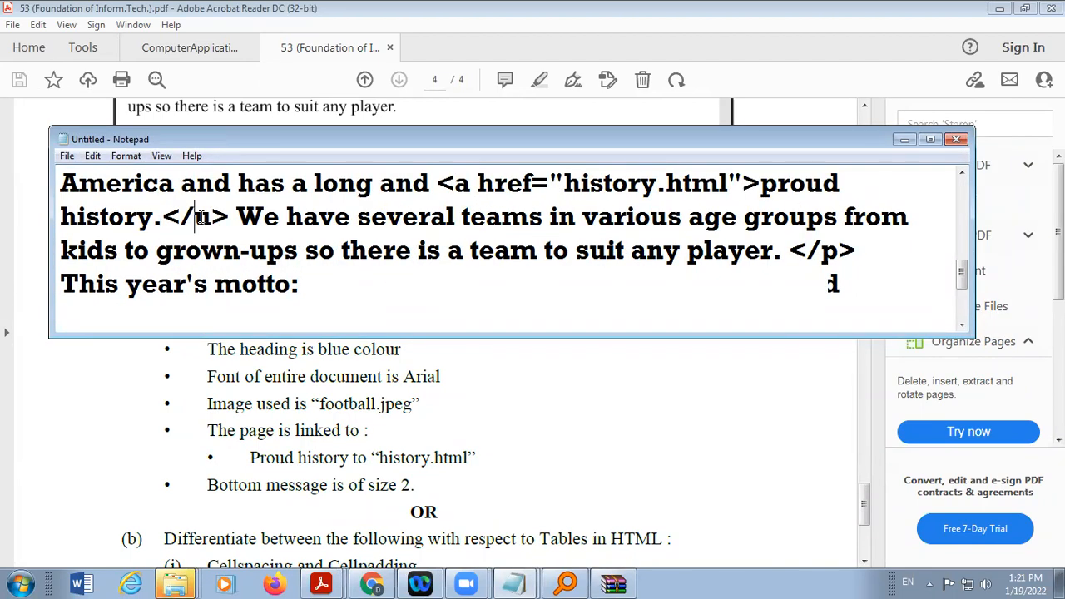
Close the link with </a> after proud history, keeping the full stop.
type("a")
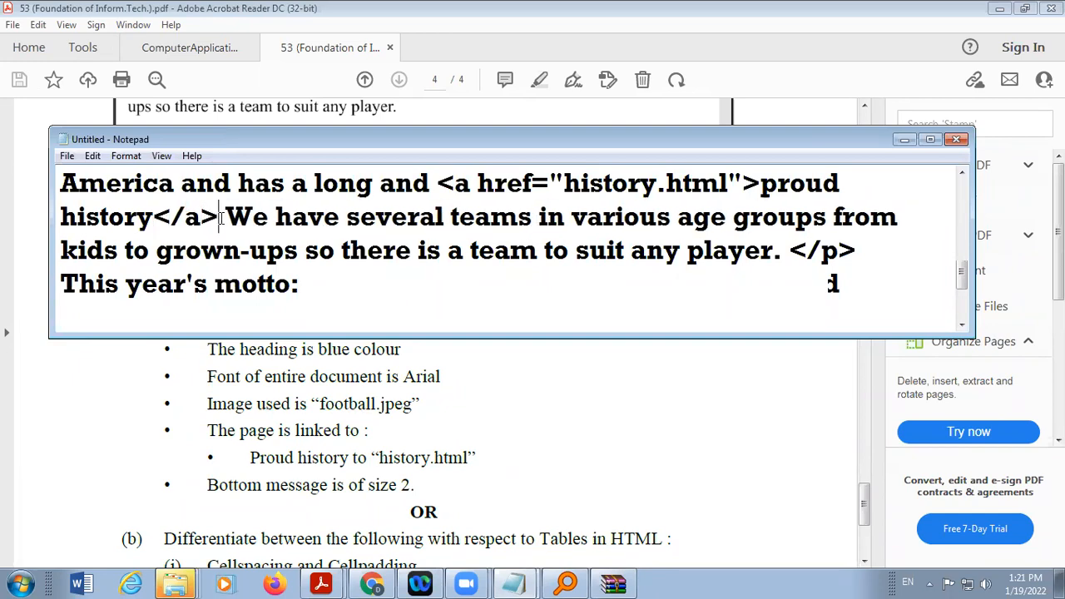
type(".")
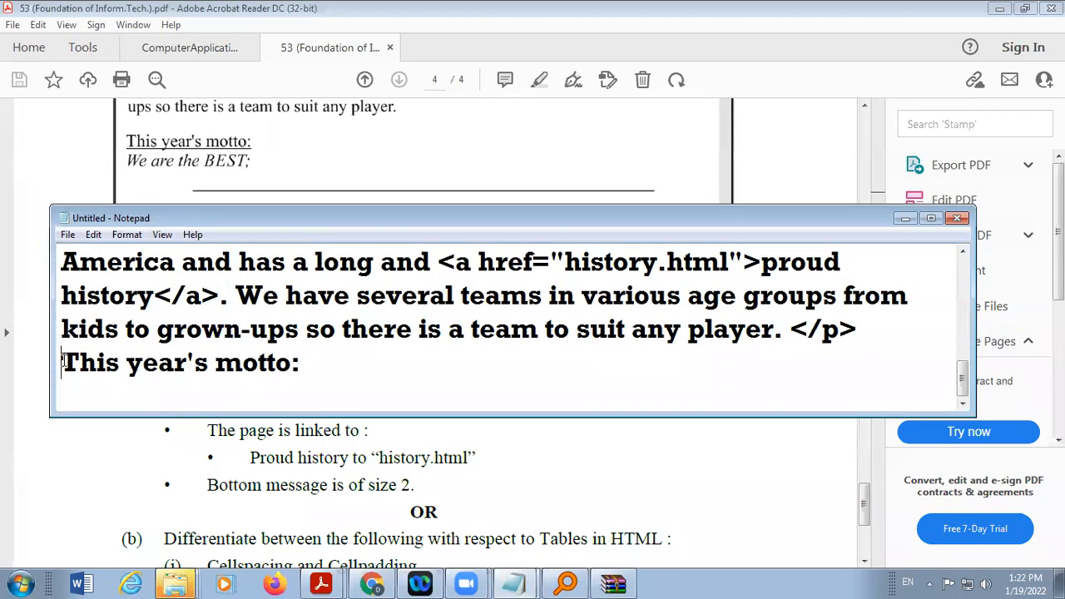
Wrap This year's motto label in <u>...</u> and add a <br> line break after it.
type("<")
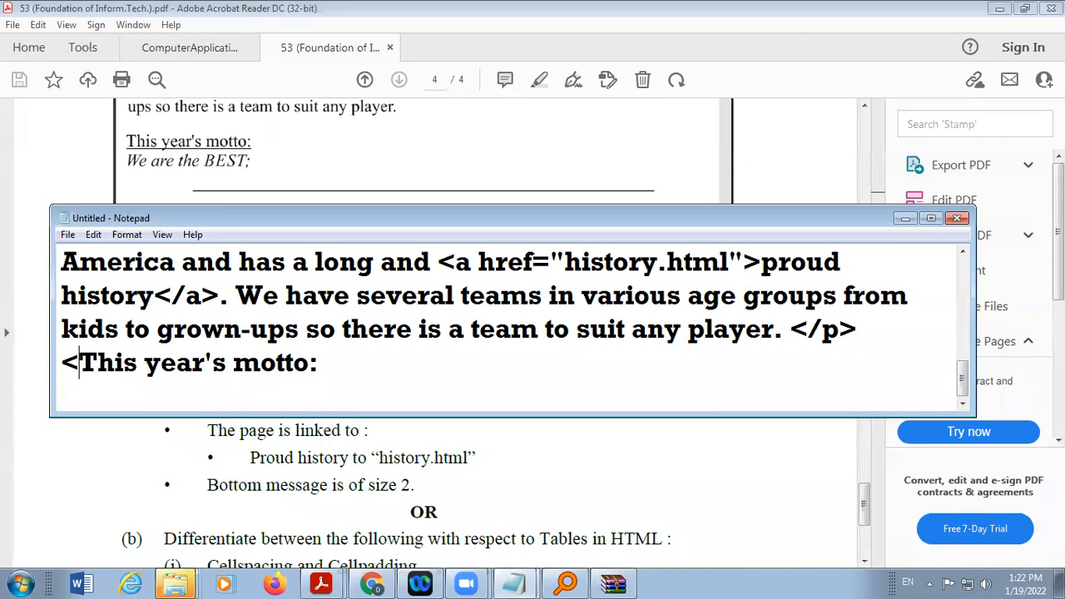
type("u>")
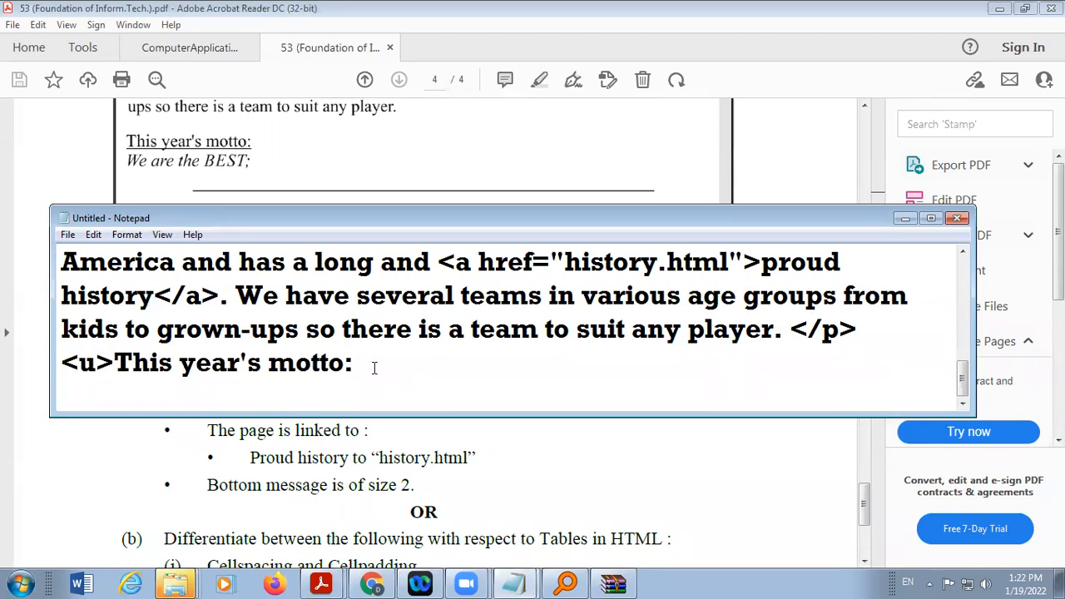
type("</y")
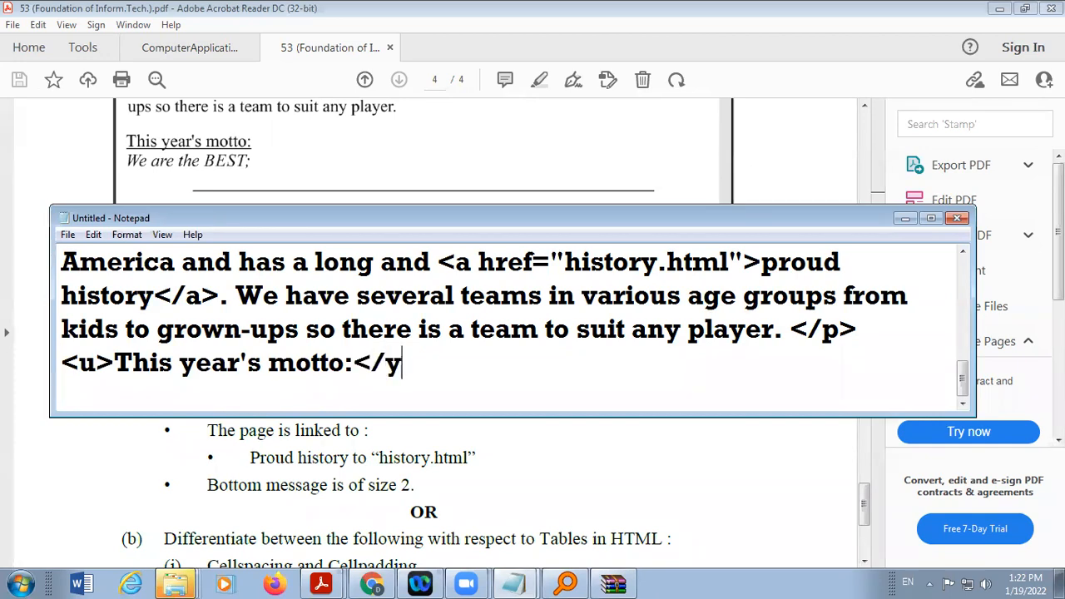
type("u")
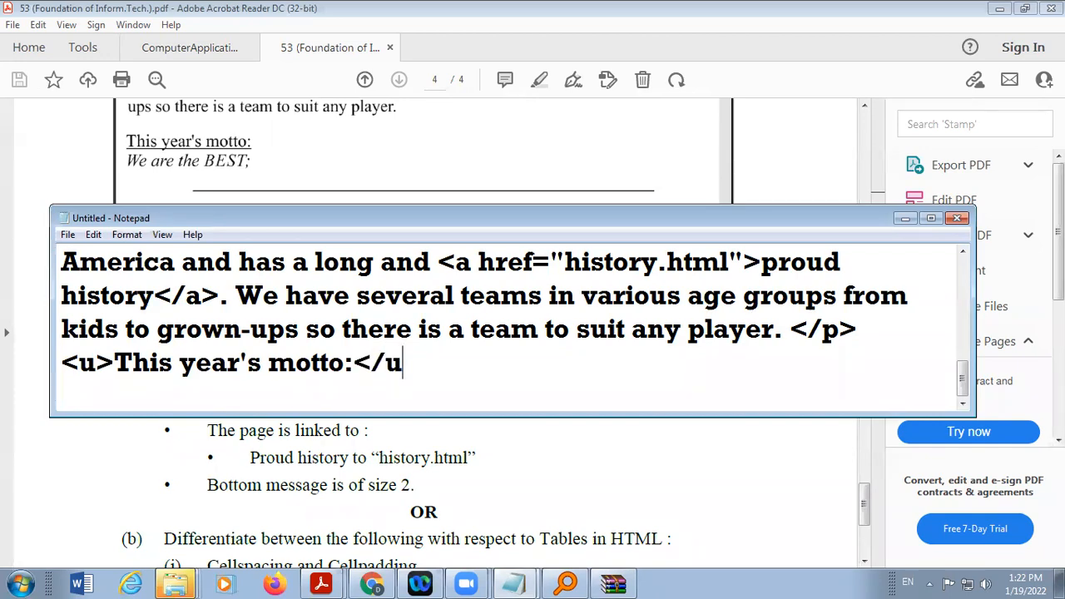
type("><")
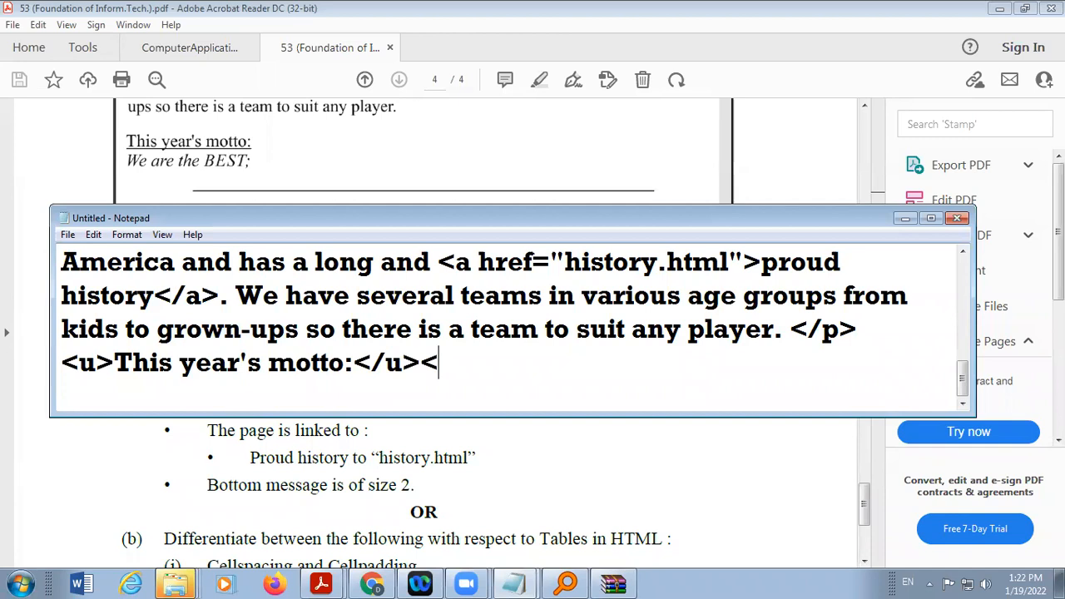
type("br>")
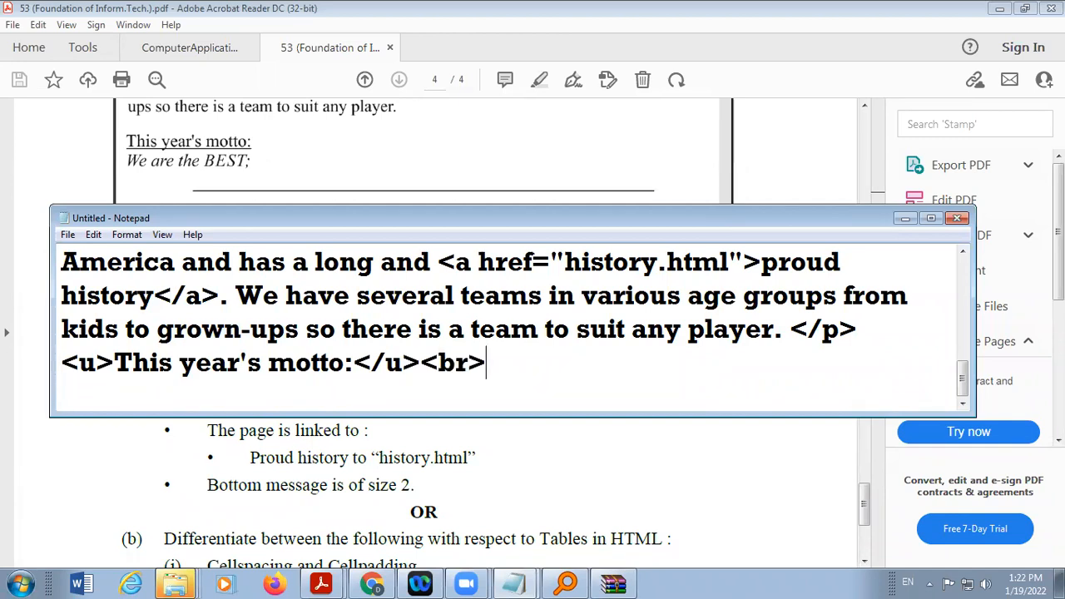
Add the motto text We are the BEST; on the next line.
type("We")
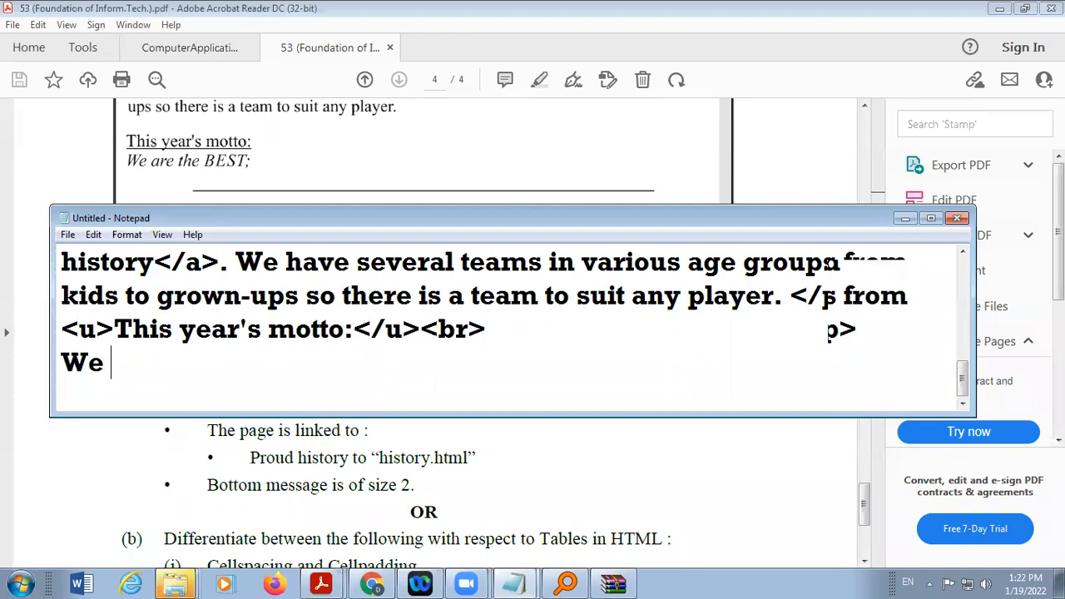
type("are the")
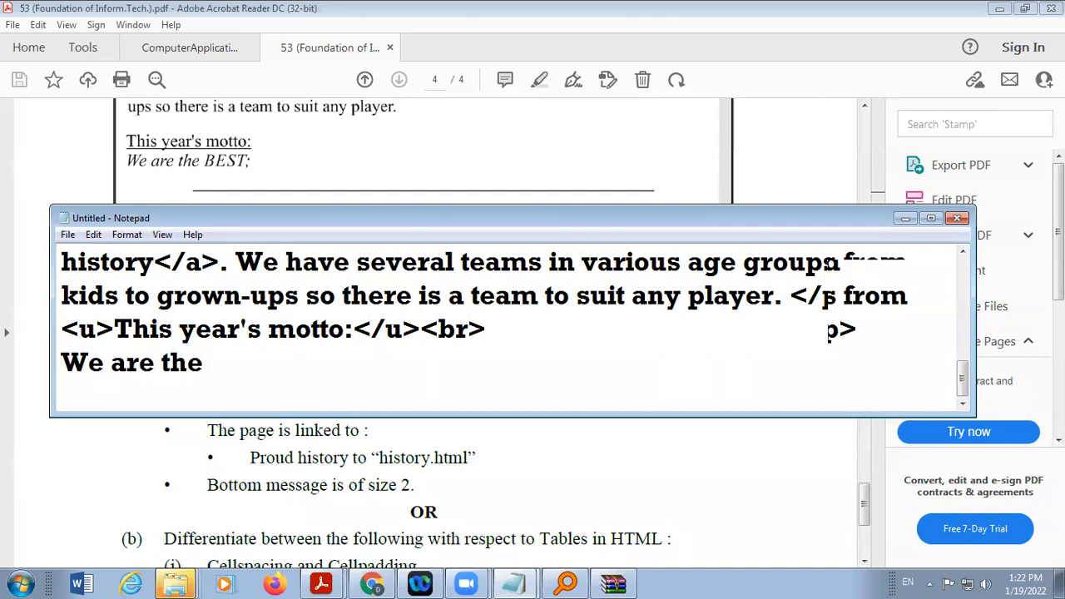
type("BEST")
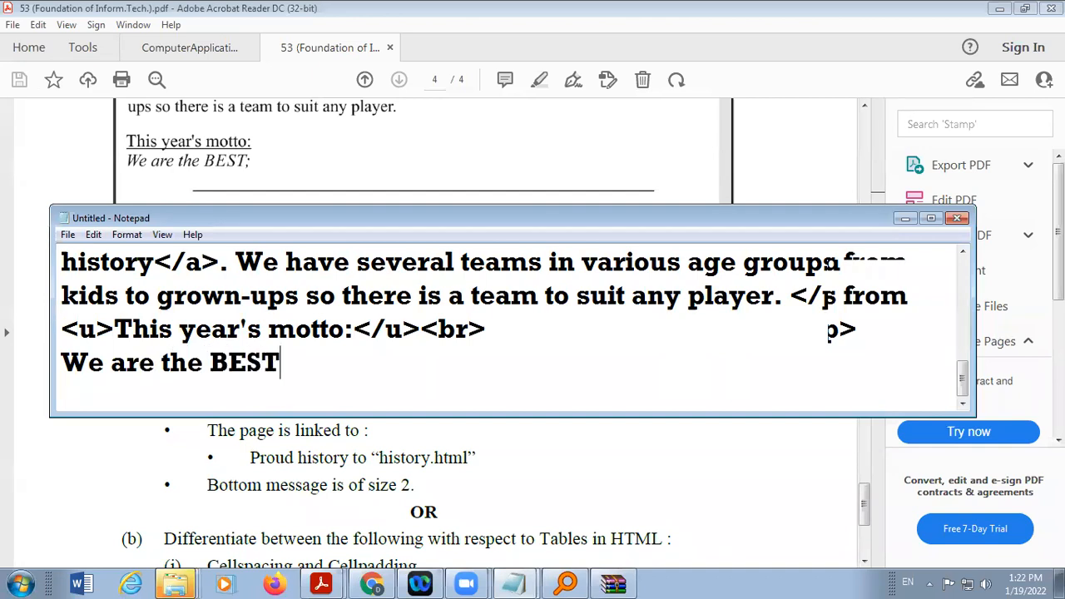
type(";")
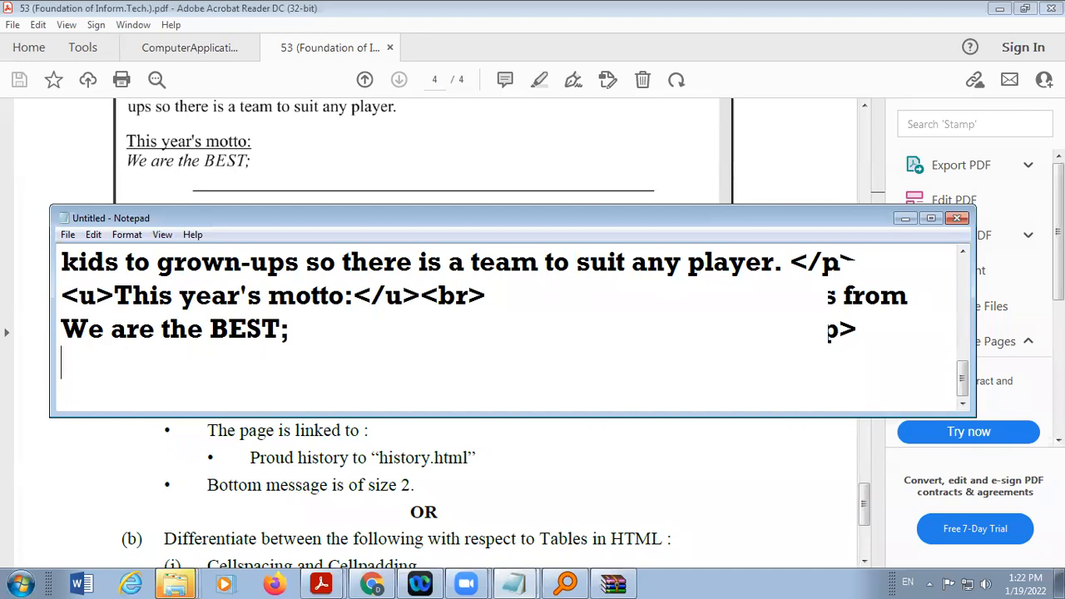
Add <hr width="80%" align="center"> below the motto and nudge the Notepad window down.
type("<")
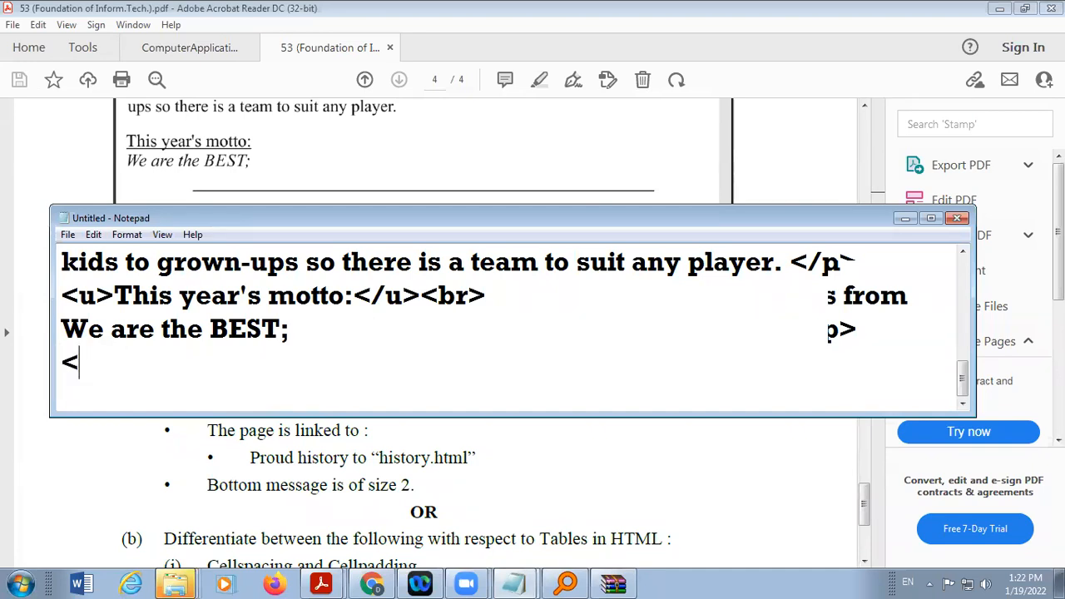
type("h")
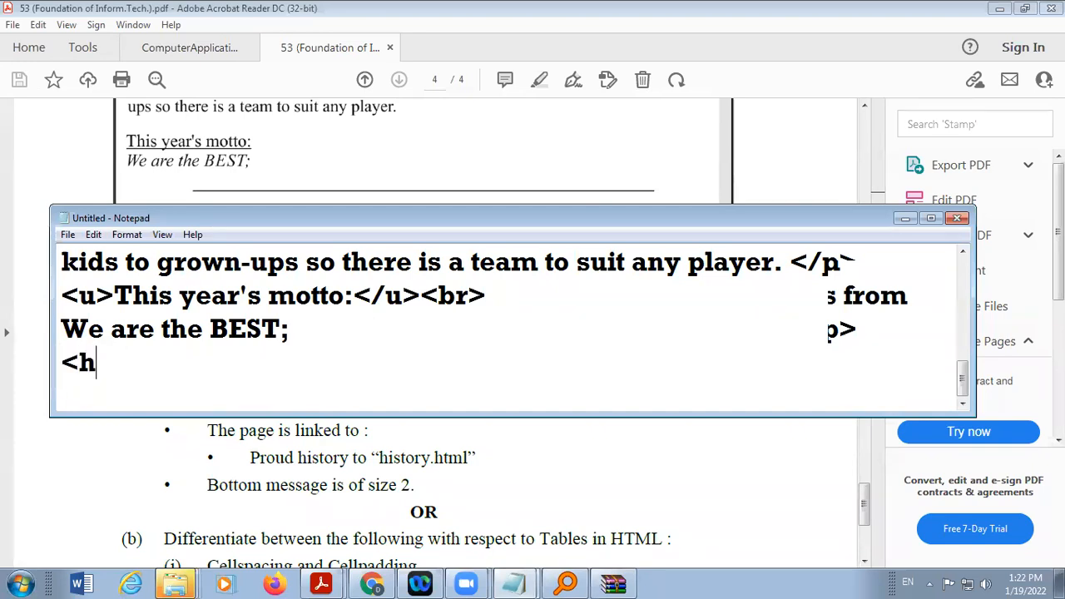
type("r")
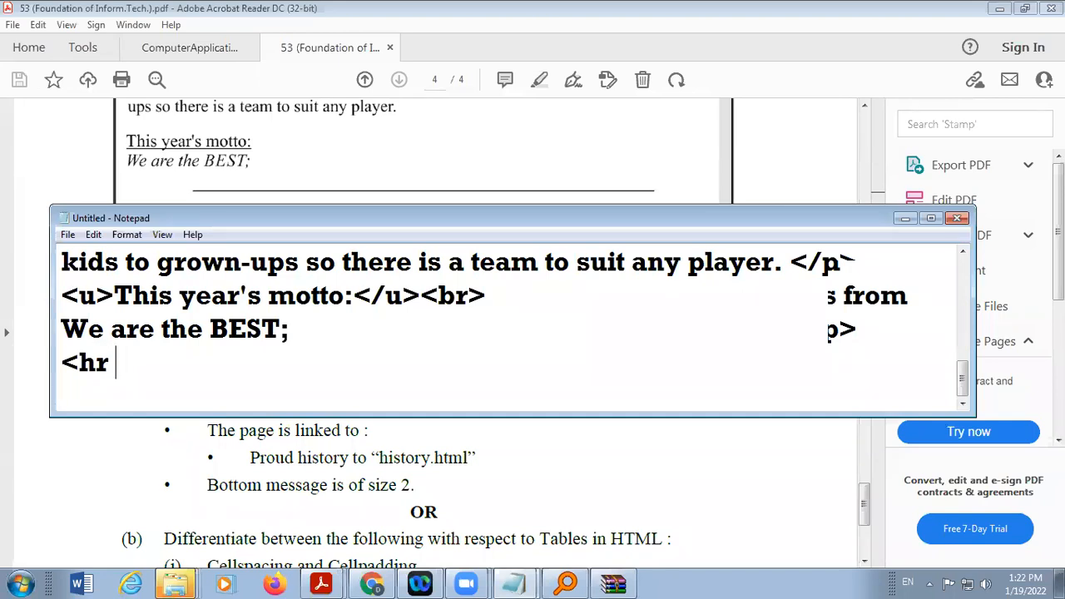
type("width=")
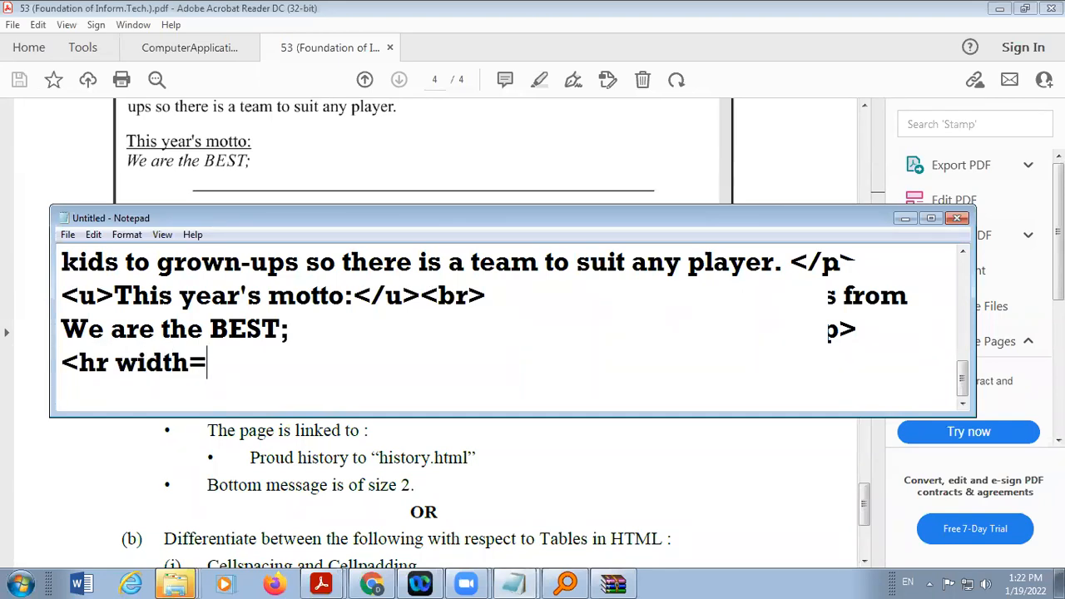
type("\"80")
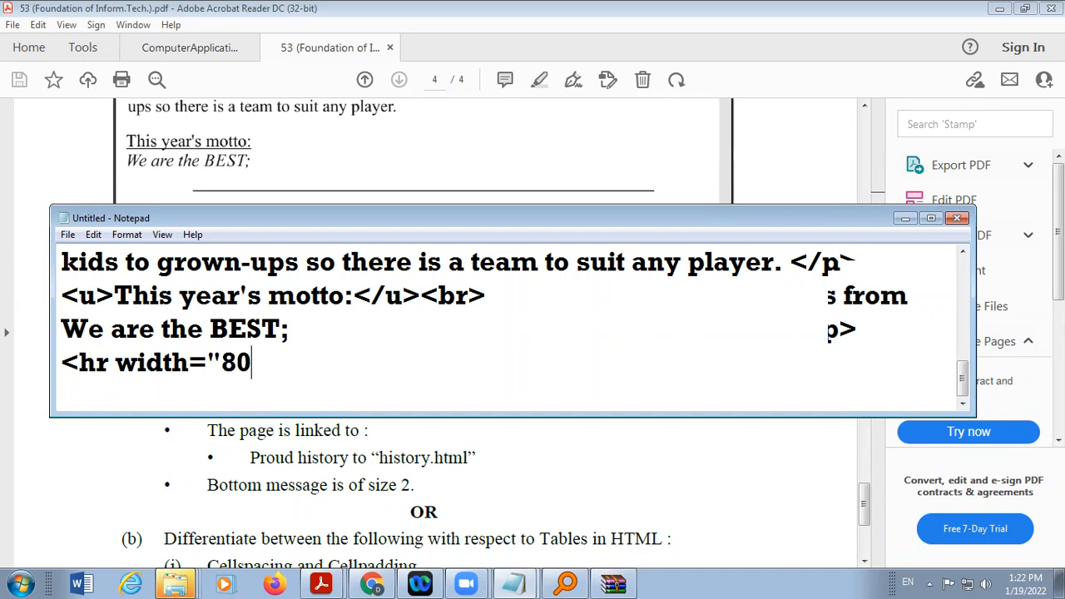
type("%")
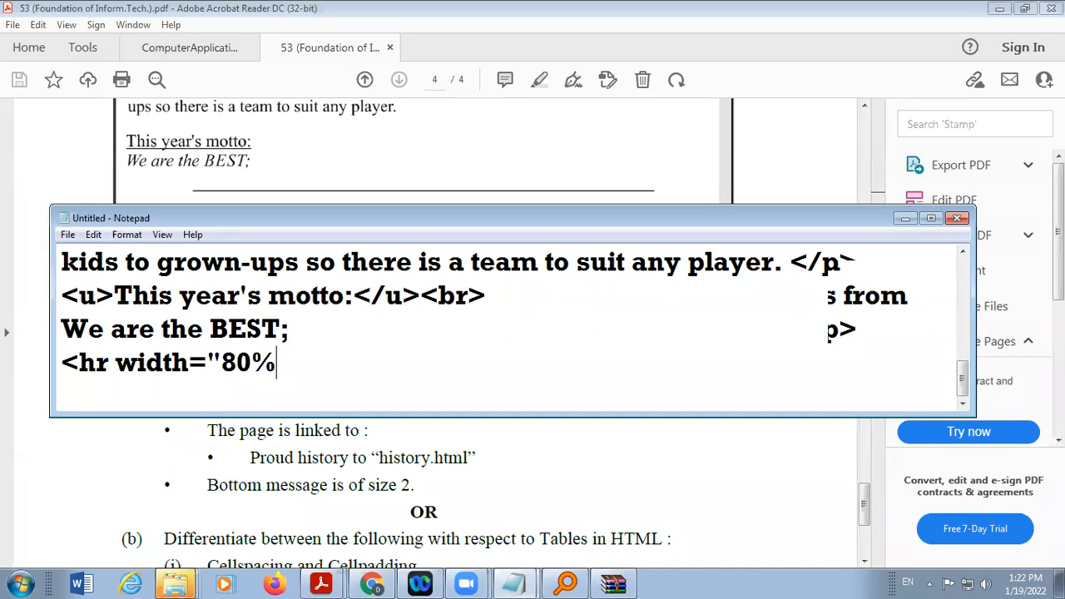
type("al")
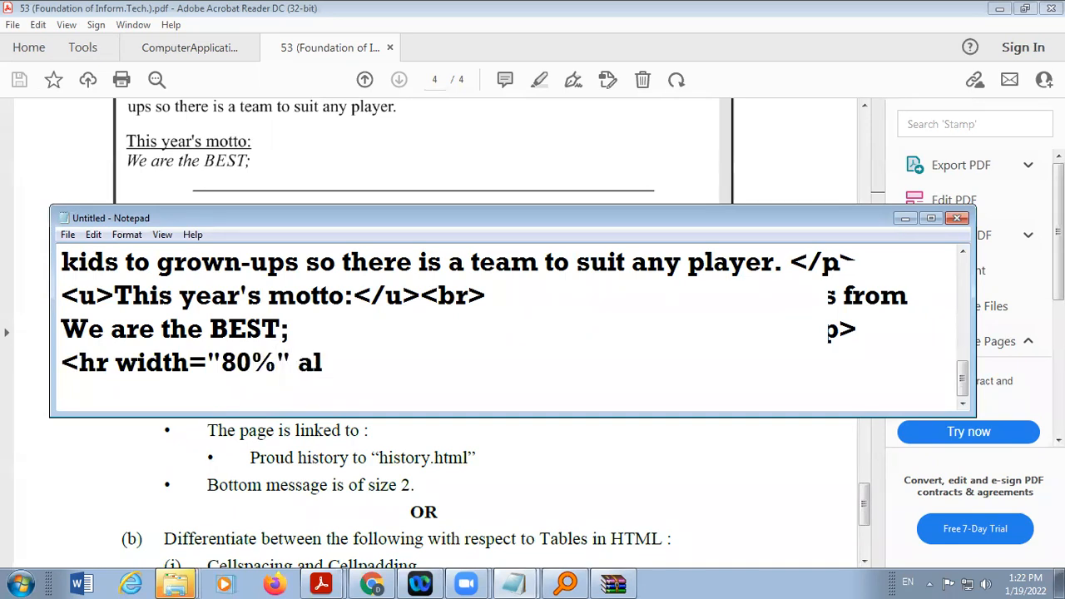
type("ign=")
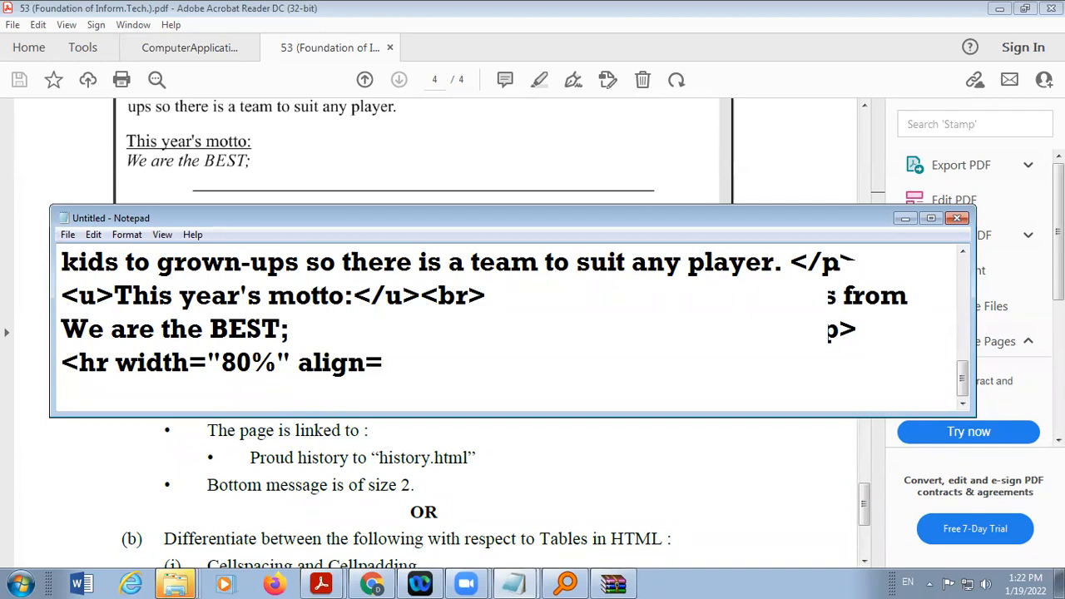
type("\"cente")
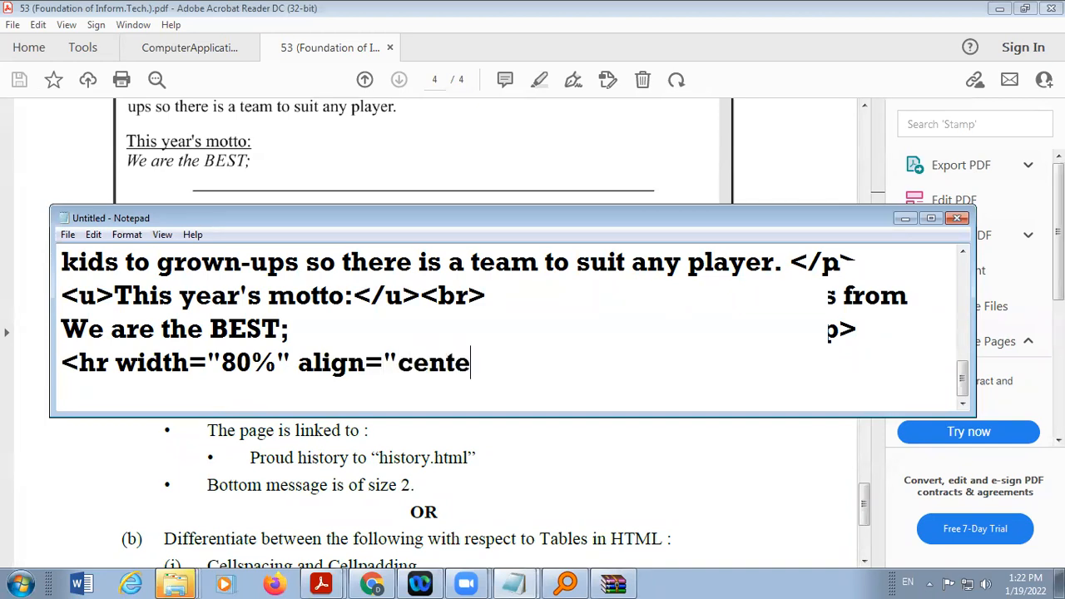
type("r\"")
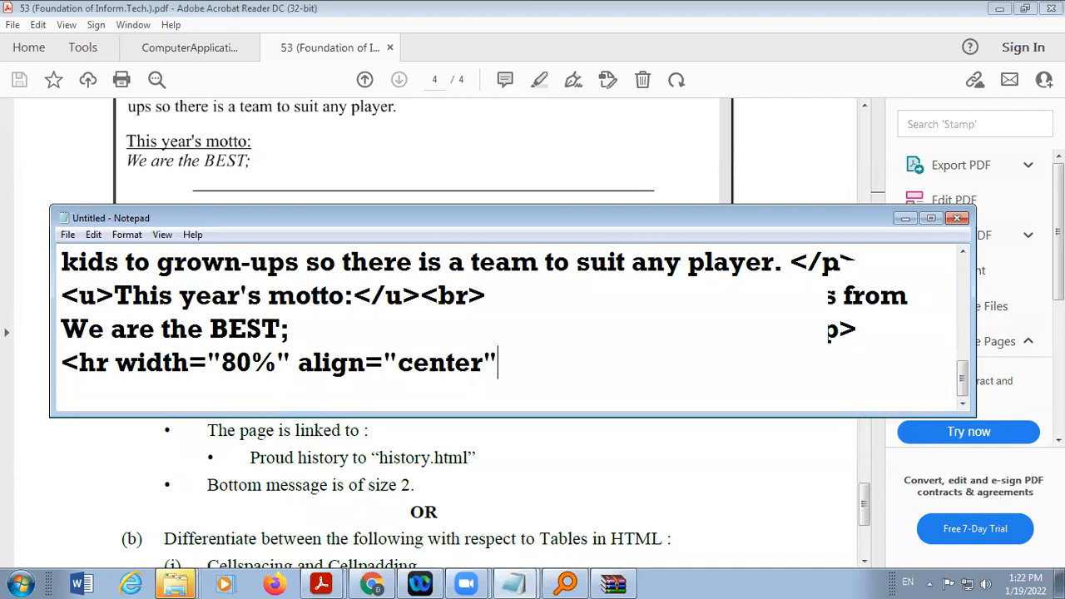
type(">")
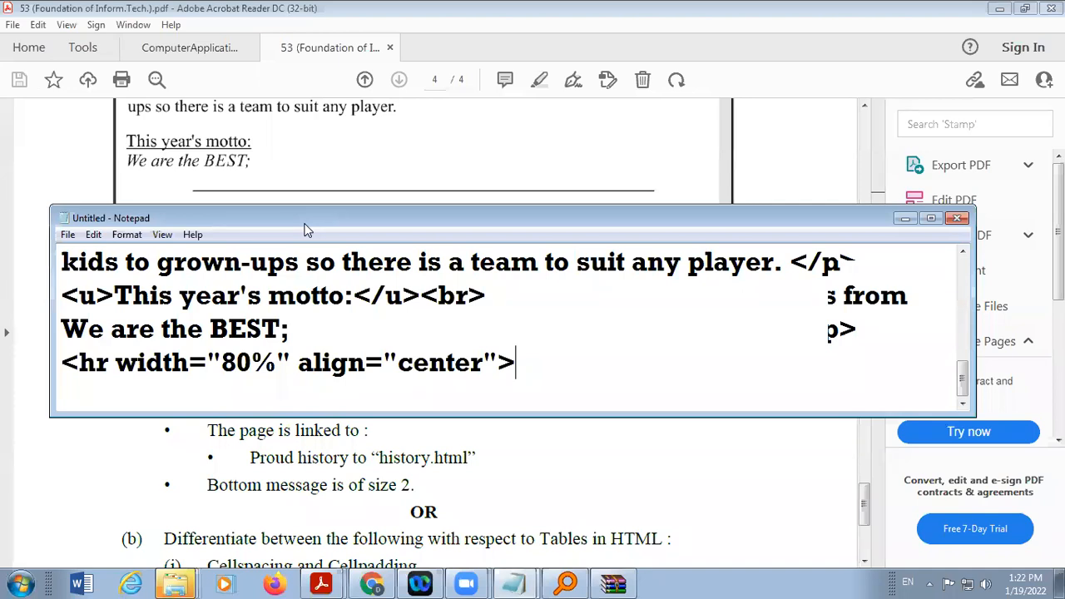
left_click_drag(303, 230, 303, 267)
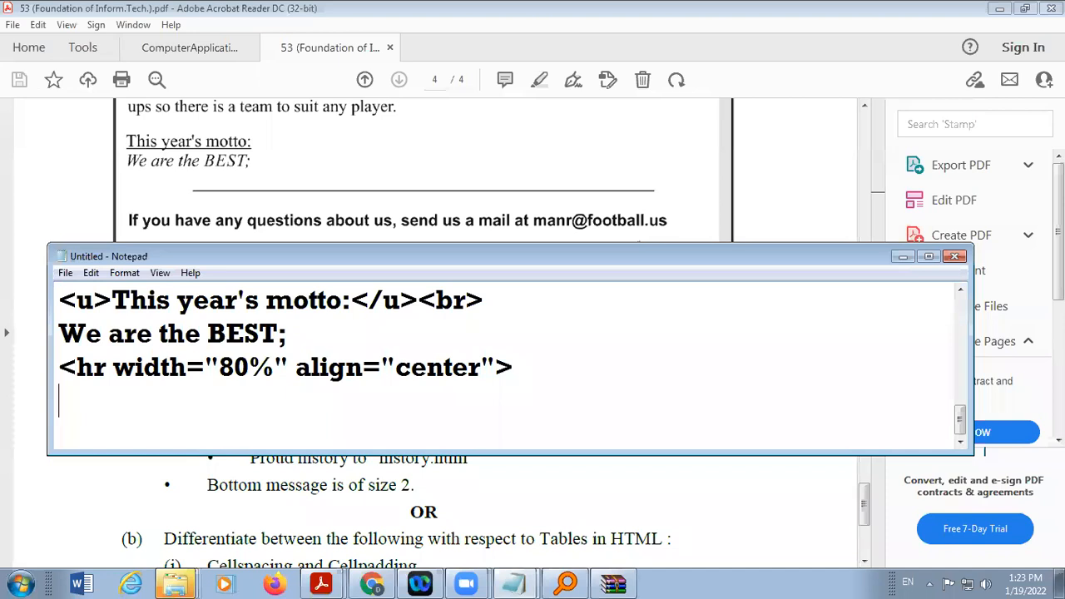
Start a bold line: If you have any questions about us, send us a mail at.
type("<")
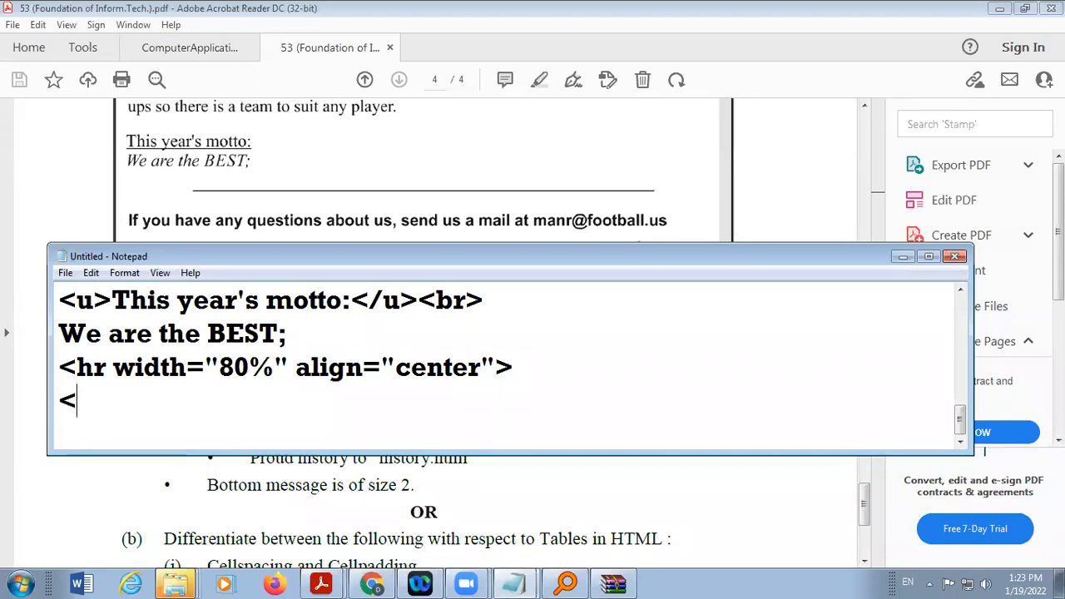
type("b")
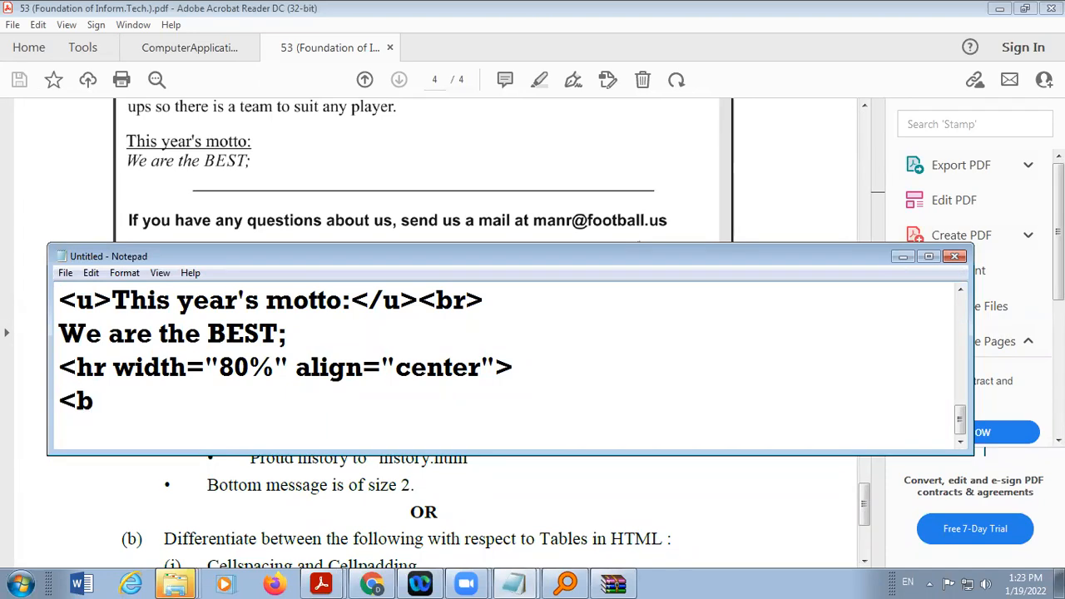
type(">")
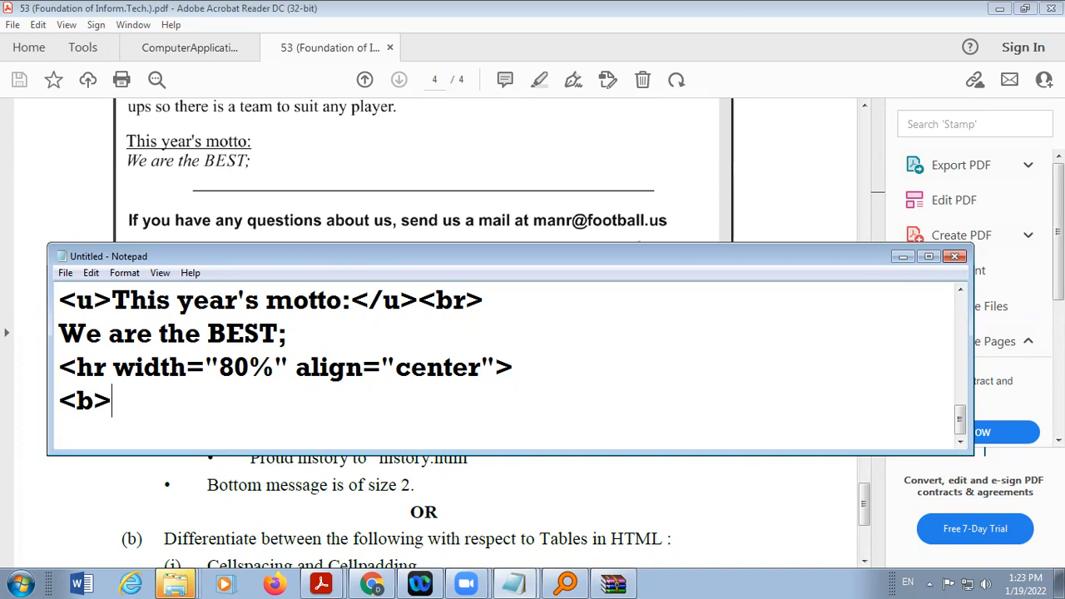
type("If")
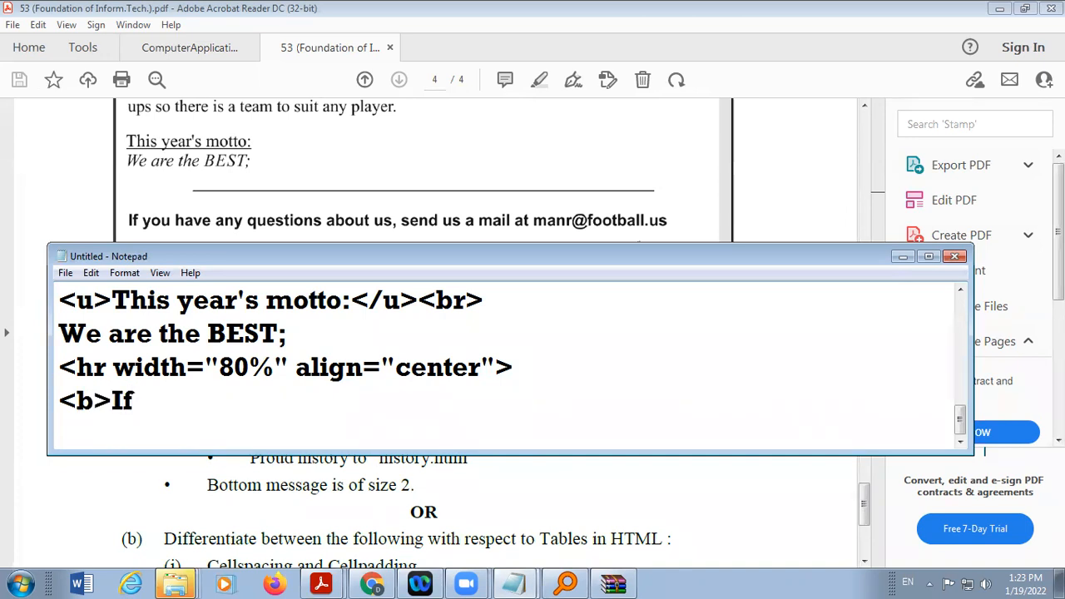
type("you hav")
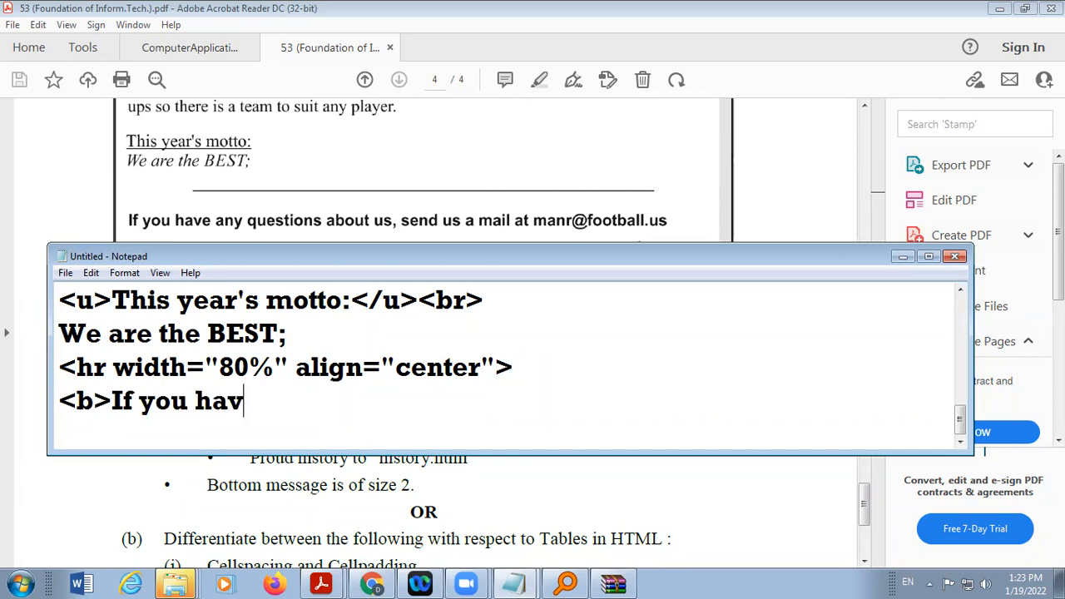
type("e any")
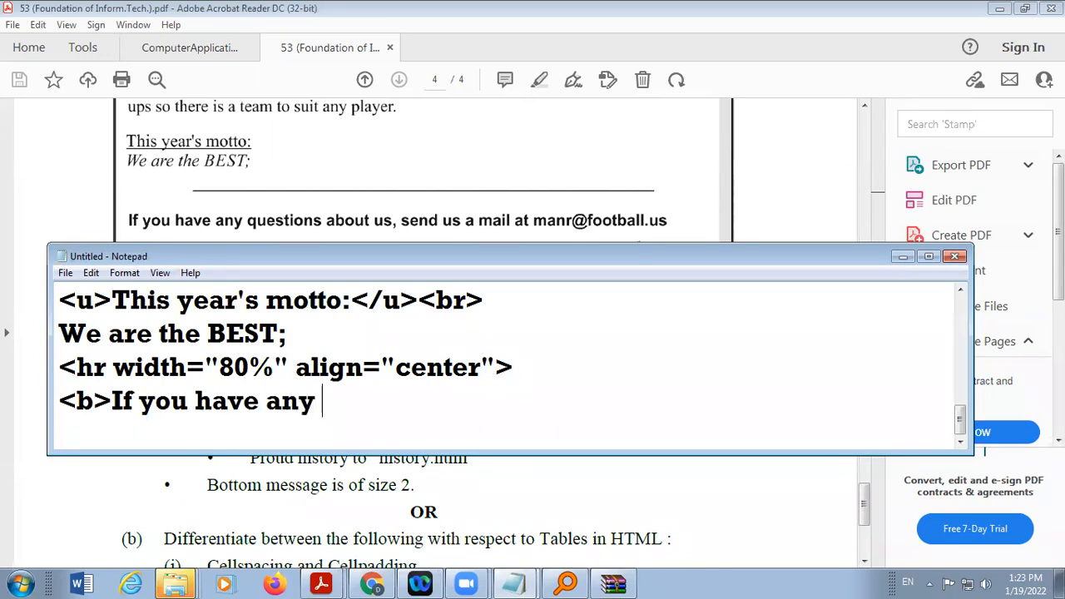
type("questio")
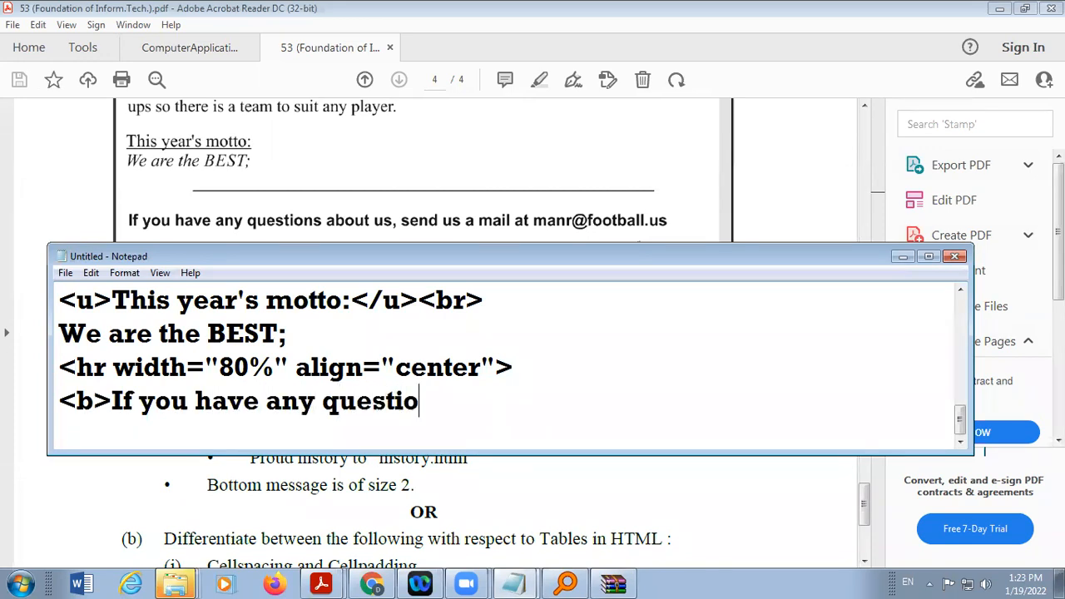
type("ns ab")
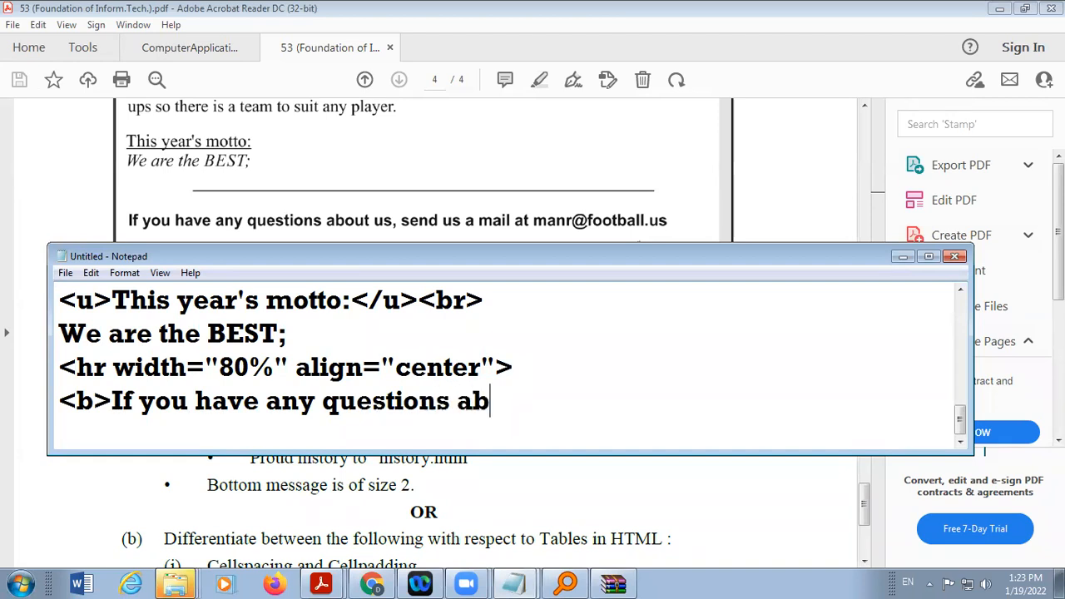
type("out us")
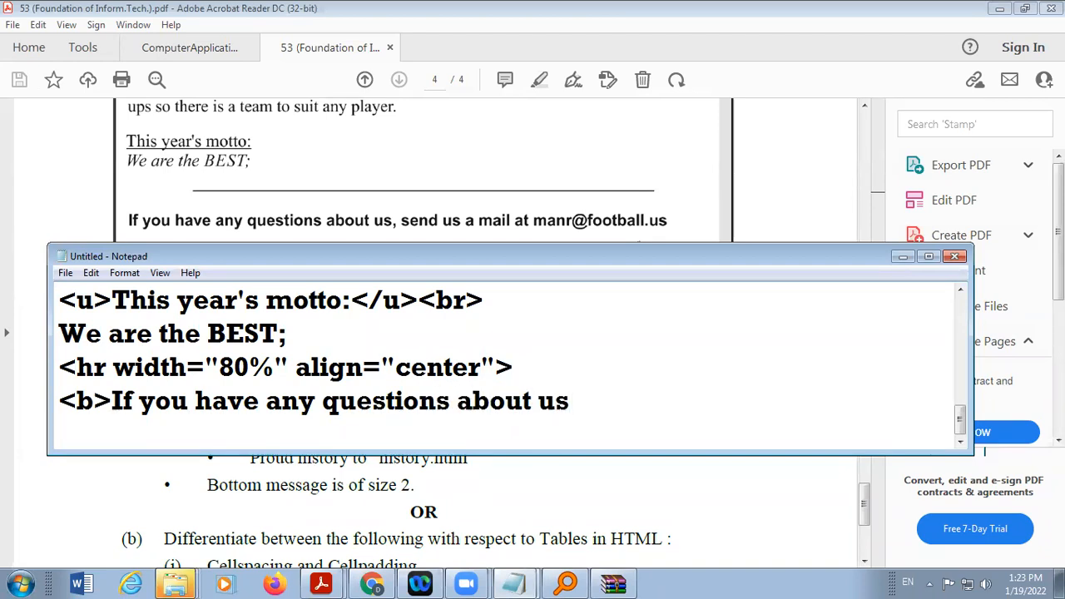
type(", sen")
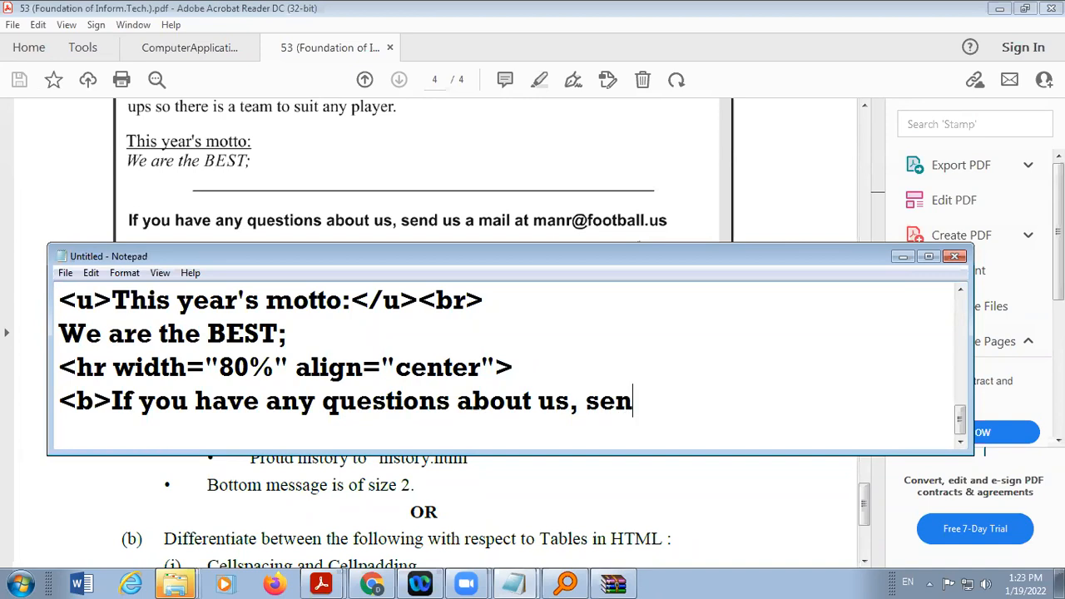
type("d us a")
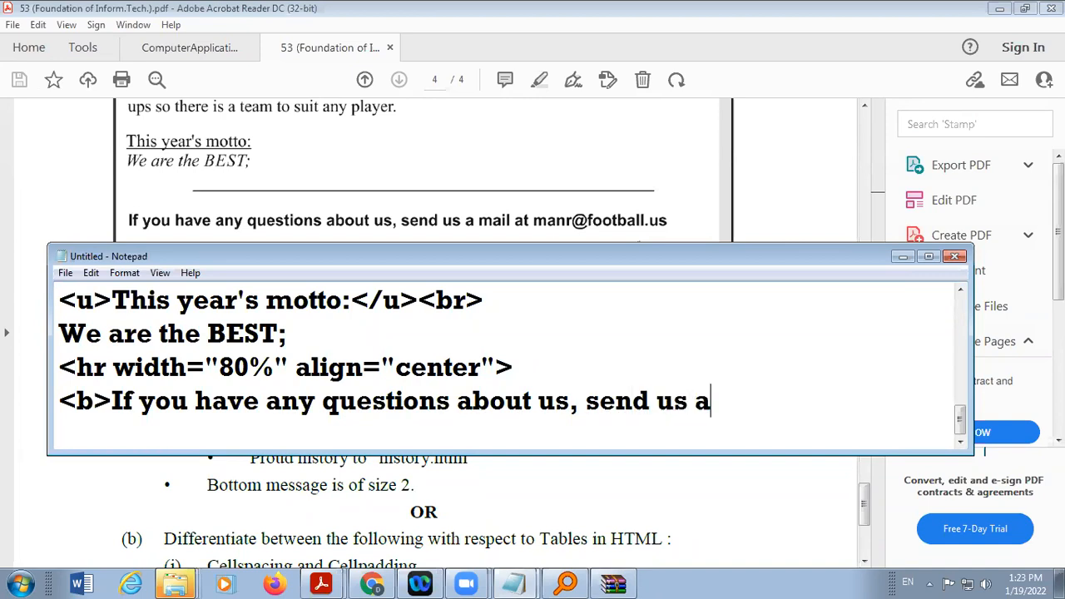
type("mail at")
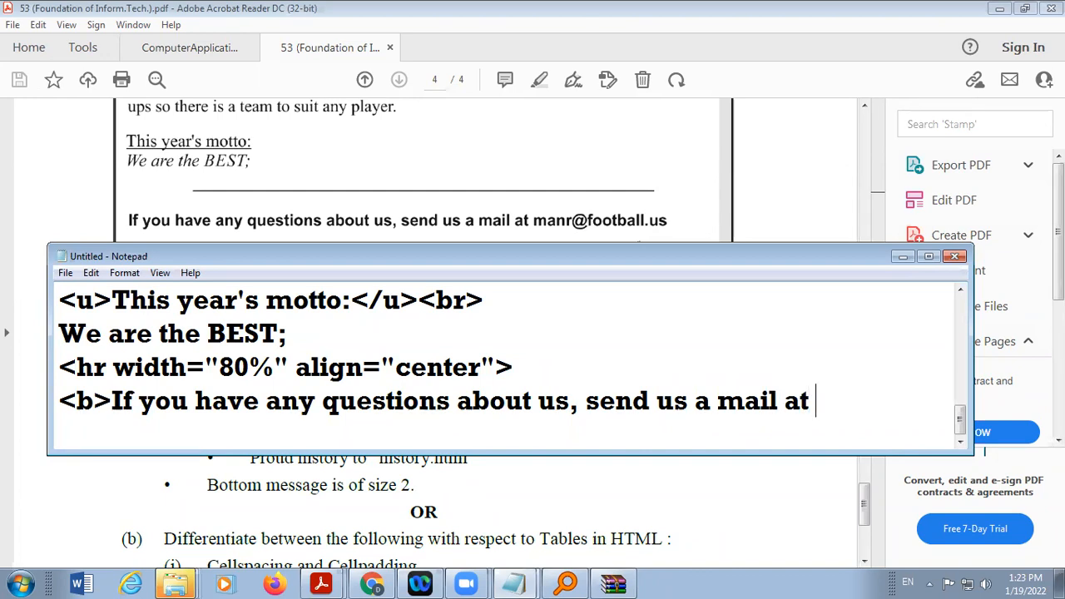
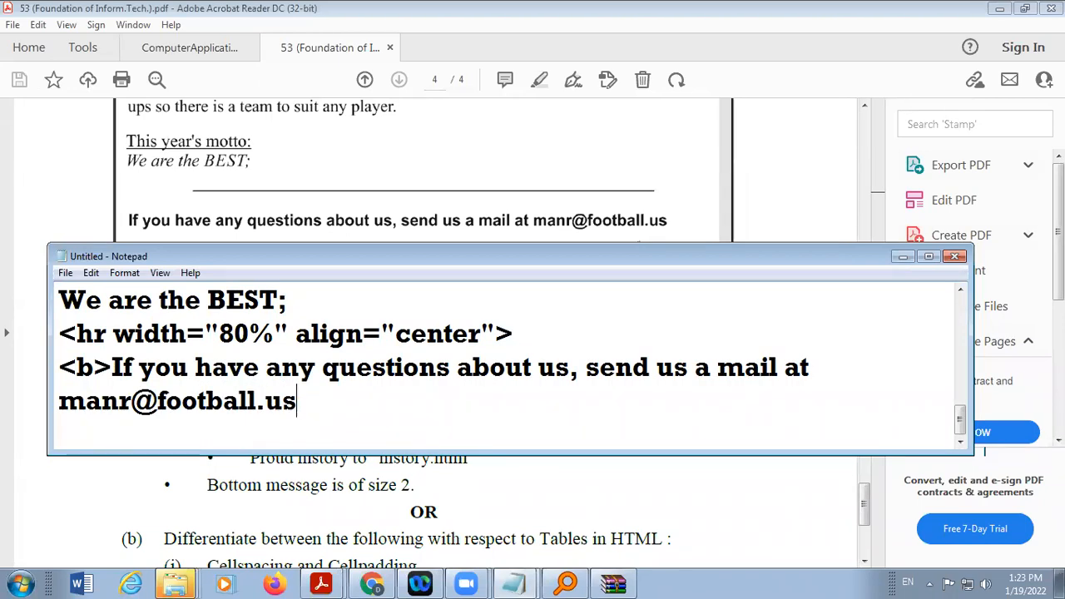
type("</b>")
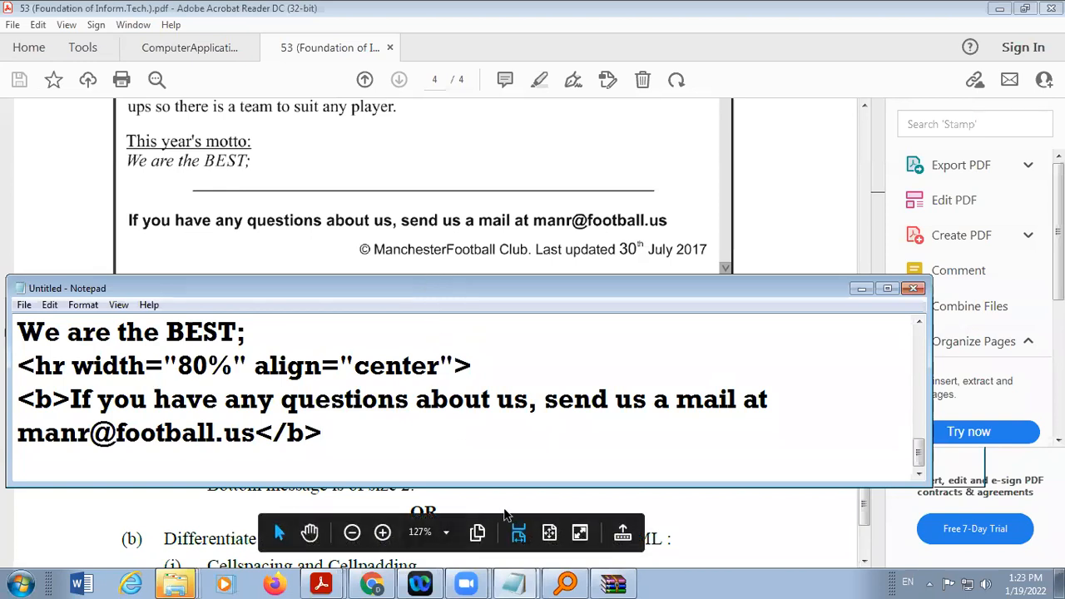
left_click(912, 288)
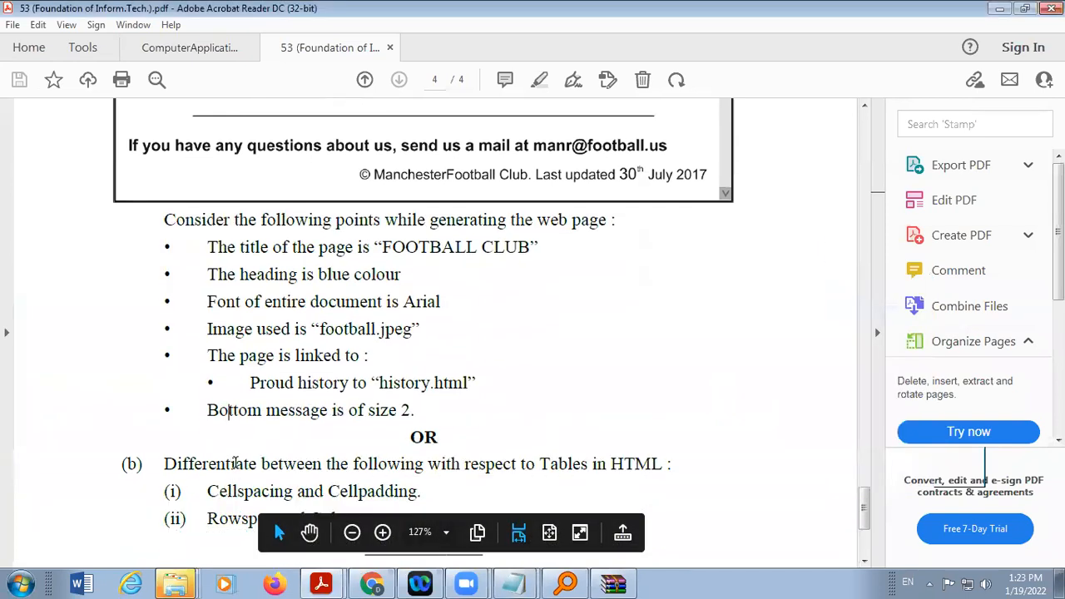
scroll("up", 3)
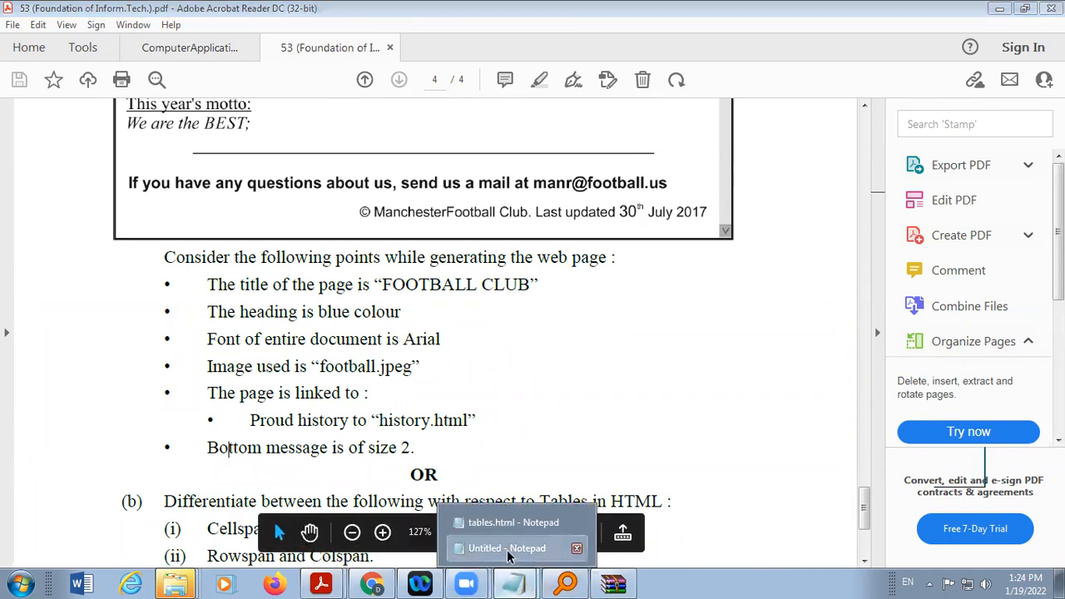
left_click(506, 548)
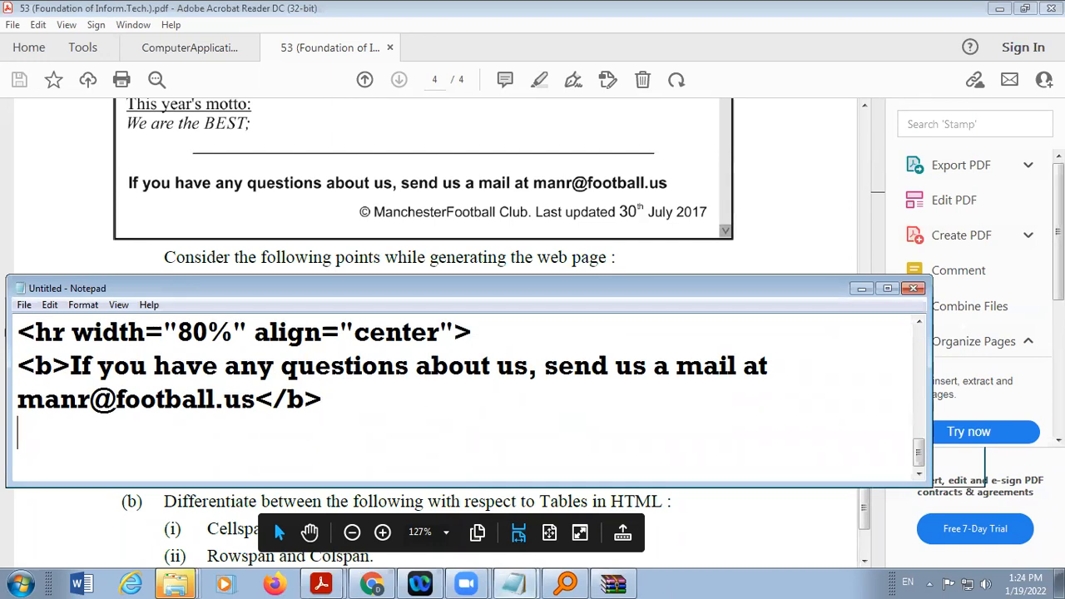
Start a right-aligned h2 heading with the &copy; copyright symbol.
type("<")
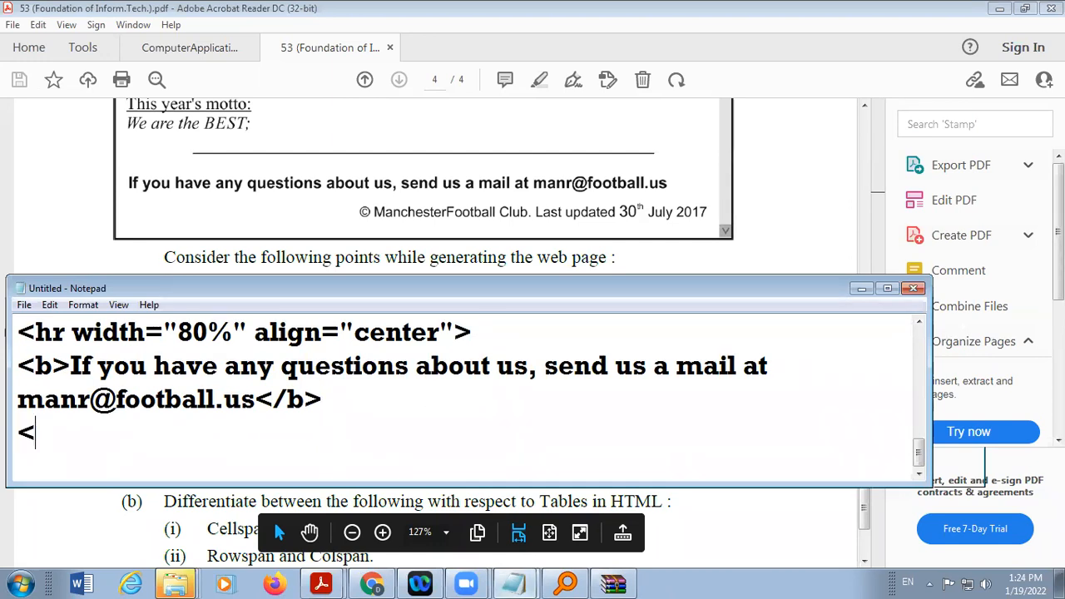
type("h2")
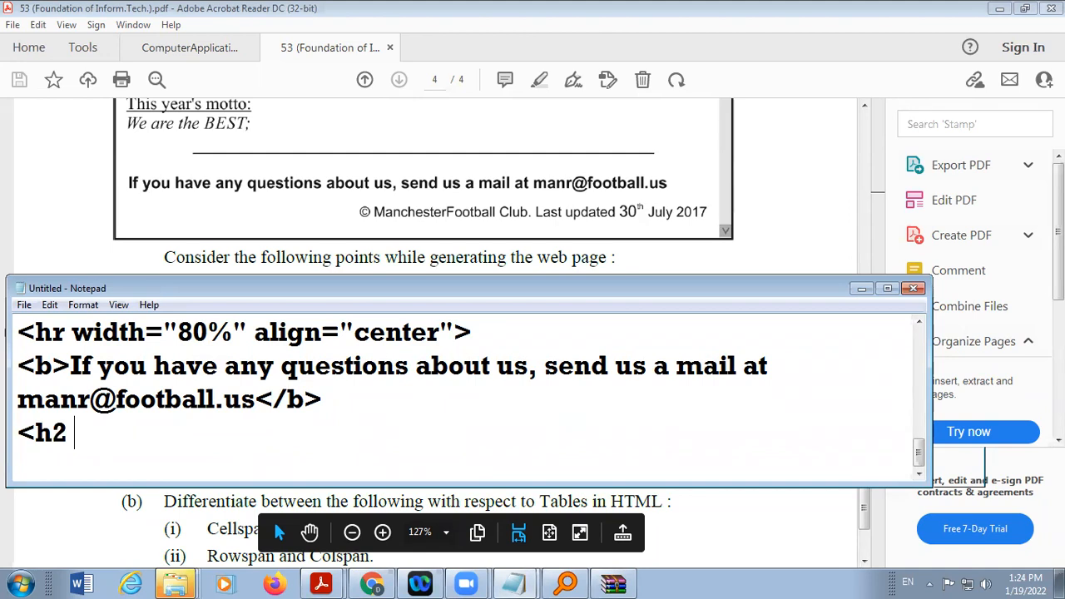
type("align=")
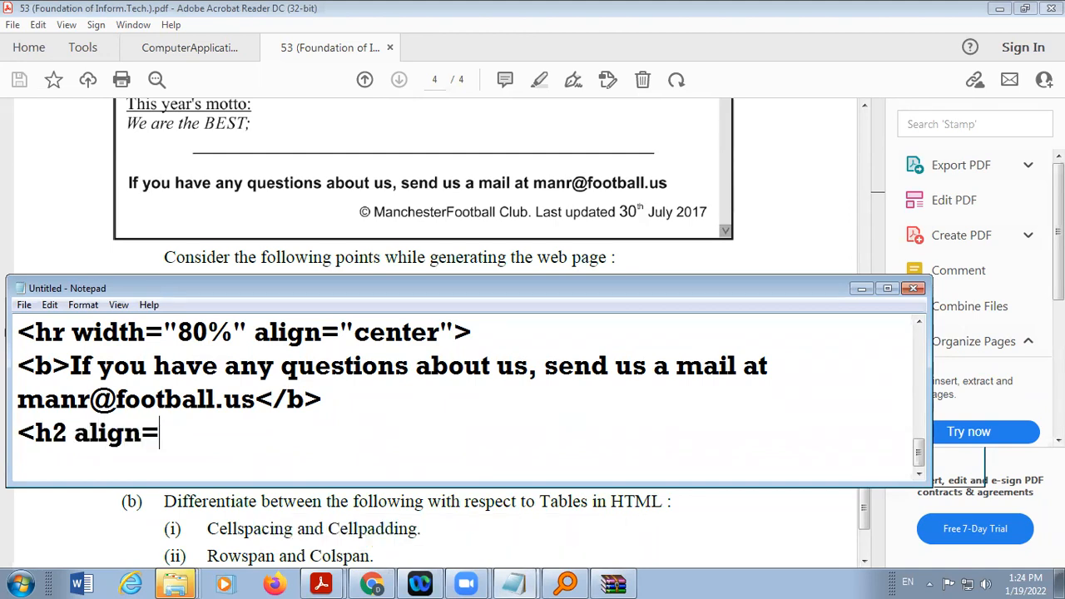
type("\"right")
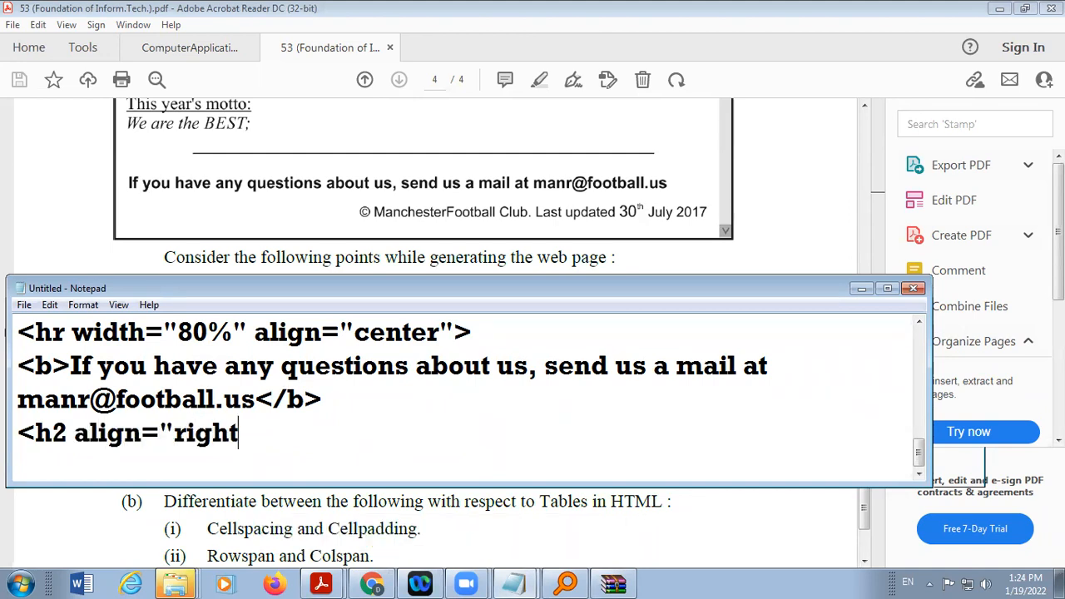
type("\"")
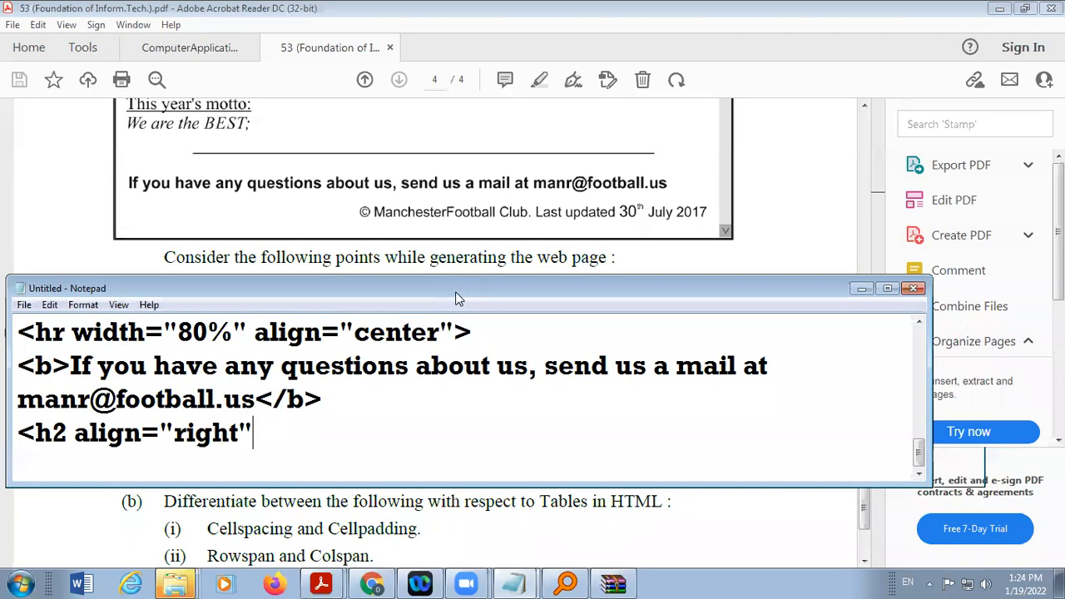
type(">")
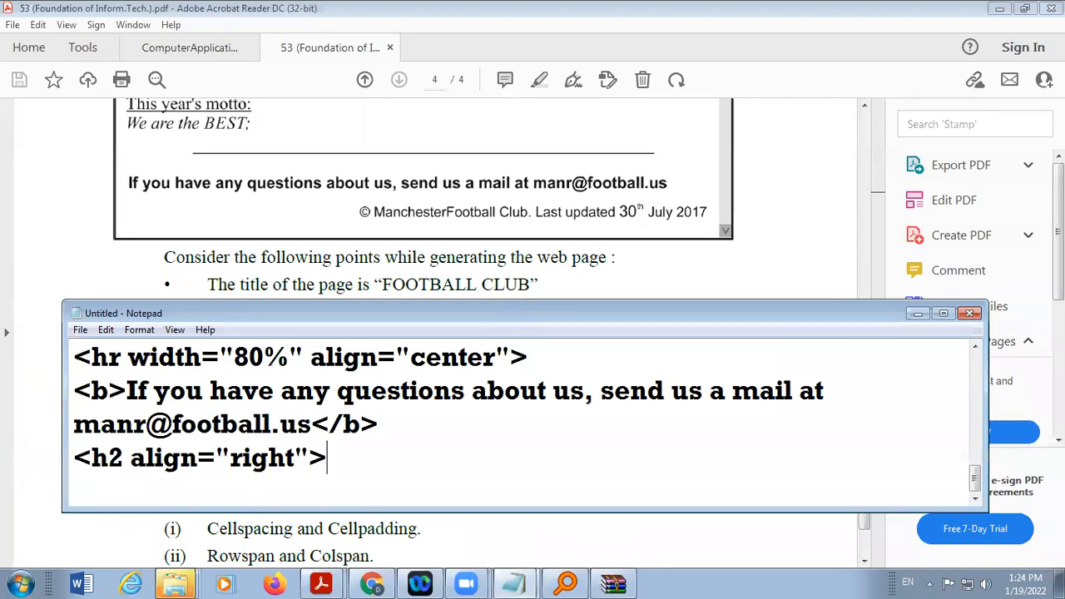
type("&copy")
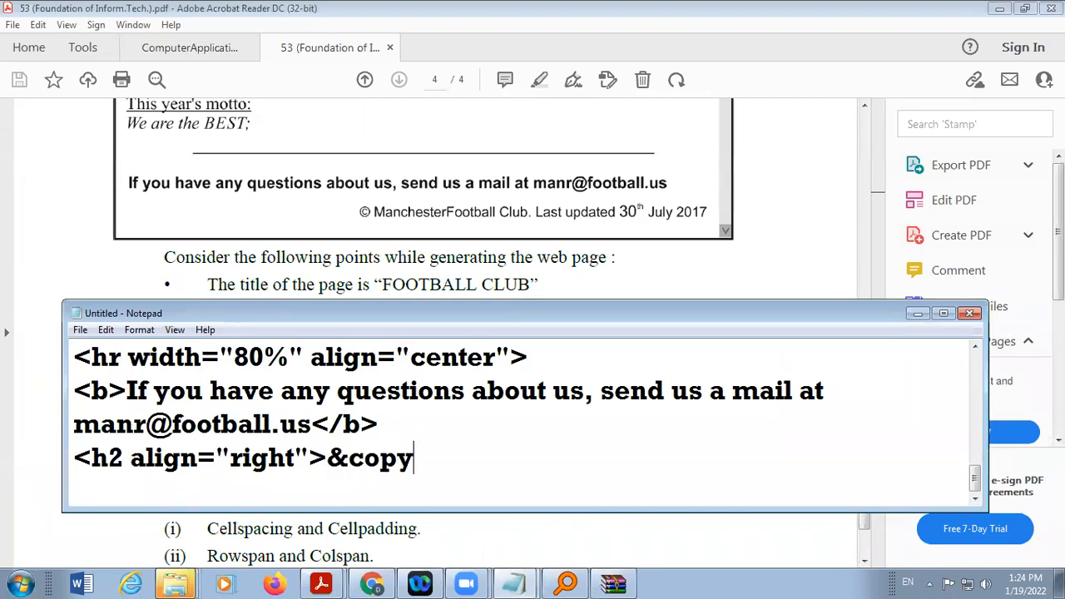
type(";")
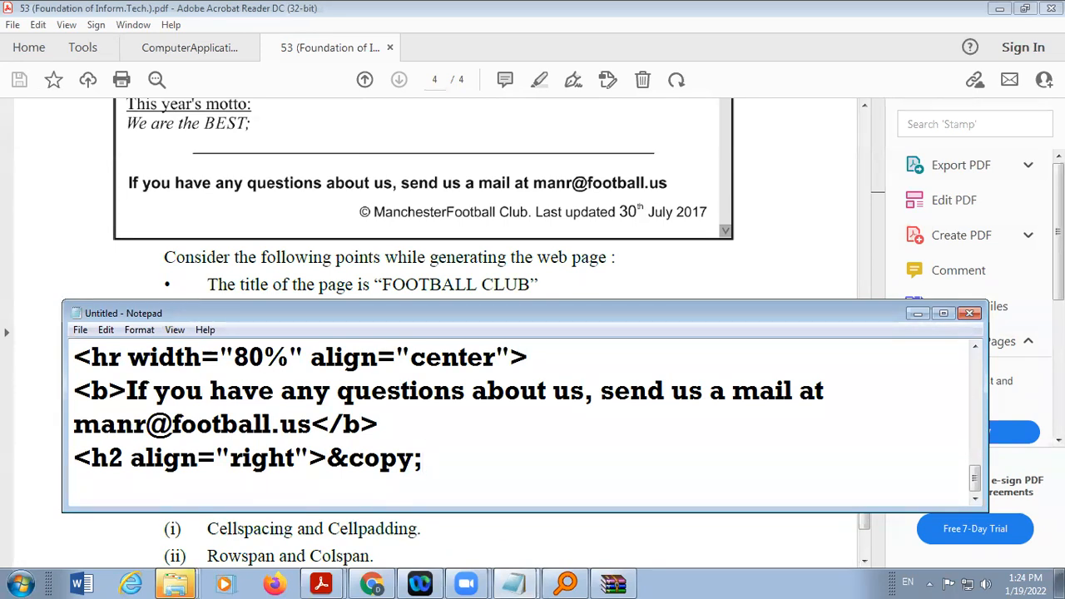
Add ManchesterFootball Club. Last updated 30 to the heading.
type("Ma")
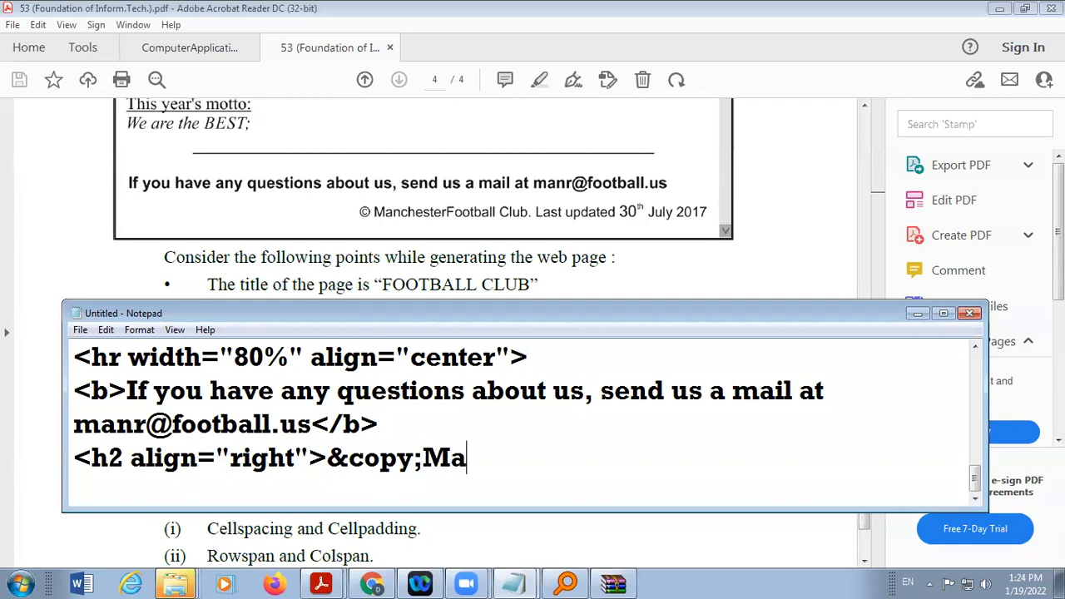
type("nch")
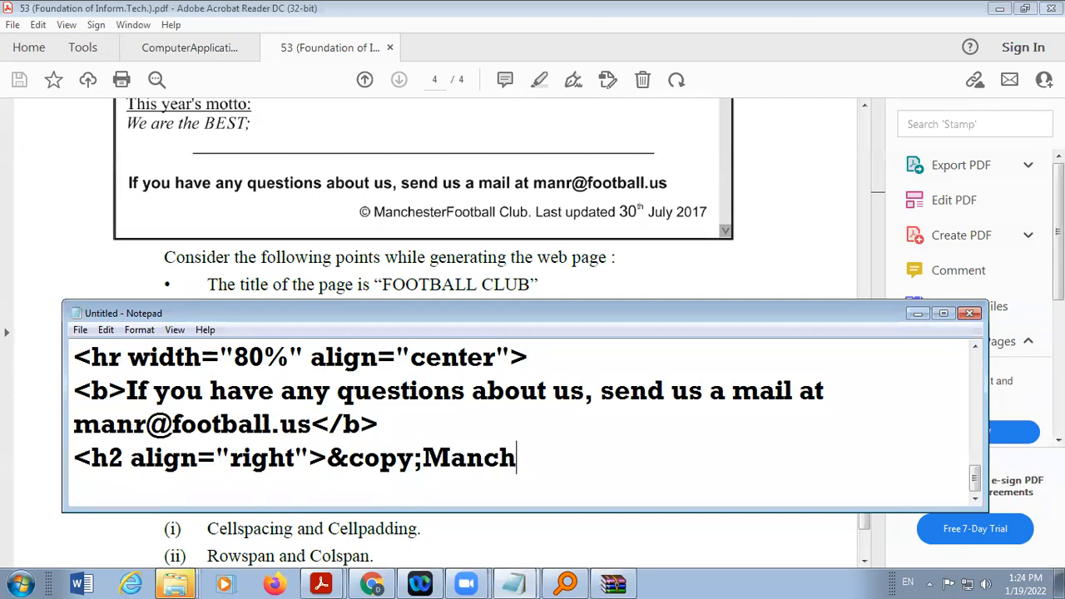
type("esterFootball")
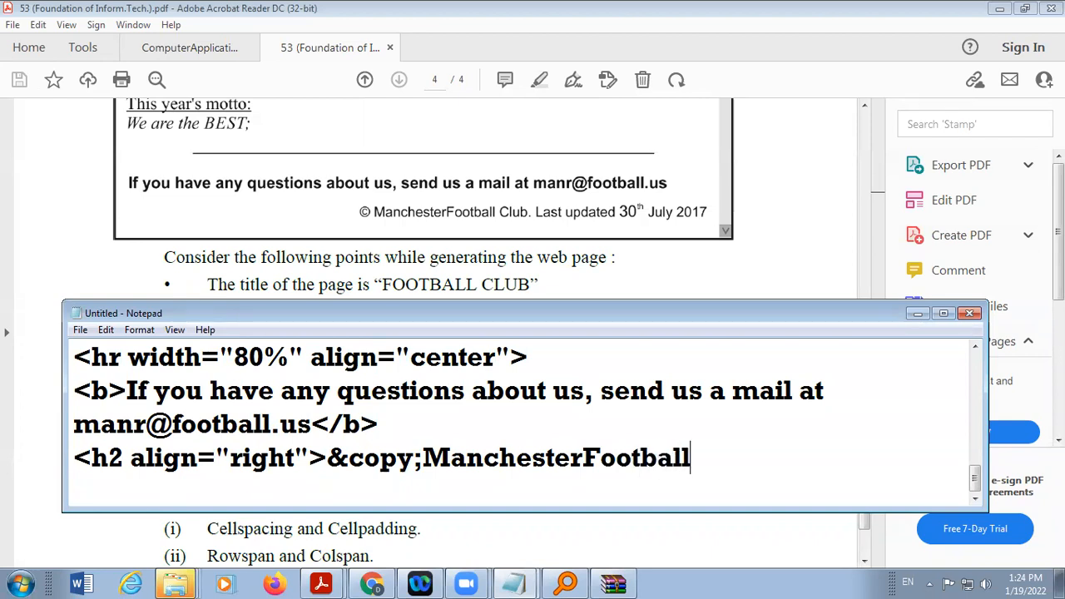
type("Clu")
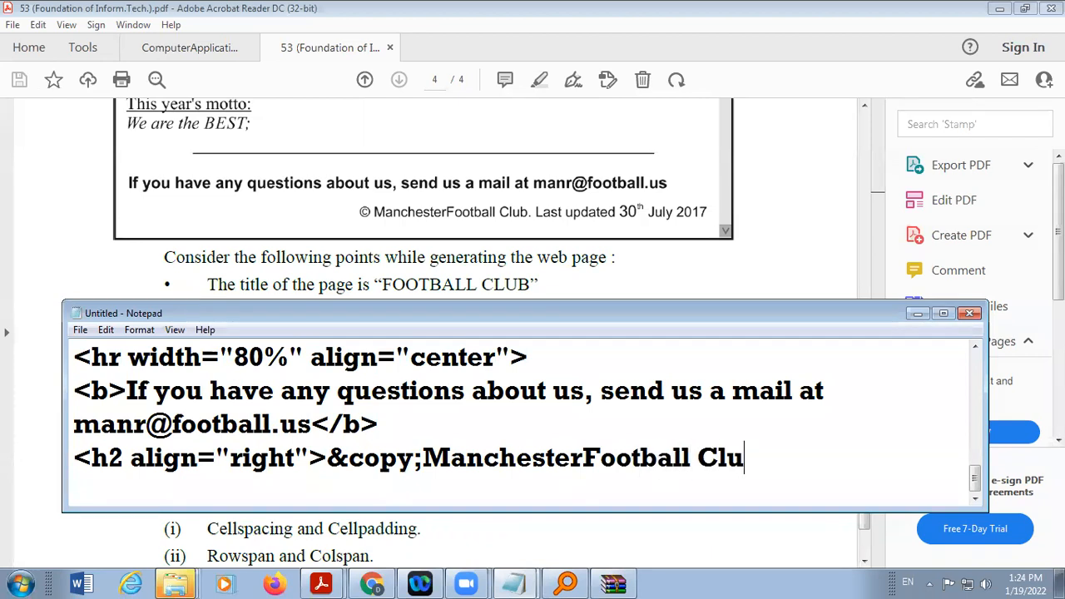
type("b")
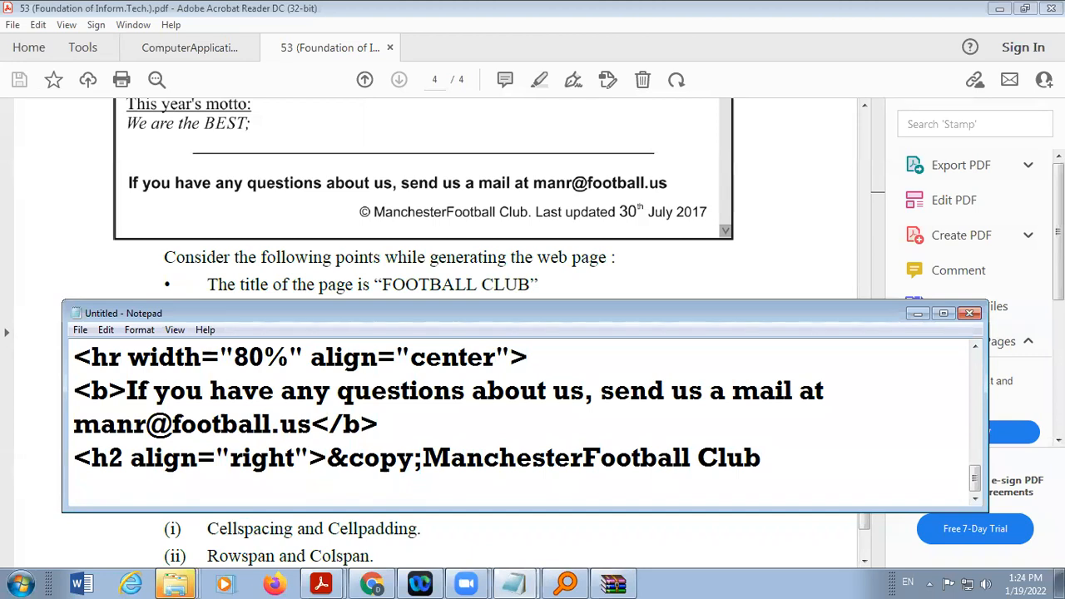
type(". Last")
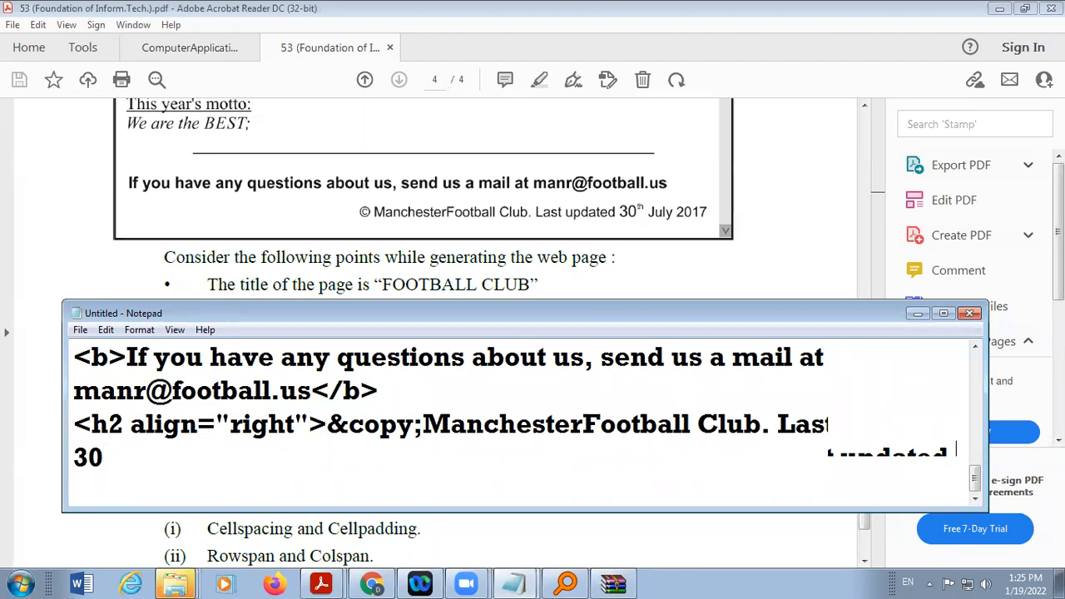
Add superscript <sup>th</sup> then July 2017. to complete the footer.
type("<")
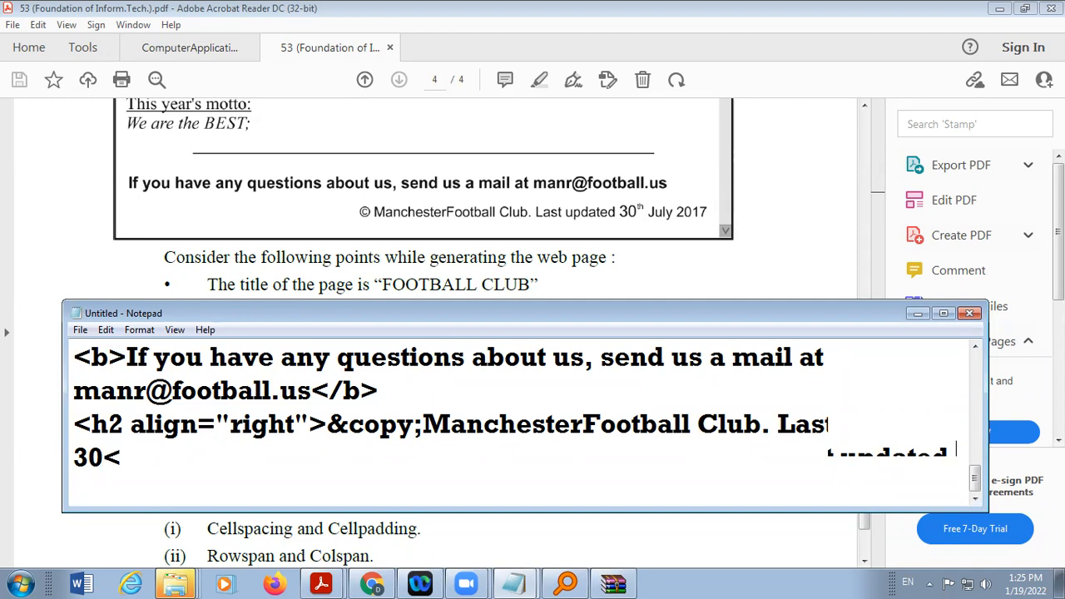
type("su")
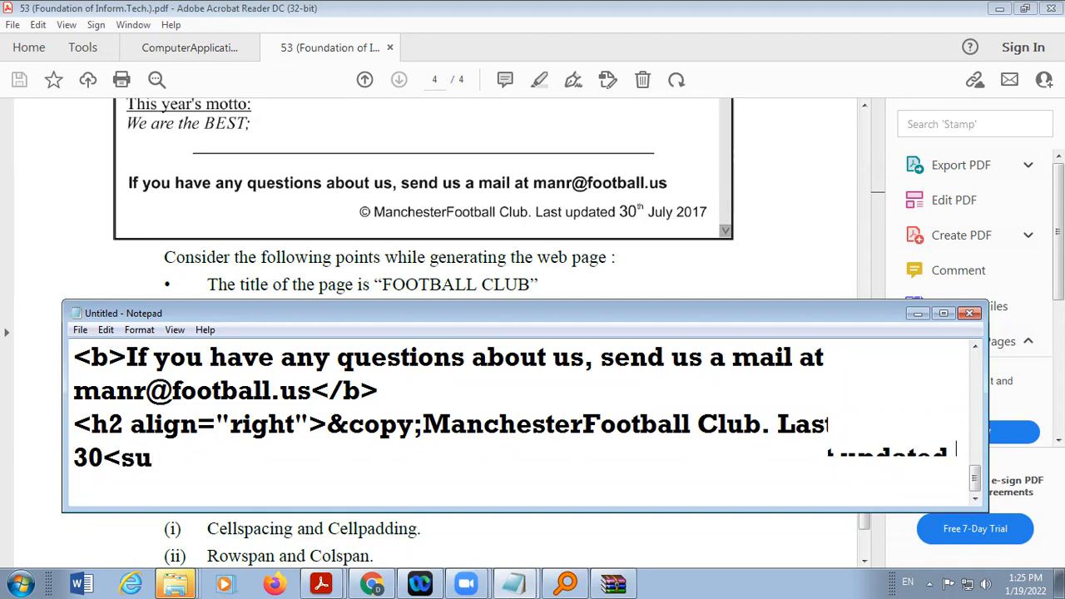
type("p>")
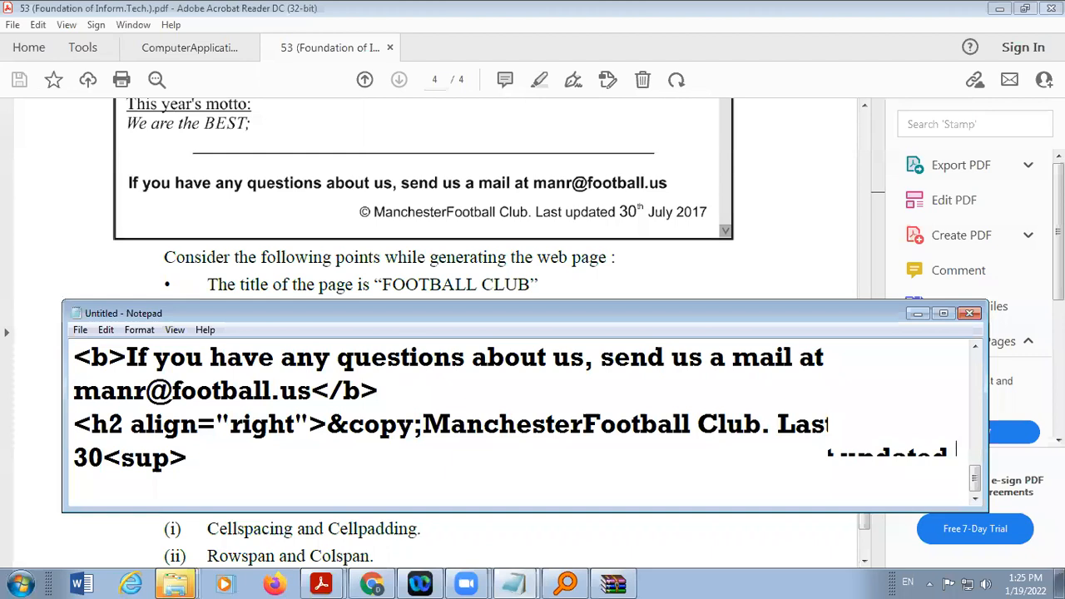
type("th<")
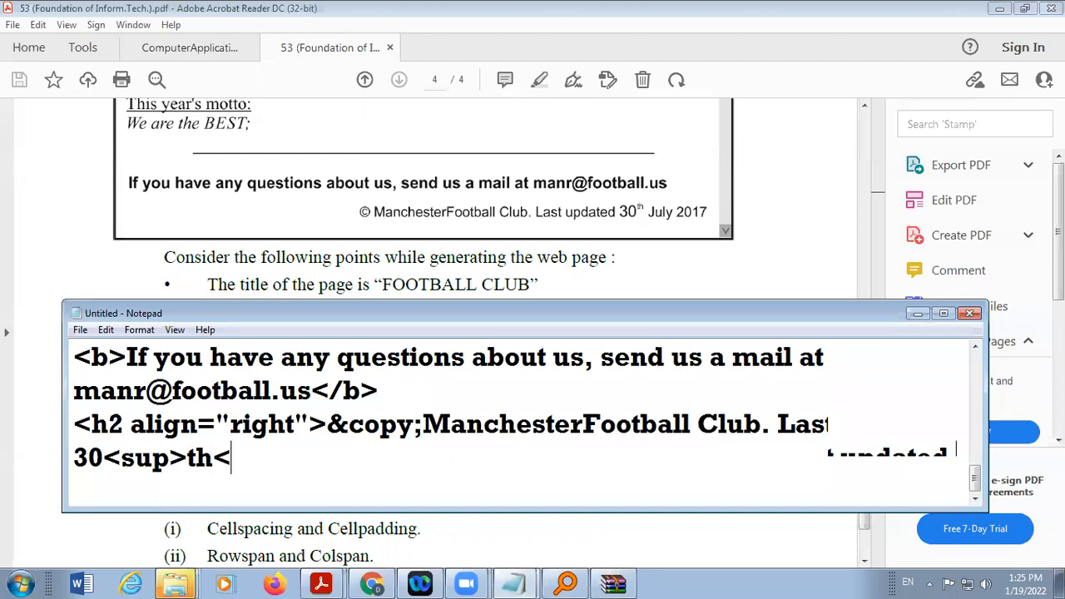
type("/su")
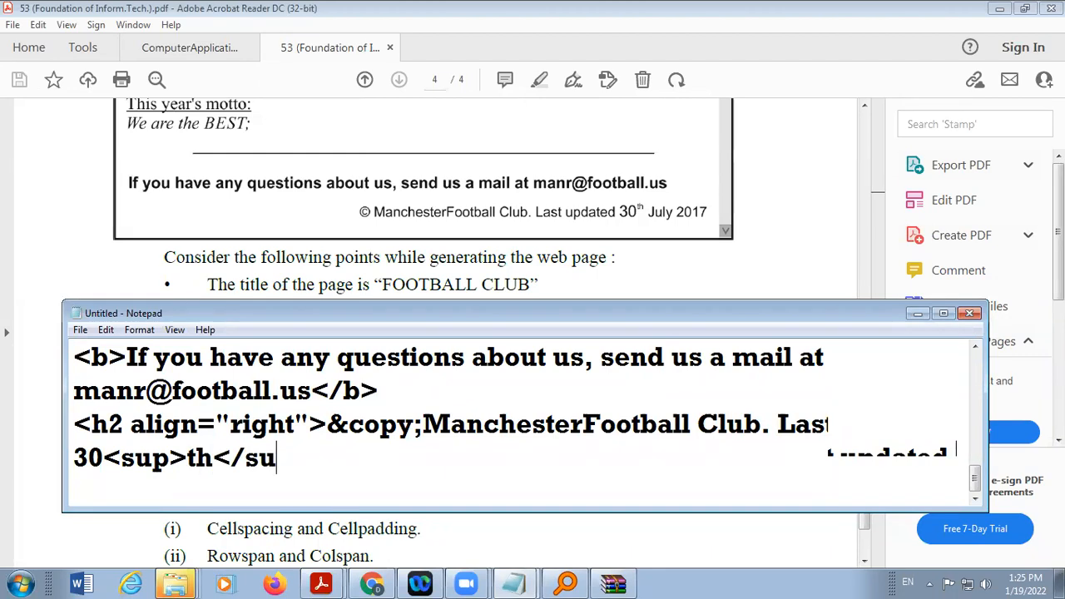
type("p>")
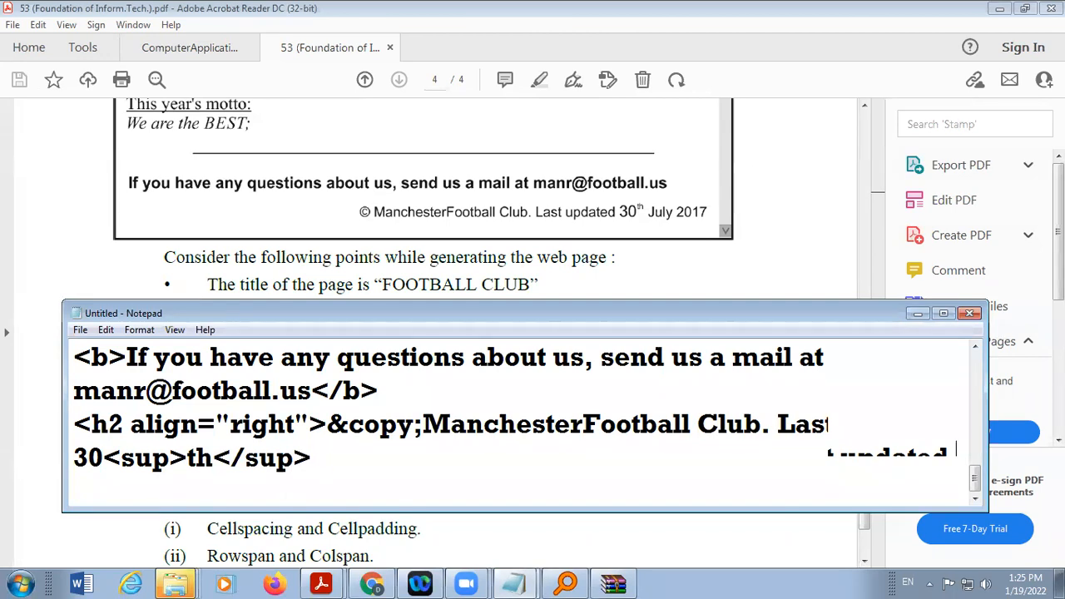
type("July")
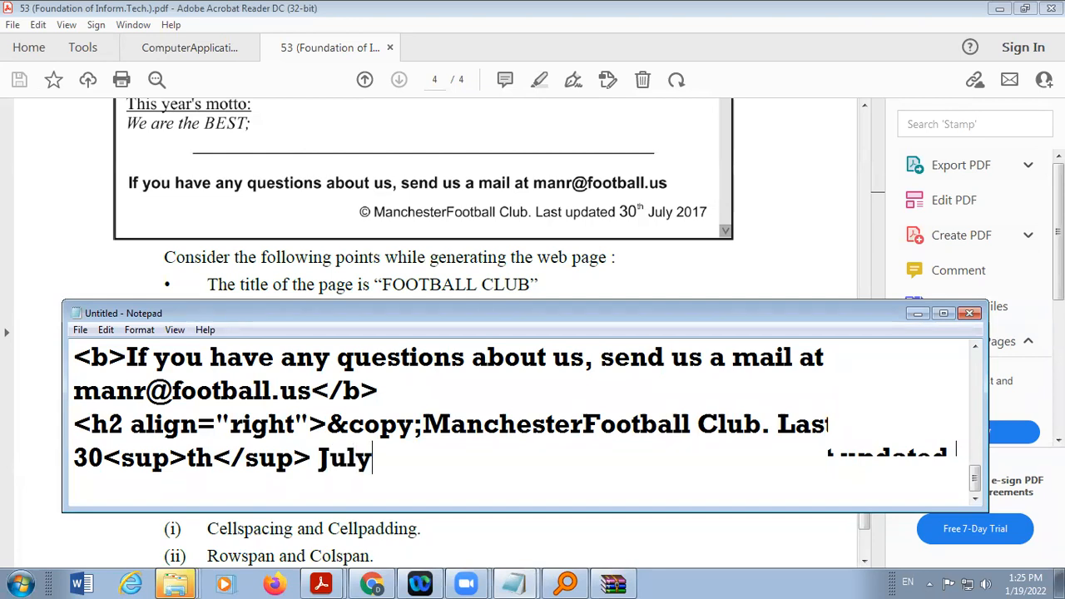
type("201")
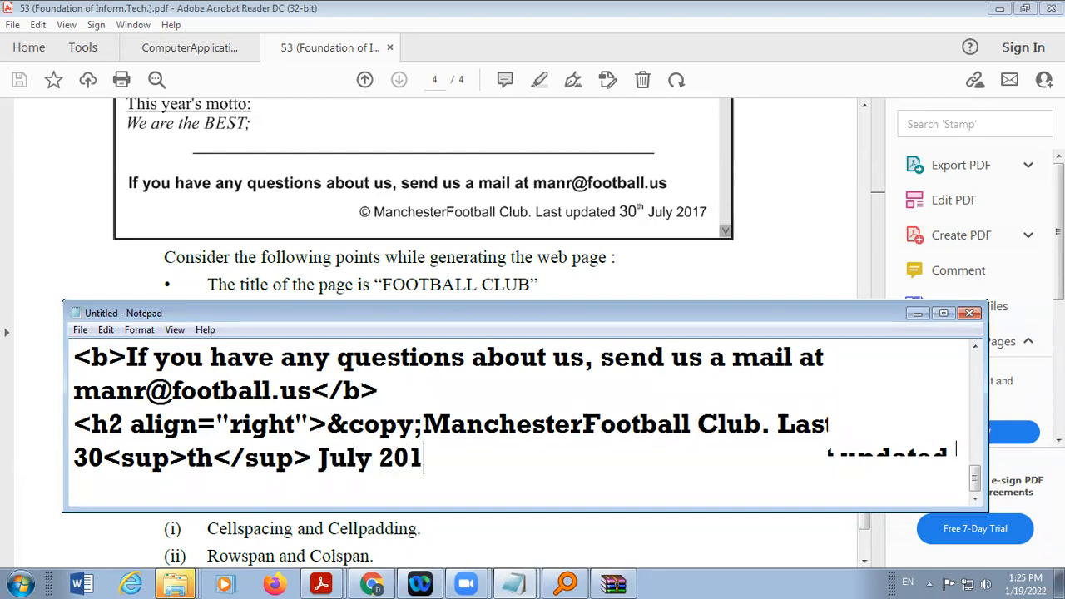
type("7.")
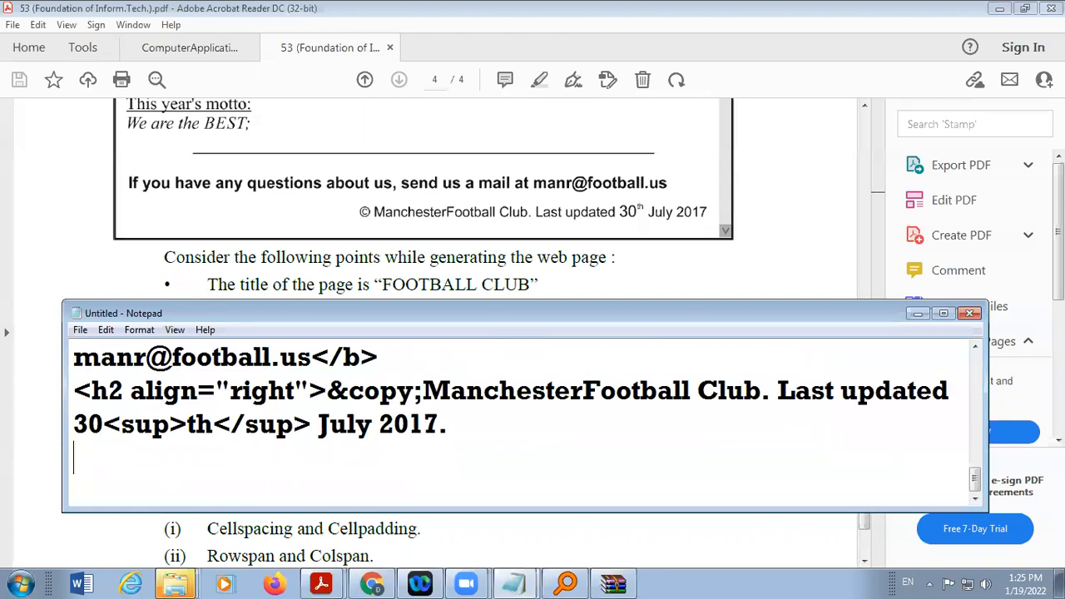
End the document with </body> and </html> on new lines.
type("<")
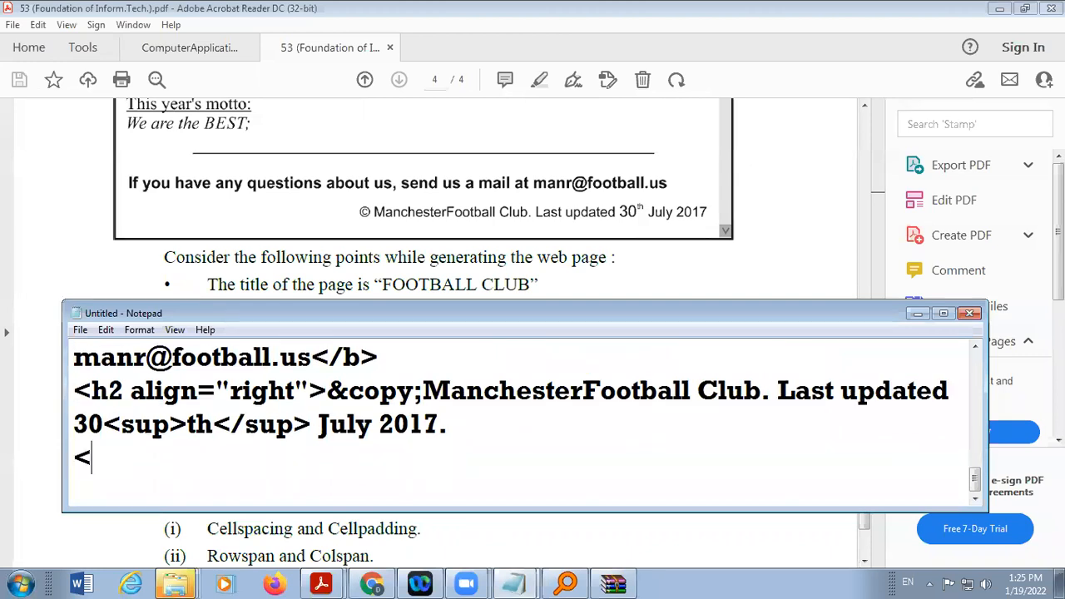
type("/body>")
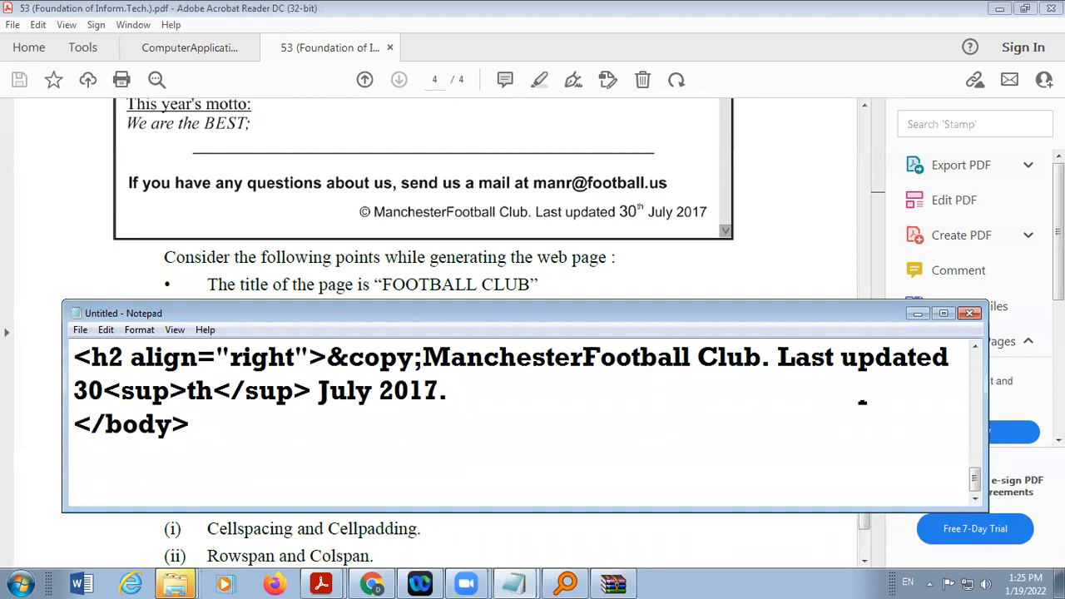
type("</ht")
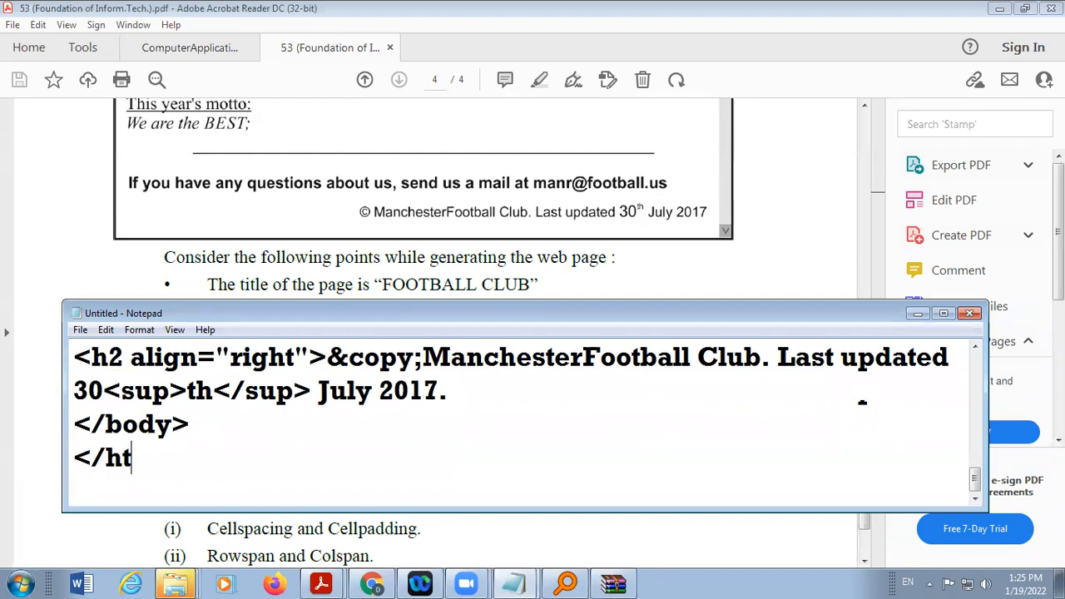
type("ml")
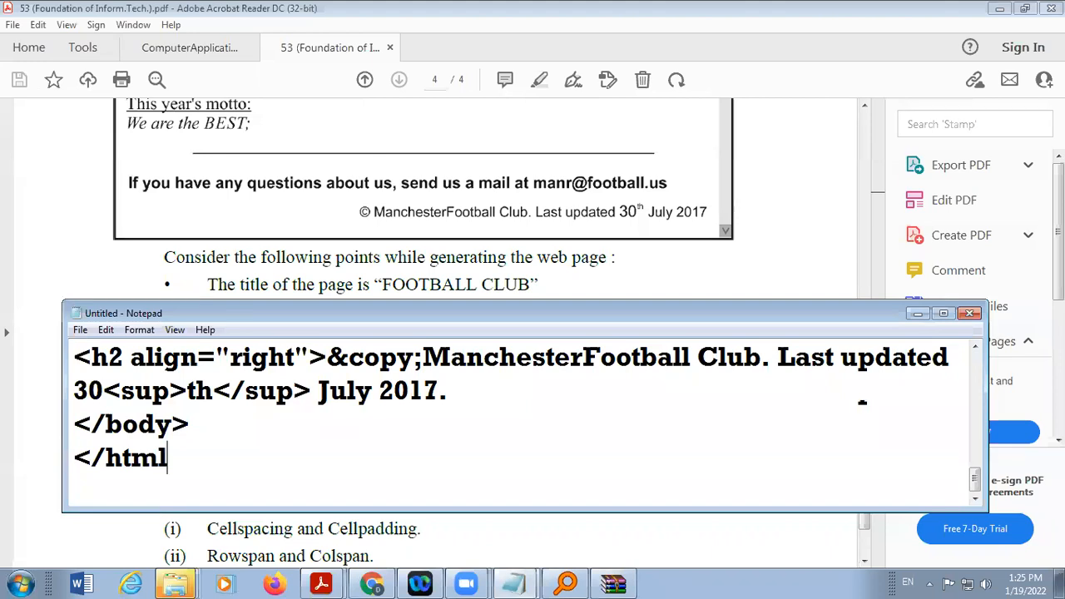
key("enter")
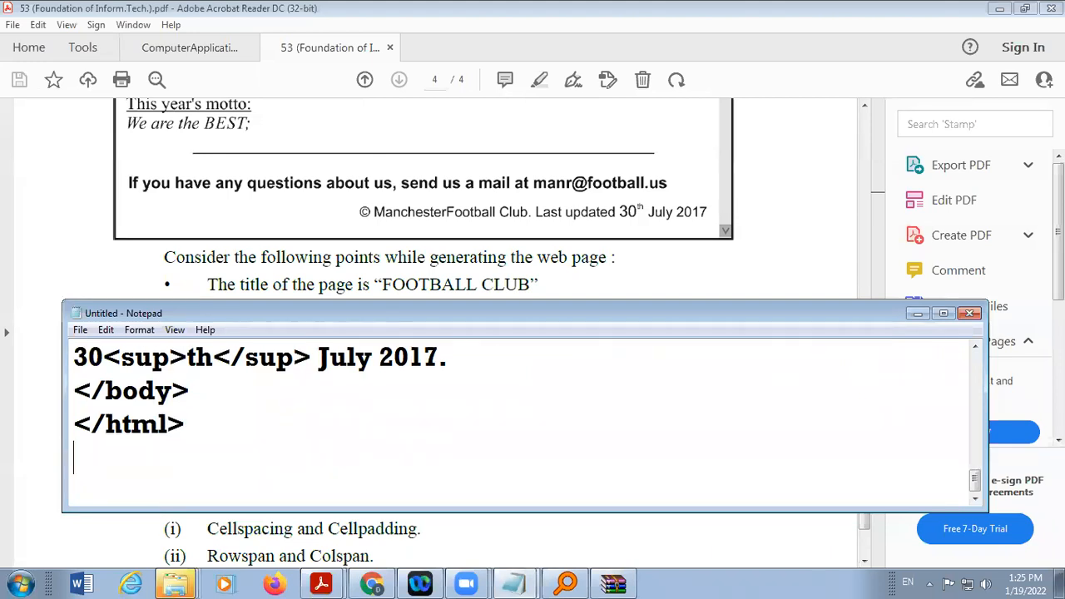
scroll("up", 3)
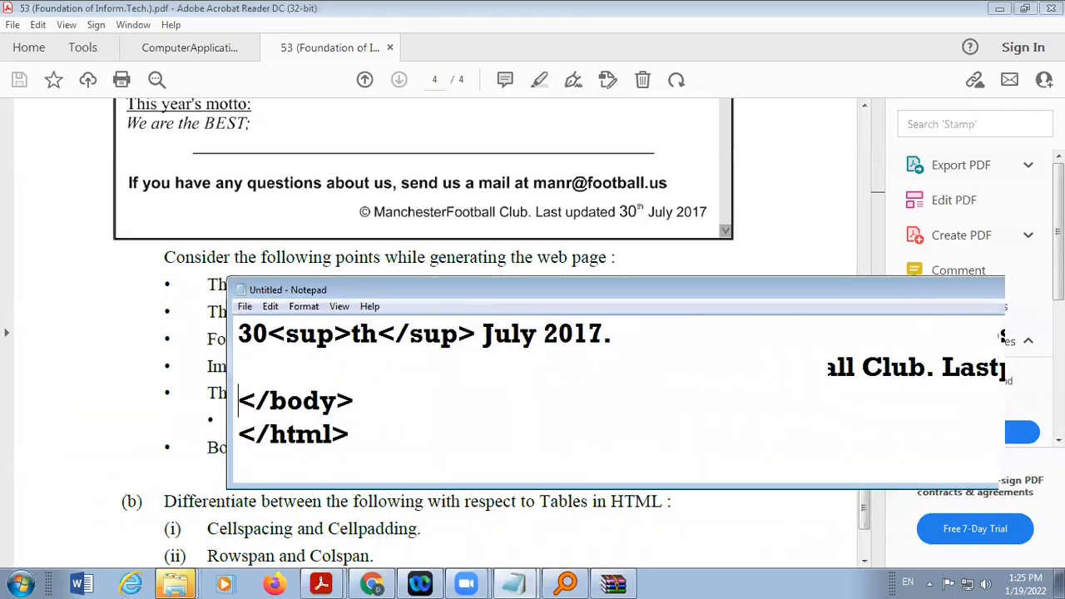
Add </font> above </body> and bring the Notepad window back up.
type("</")
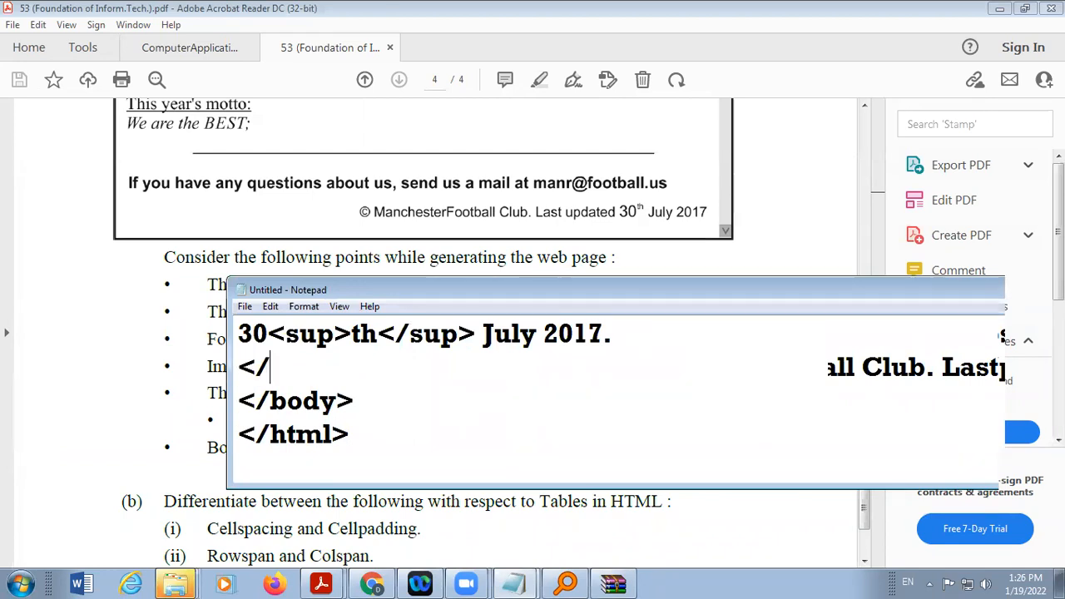
type("font")
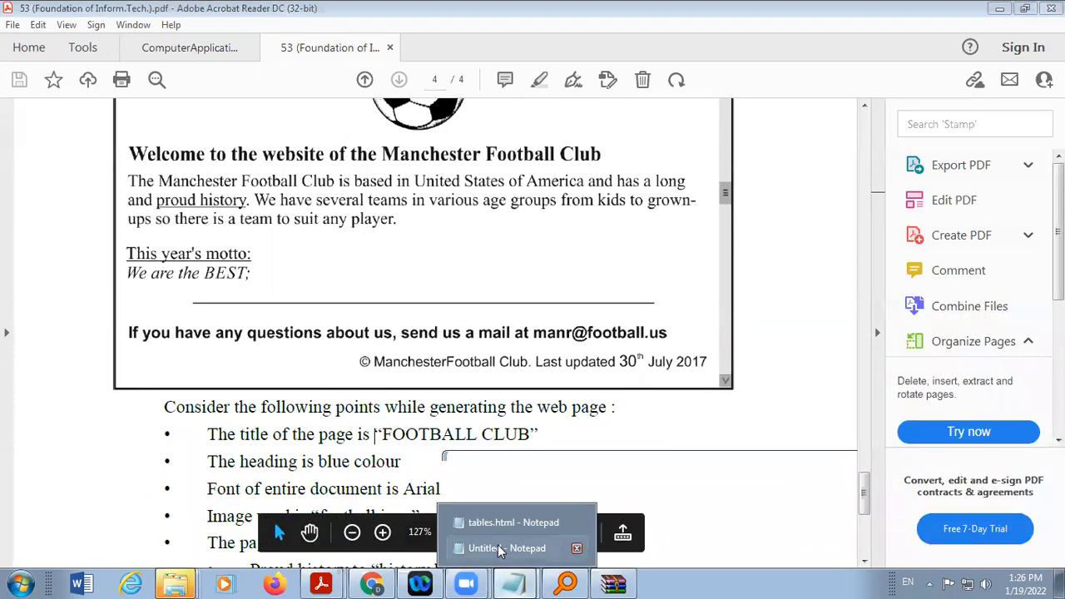
left_click(506, 547)
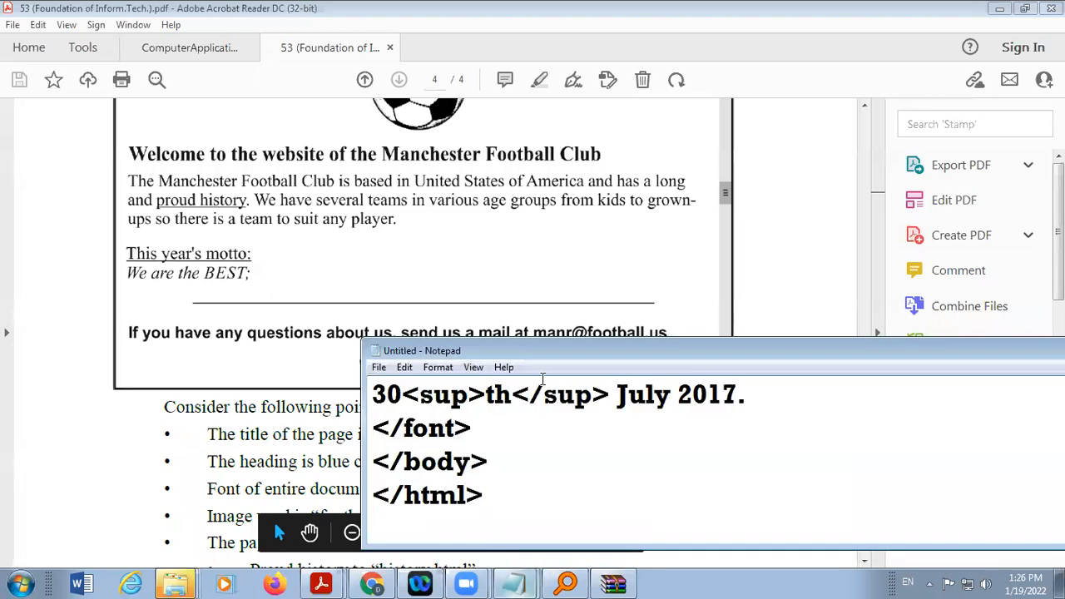
scroll("up", 3)
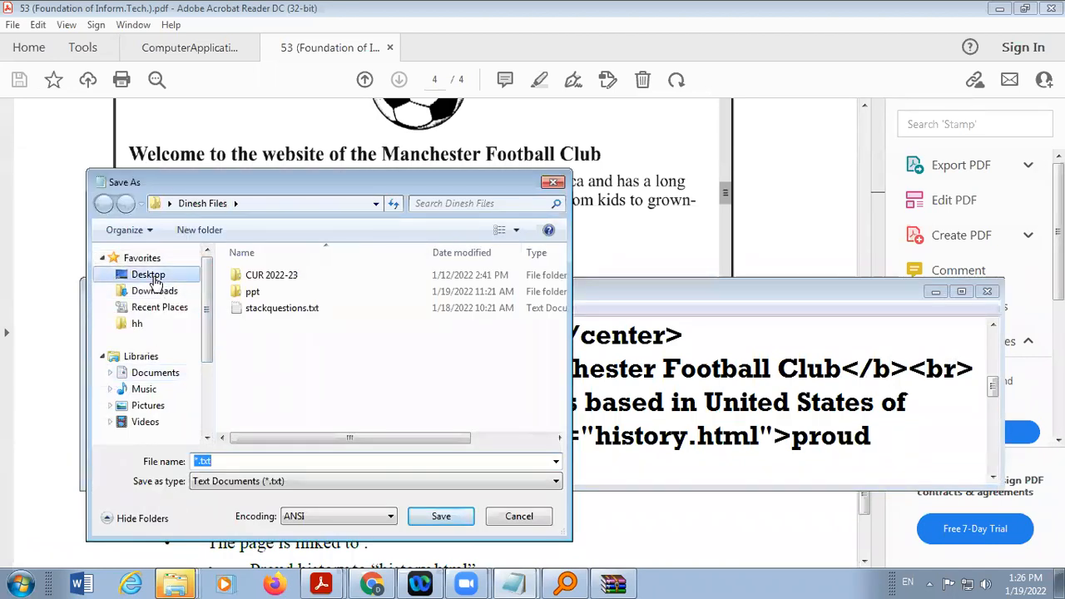
In Save As, choose Desktop > Dinesh Files, type All Files, and name the file qp1.html.
left_click(375, 481)
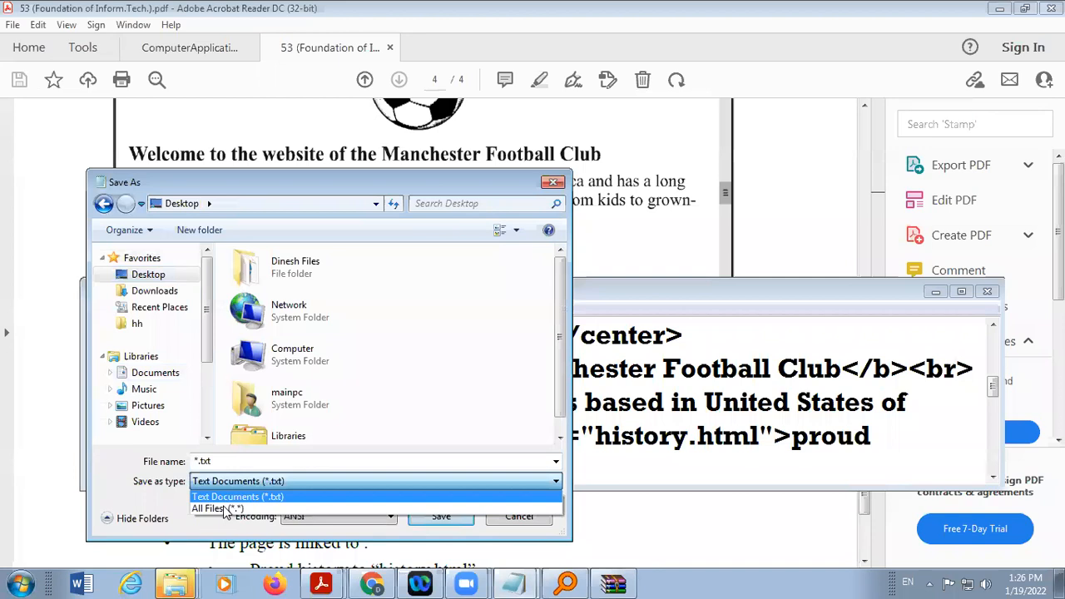
left_click(216, 510)
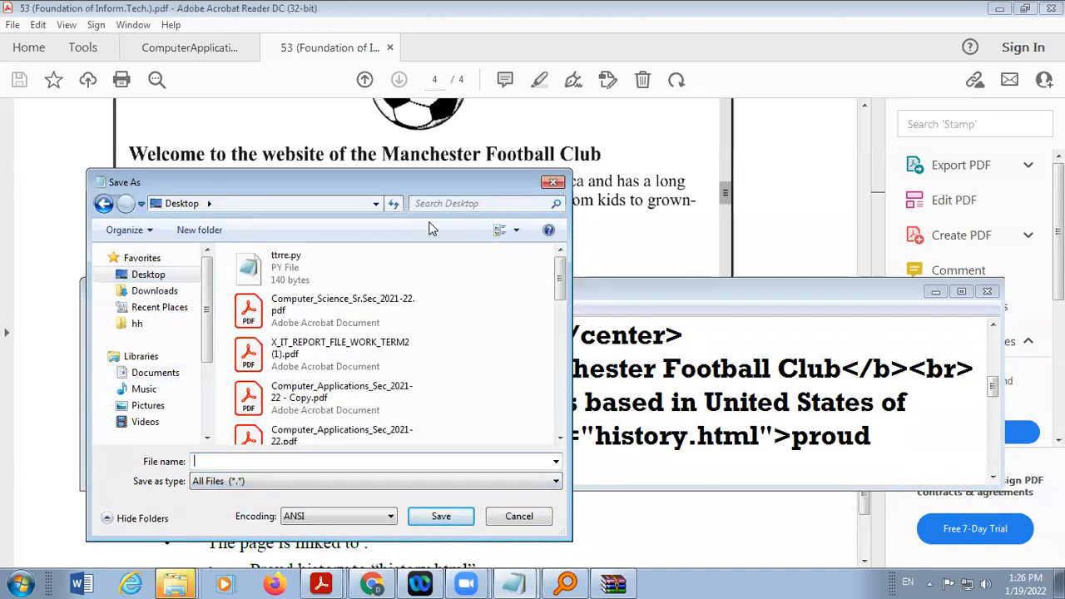
scroll("down", 3)
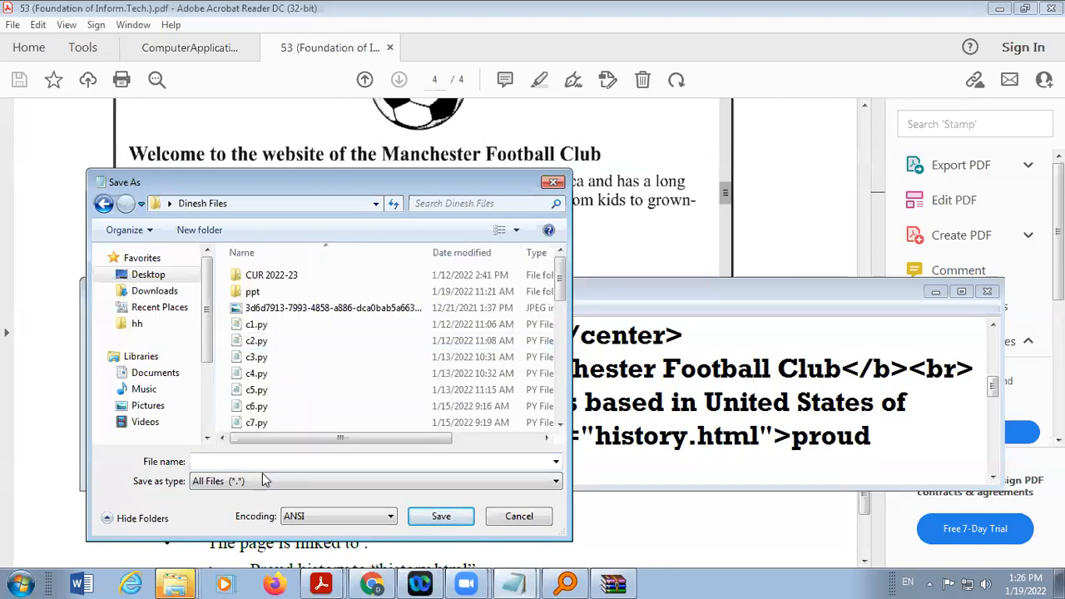
left_click(366, 461)
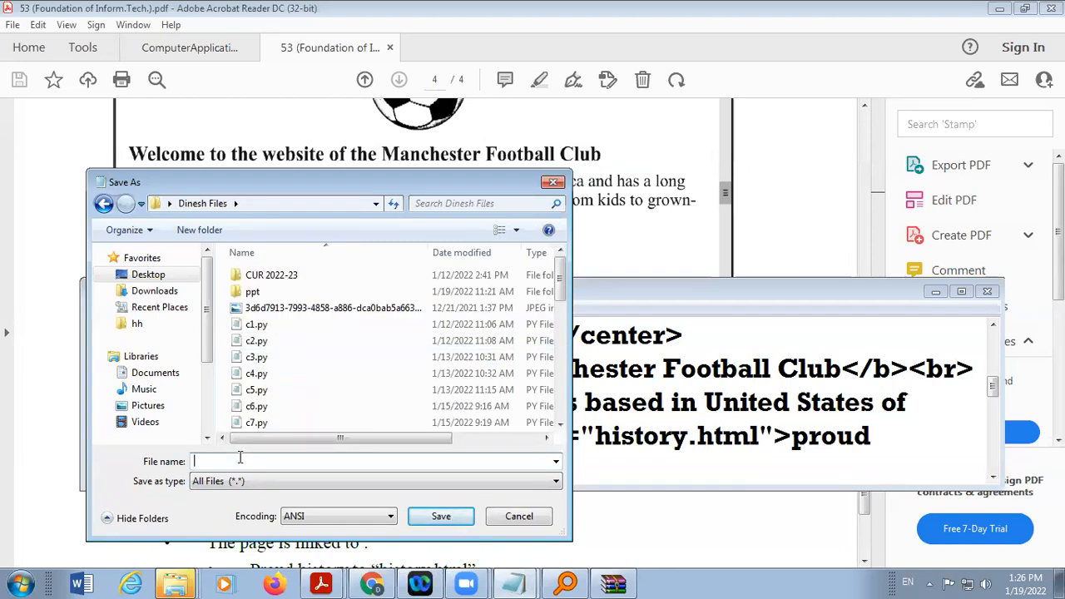
type("sp")
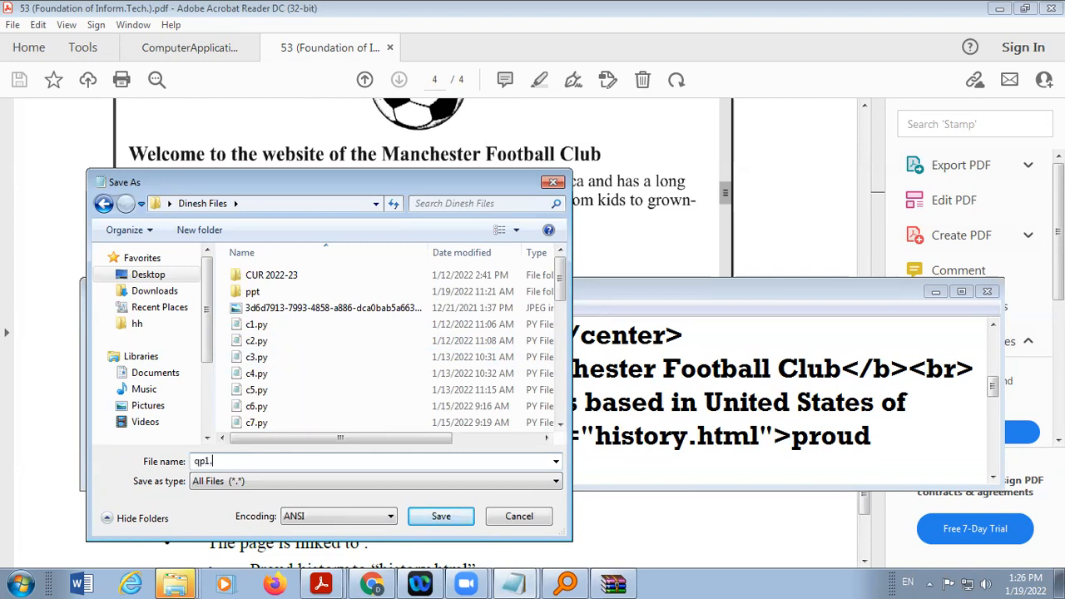
type("html")
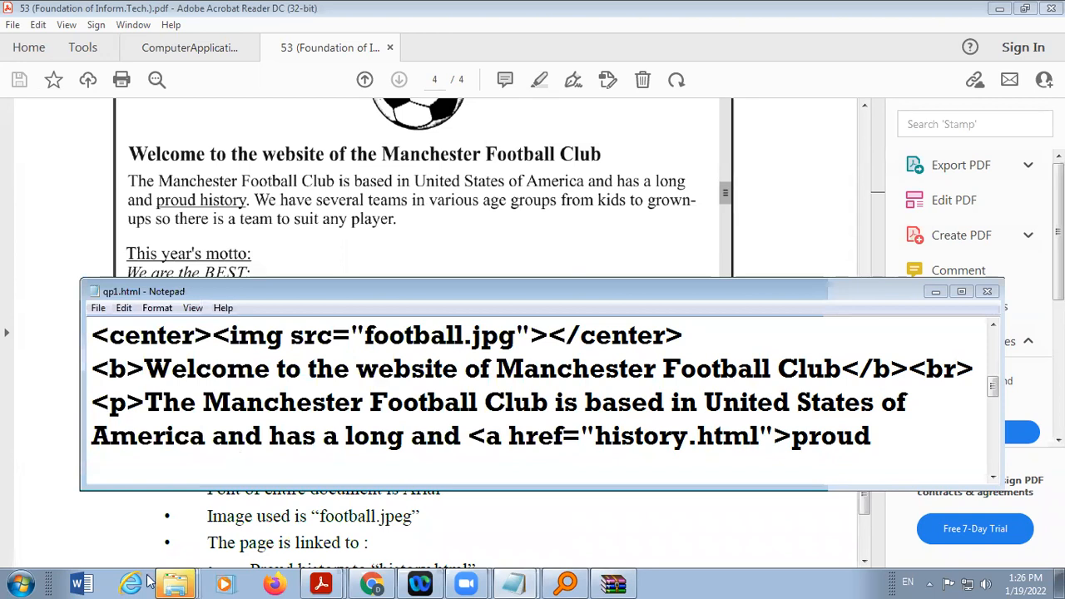
Save qp1.html, then open it from Dinesh Files in Google Chrome.
left_click(175, 583)
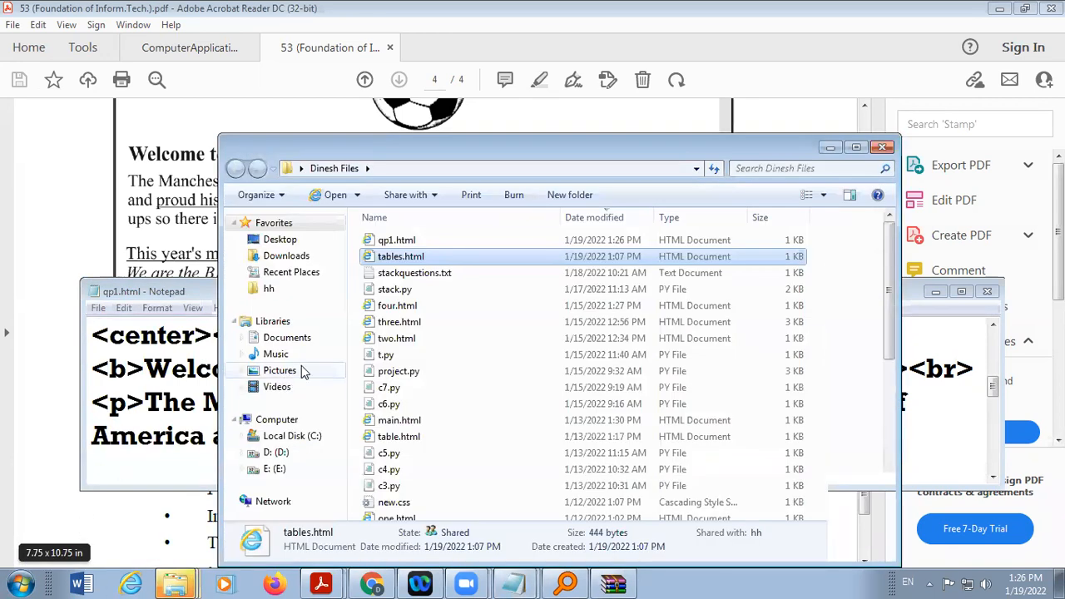
right_click(396, 239)
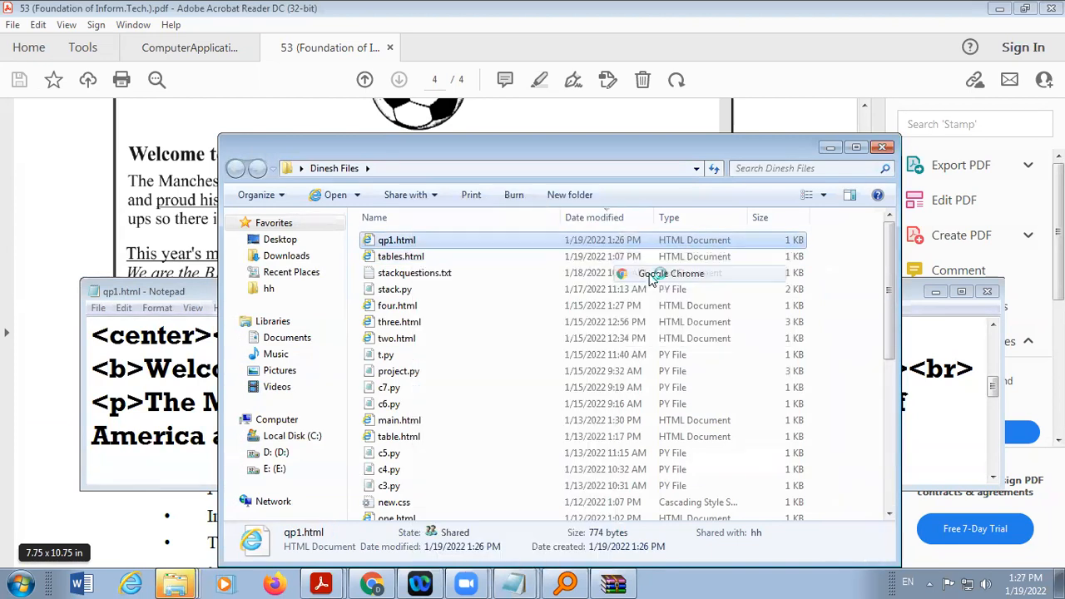
double_click(396, 240)
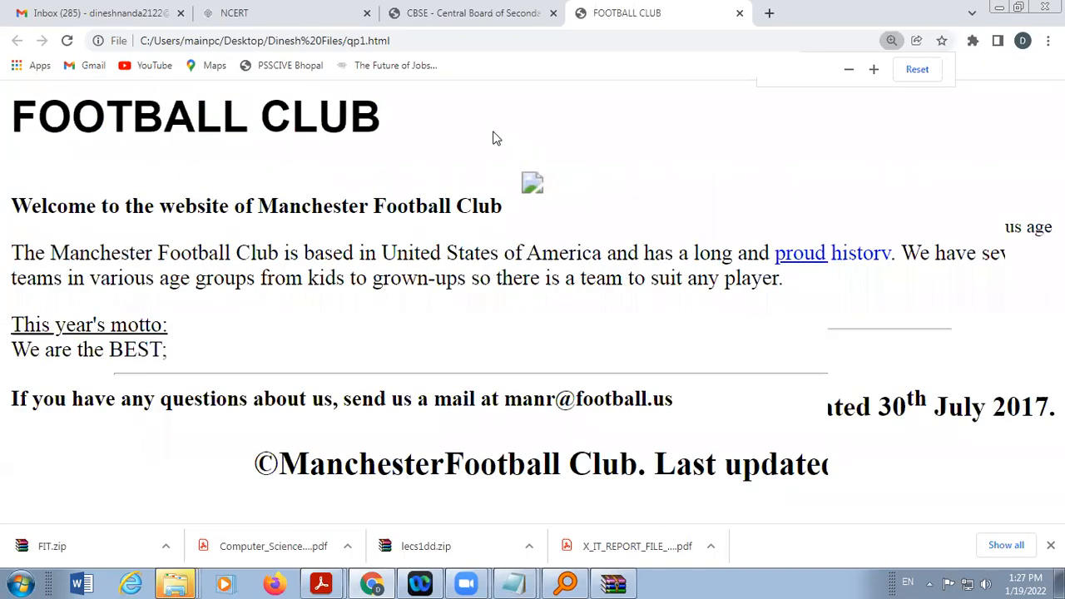
Reset Chrome's zoom to view the Football Club page at normal size.
left_click(874, 69)
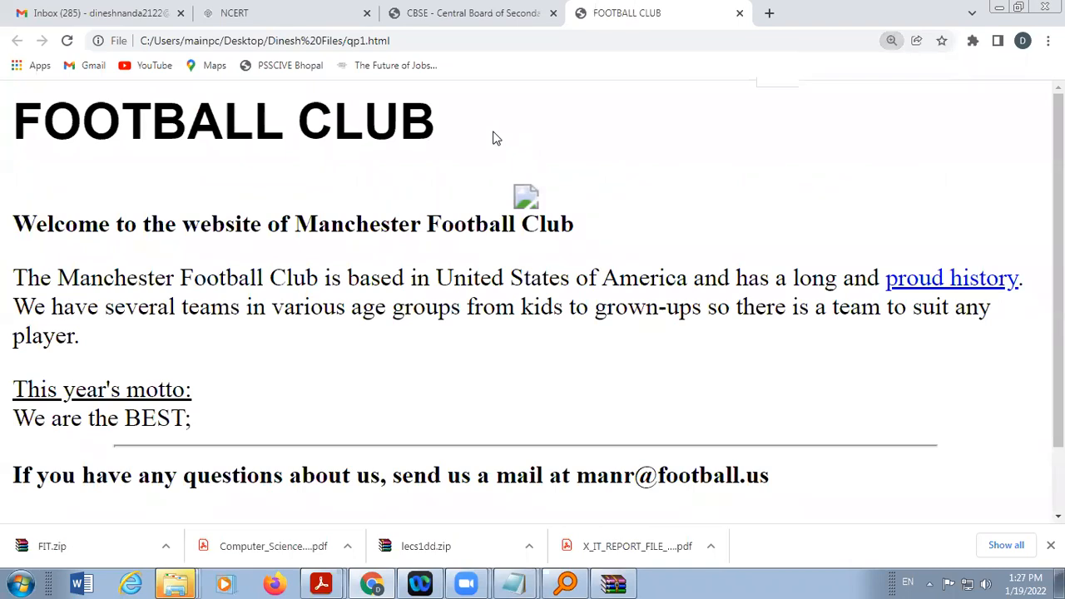
mouse_move(995, 24)
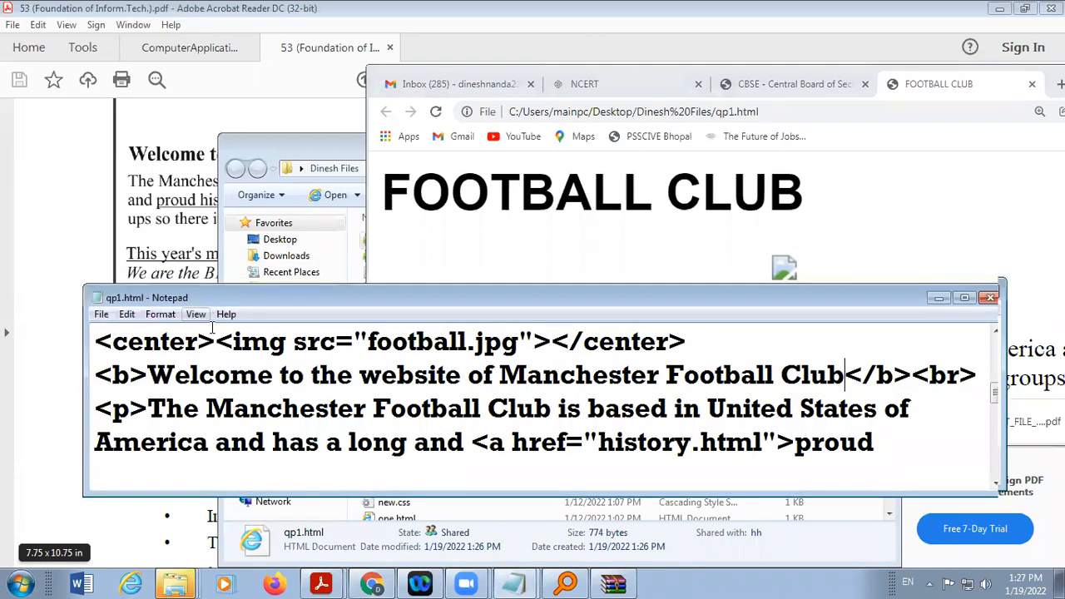
Remove align="center" from <h1> and wrap the FOOTBALL CLUB heading in <center>...</center> tags.
scroll("up", 3)
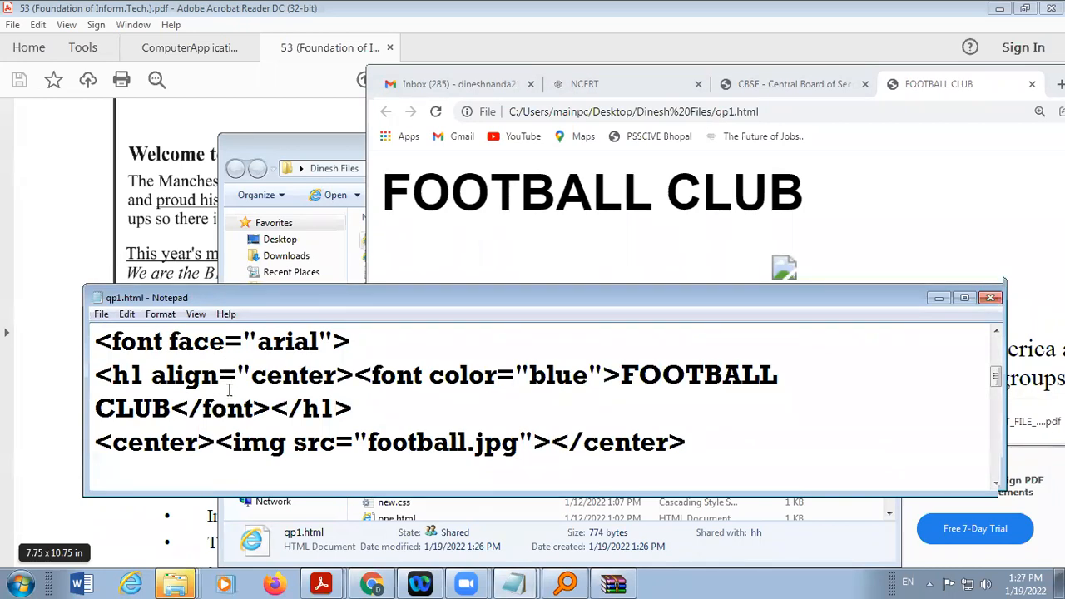
mouse_move(176, 390)
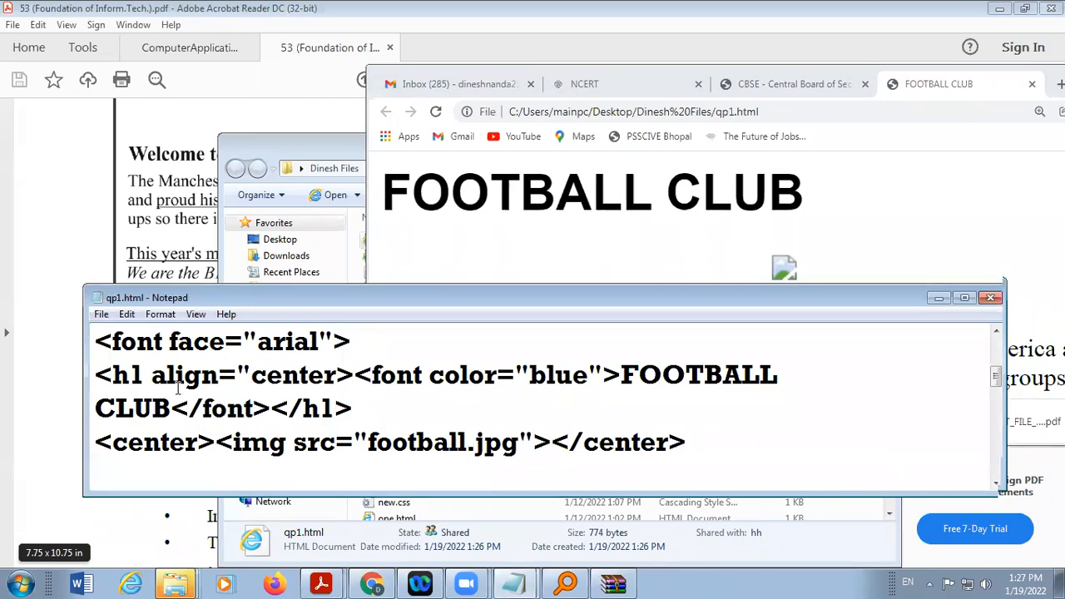
double_click(183, 374)
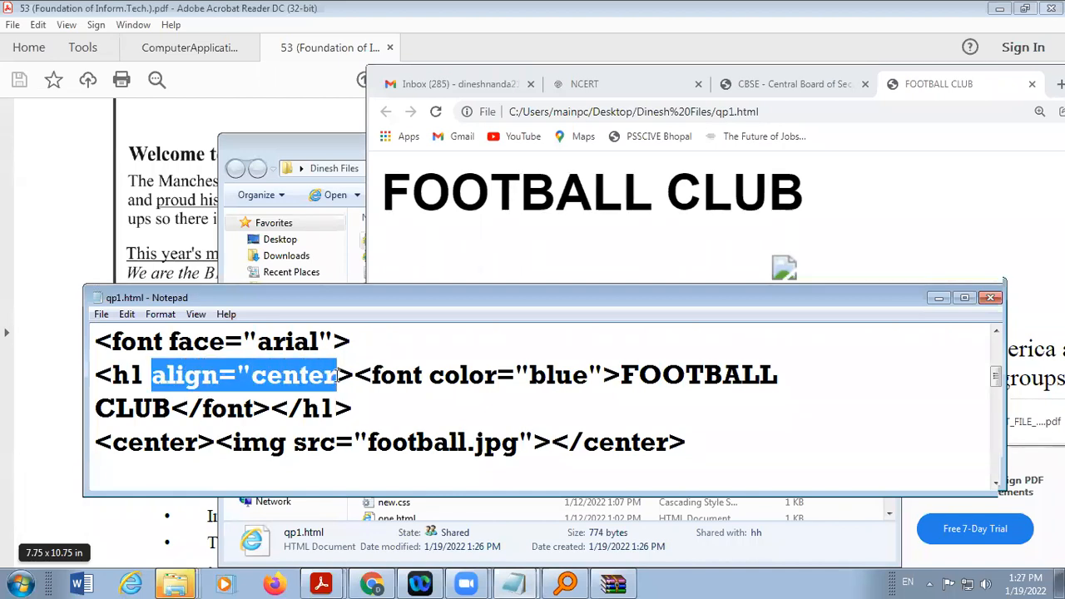
key("Delete")
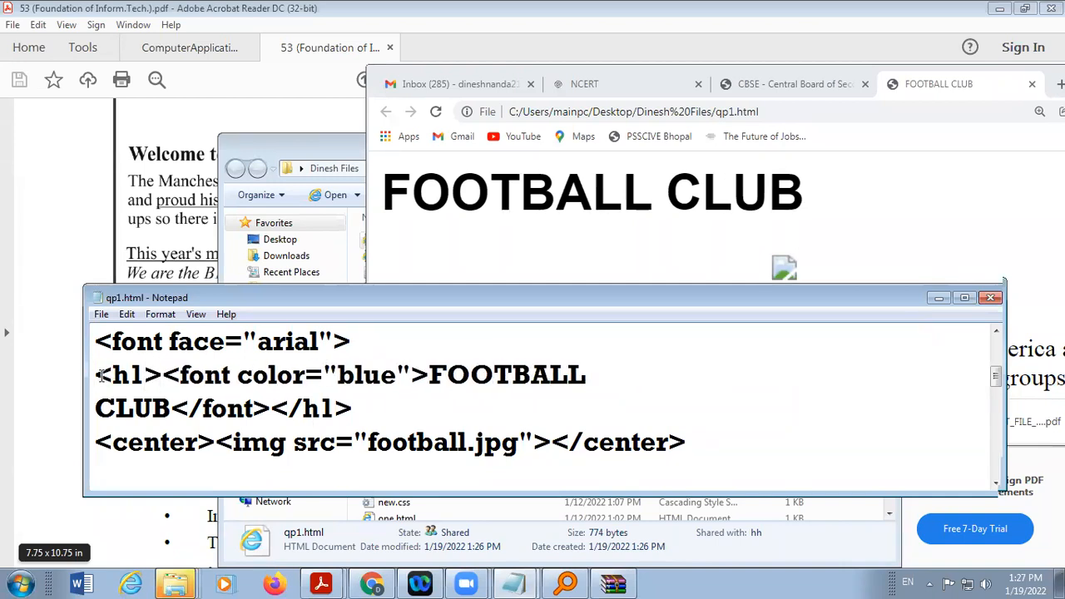
type("<center>")
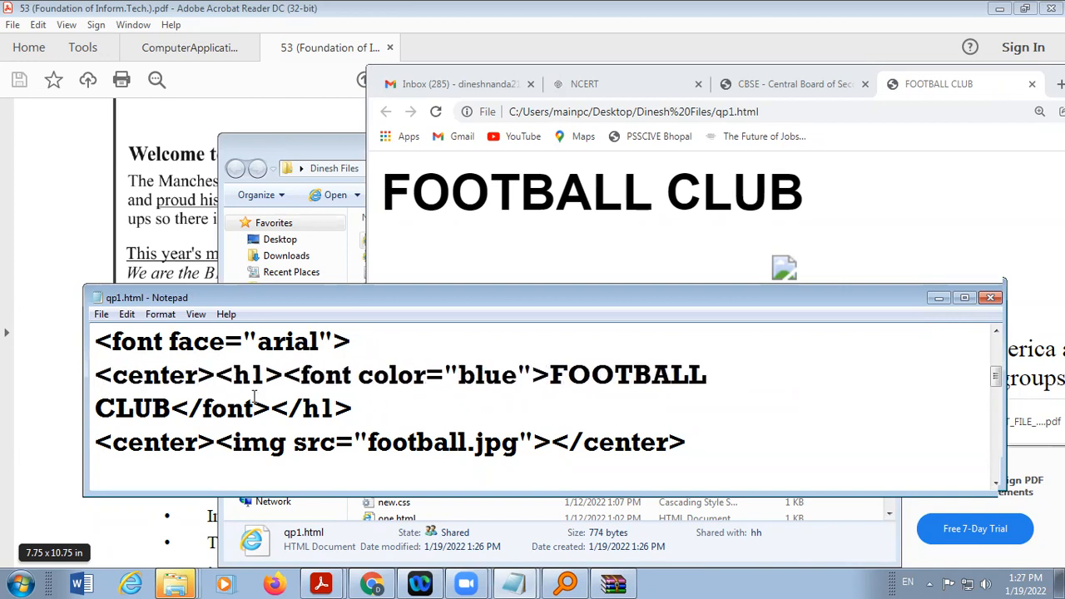
mouse_move(363, 396)
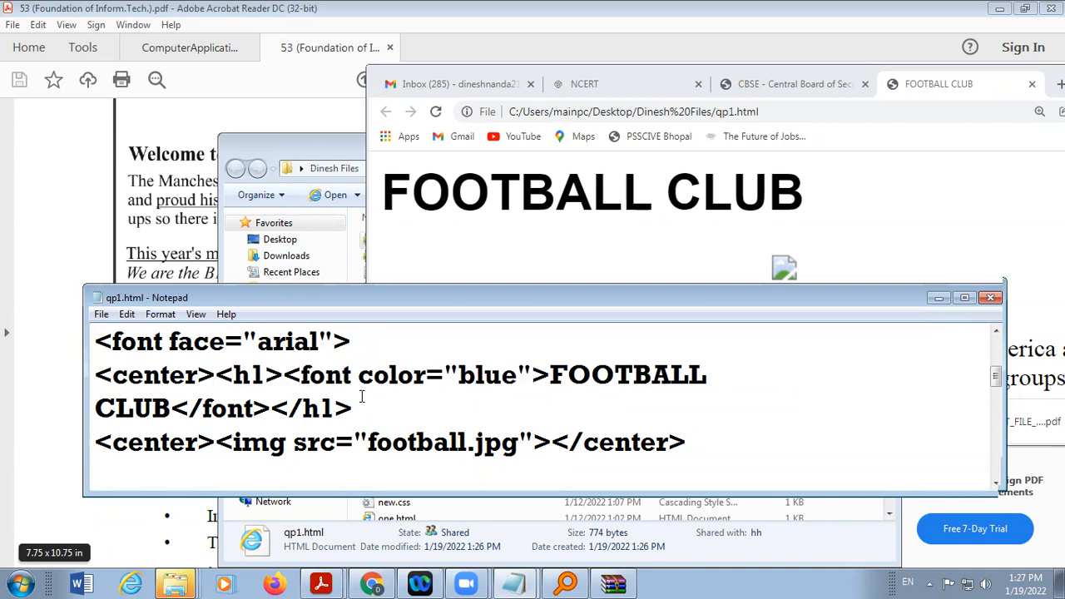
mouse_move(699, 418)
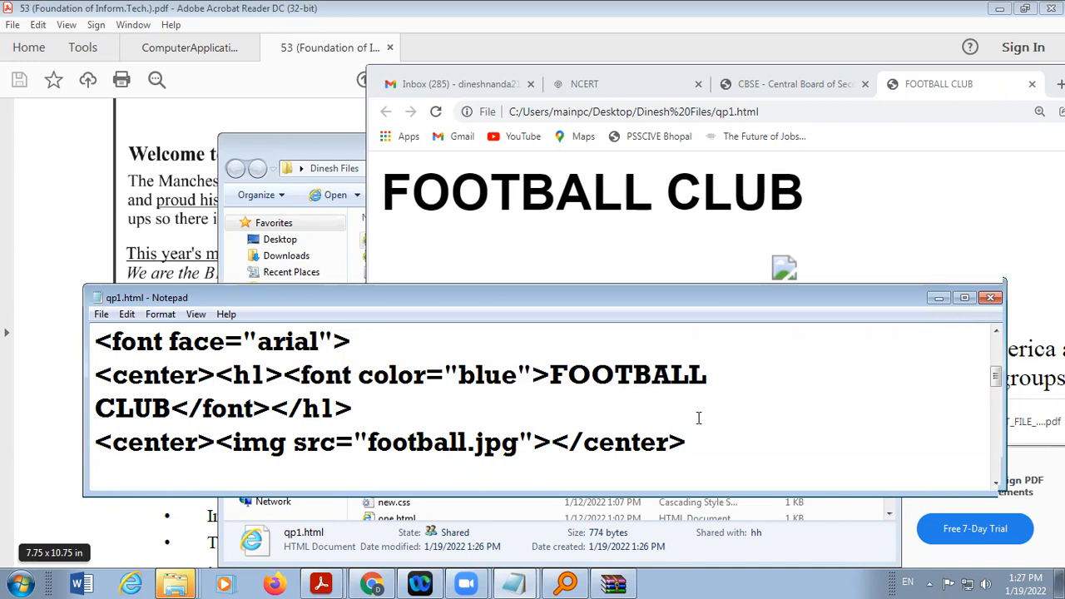
type("</c")
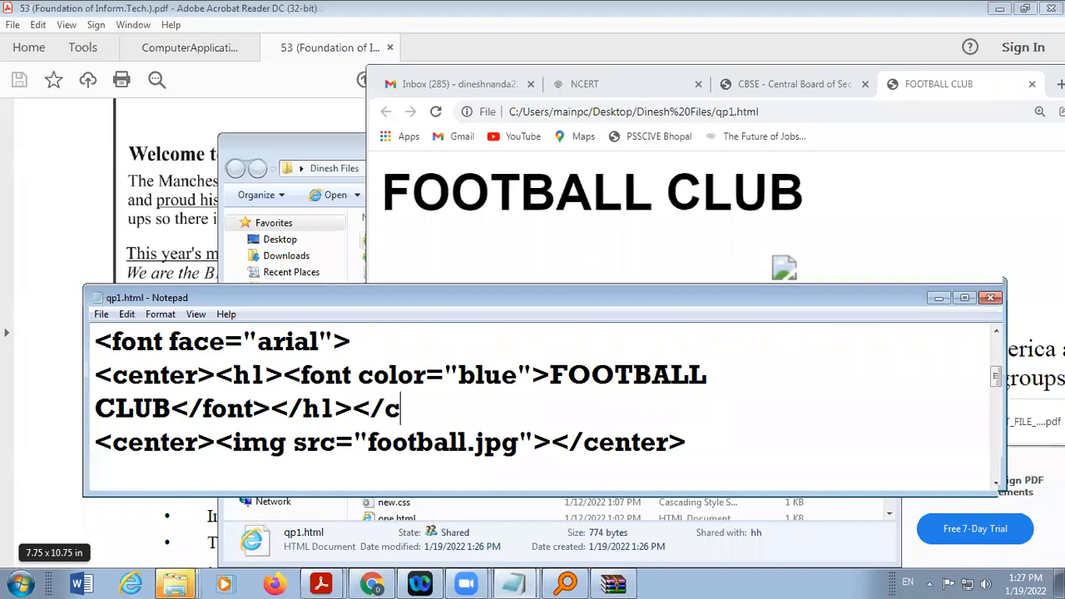
type("enter")
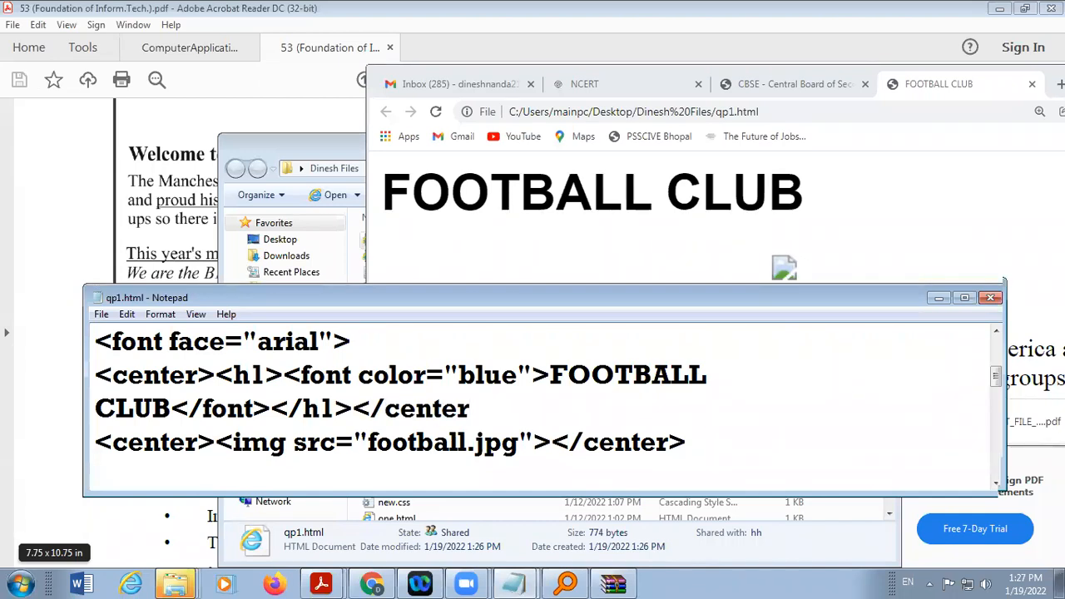
left_click(100, 313)
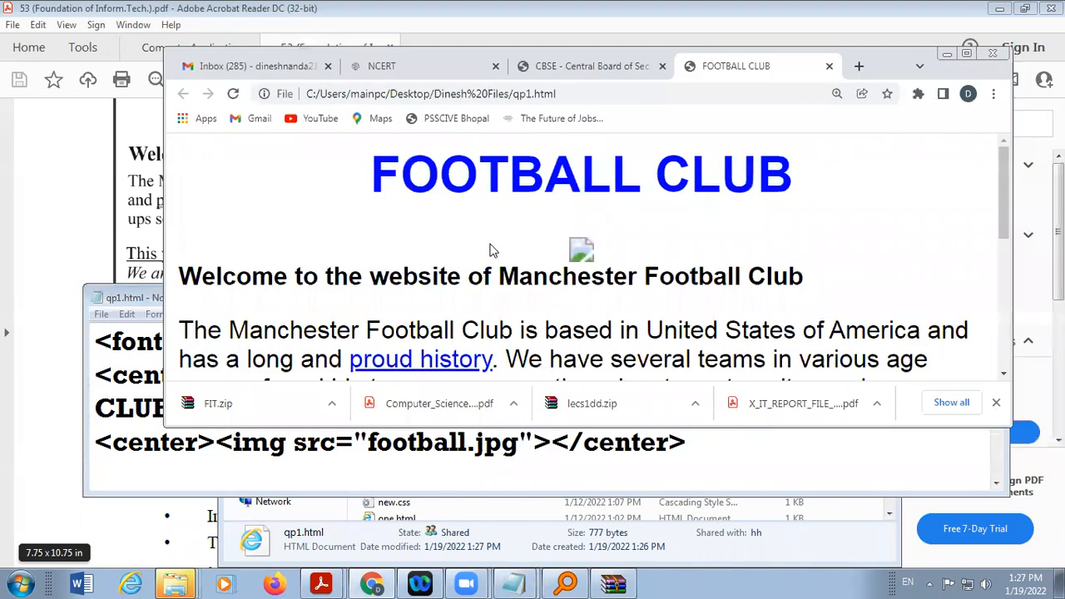
mouse_move(565, 269)
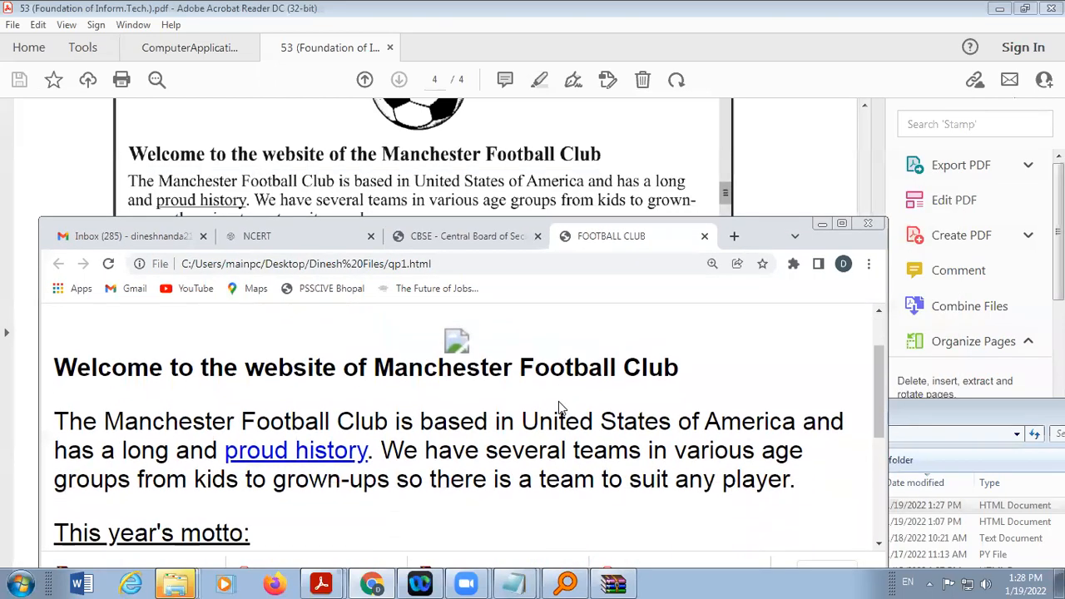
Scroll to the bottom of qp1.html to see the large right-aligned copyright heading.
scroll("down", 3)
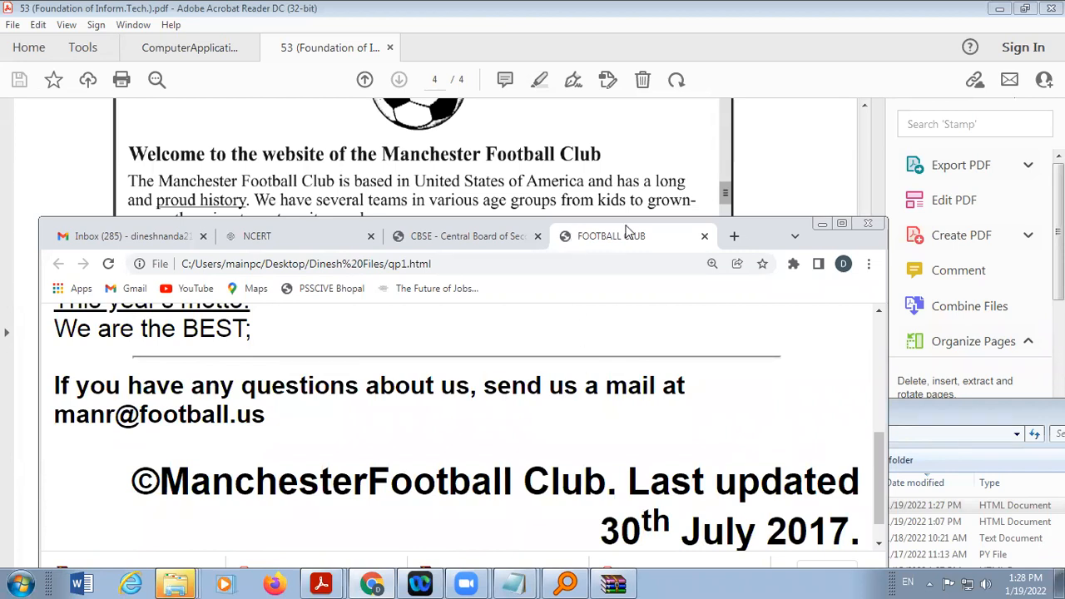
mouse_move(752, 235)
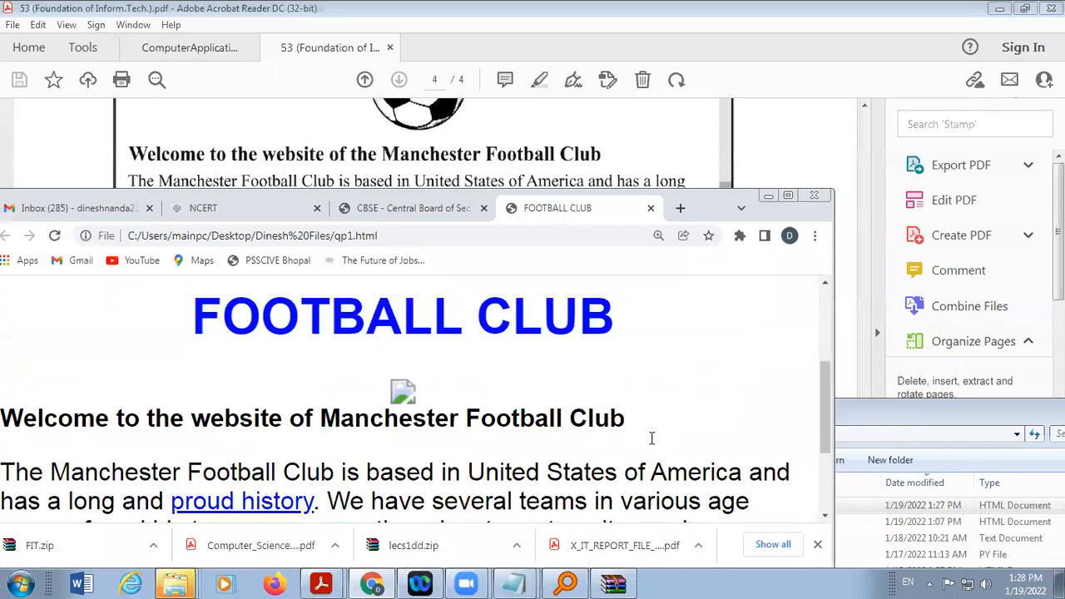
scroll("down", 3)
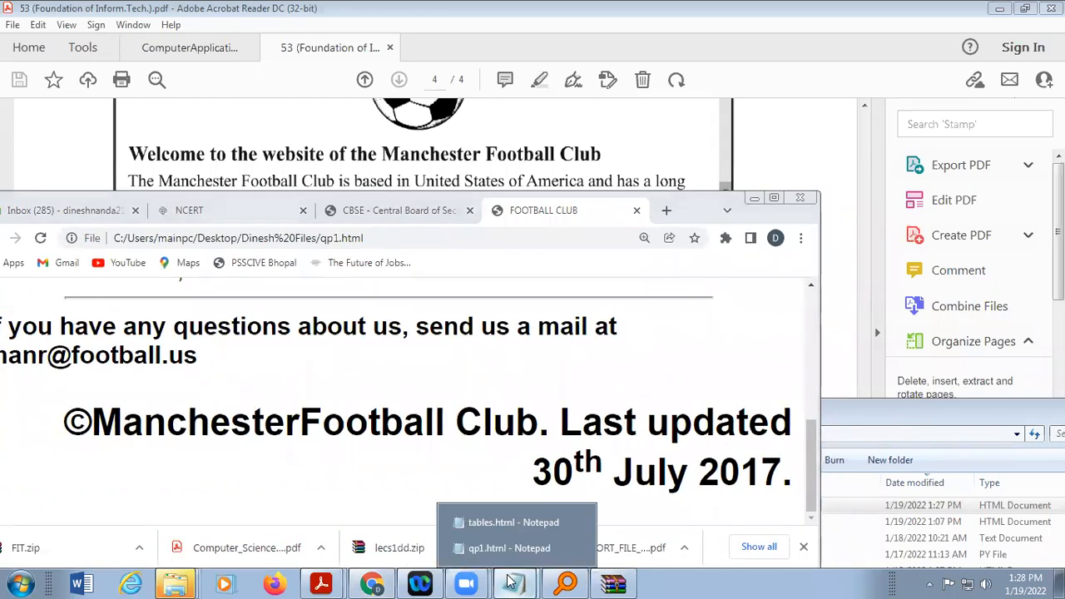
mouse_move(510, 548)
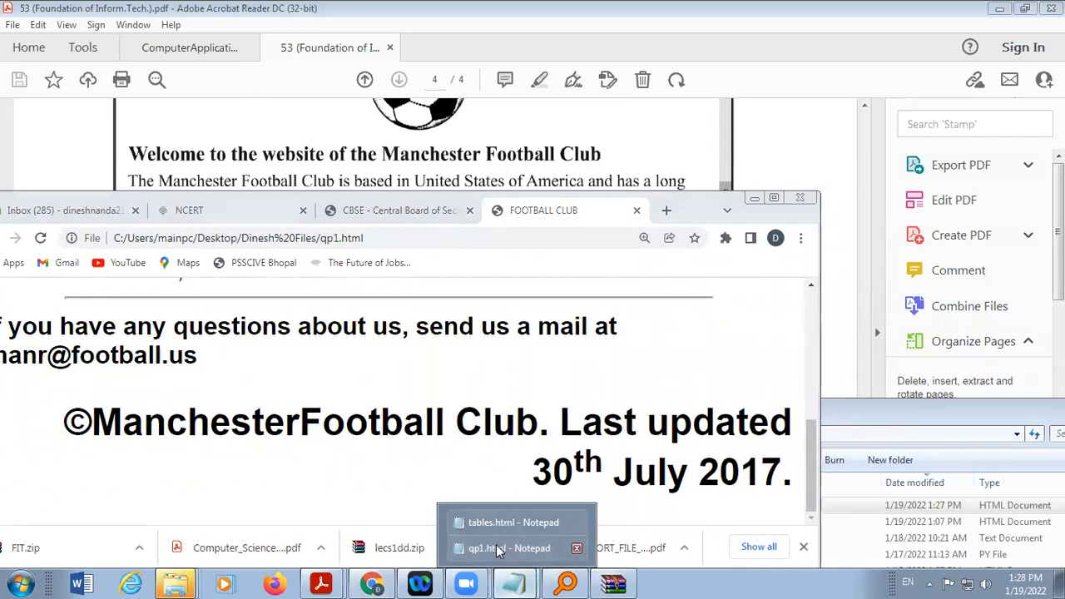
Replace the footer's <h2 align="right"> with a <p align="right"> paragraph tag.
left_click(508, 547)
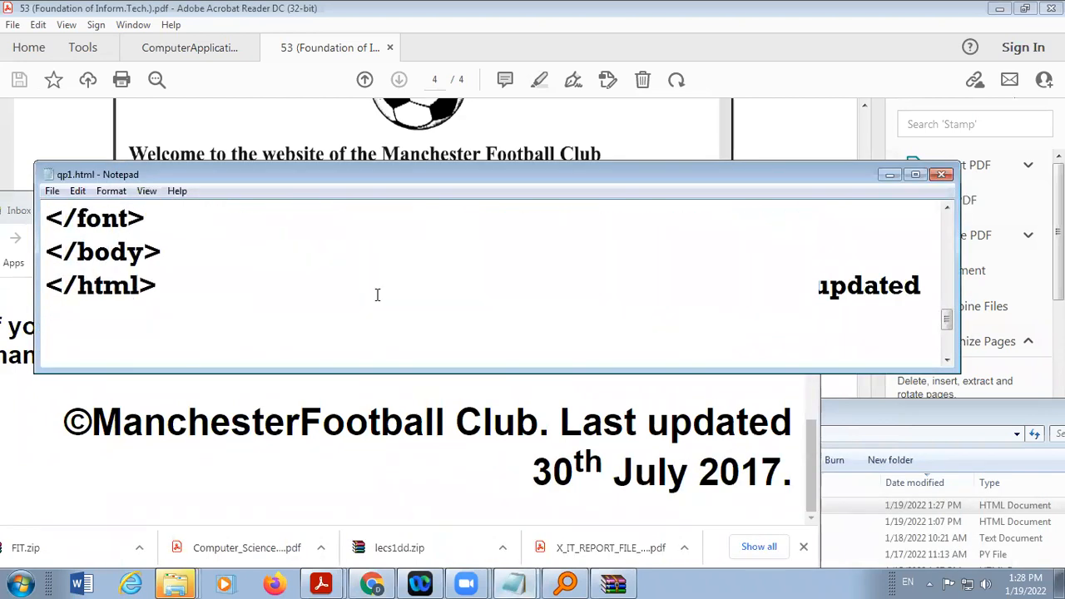
scroll("up", 3)
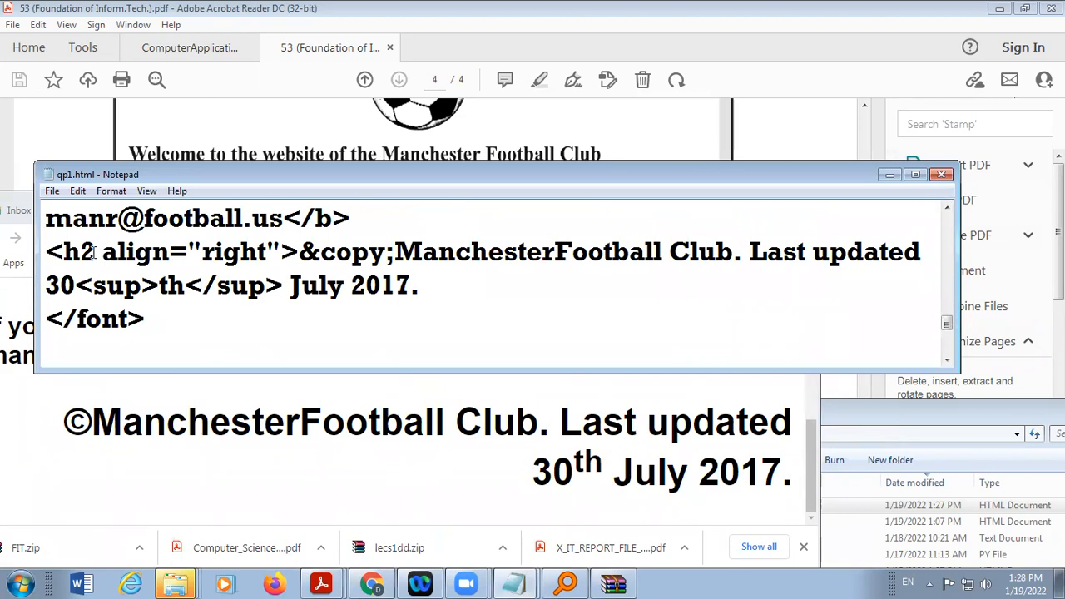
left_click_drag(46, 252, 214, 251)
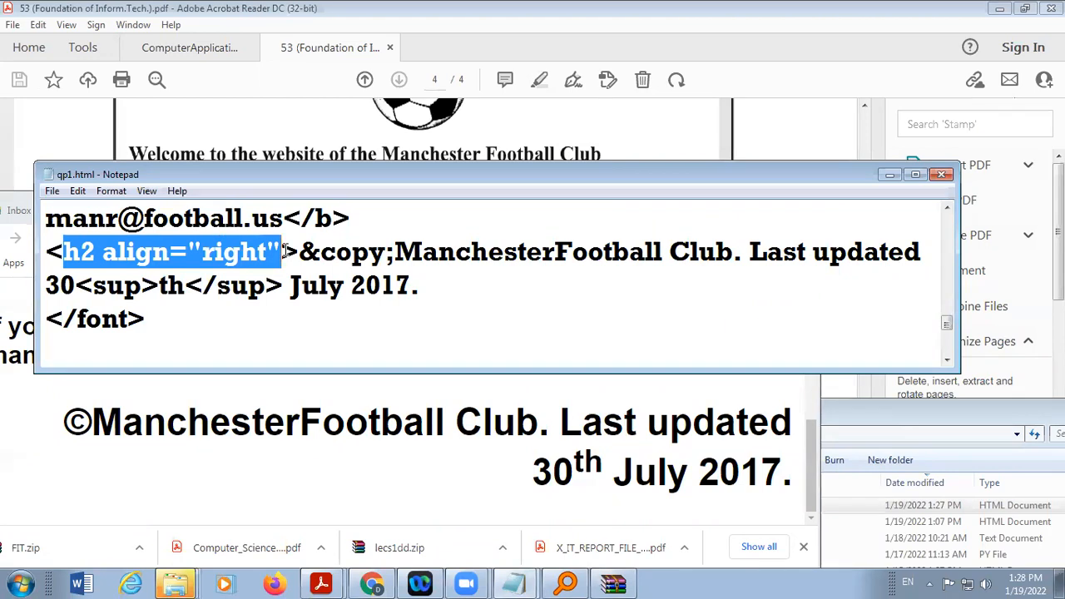
mouse_move(324, 186)
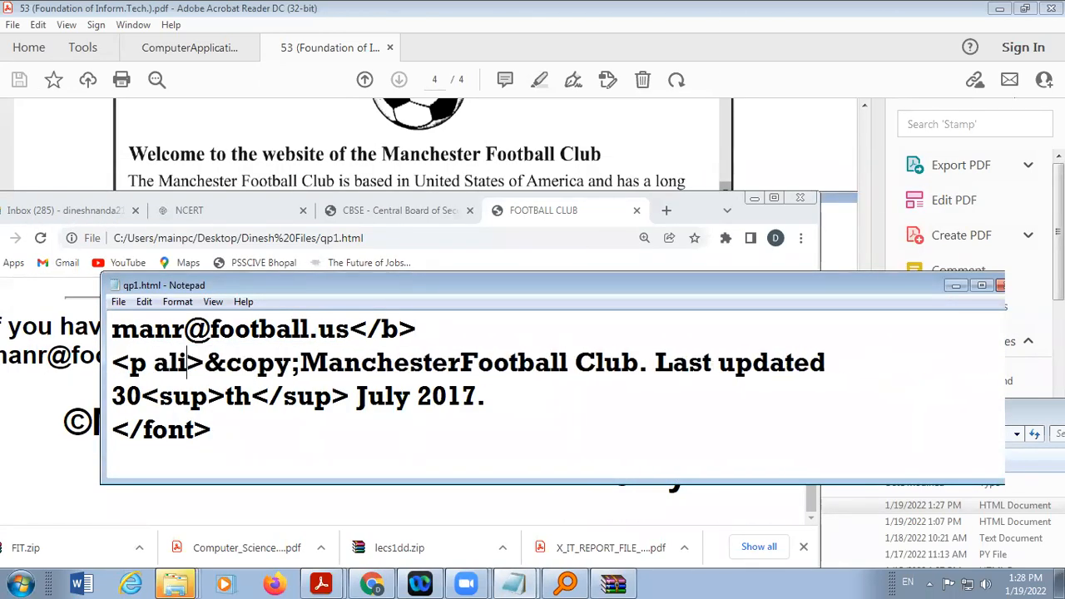
type("gn=")
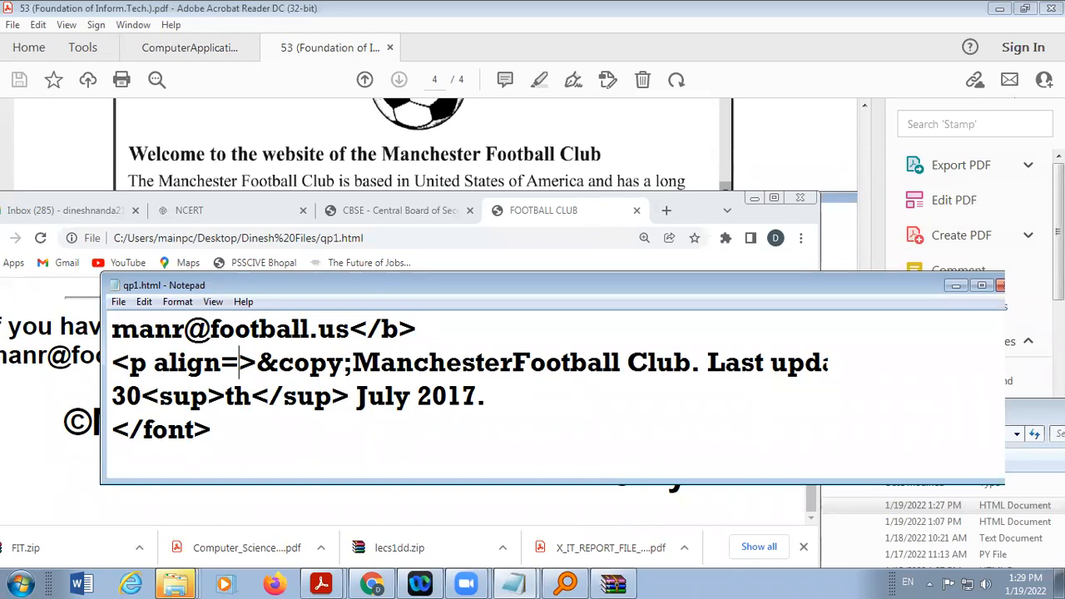
type("\"ce")
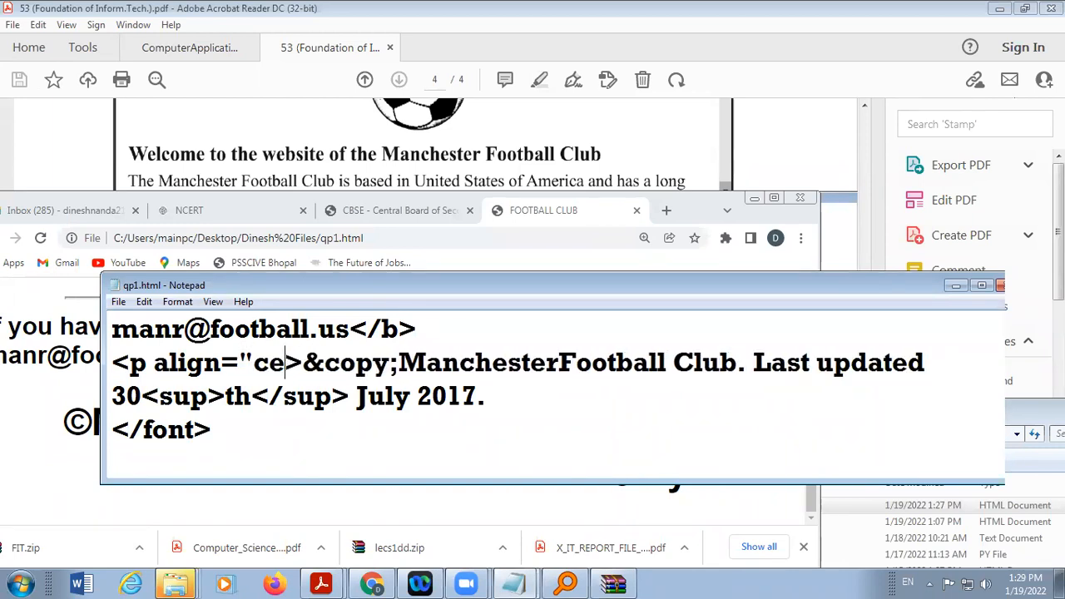
type("right")
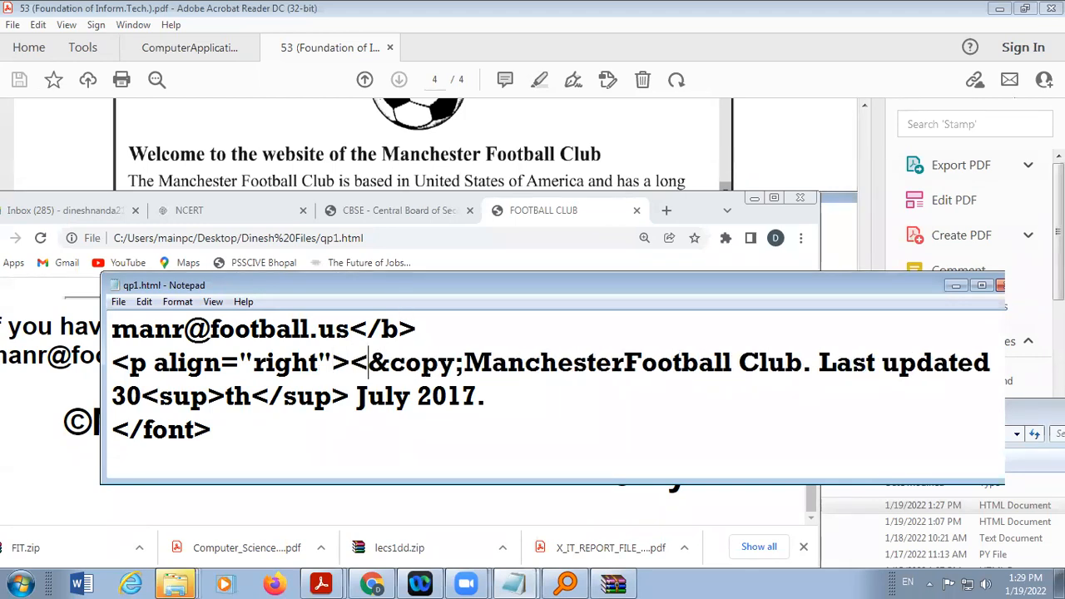
Add <font size="2"> around the copyright text and close it with </font></p>.
type("font")
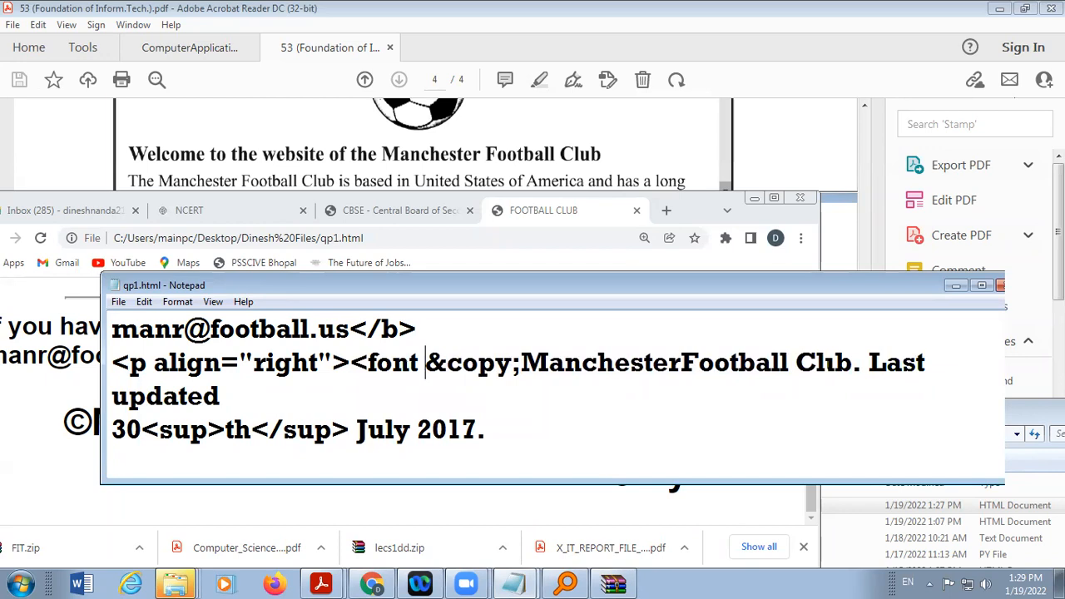
type("sis")
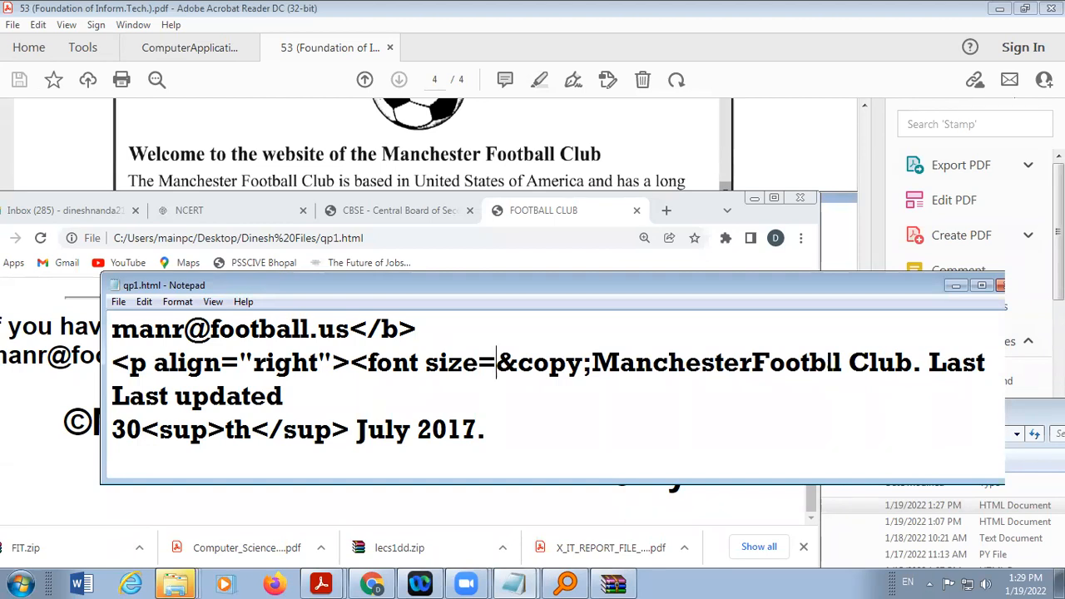
type("\"2\">")
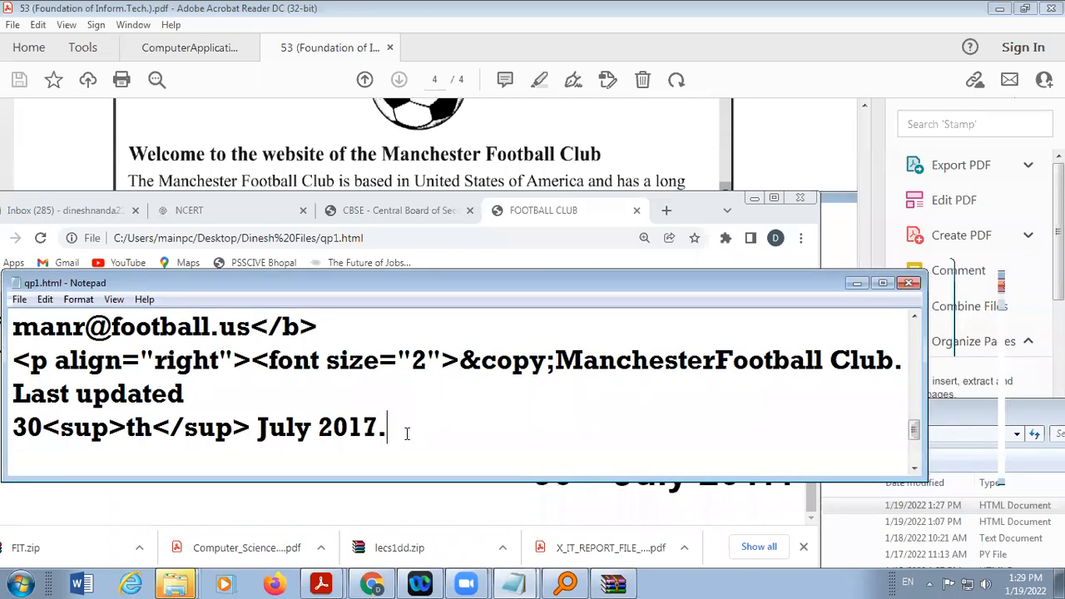
type("</")
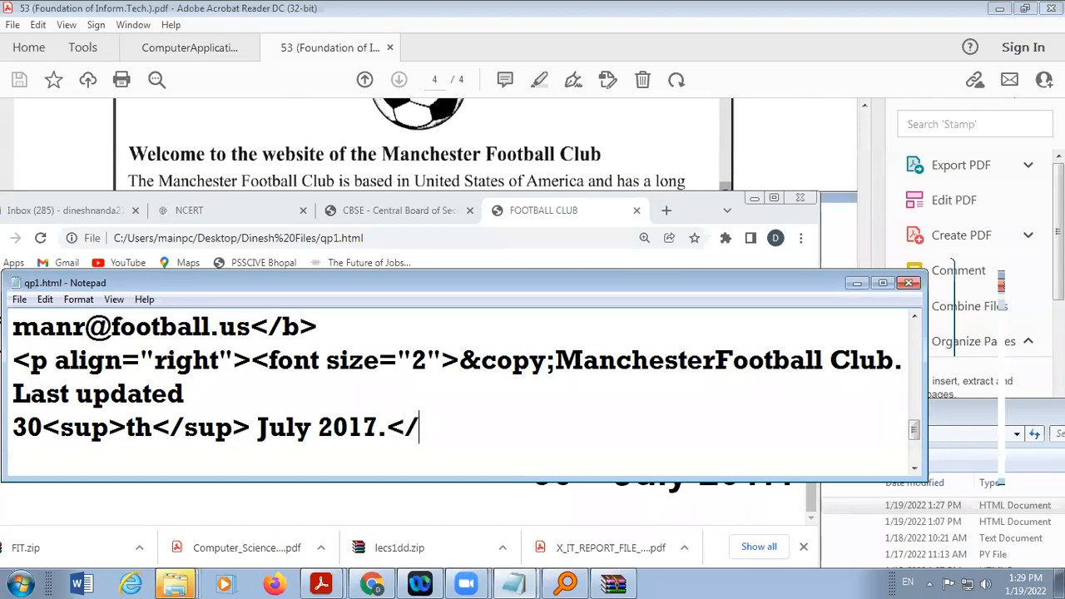
type("font>")
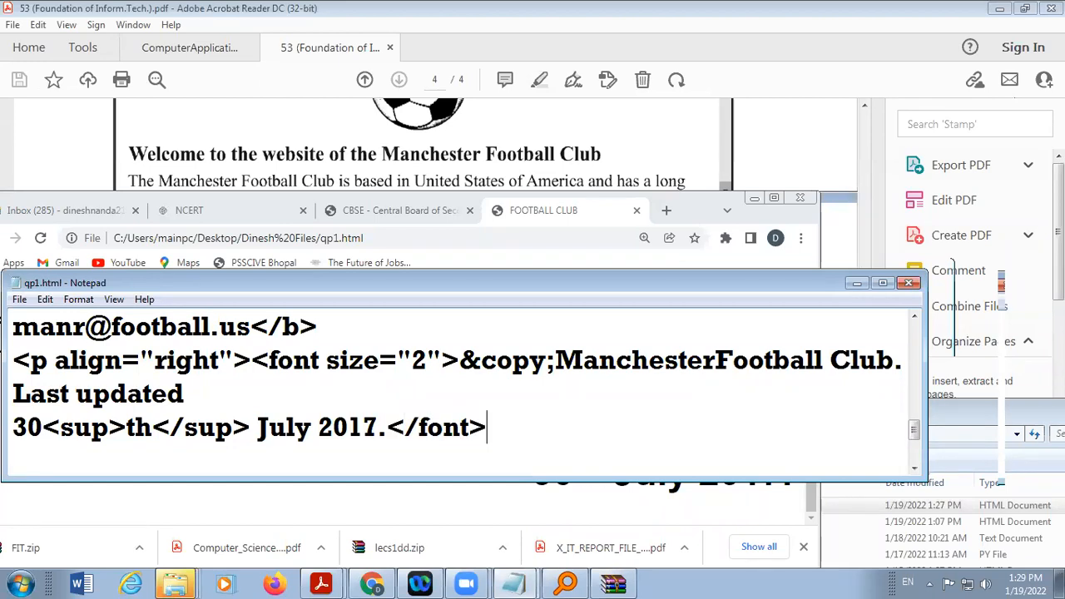
type("</p>")
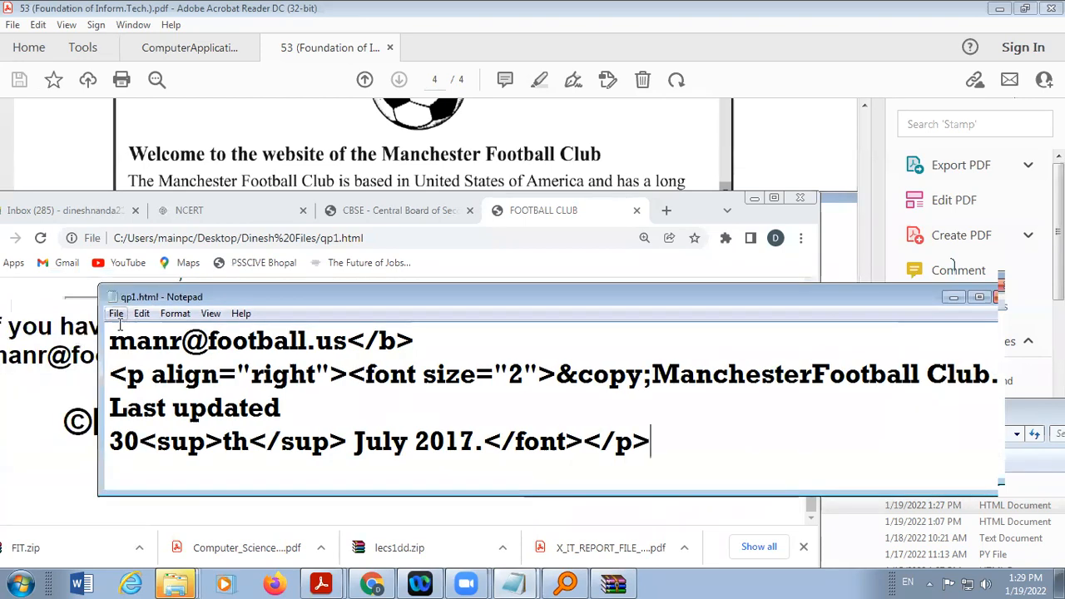
mouse_move(231, 257)
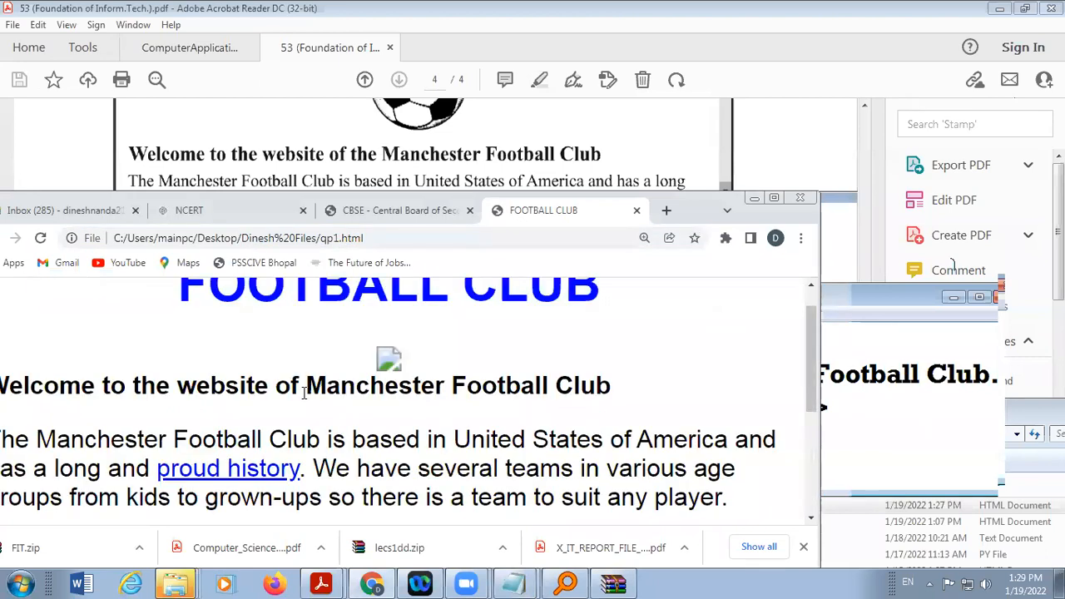
Scroll through the refreshed page to check the small right-aligned copyright line.
scroll("down", 3)
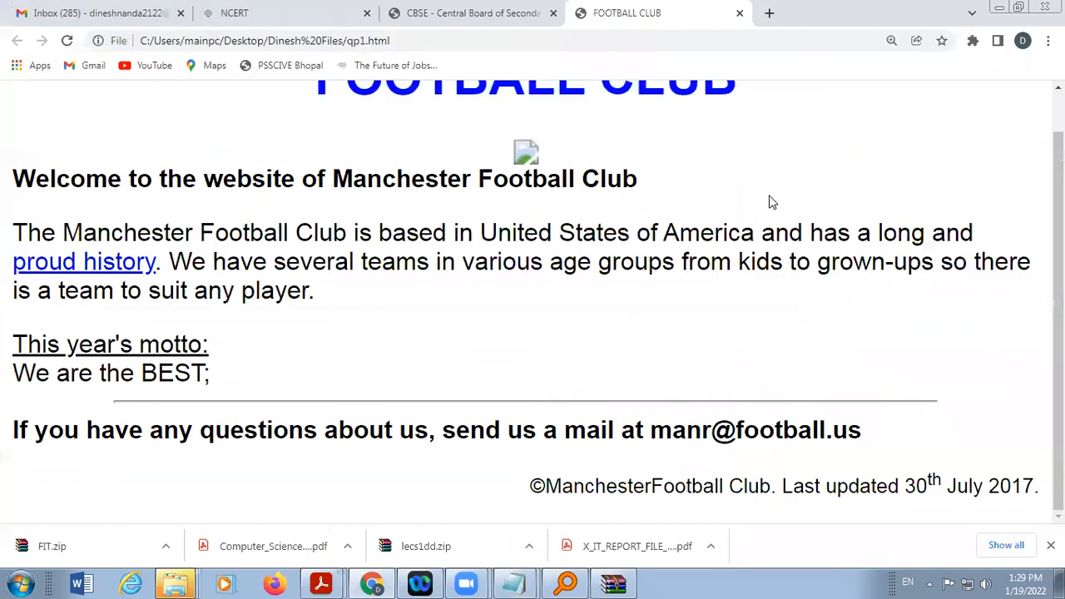
mouse_move(788, 474)
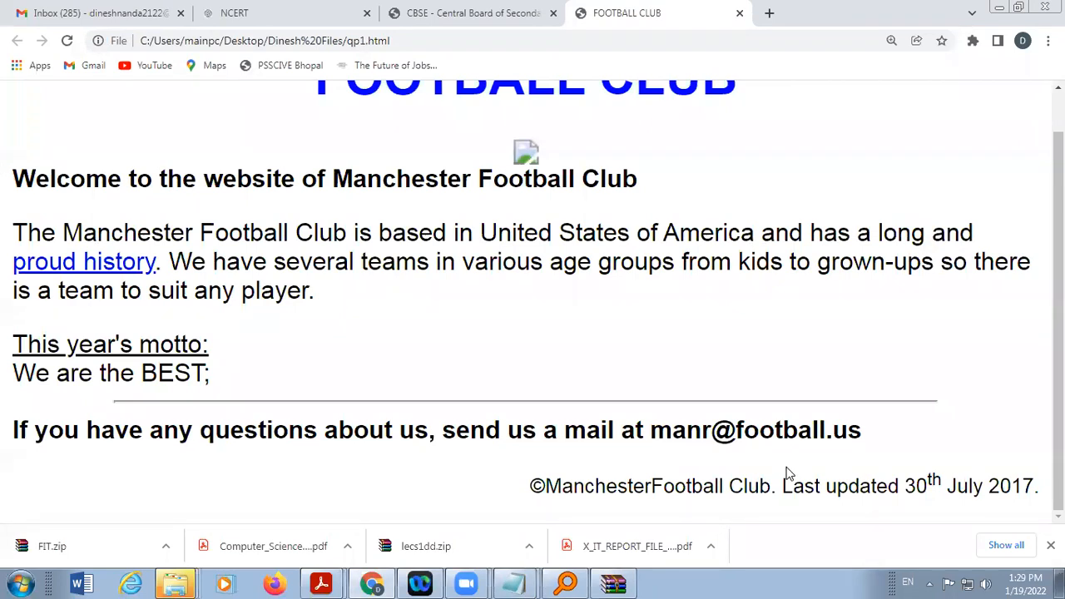
scroll("up", 3)
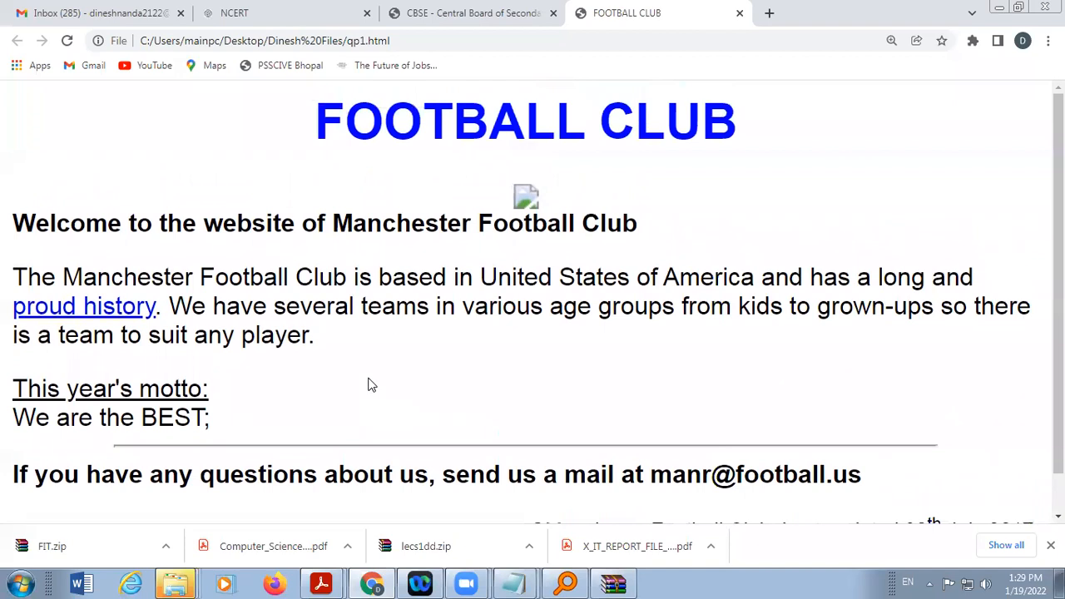